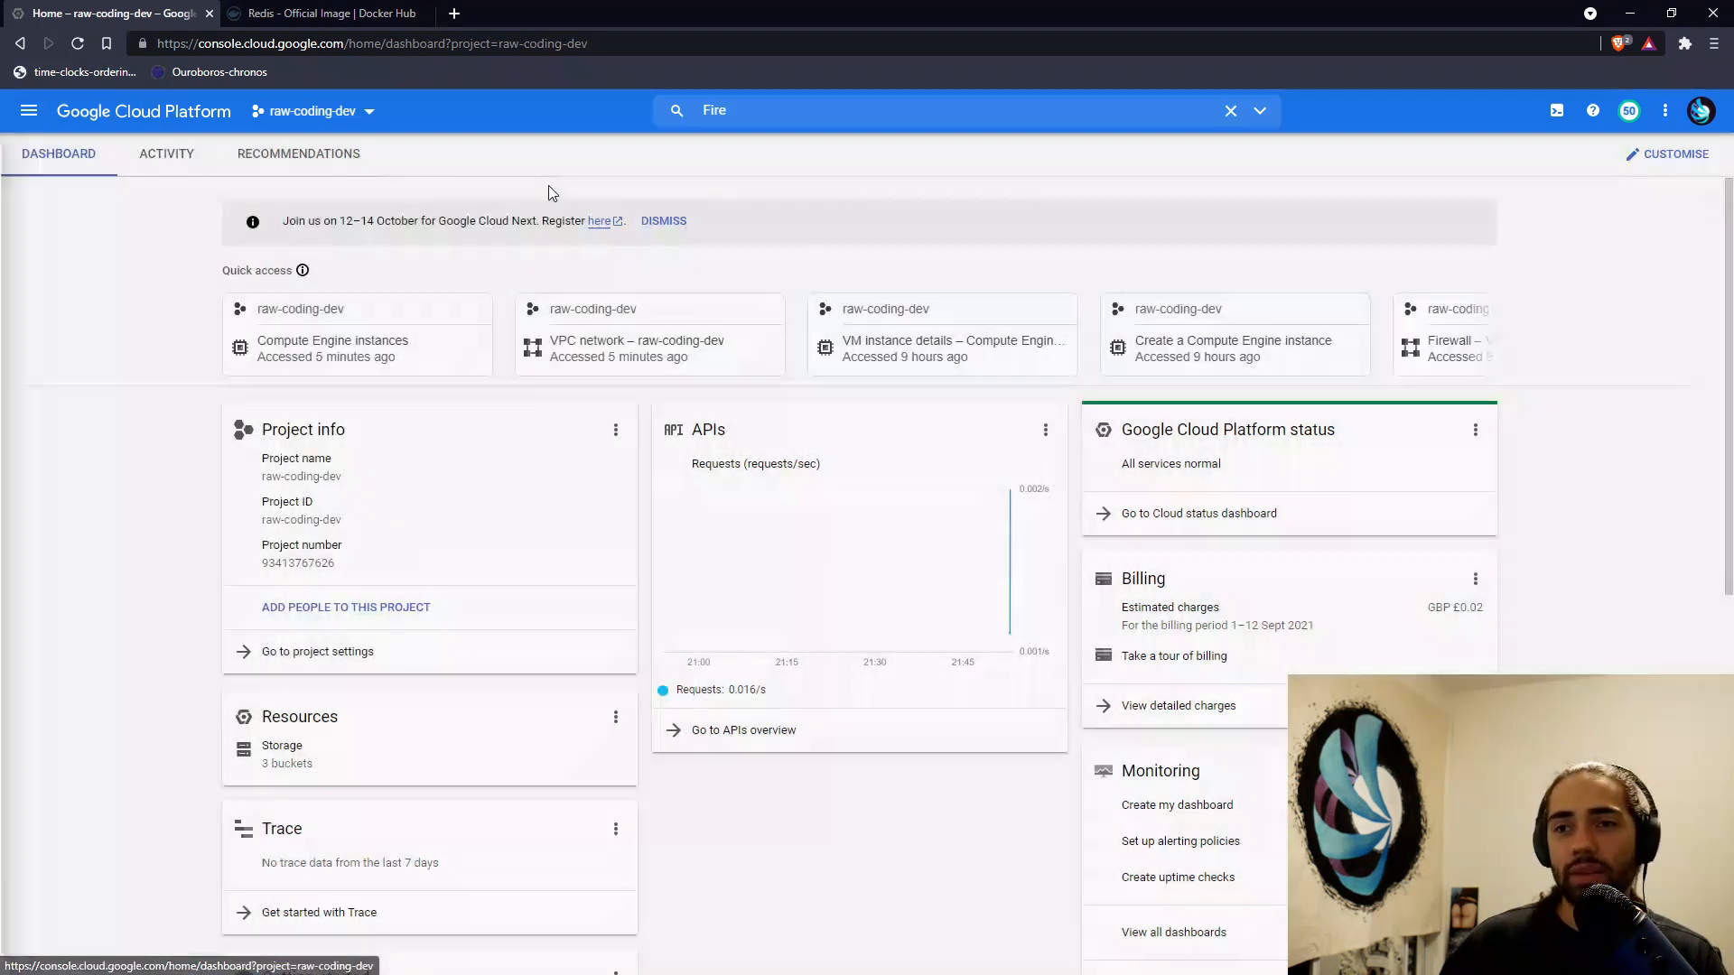
{"action": "mouse_move", "coordinate": [584, 183]}
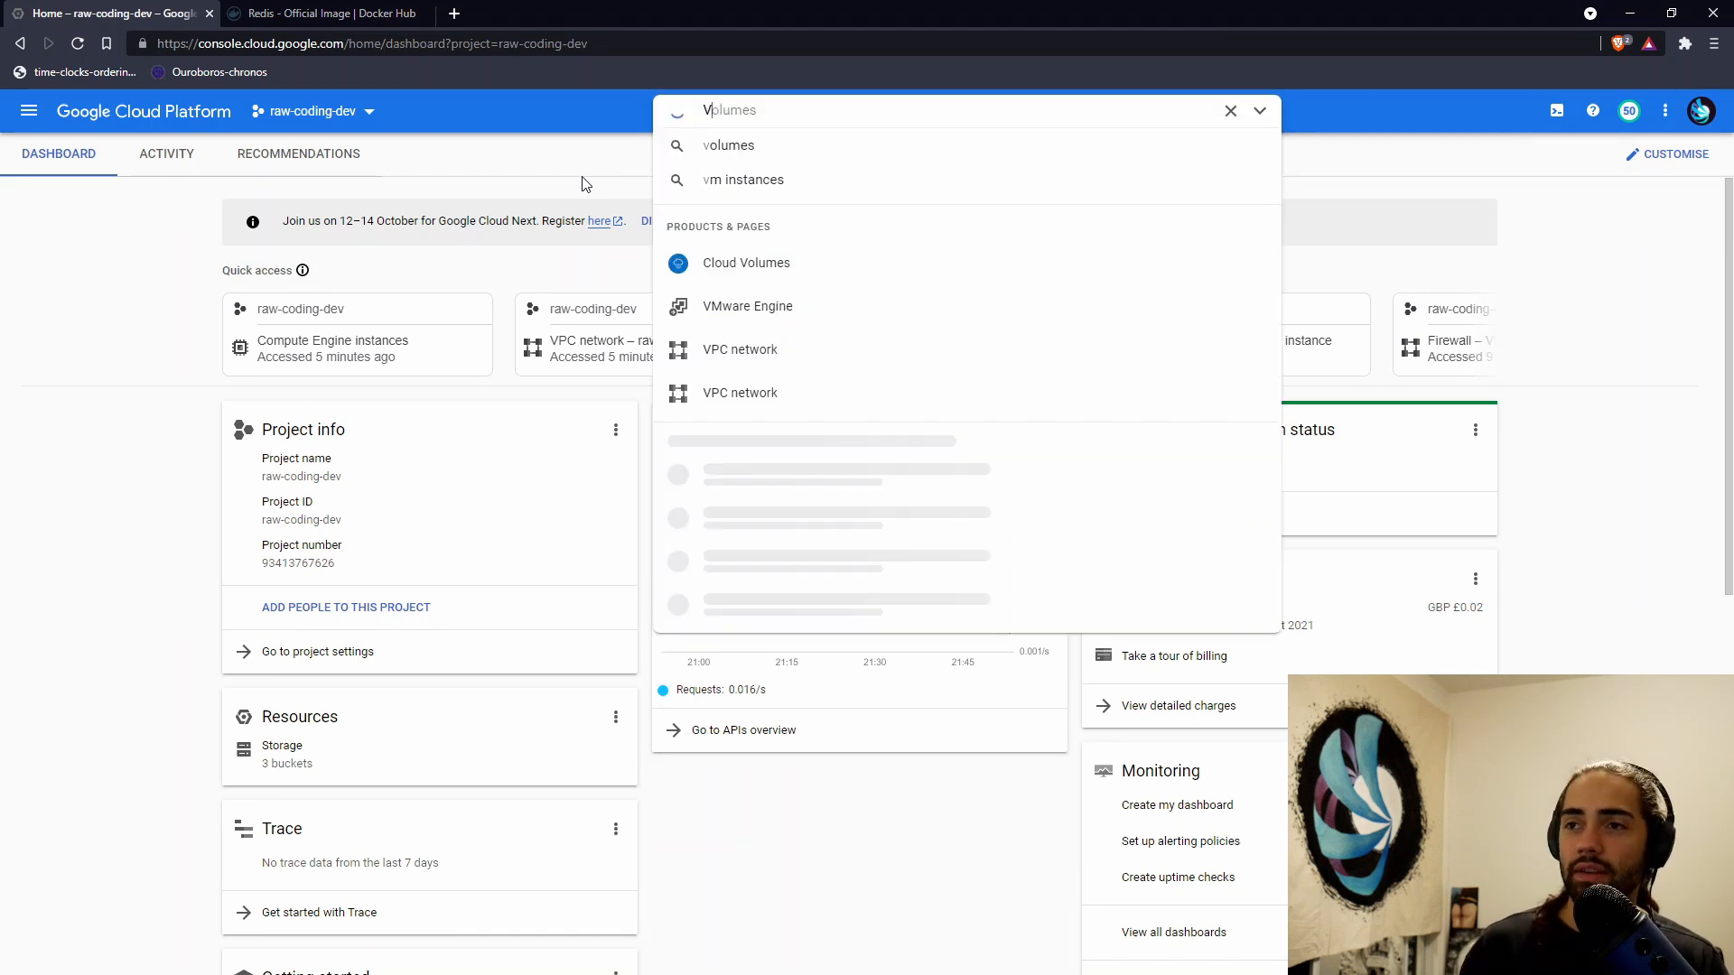
- Search for VPC networks and open the empty VPC networks page for raw-coding-dev
{"action": "type", "text": "VPC networks"}
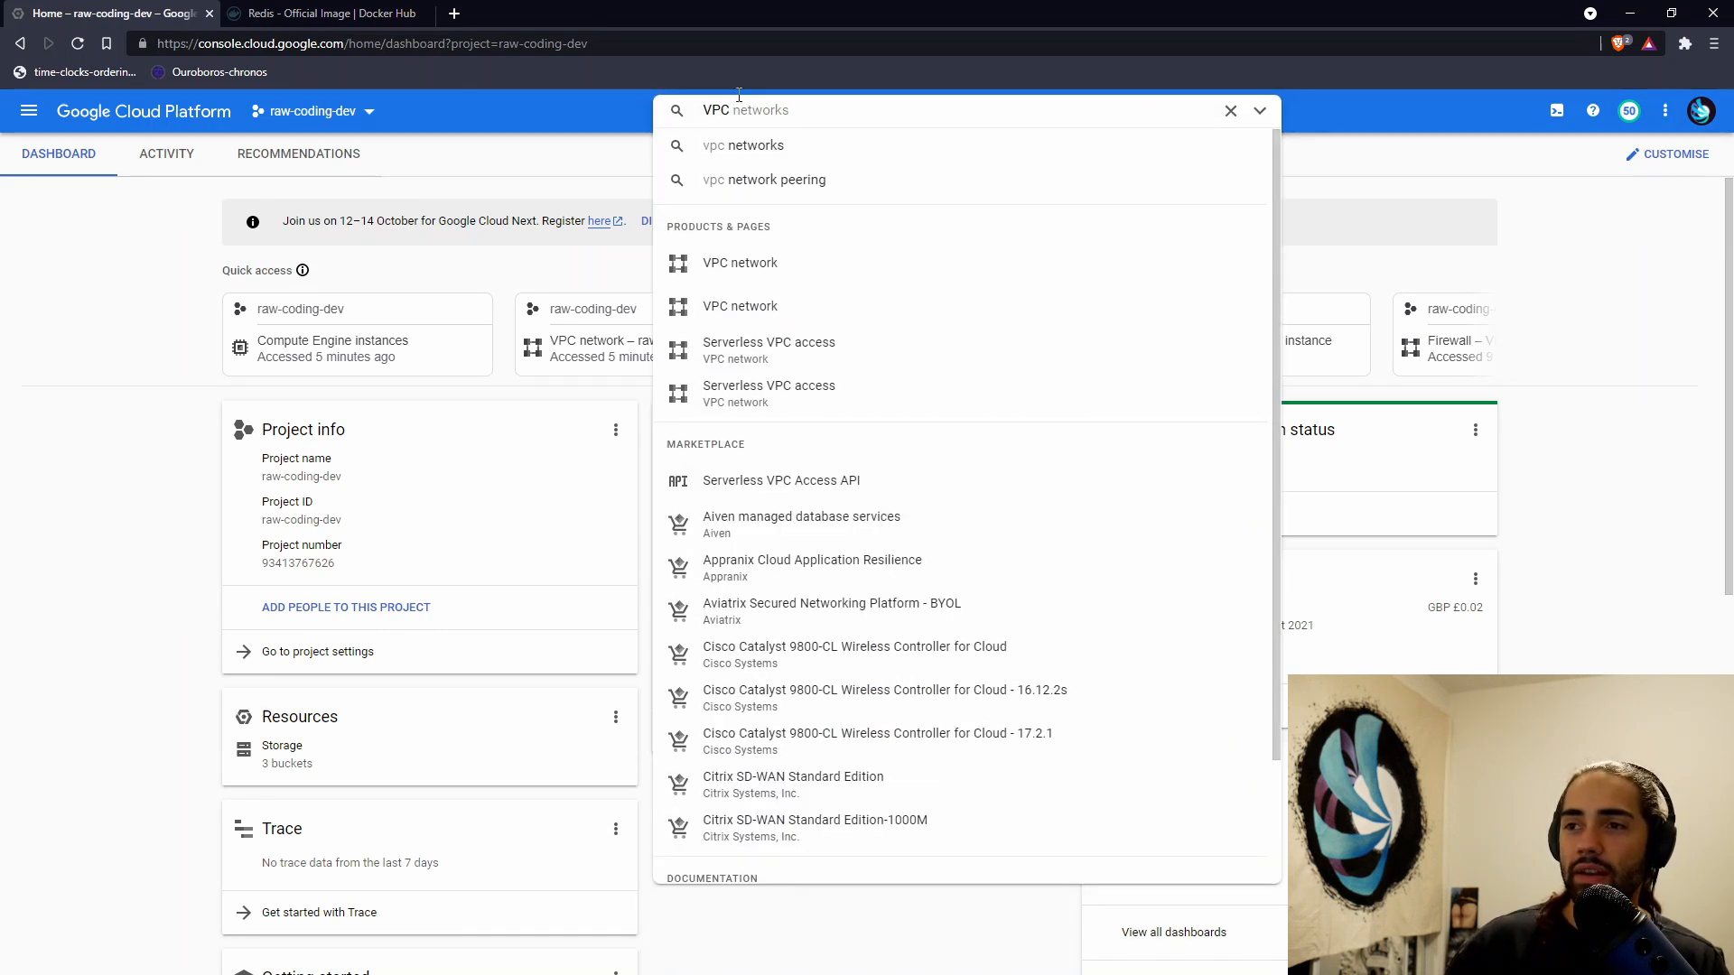
{"action": "mouse_move", "coordinate": [778, 269]}
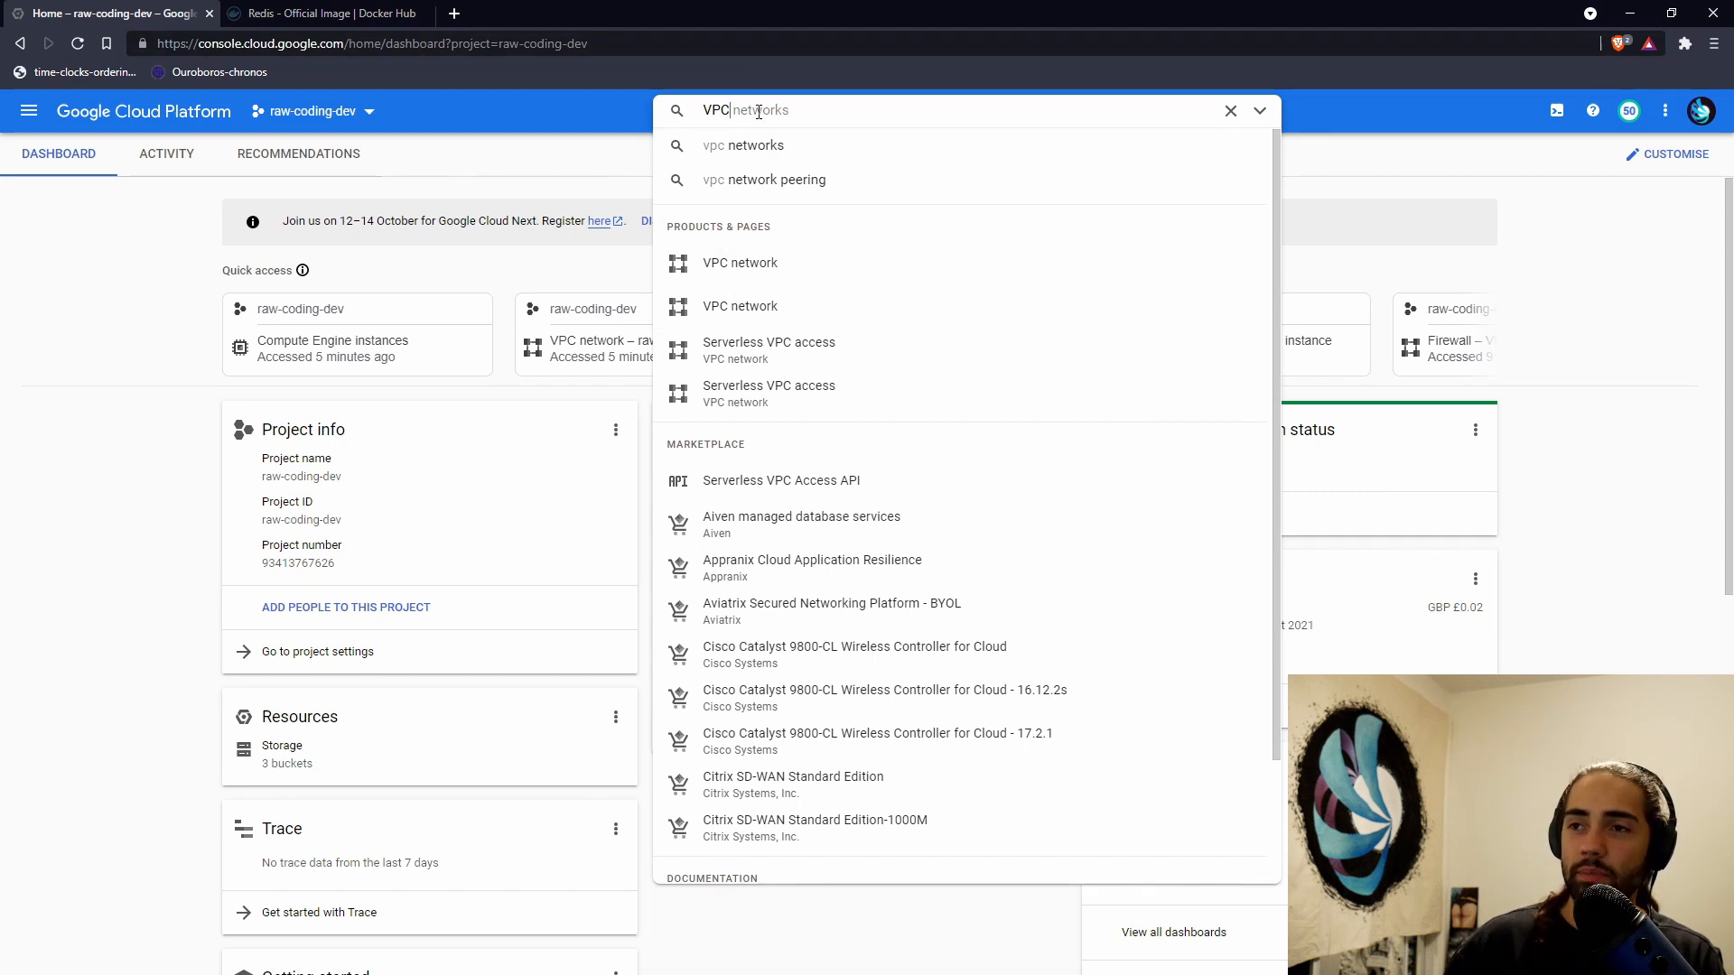
{"action": "mouse_move", "coordinate": [739, 262]}
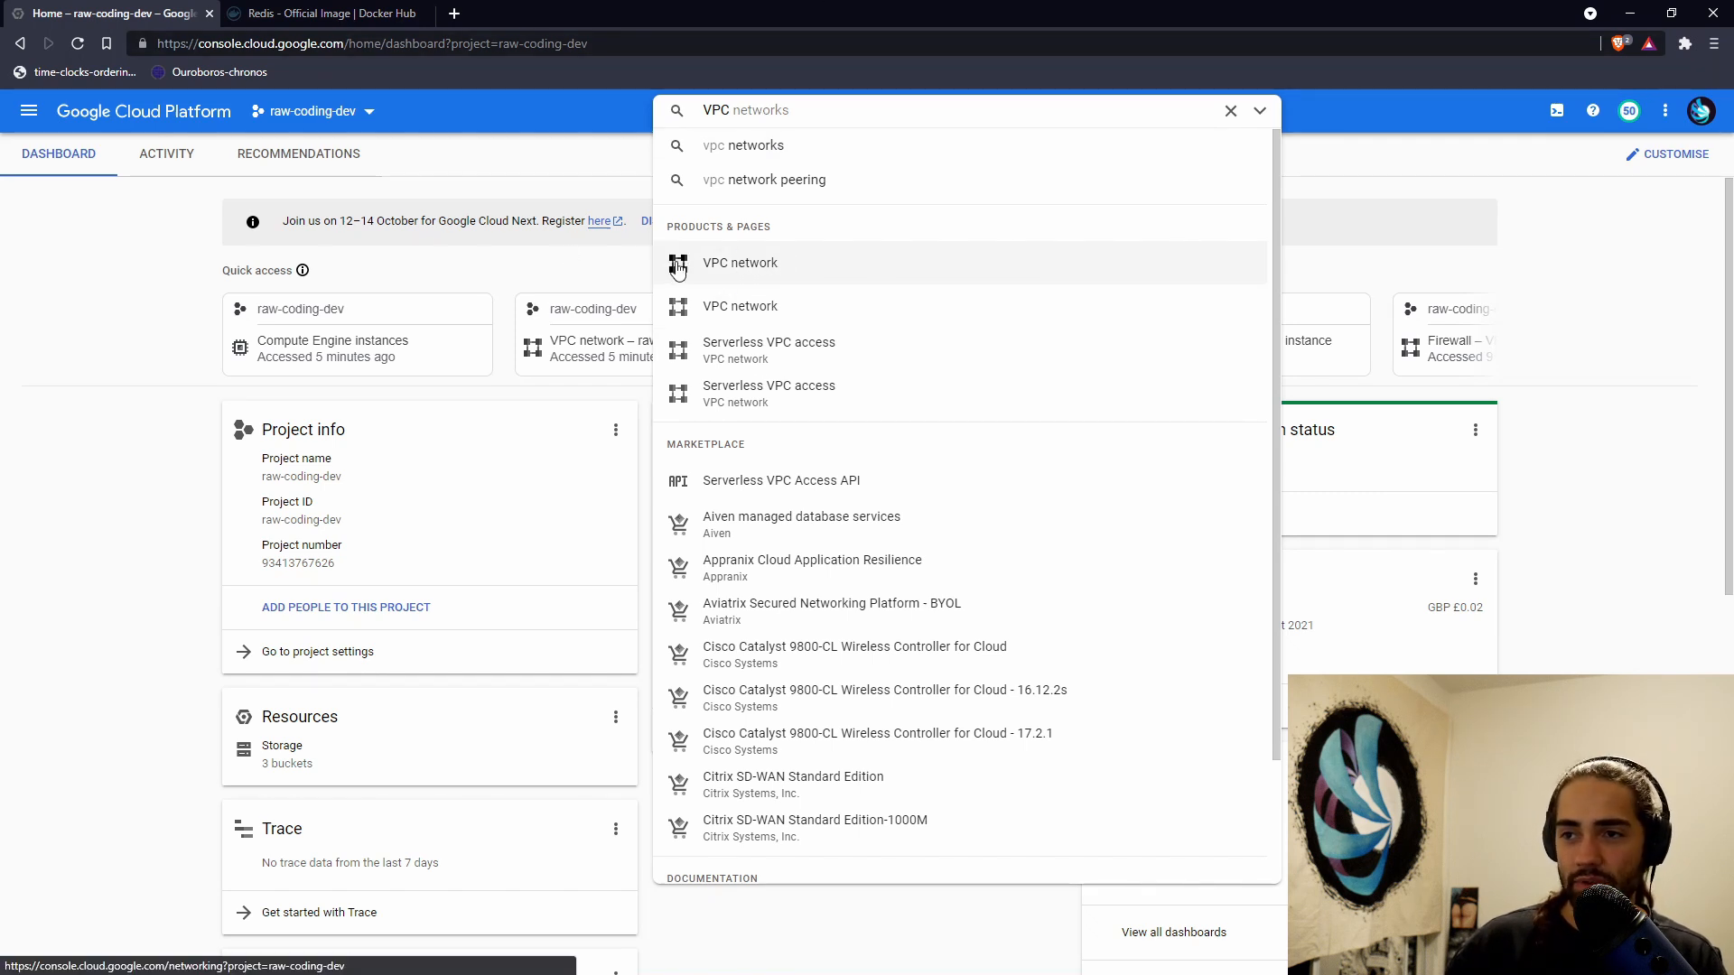
{"action": "left_click", "coordinate": [740, 262]}
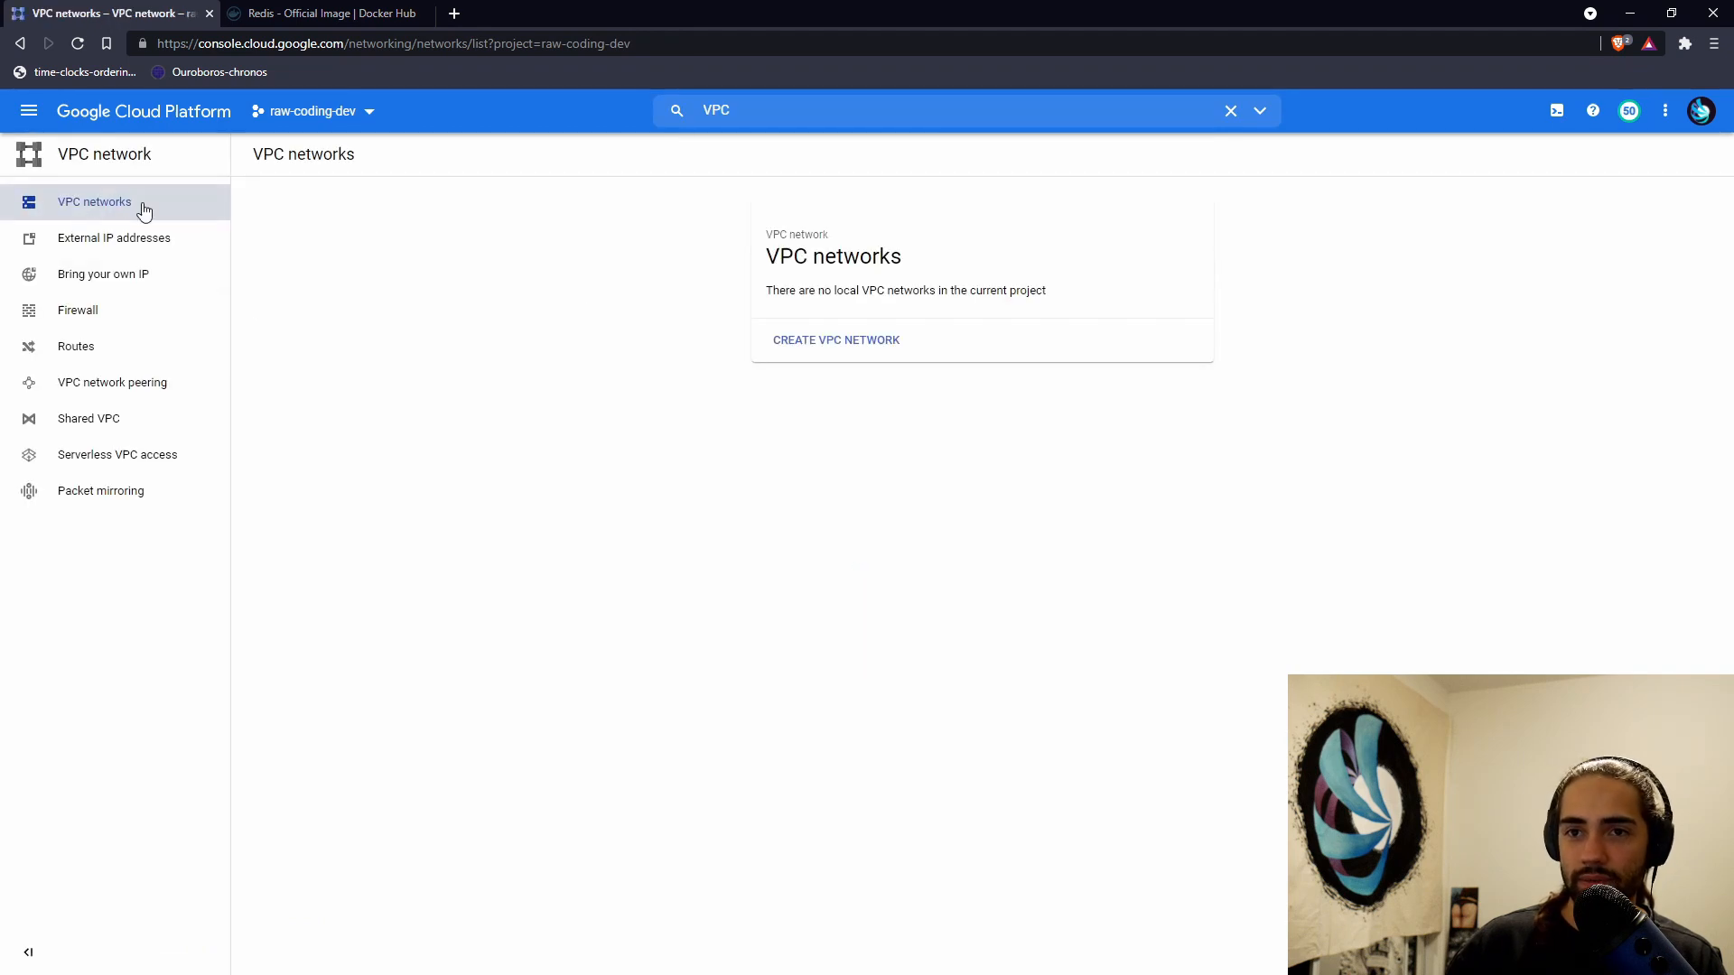
- Start a new VPC network with a subnet named default in region us-central1
{"action": "left_click", "coordinate": [834, 340]}
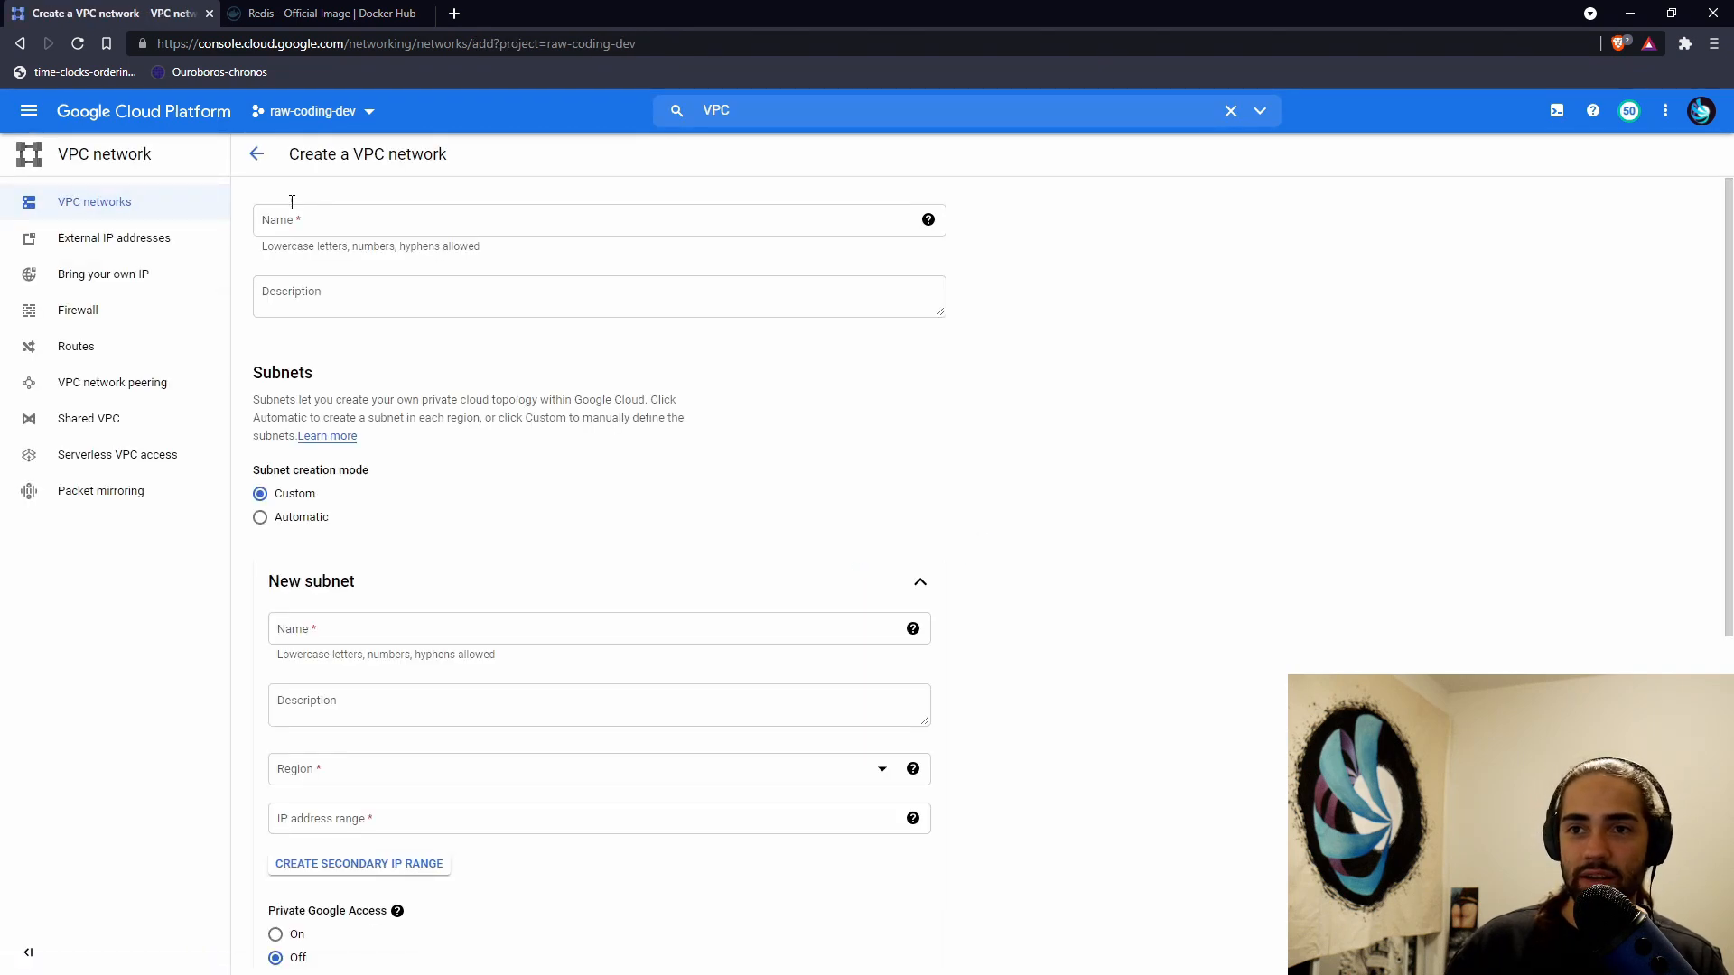
{"action": "scroll", "scroll_direction": "down", "scroll_amount": 3}
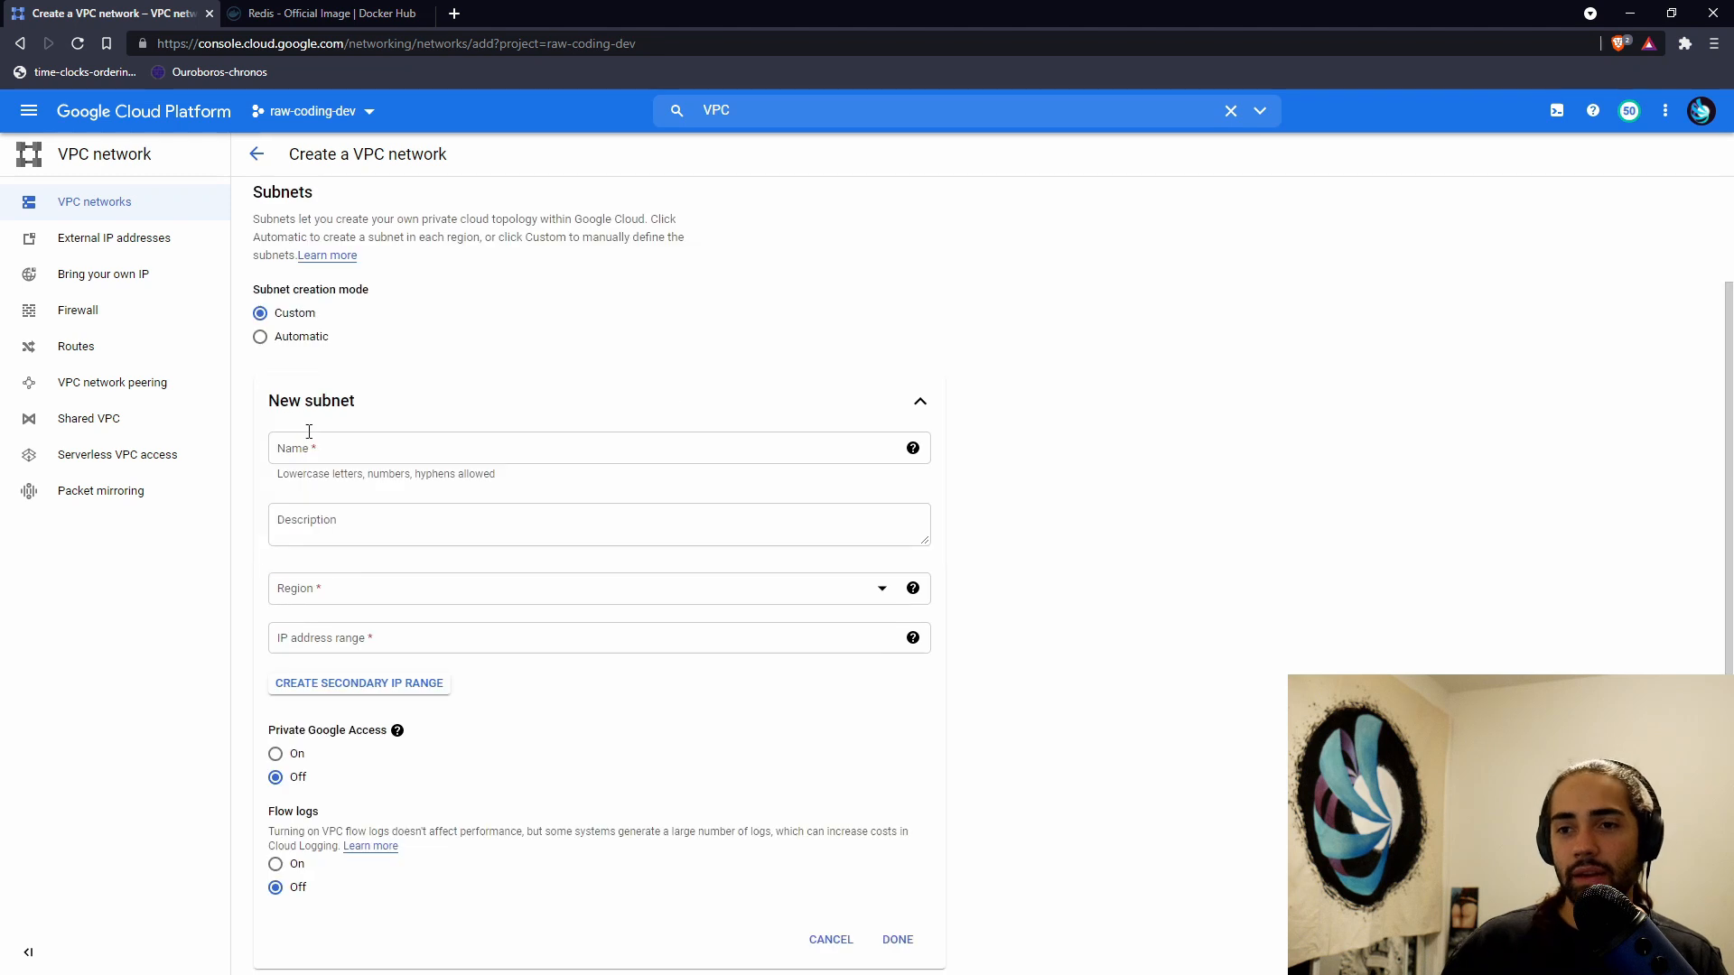
{"action": "type", "text": "default"}
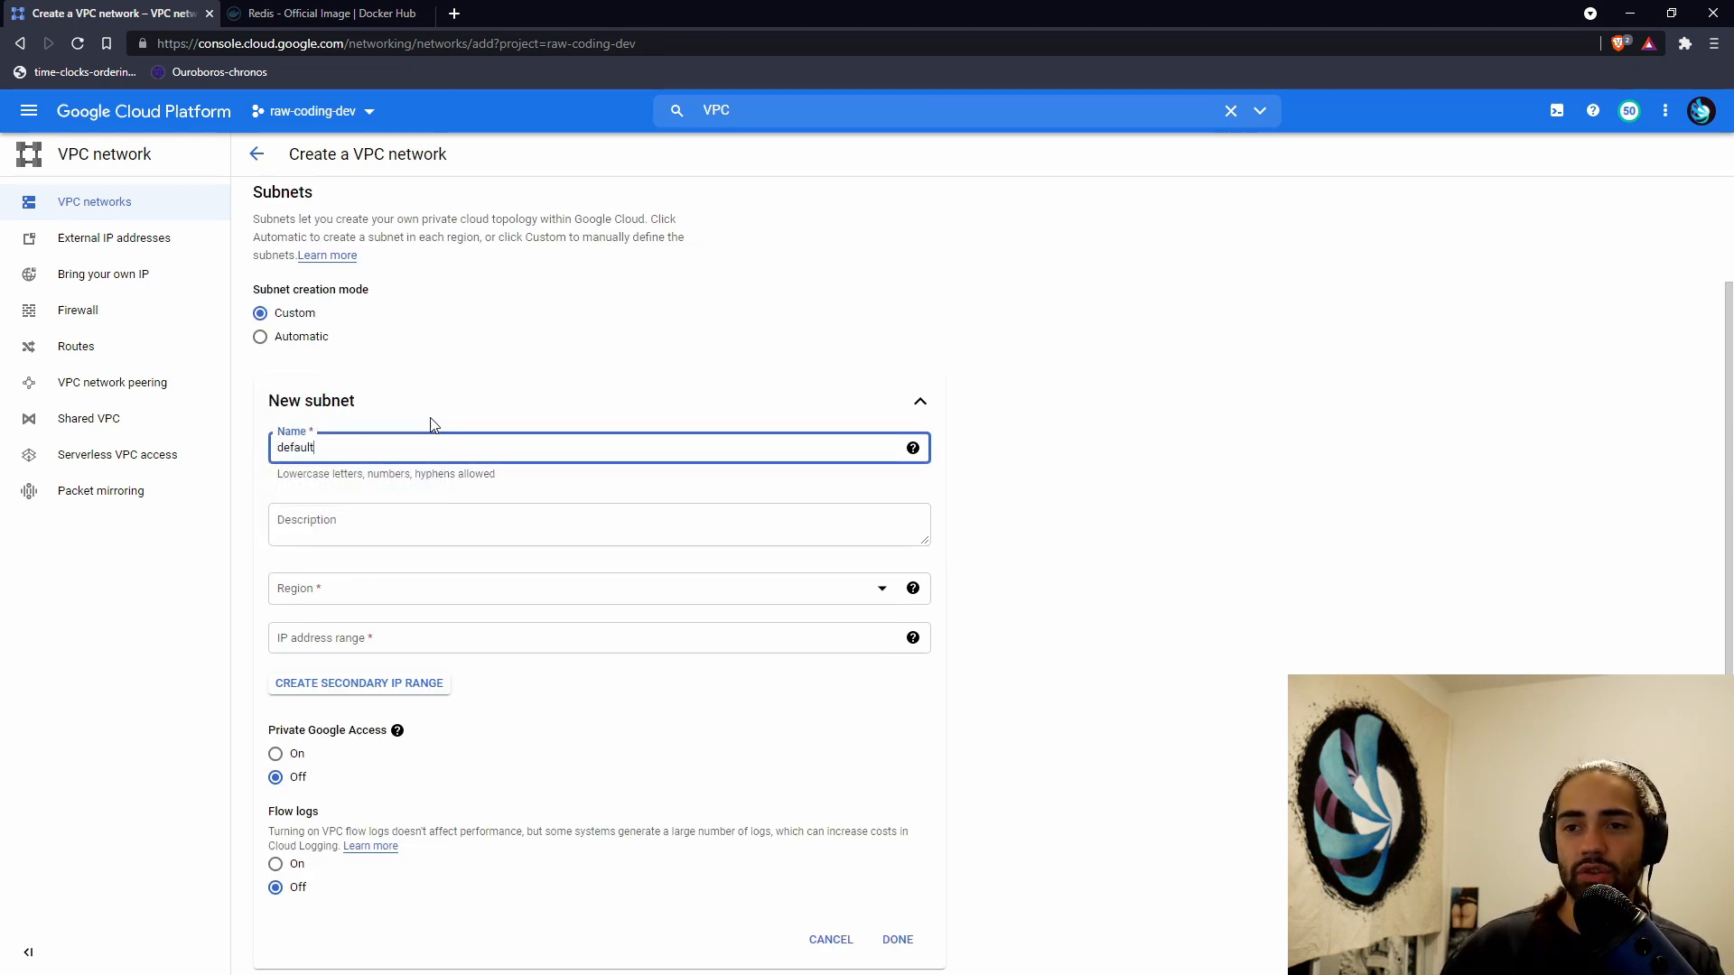
{"action": "scroll", "scroll_direction": "down", "scroll_amount": 3}
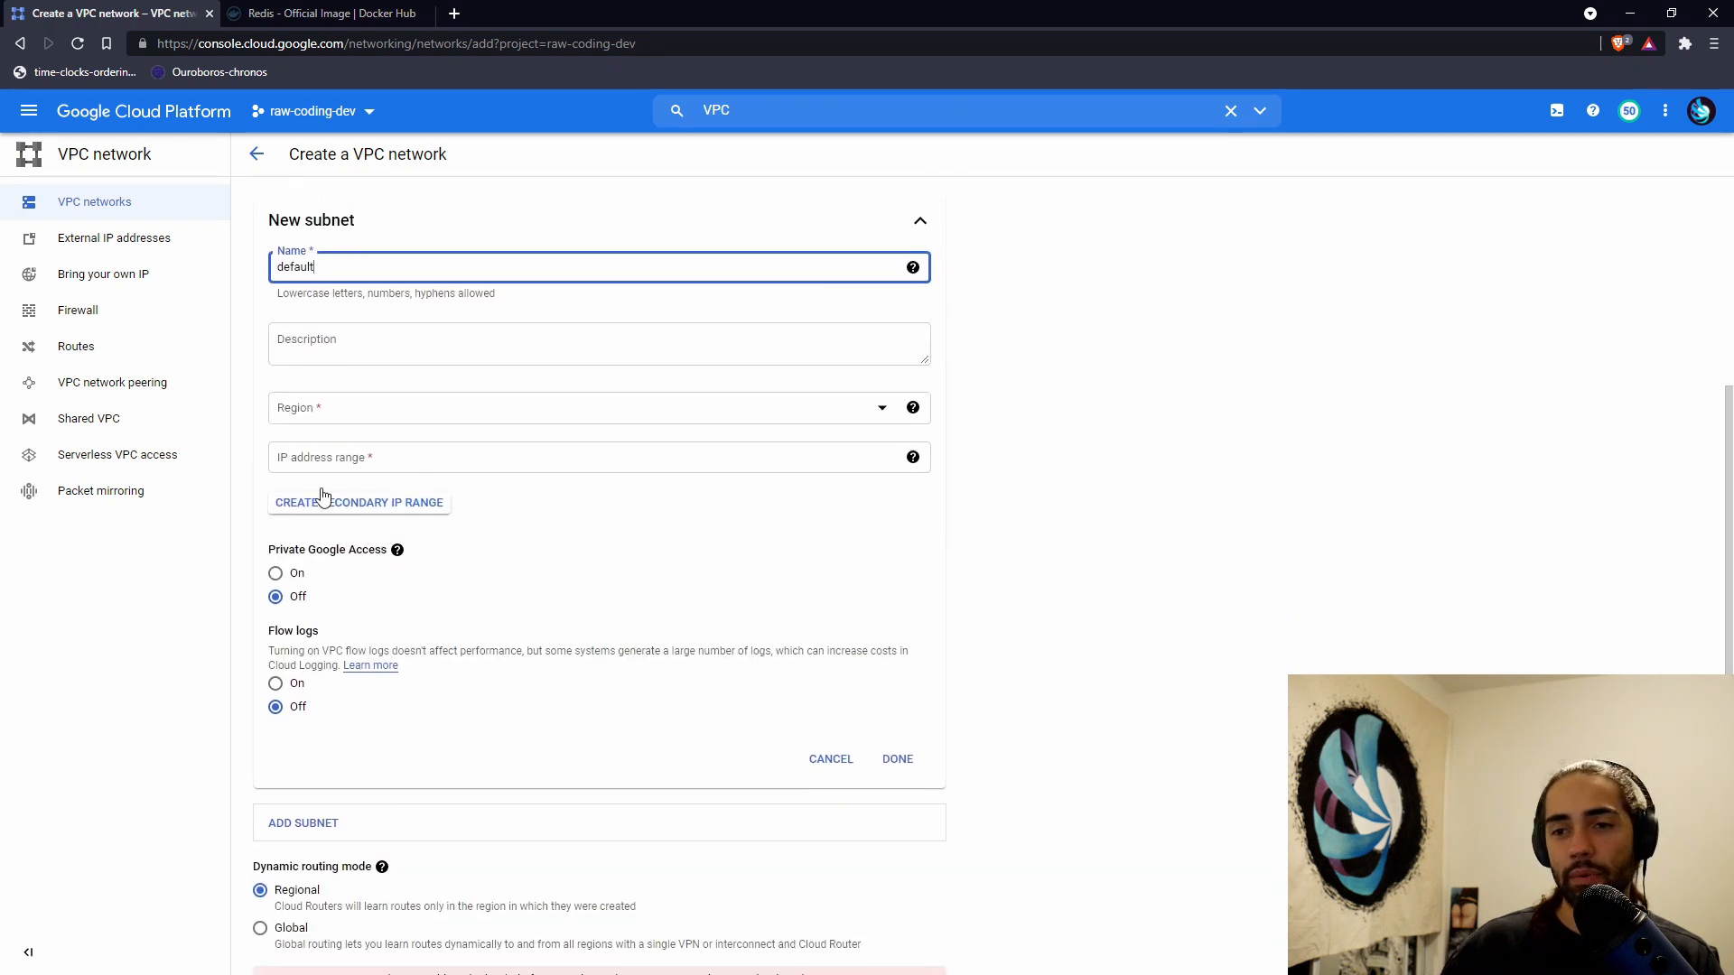
{"action": "left_click", "coordinate": [597, 408]}
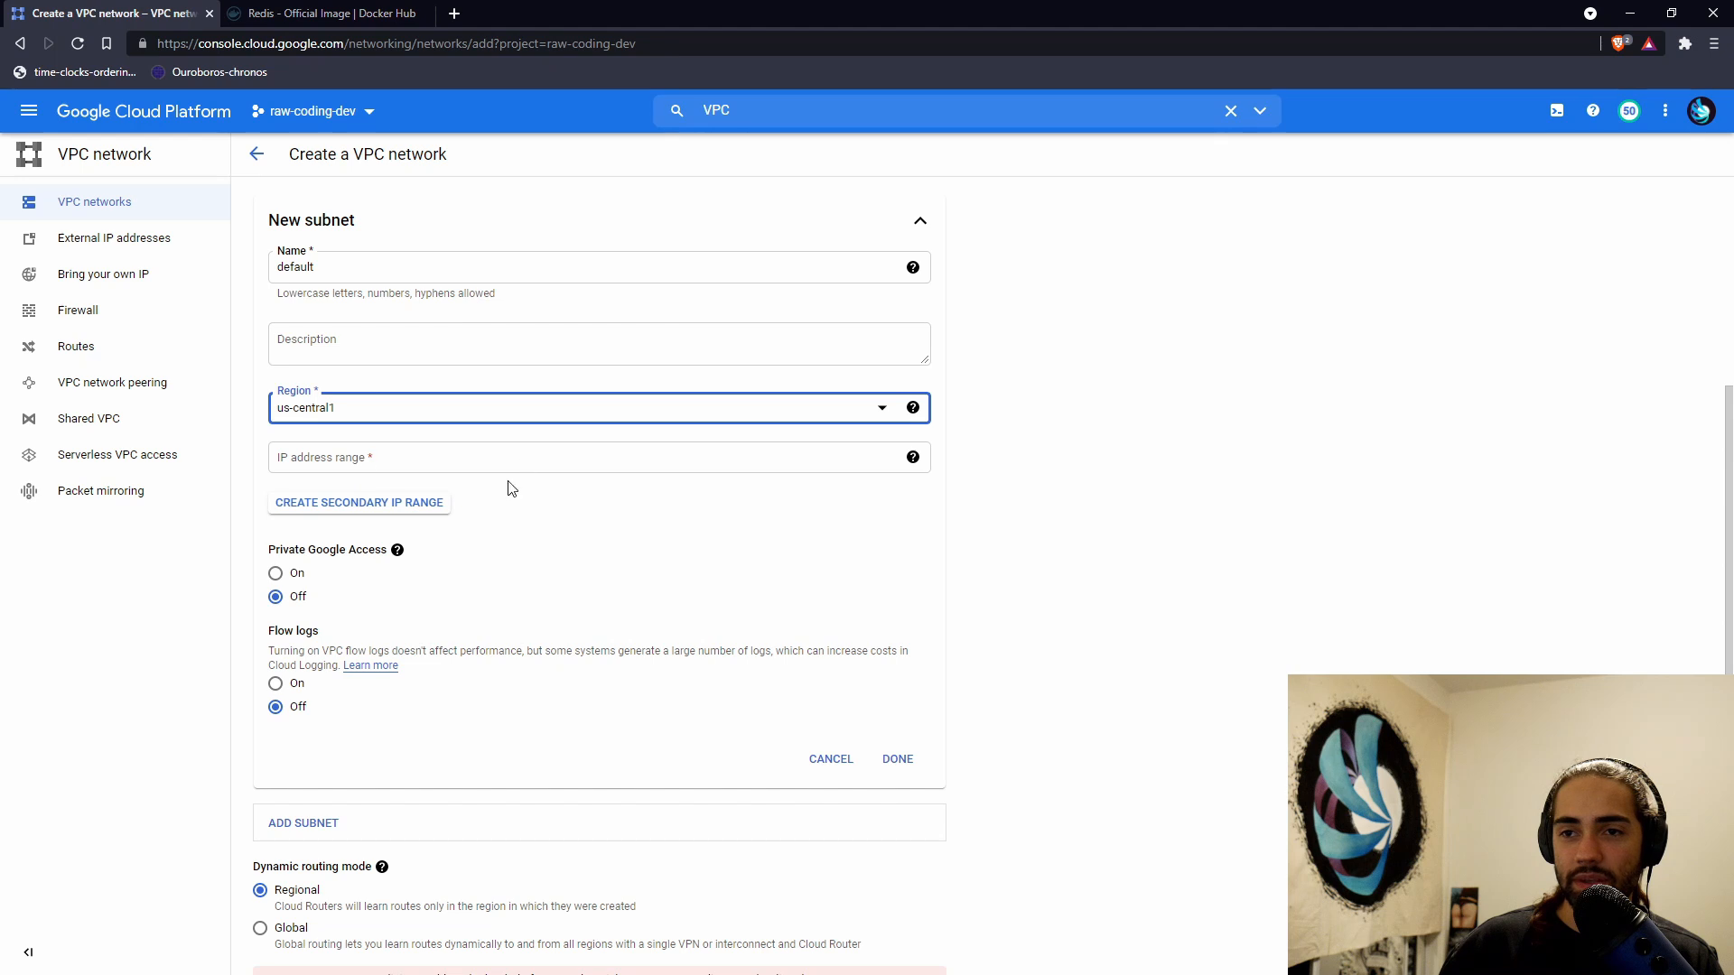
- Set the default subnet's IP range to 10.0.0.0/16 and finish the subnet
{"action": "type", "text": "10.0.0.0/"}
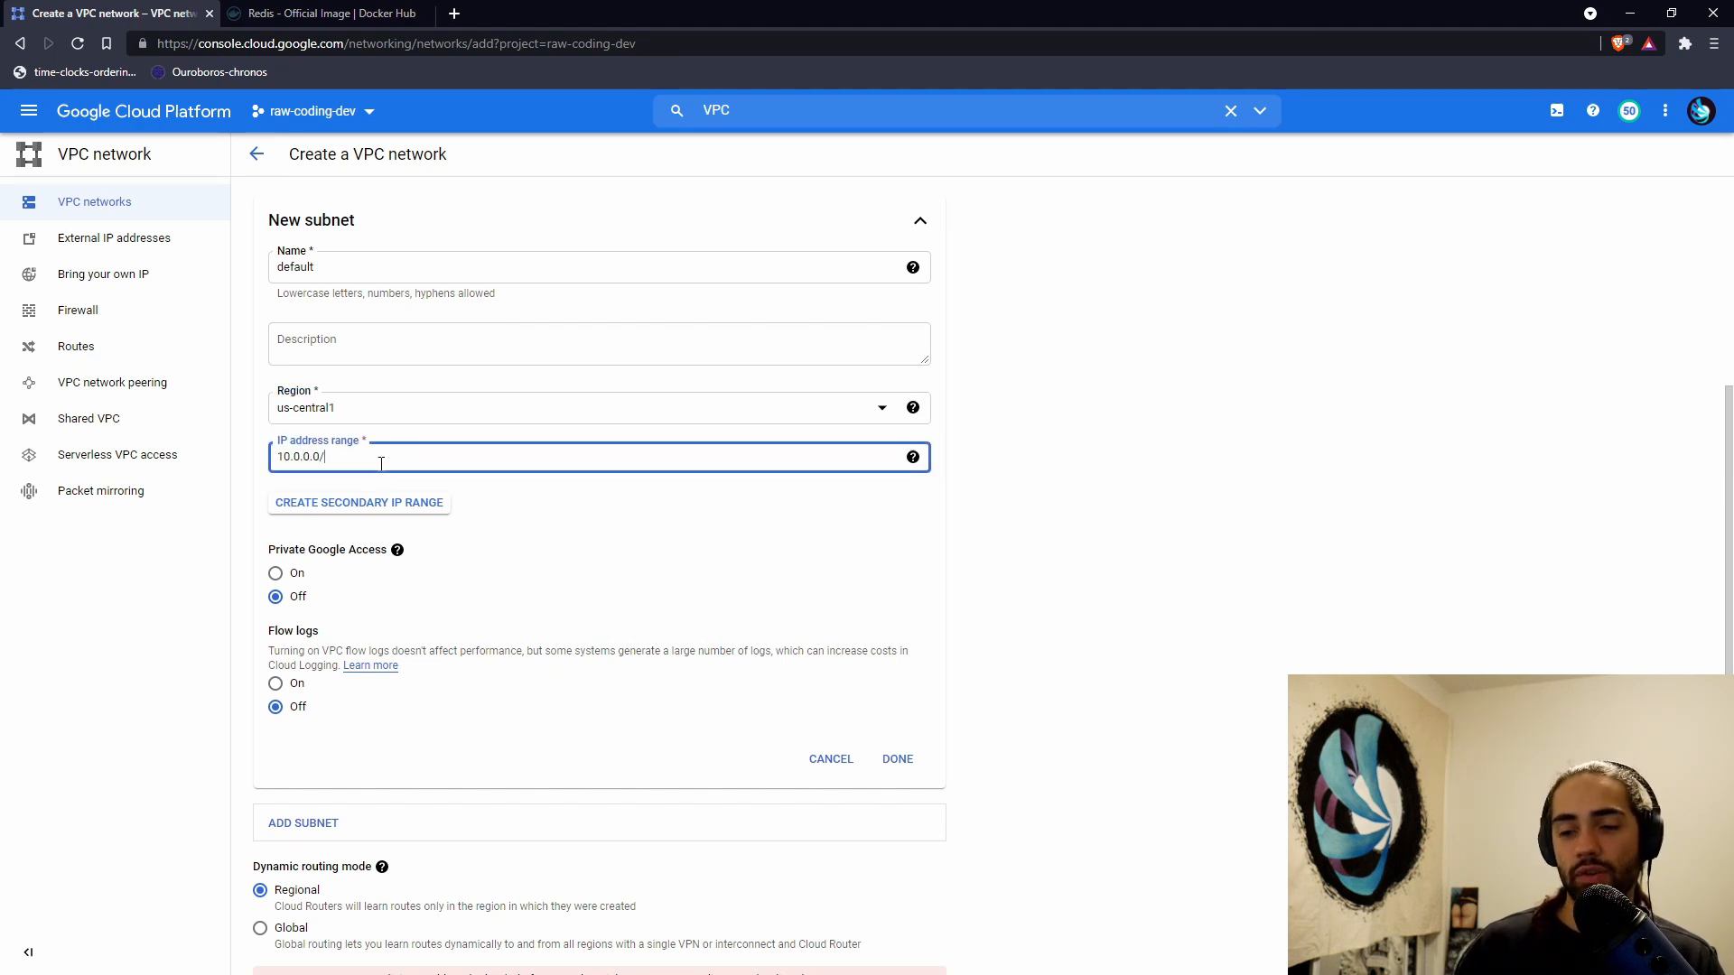
{"action": "type", "text": "16"}
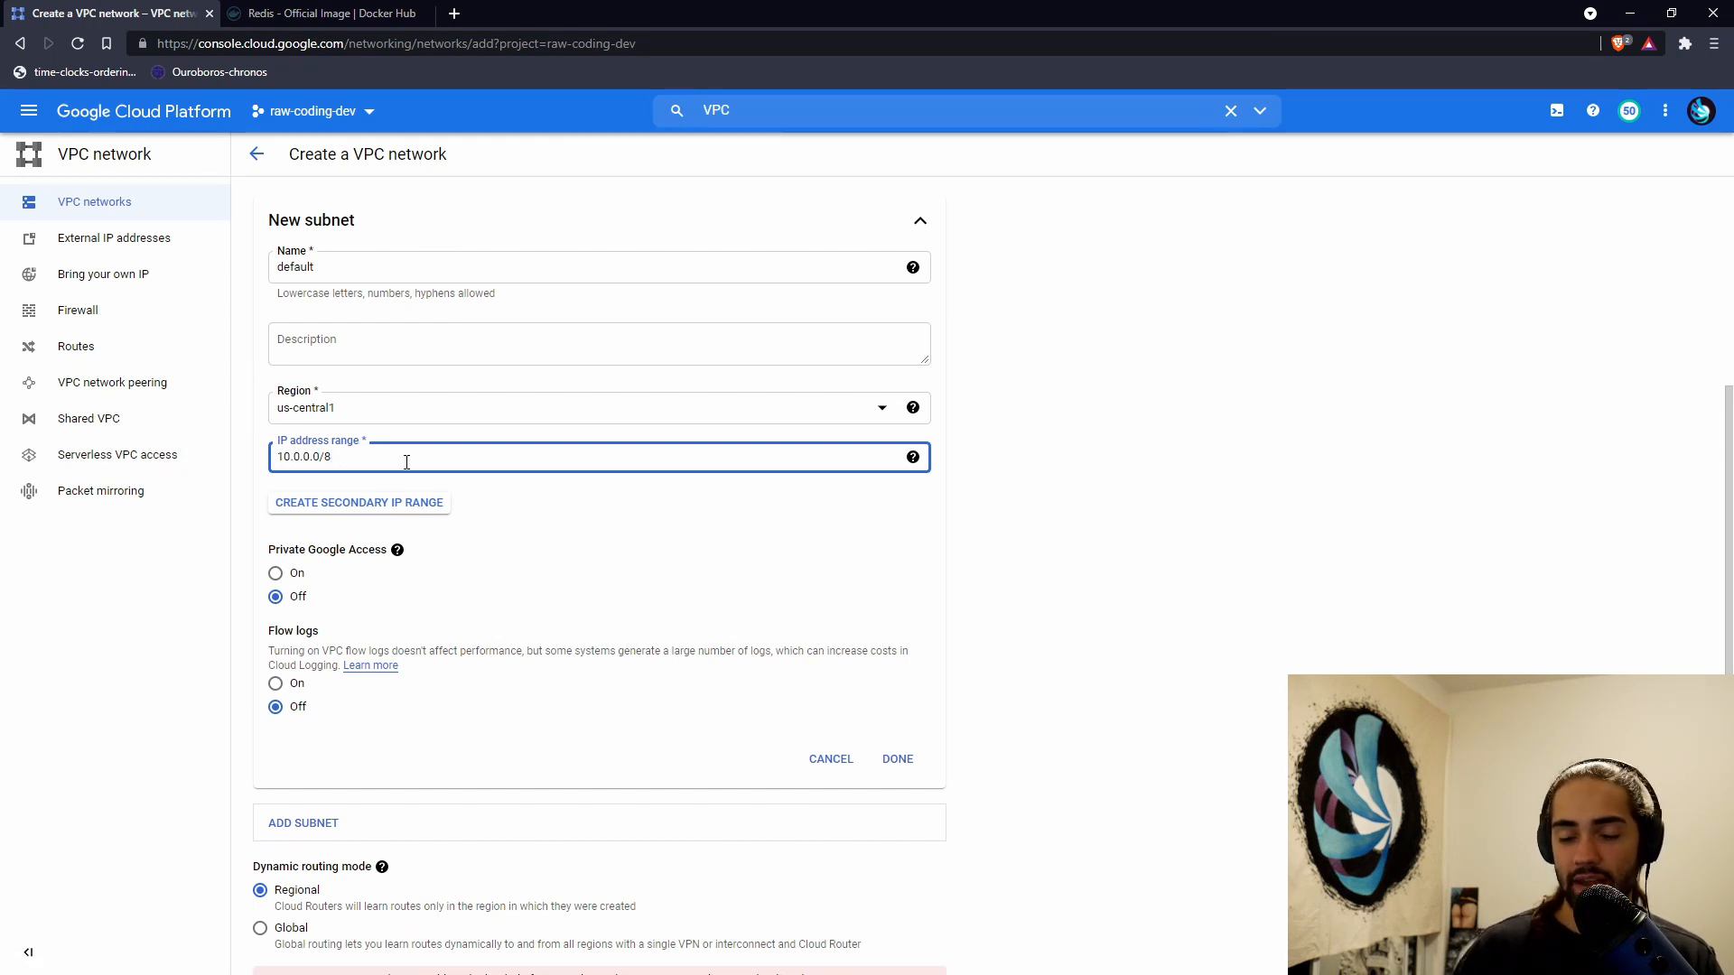
{"action": "type", "text": "10.0.0.0->"}
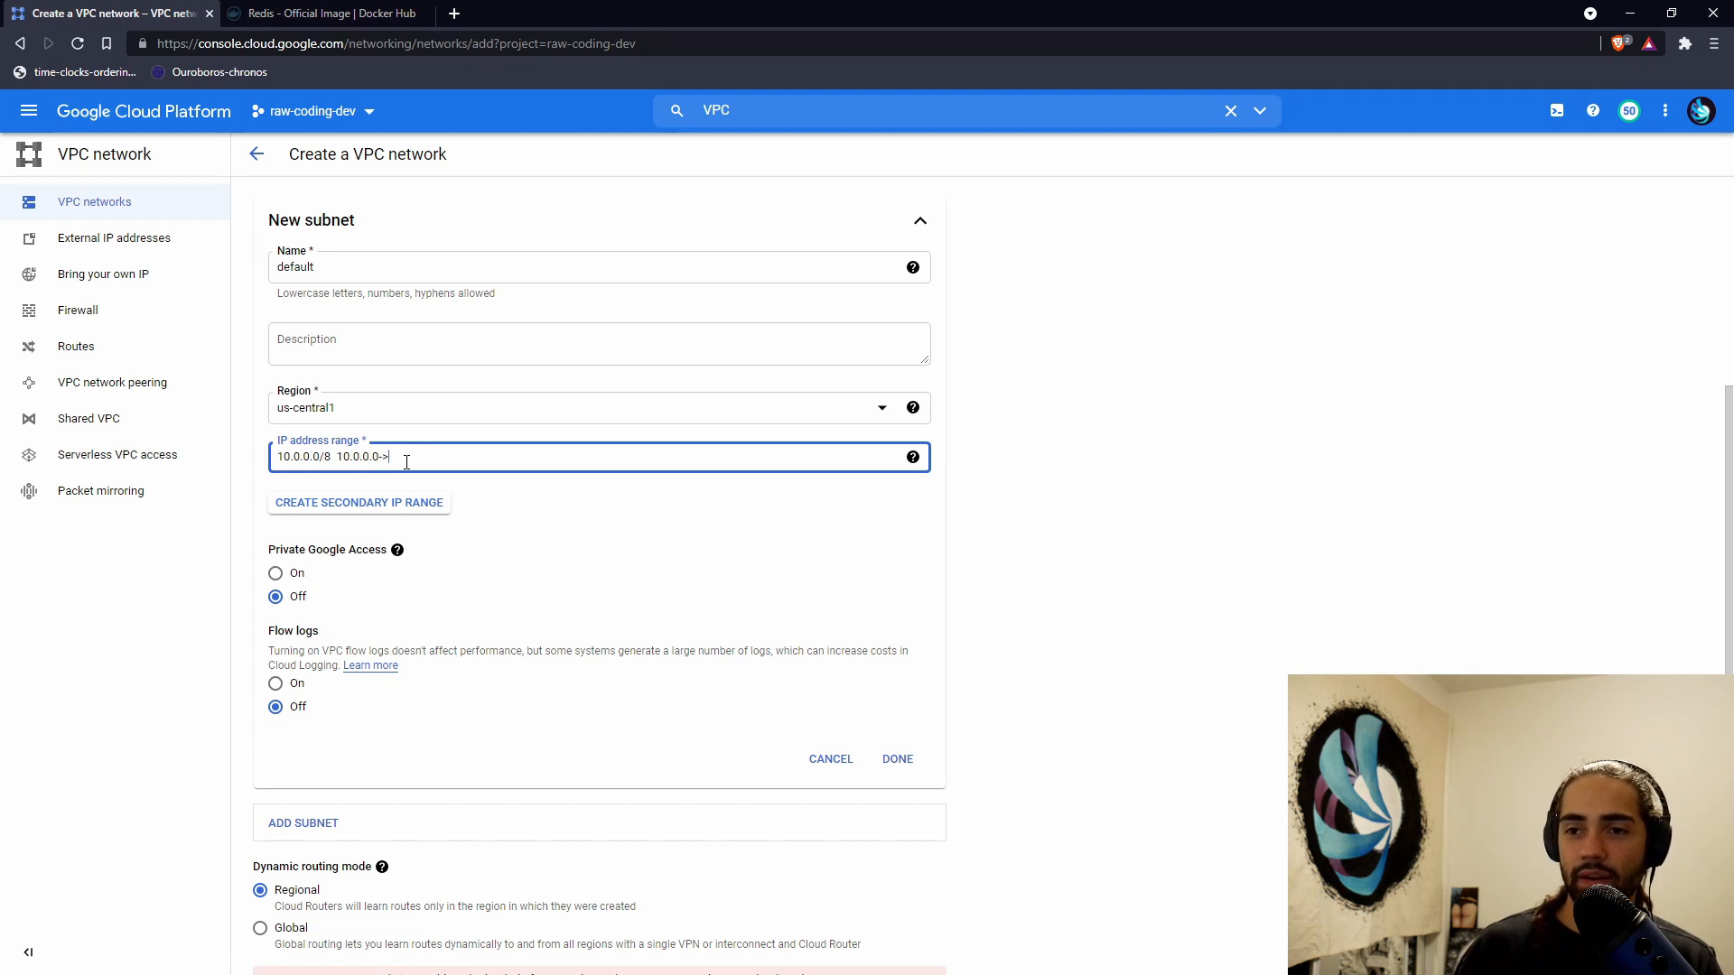
{"action": "type", "text": "10.0.0.25"}
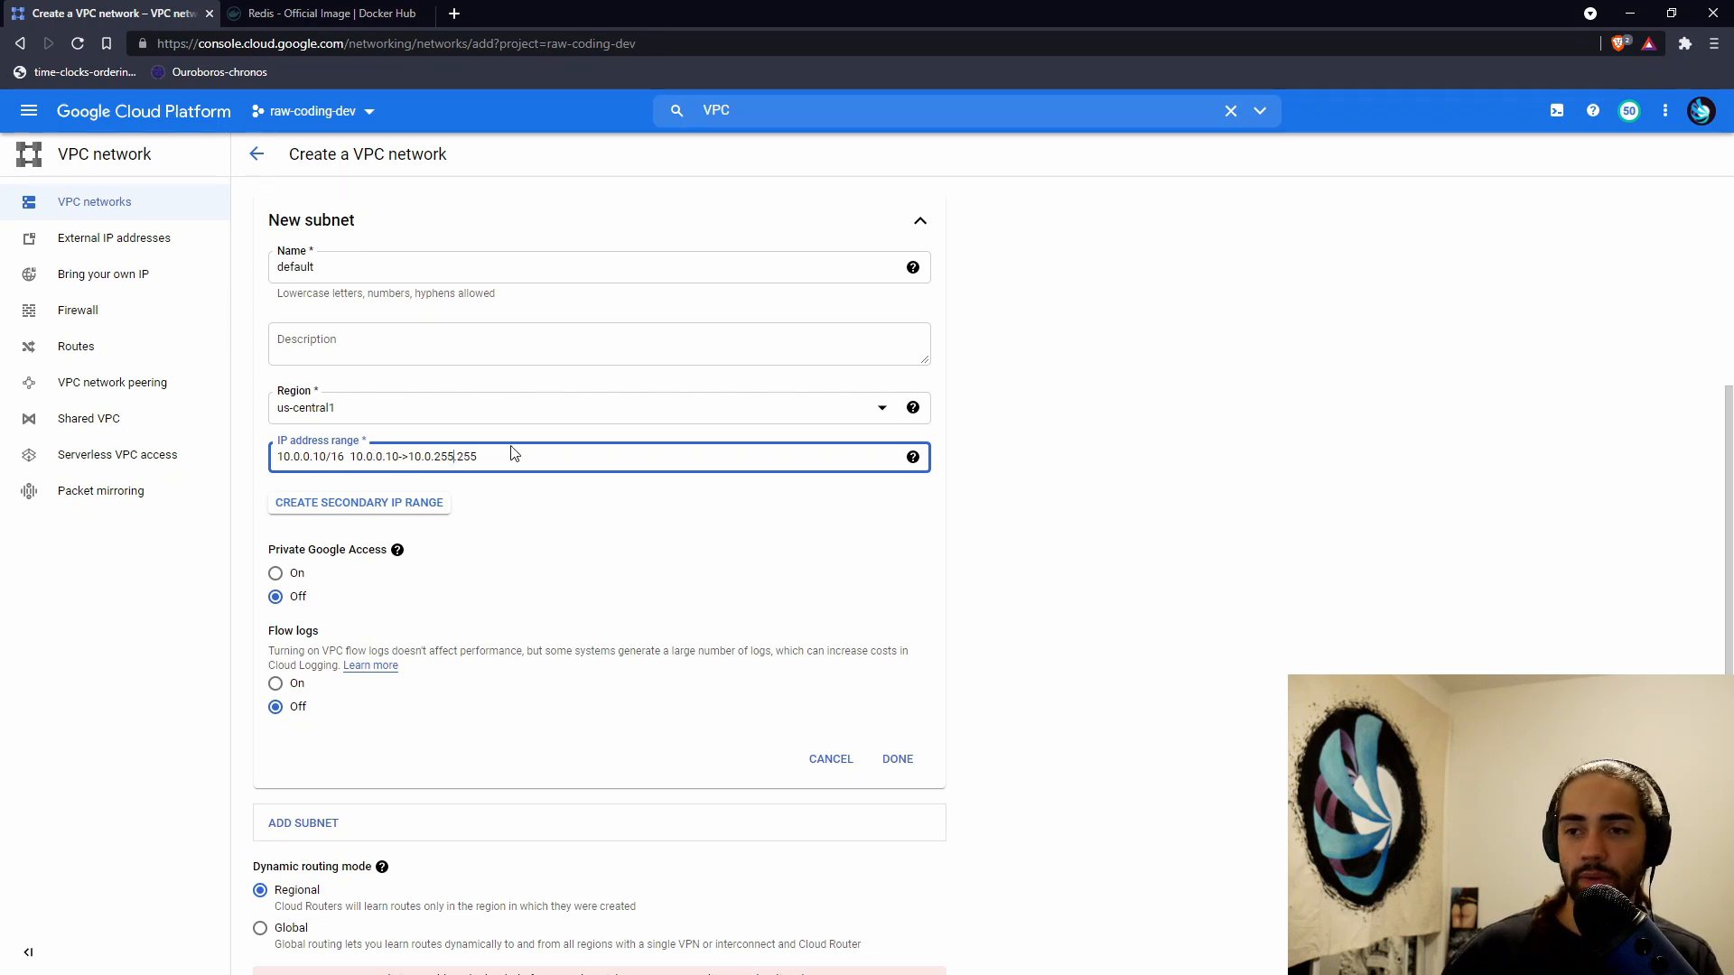
{"action": "double_click", "coordinate": [336, 455]}
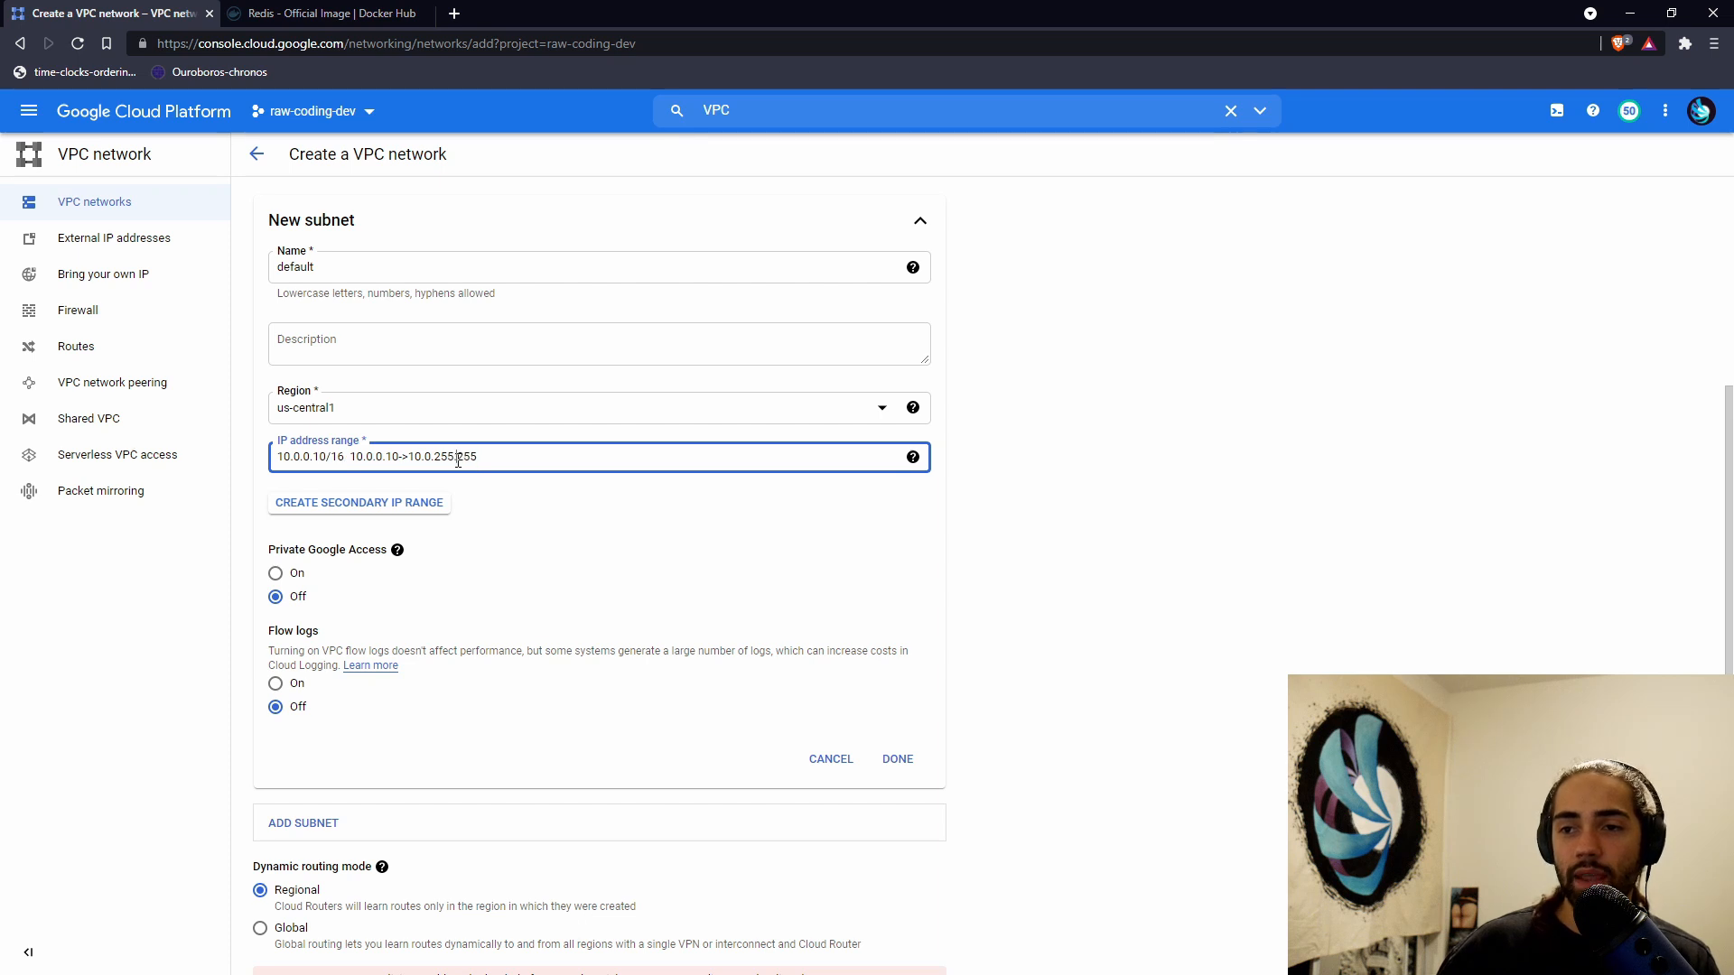
{"action": "double_click", "coordinate": [466, 455]}
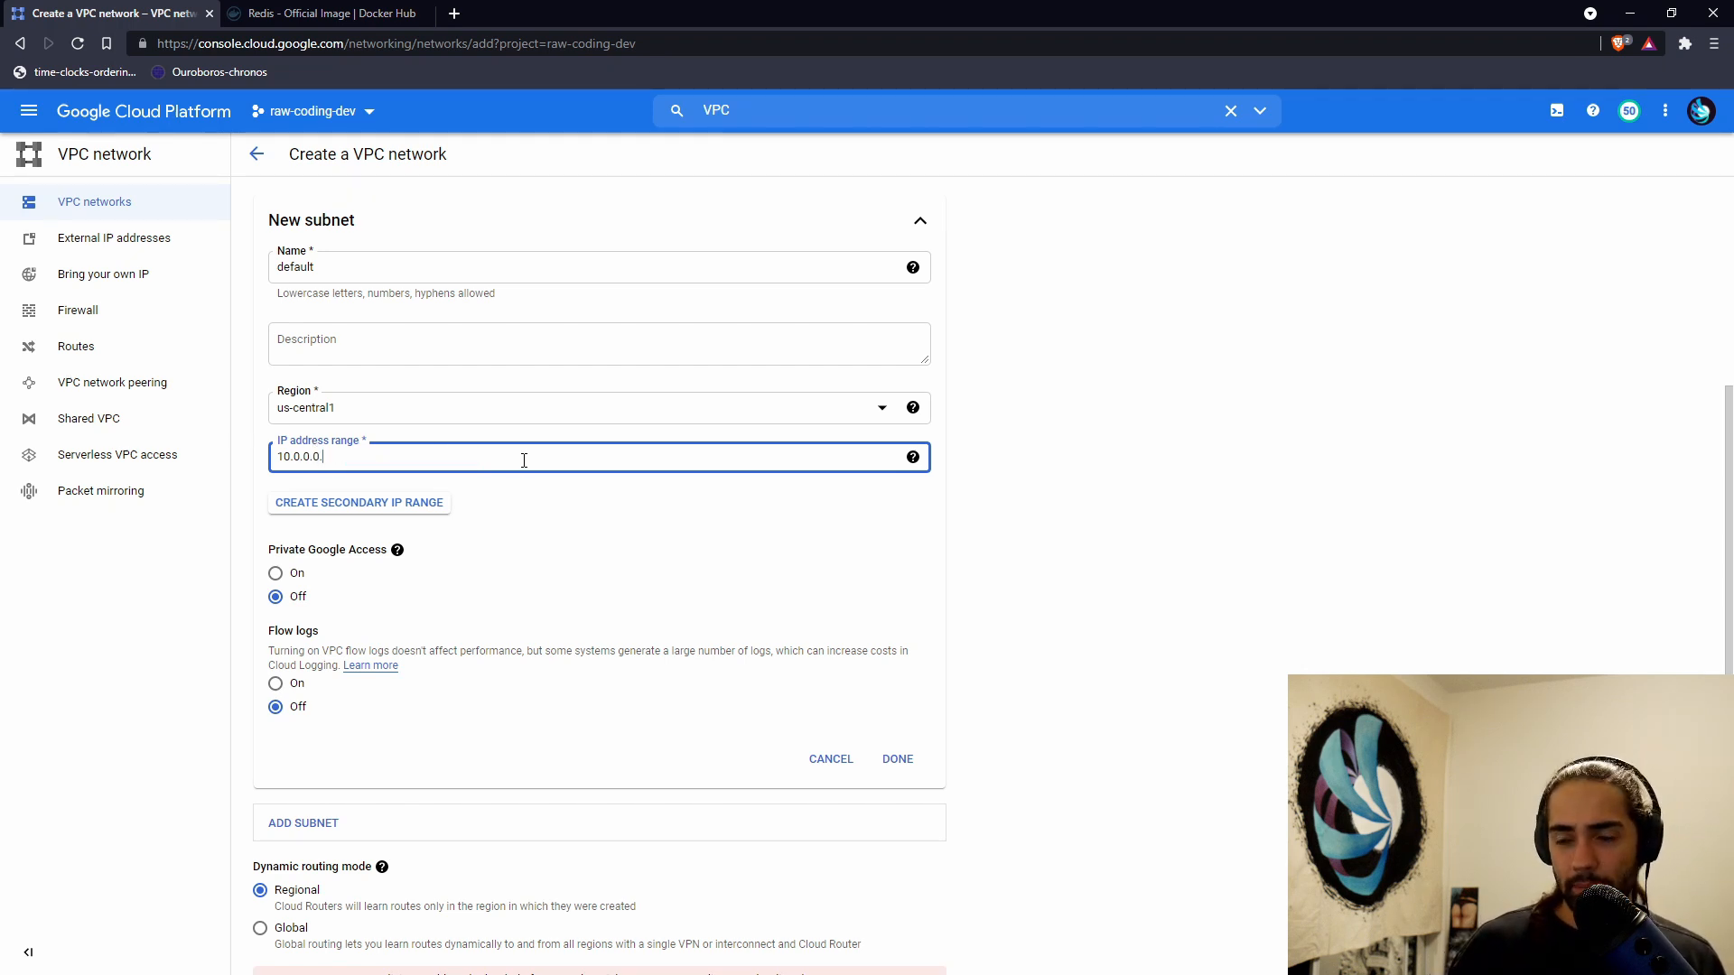
{"action": "type", "text": "0/16"}
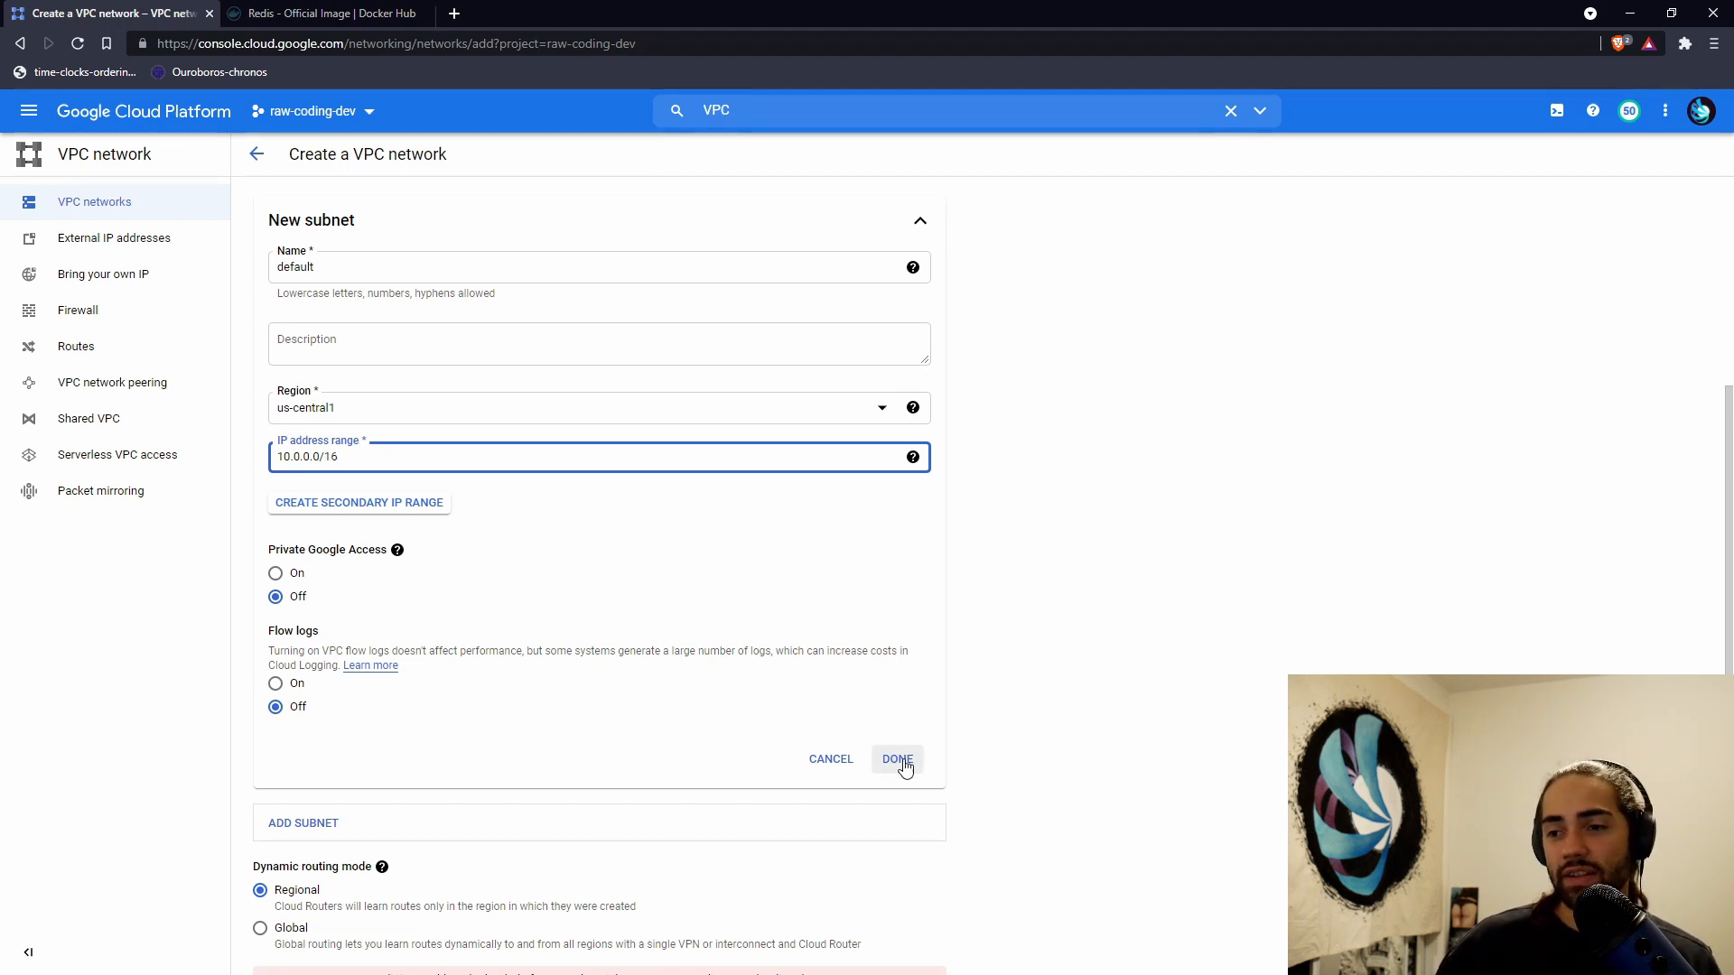
{"action": "left_click", "coordinate": [896, 759]}
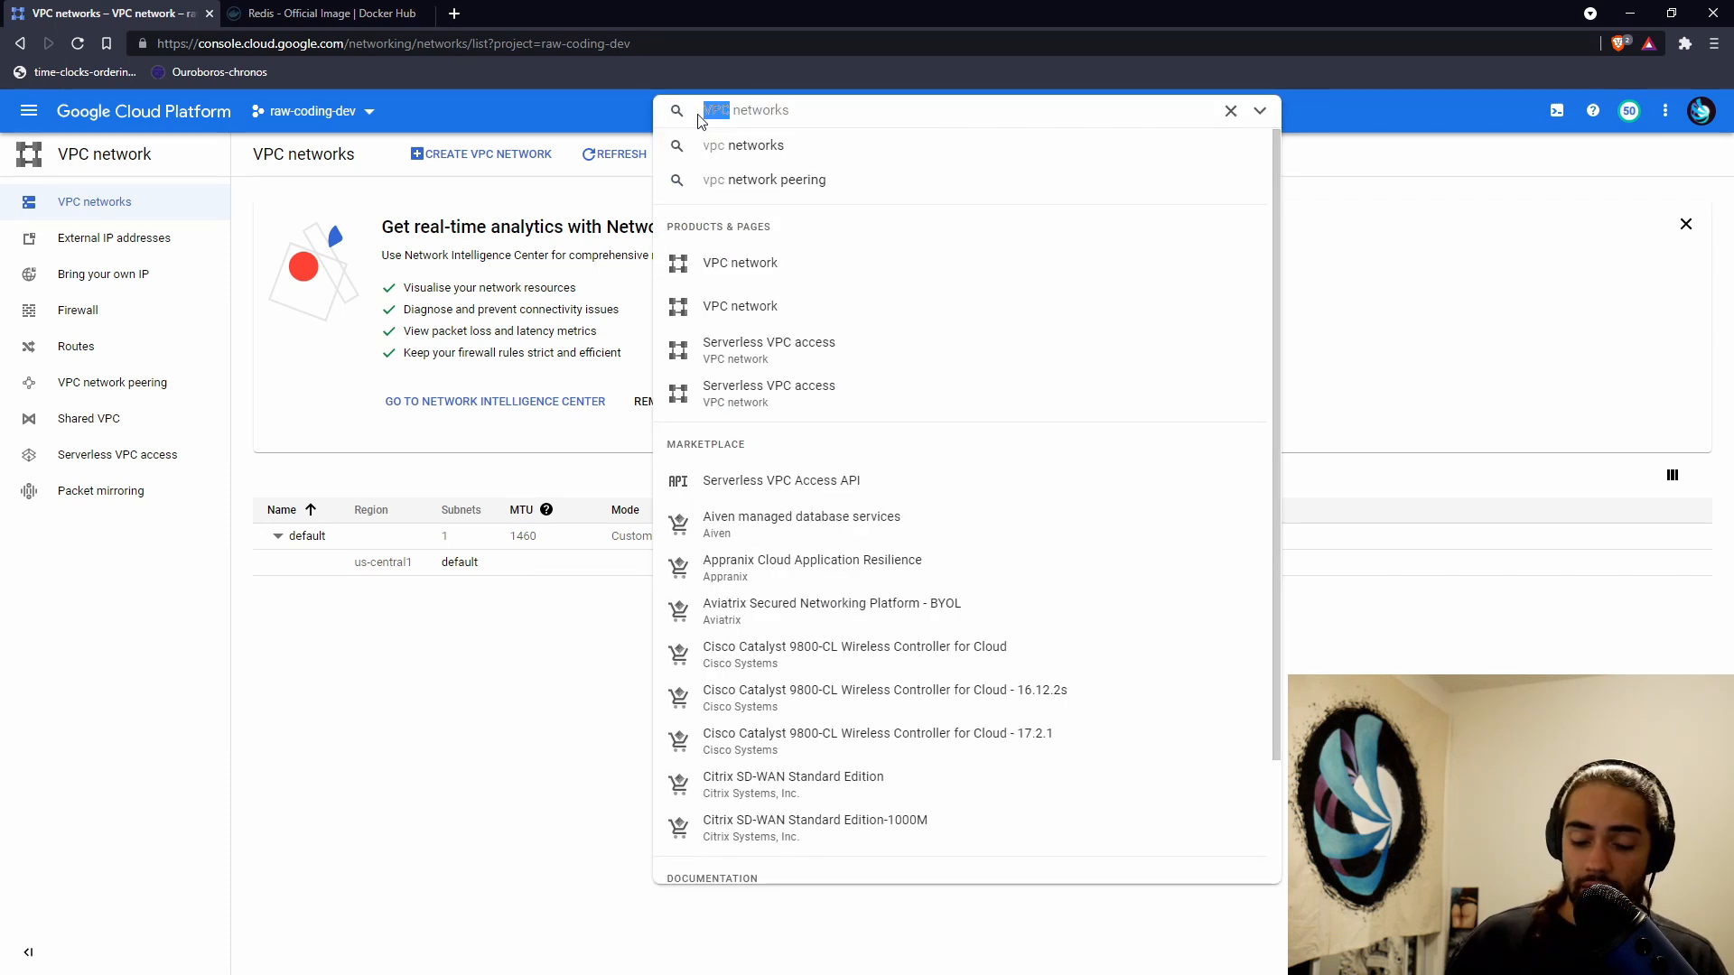
- Search for VM instances and open the Create an instance form
{"action": "type", "text": "VMs"}
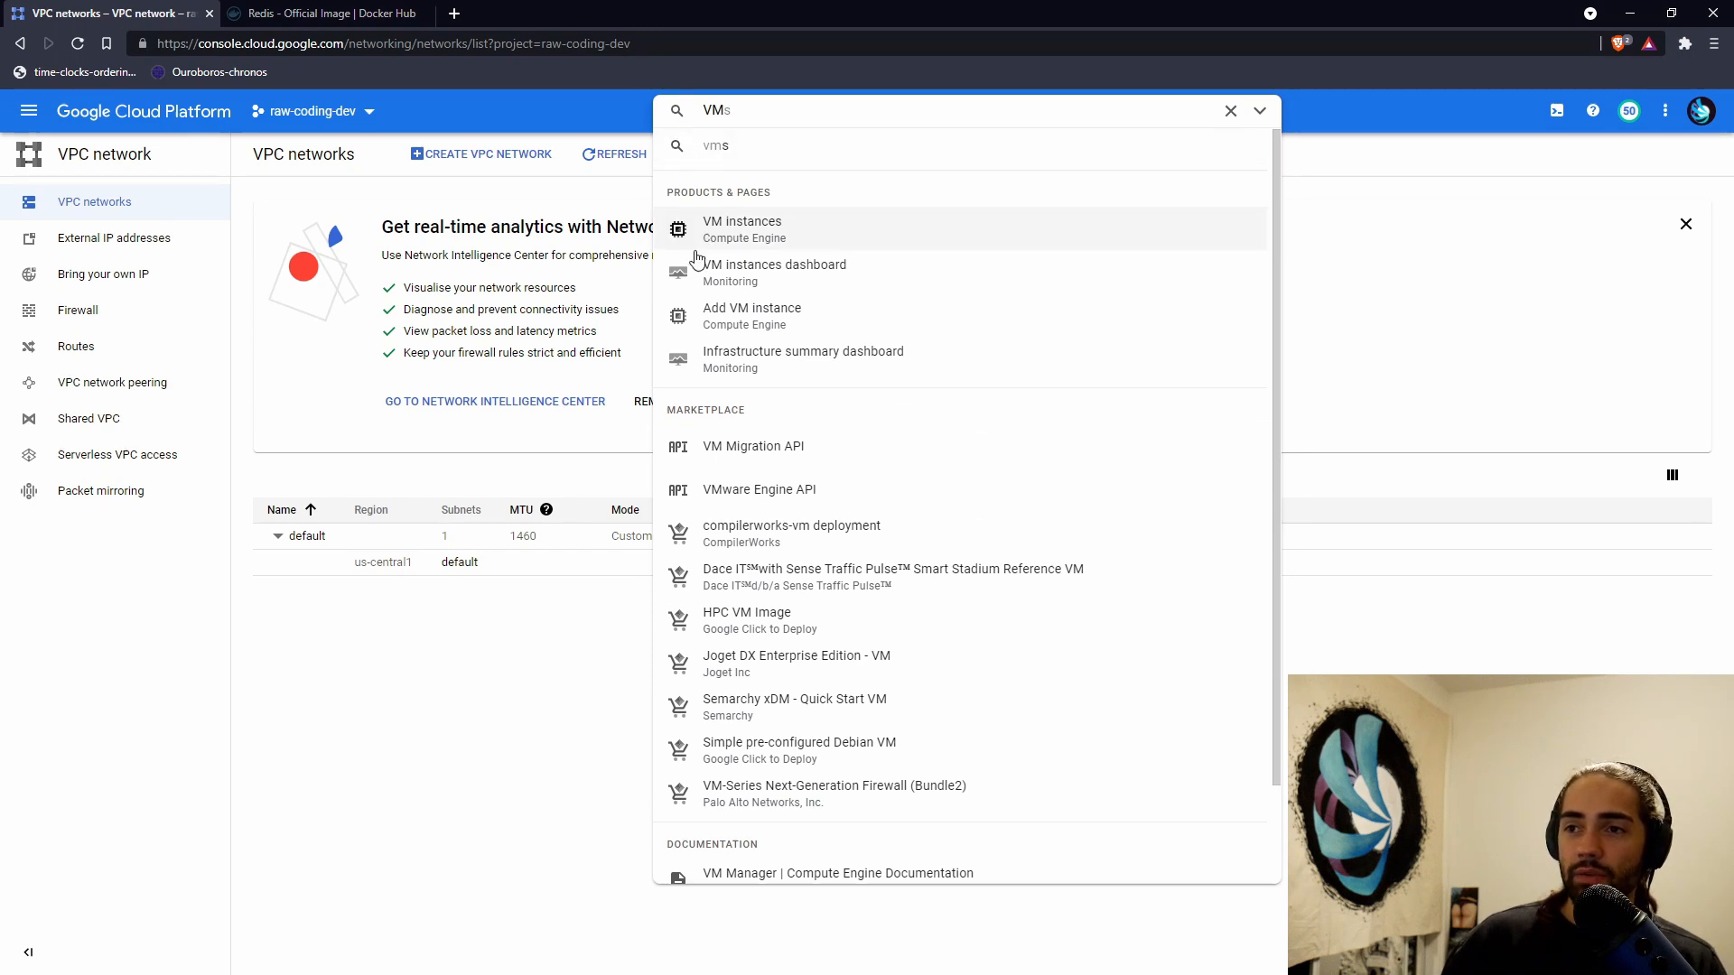
{"action": "mouse_move", "coordinate": [742, 229]}
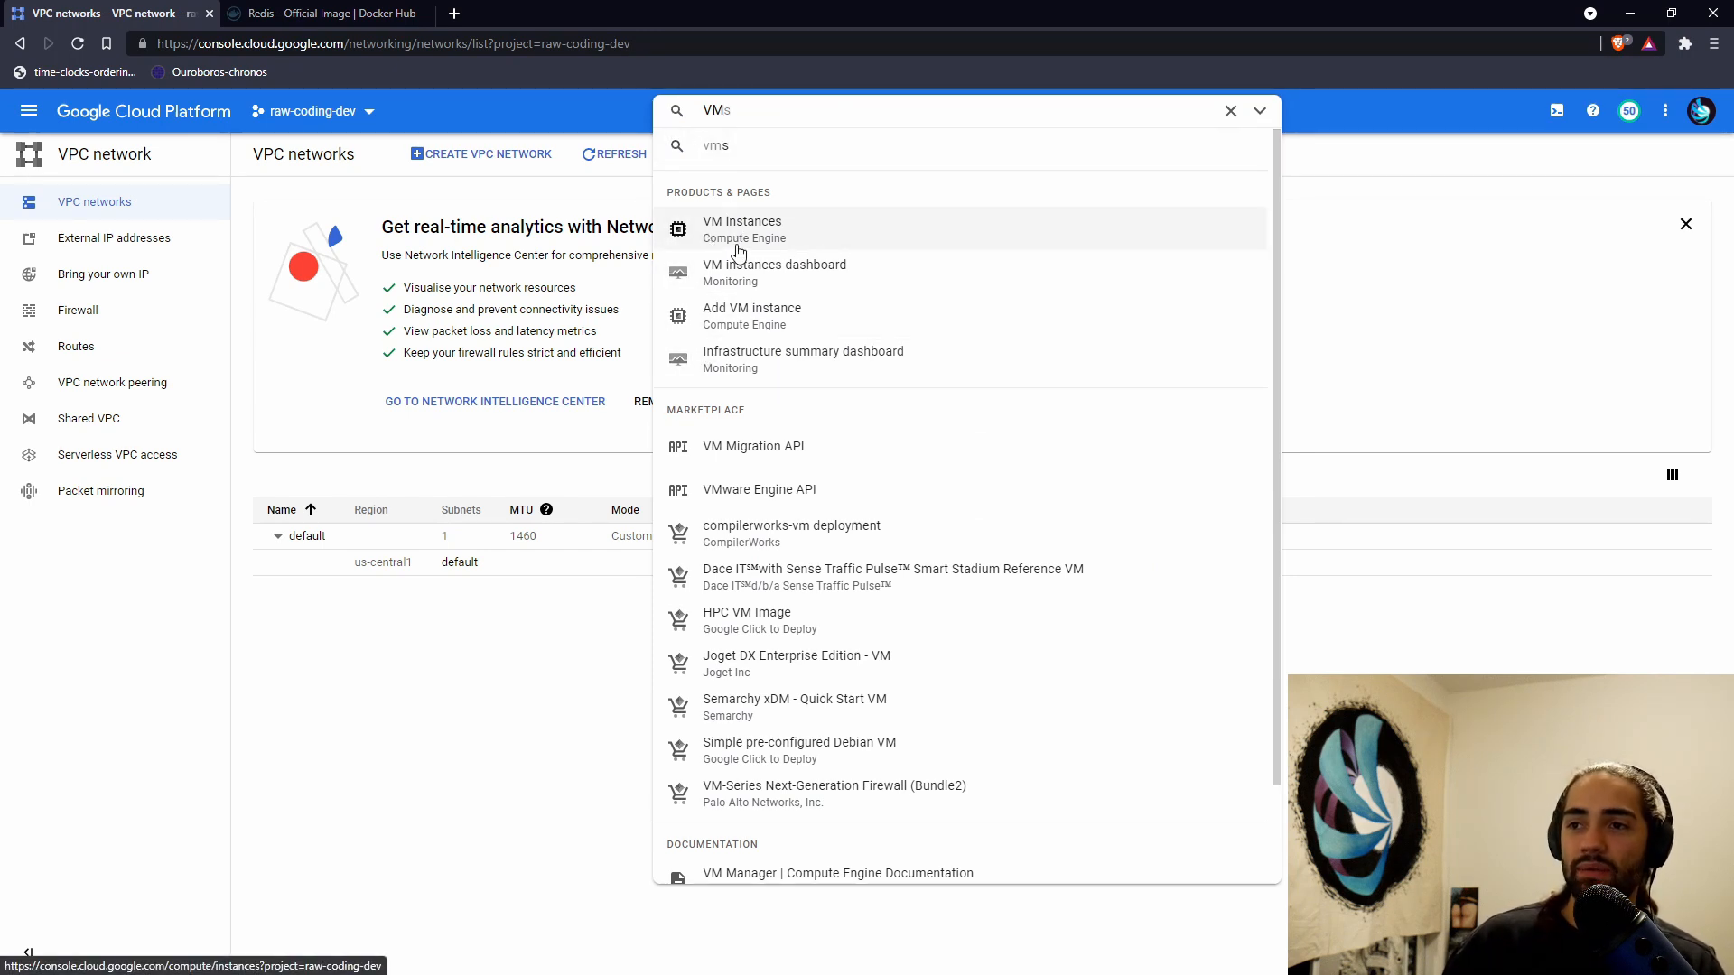
{"action": "mouse_move", "coordinate": [55, 110]}
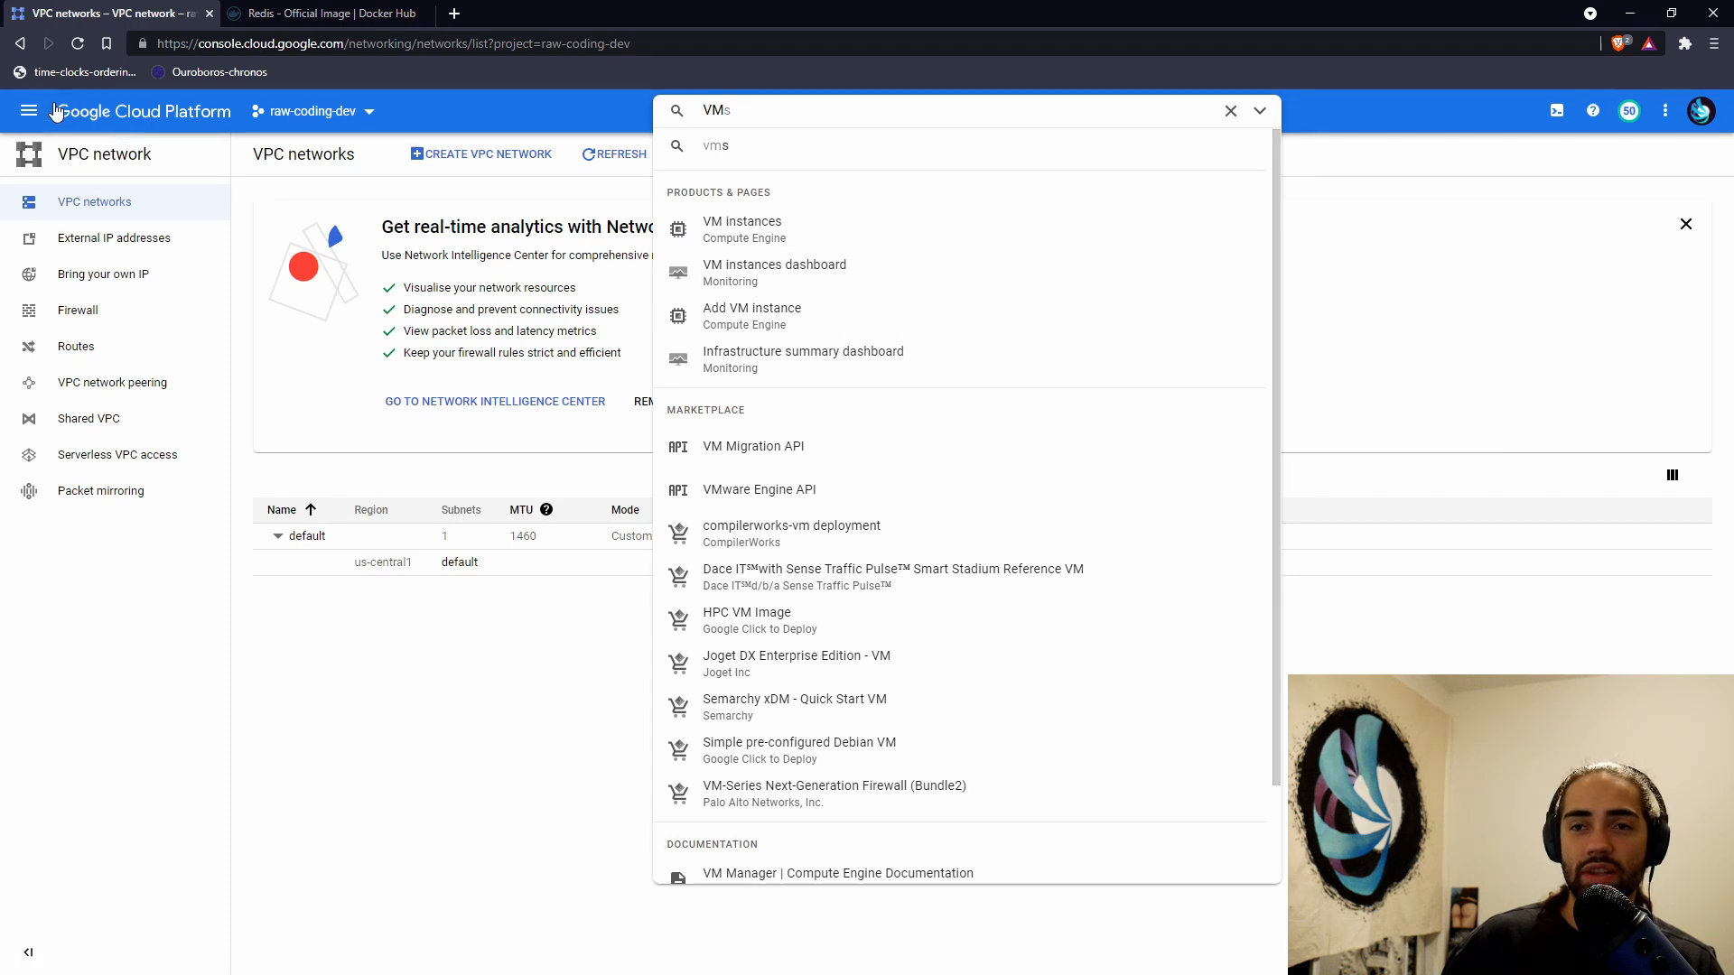
{"action": "left_click", "coordinate": [742, 228]}
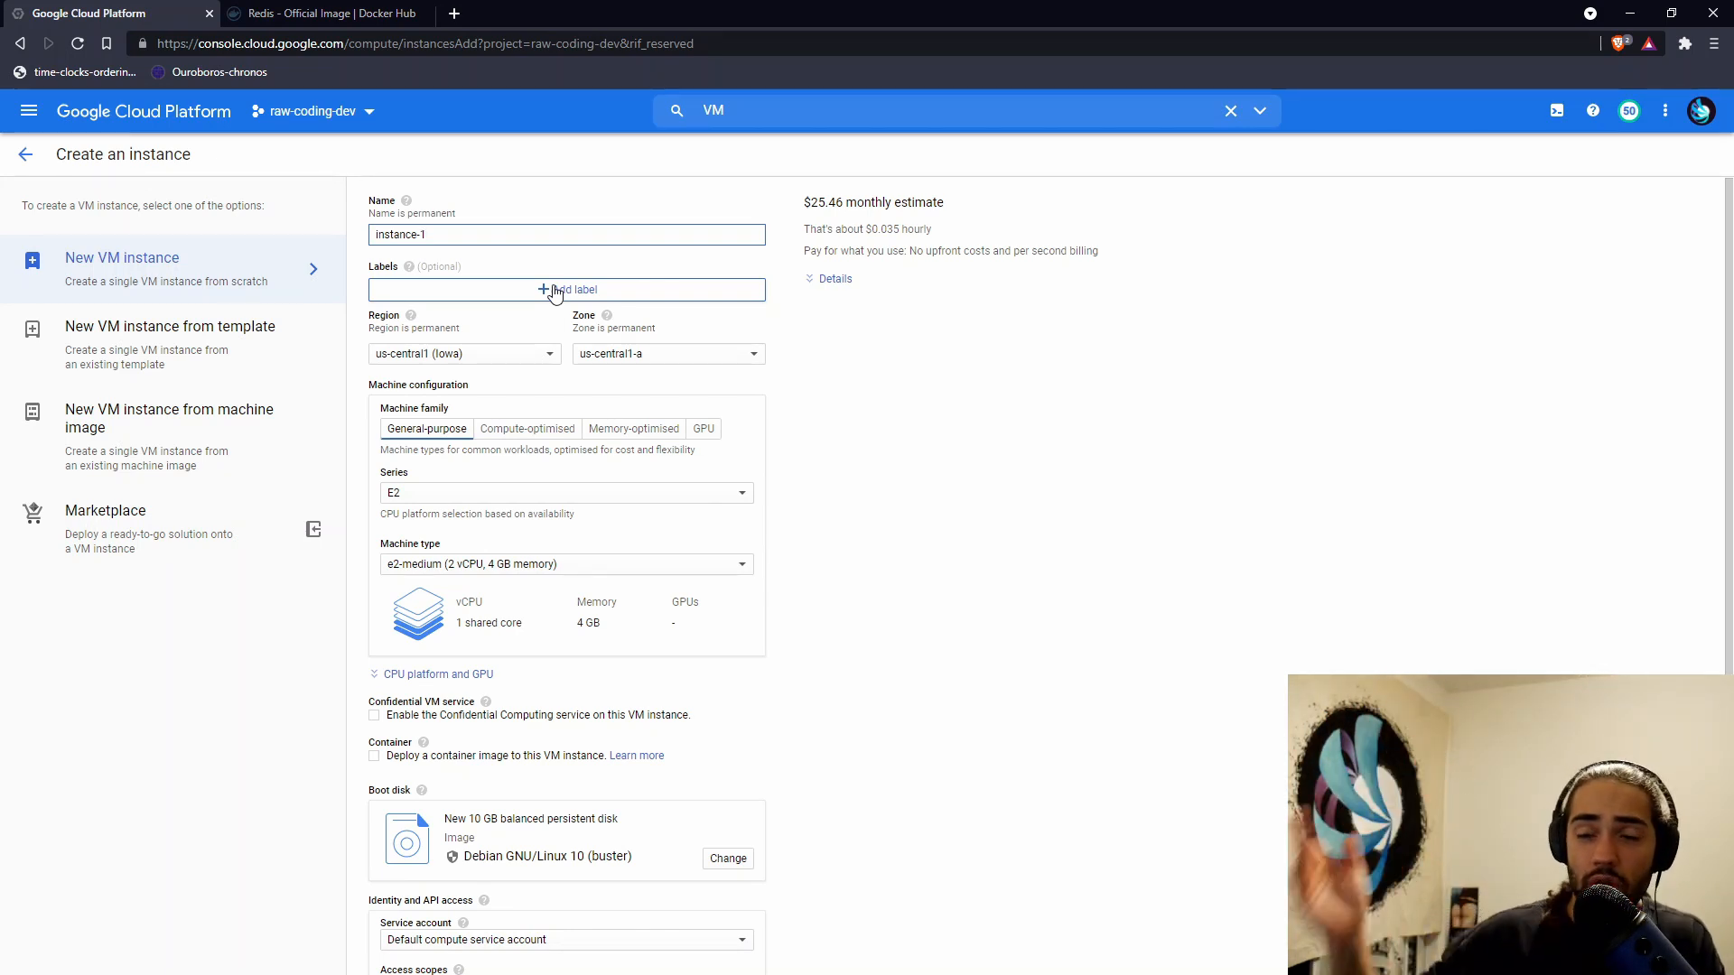
- Name the VM redis and keep the e2-medium machine type in us-central1-a
{"action": "type", "text": "redis"}
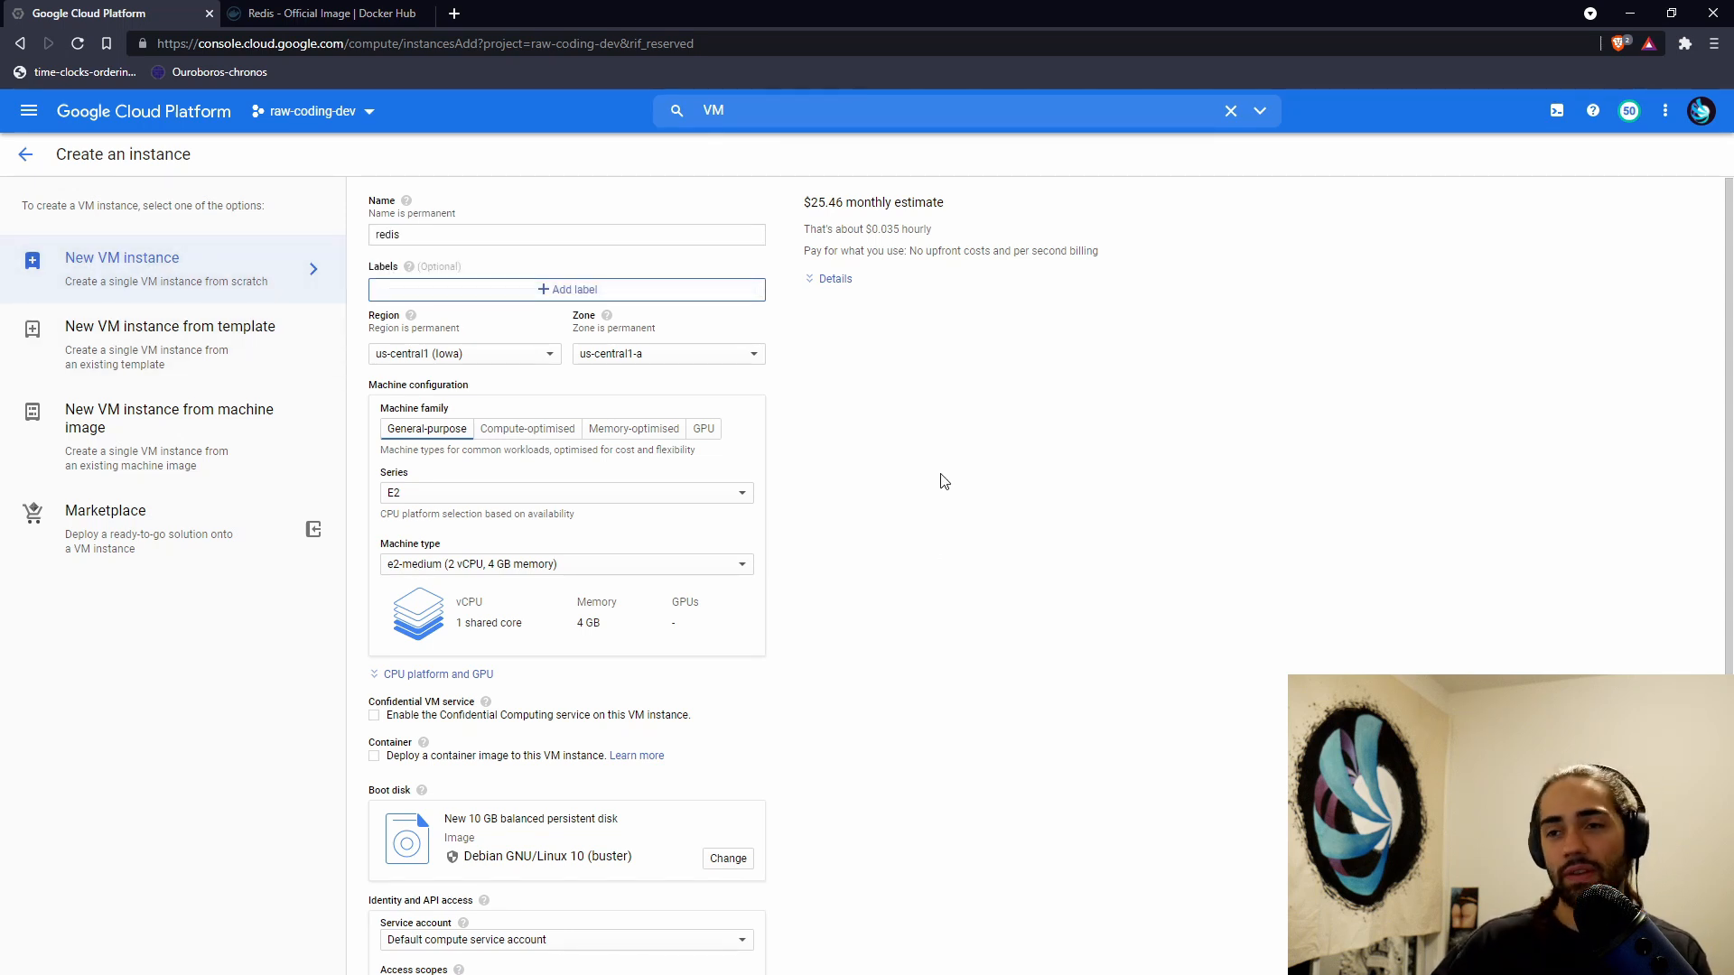
{"action": "mouse_move", "coordinate": [462, 395]}
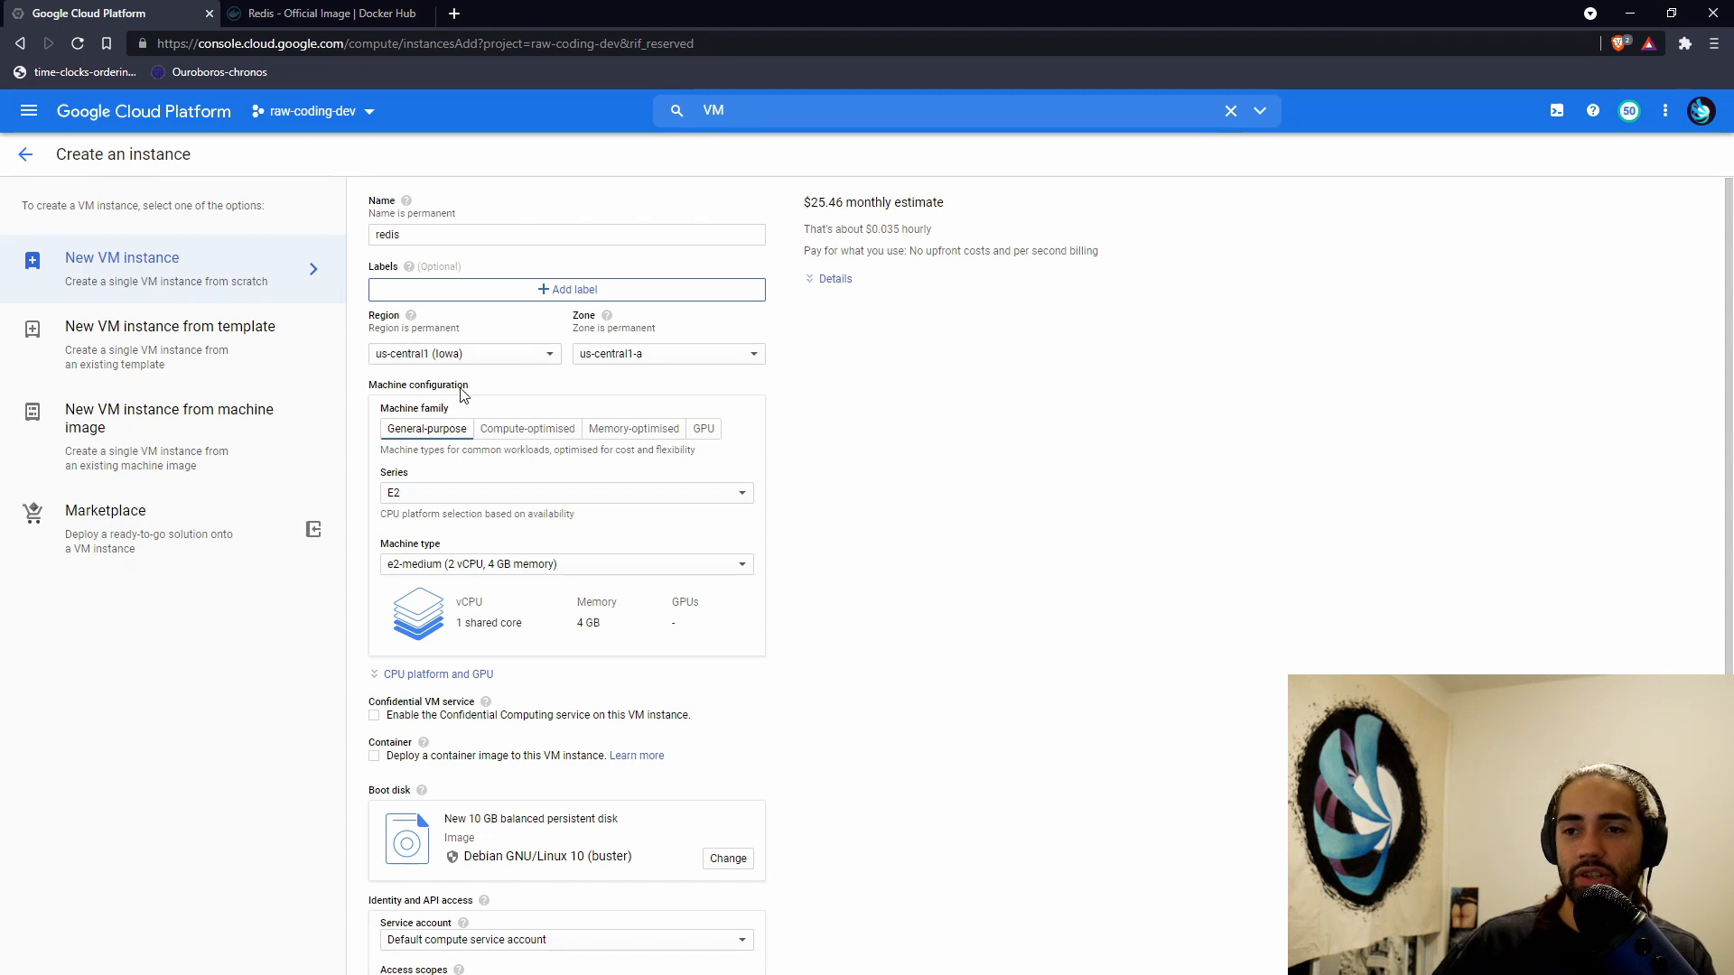
{"action": "mouse_move", "coordinate": [419, 379]}
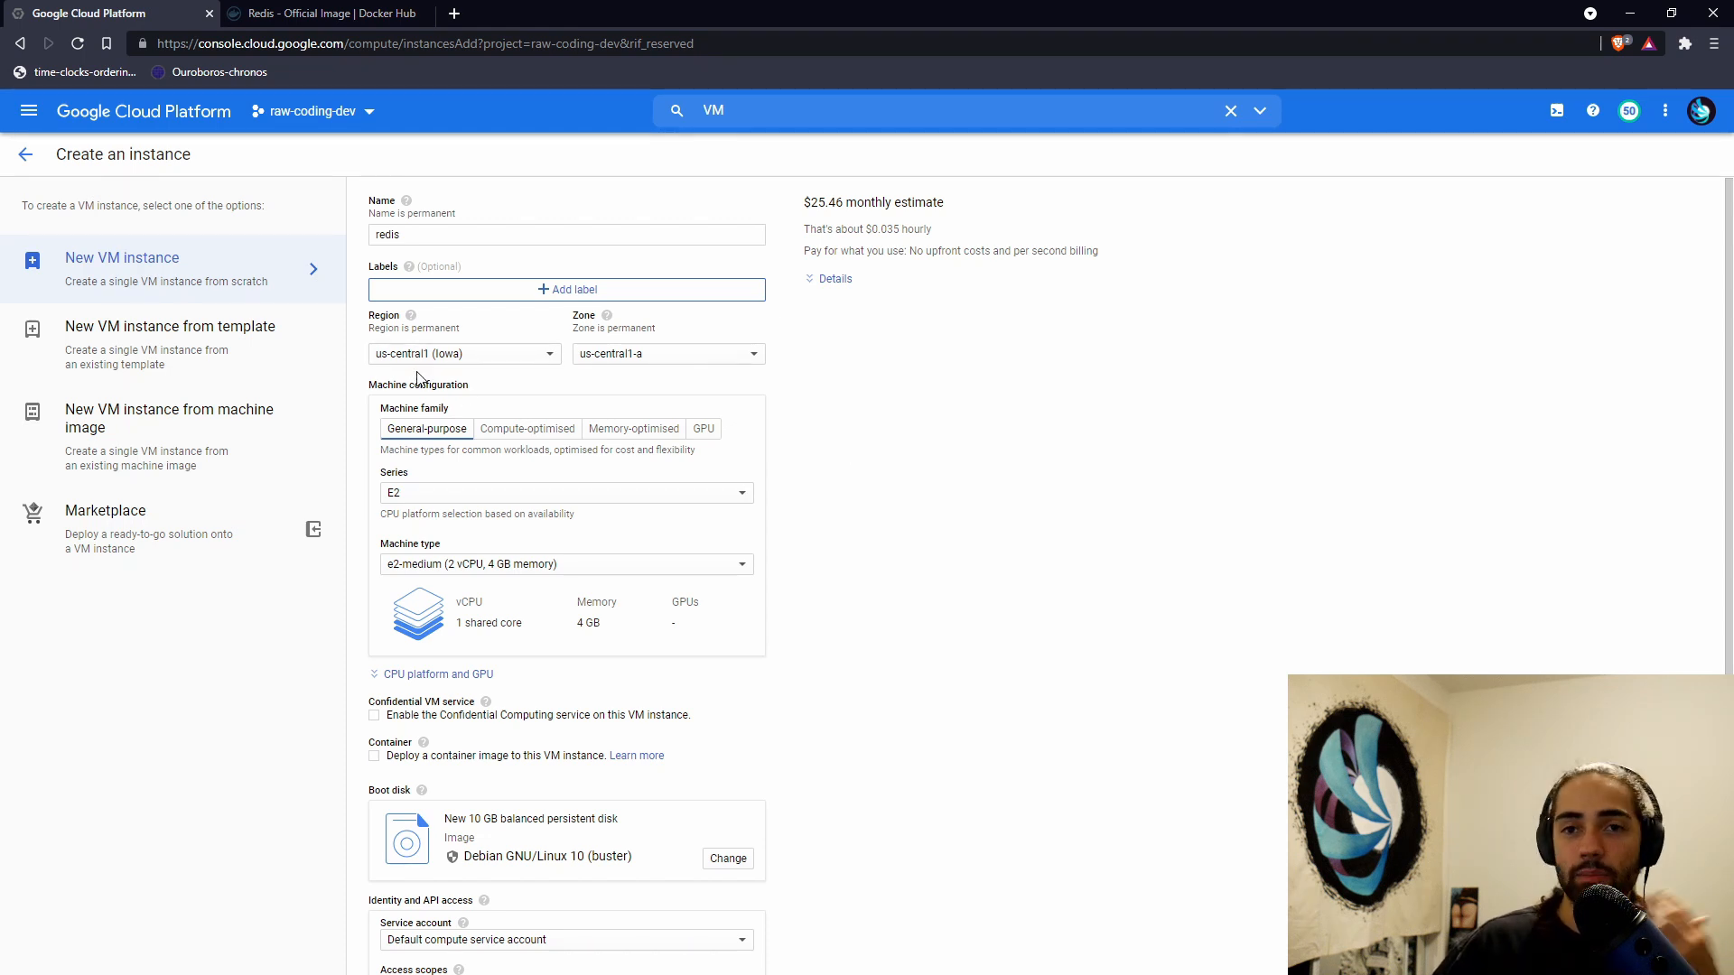
{"action": "mouse_move", "coordinate": [509, 580]}
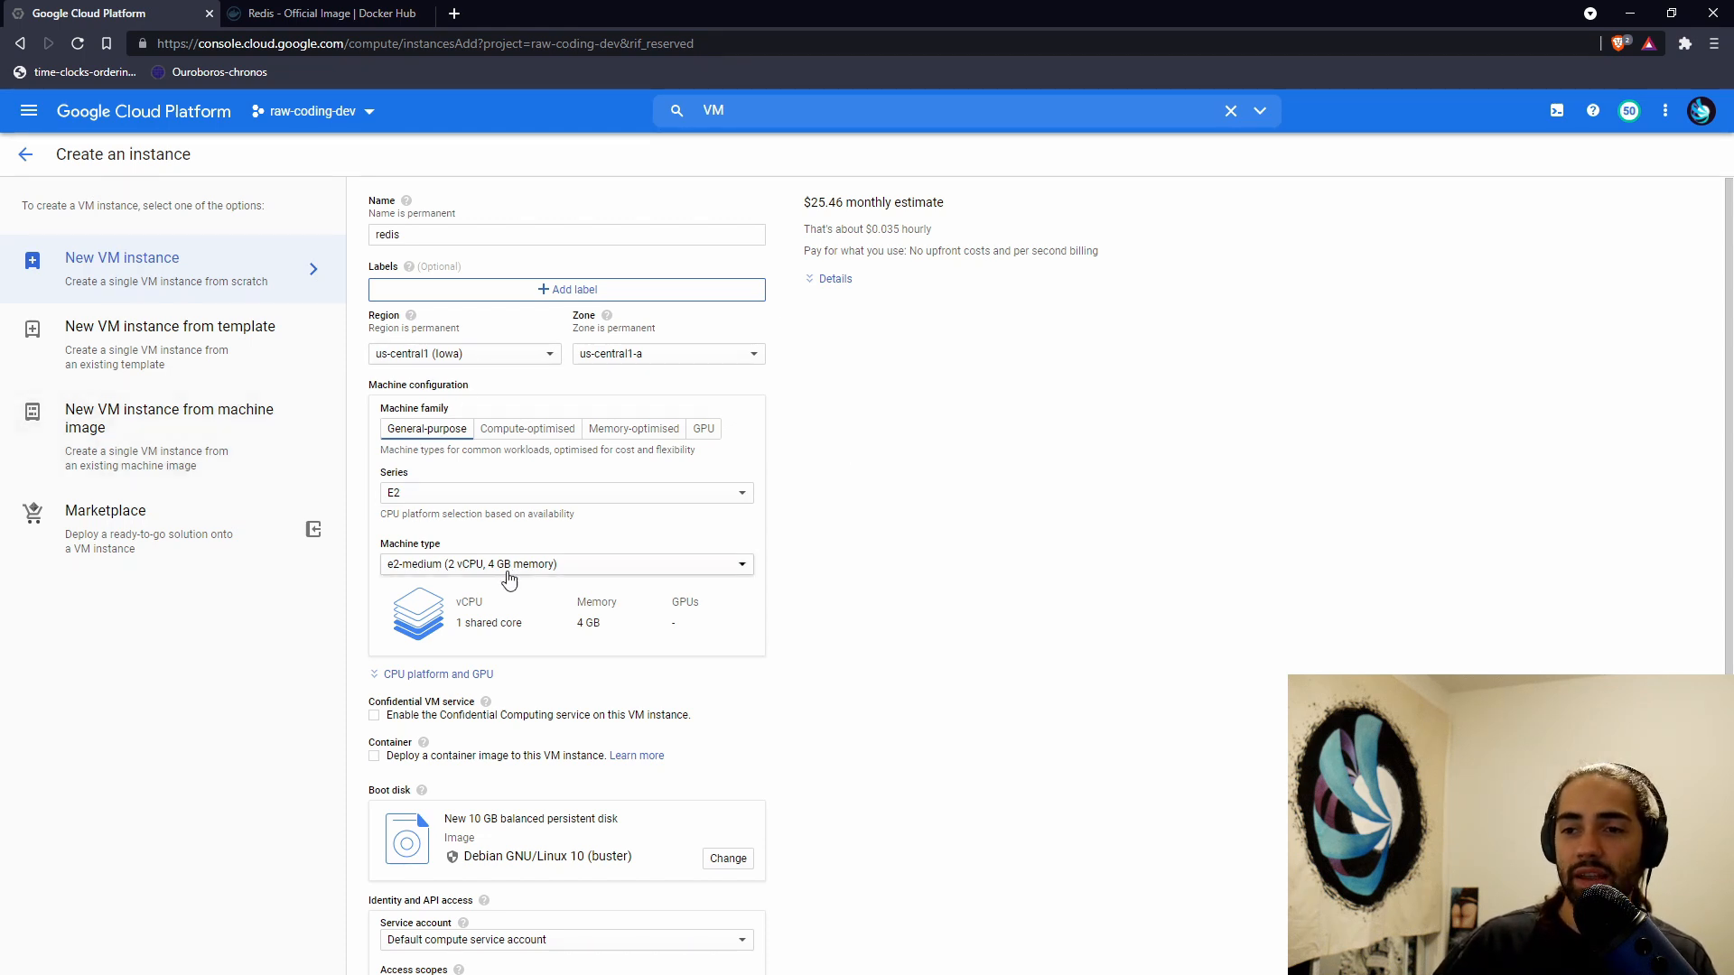
{"action": "left_click", "coordinate": [565, 564]}
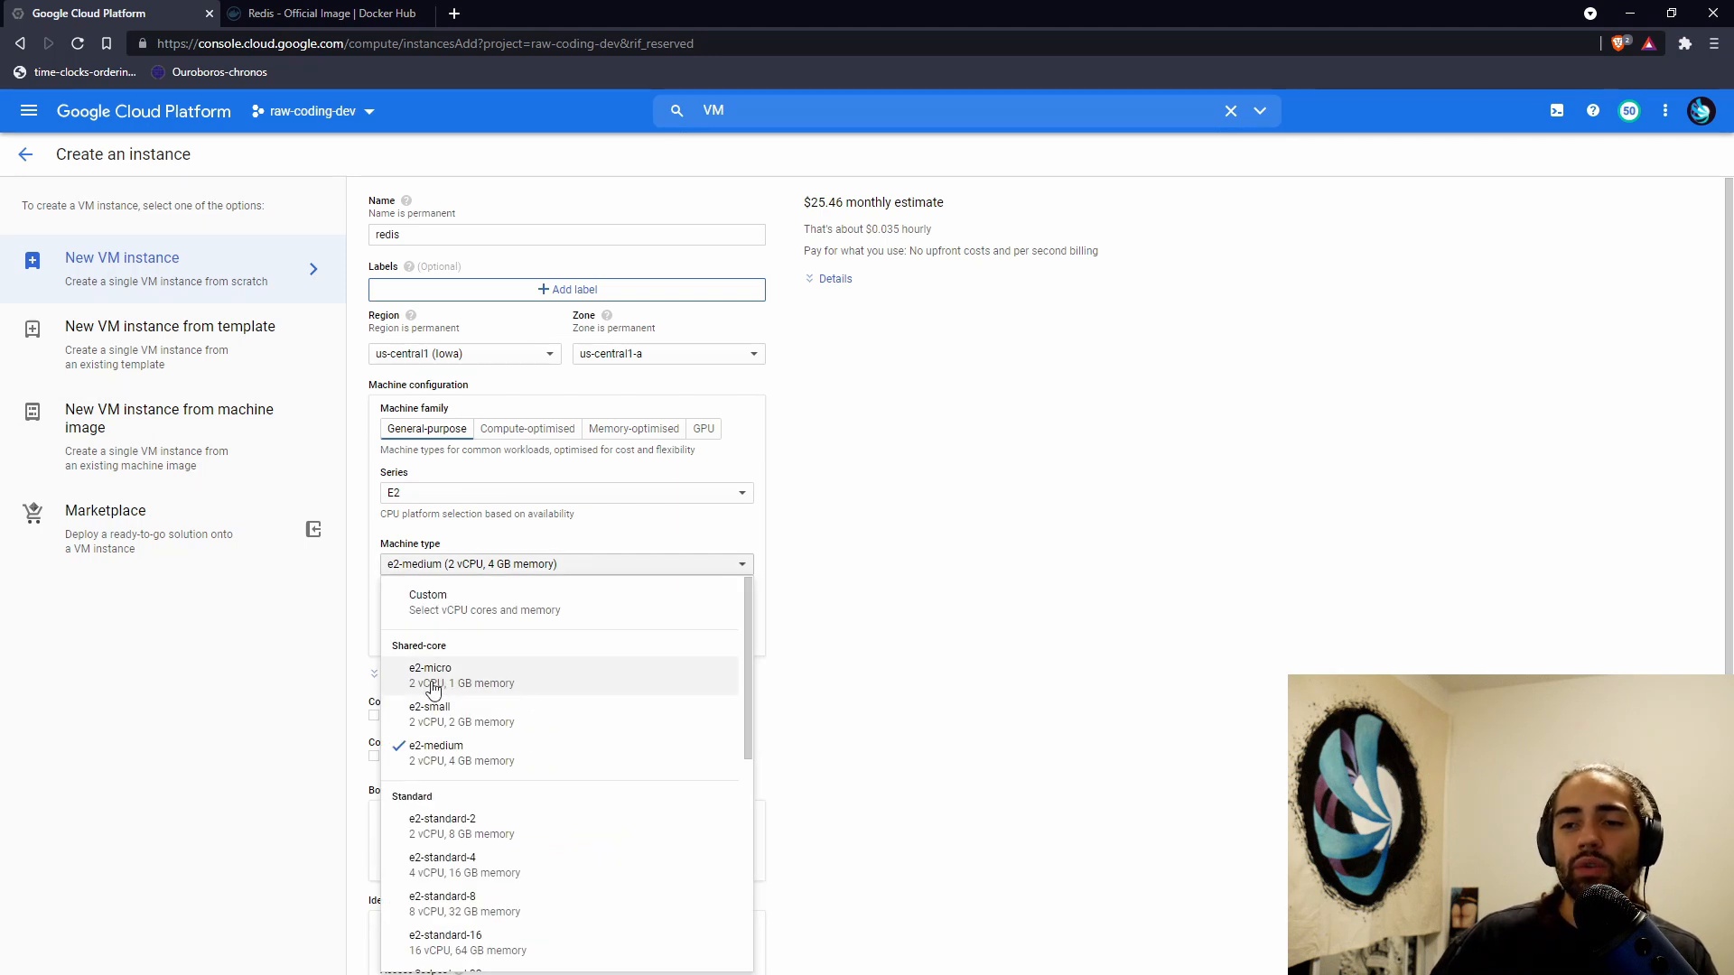
{"action": "mouse_move", "coordinate": [469, 714]}
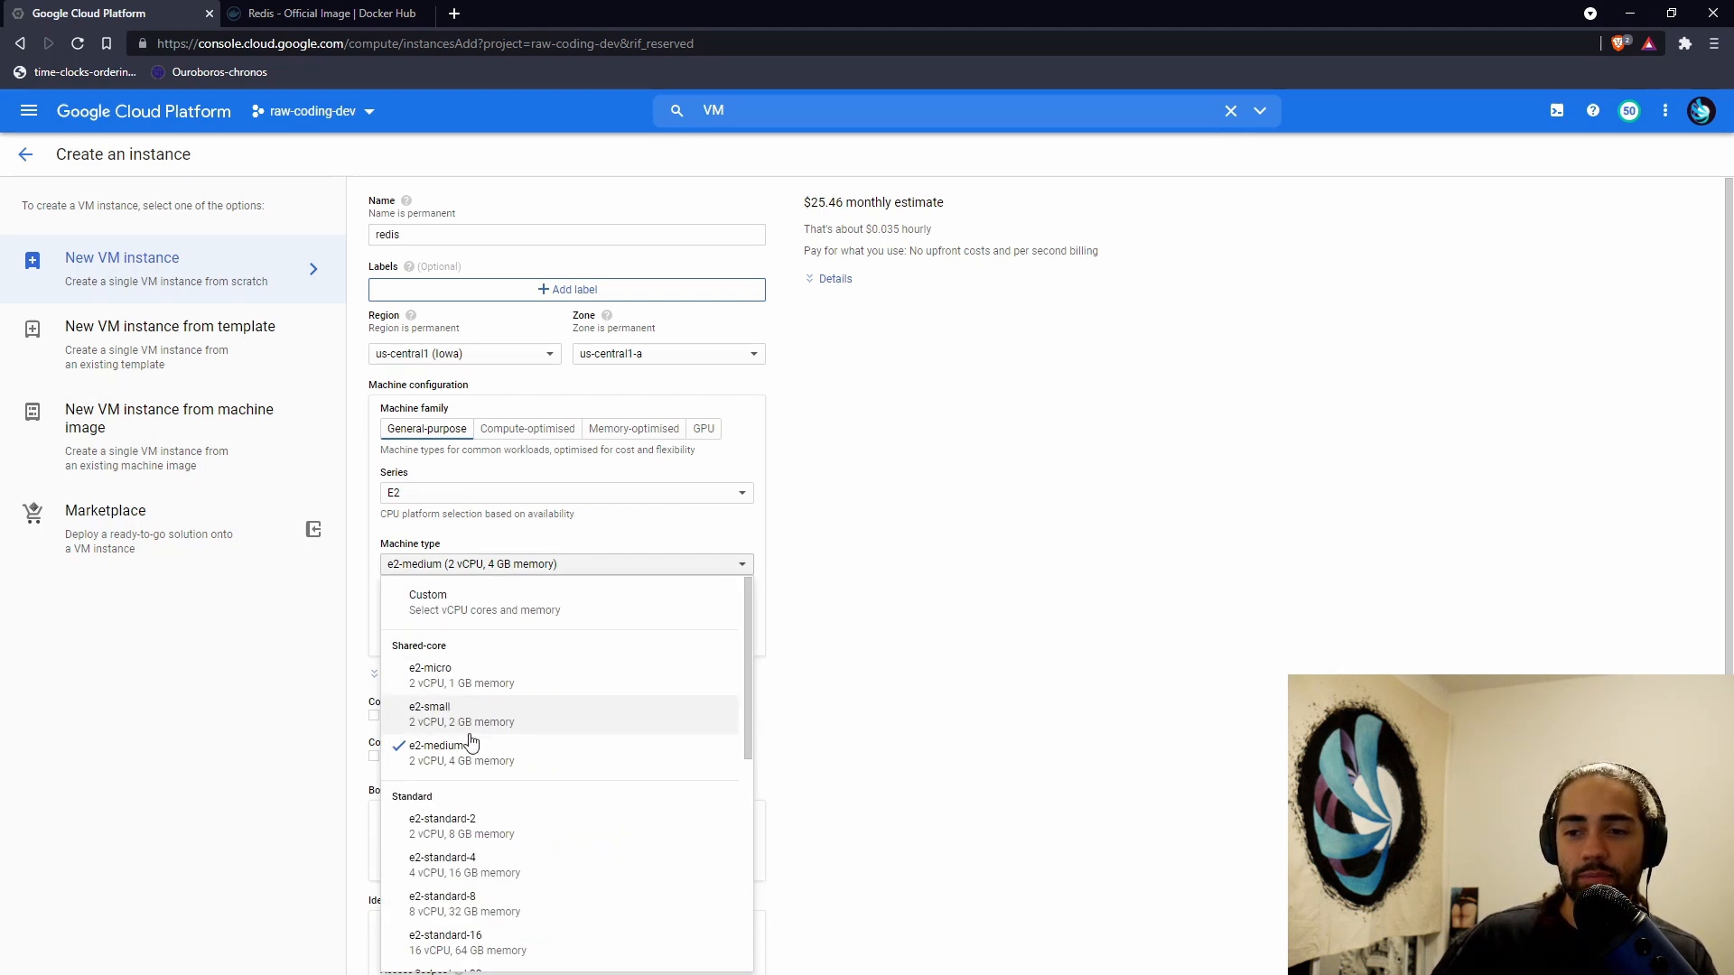
{"action": "left_click", "coordinate": [439, 752]}
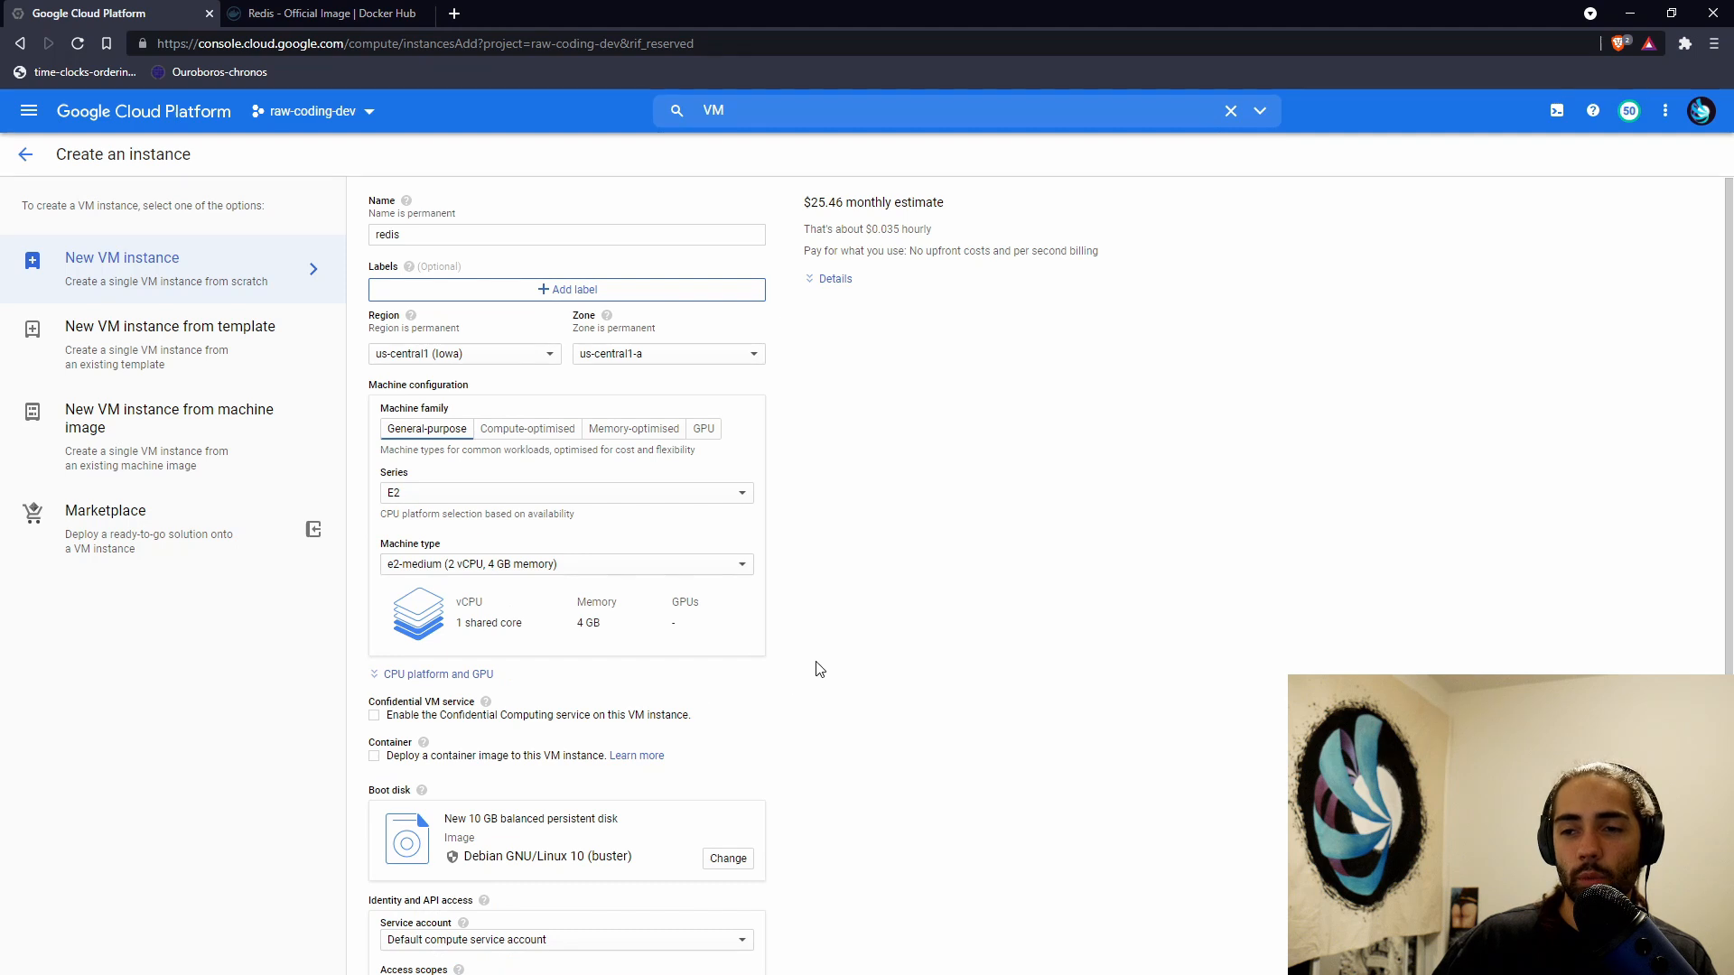
{"action": "mouse_move", "coordinate": [309, 233]}
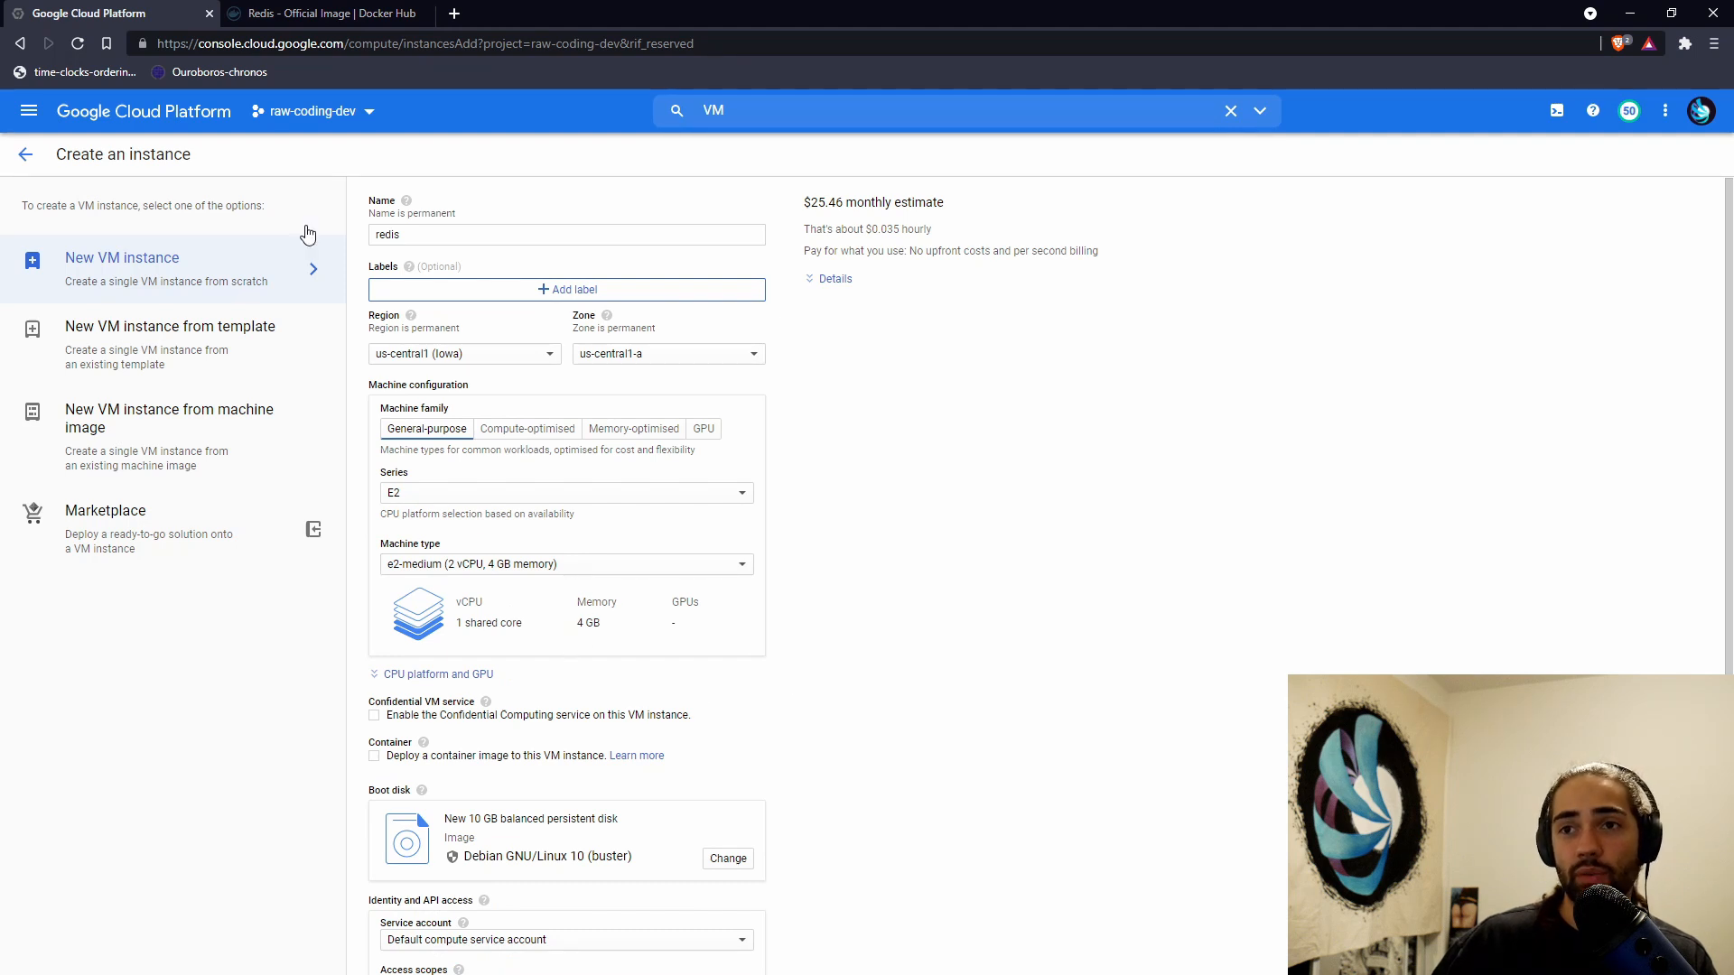
{"action": "scroll", "scroll_direction": "down", "scroll_amount": 3}
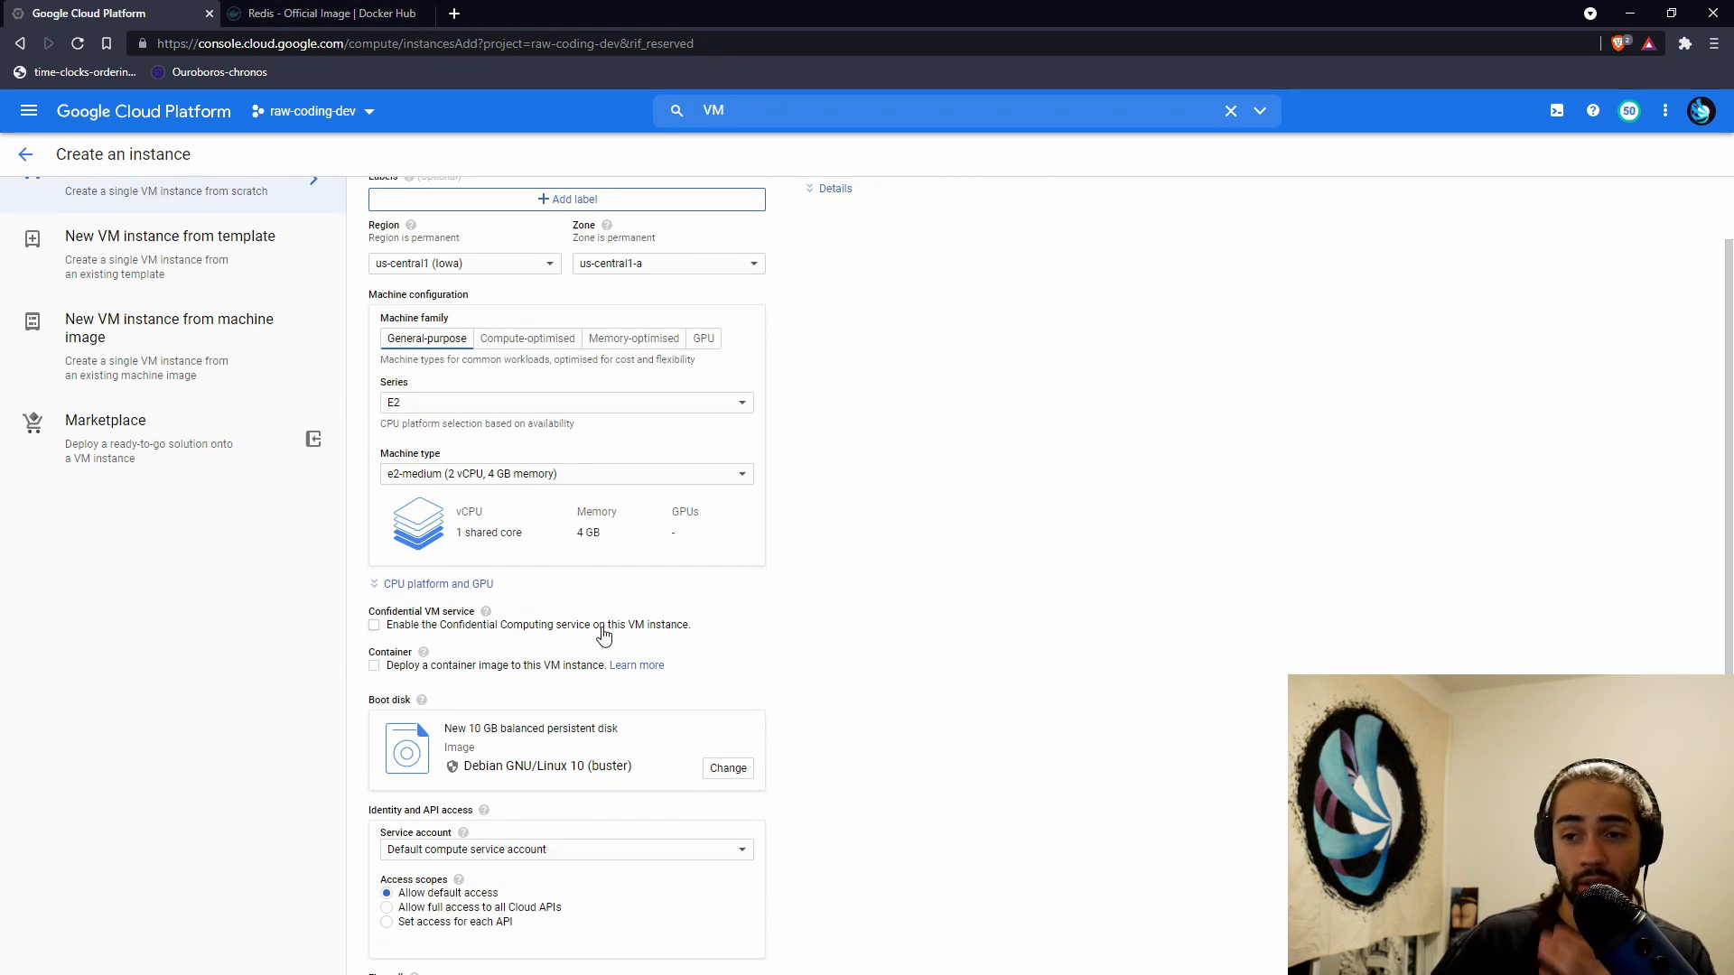
{"action": "mouse_move", "coordinate": [413, 666]}
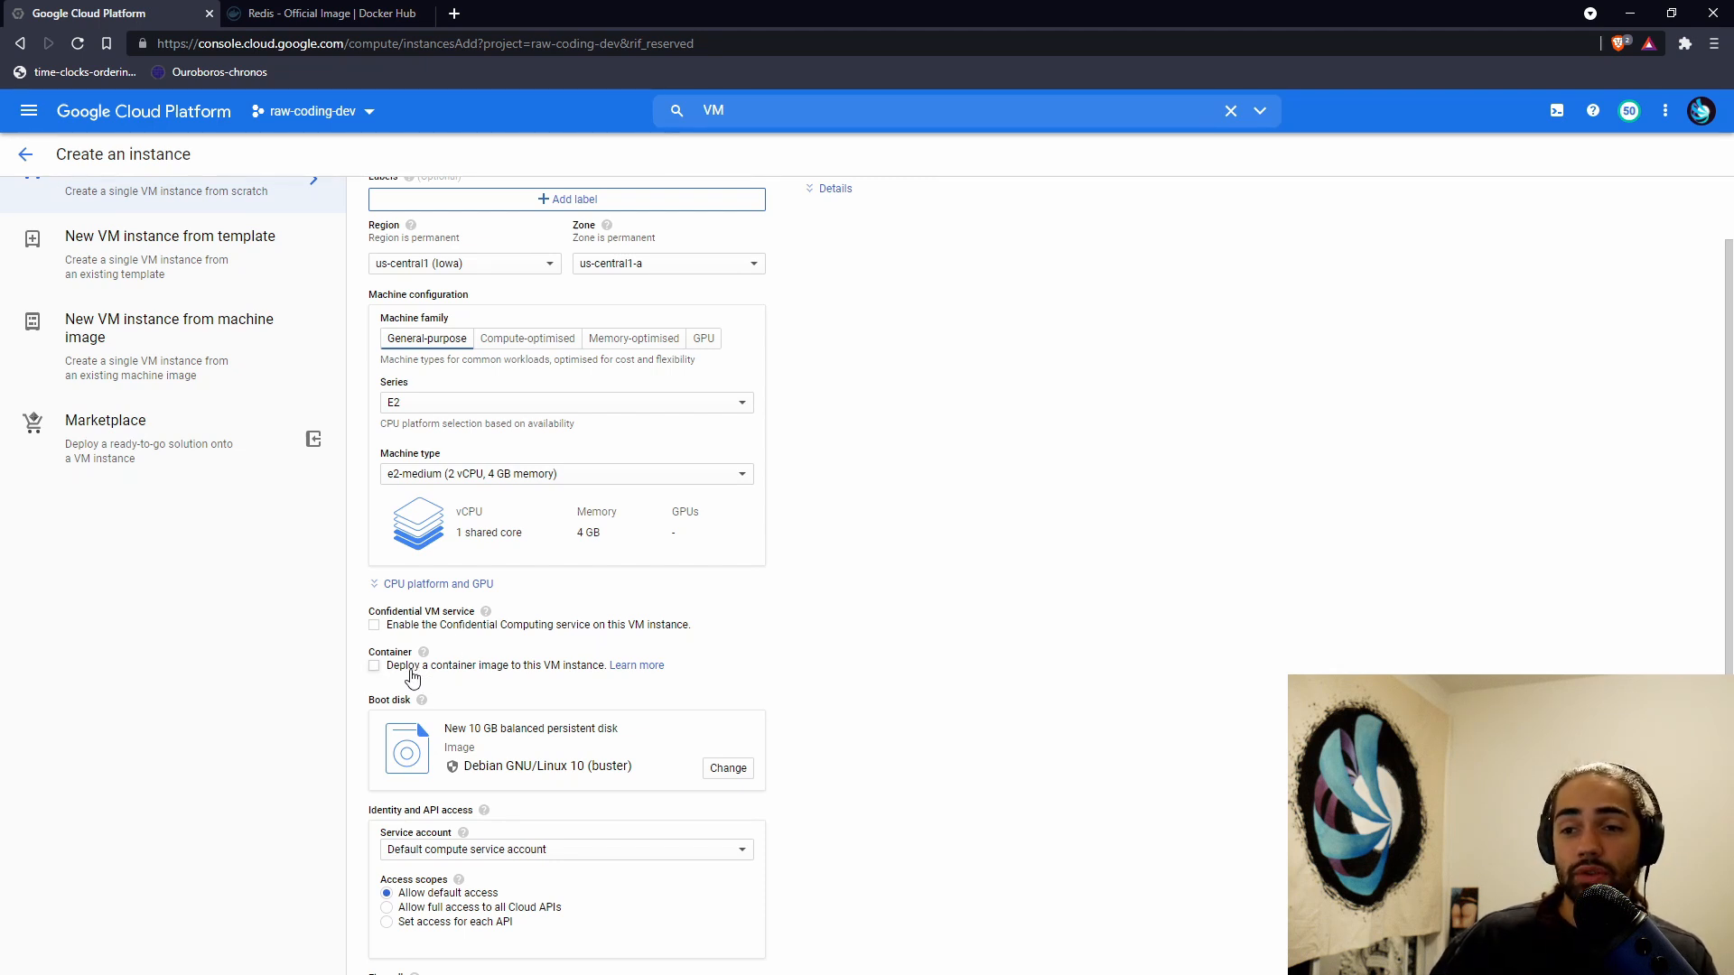
- Enable container deployment with the redis image and review the advanced container options
{"action": "left_click", "coordinate": [374, 664]}
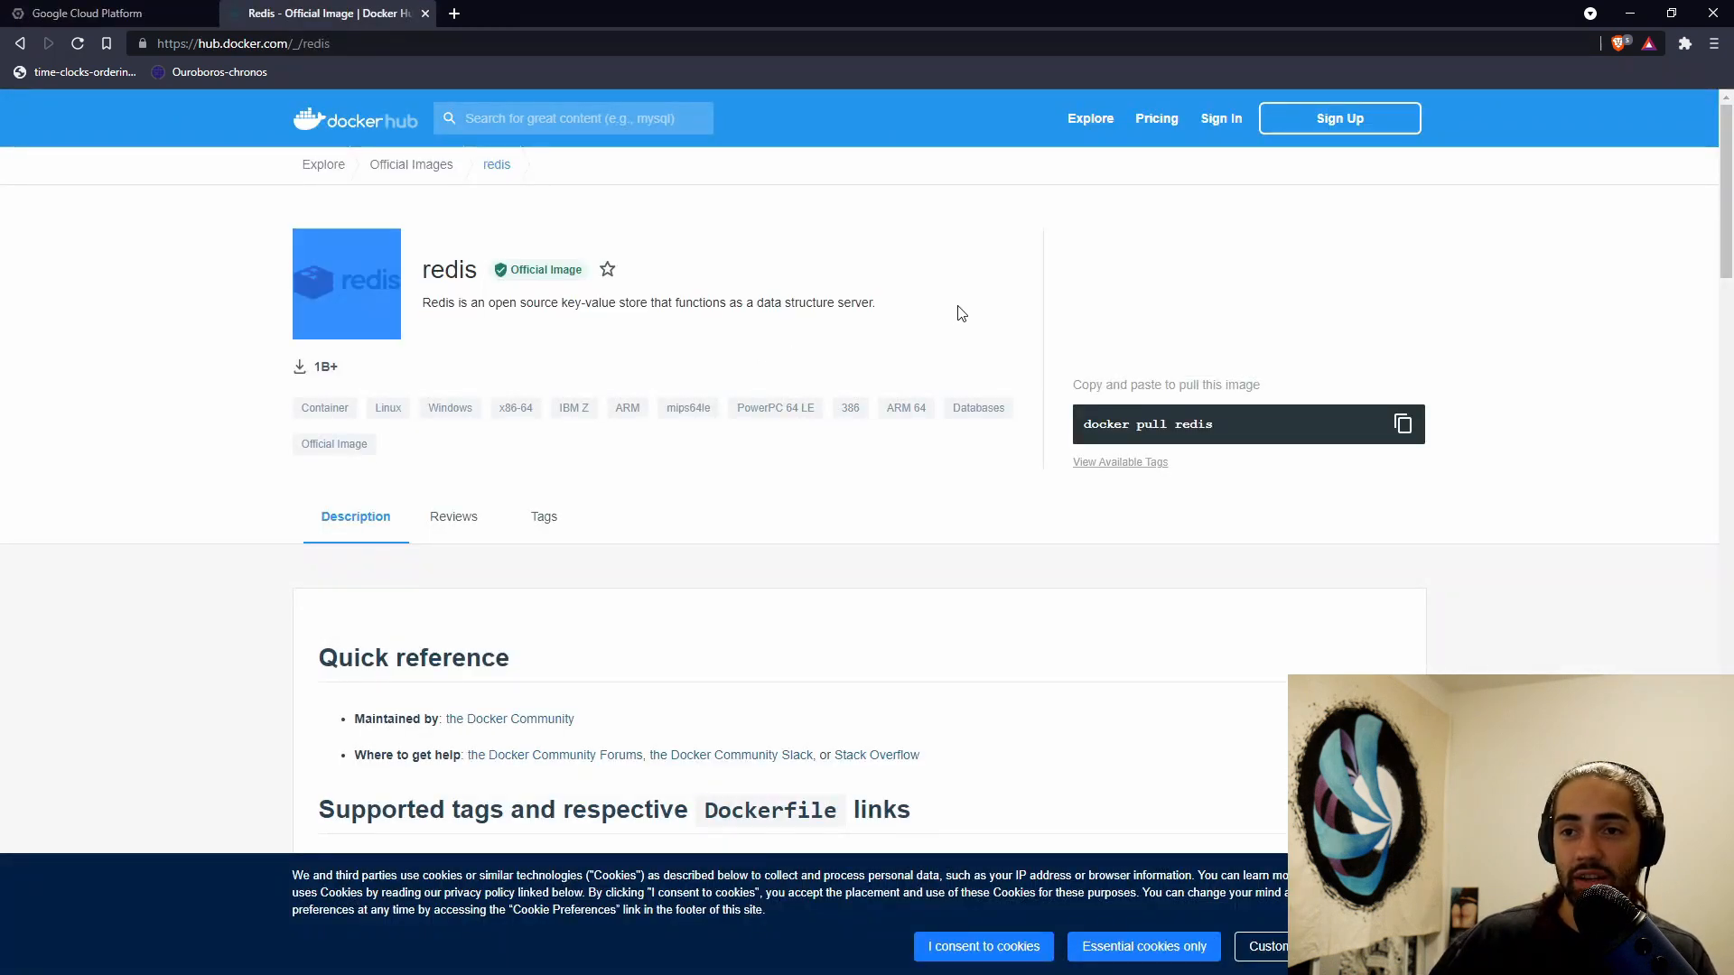
{"action": "left_click", "coordinate": [94, 14]}
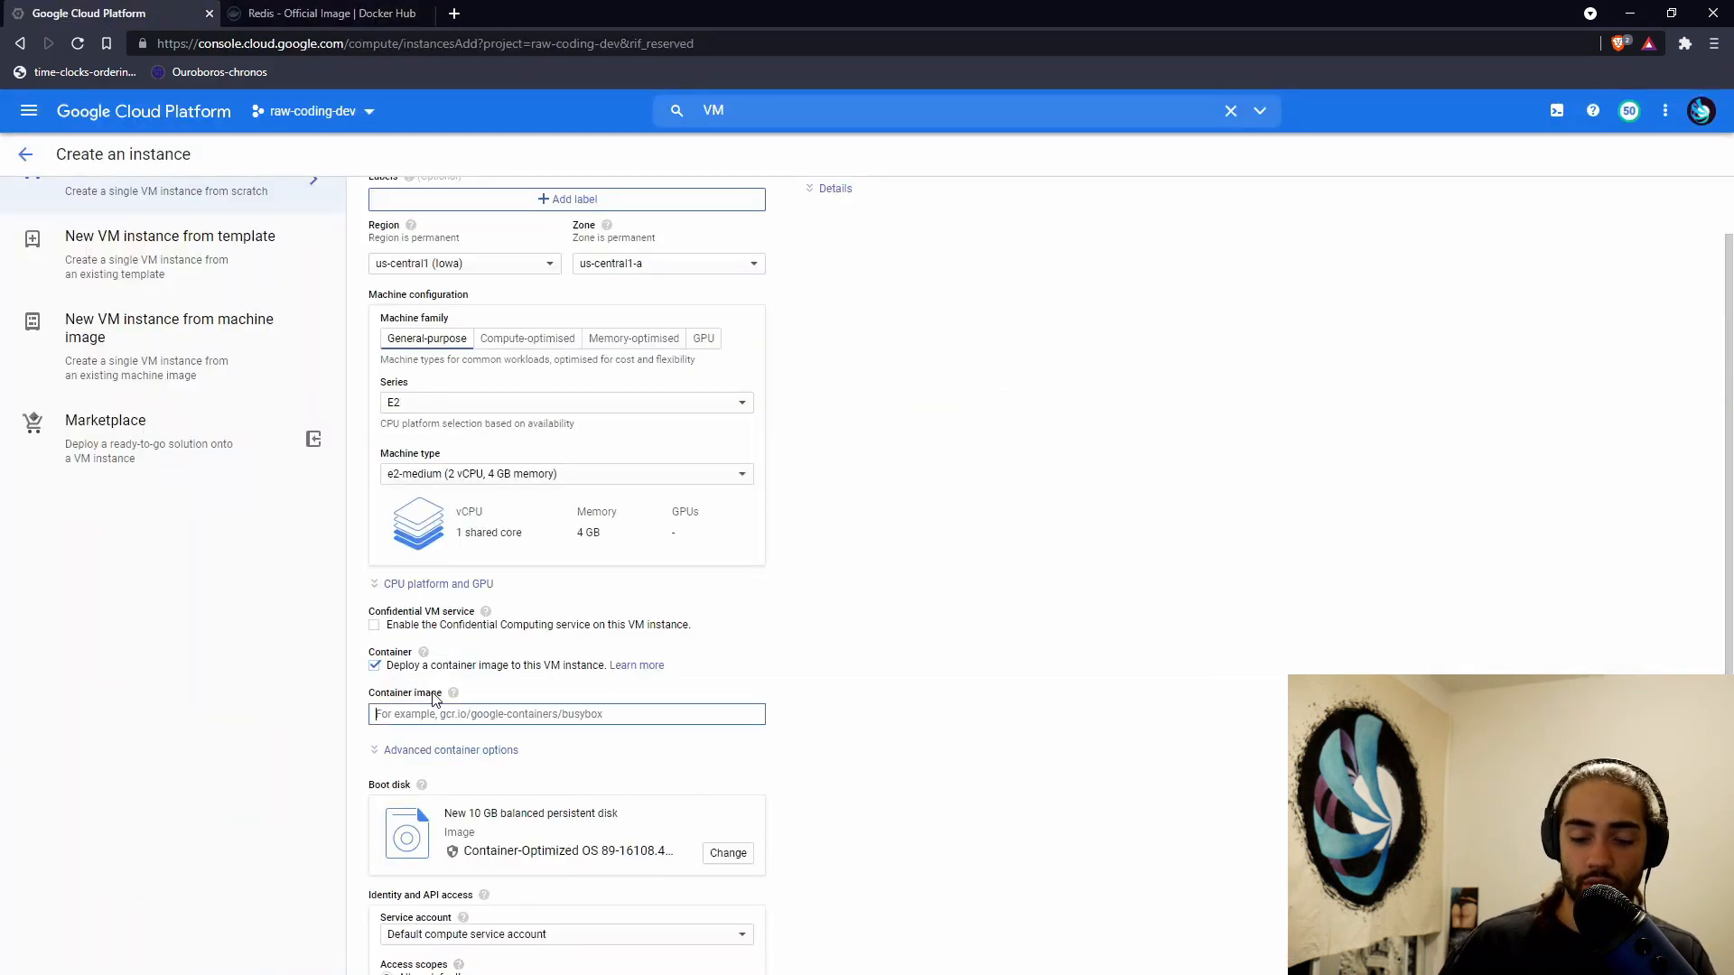
{"action": "type", "text": "redis"}
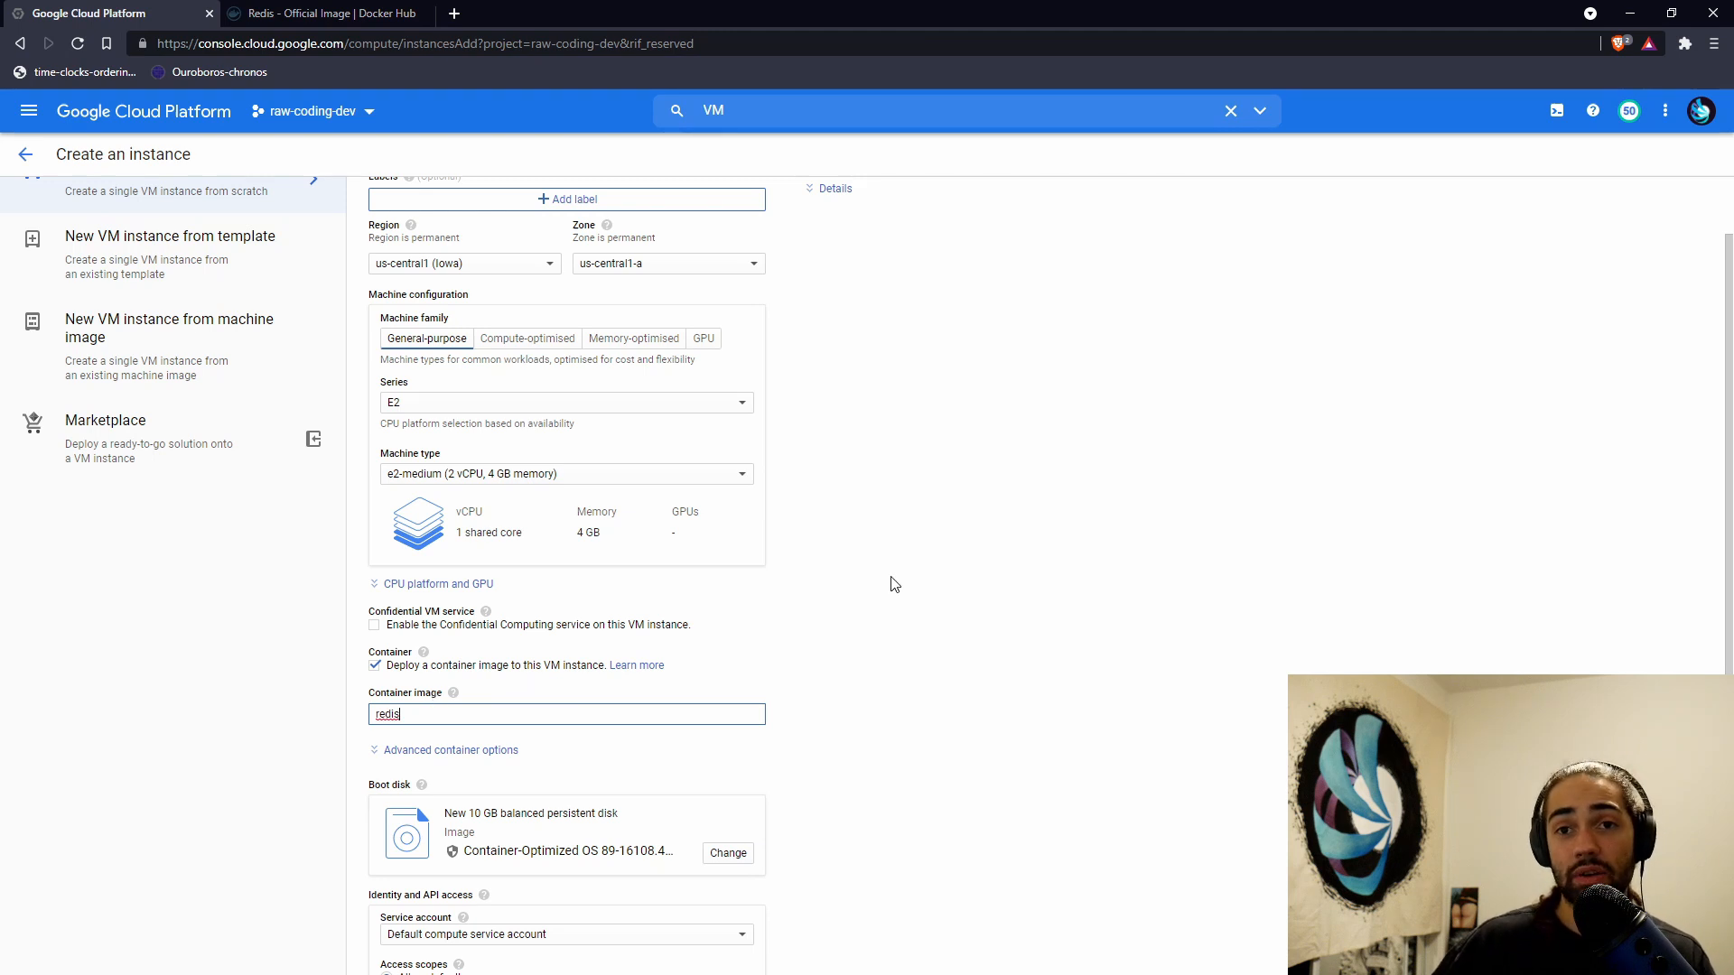
{"action": "left_click", "coordinate": [449, 750]}
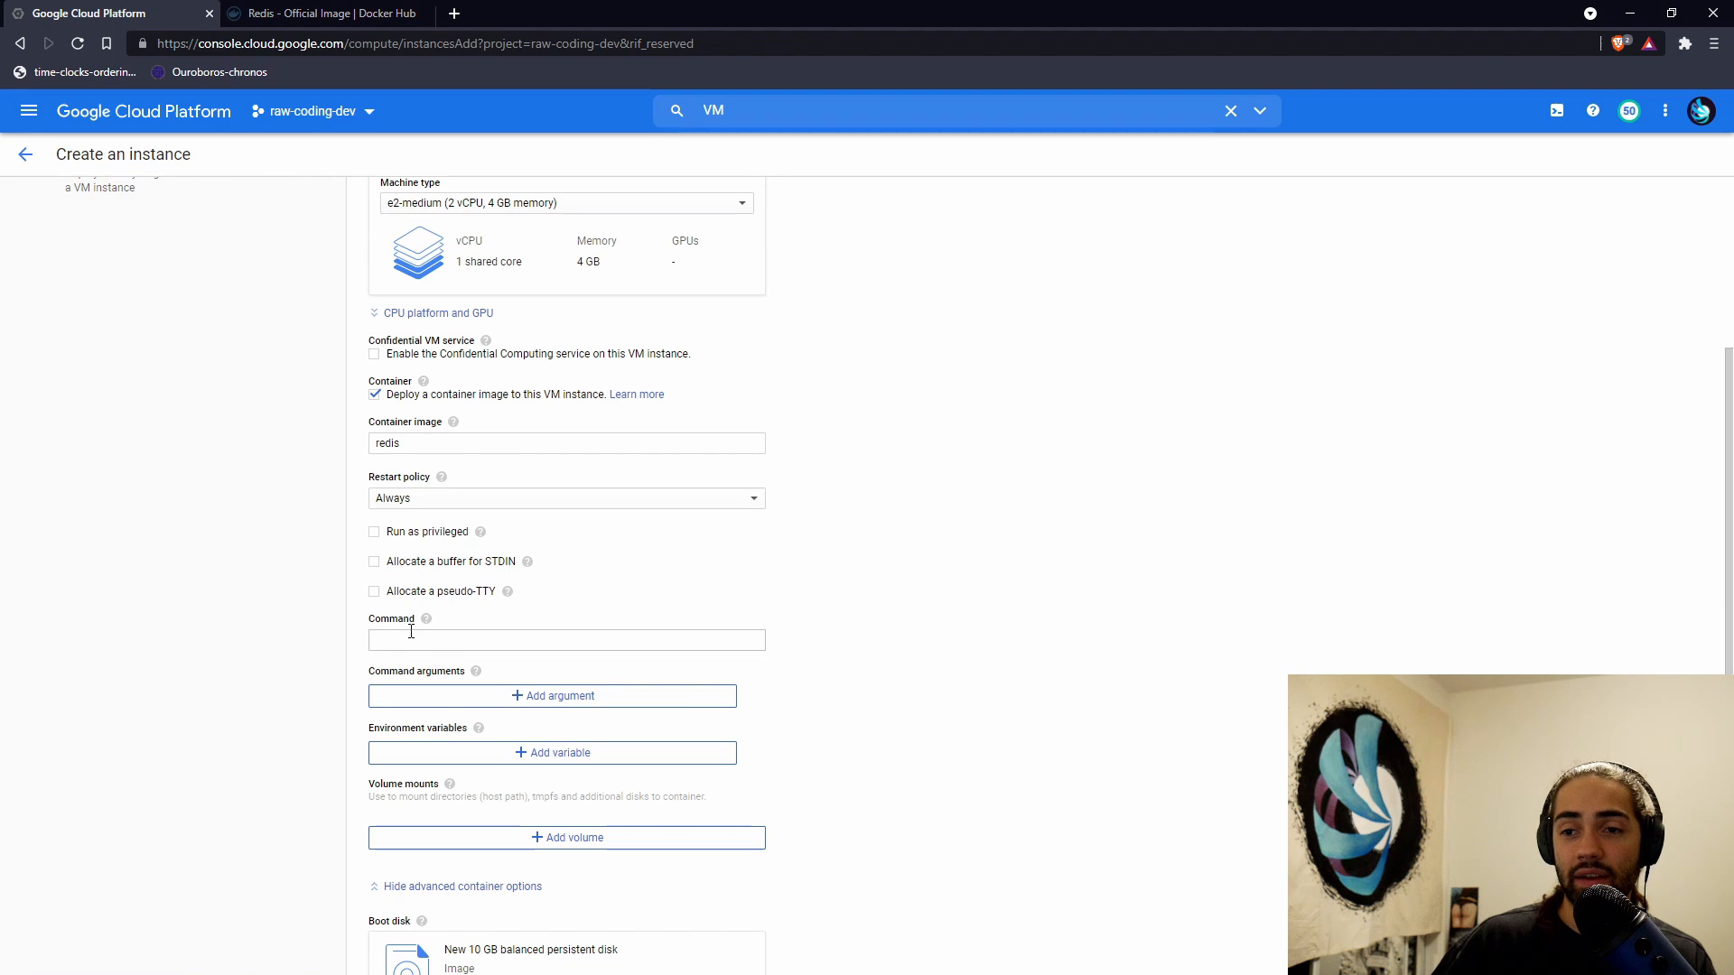
{"action": "left_click", "coordinate": [566, 640]}
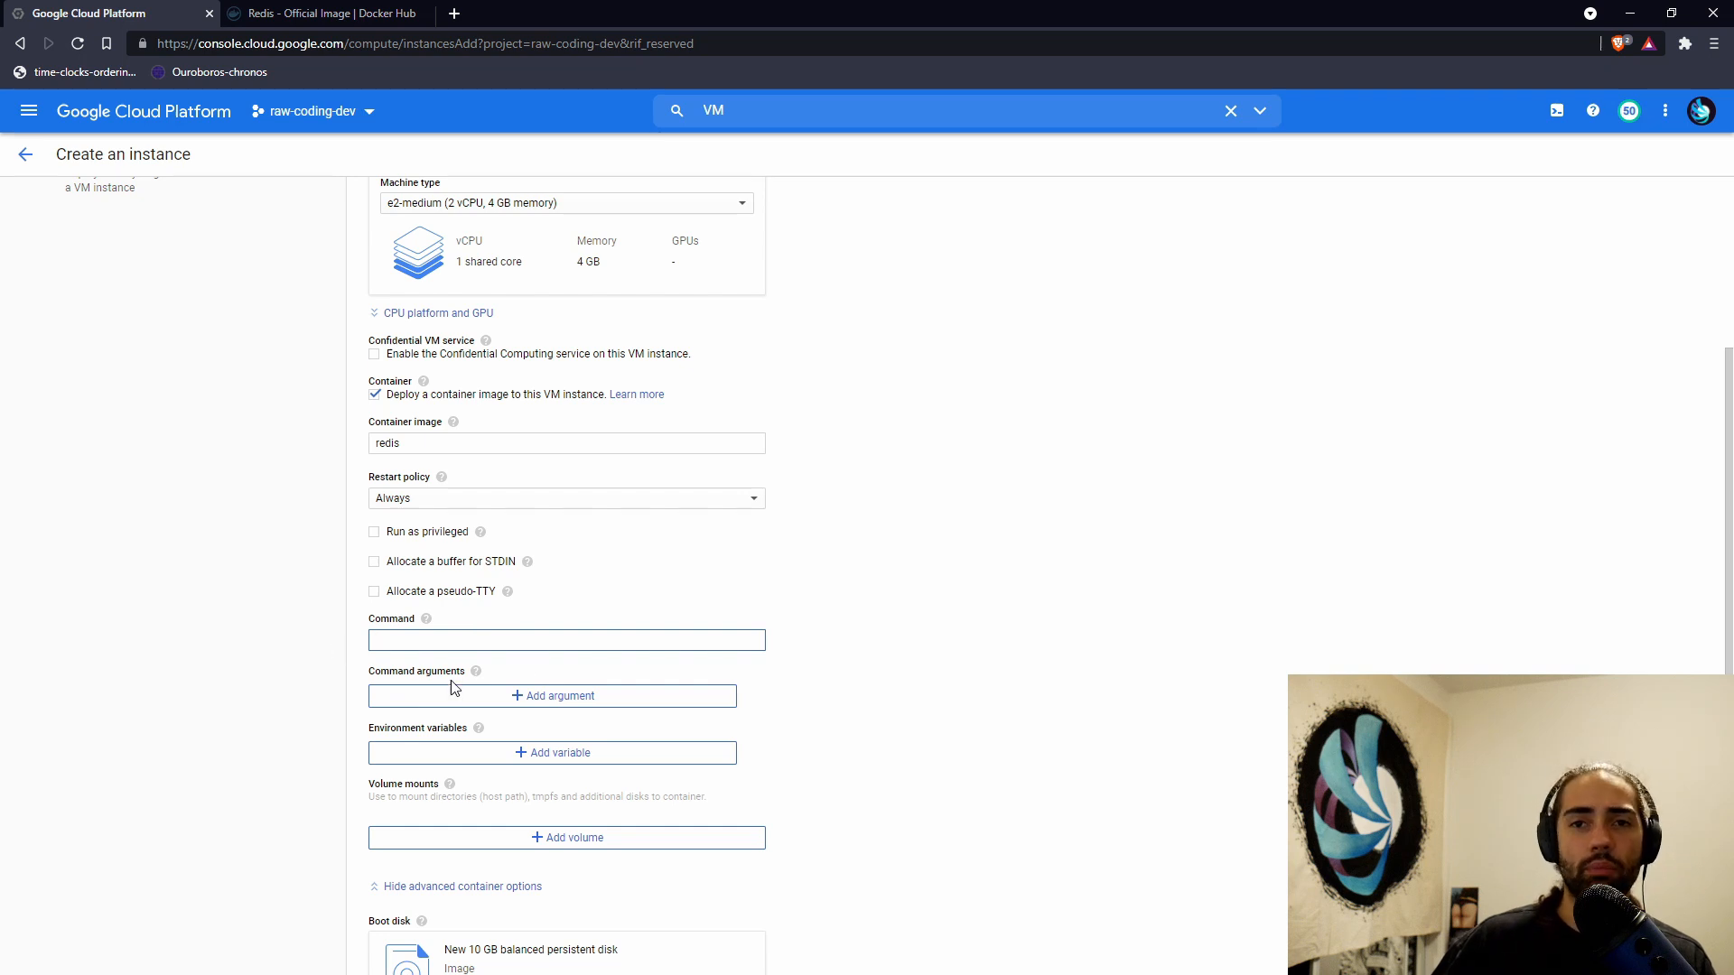
{"action": "mouse_move", "coordinate": [440, 901]}
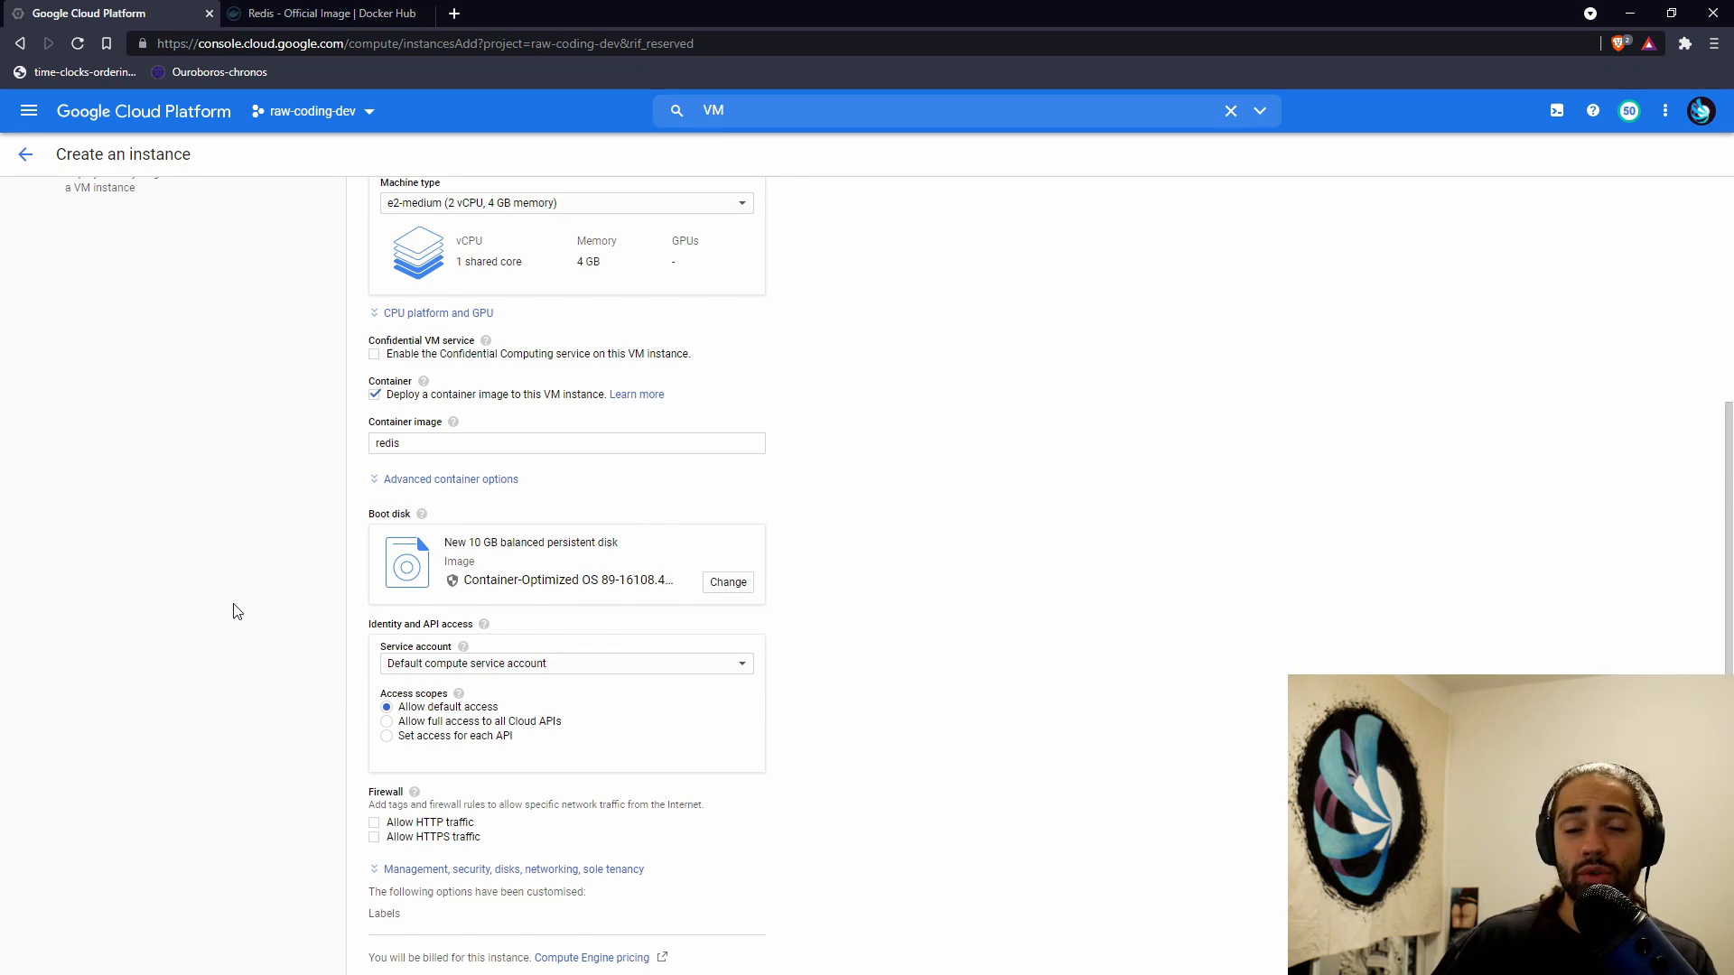
{"action": "mouse_move", "coordinate": [218, 626]}
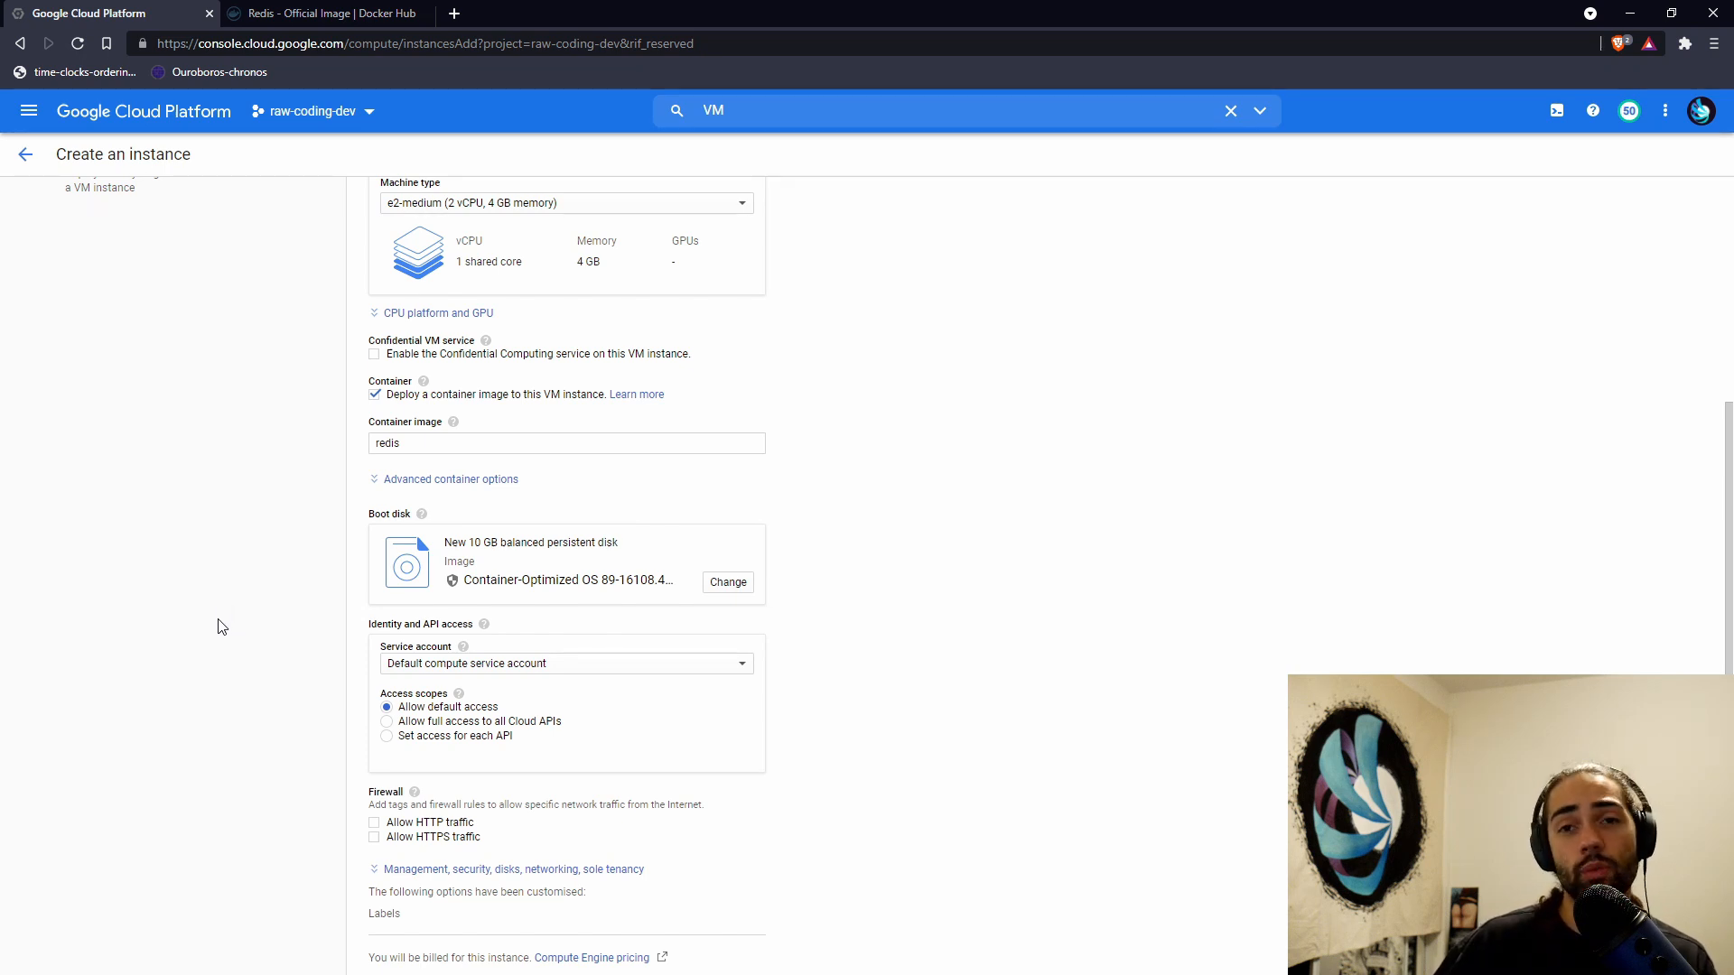
{"action": "mouse_move", "coordinate": [232, 624]}
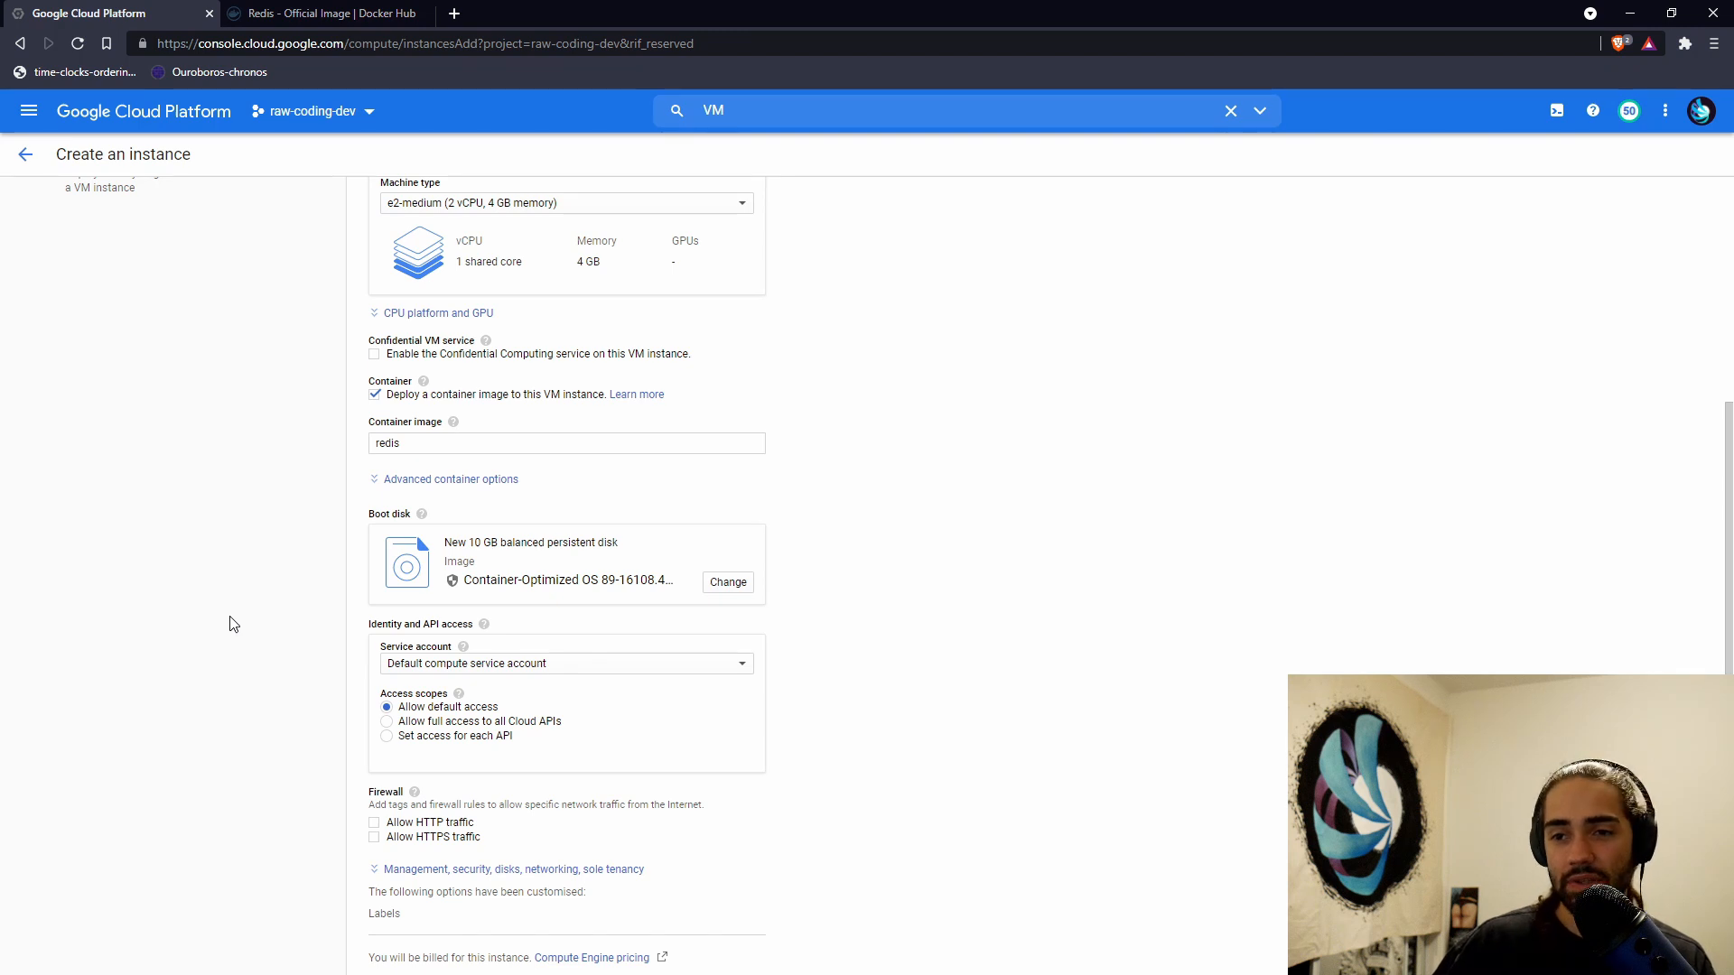
- Add the network tag redis in Networking settings and create the redis VM
{"action": "scroll", "scroll_direction": "down", "scroll_amount": 3}
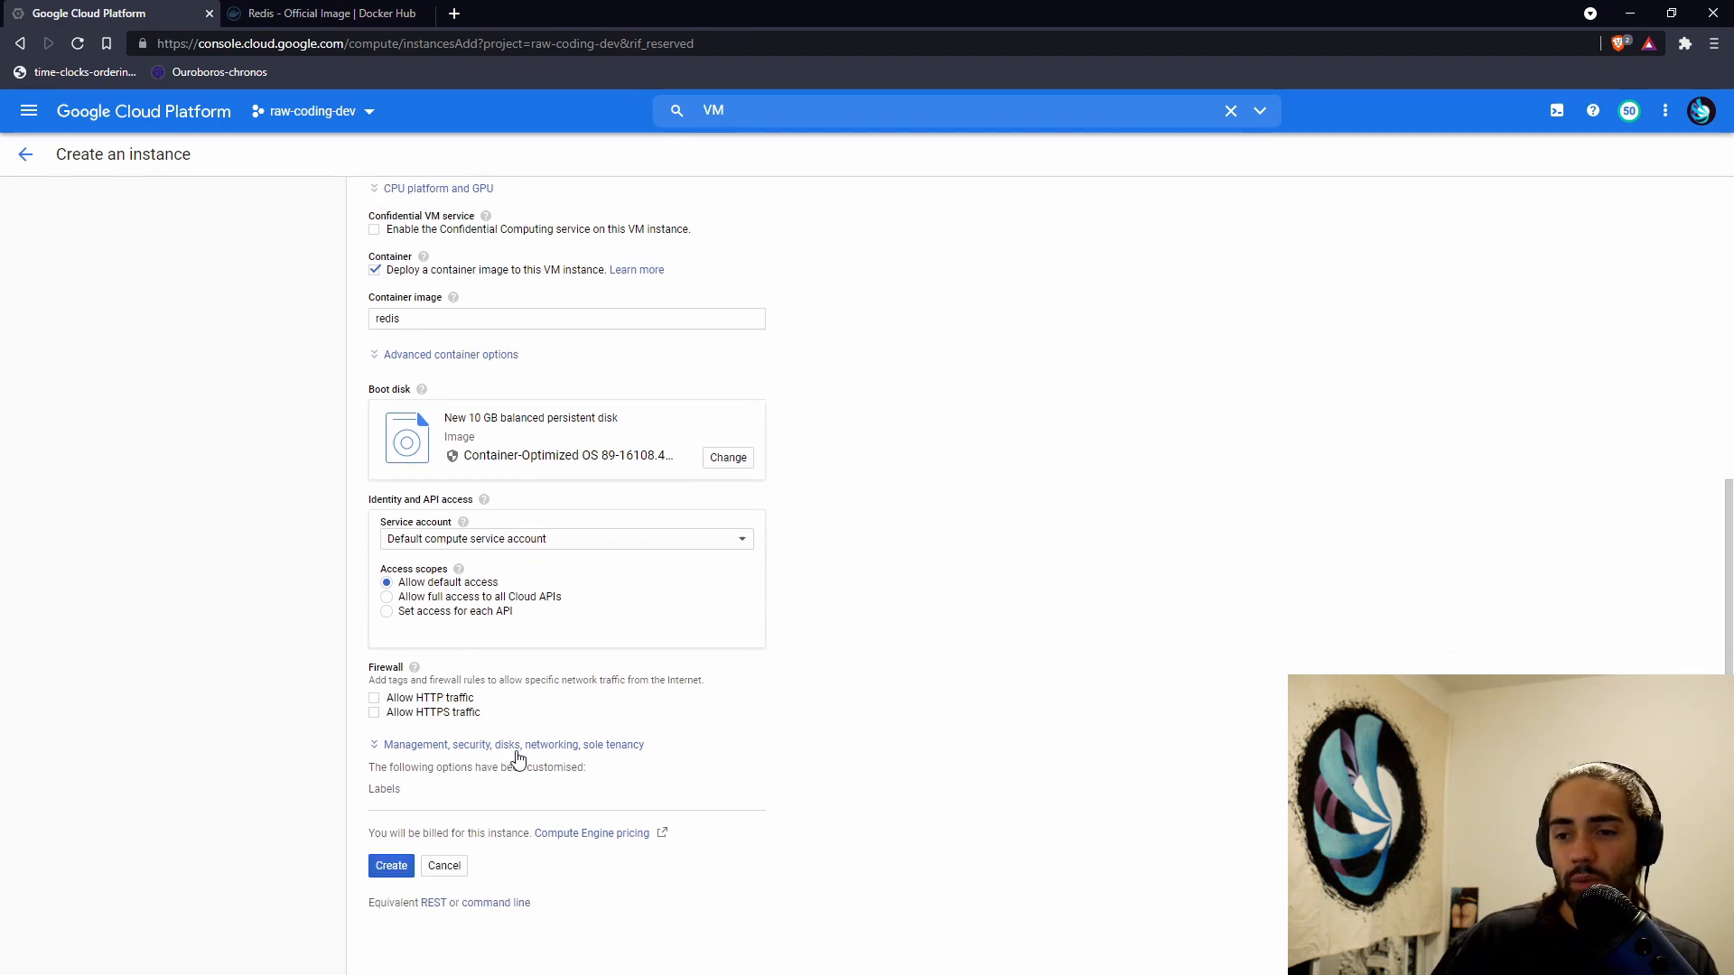
{"action": "left_click", "coordinate": [514, 745]}
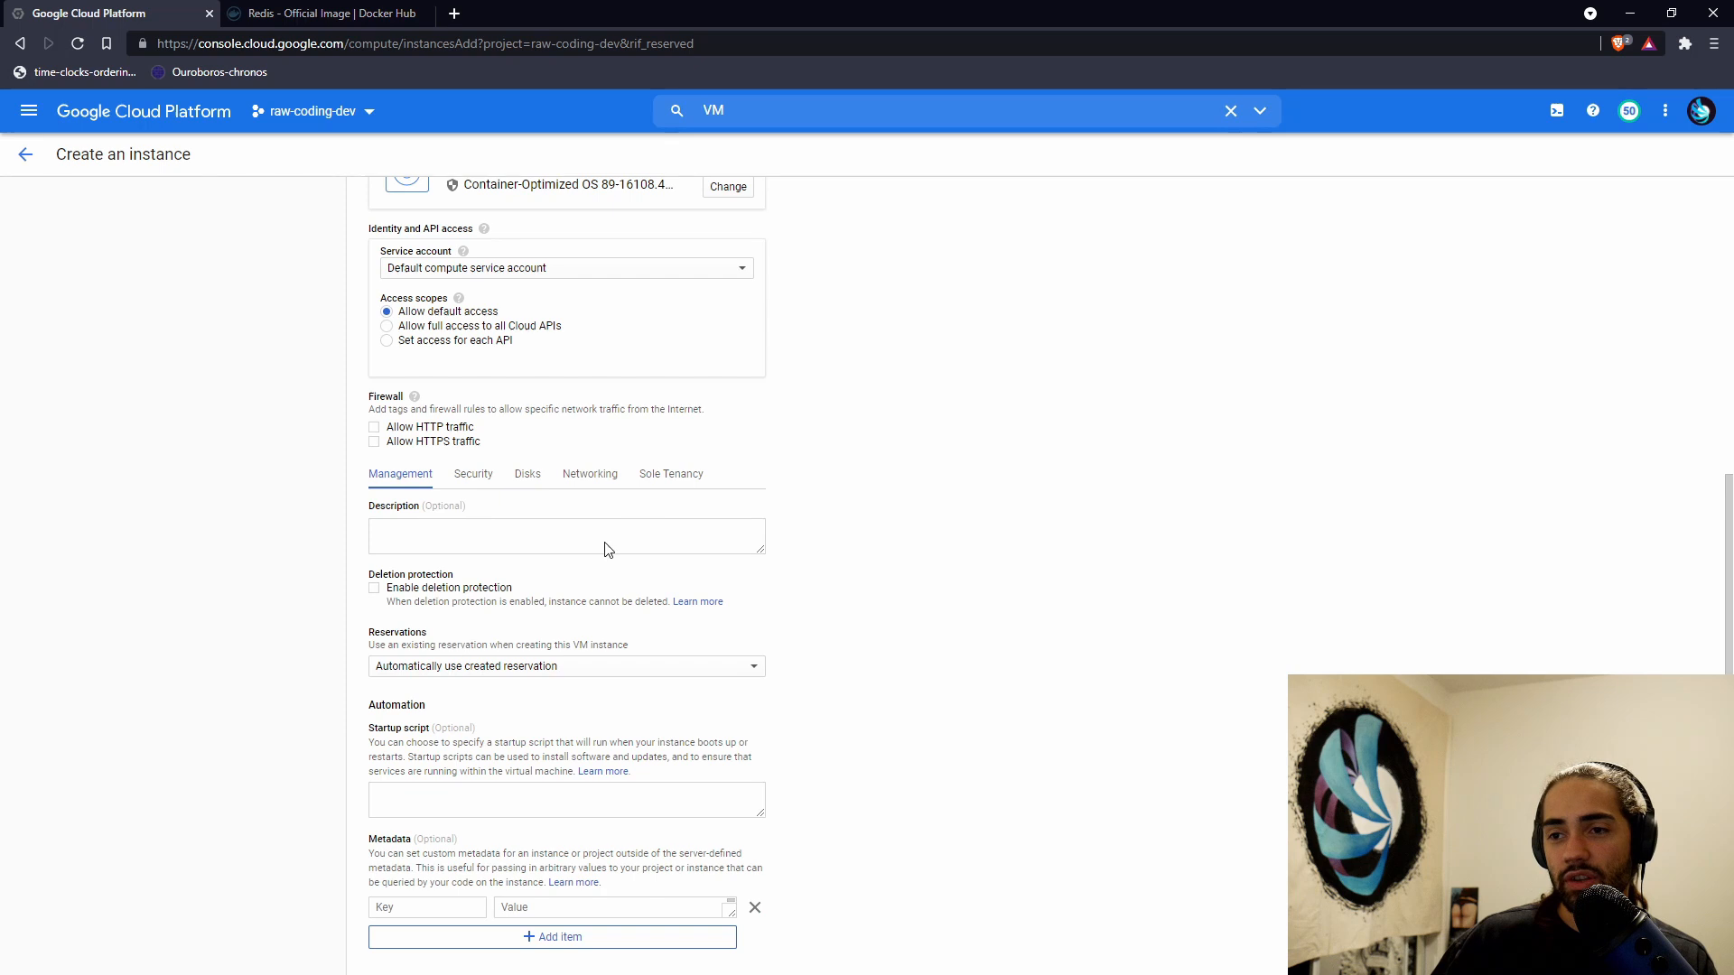
{"action": "left_click", "coordinate": [590, 473]}
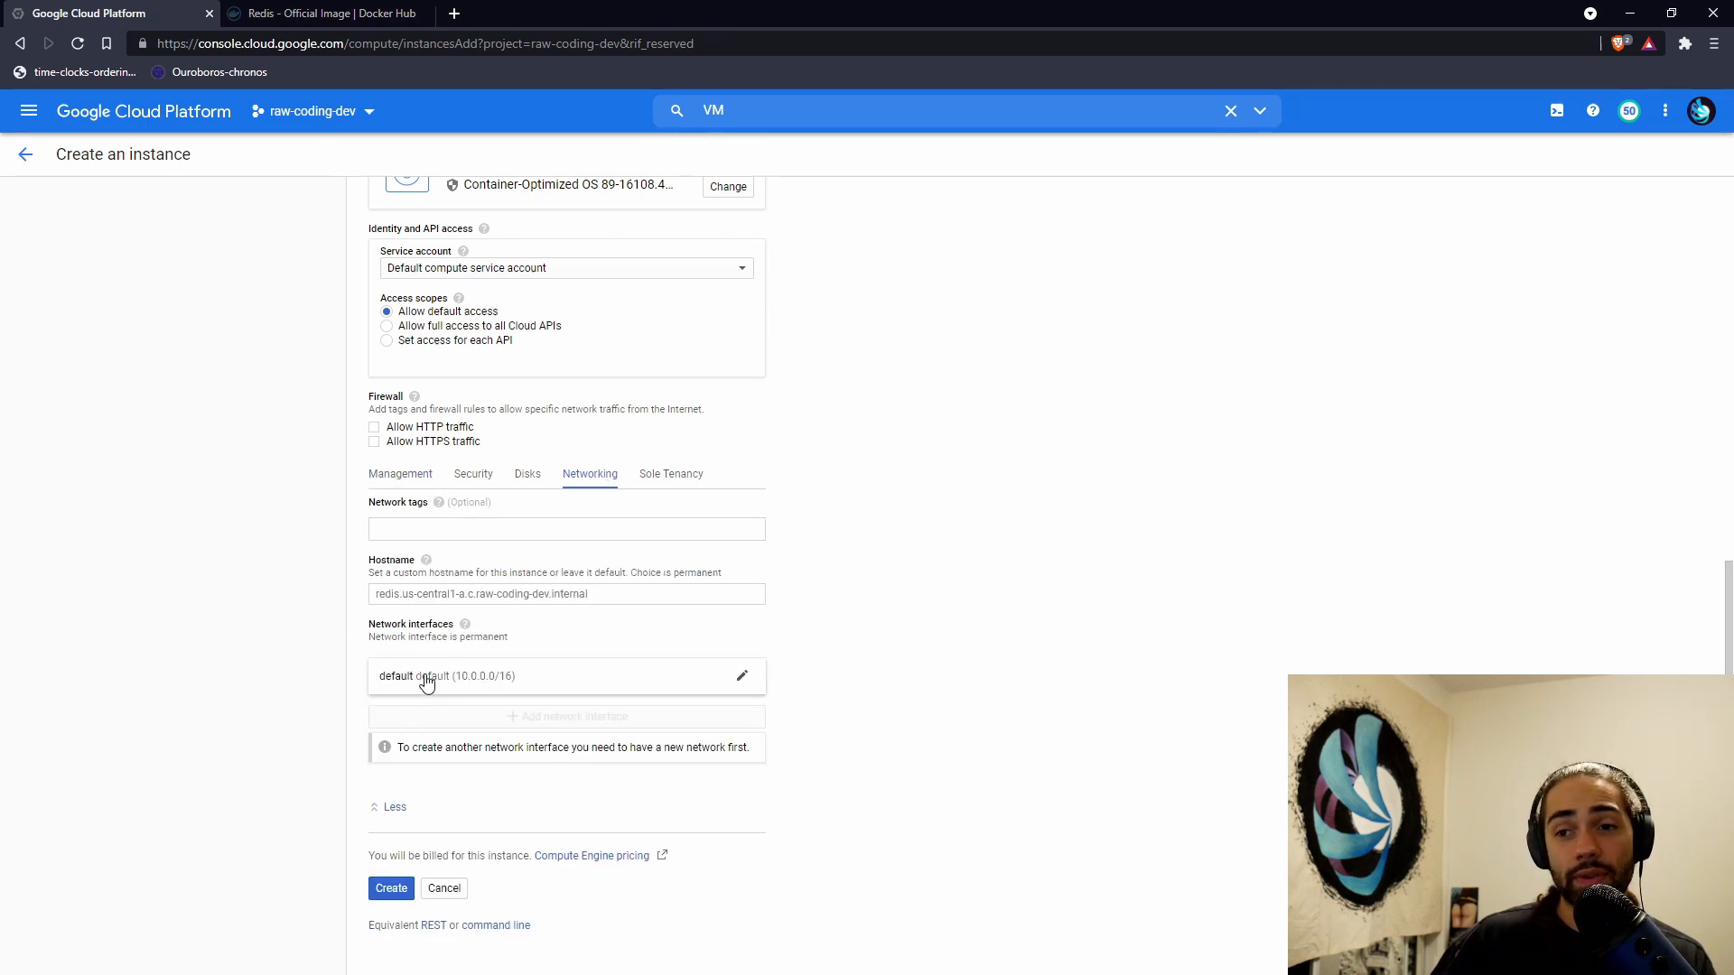
{"action": "mouse_move", "coordinate": [455, 542]}
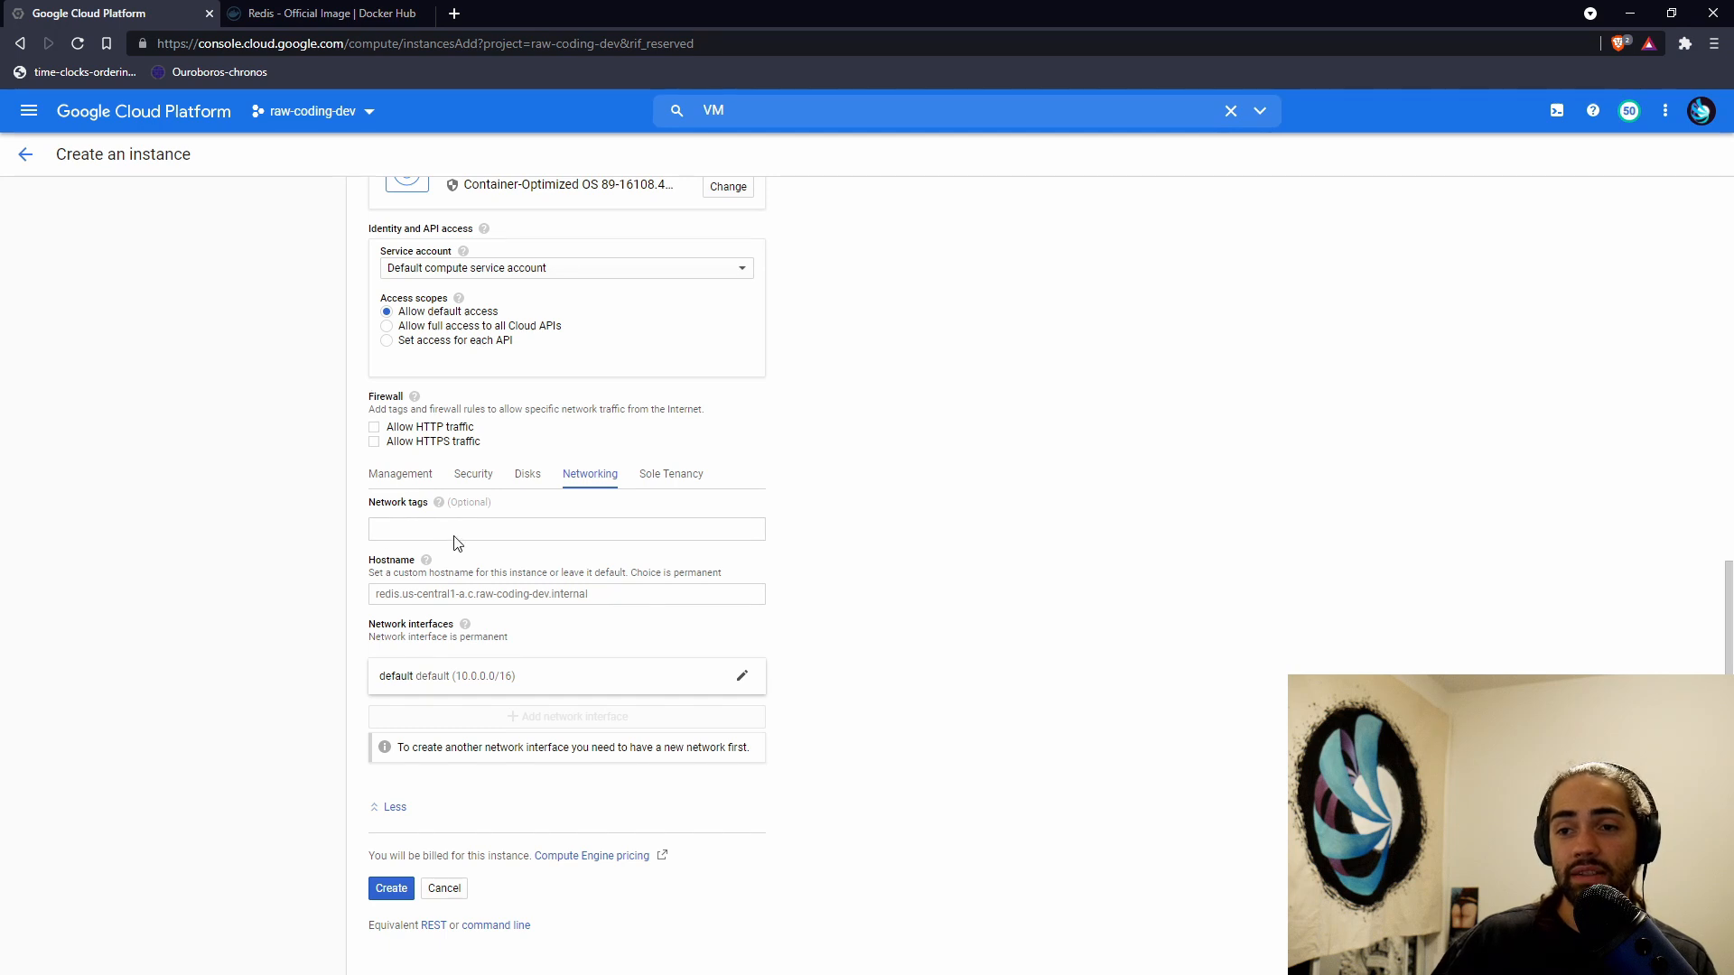
{"action": "left_click", "coordinate": [565, 529]}
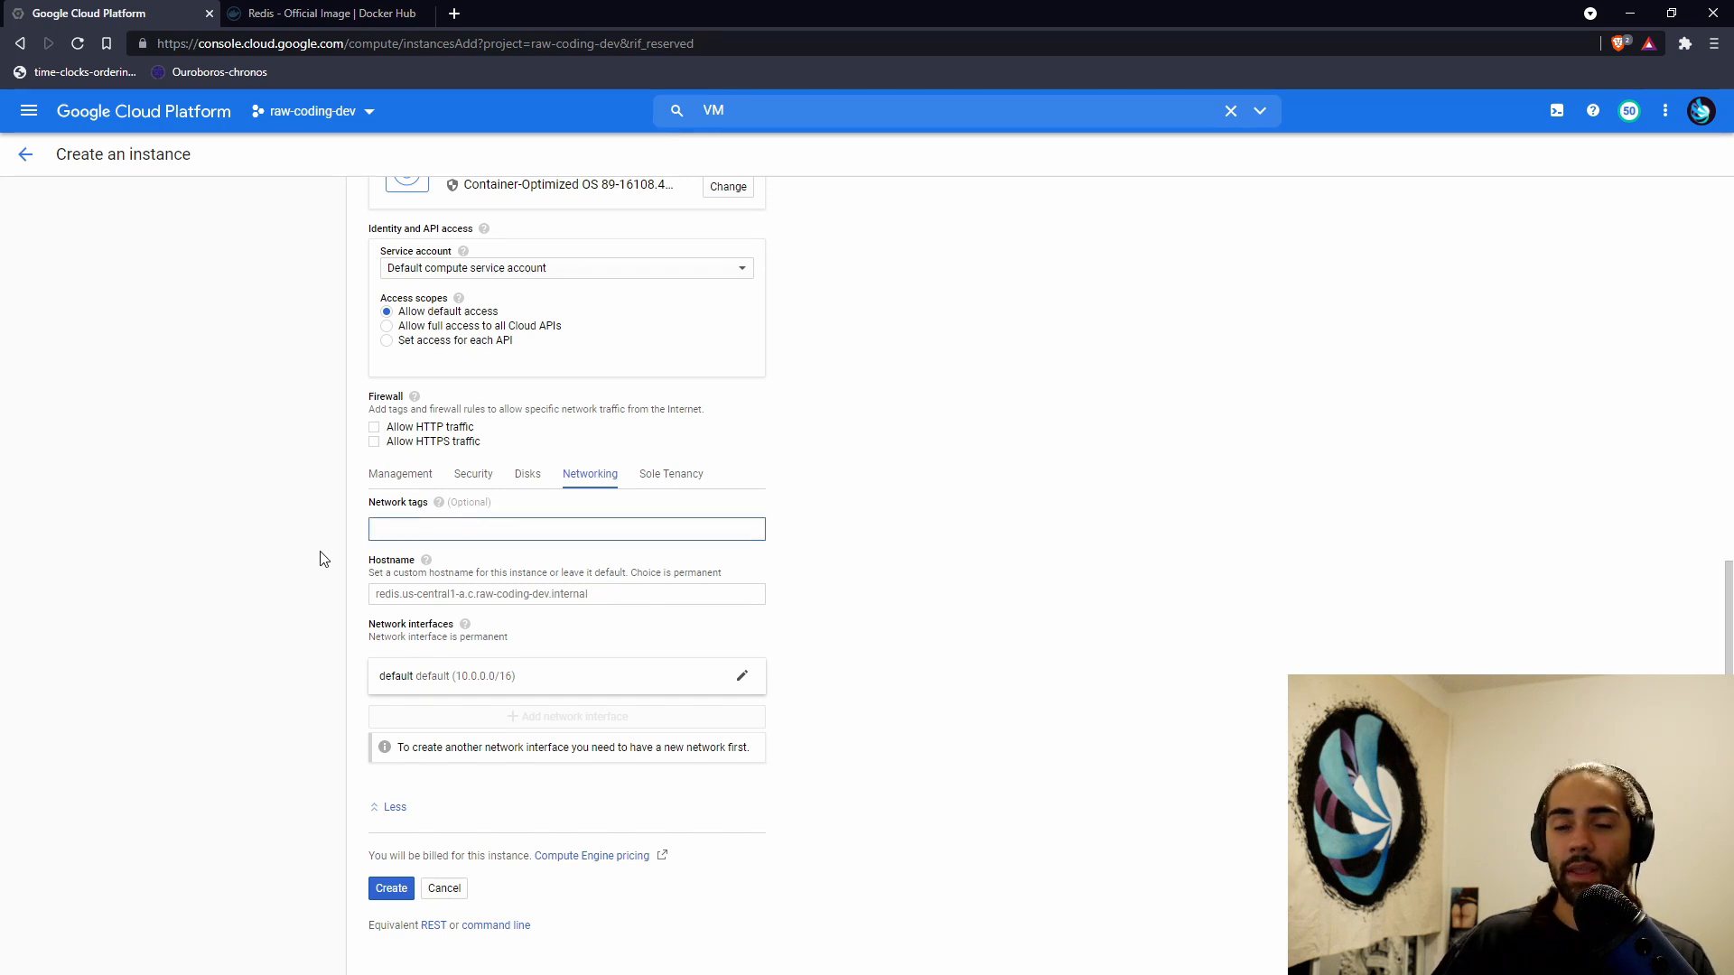
{"action": "left_click", "coordinate": [565, 528]}
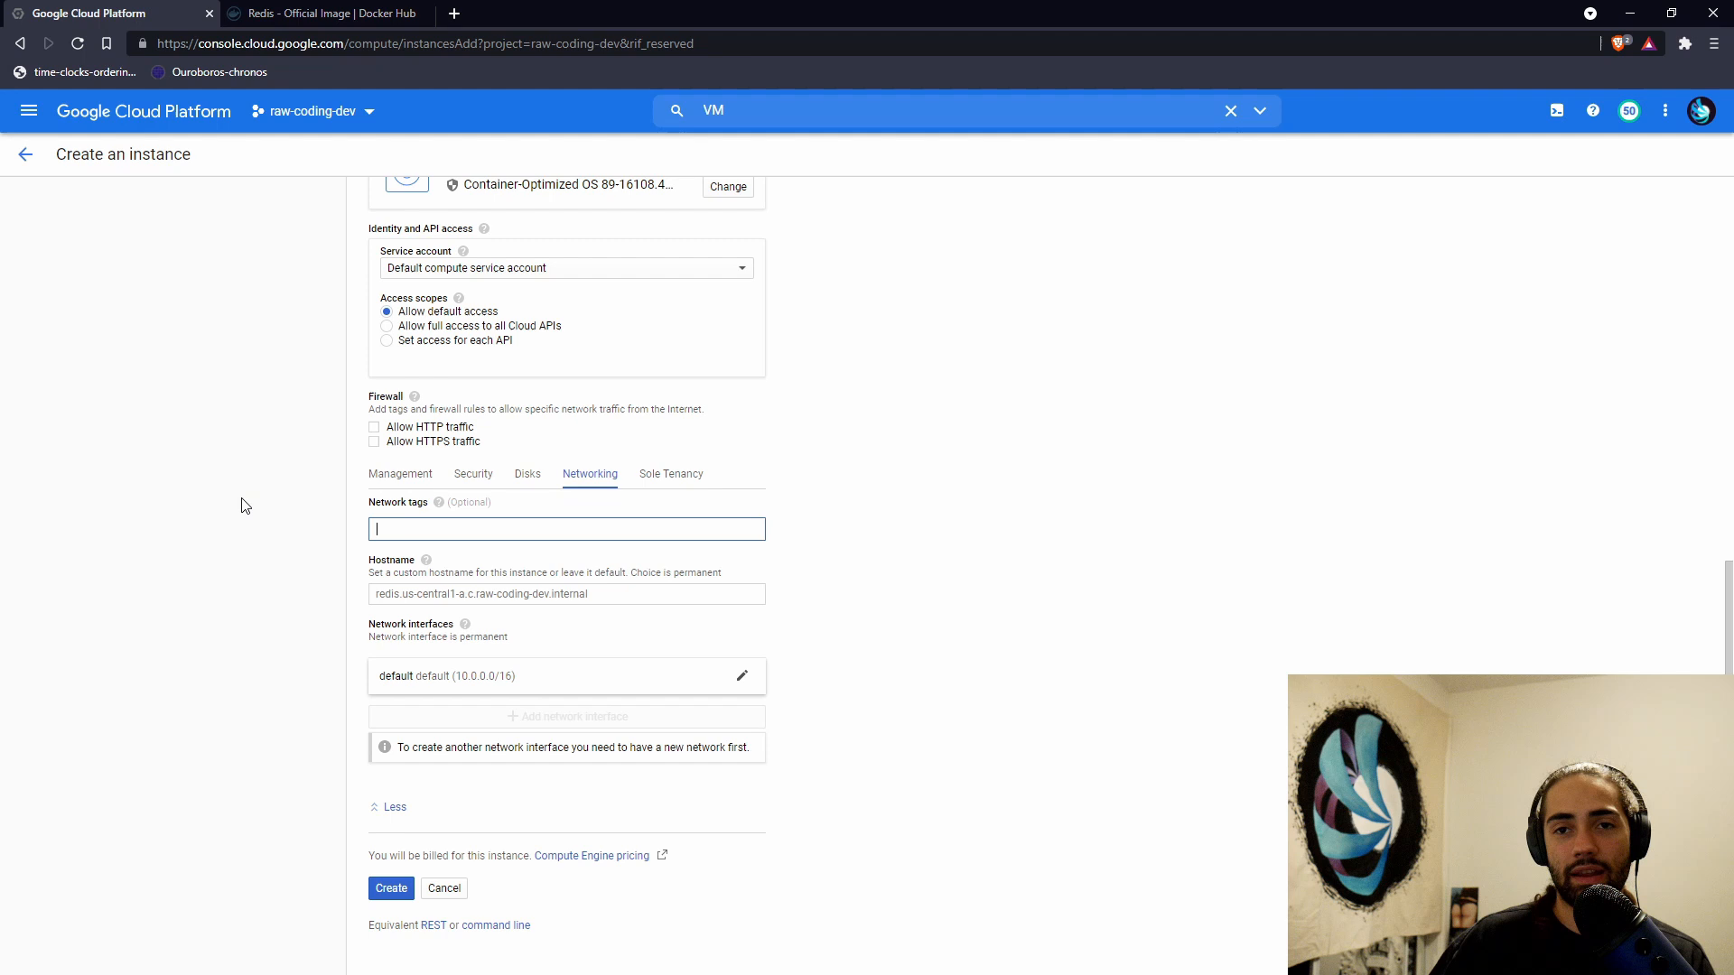
{"action": "mouse_move", "coordinate": [196, 428]}
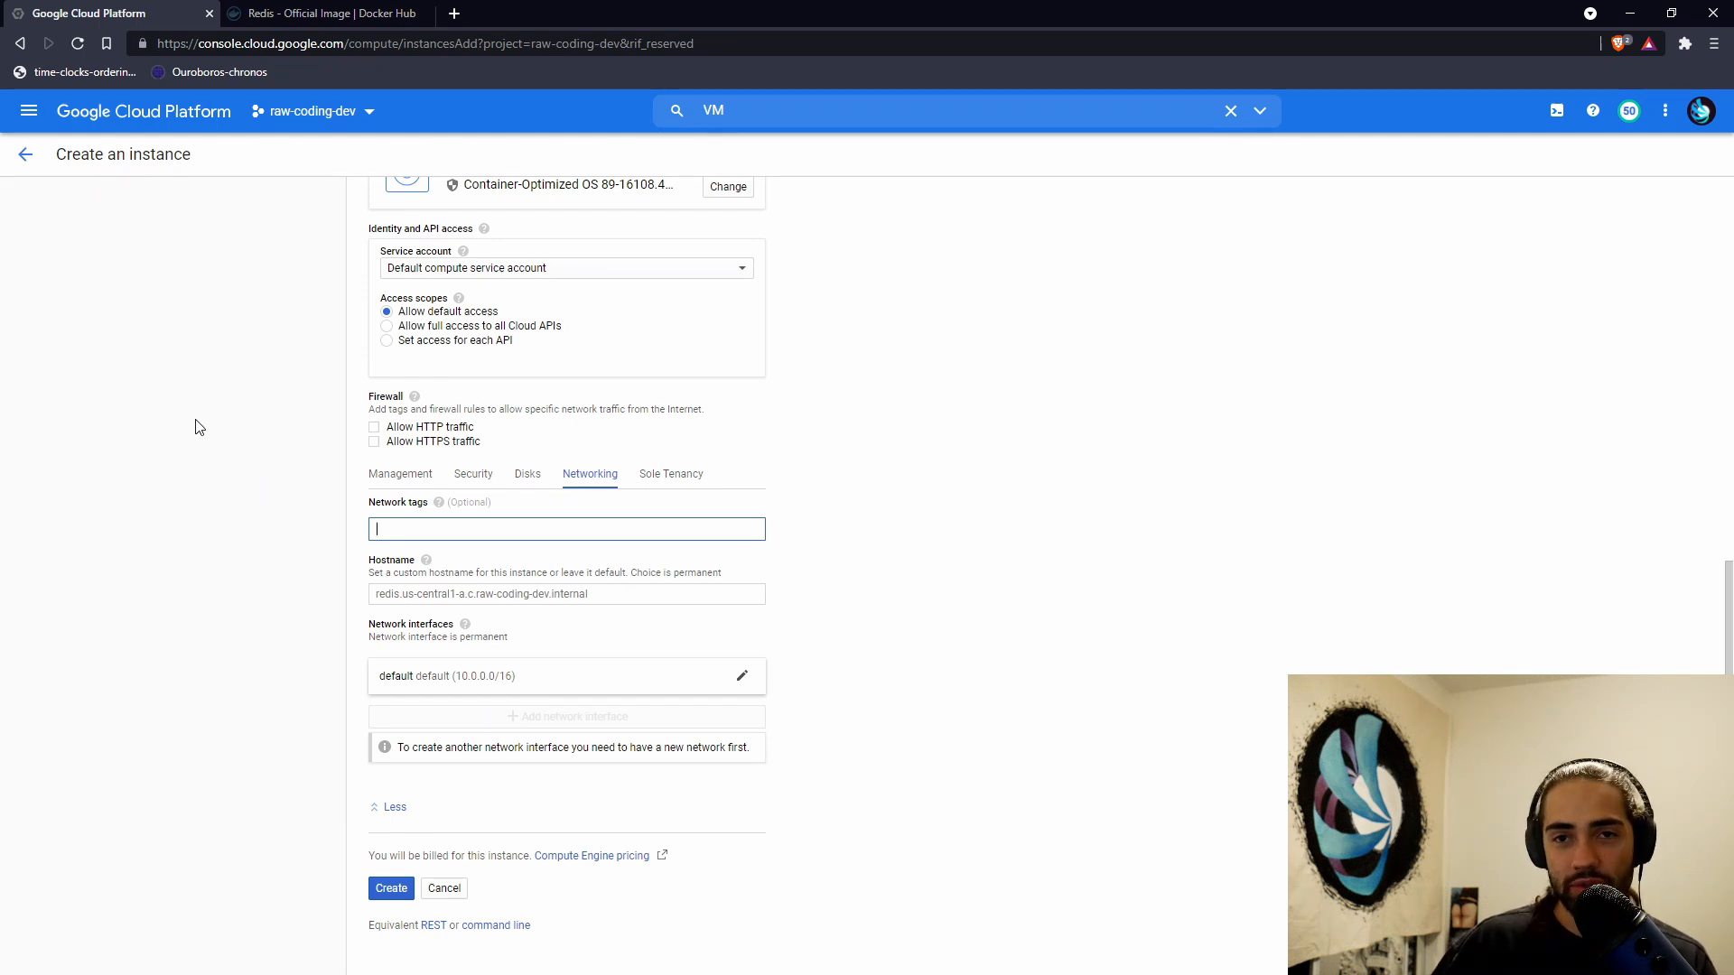
{"action": "mouse_move", "coordinate": [280, 493]}
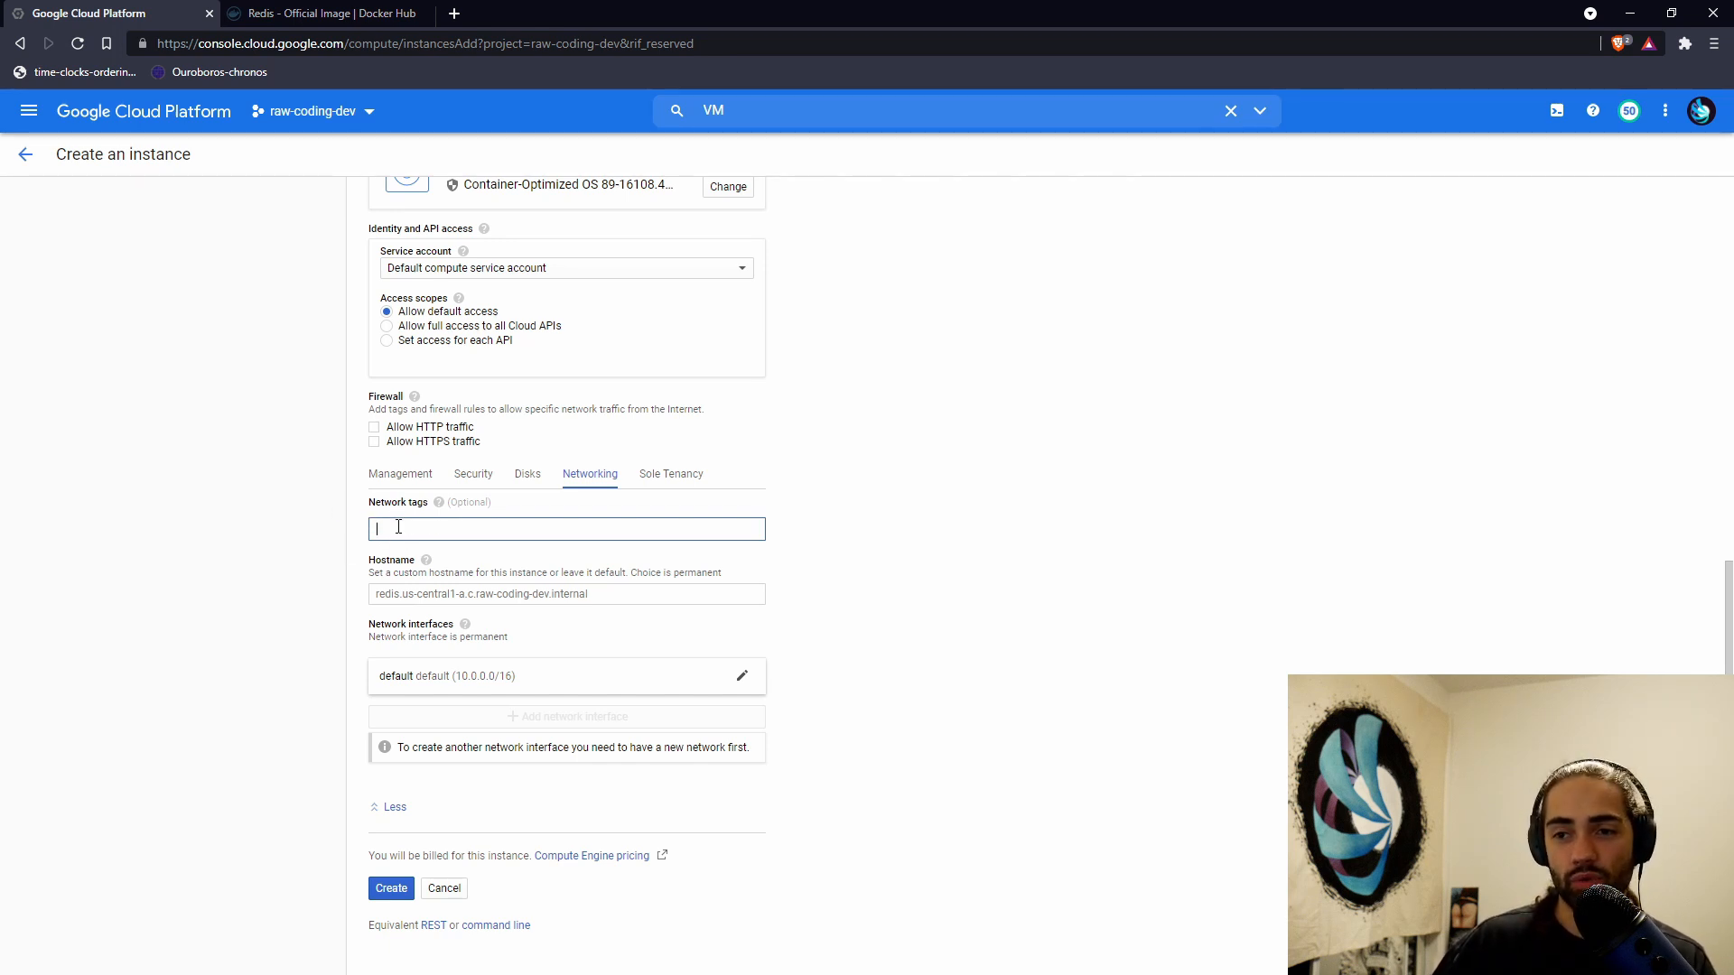
{"action": "type", "text": "redis"}
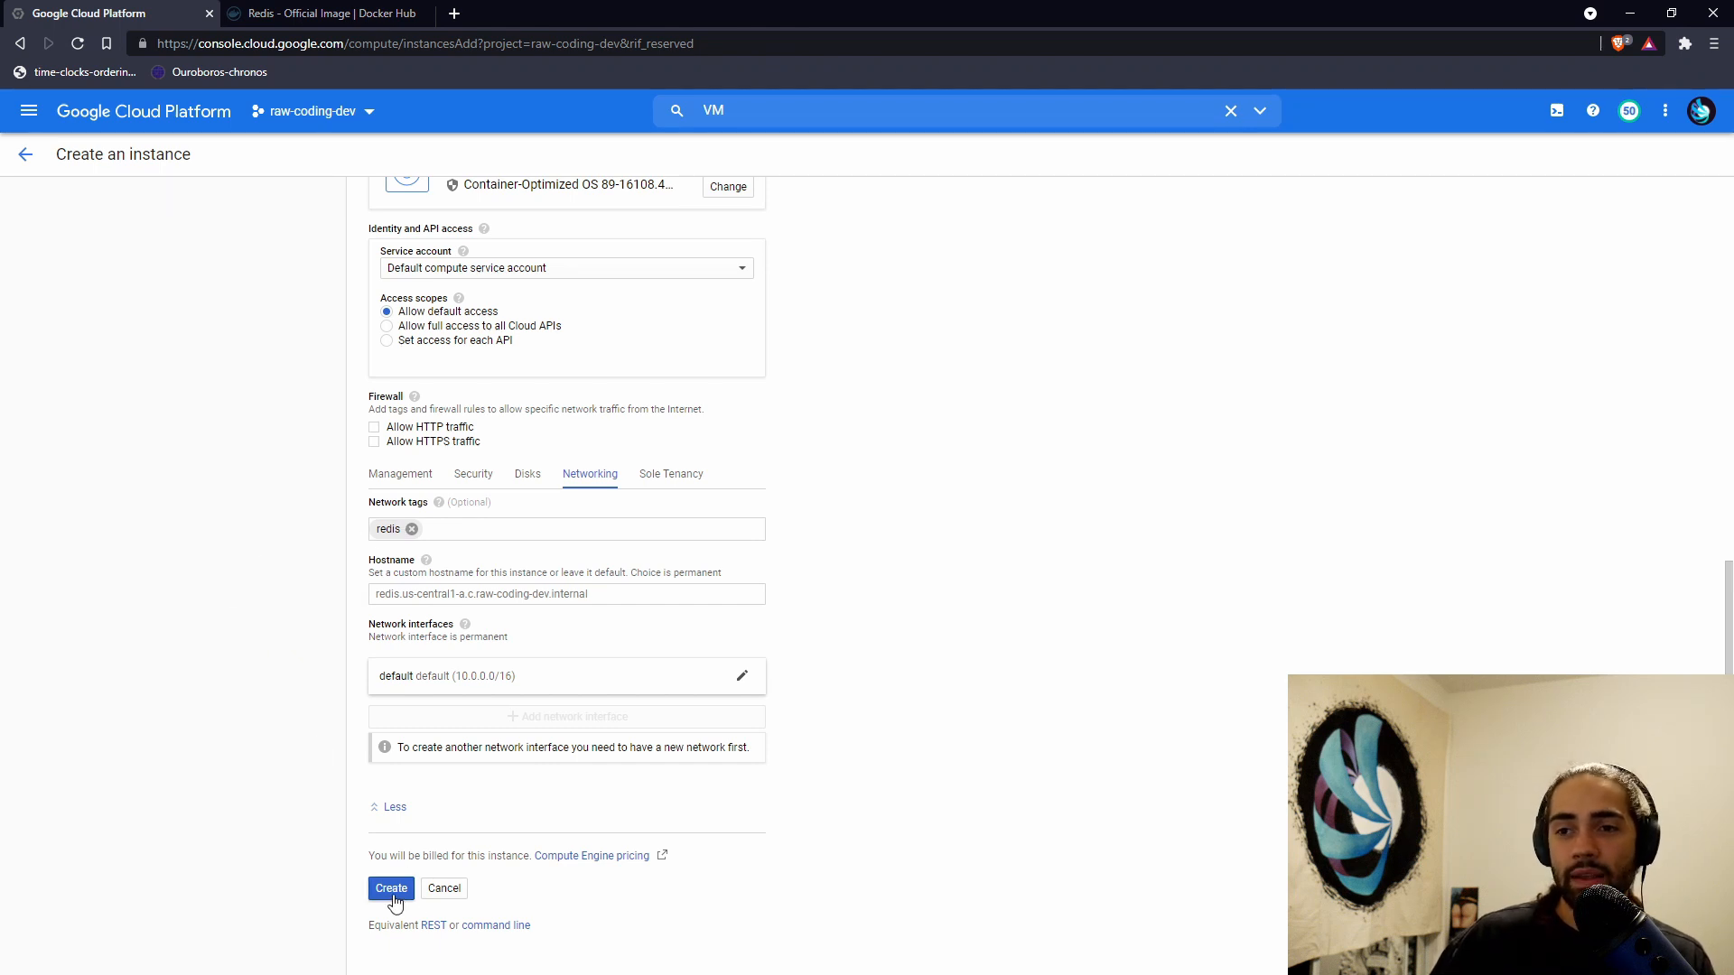
{"action": "left_click", "coordinate": [390, 888]}
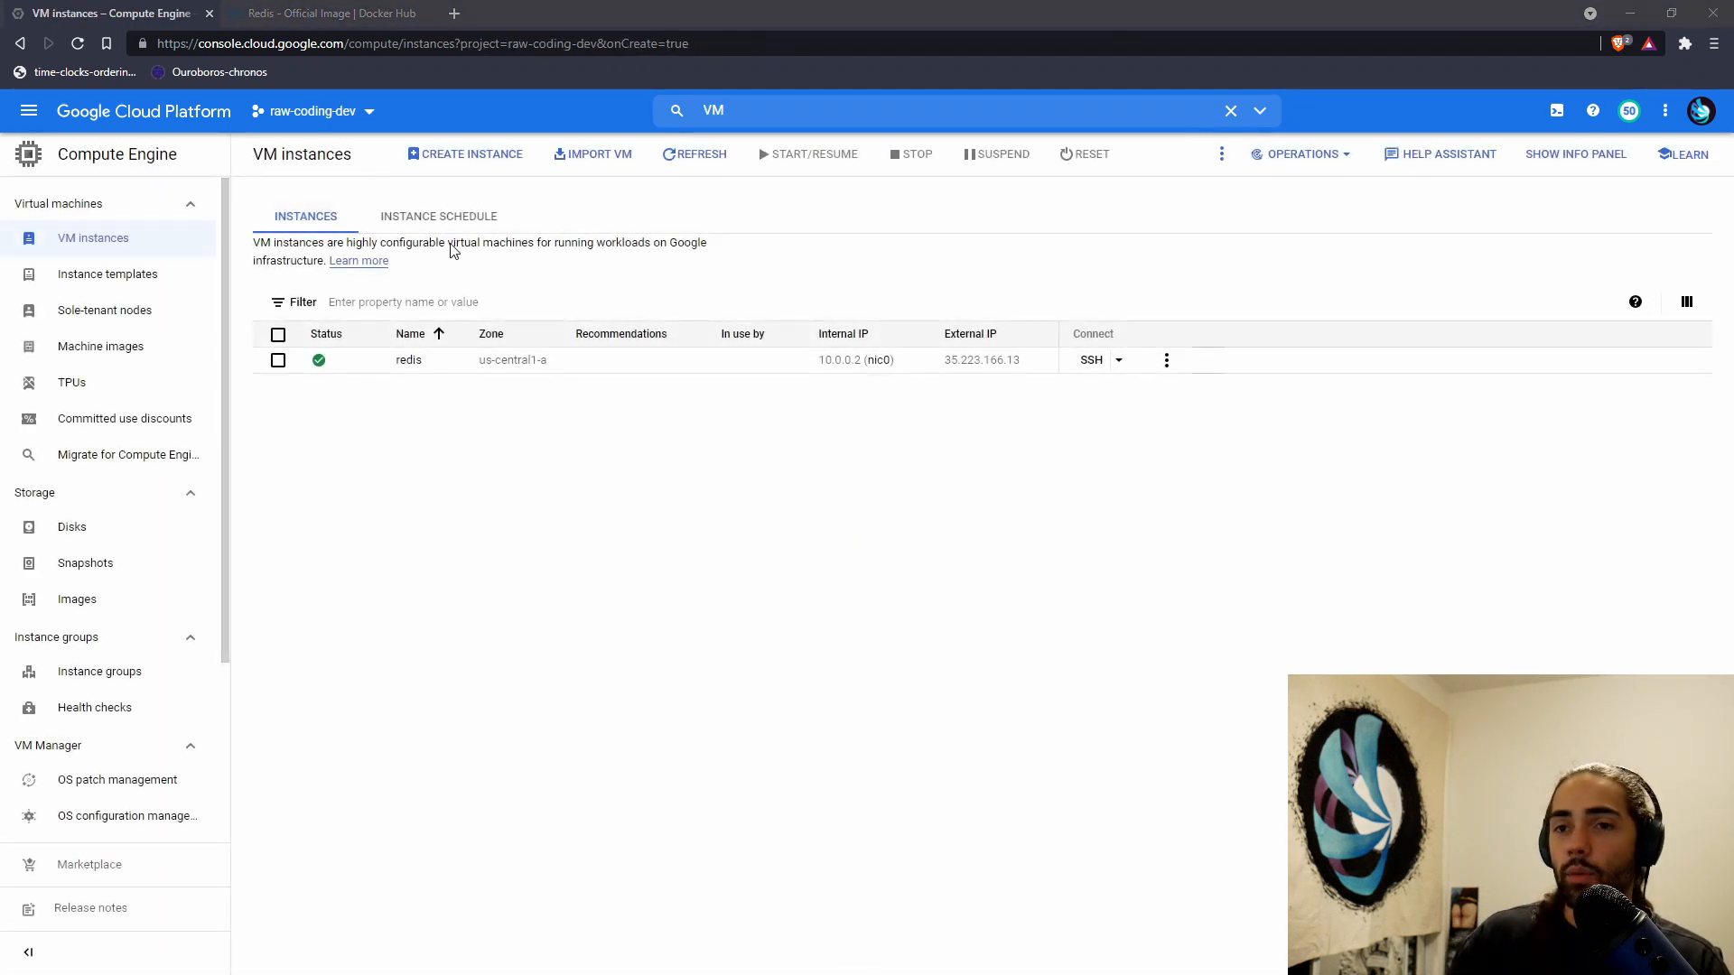
- Run redis-cli -h 35.223.166.13 in the terminal and abort the stalled connection
{"action": "left_click", "coordinate": [843, 334]}
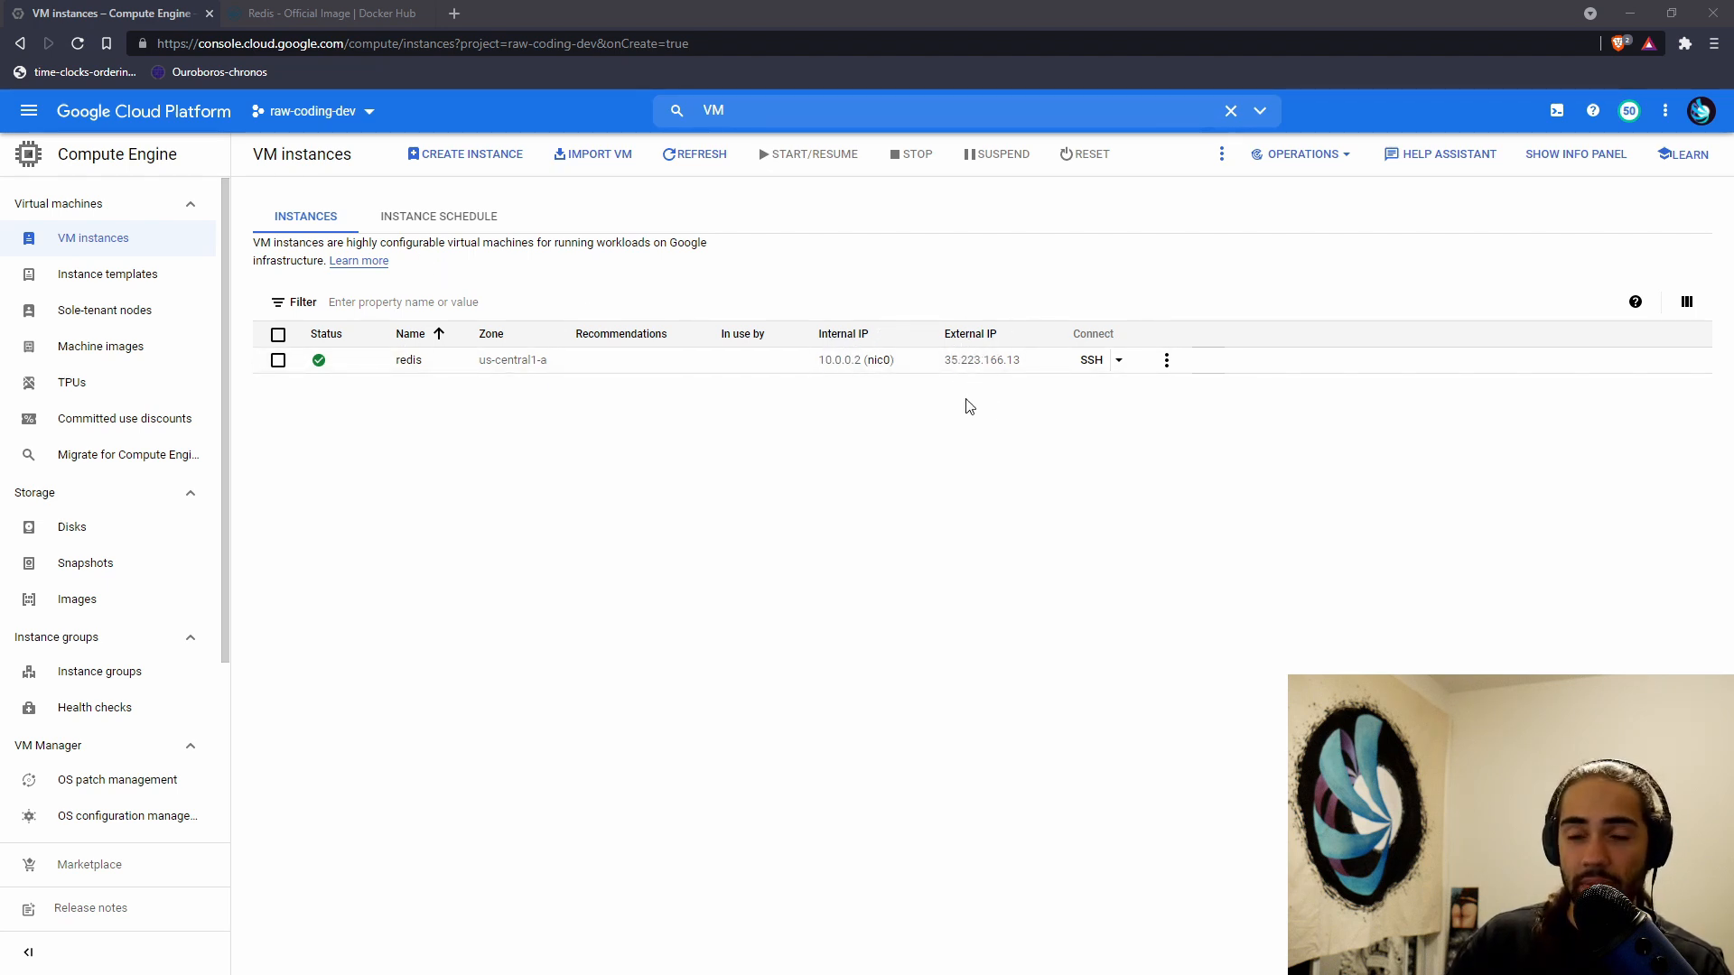
{"action": "mouse_move", "coordinate": [970, 339]}
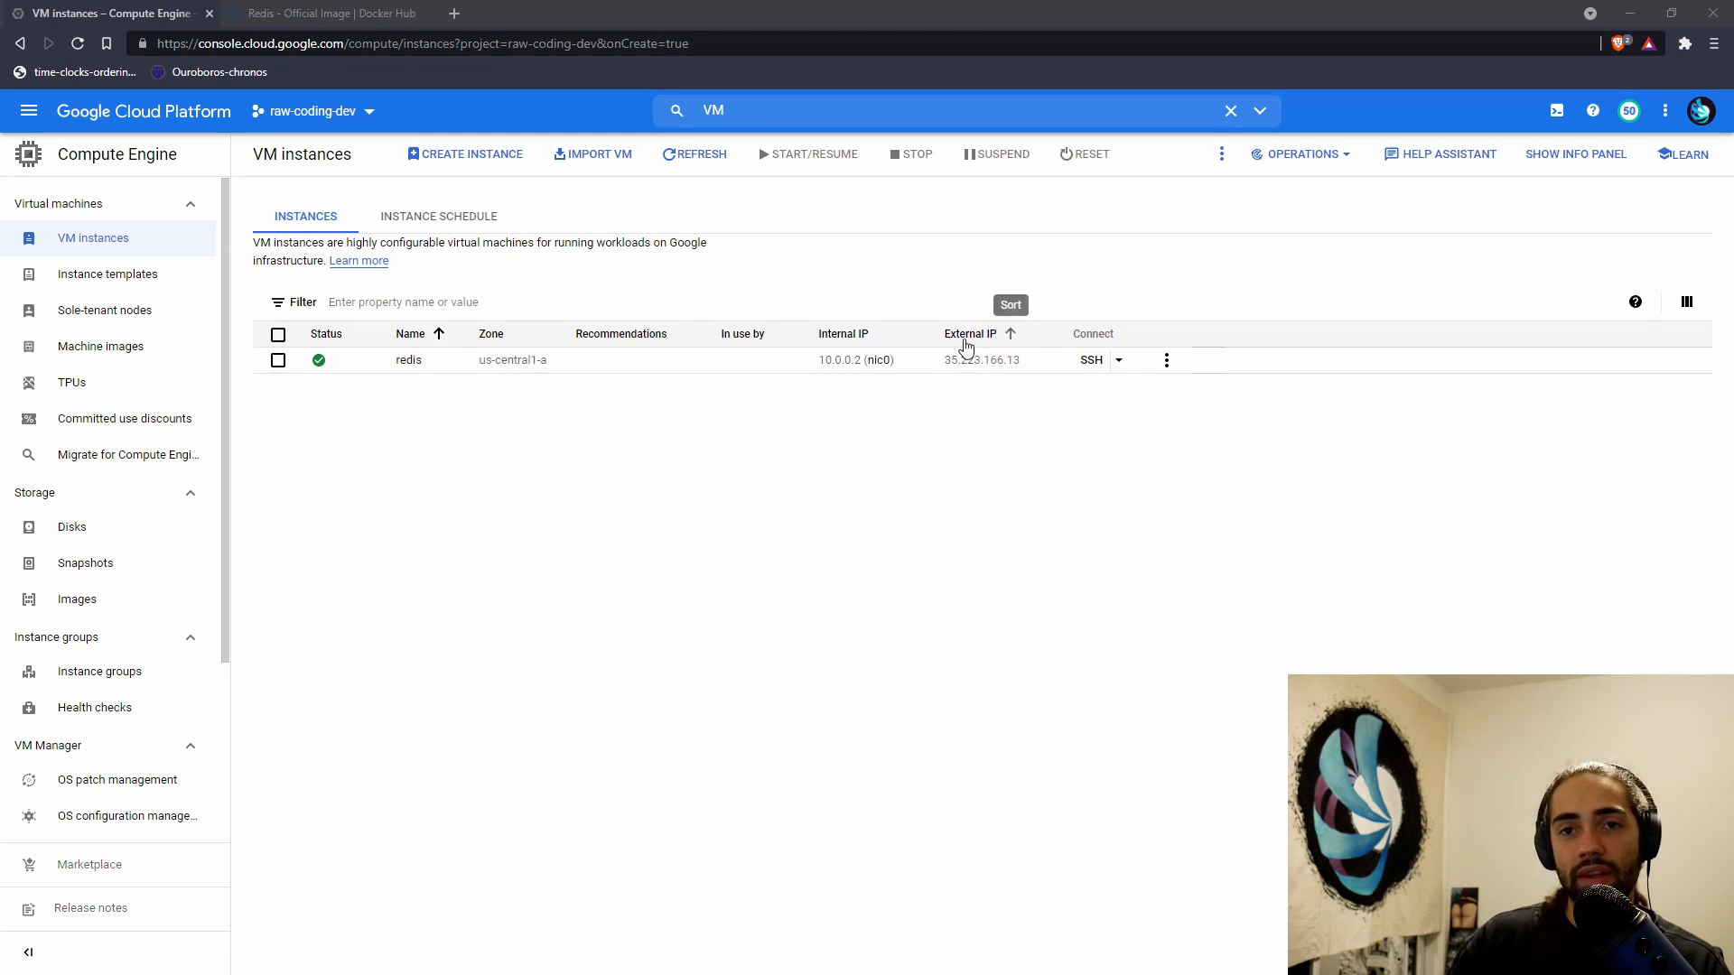
{"action": "mouse_move", "coordinate": [837, 377]}
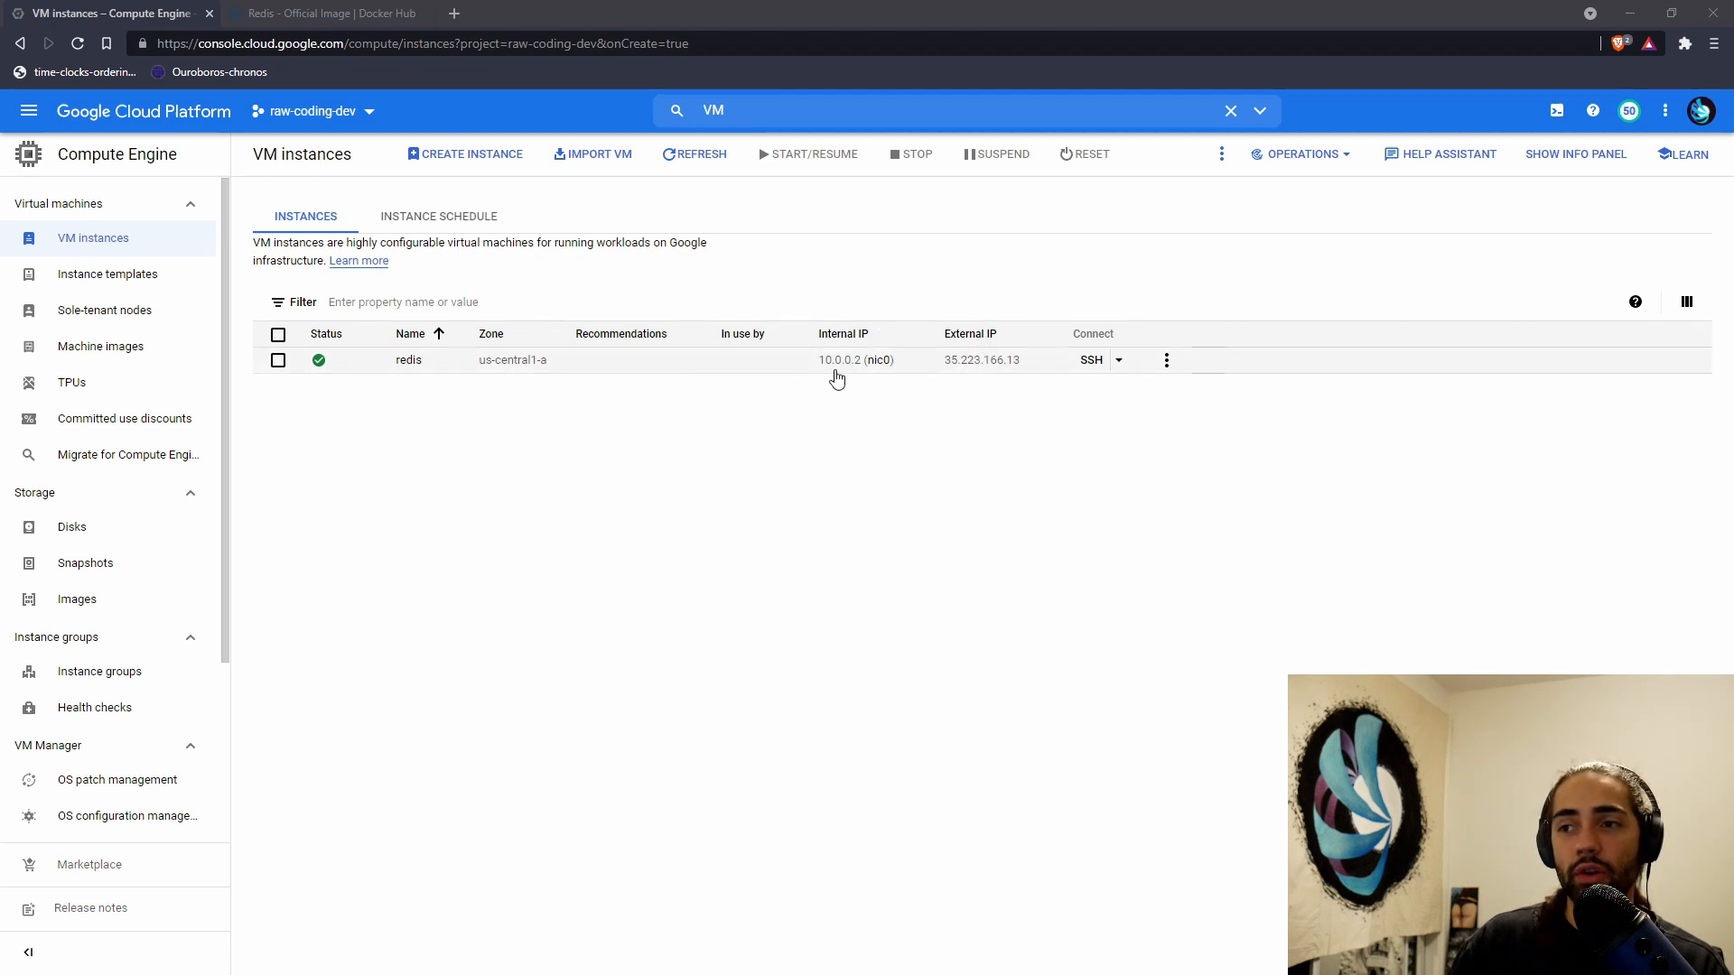
{"action": "mouse_move", "coordinate": [797, 365]}
{"action": "type", "text": "r"}
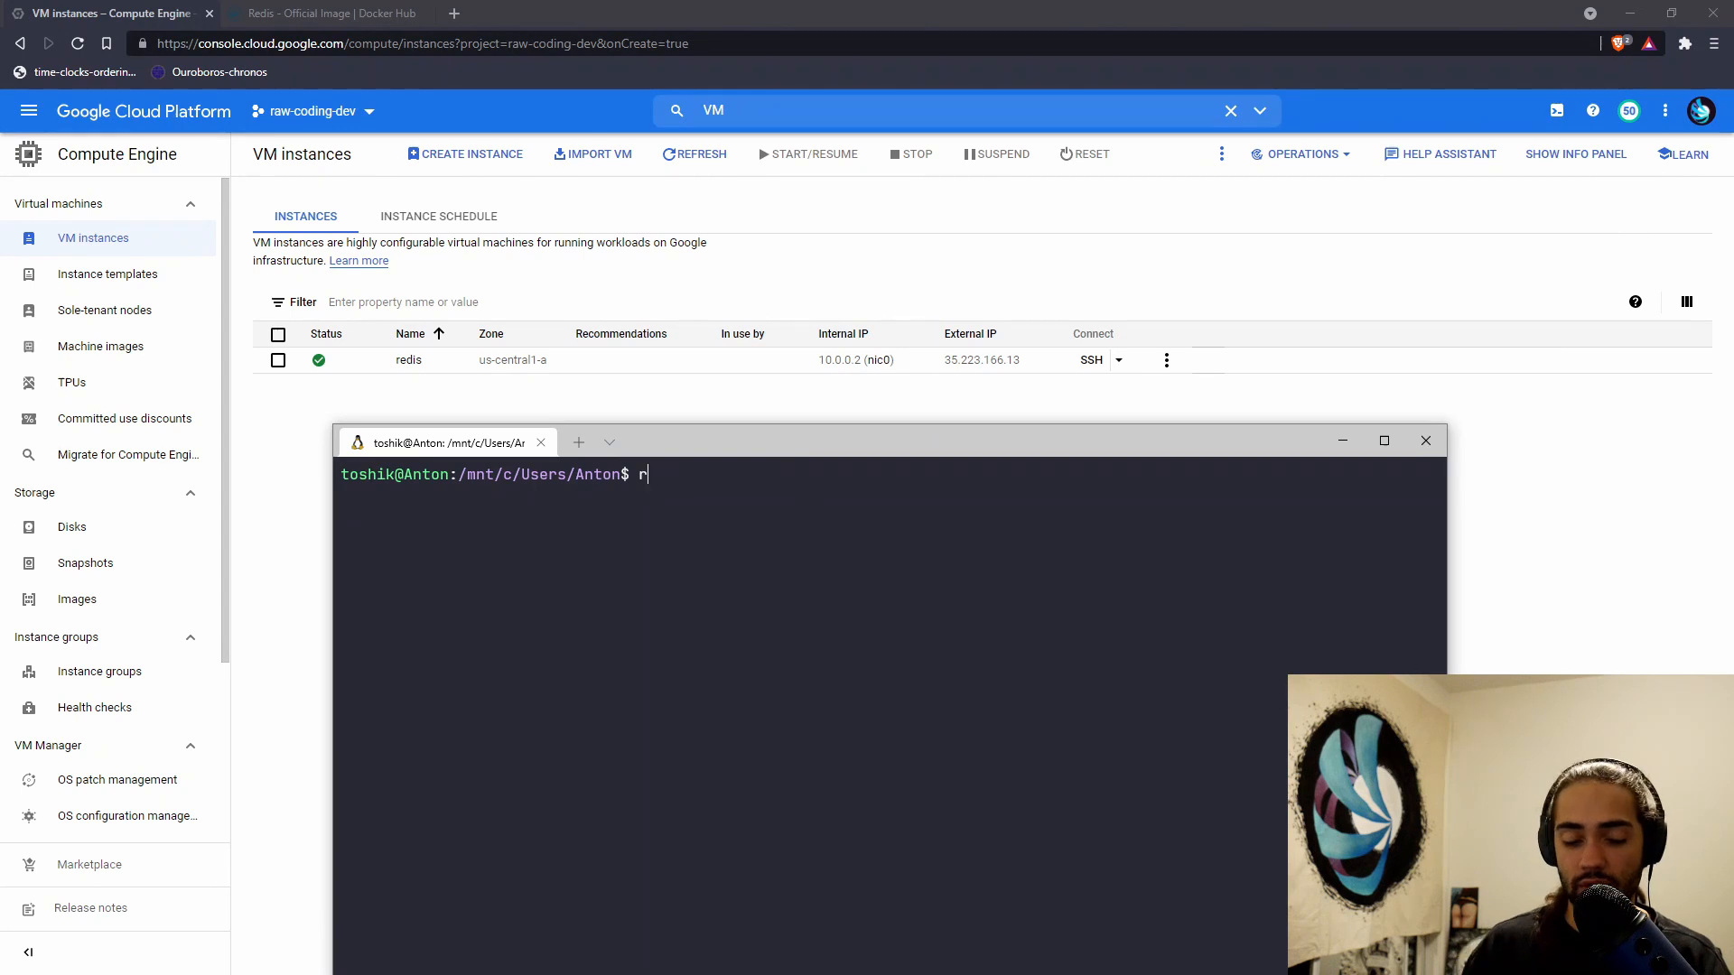
{"action": "type", "text": "edis-cli -"}
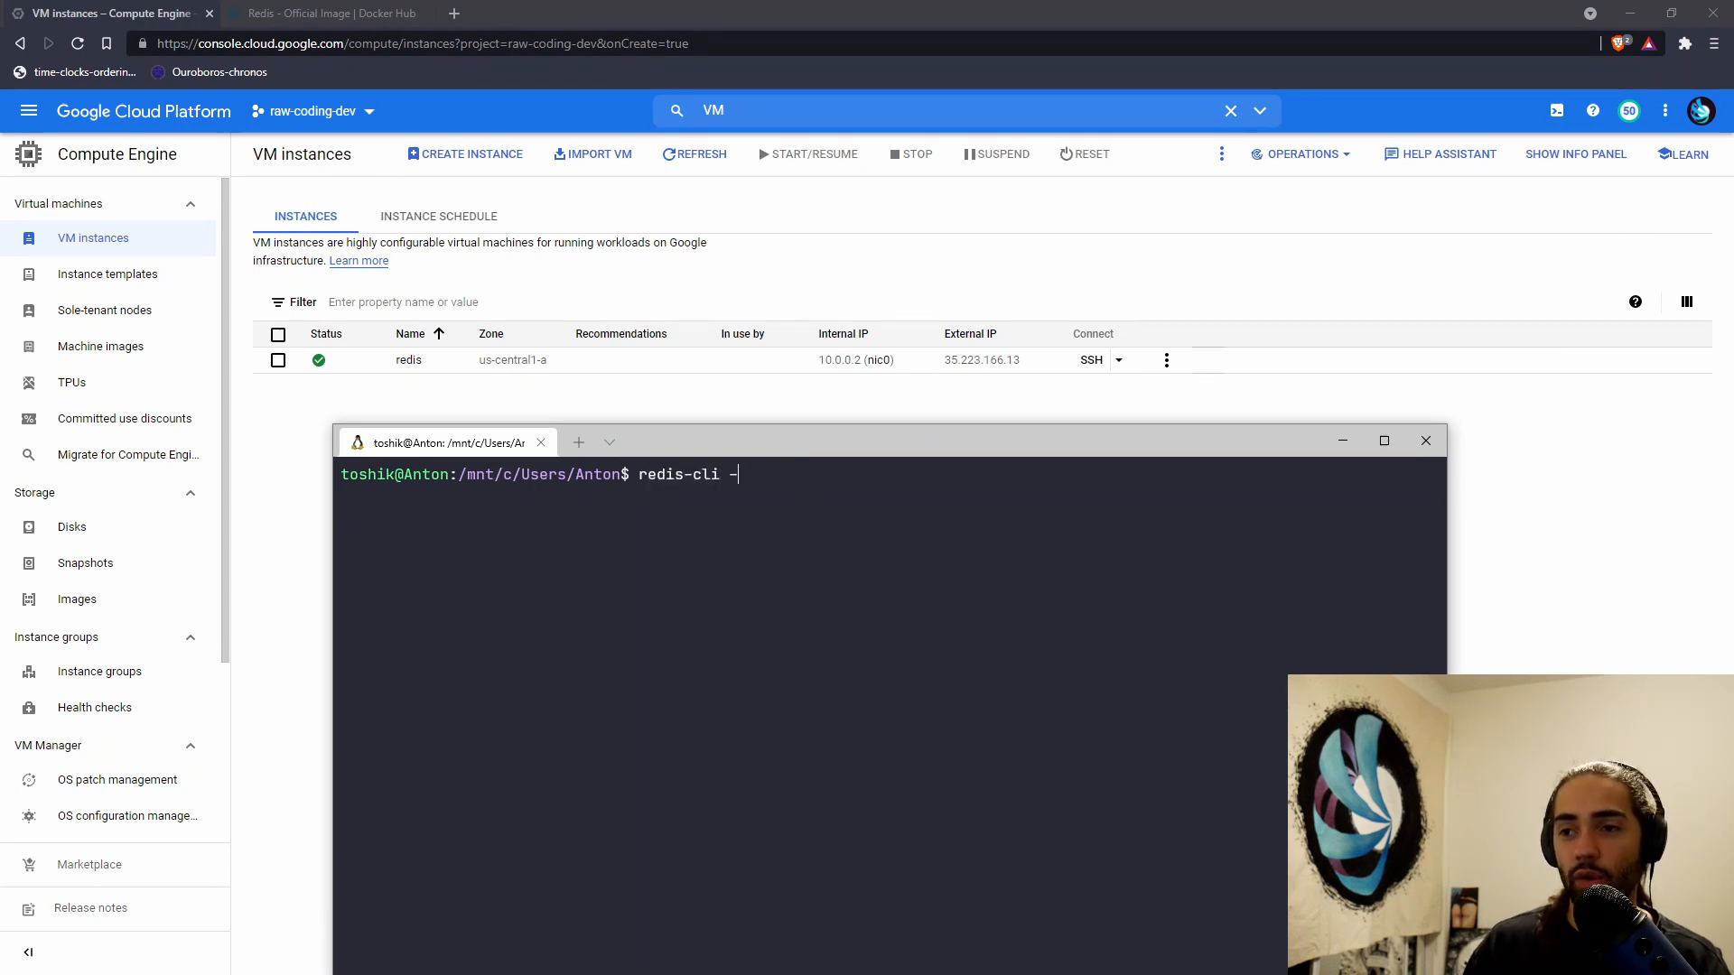
{"action": "type", "text": "h"}
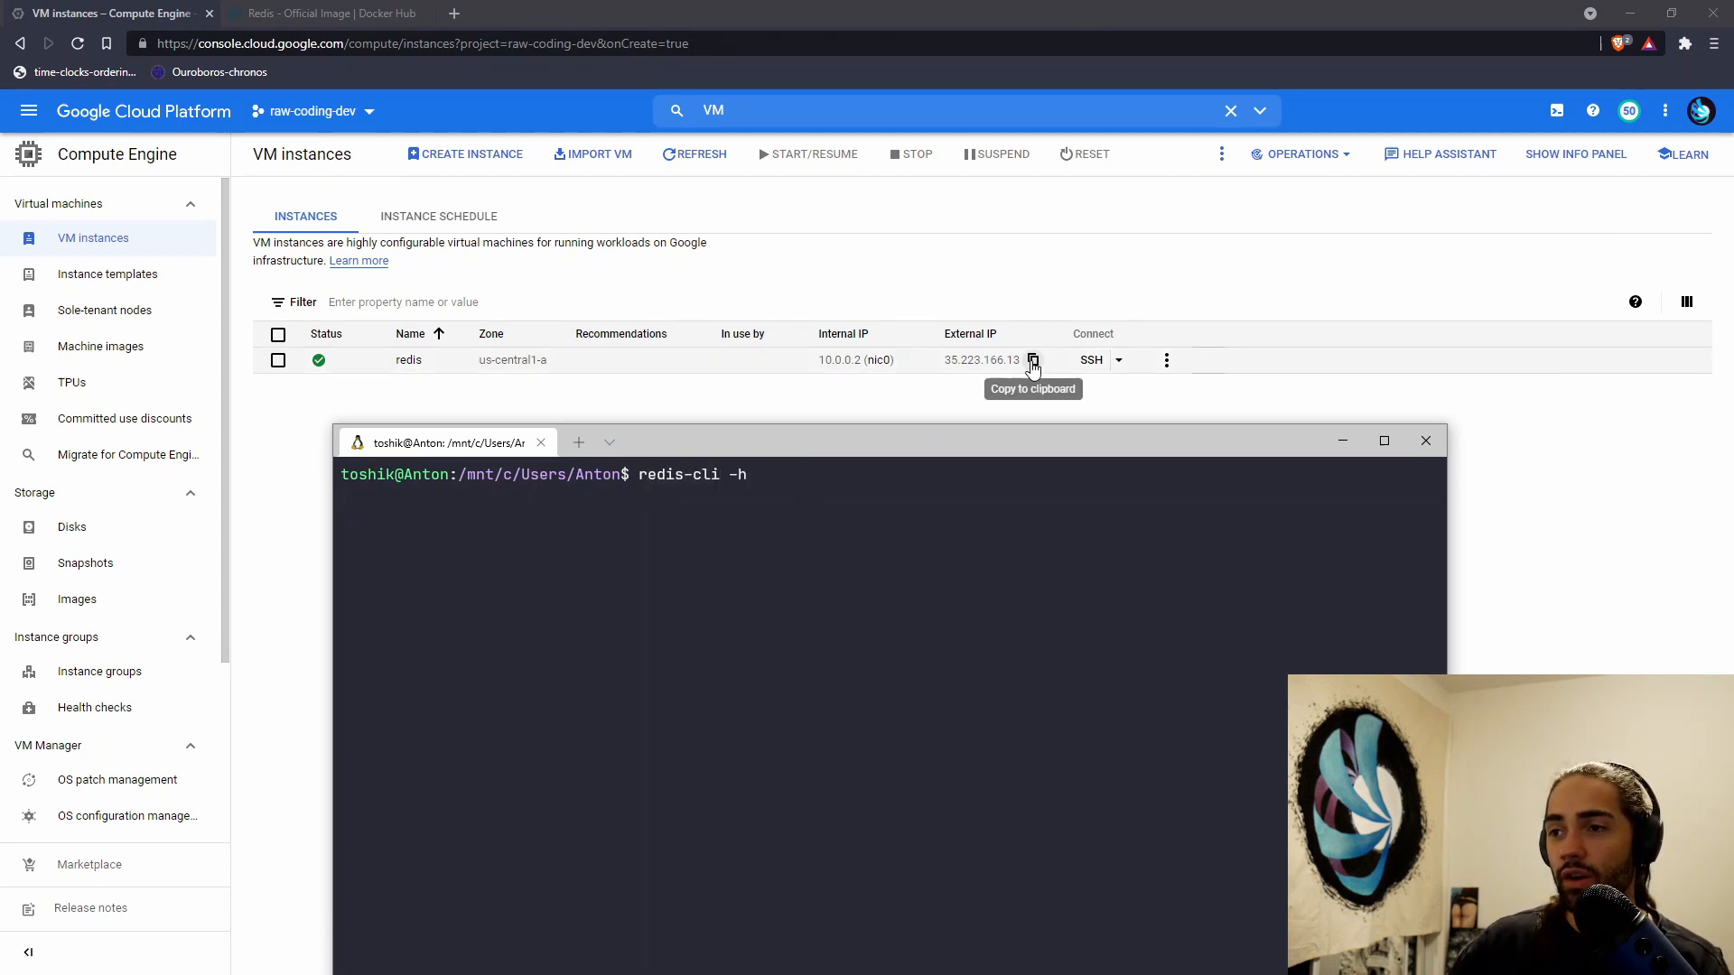
{"action": "type", "text": "35.223.166.13"}
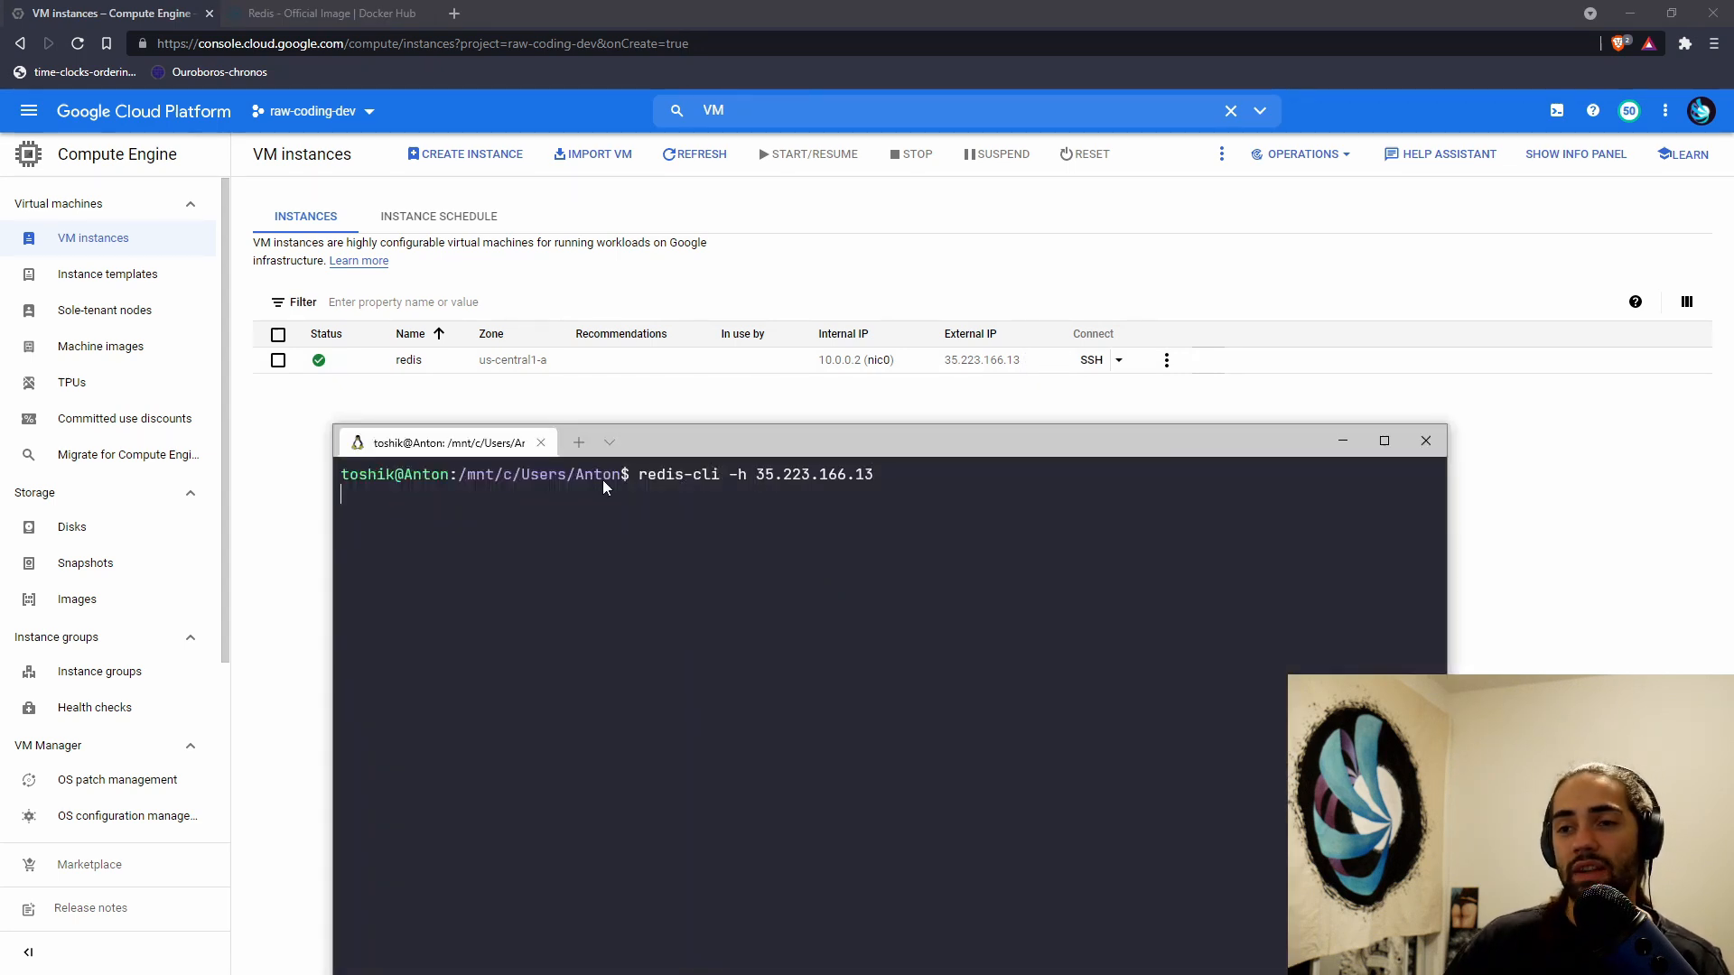
{"action": "mouse_move", "coordinate": [799, 480]}
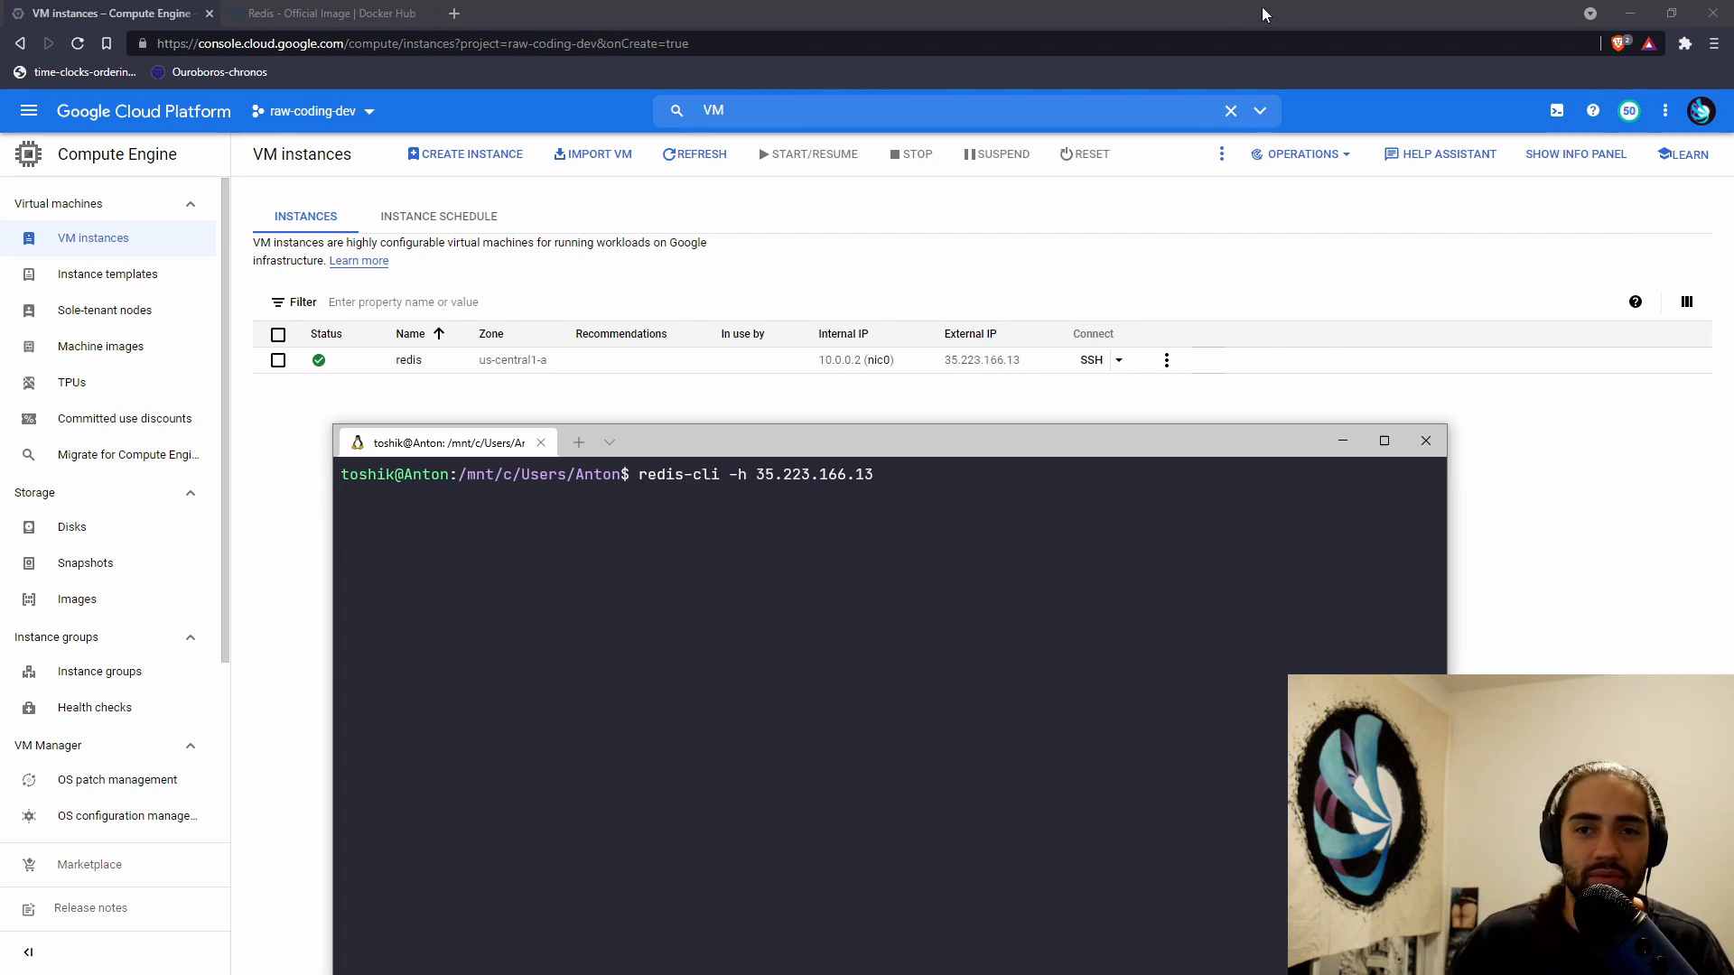
{"action": "key", "text": "ctrl+c"}
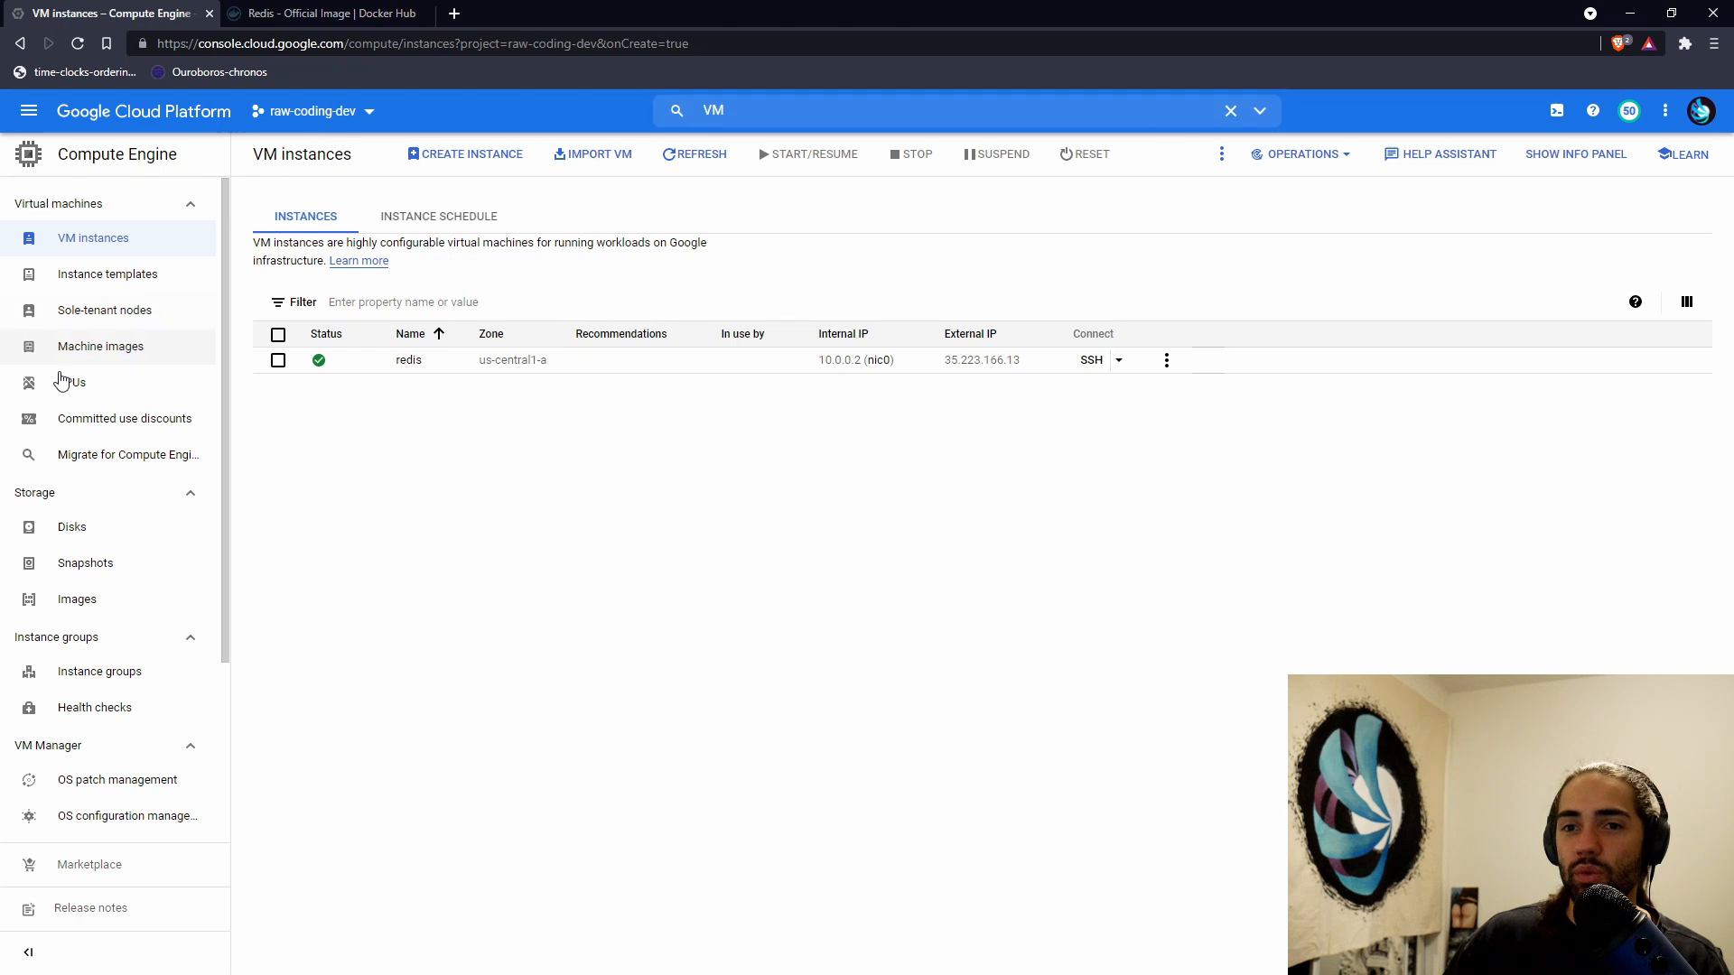
- Search for Firewall, open the VPC firewall page and start a new firewall rule
{"action": "left_click", "coordinate": [940, 110]}
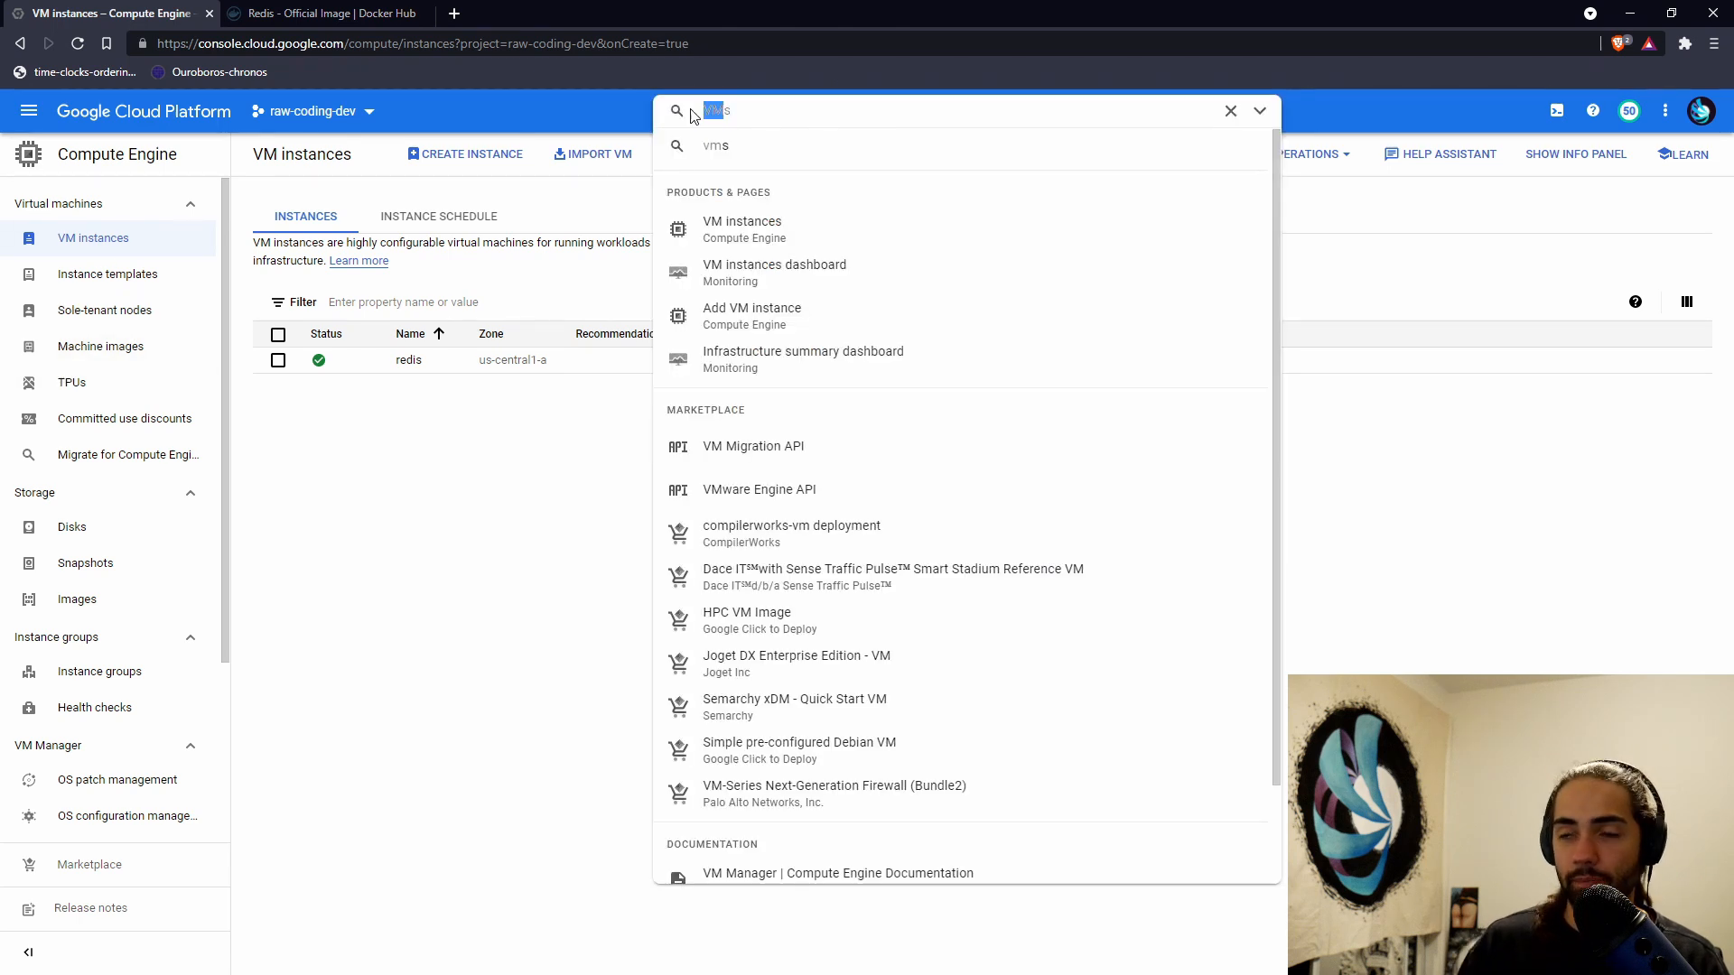
{"action": "type", "text": "Firewall insights"}
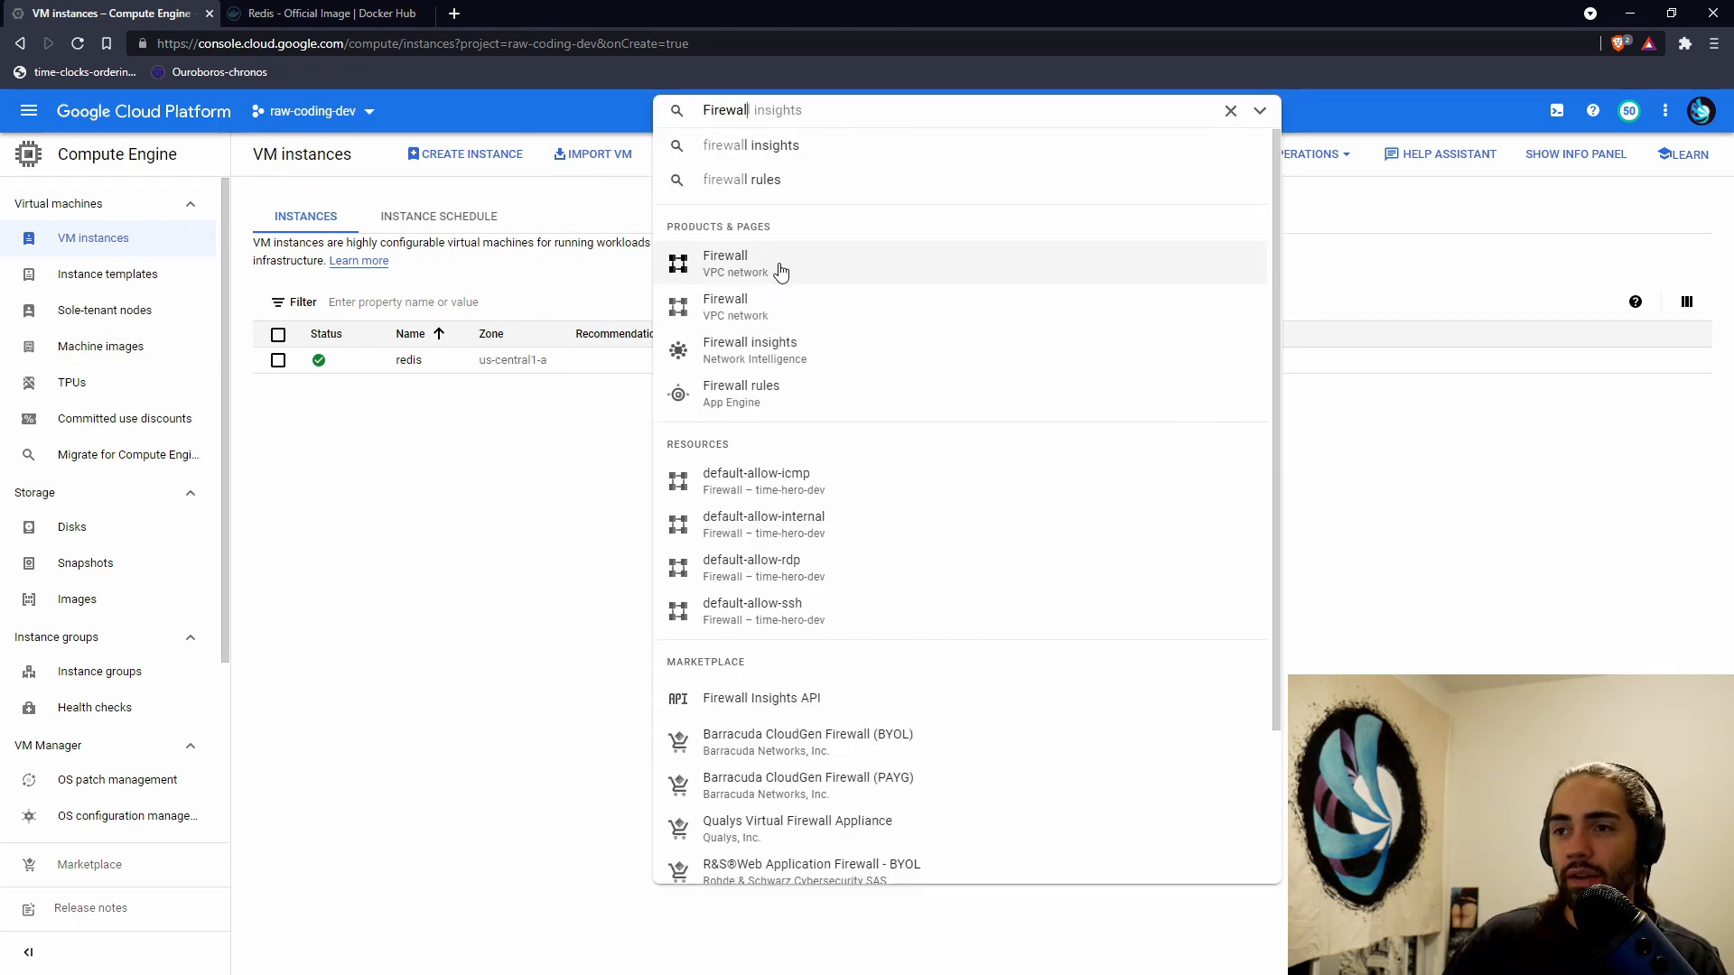
{"action": "left_click", "coordinate": [724, 263]}
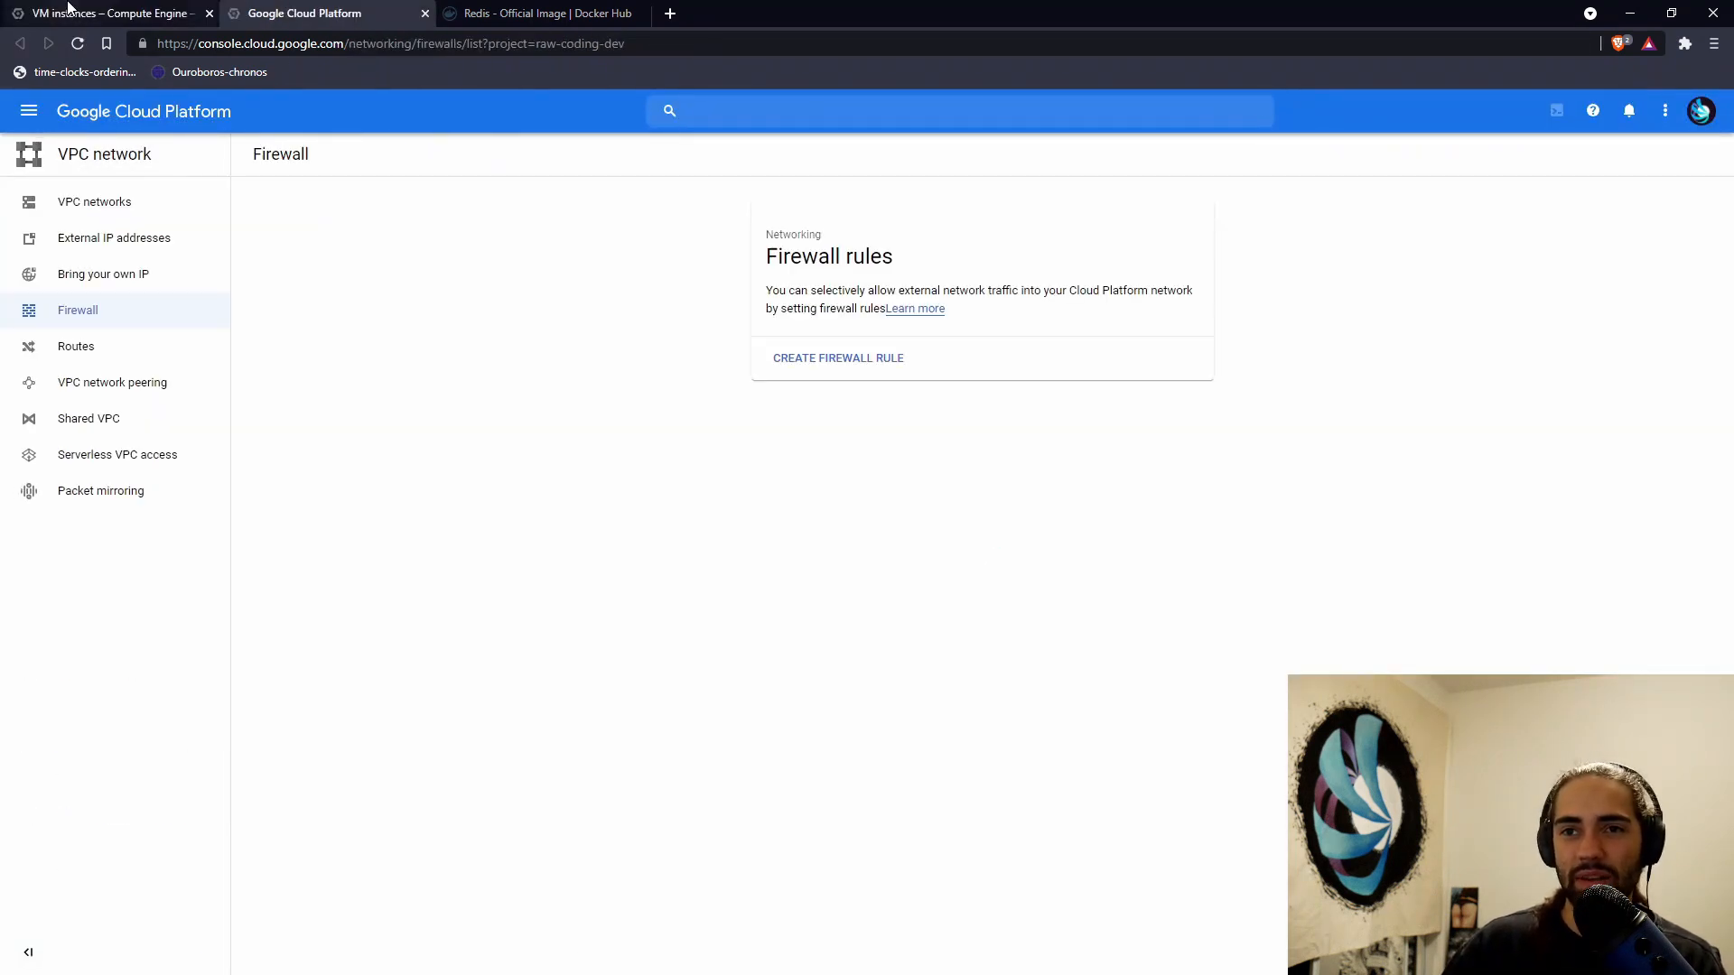
{"action": "left_click", "coordinate": [105, 13]}
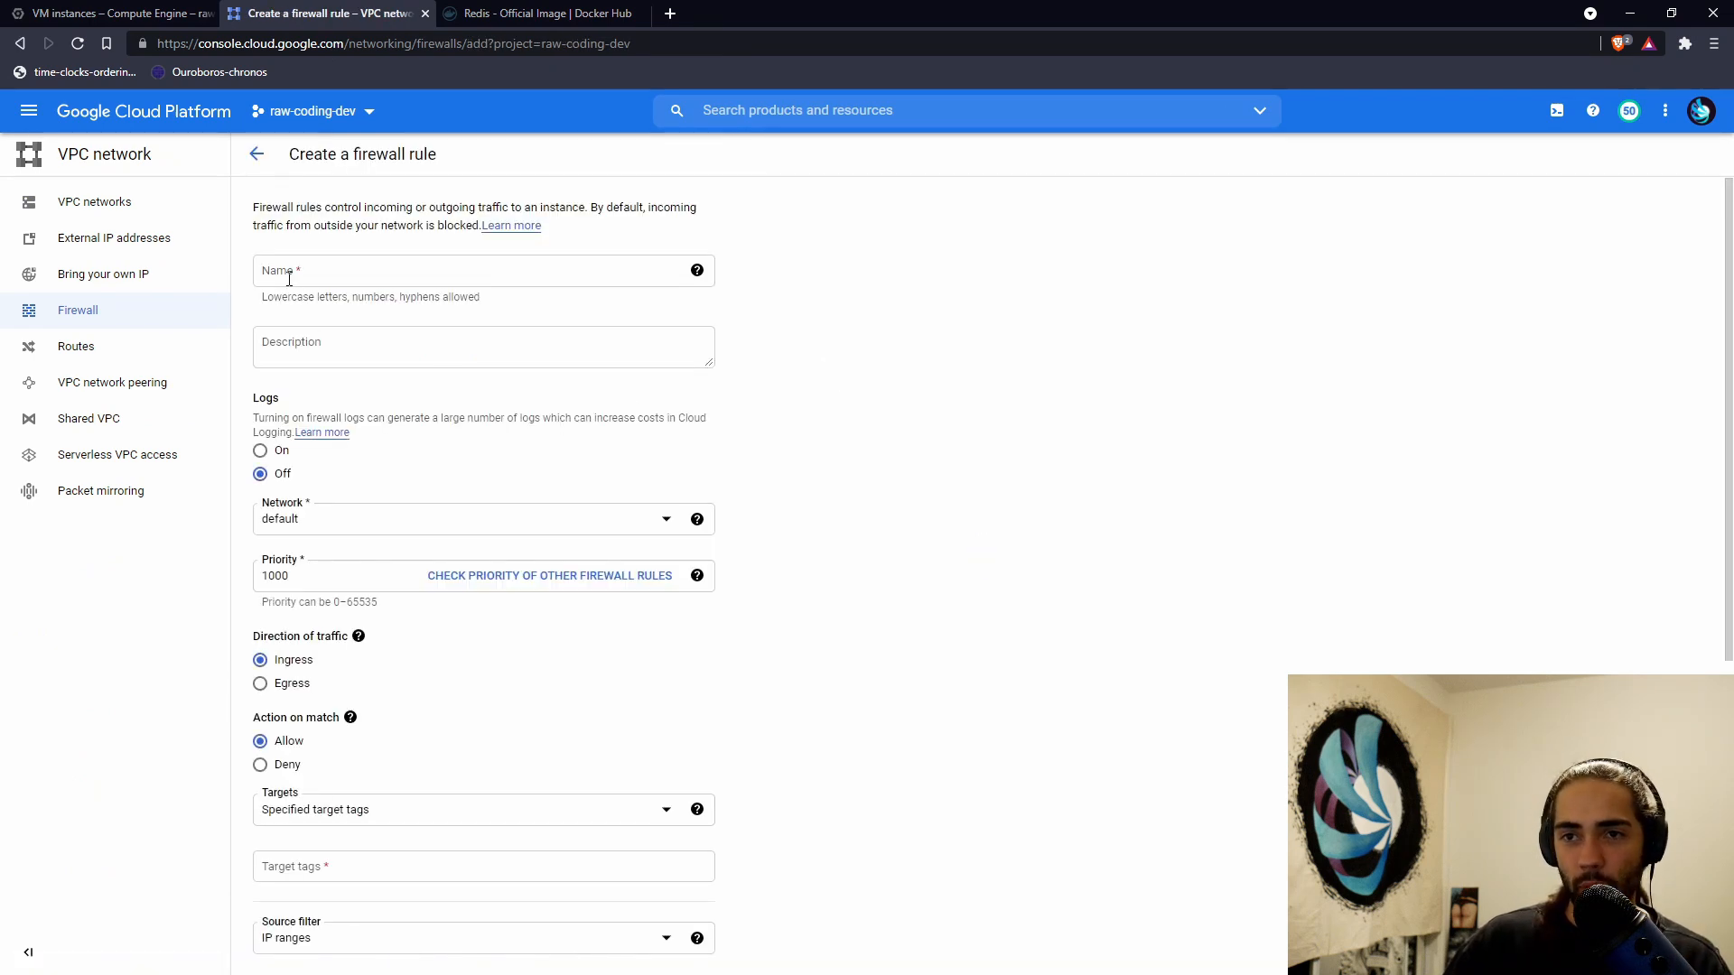
- Create rule allow-all-redis: target tag redis, source 0.0.0.0/0, tcp port 6379
{"action": "left_click", "coordinate": [483, 270]}
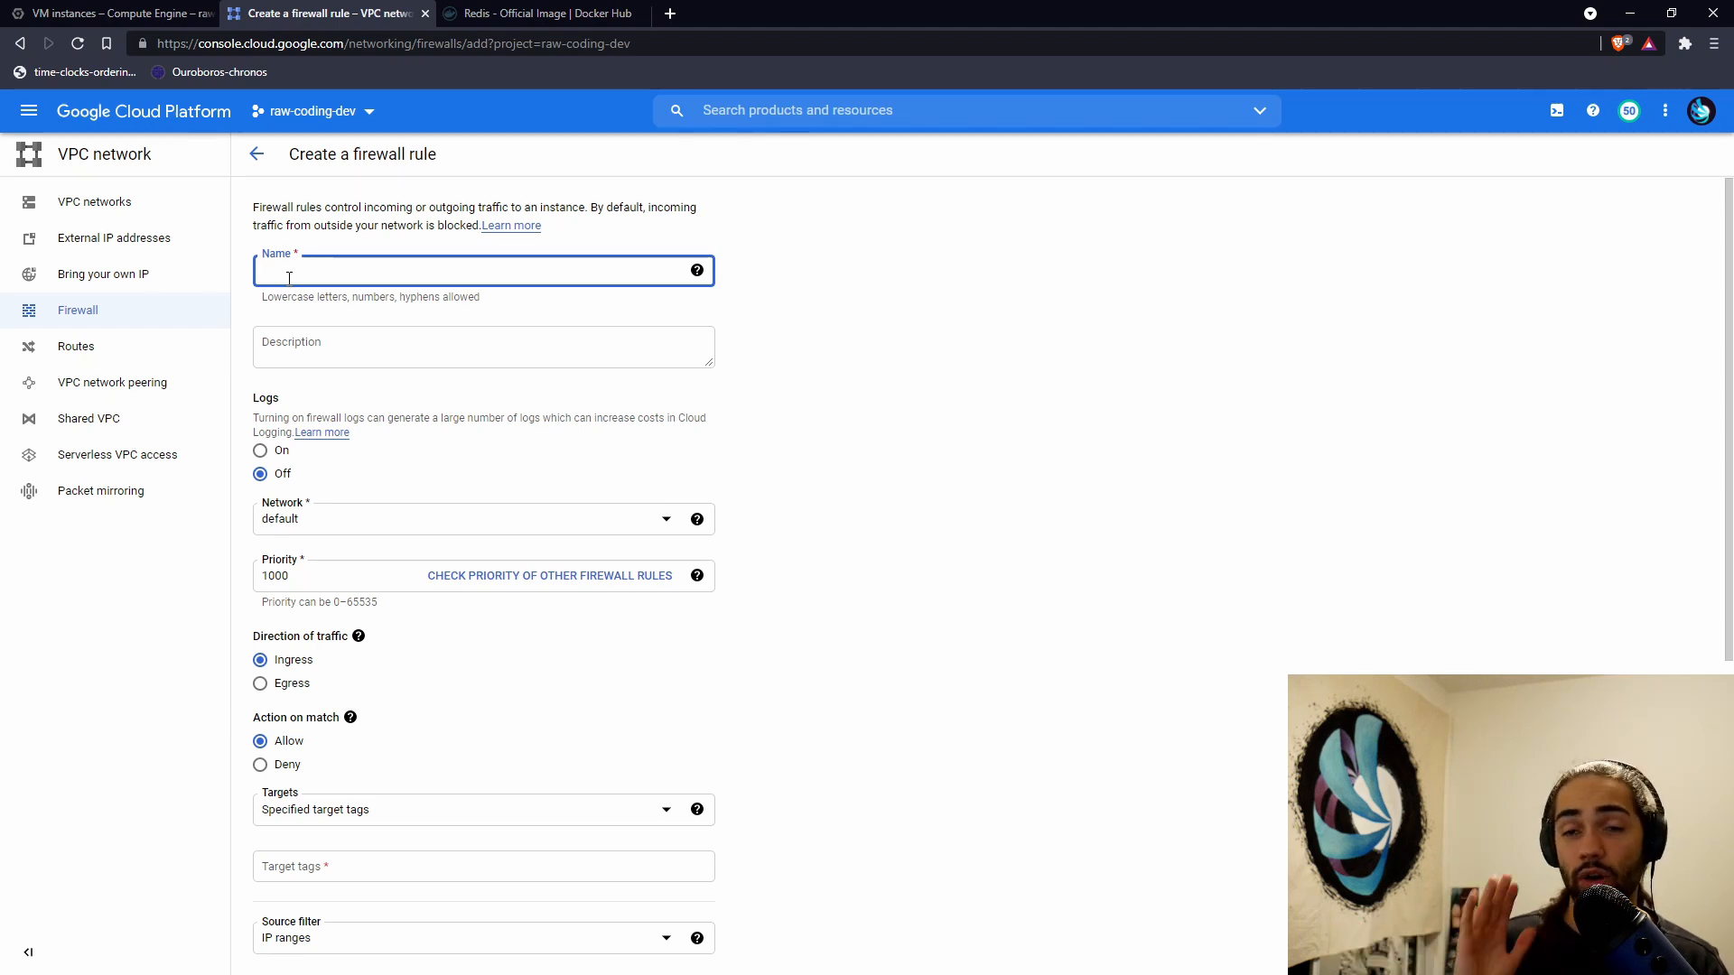
{"action": "type", "text": "allow-all-redis"}
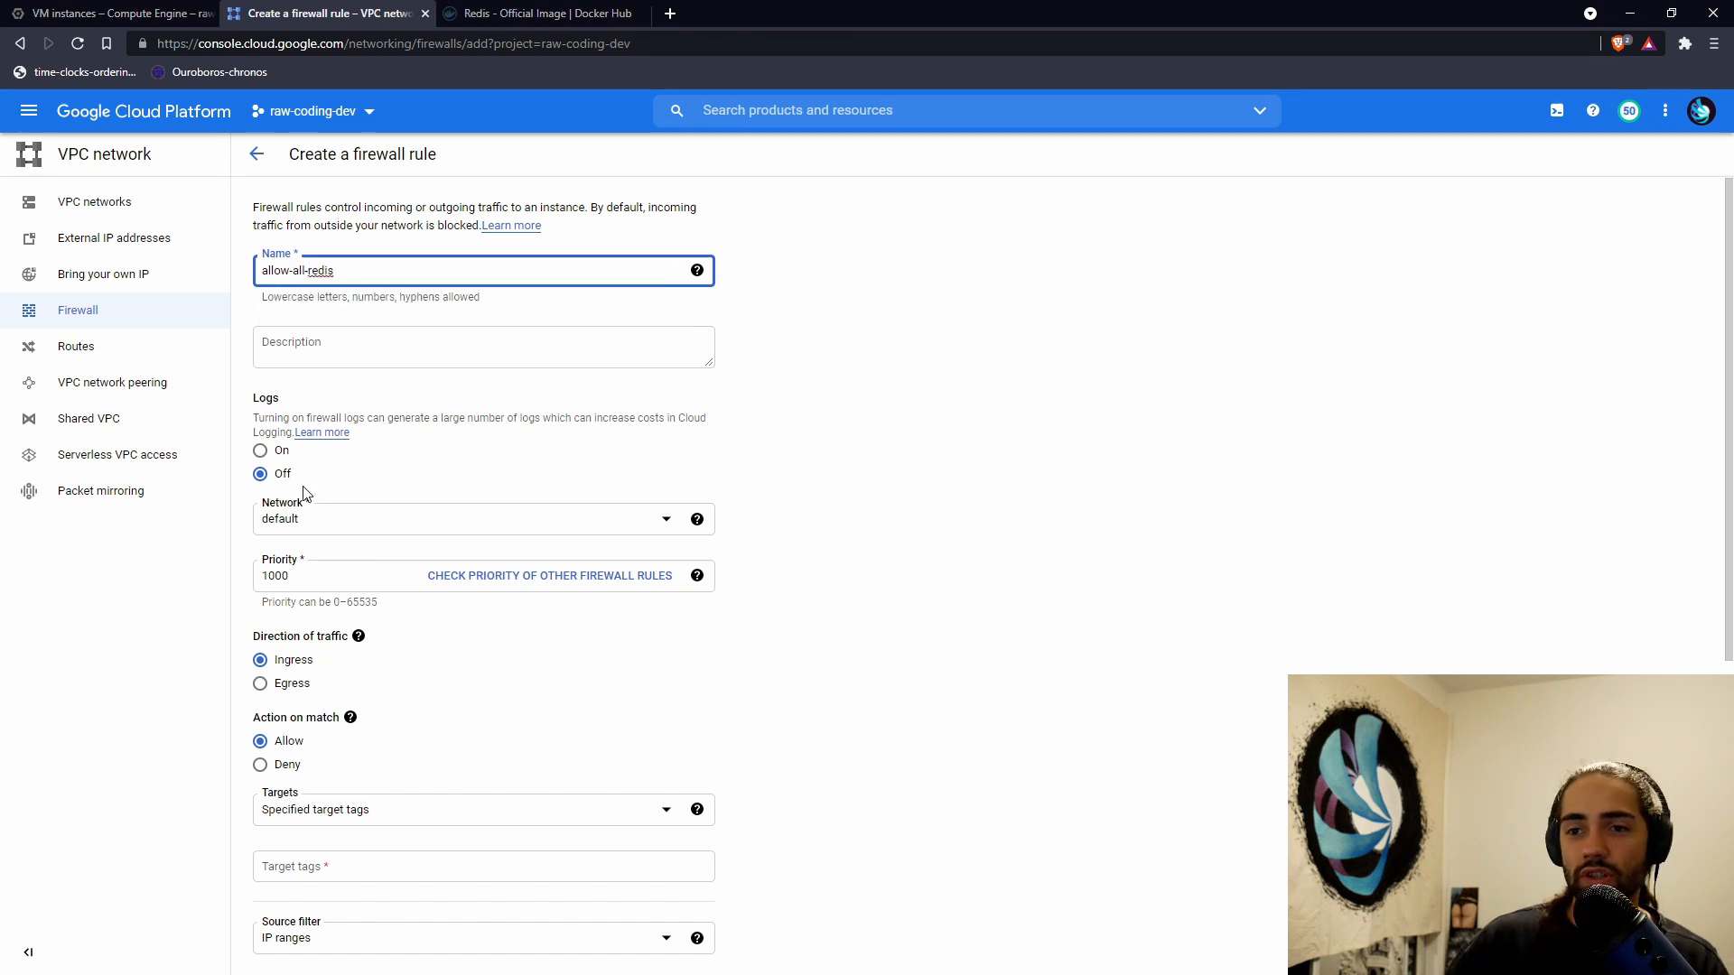
{"action": "scroll", "scroll_direction": "down", "scroll_amount": 3}
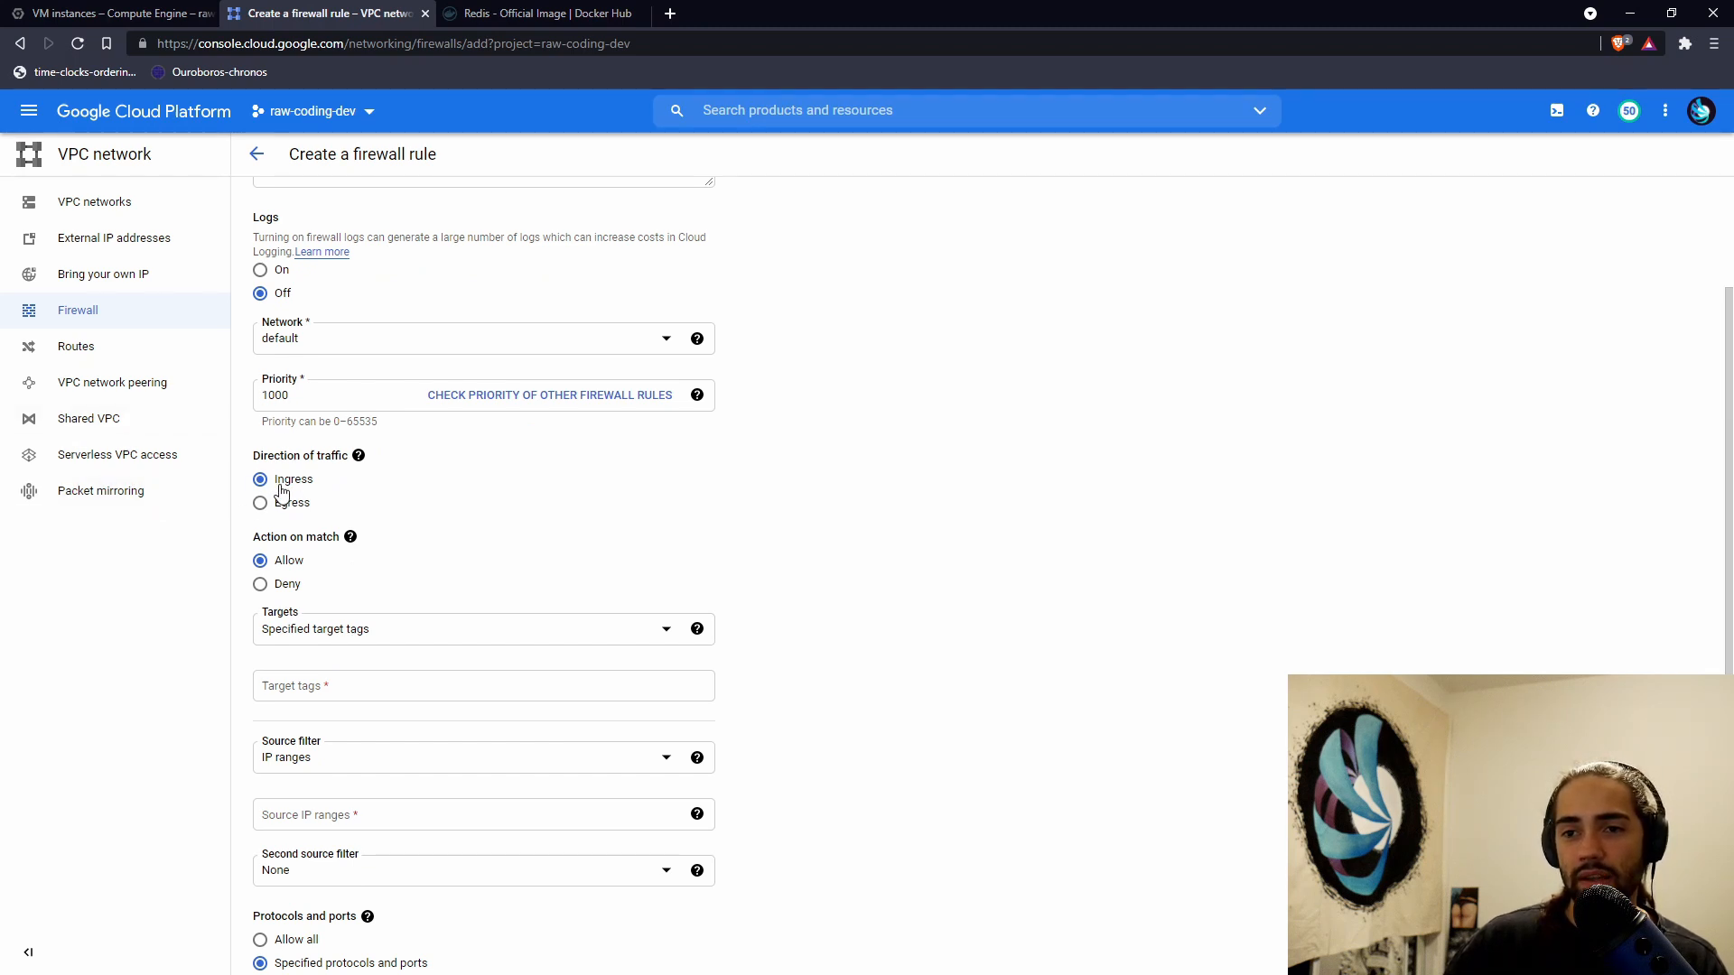
{"action": "type", "text": "redis"}
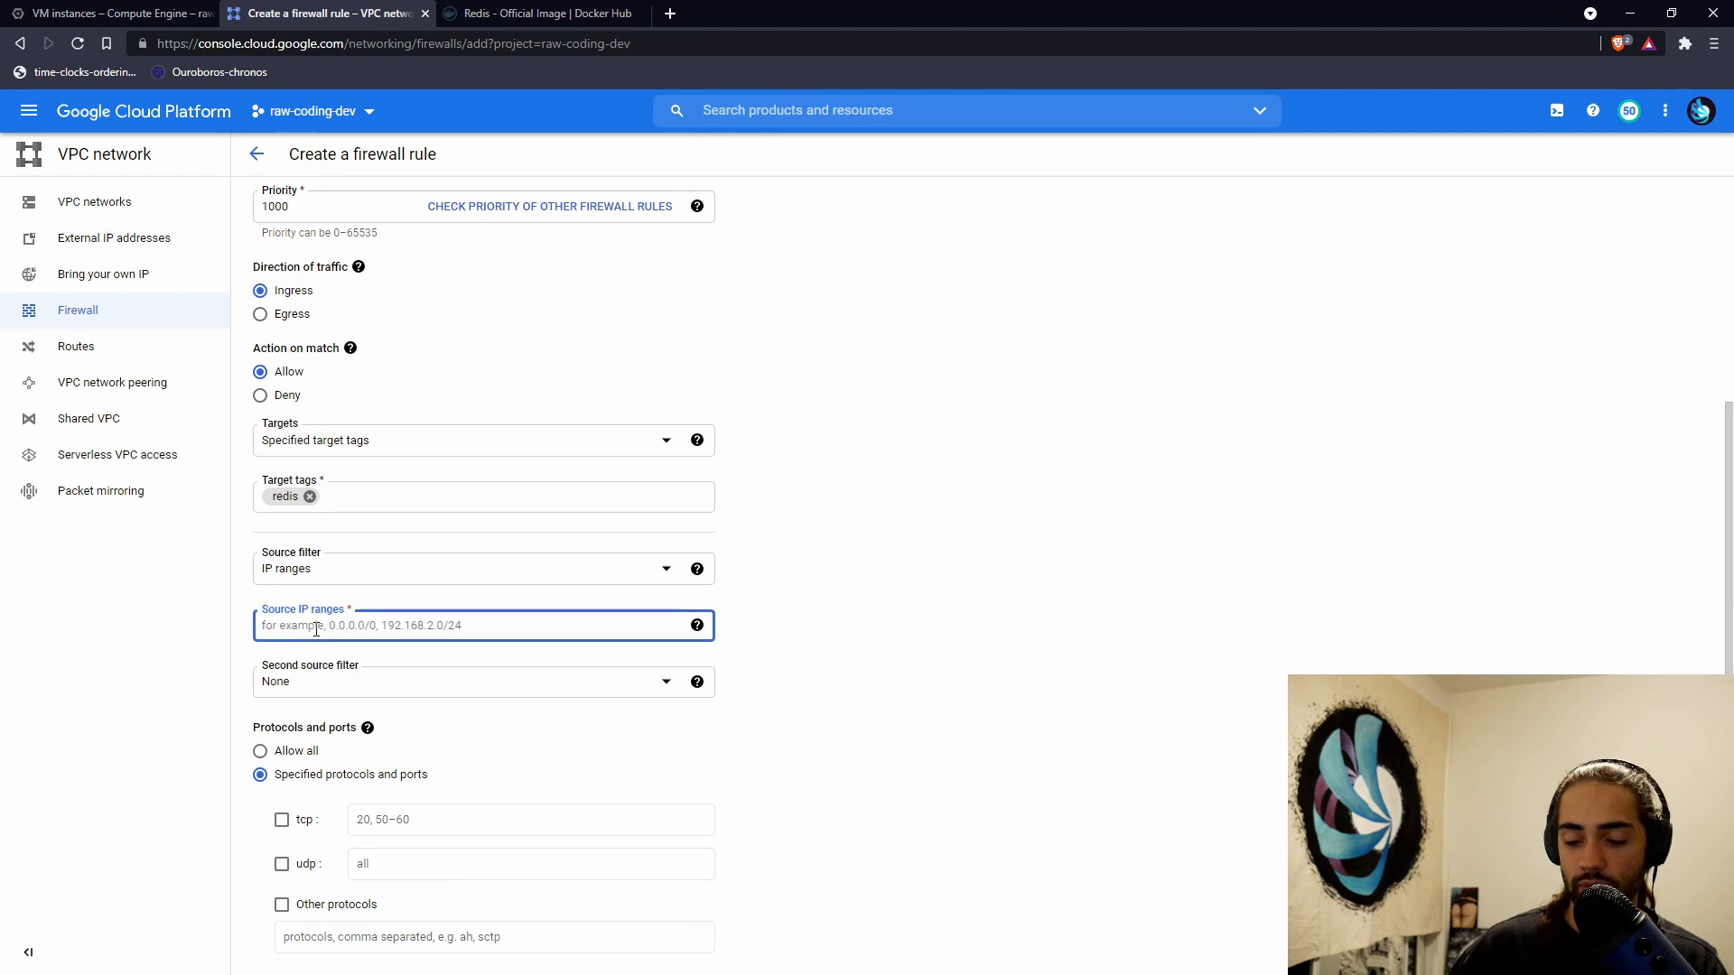
{"action": "type", "text": "0.0.0.0/0"}
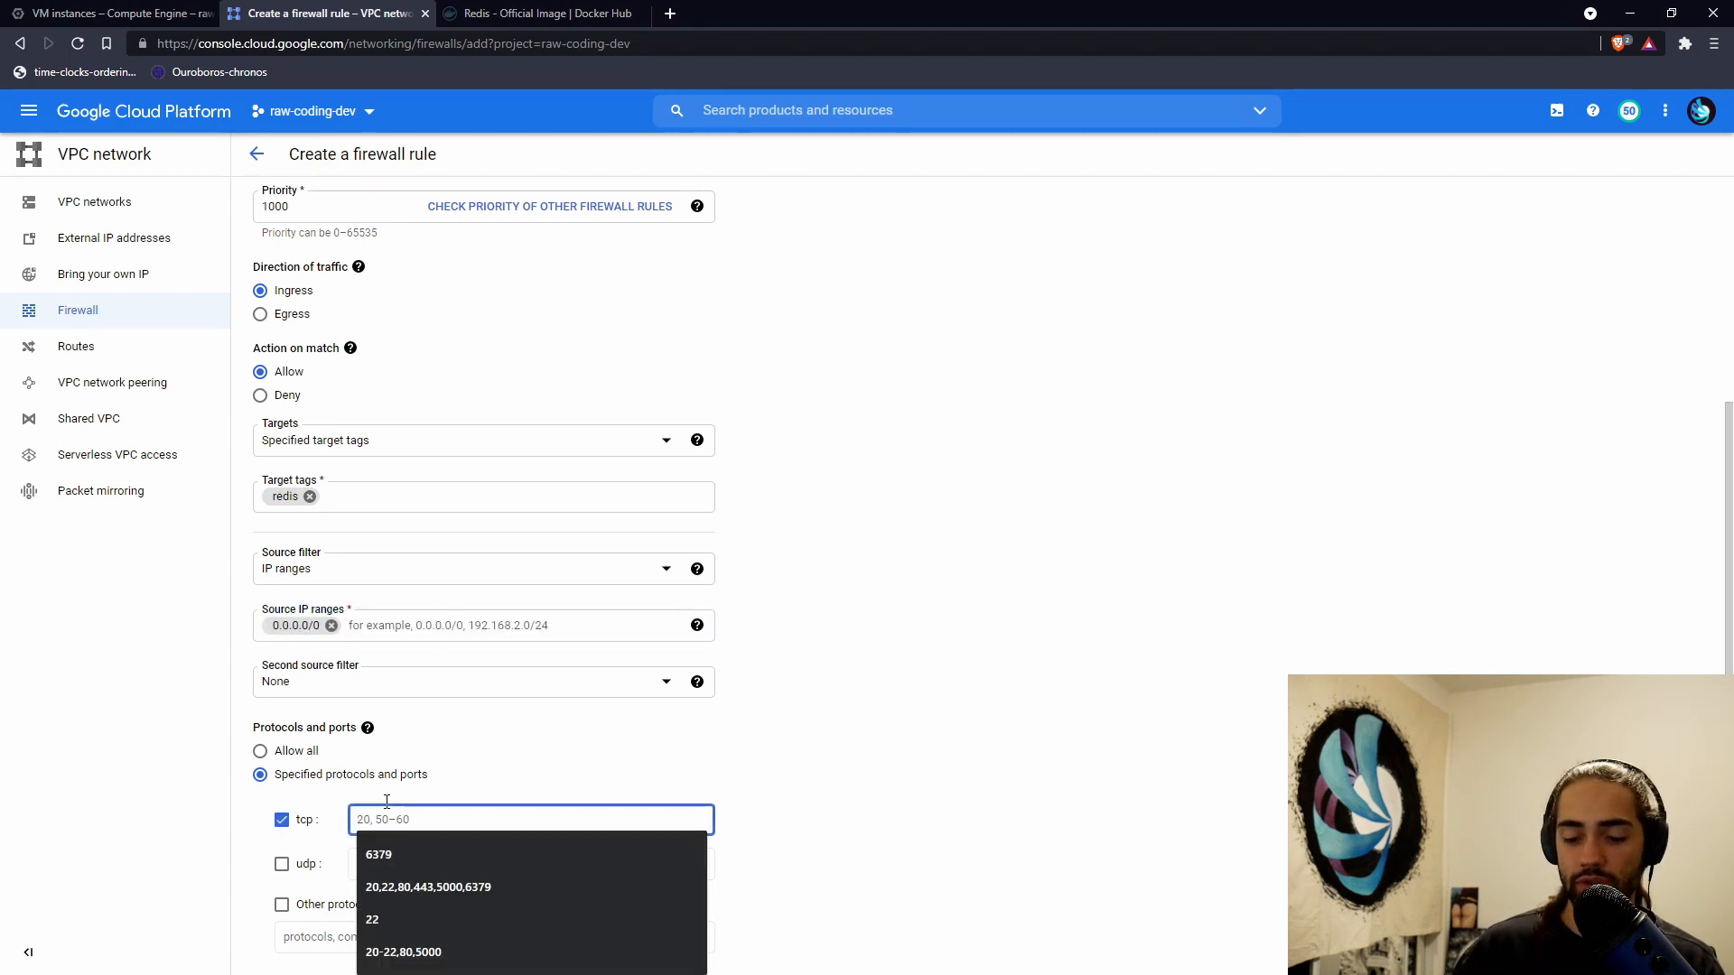
{"action": "left_click", "coordinate": [378, 853]}
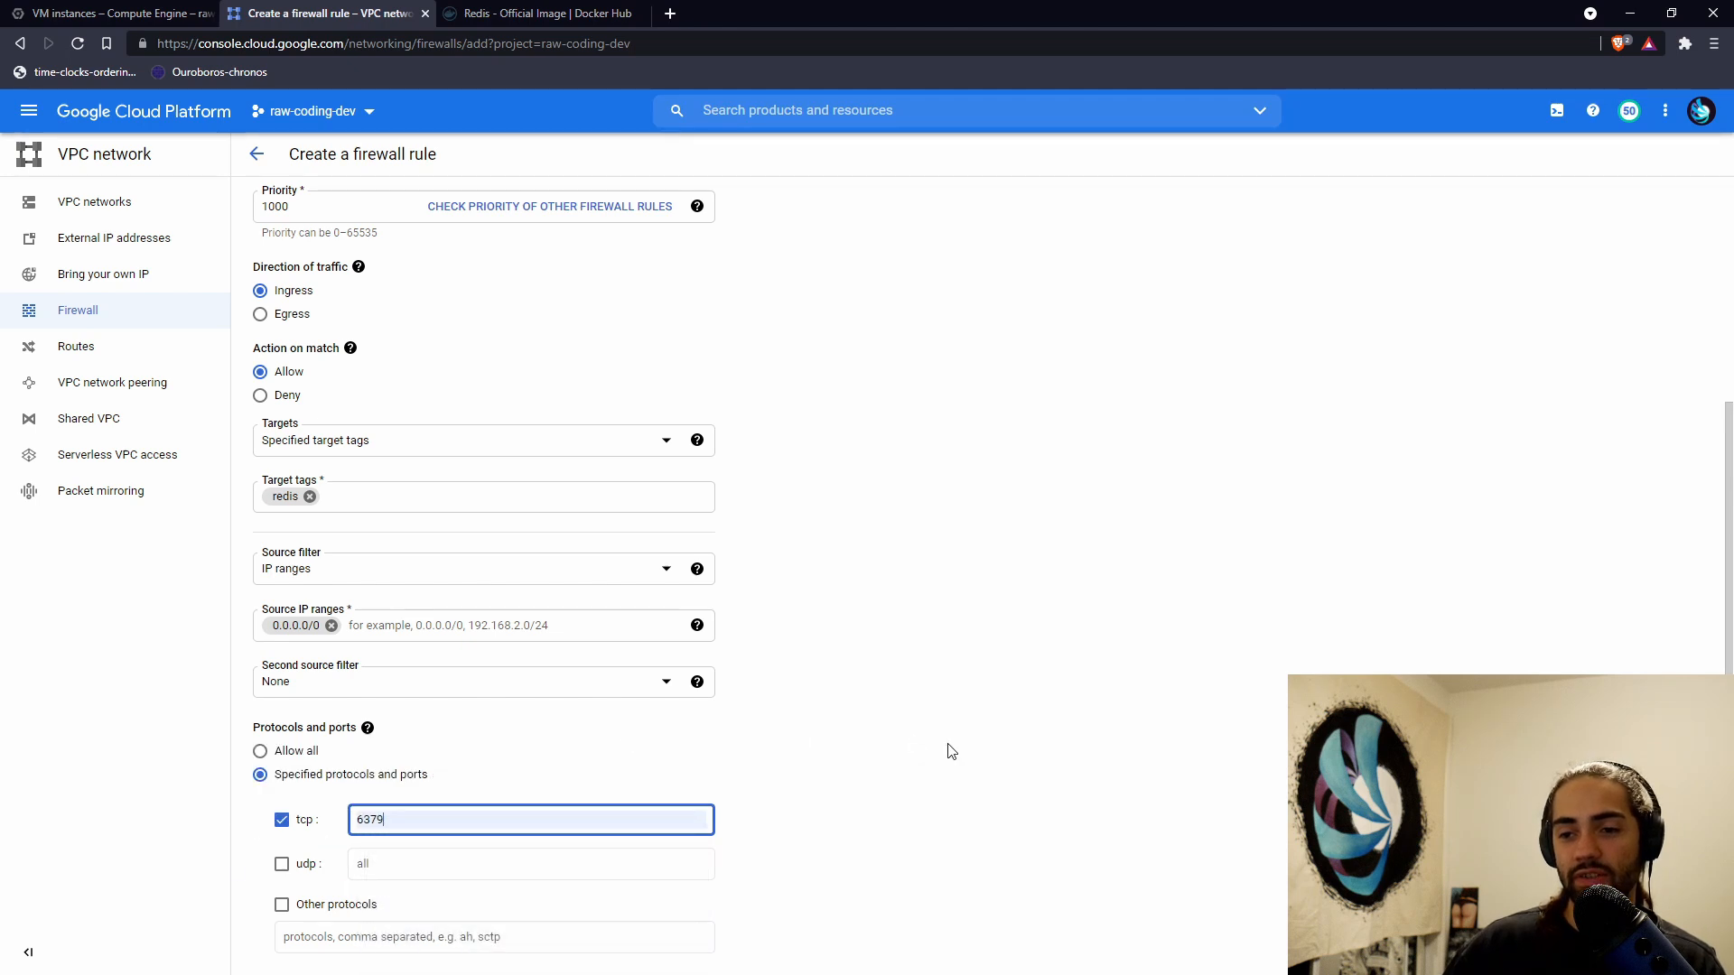
{"action": "scroll", "scroll_direction": "down", "scroll_amount": 3}
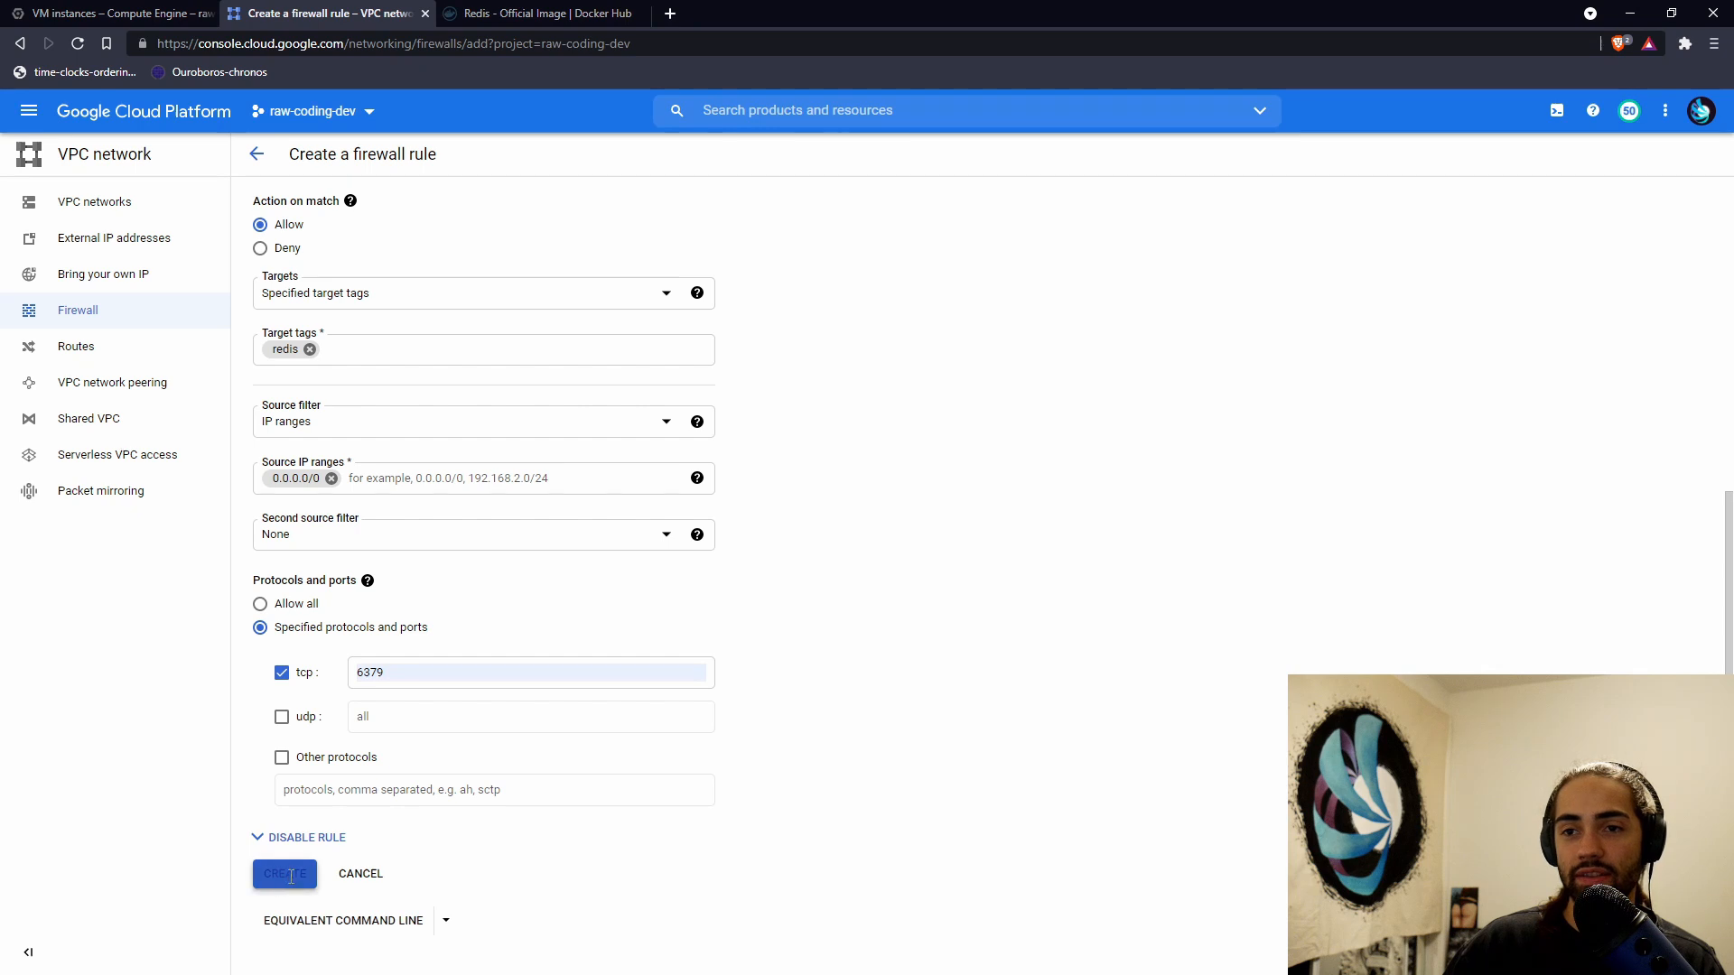
{"action": "left_click", "coordinate": [285, 874]}
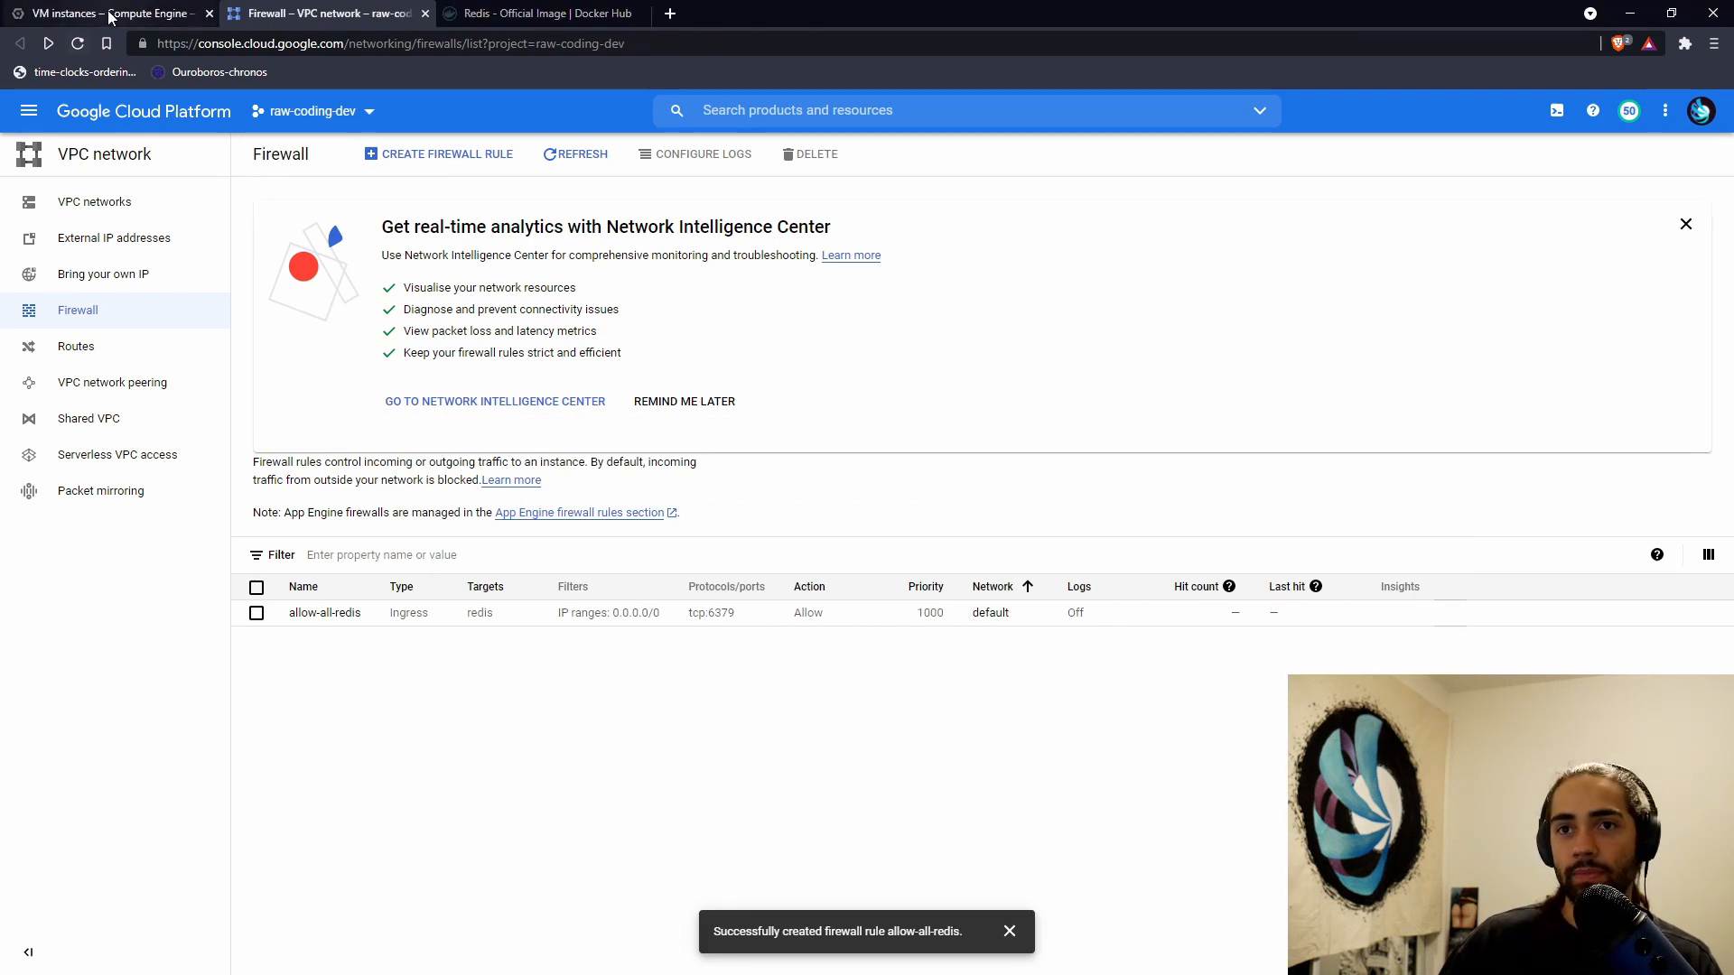
- Start a VM named dotnet with container deployment enabled, then search for the container registry
{"action": "left_click", "coordinate": [105, 13]}
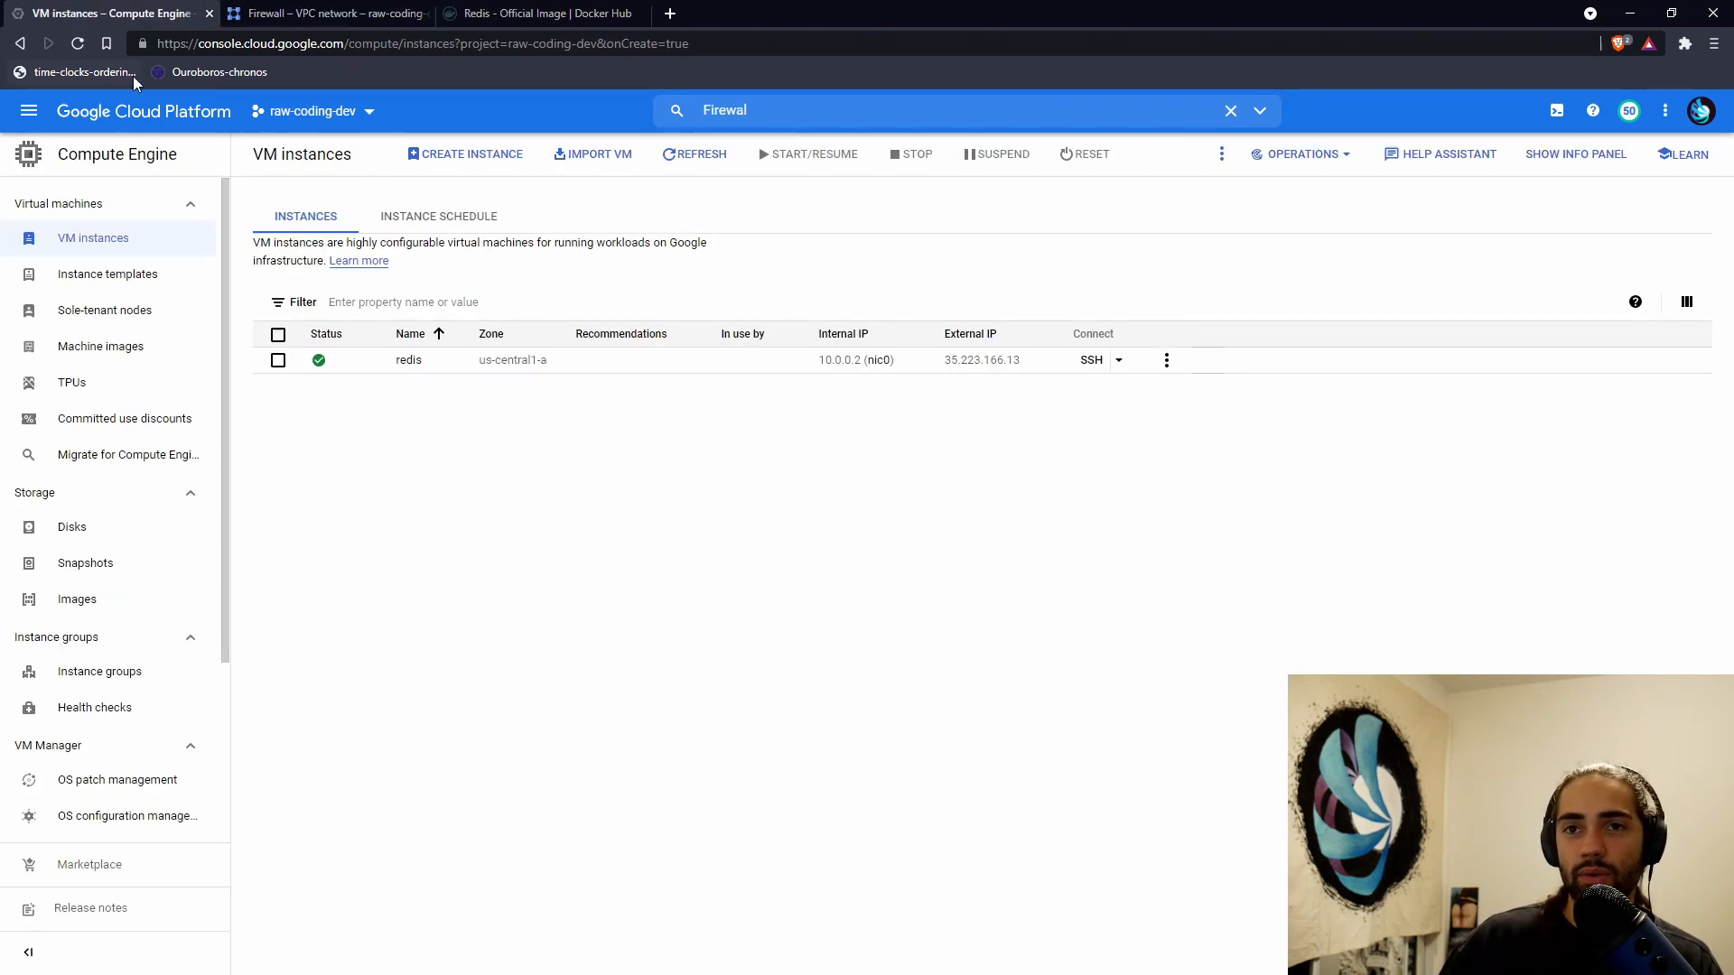
{"action": "left_click", "coordinate": [472, 154]}
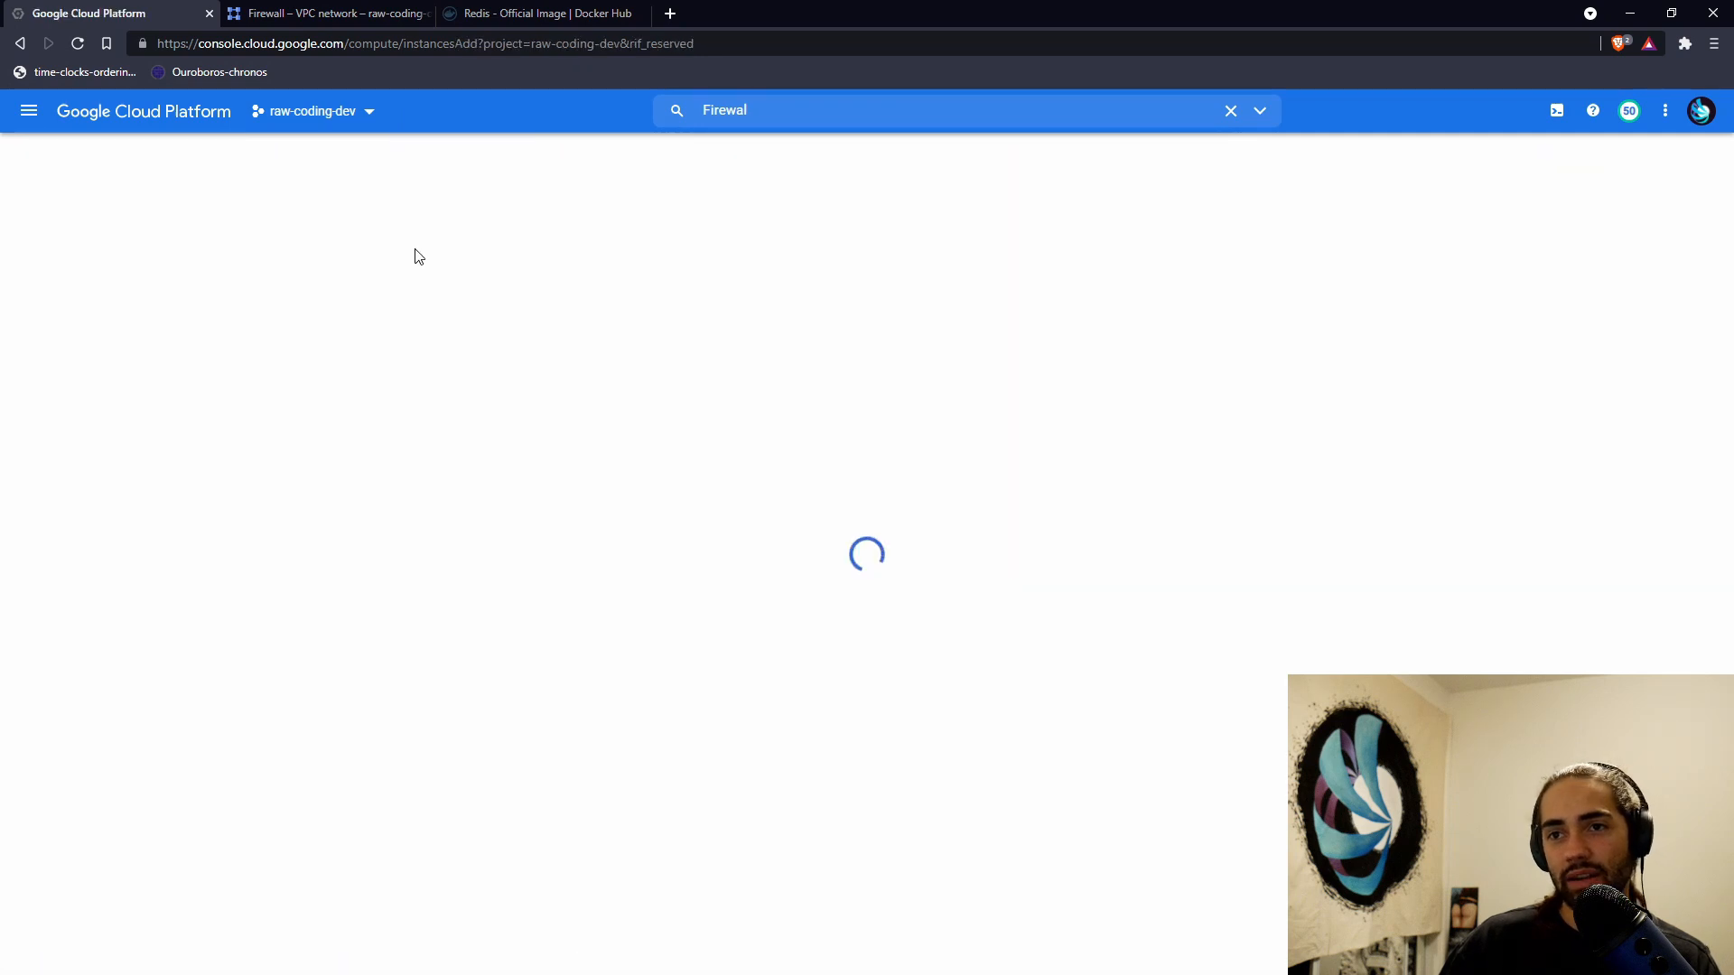
{"action": "type", "text": "dotnet"}
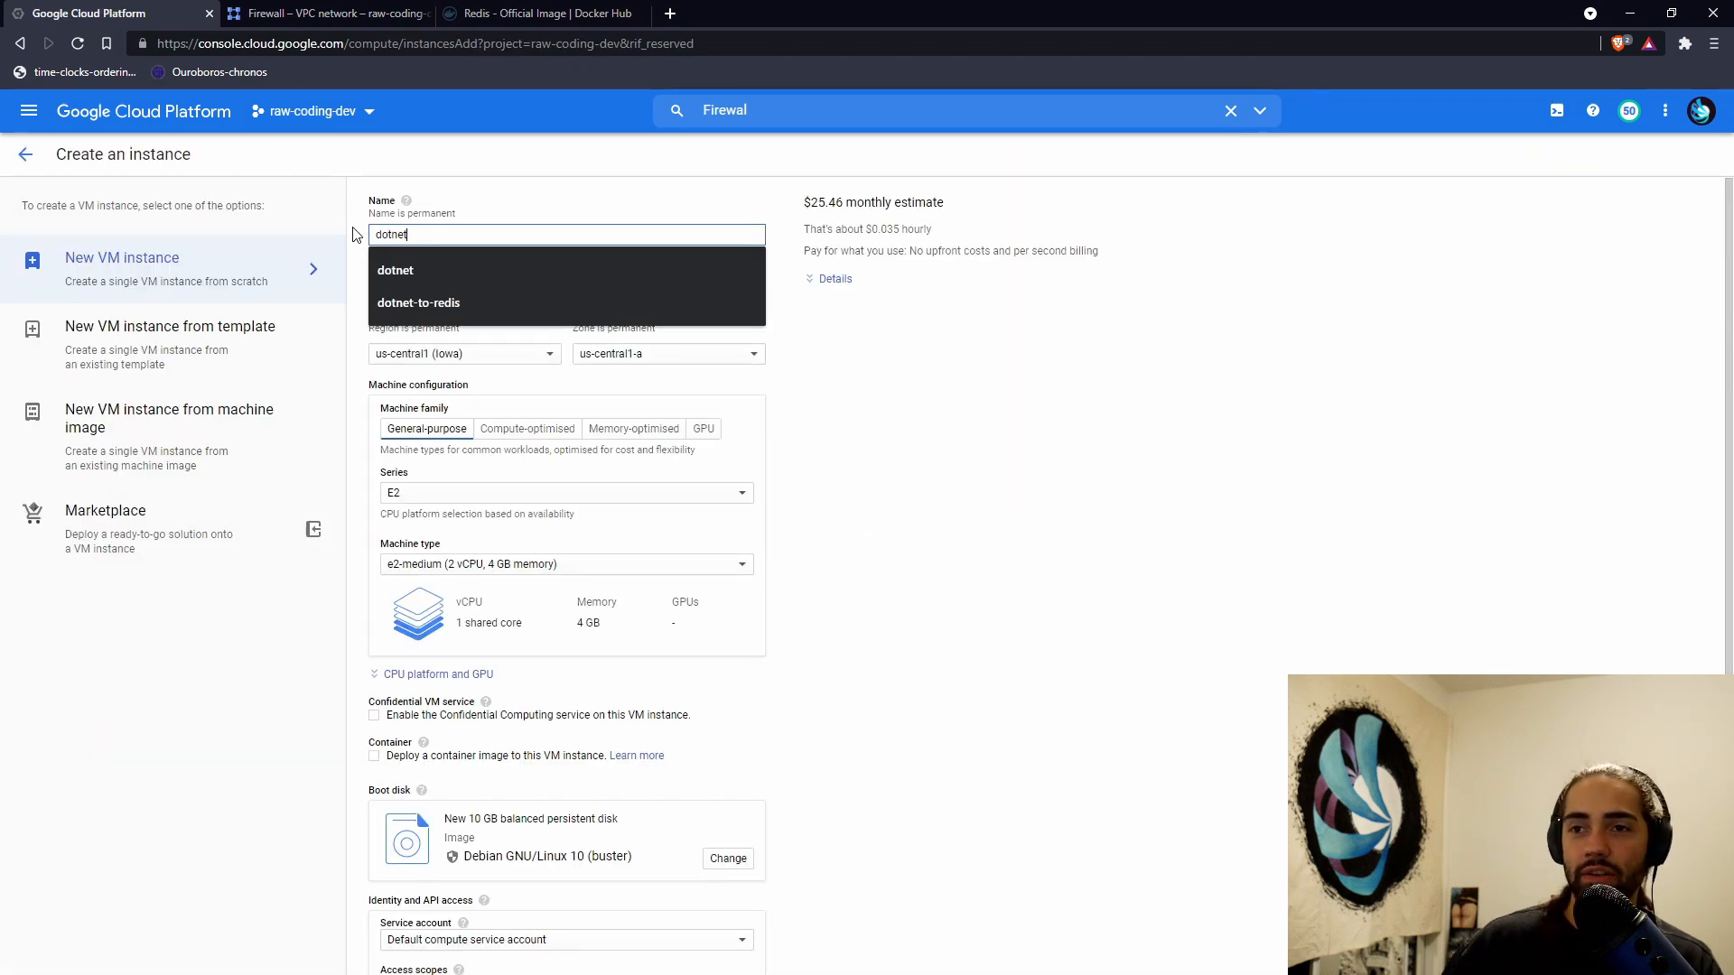
{"action": "scroll", "scroll_direction": "down", "scroll_amount": 3}
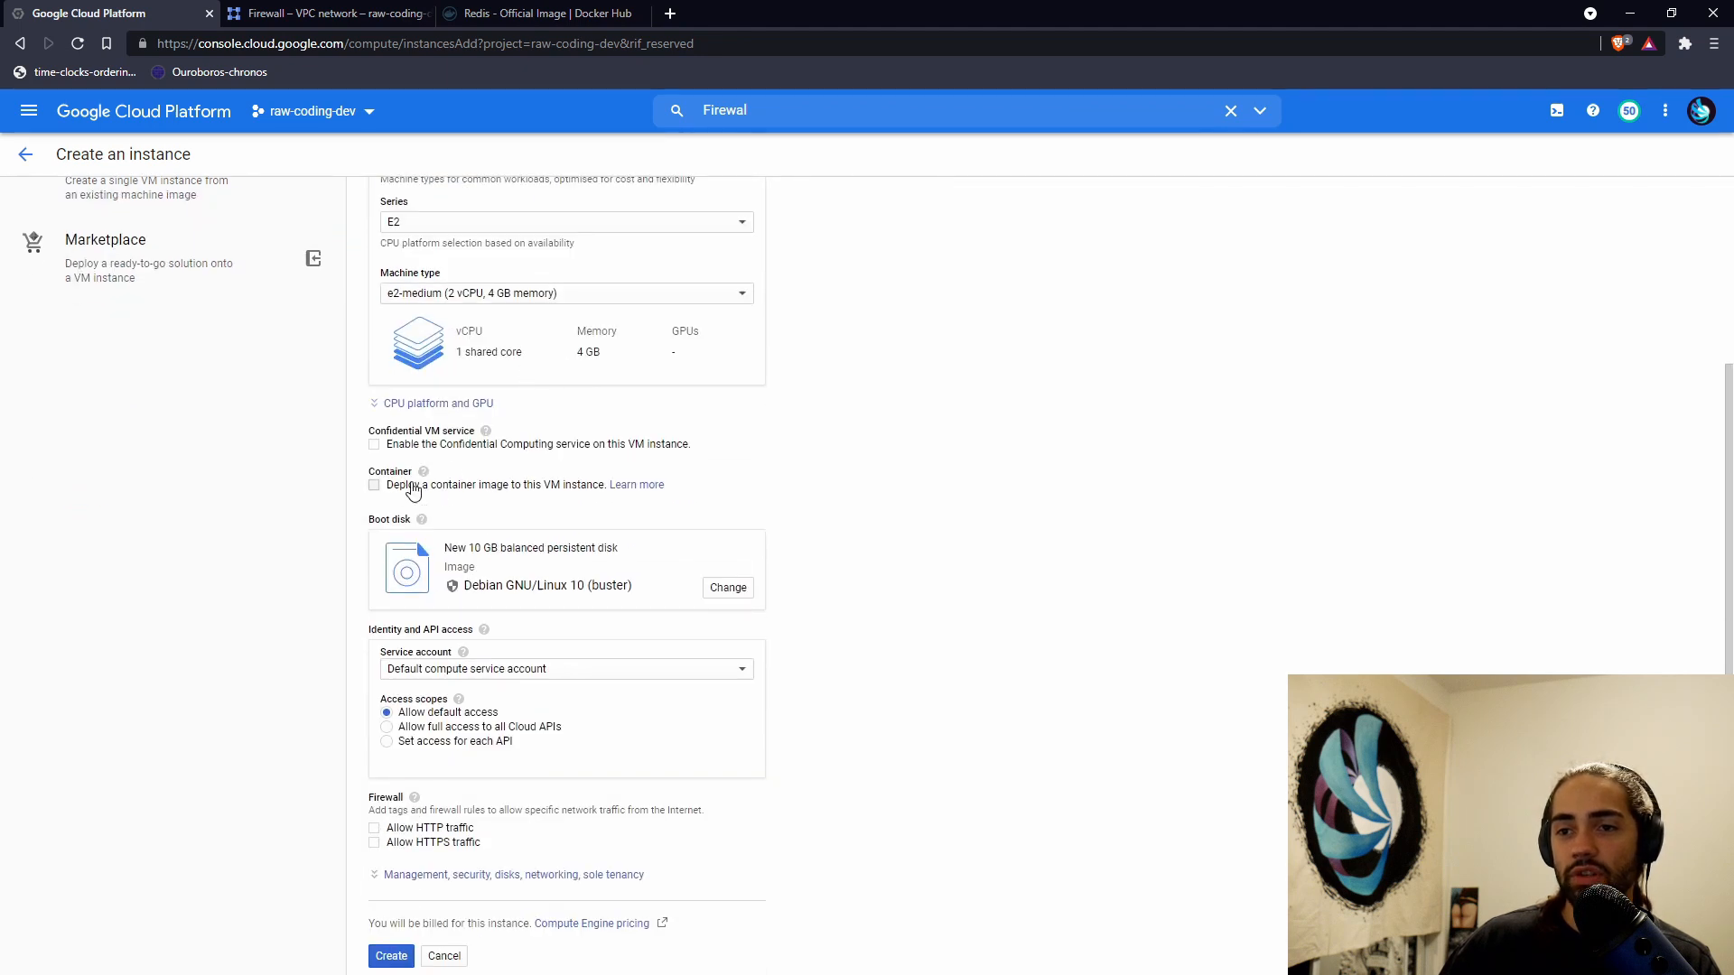
{"action": "left_click", "coordinate": [374, 484]}
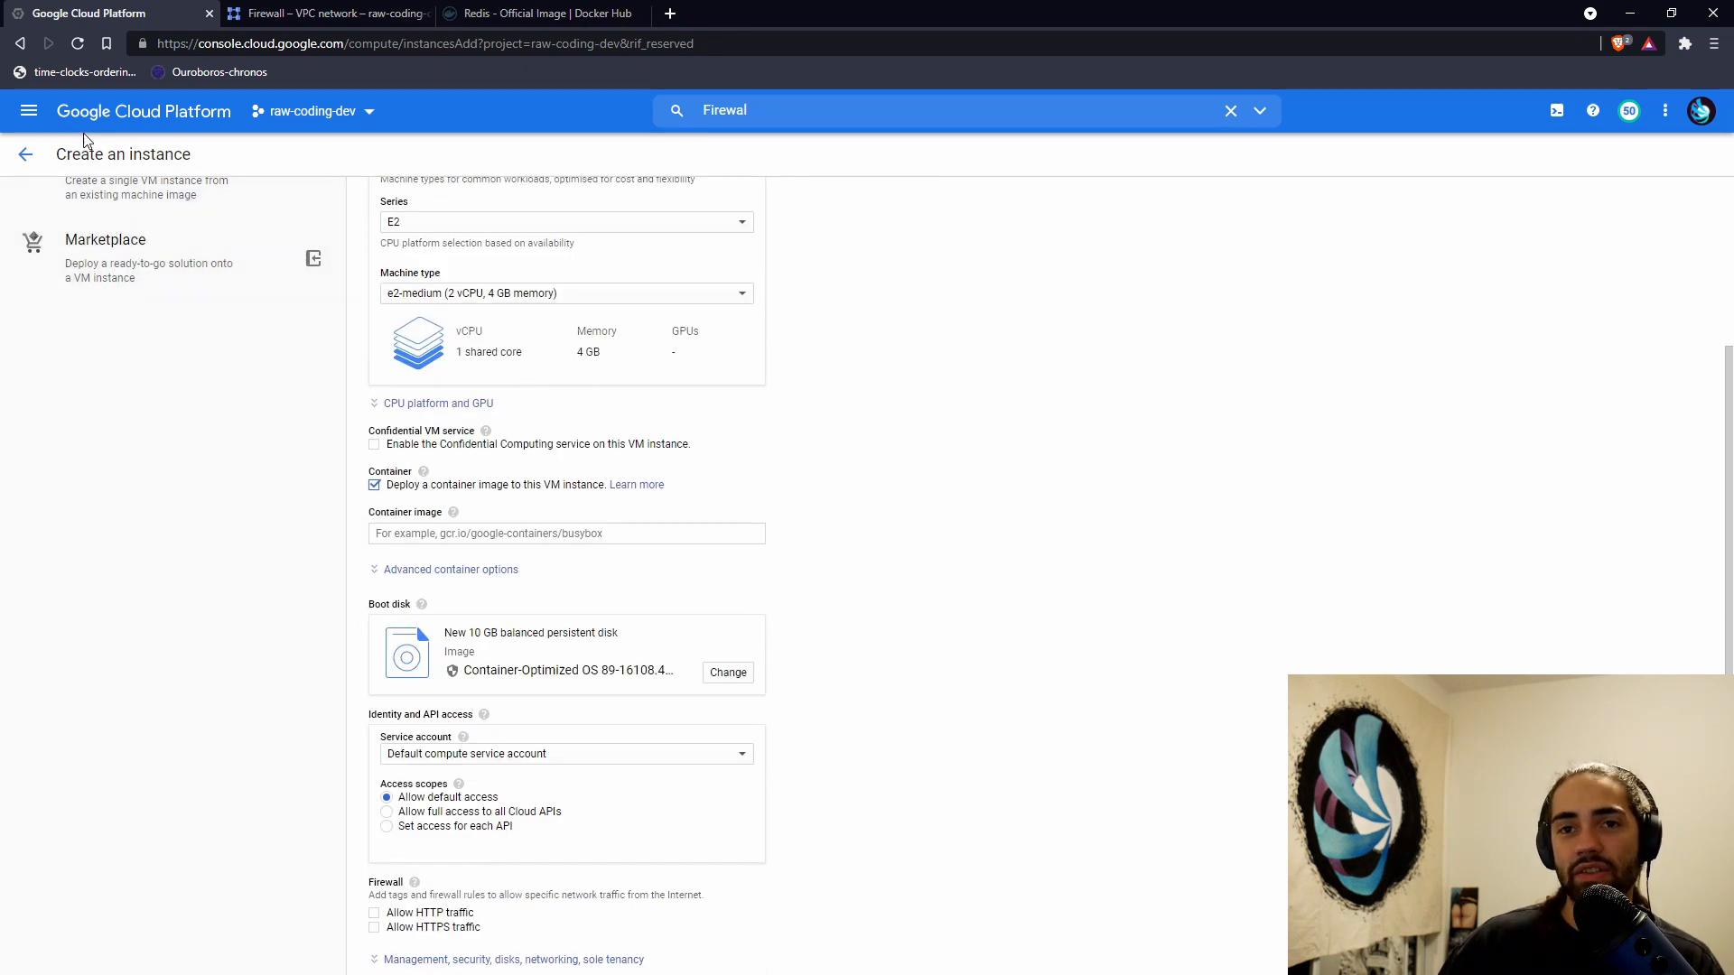
{"action": "mouse_move", "coordinate": [29, 110]}
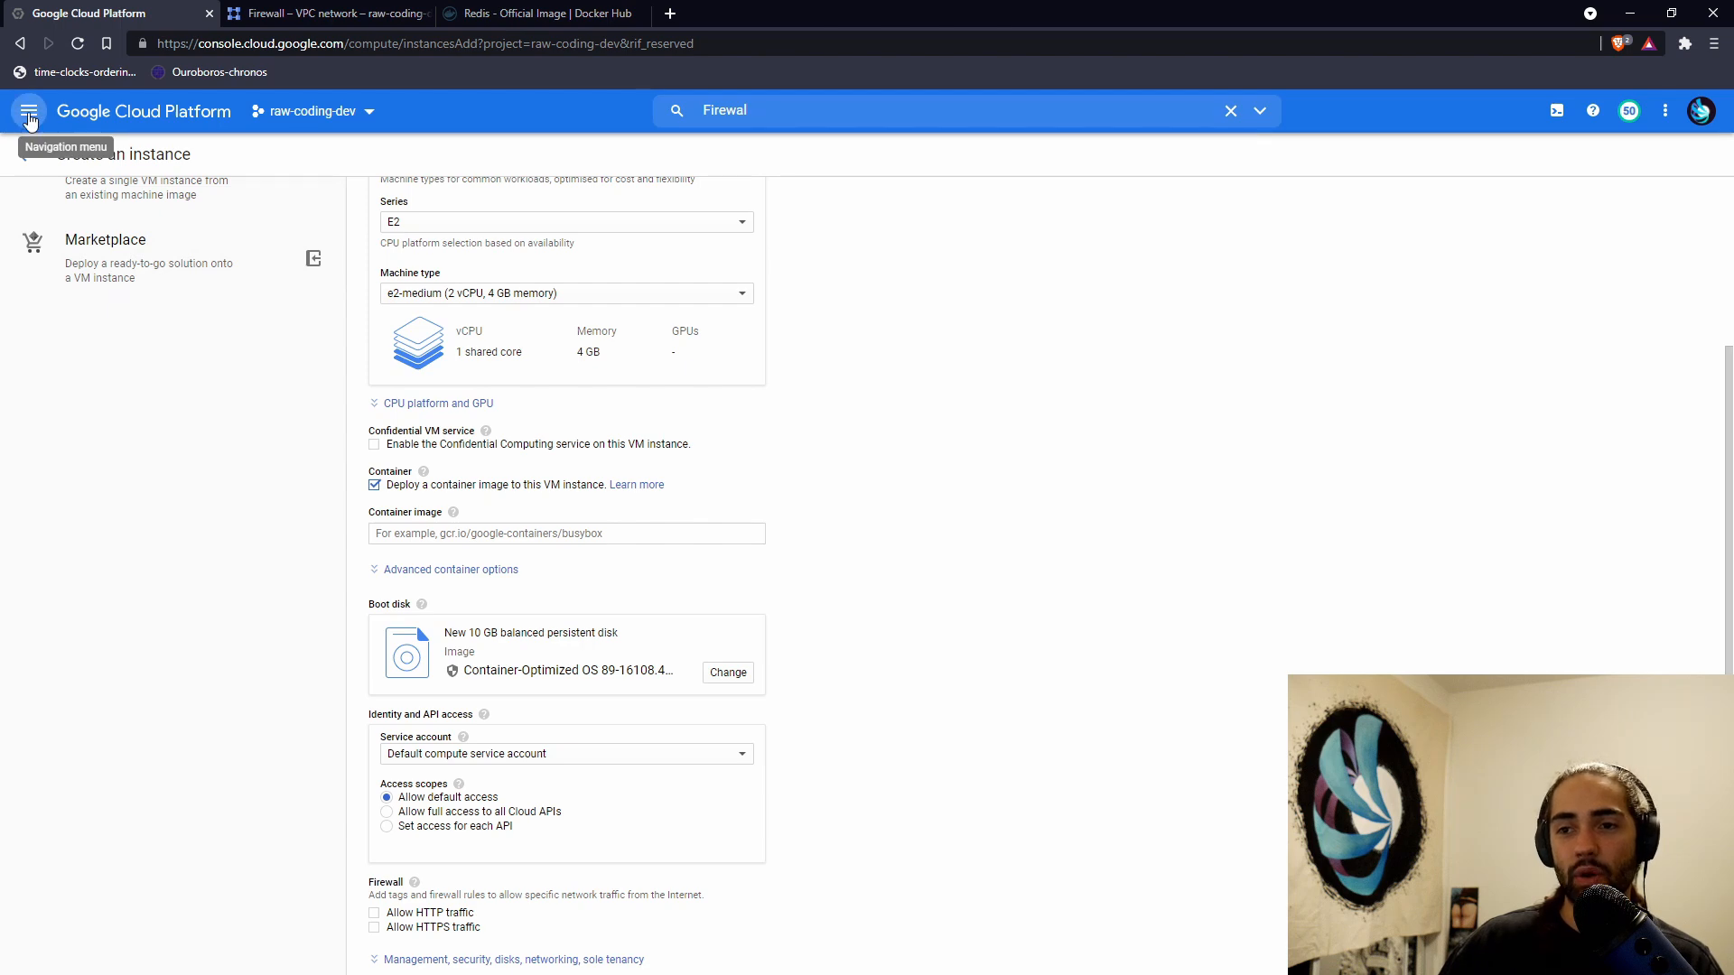
{"action": "left_click", "coordinate": [29, 110]}
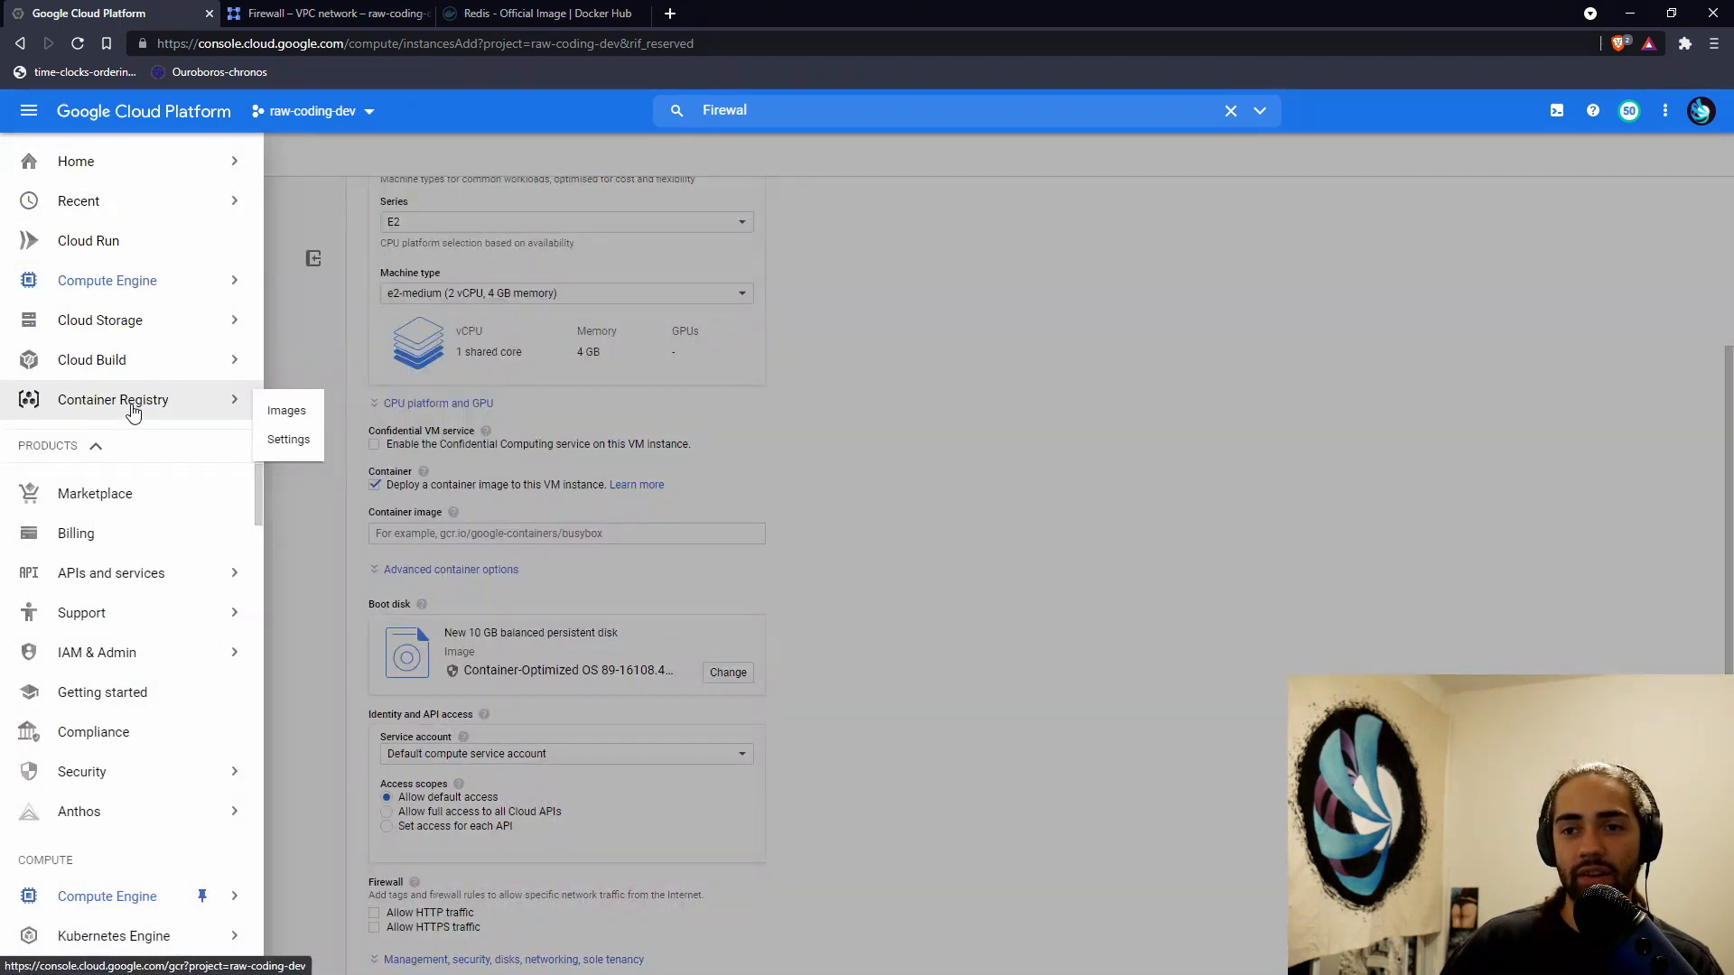
{"action": "left_click", "coordinate": [940, 109]}
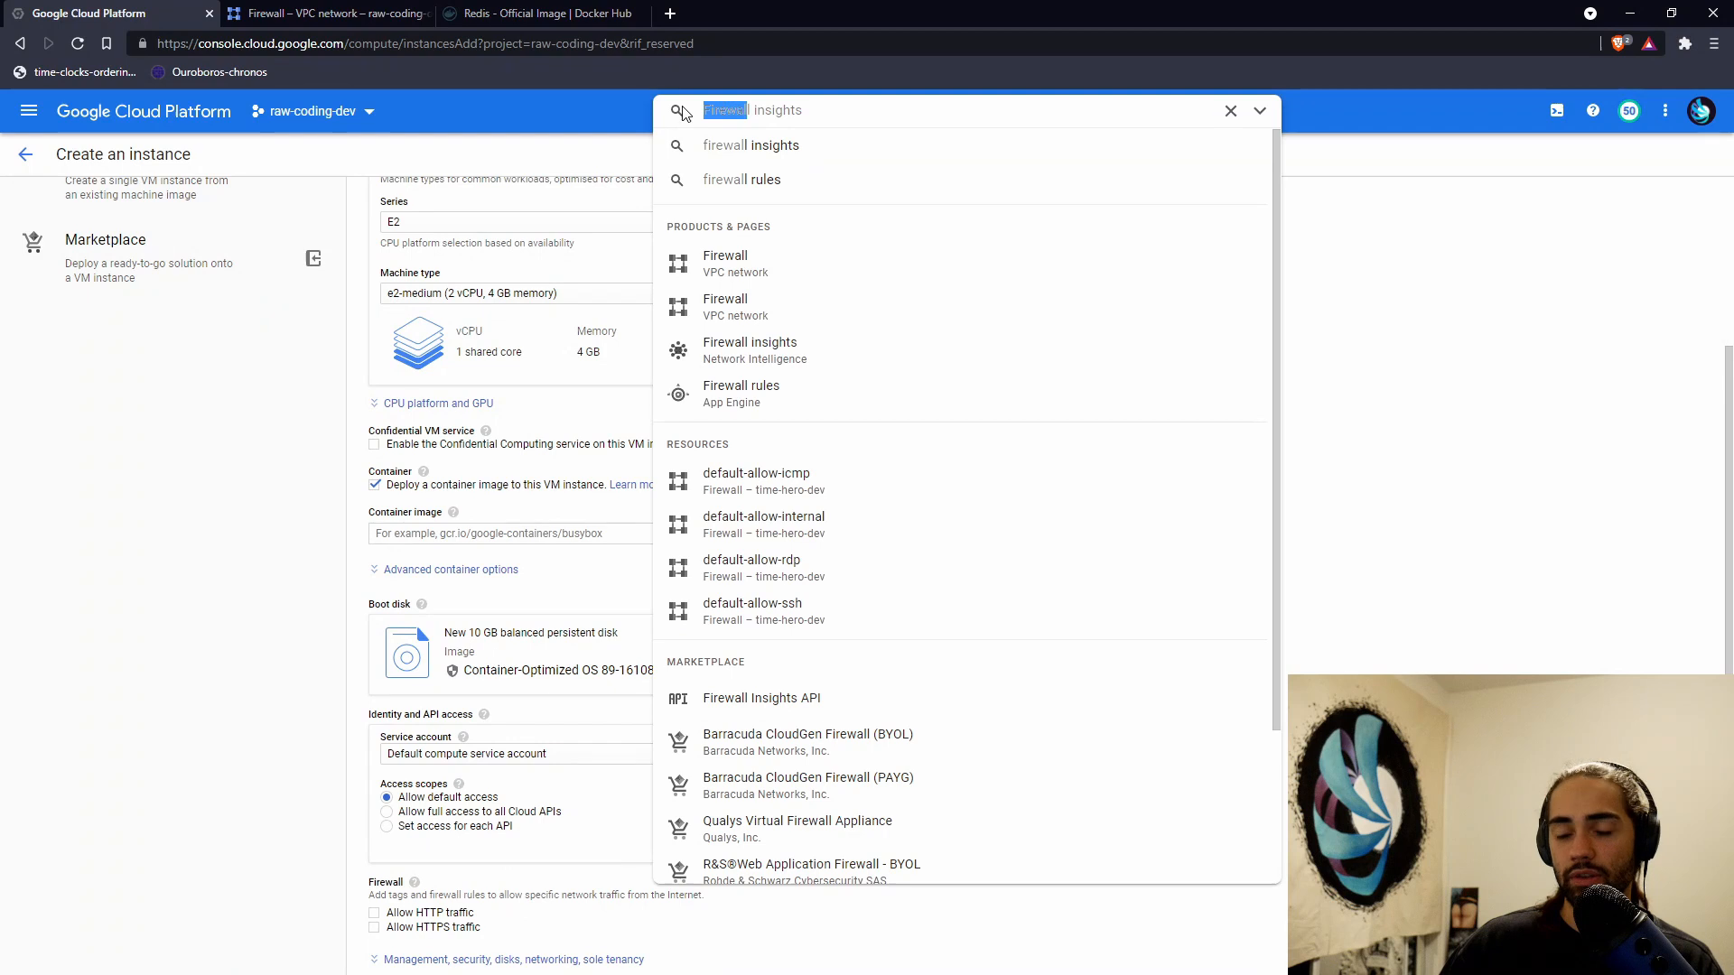
- Use container image gcr.io/raw-coding-dev/dotnet-cached and expand the advanced container options
{"action": "type", "text": "Continuous integration"}
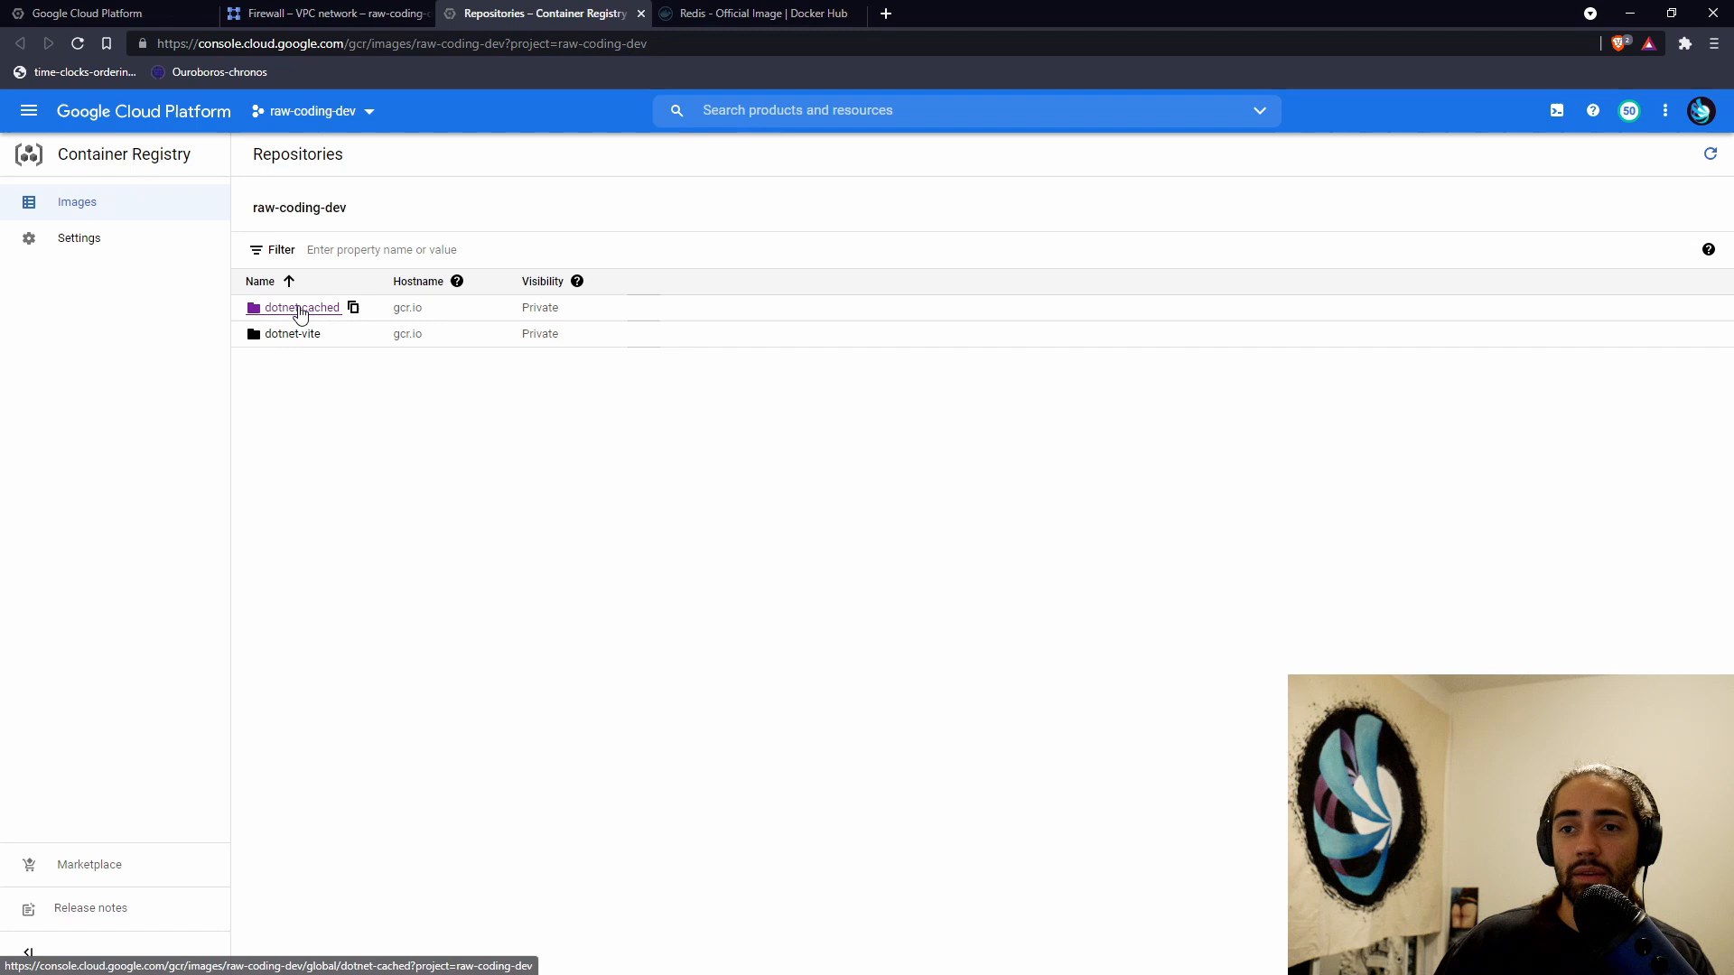
{"action": "left_click", "coordinate": [301, 307]}
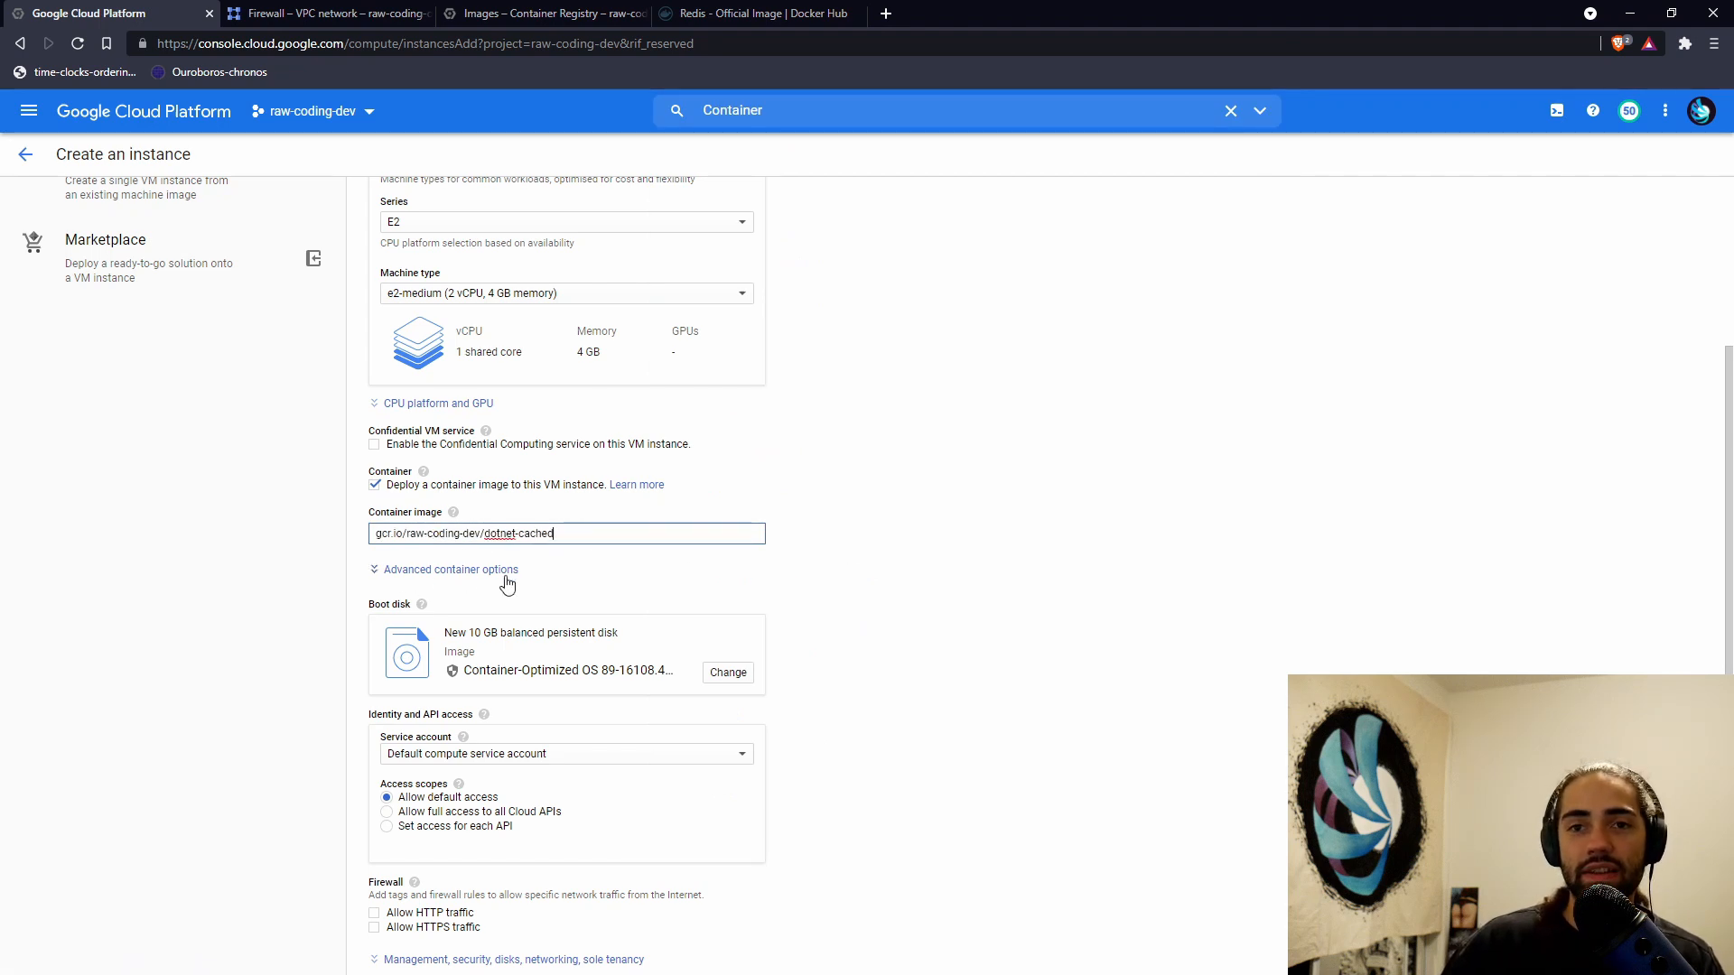
{"action": "scroll", "scroll_direction": "down", "scroll_amount": 3}
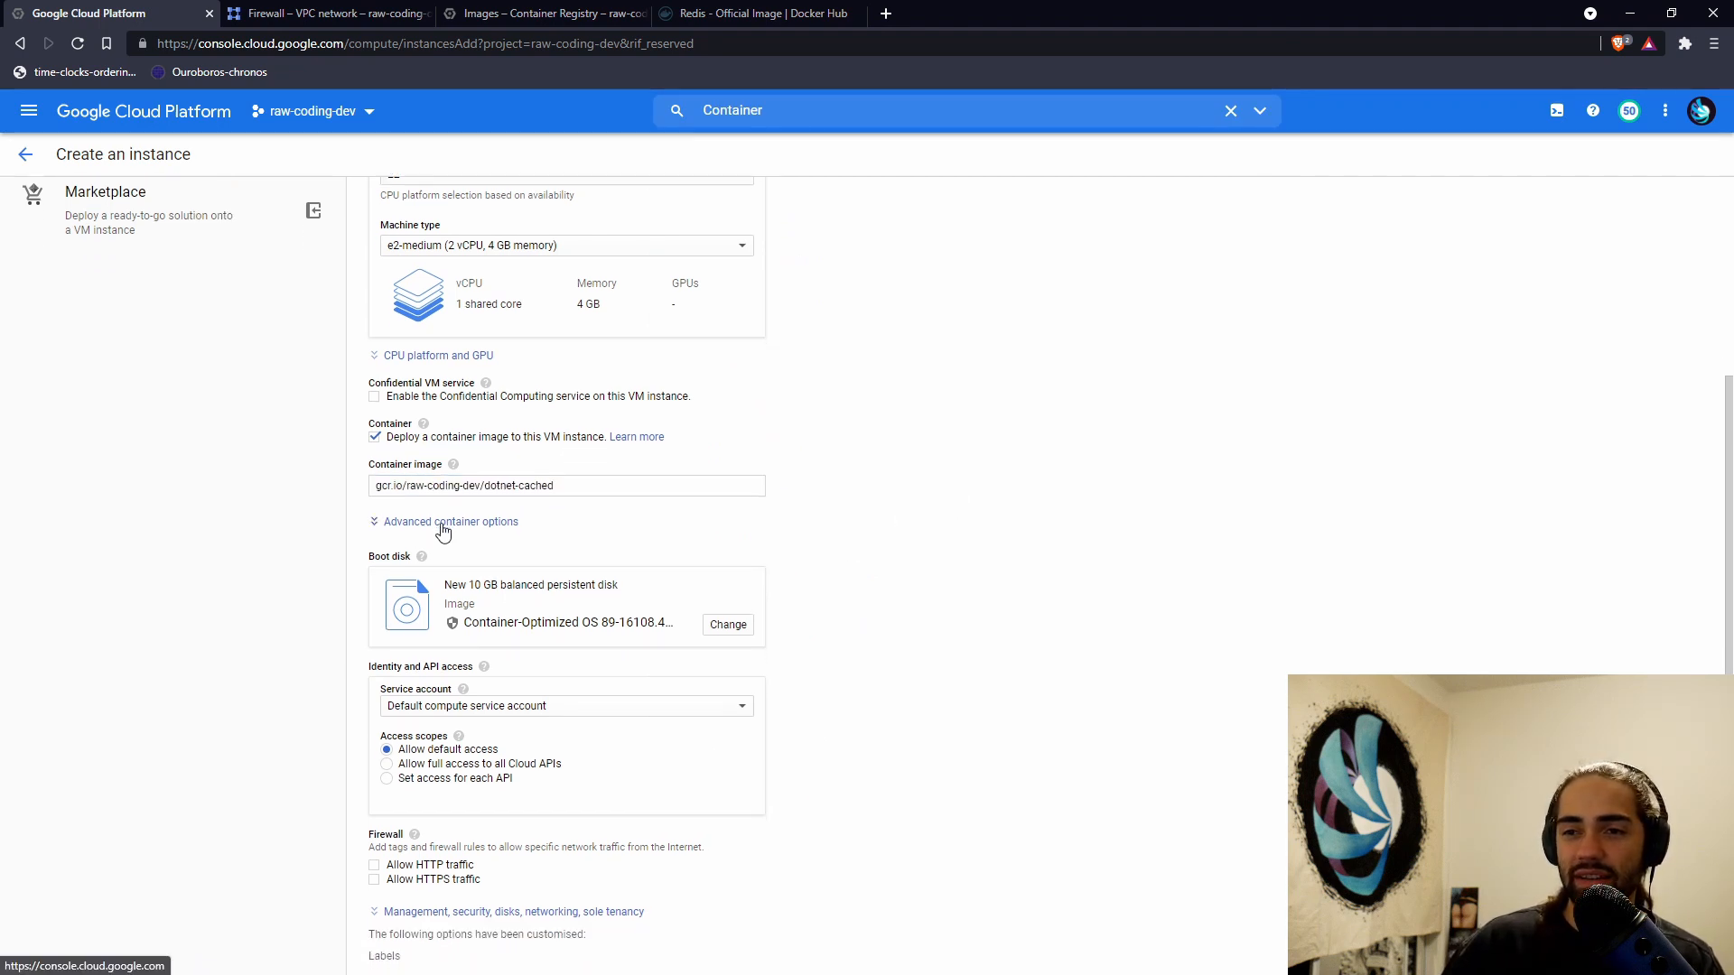
{"action": "left_click", "coordinate": [451, 521]}
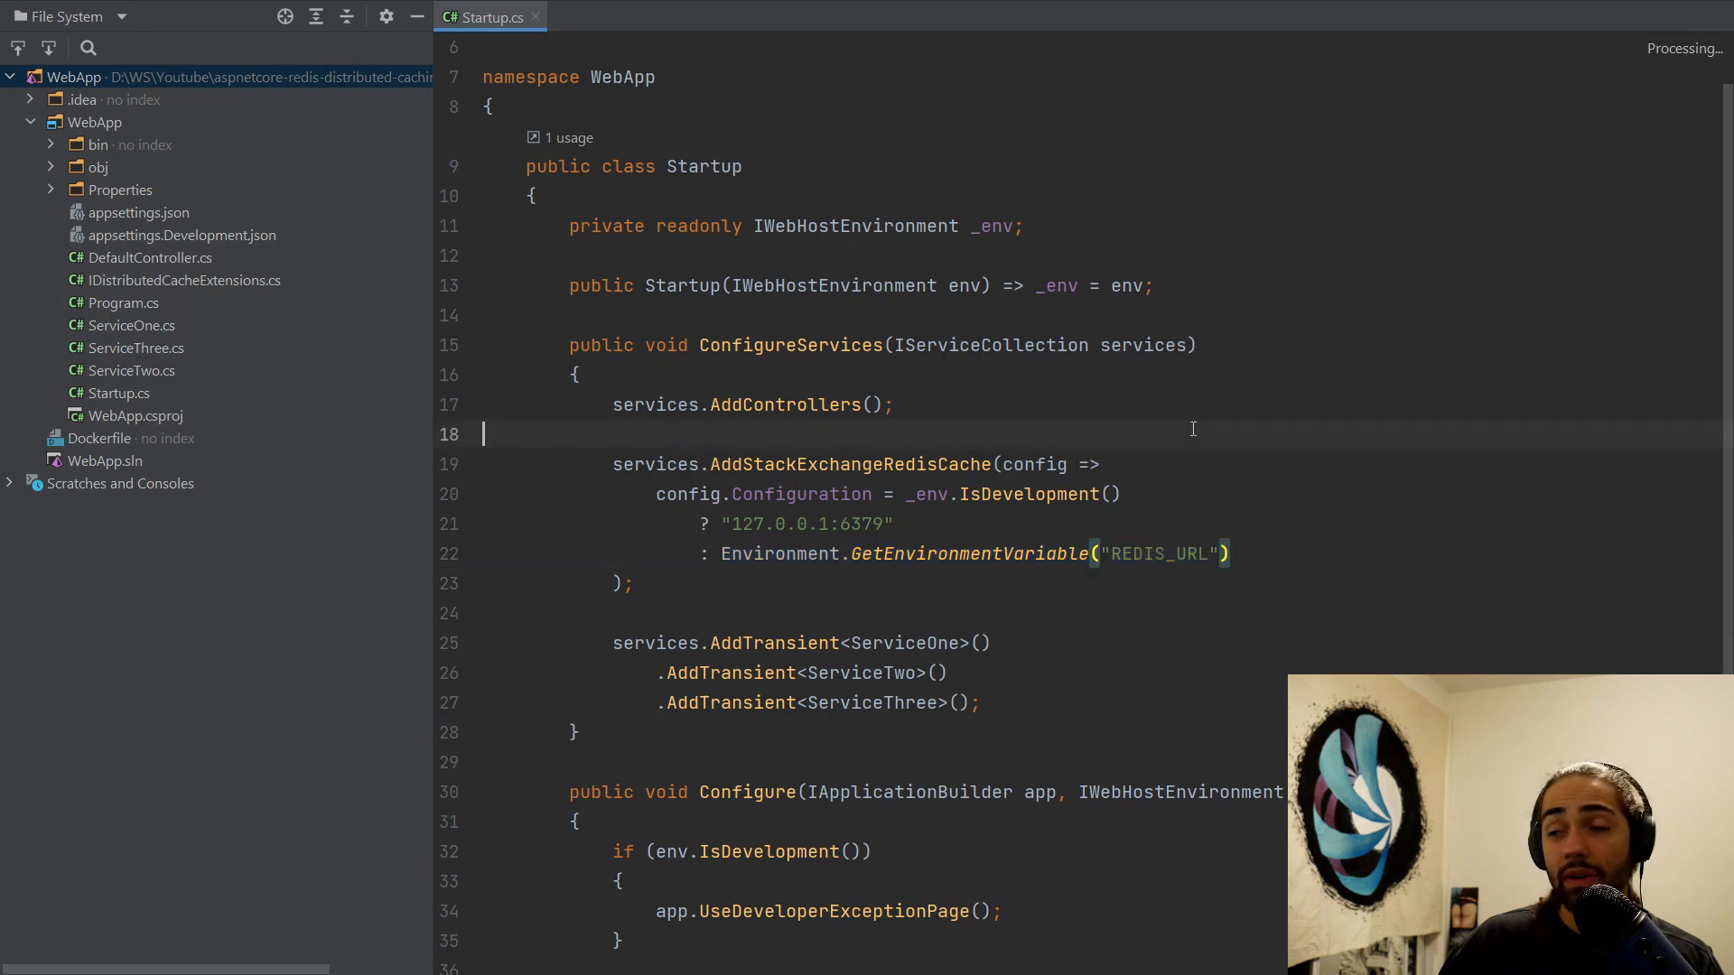
{"action": "left_click", "coordinate": [1120, 493]}
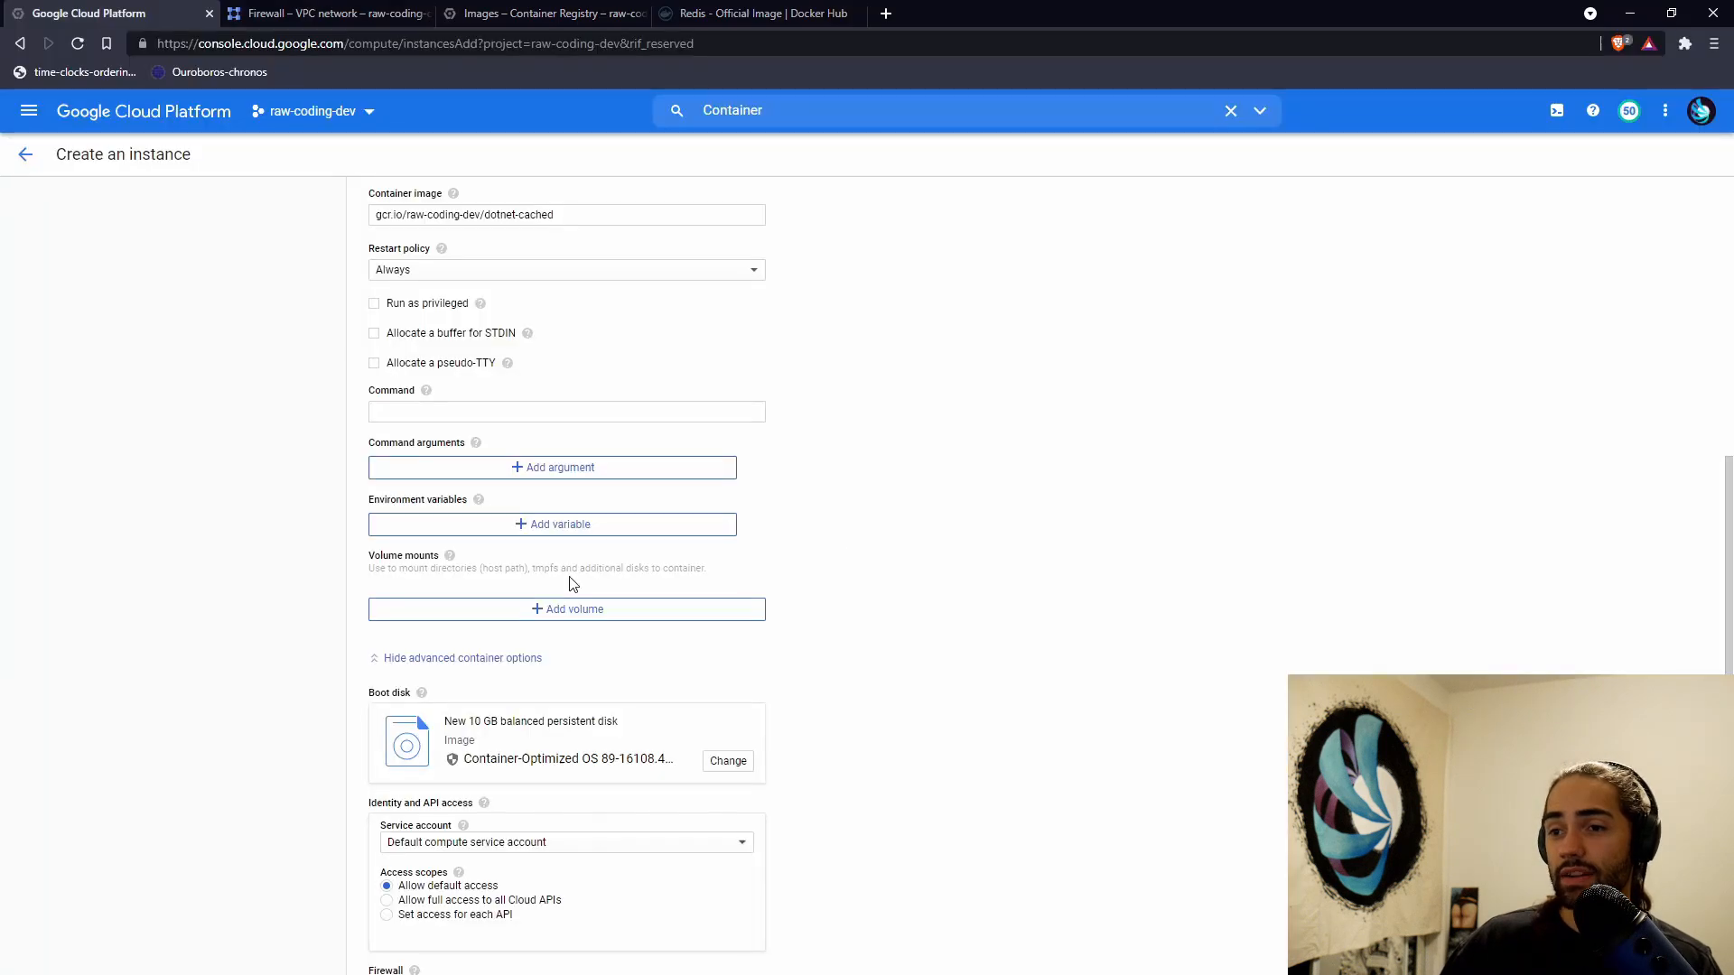
- Set REDIS_URL to the Redis VM's internal IP on port 6379 and add network tag dotnet
{"action": "left_click", "coordinate": [551, 523]}
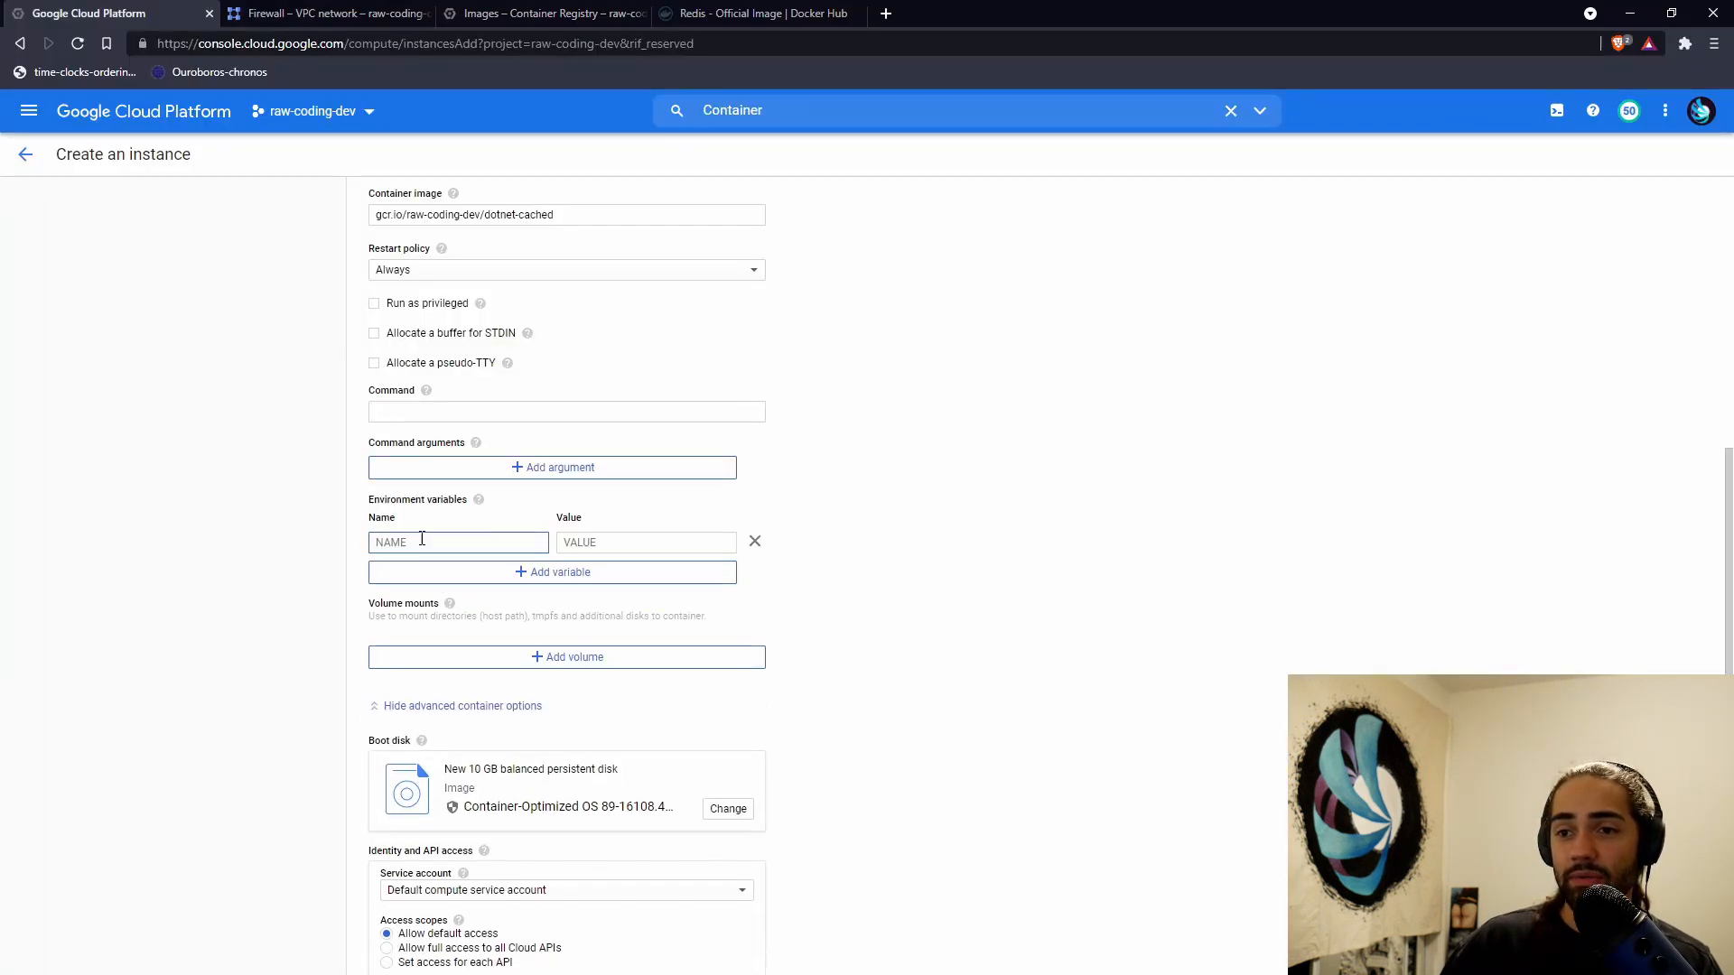
{"action": "type", "text": "REDIS_URL"}
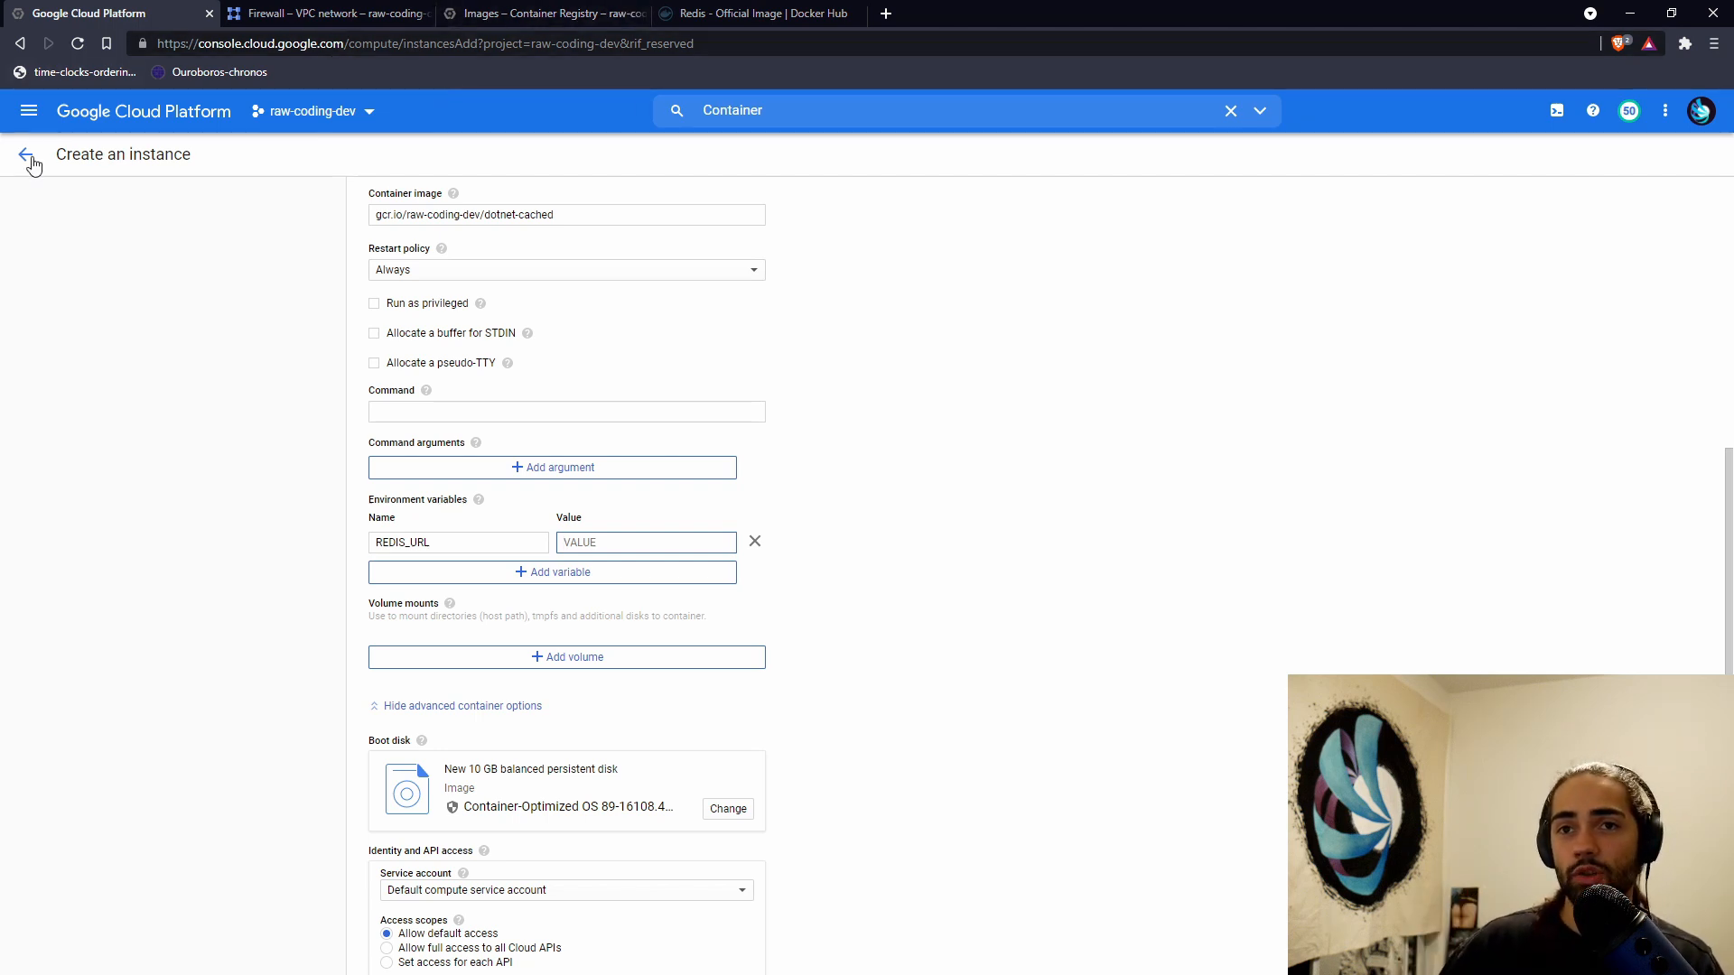
{"action": "left_click", "coordinate": [326, 13]}
{"action": "type", "text": "Virtyua"}
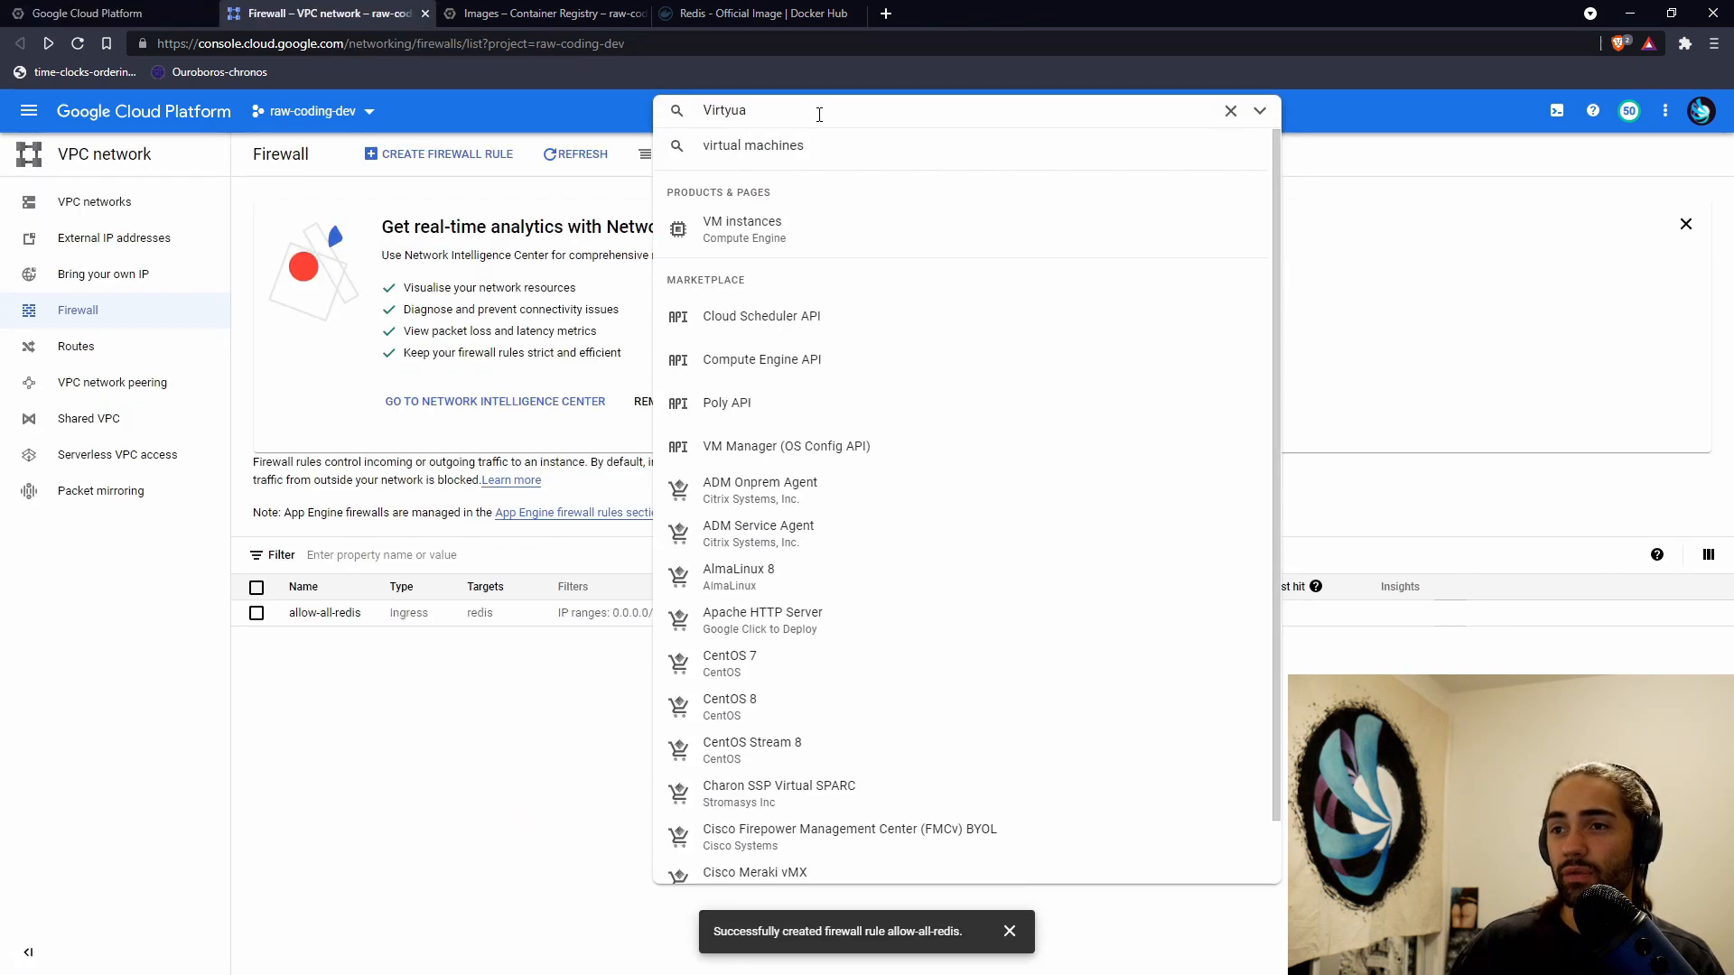
{"action": "left_click", "coordinate": [743, 228]}
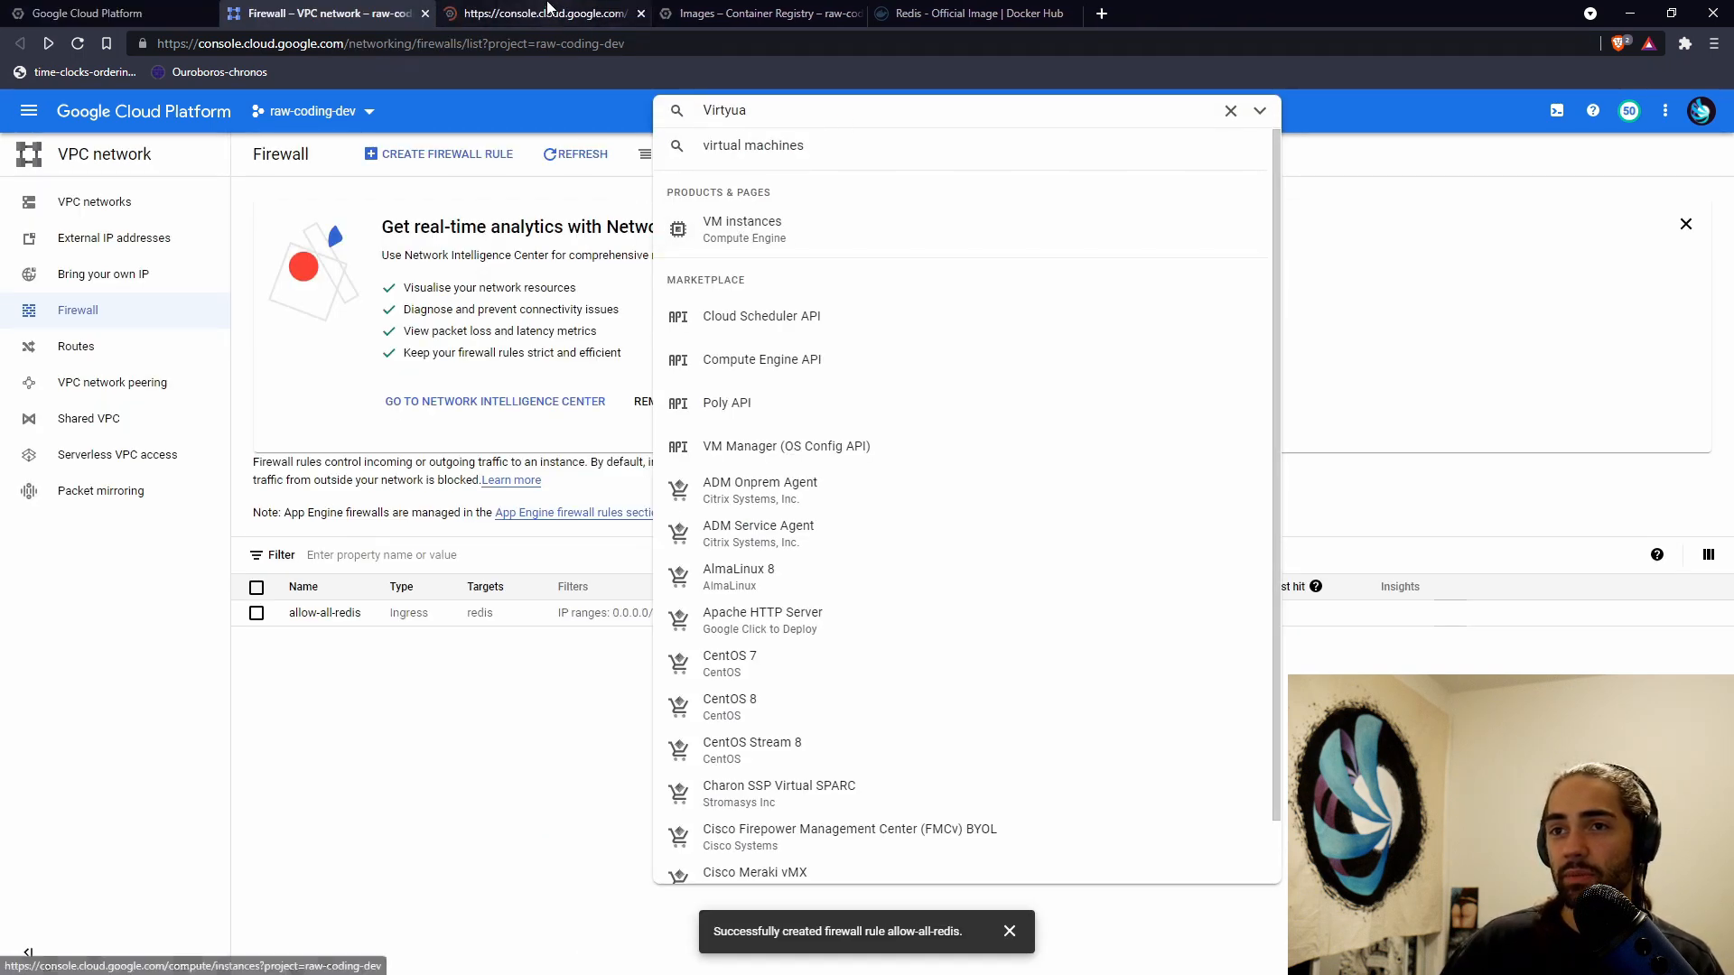
{"action": "left_click", "coordinate": [742, 229]}
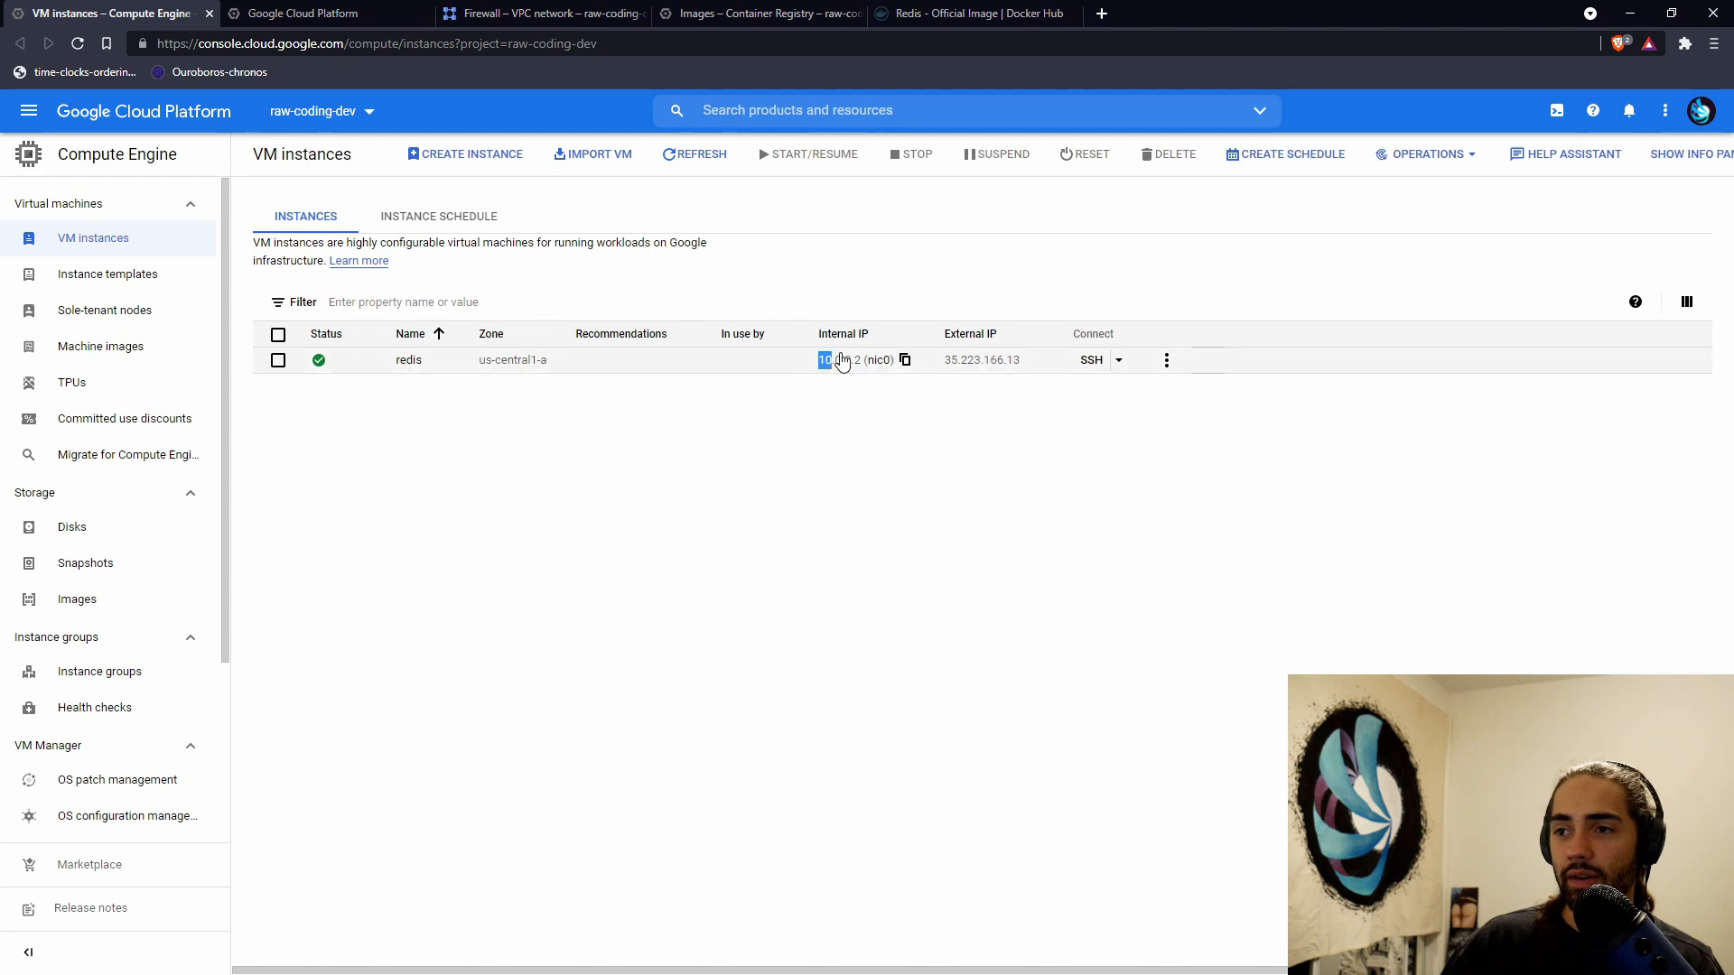
{"action": "left_click", "coordinate": [903, 359]}
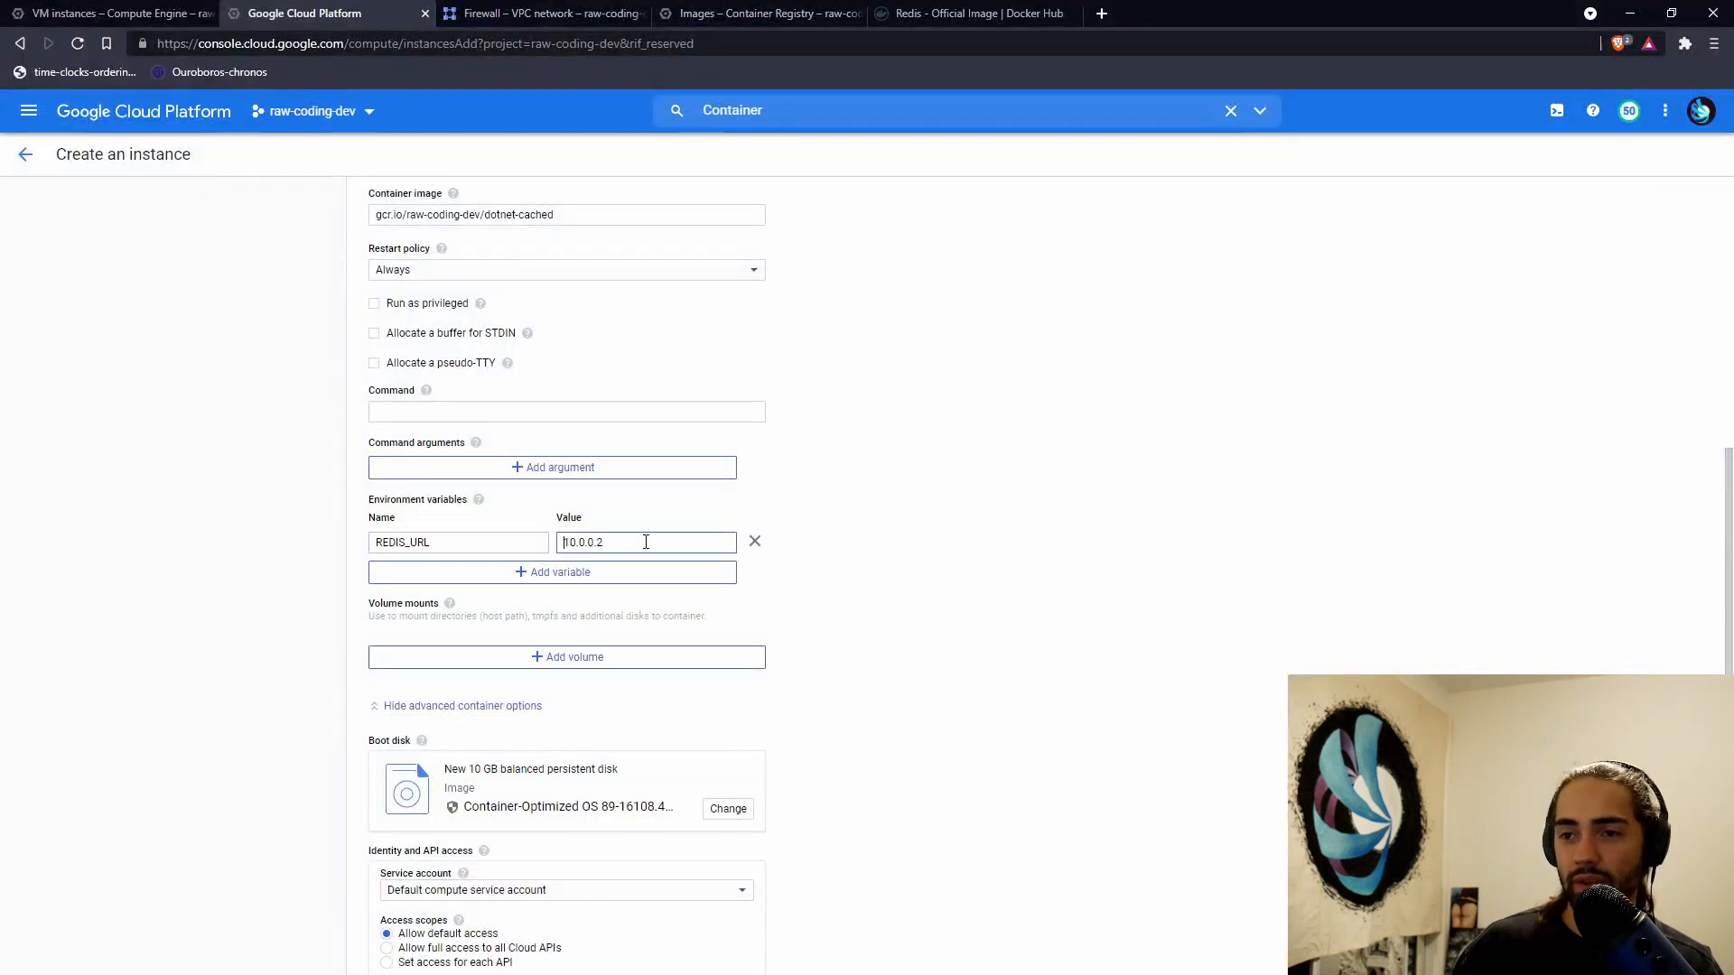
{"action": "type", "text": ":63"}
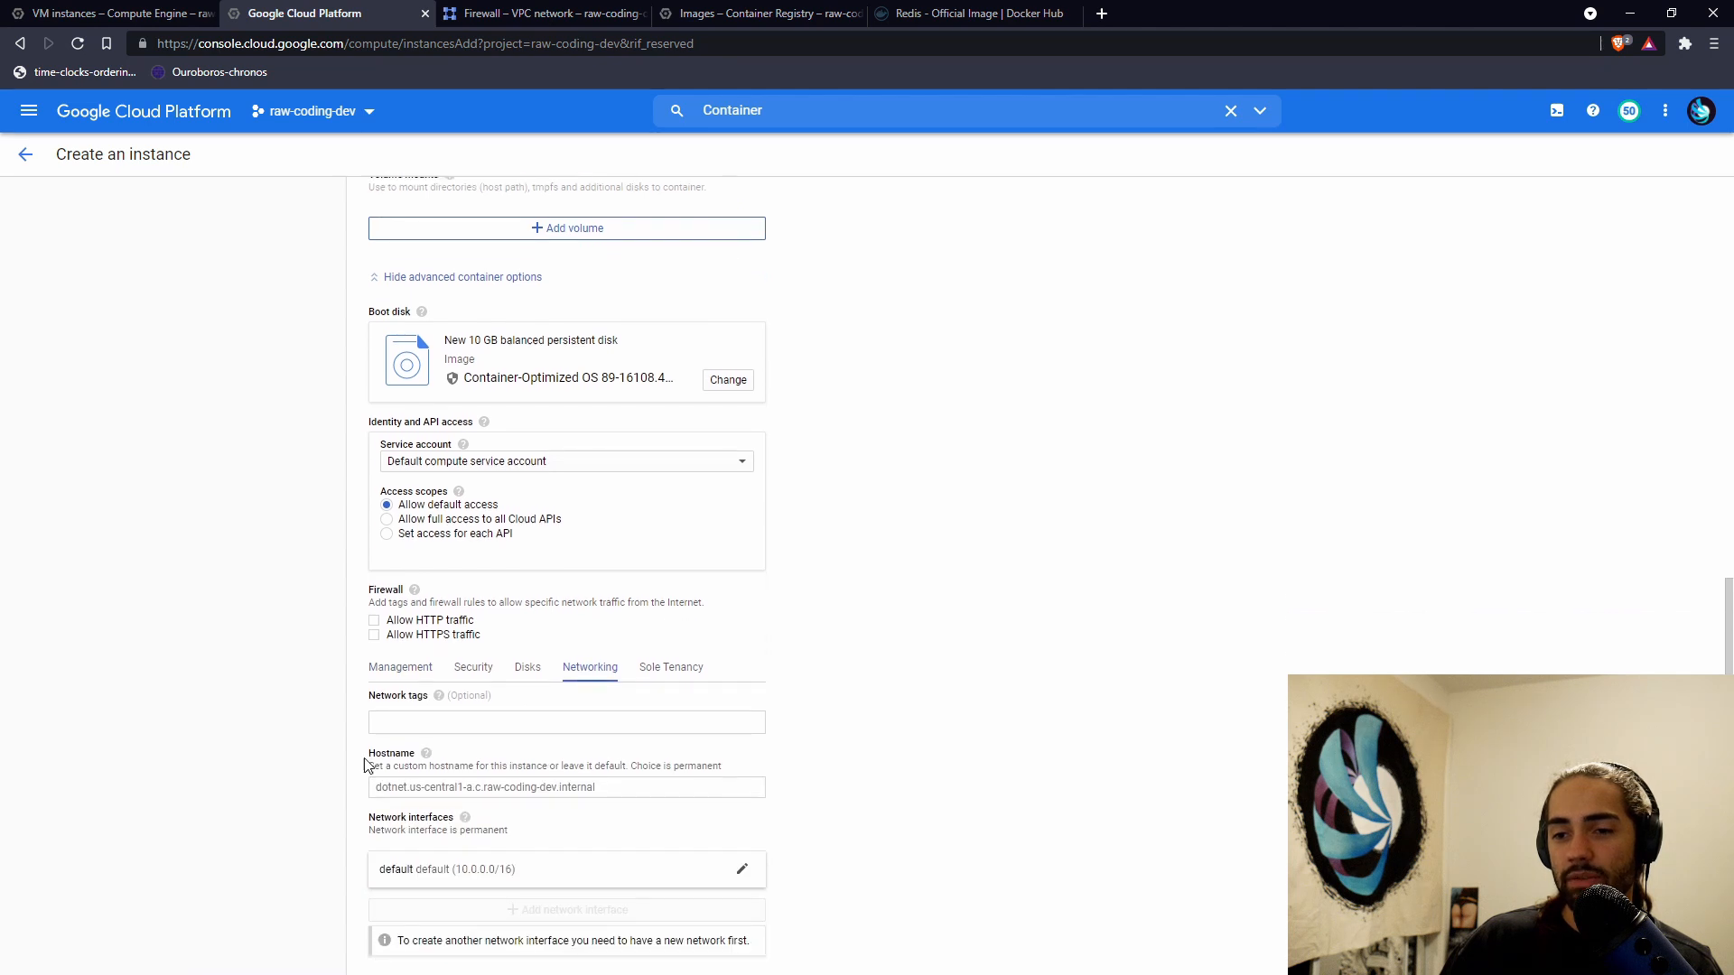
{"action": "left_click", "coordinate": [565, 722]}
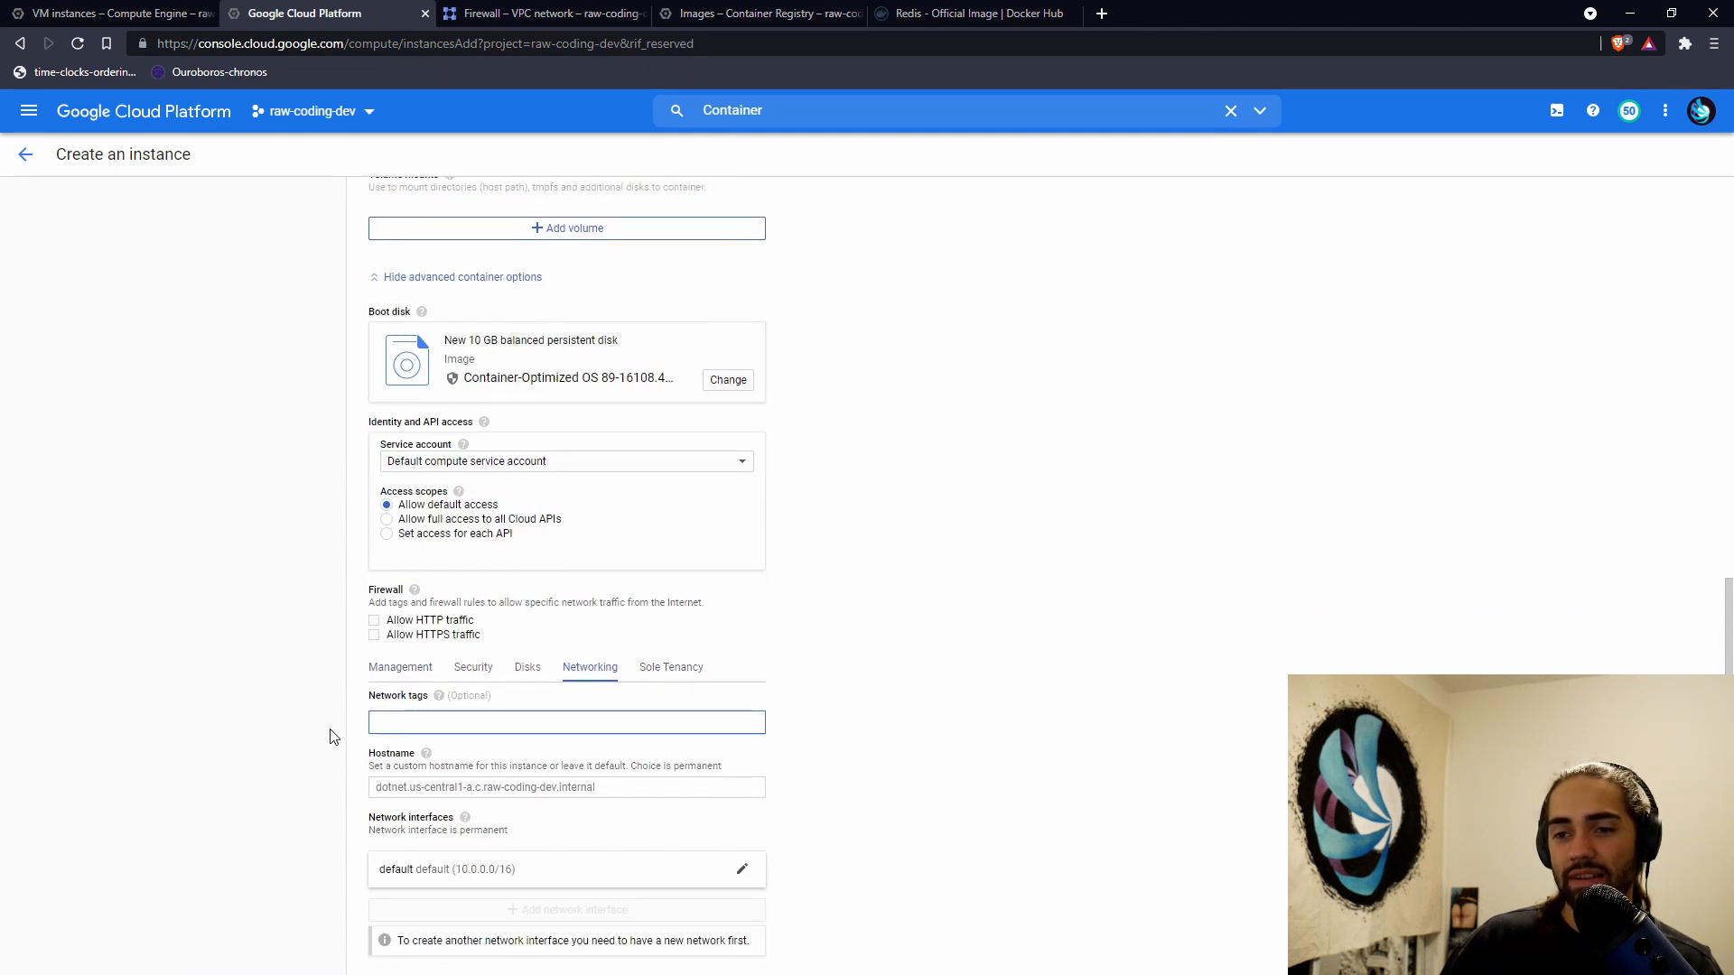
{"action": "type", "text": "dotnet"}
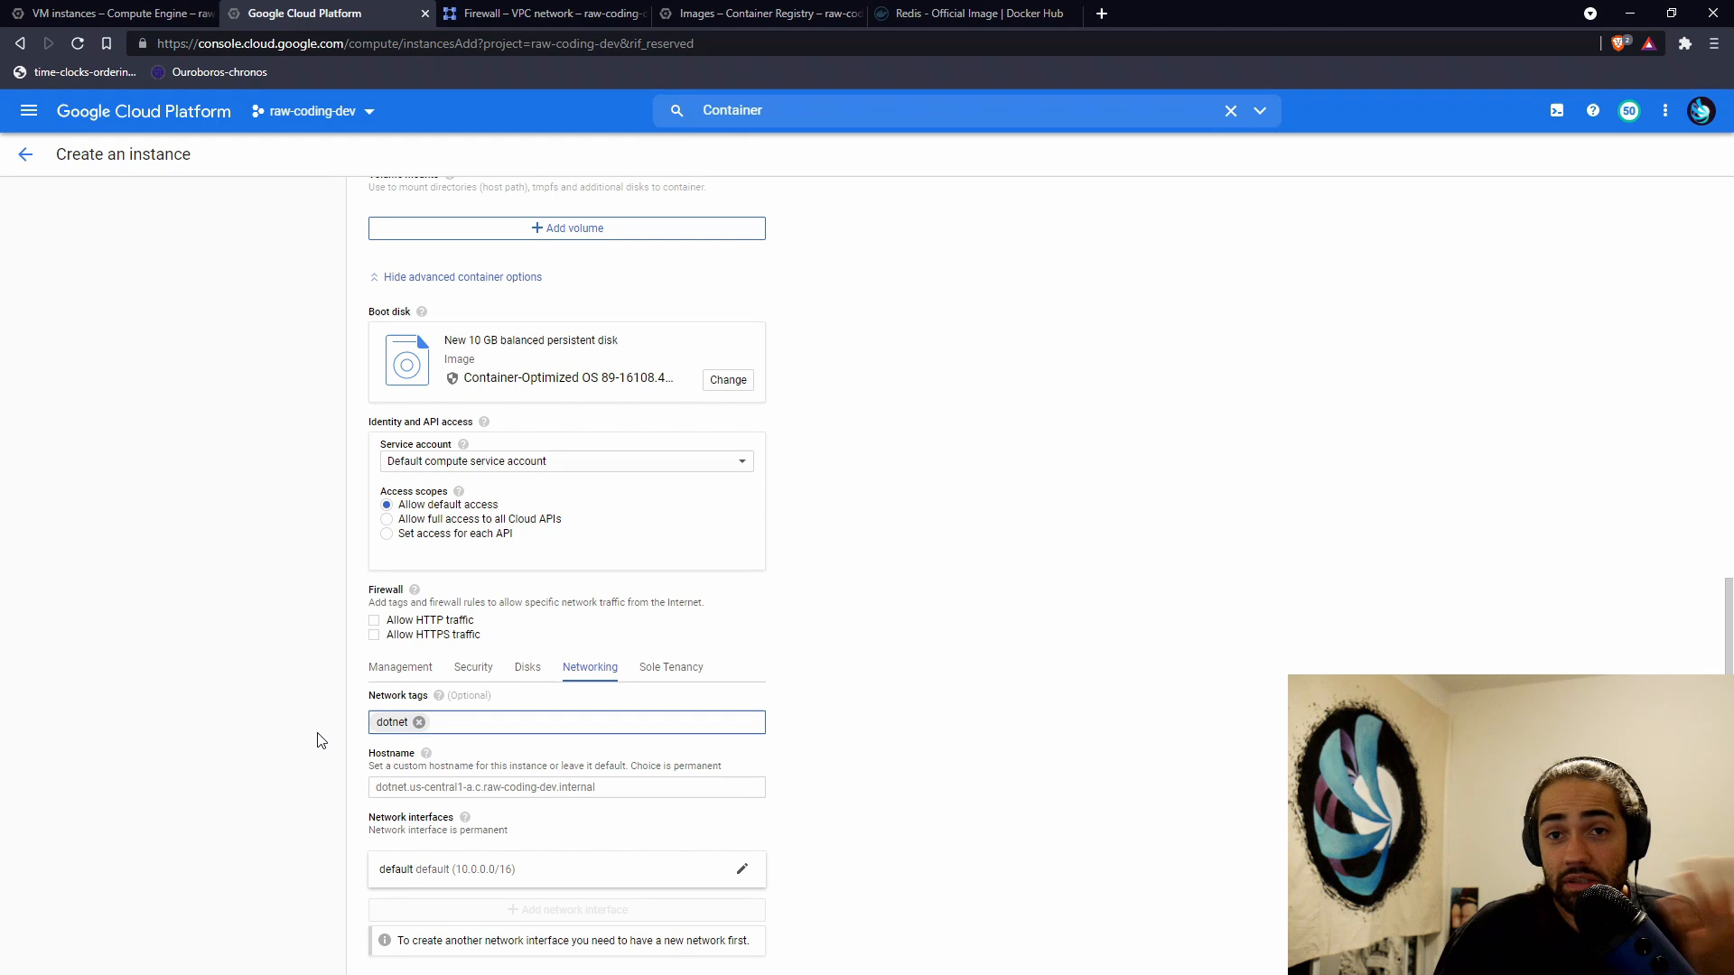
{"action": "mouse_move", "coordinate": [509, 827]}
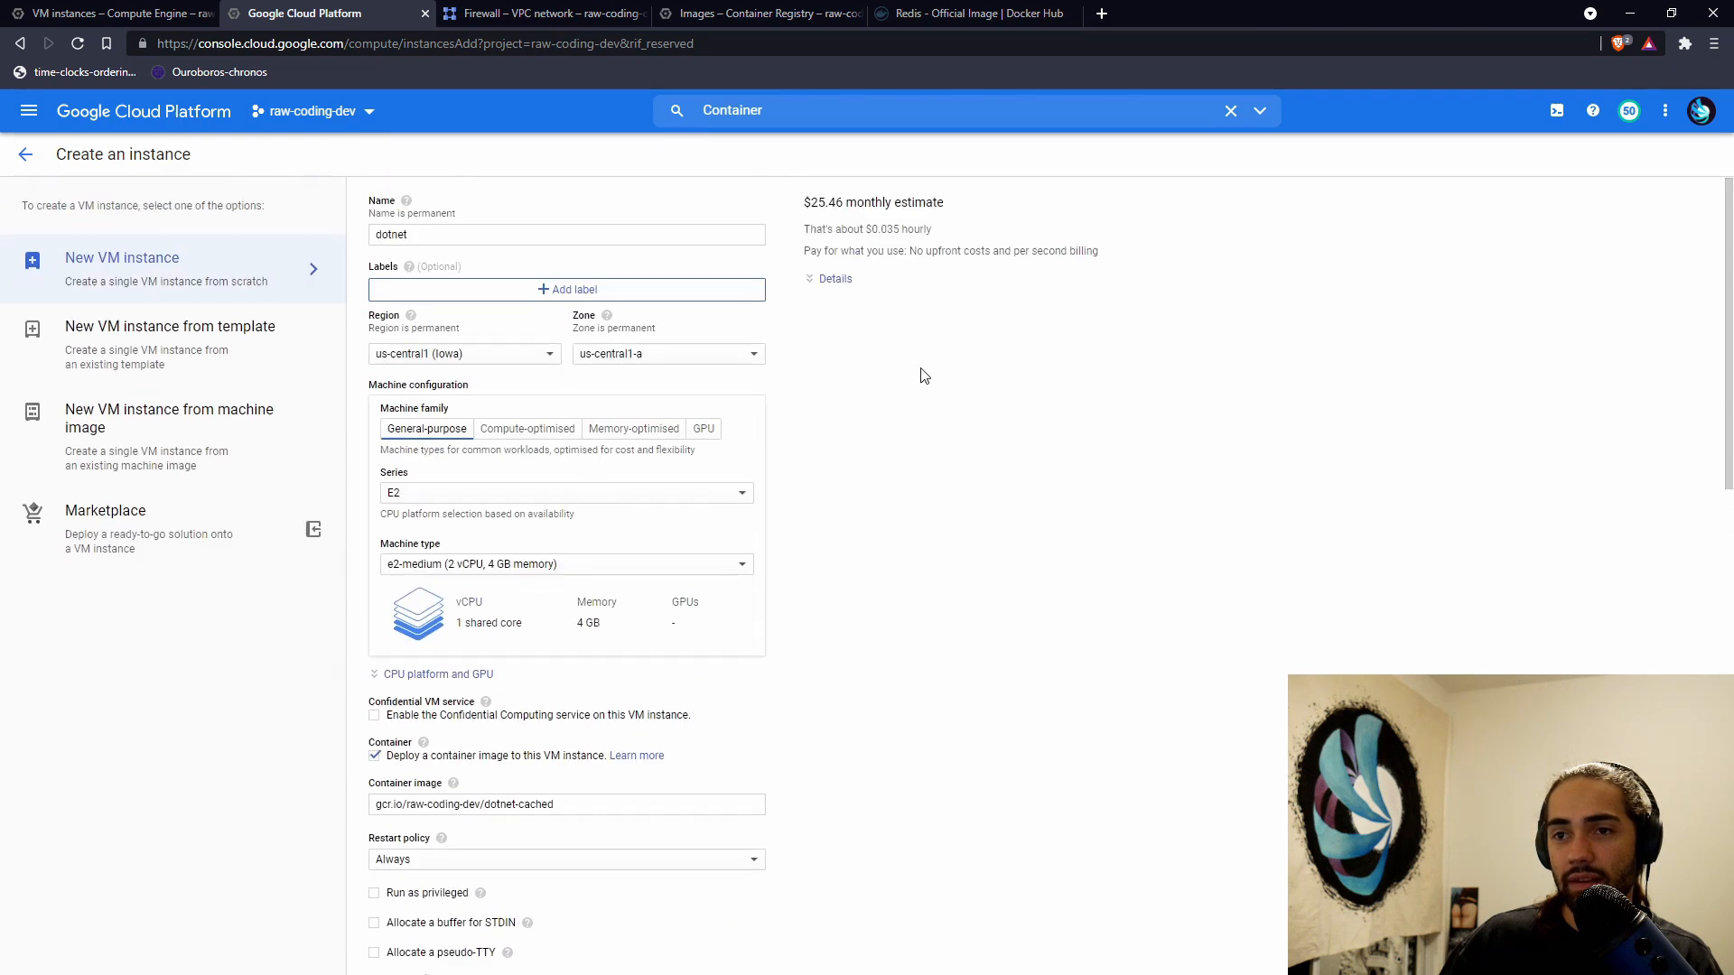
- Create the dotnet VM and browse to 35.224.161.5 on port 5000, which times out
{"action": "left_click", "coordinate": [399, 865]}
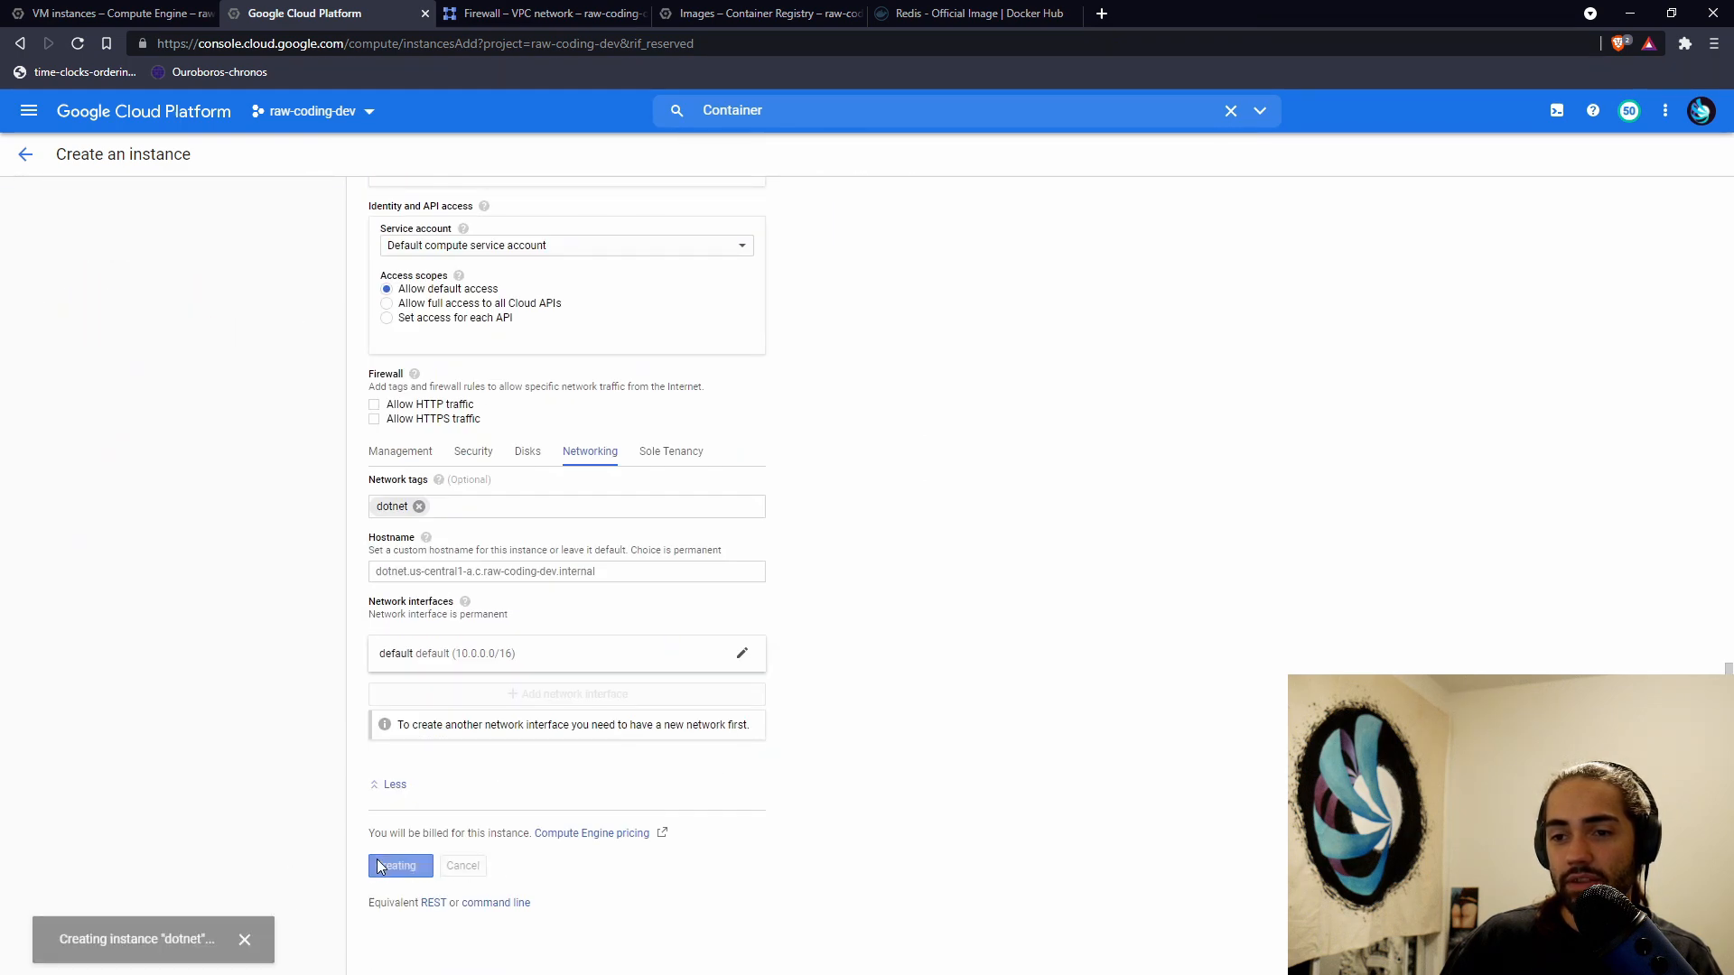
{"action": "left_click", "coordinate": [399, 865]}
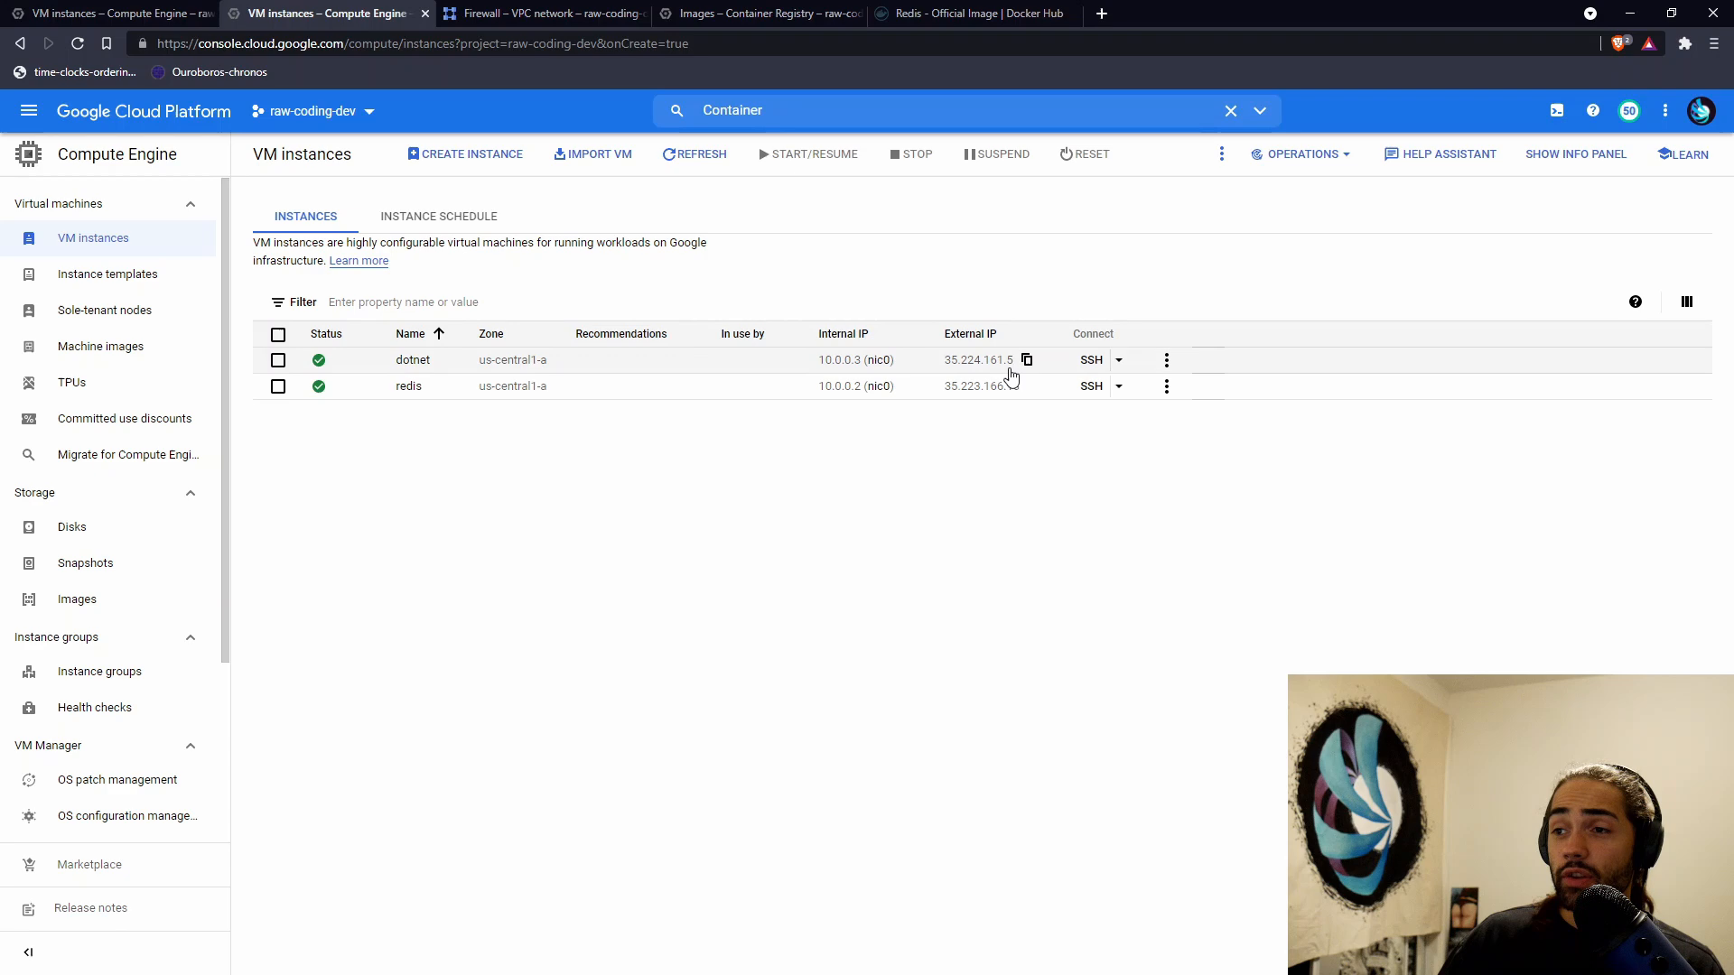
{"action": "left_click", "coordinate": [1027, 360]}
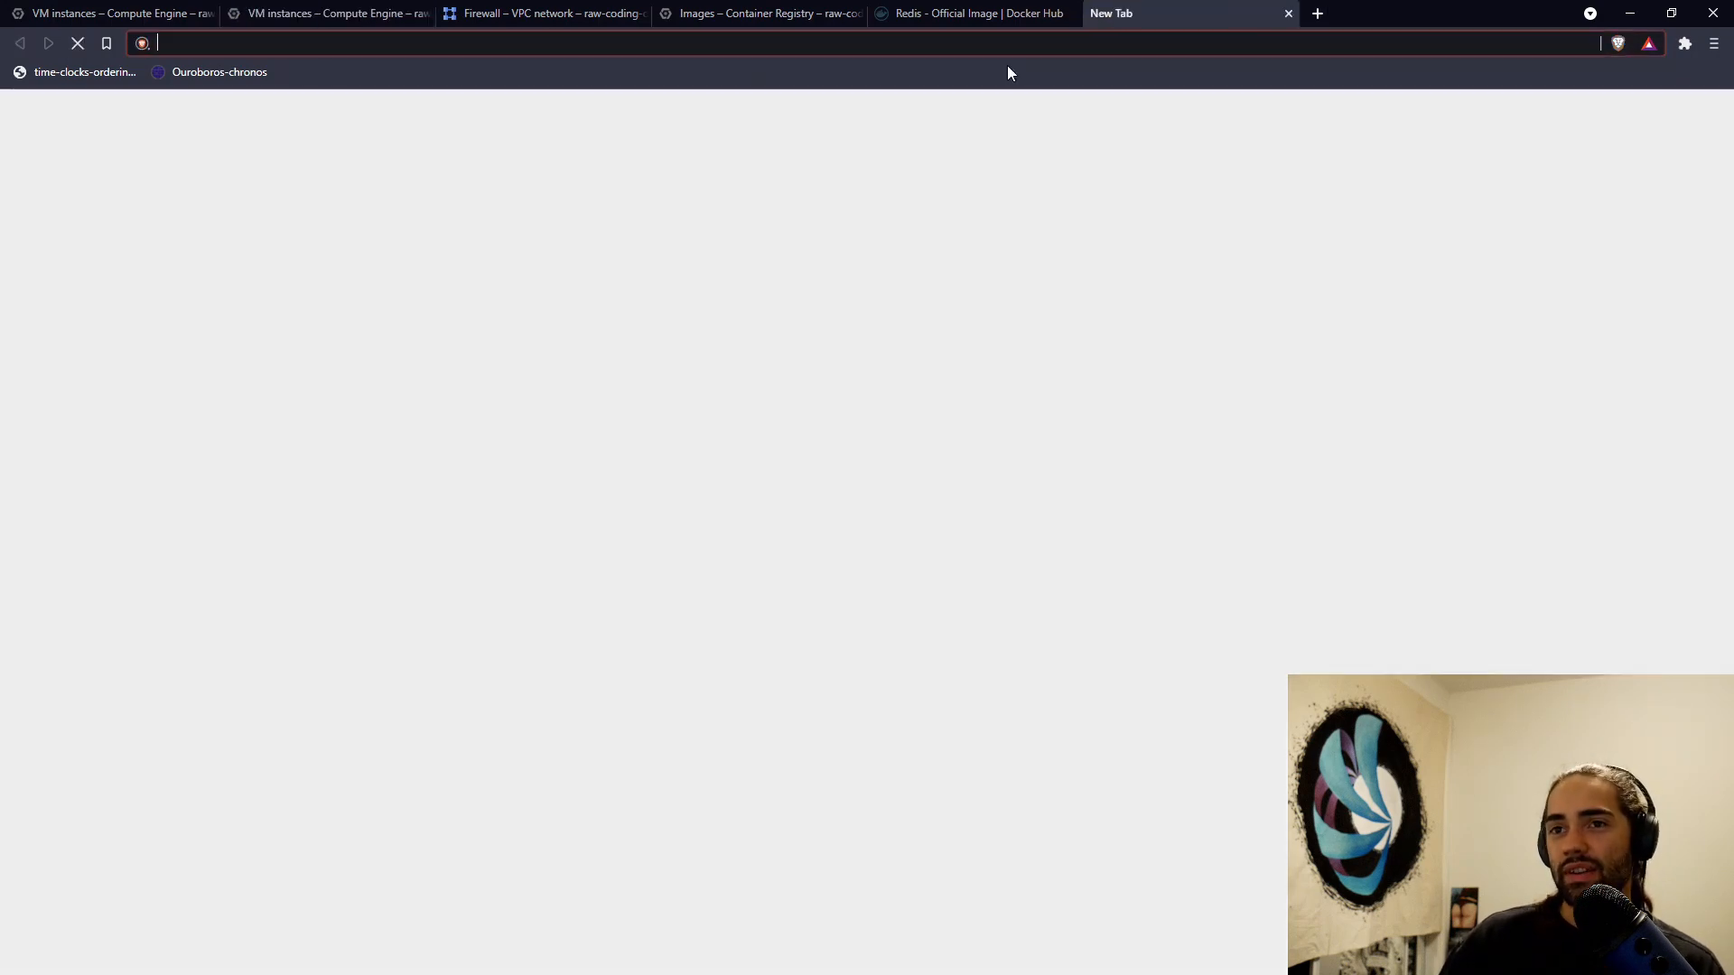
{"action": "type", "text": "35.224.161.5:5000"}
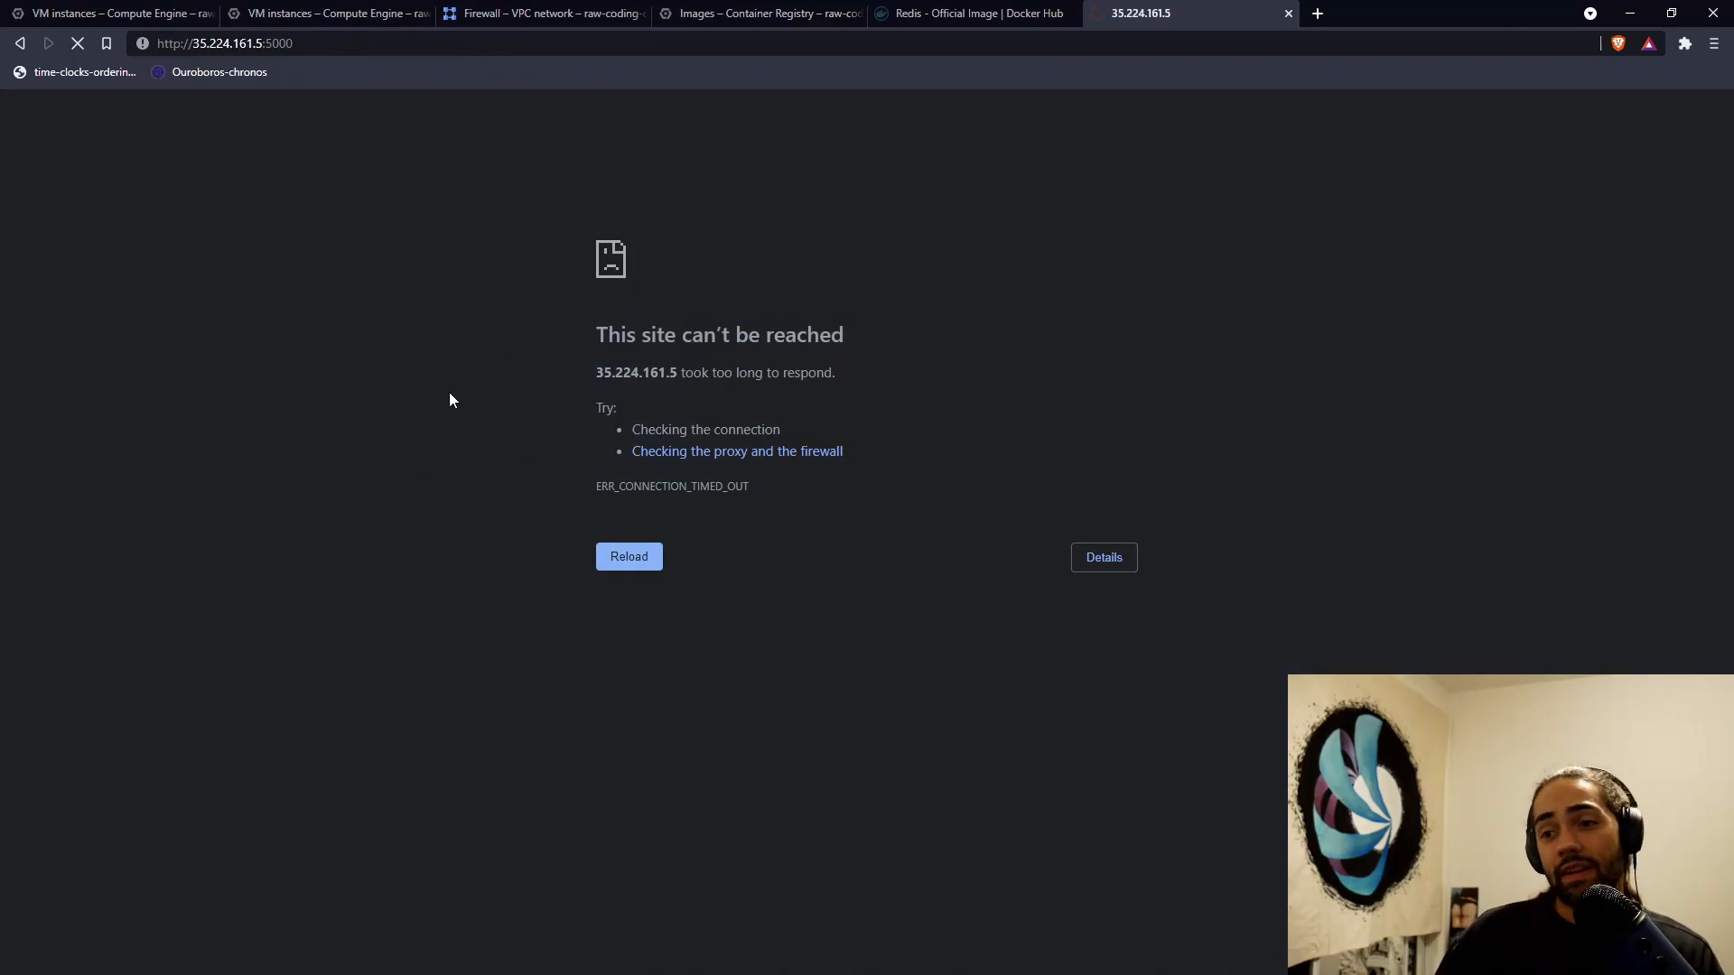
{"action": "mouse_move", "coordinate": [188, 226]}
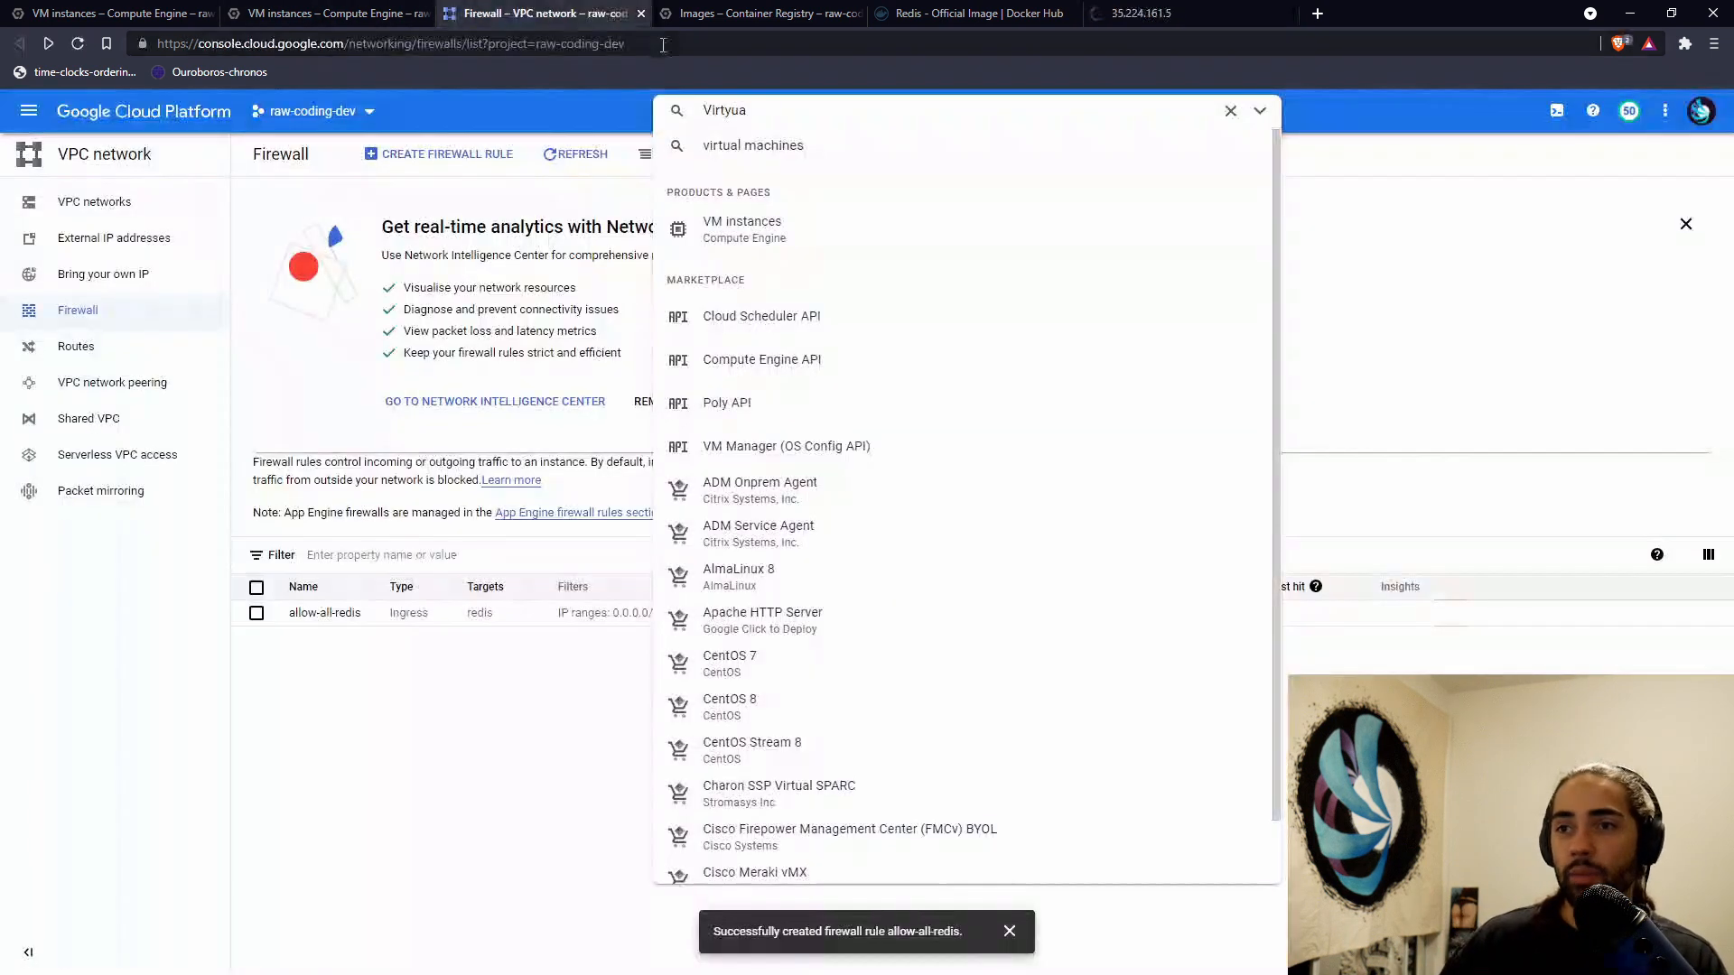
- Create firewall rule allow-all-dotnet allowing tcp:5000 from 0.0.0.0/0 to dotnet-tagged VMs
{"action": "left_click", "coordinate": [285, 656]}
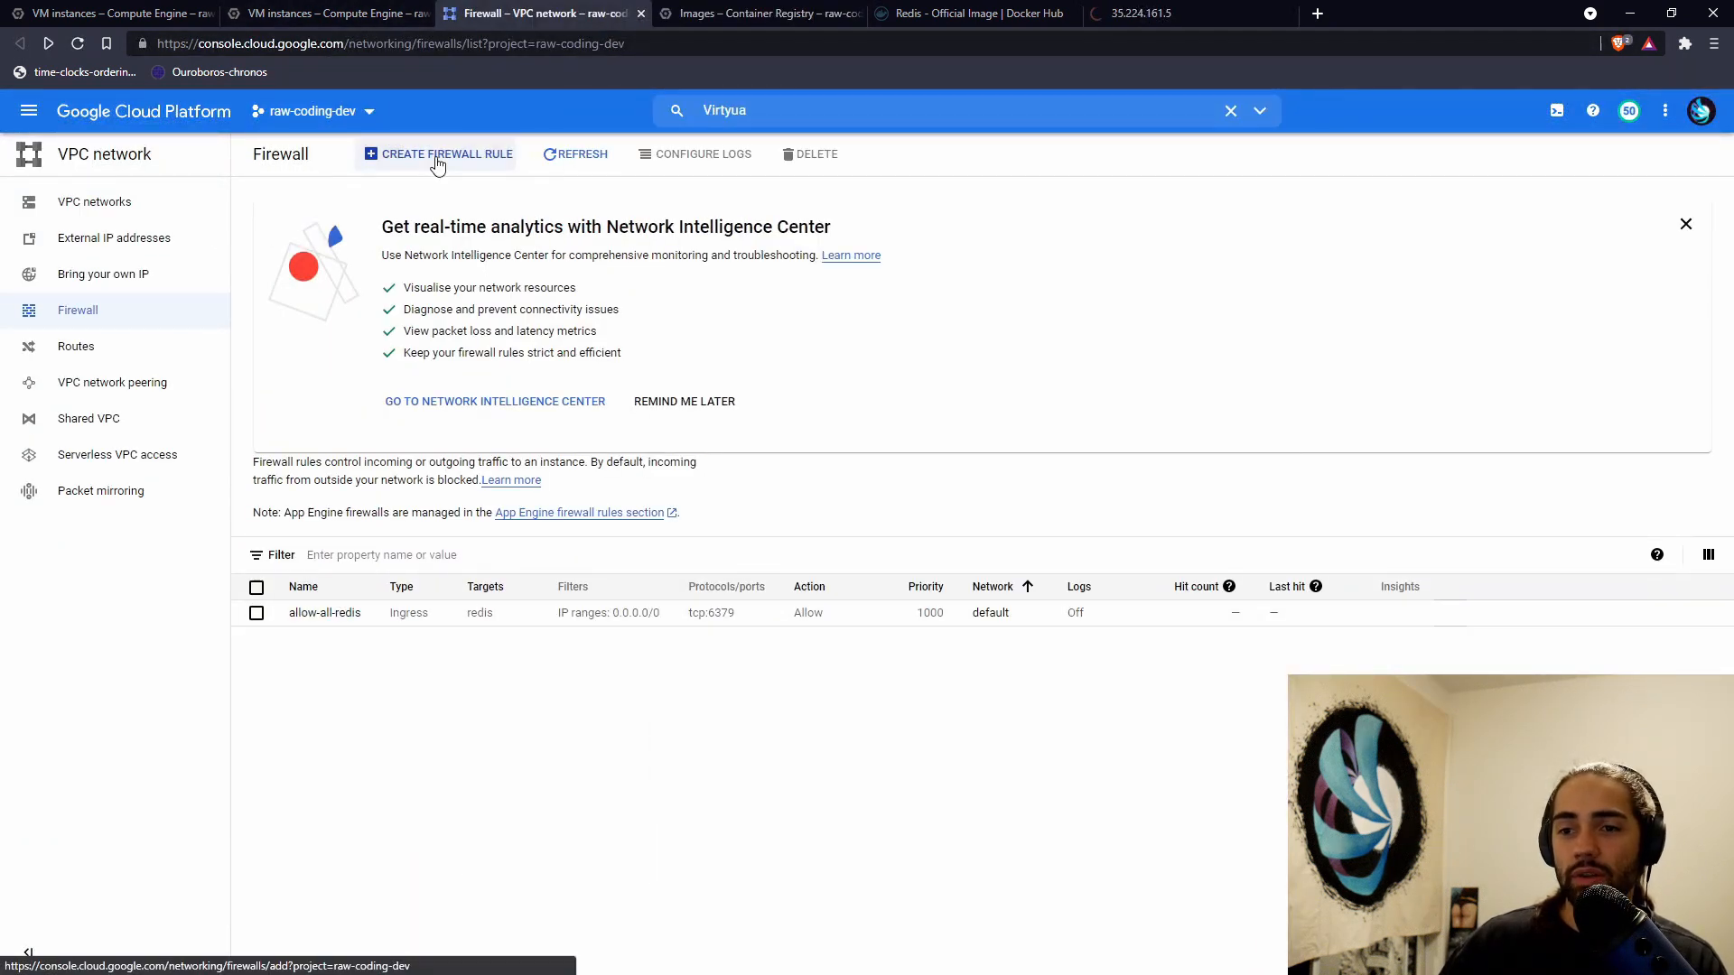
{"action": "left_click", "coordinate": [444, 153]}
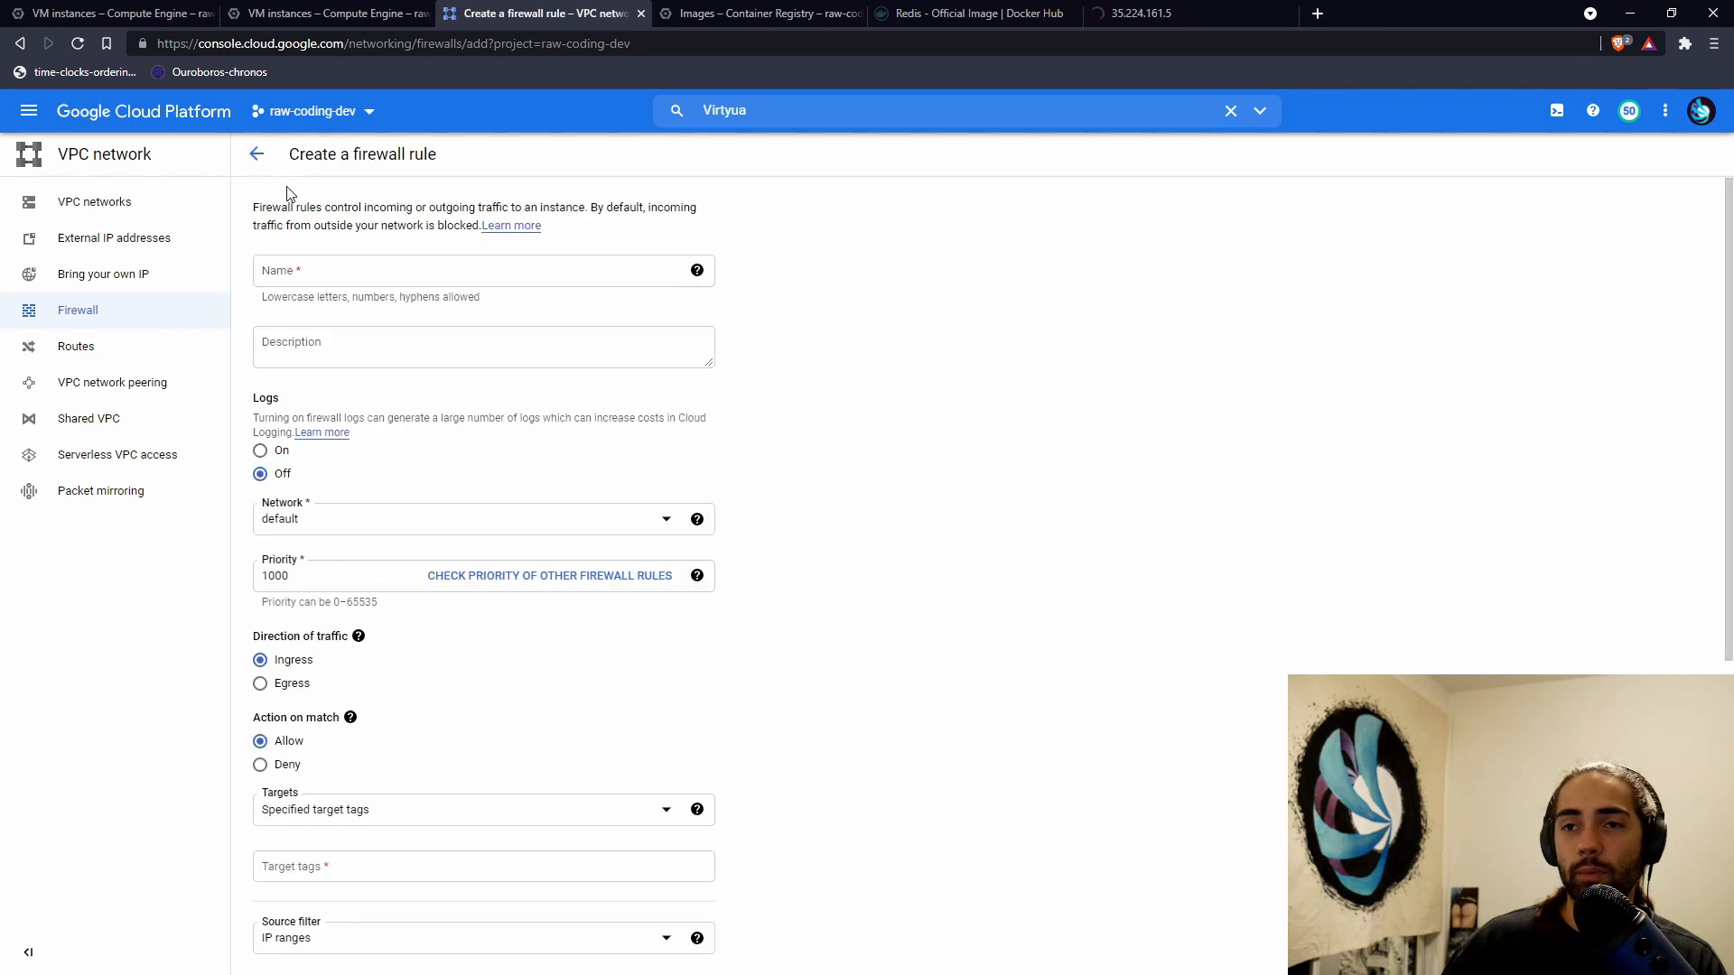
{"action": "type", "text": "all-all"}
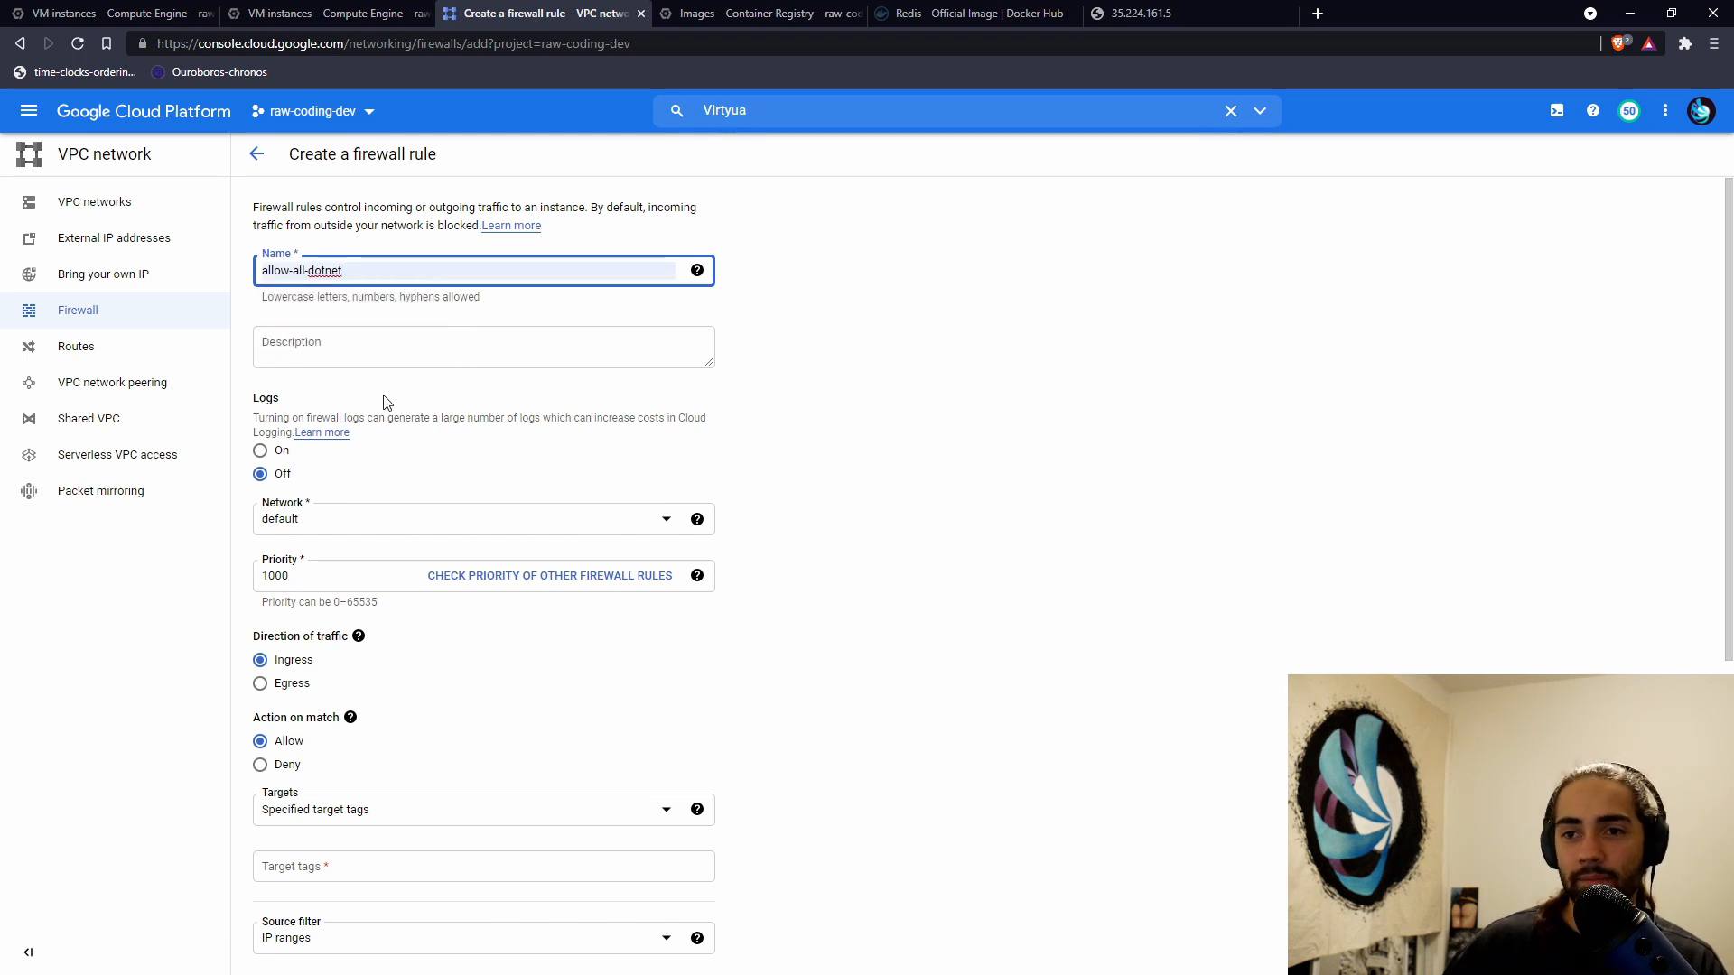
{"action": "scroll", "scroll_direction": "down", "scroll_amount": 3}
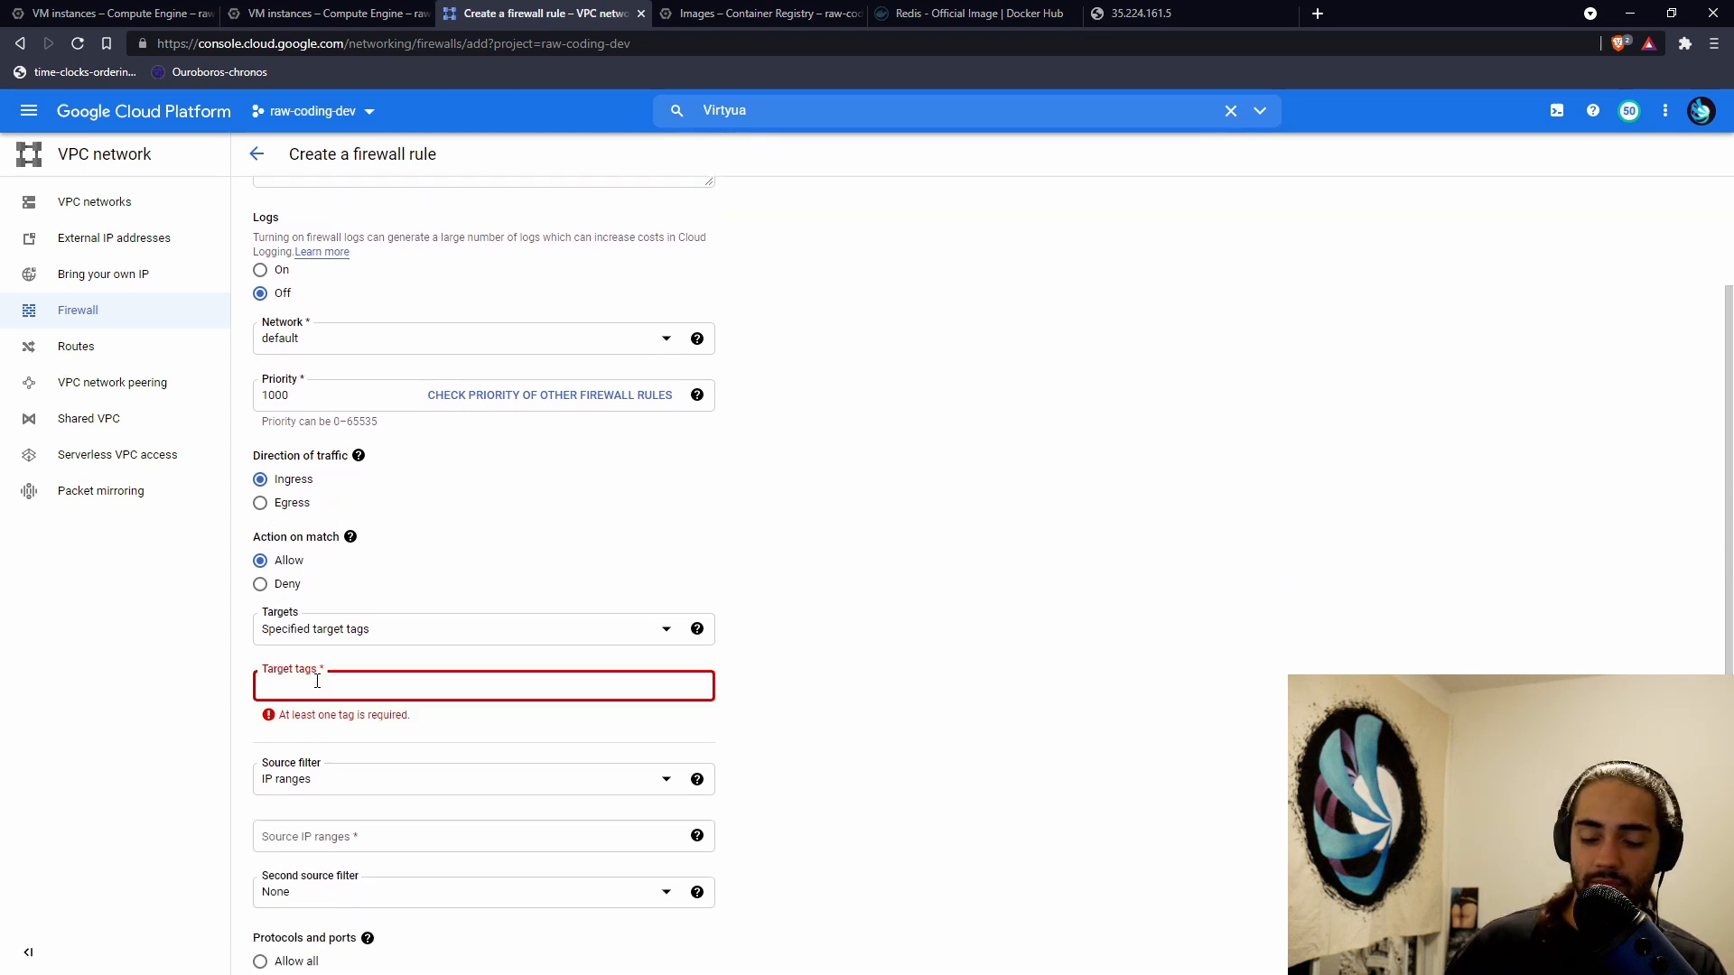
{"action": "type", "text": "dotnet"}
{"action": "left_click", "coordinate": [483, 836]}
{"action": "type", "text": "0.0.0.0/0"}
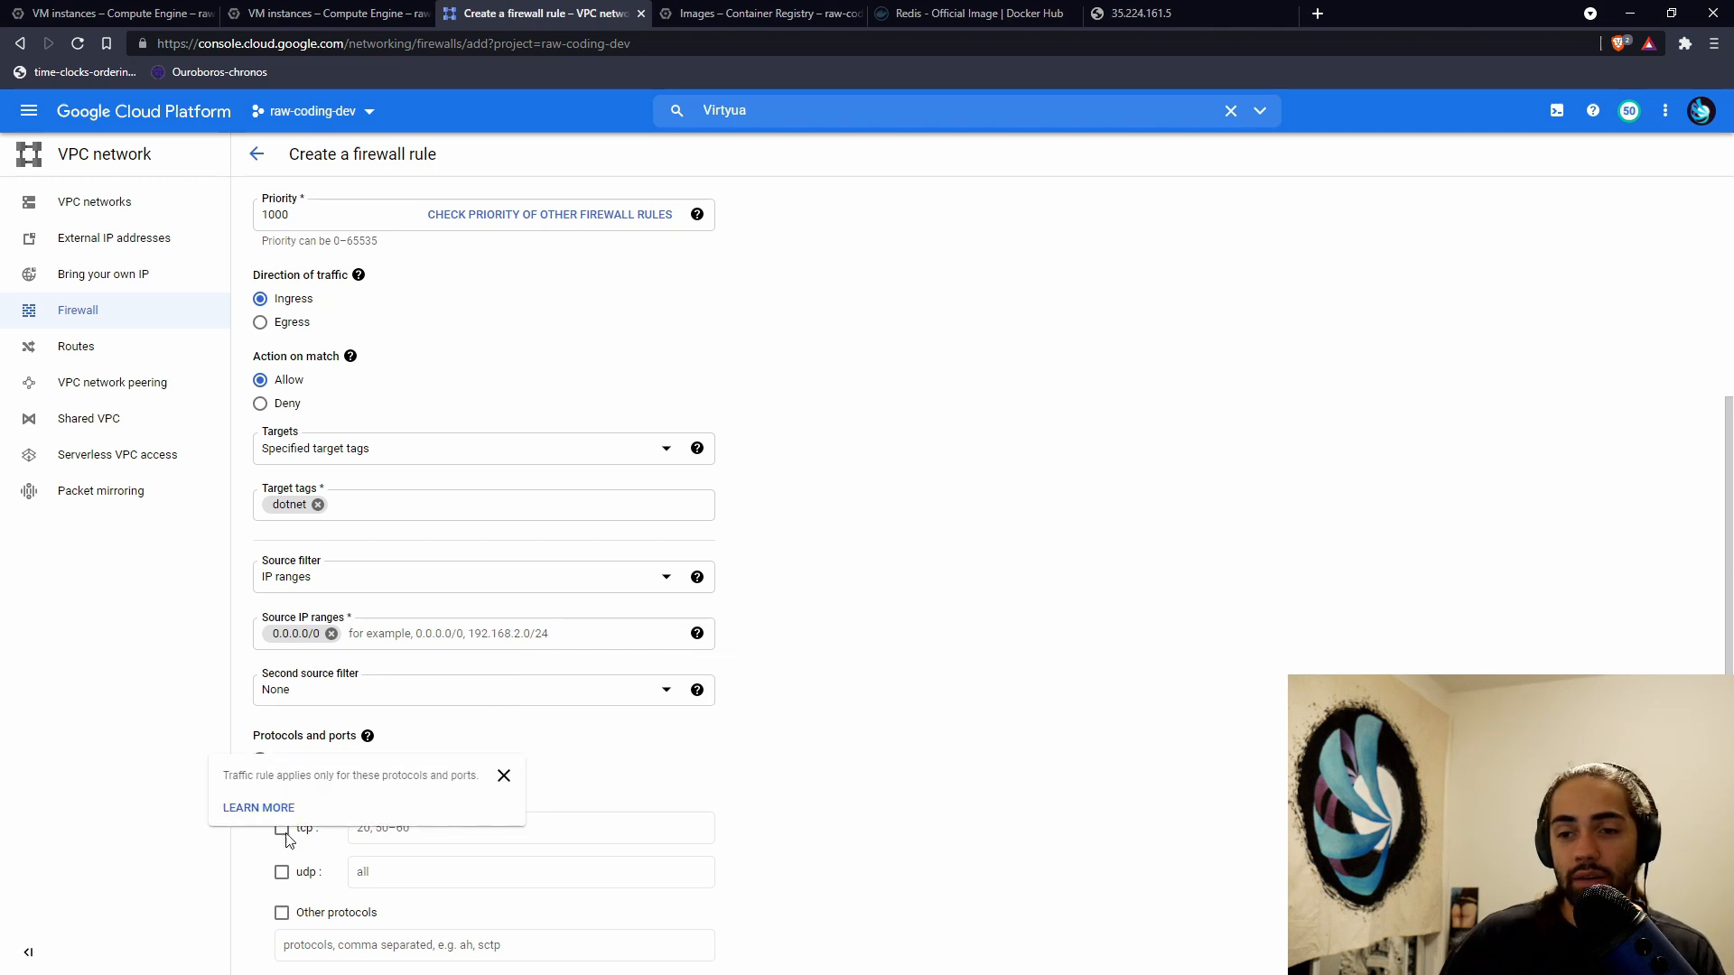
{"action": "left_click", "coordinate": [282, 827]}
{"action": "type", "text": "5000"}
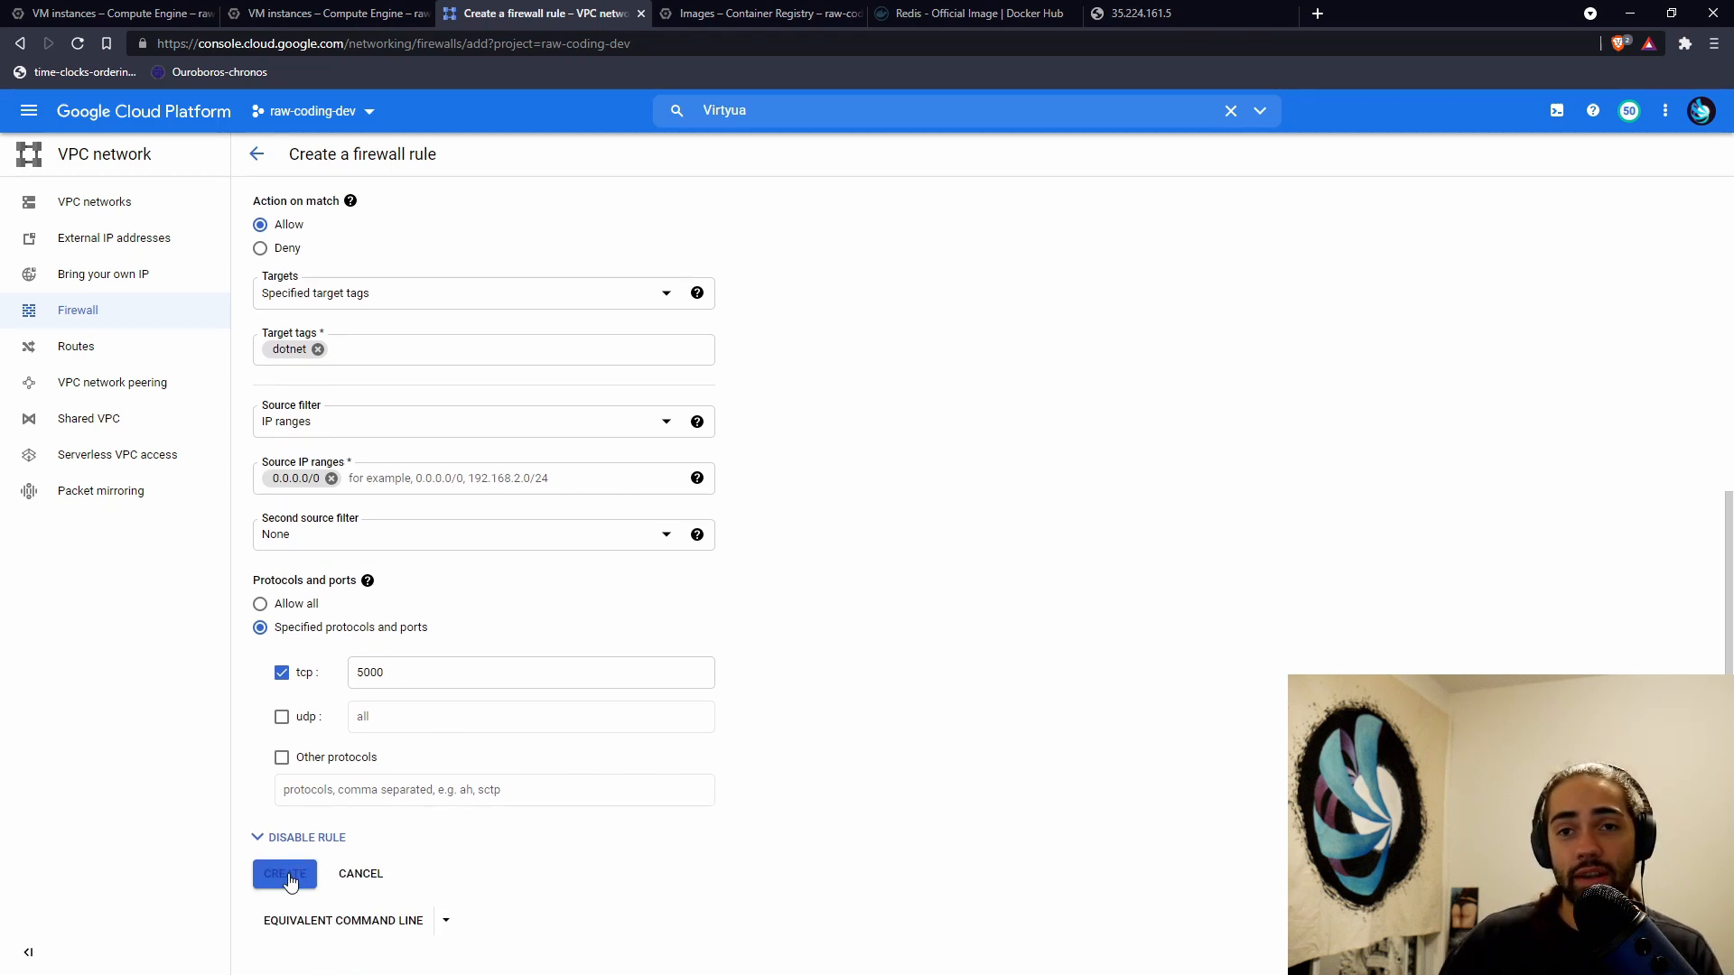
{"action": "left_click", "coordinate": [284, 874]}
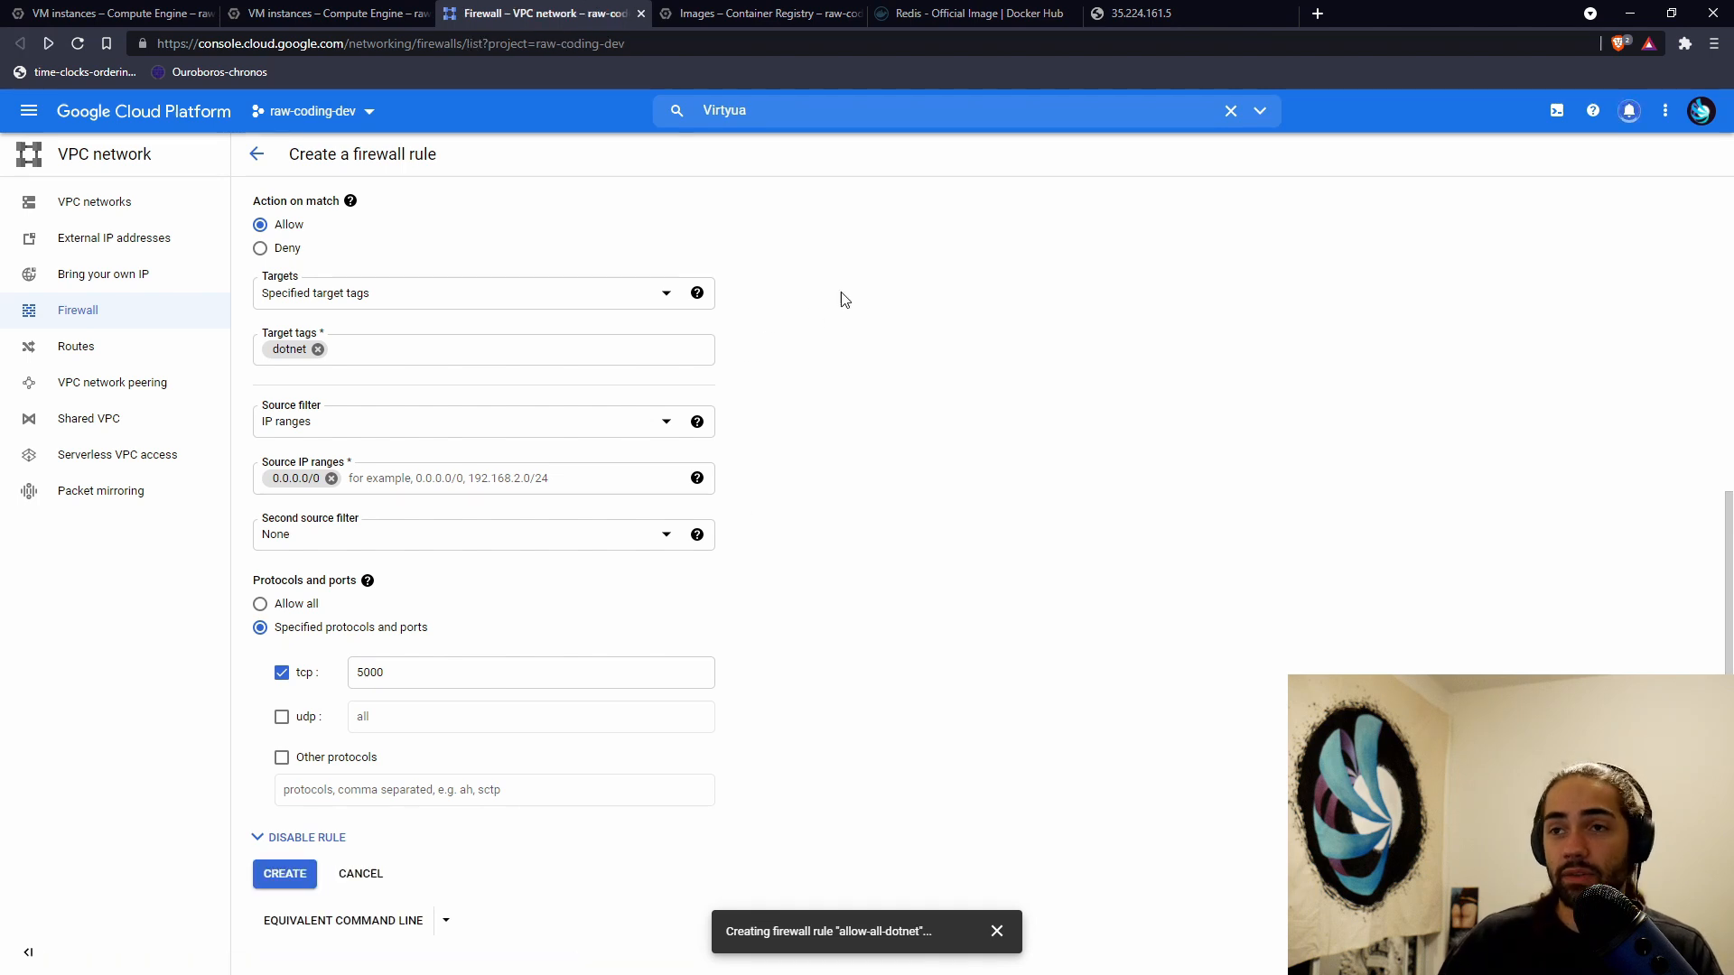
{"action": "left_click", "coordinate": [284, 873]}
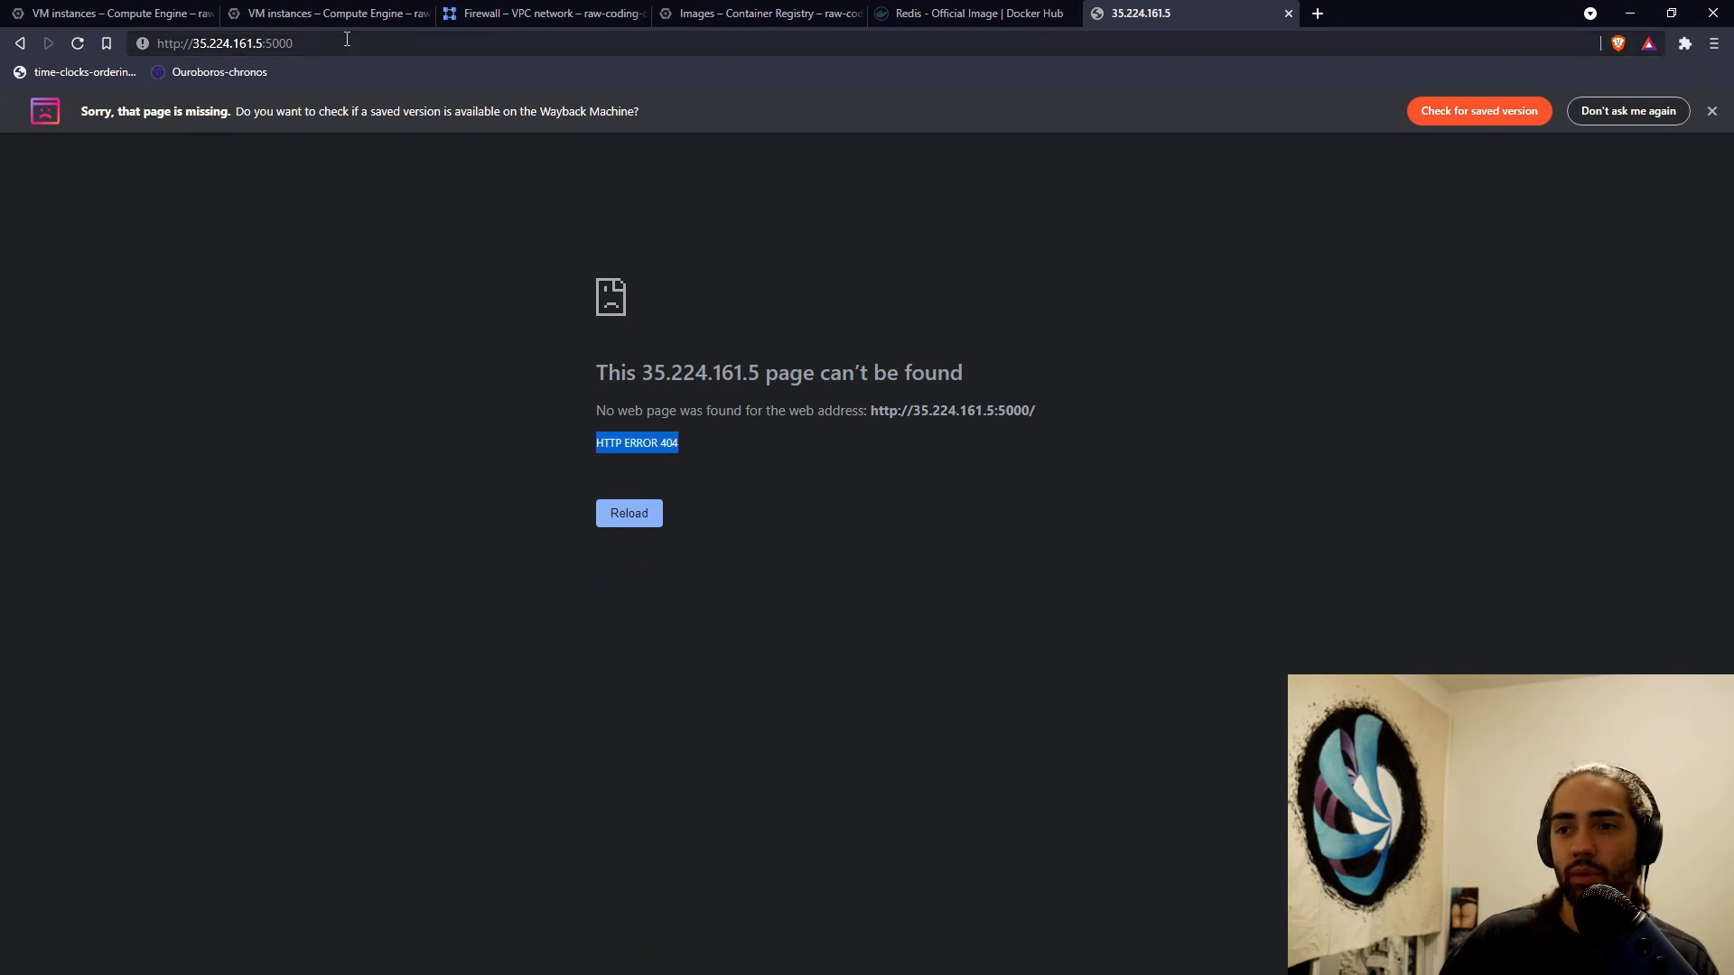
- Load 35.224.161.5:5000/one and begin adding a query string to the address
{"action": "type", "text": "/one"}
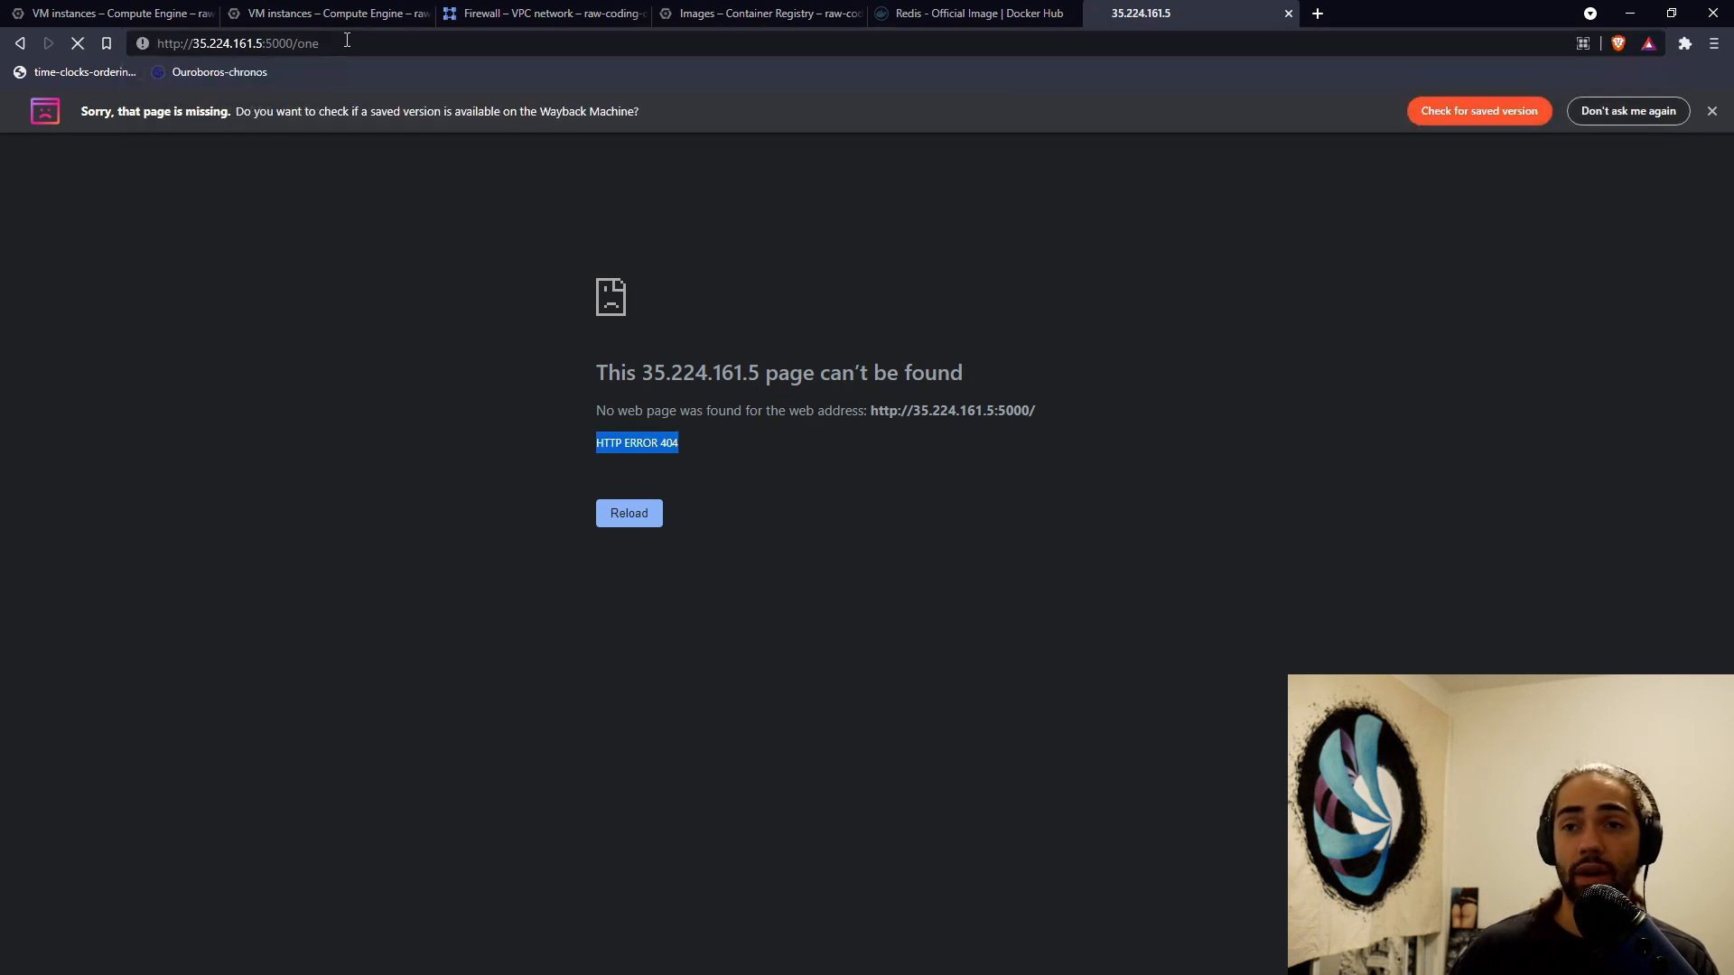
{"action": "left_click", "coordinate": [628, 512]}
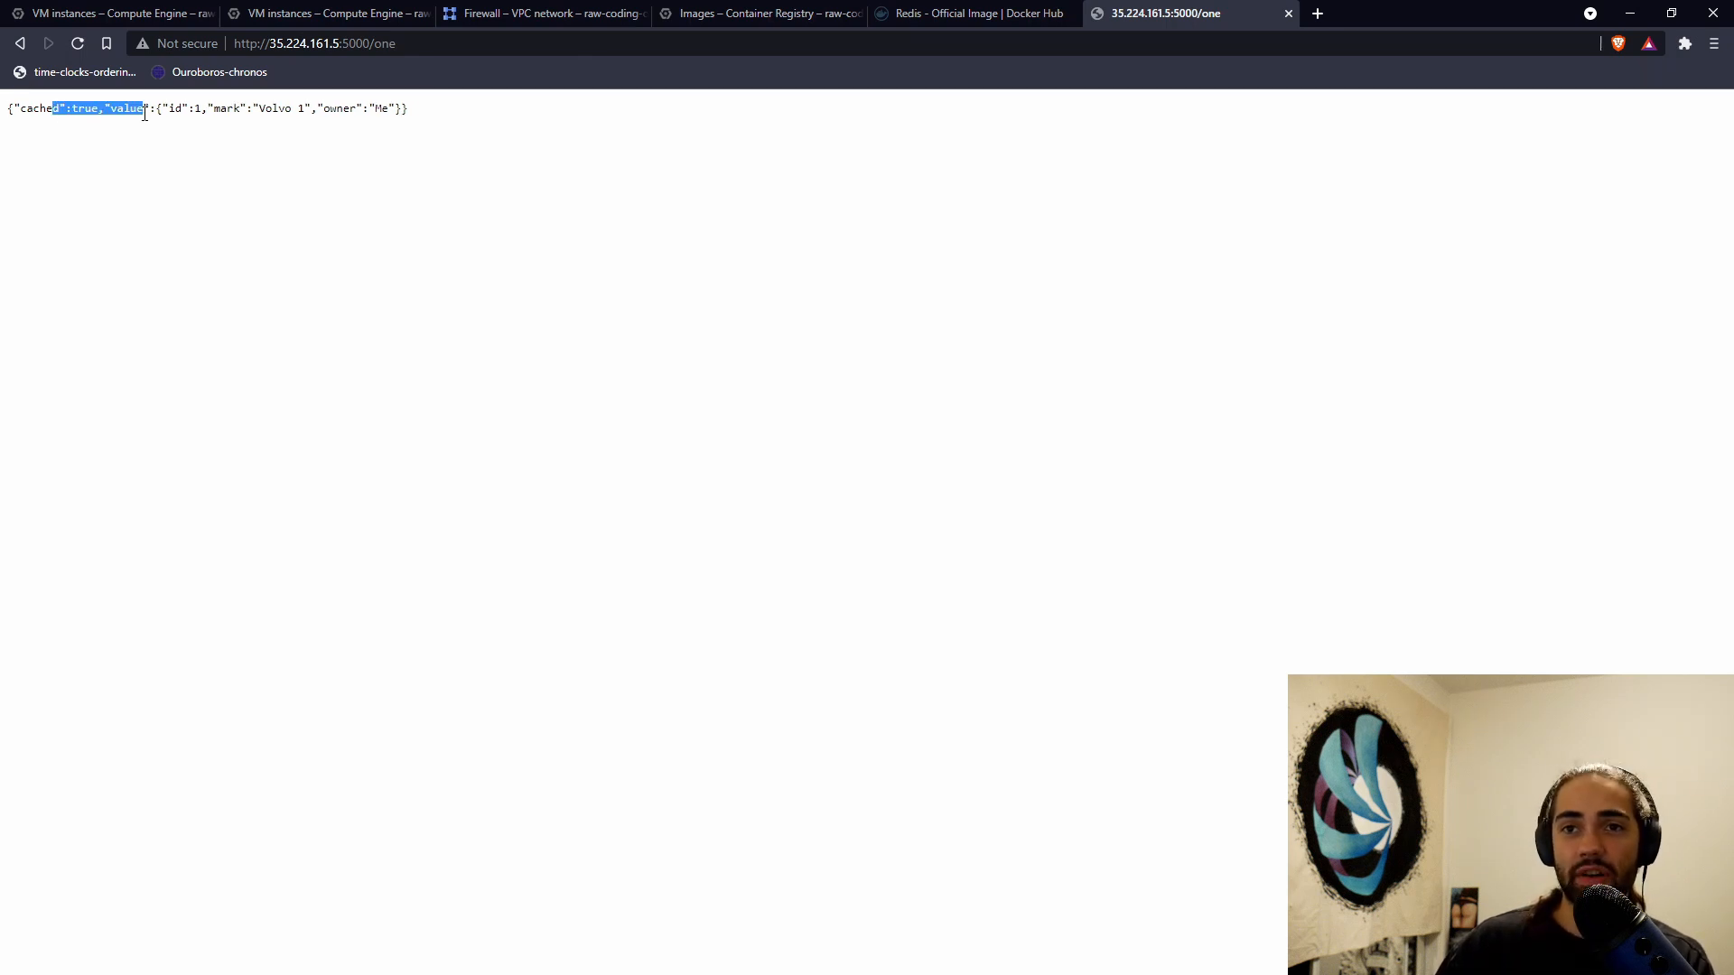
{"action": "left_click", "coordinate": [313, 43]}
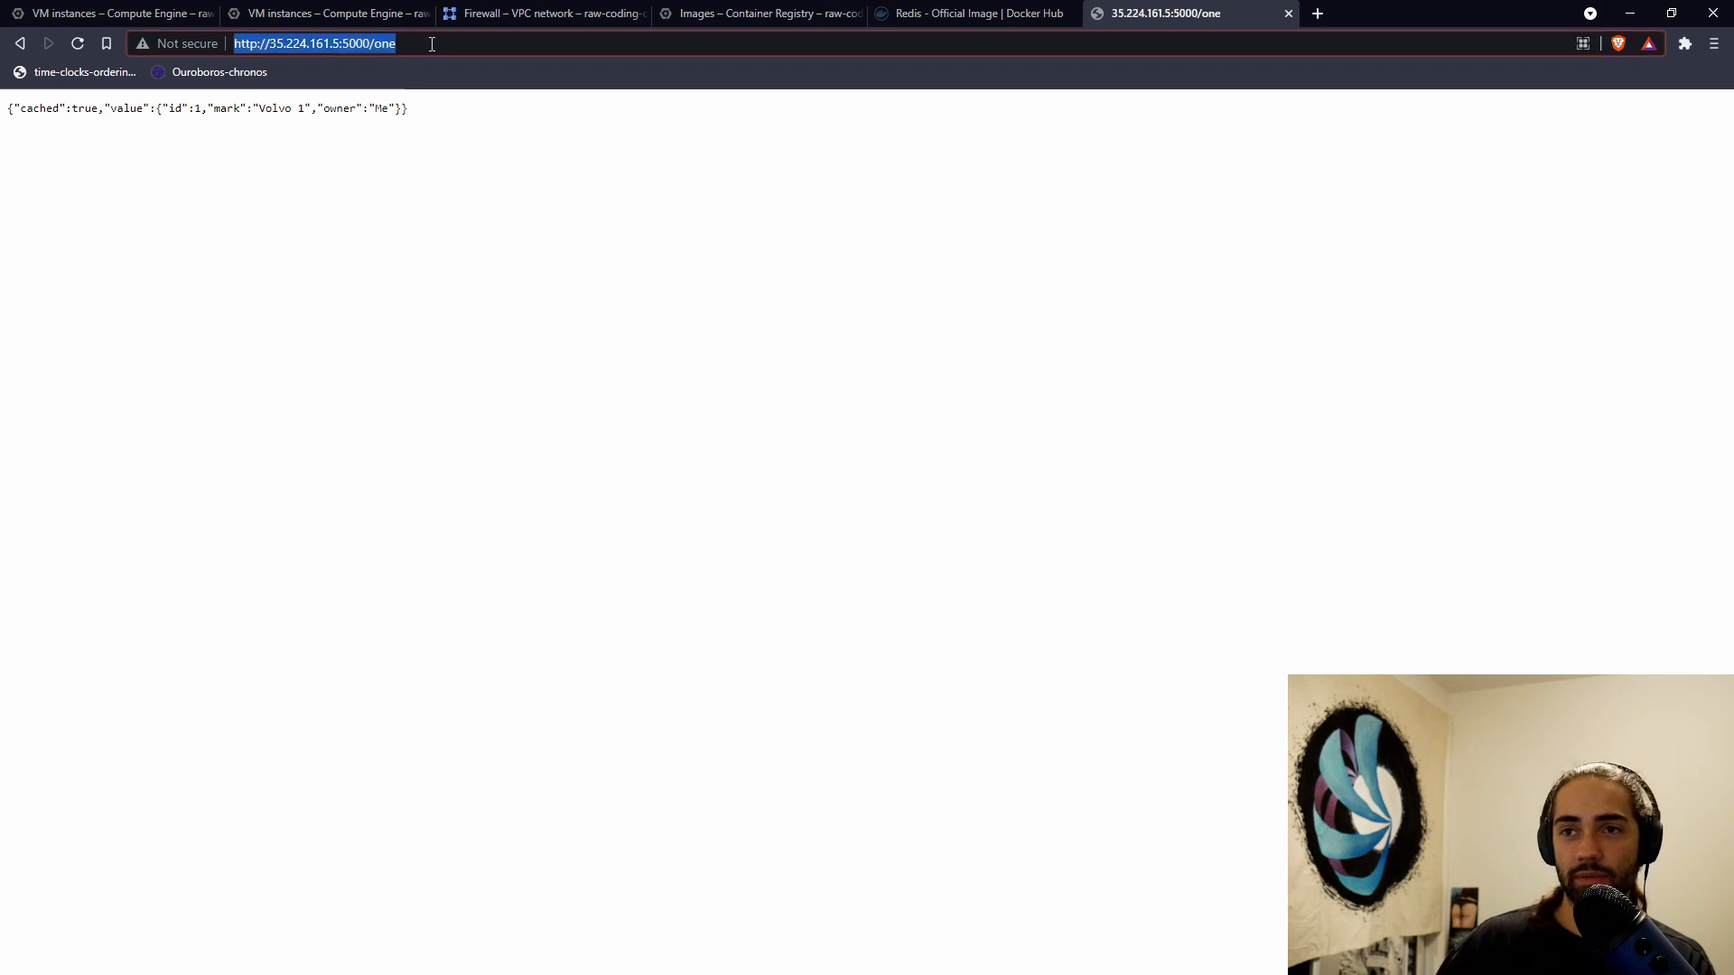
{"action": "type", "text": "?n=2"}
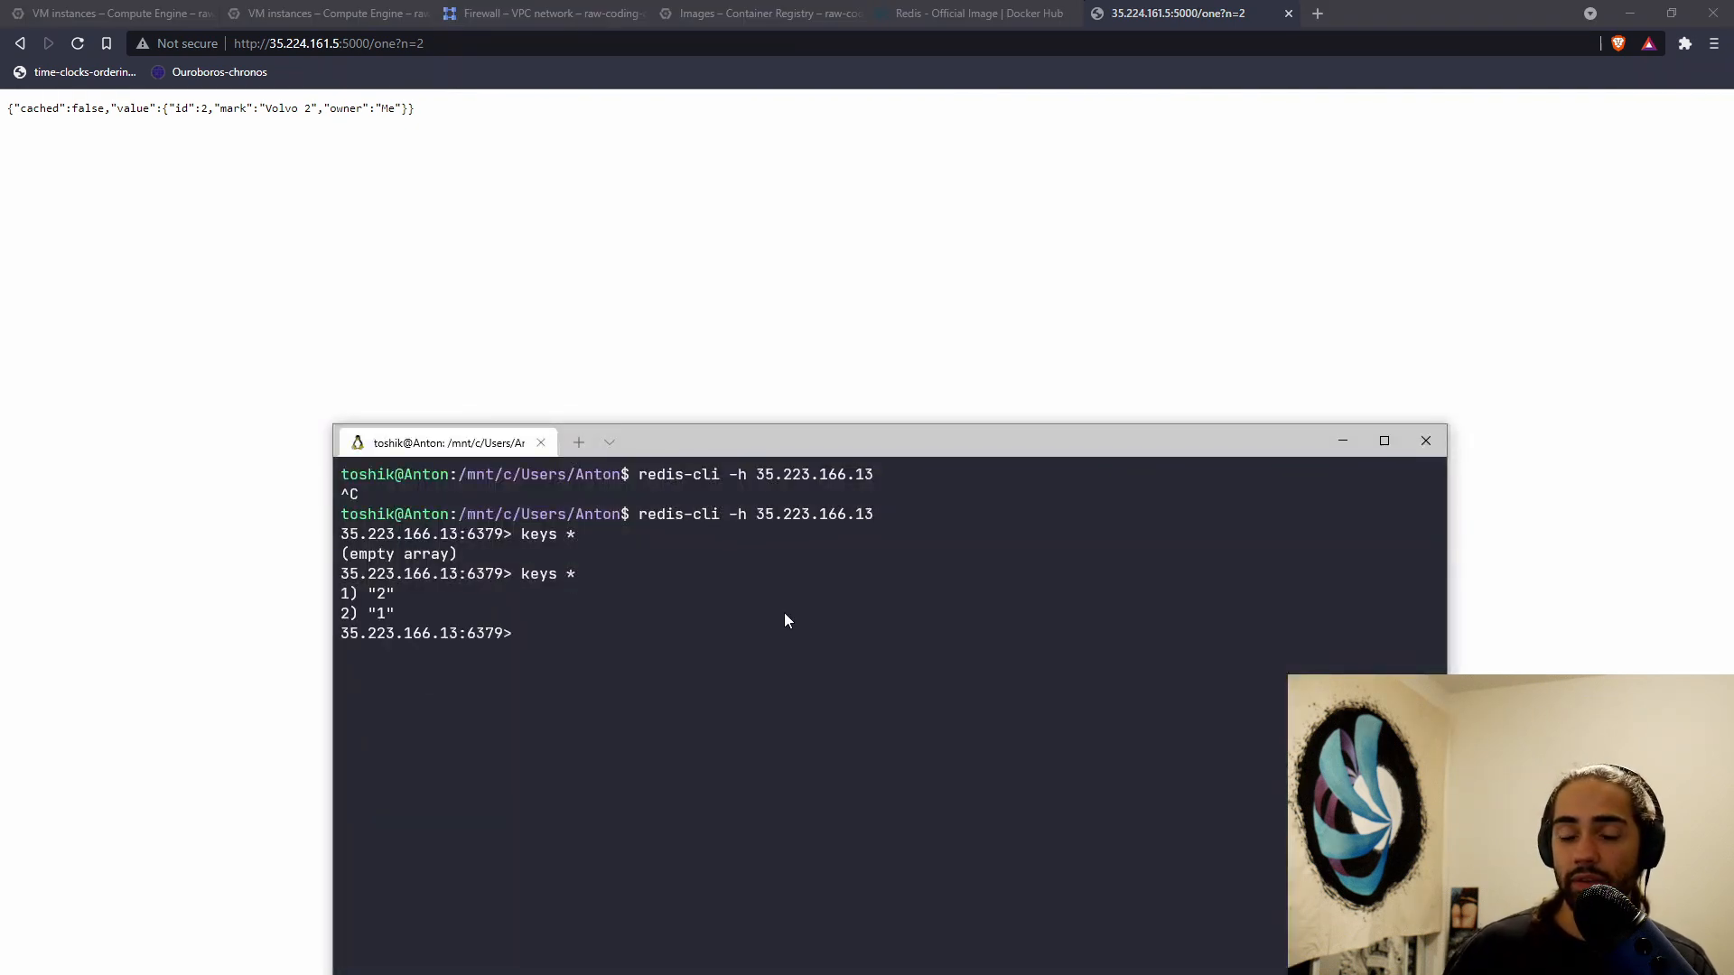
{"action": "mouse_move", "coordinate": [945, 727]}
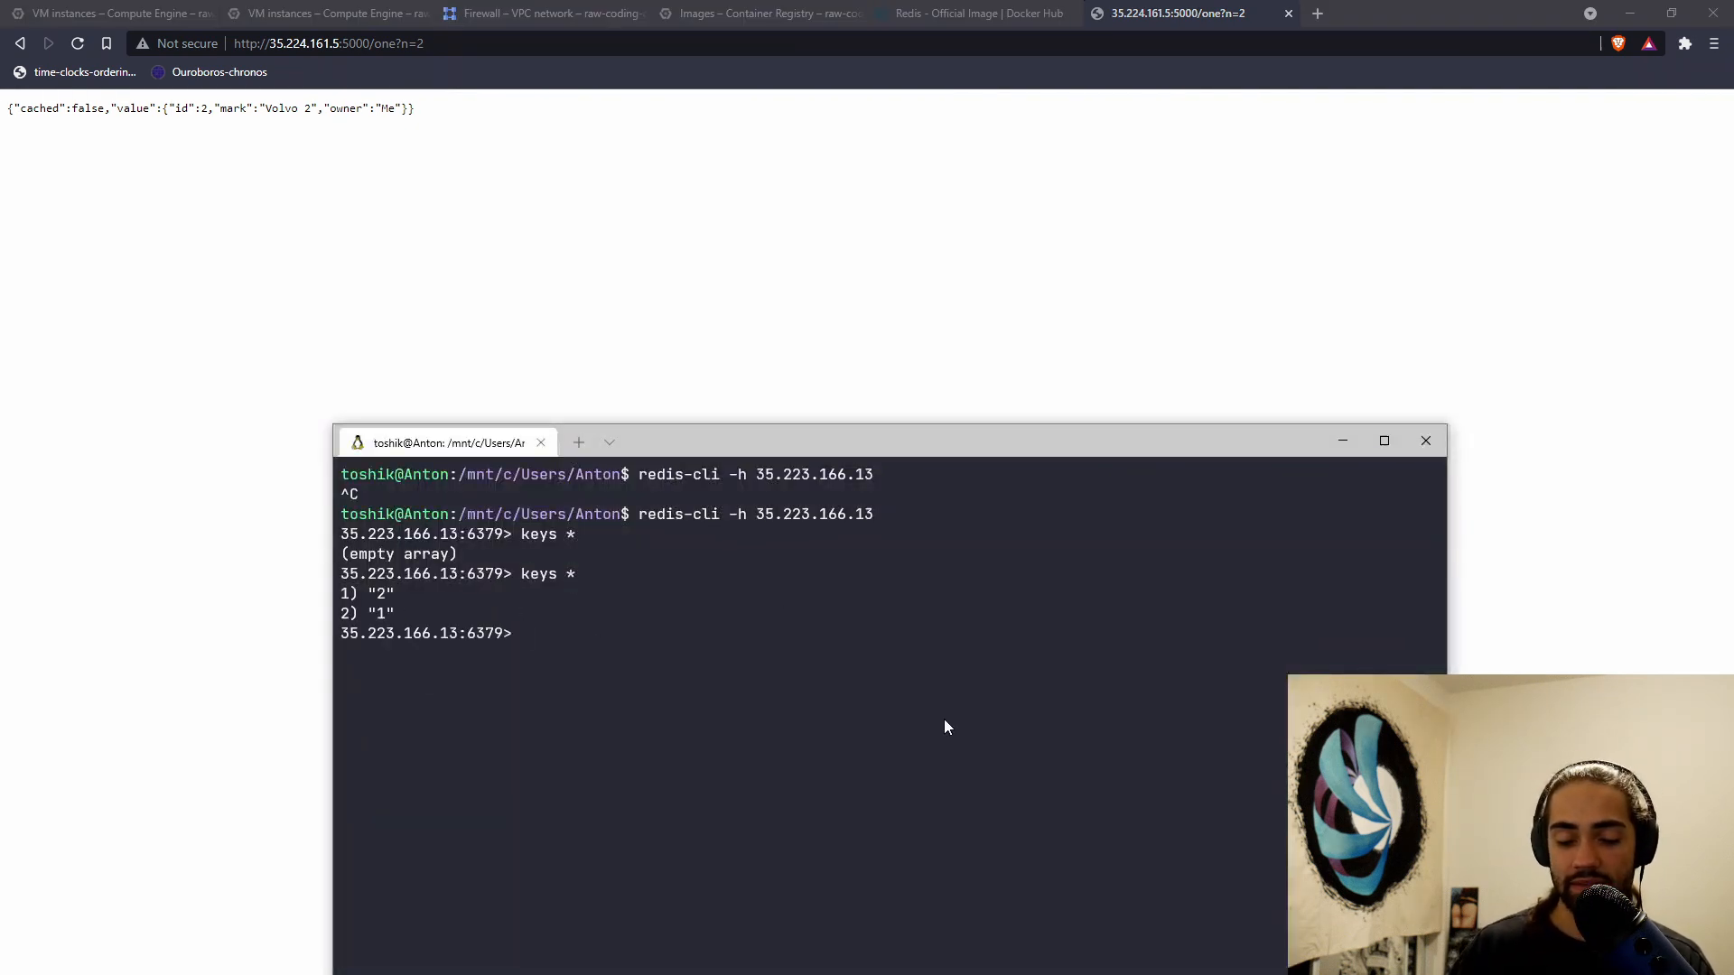
- Connect redis-cli to 35.223.166.13 and check the stored keys 1 and 2
{"action": "type", "text": "HGET key field"}
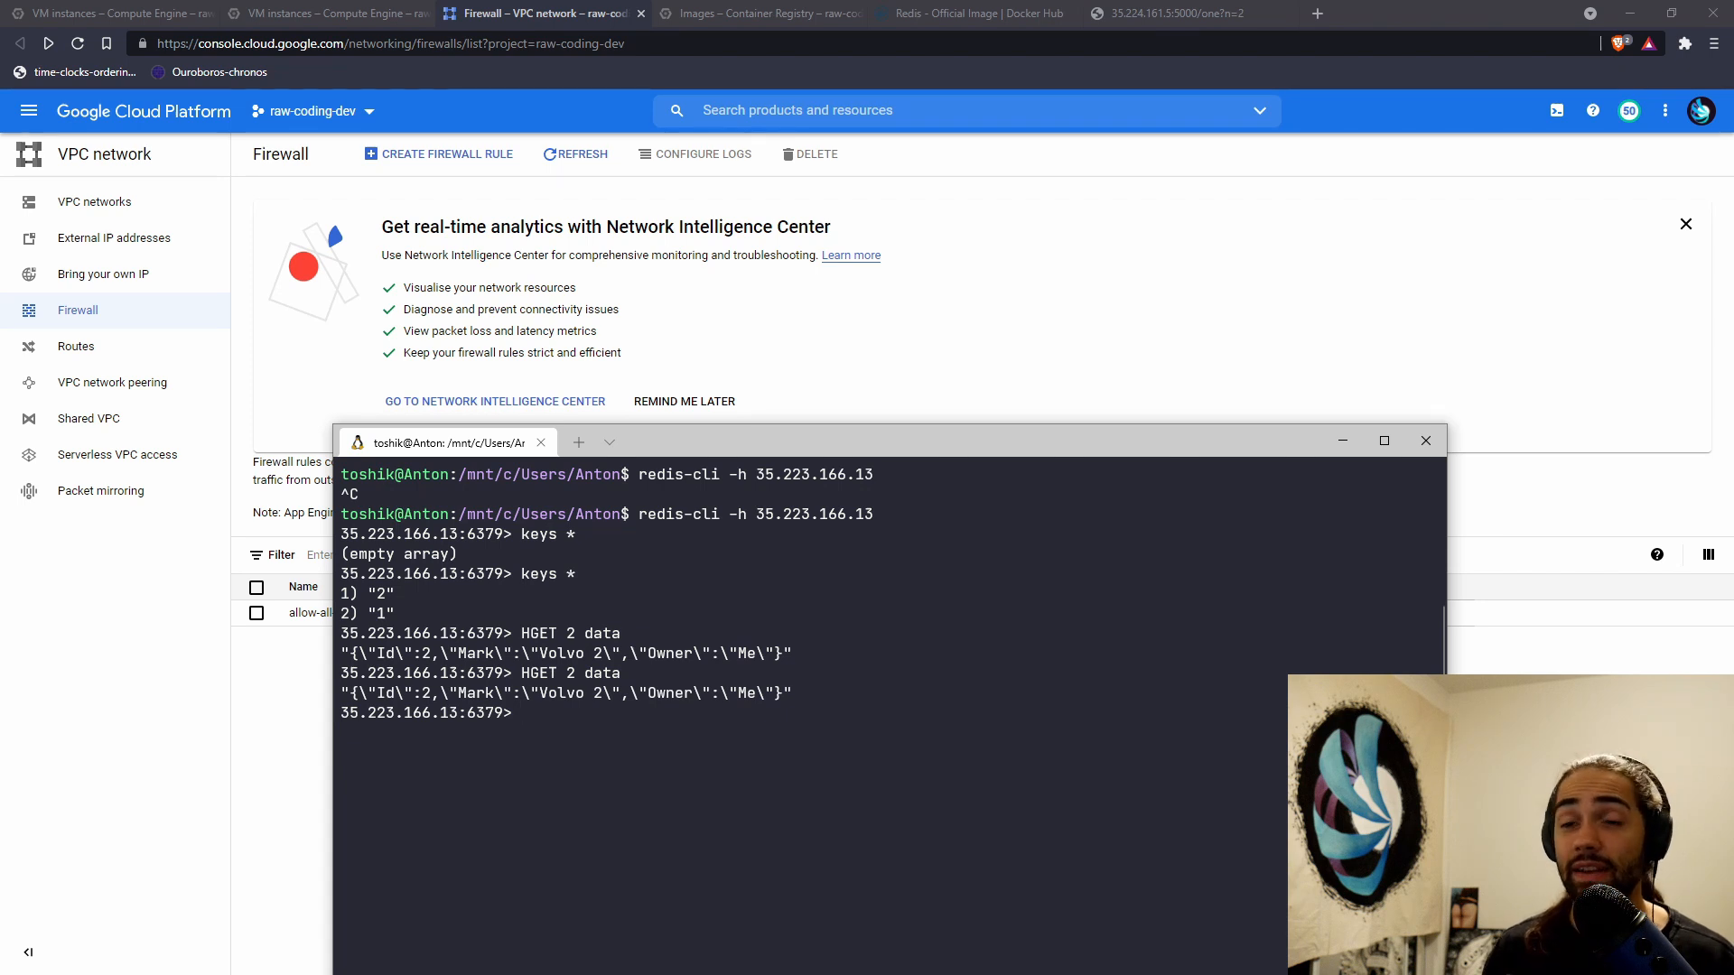
{"action": "type", "text": "redis-cli -h 35.223.166.13"}
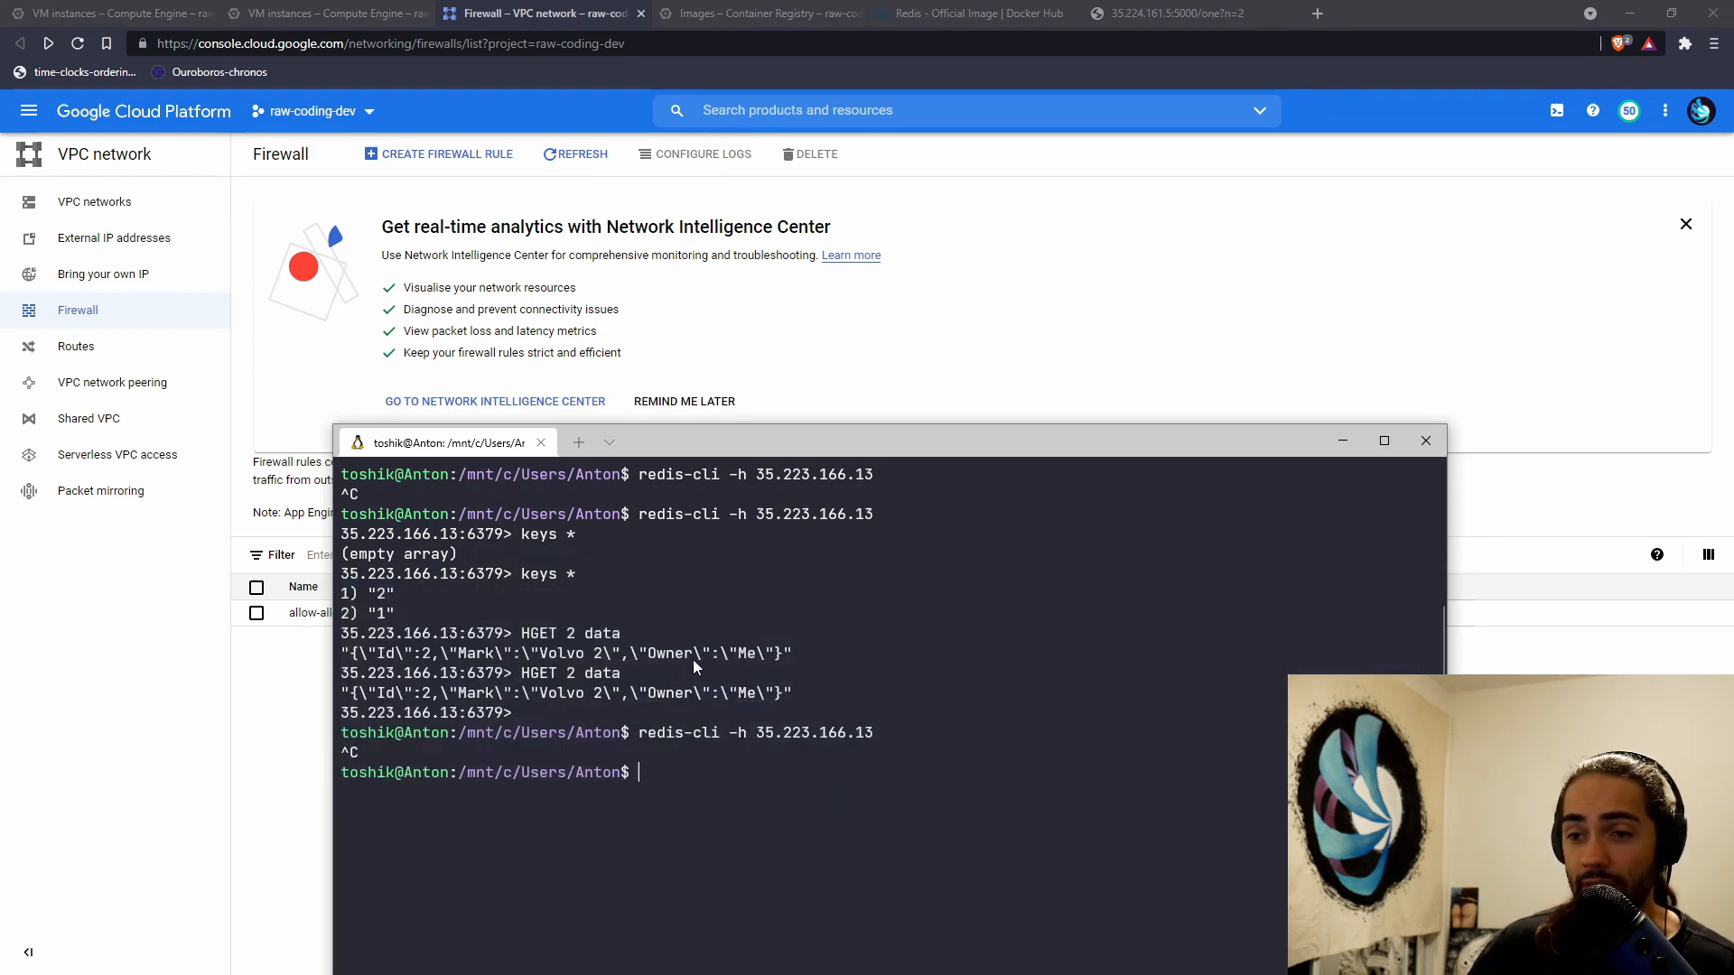
{"action": "left_click", "coordinate": [1176, 13]}
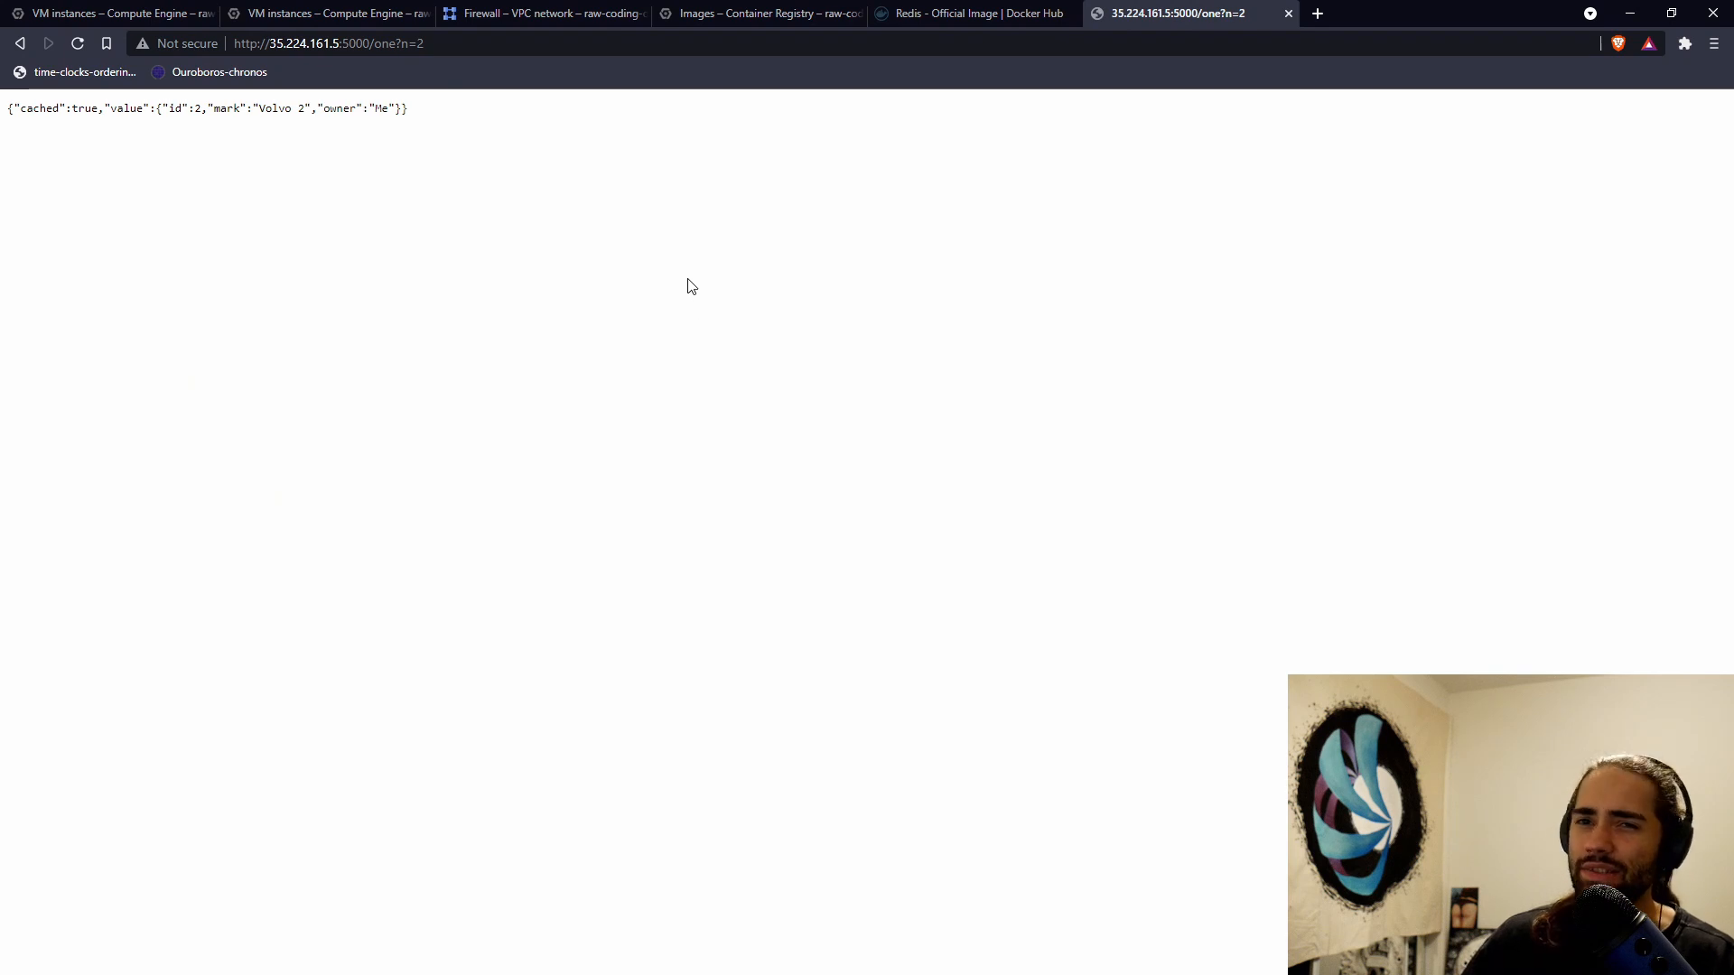
{"action": "mouse_move", "coordinate": [696, 317]}
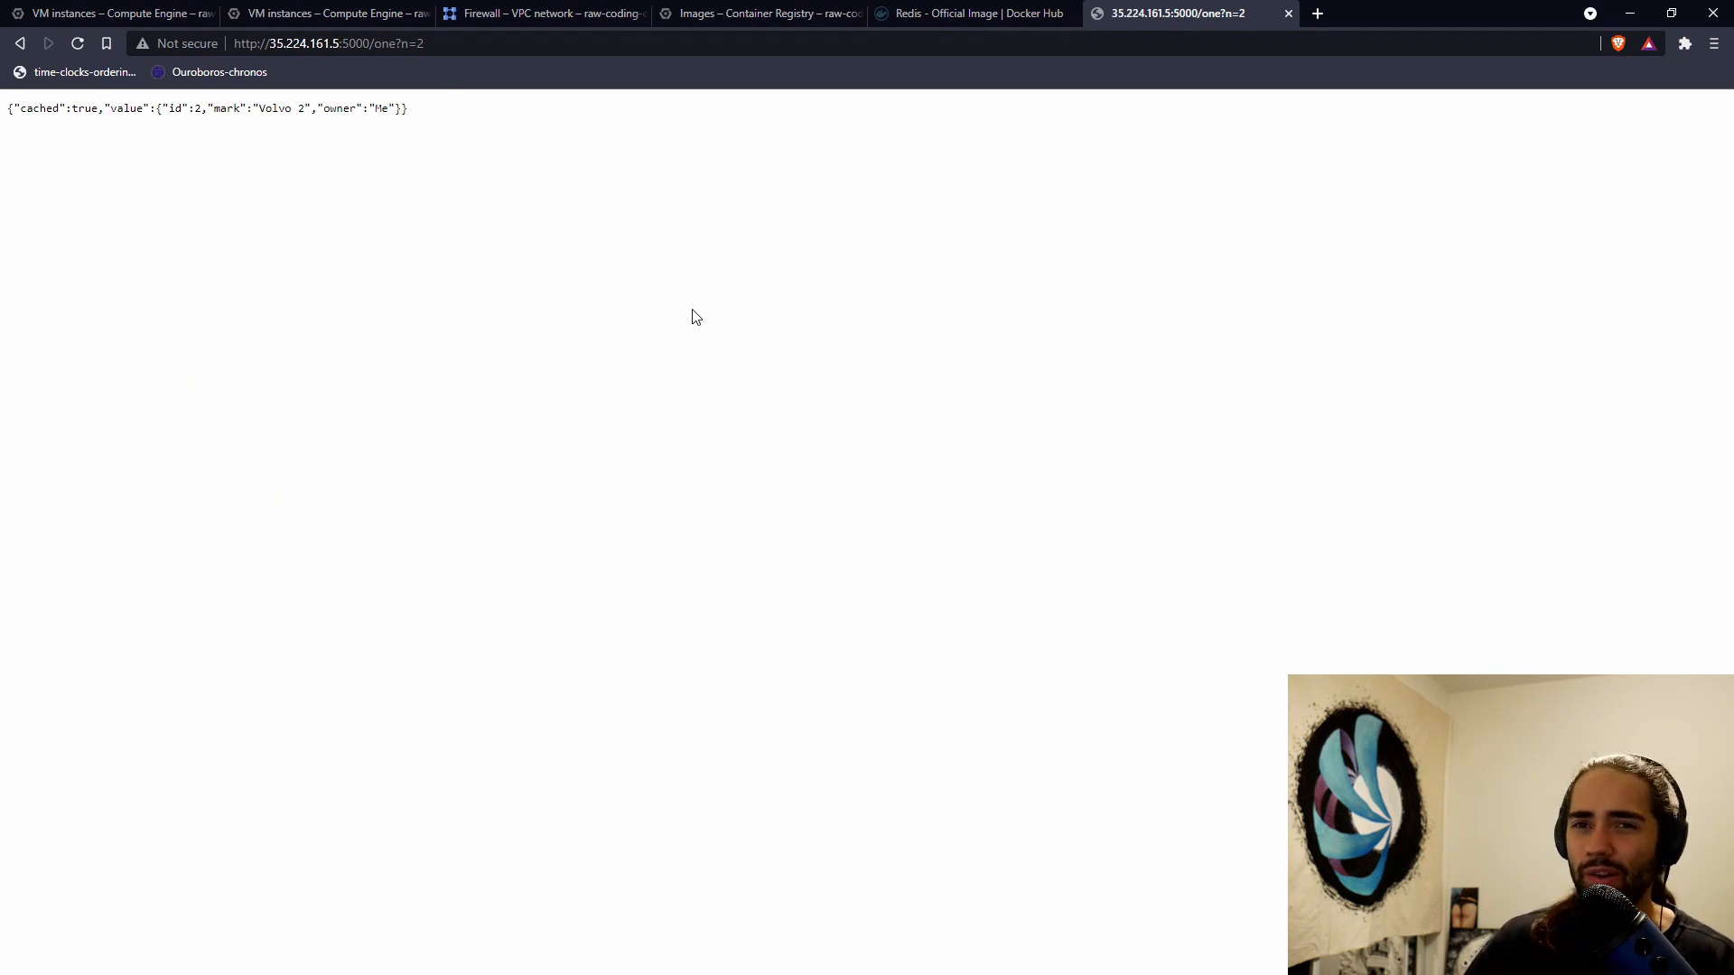
{"action": "mouse_move", "coordinate": [665, 341]}
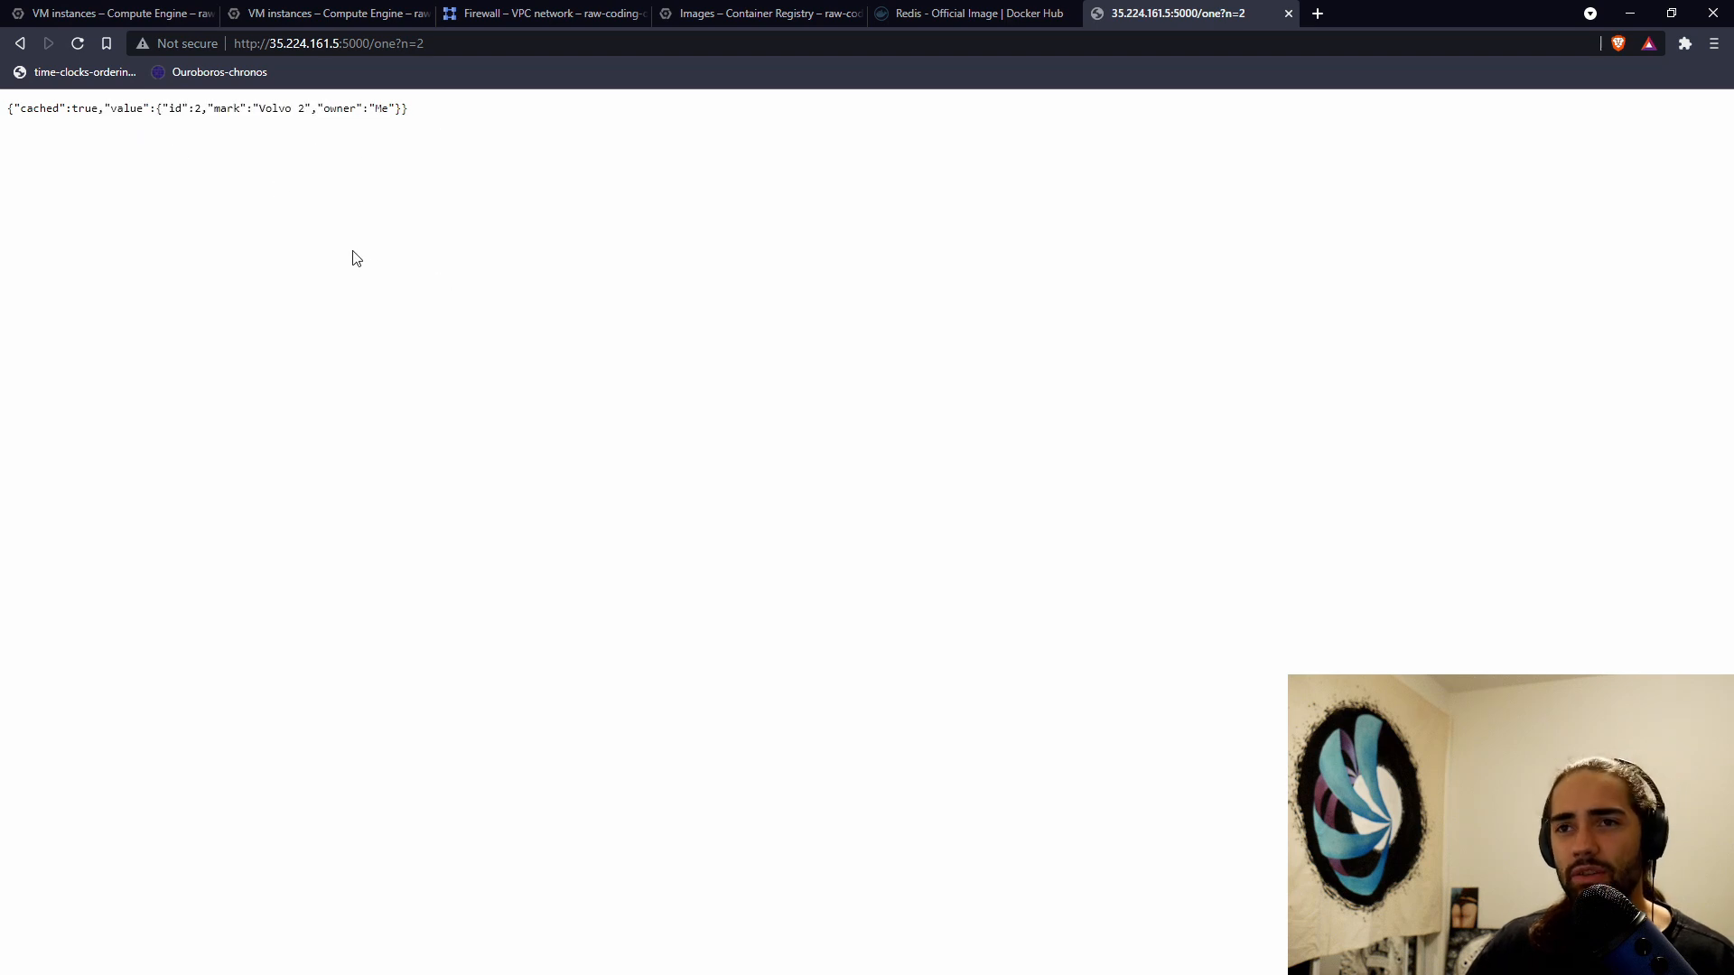
{"action": "mouse_move", "coordinate": [141, 124]}
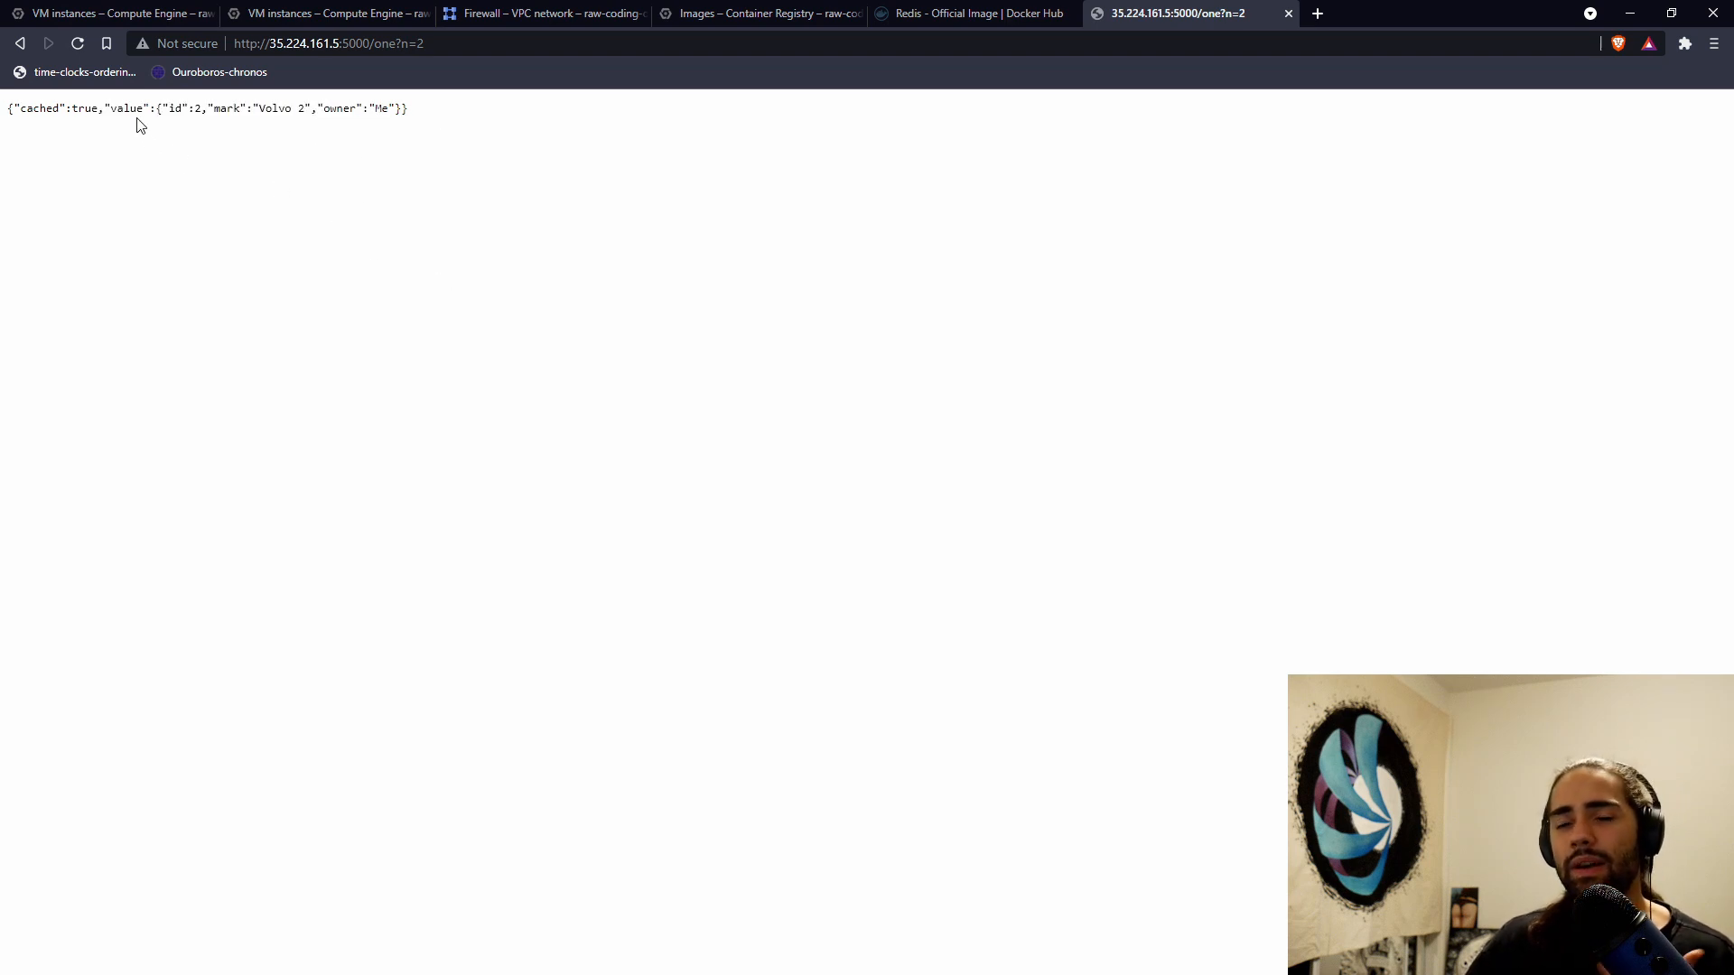
{"action": "mouse_move", "coordinate": [111, 14]}
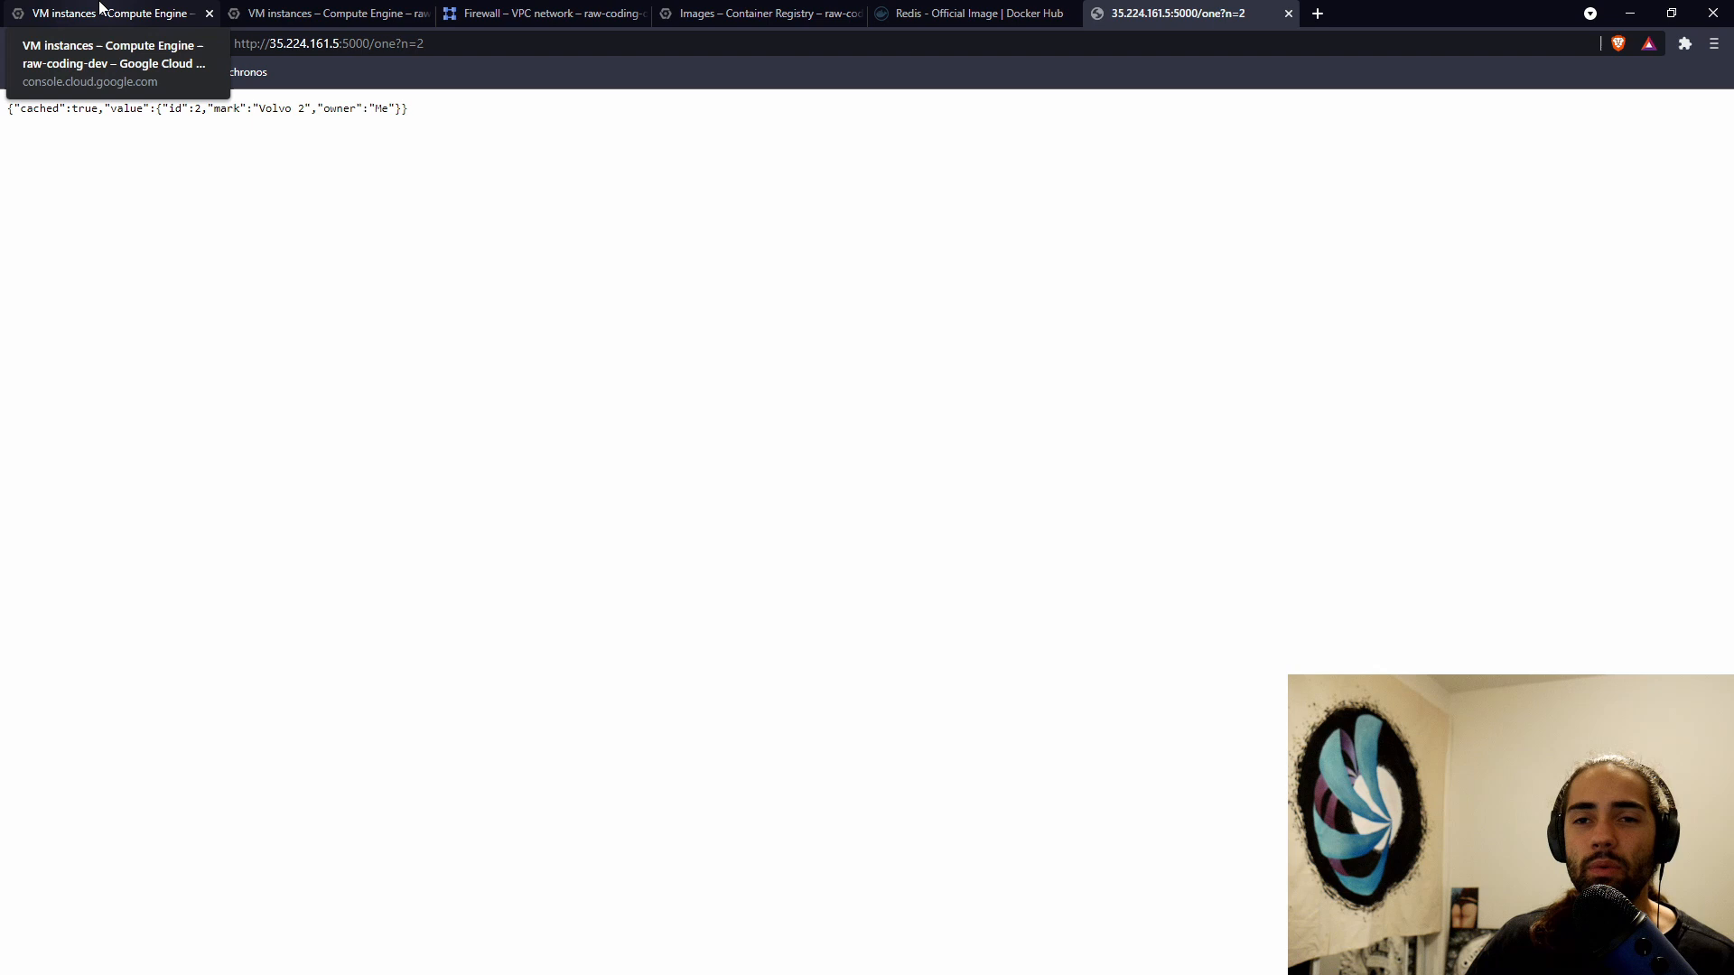
- Go to the VM instances list showing dotnet and redis running
{"action": "left_click", "coordinate": [111, 13]}
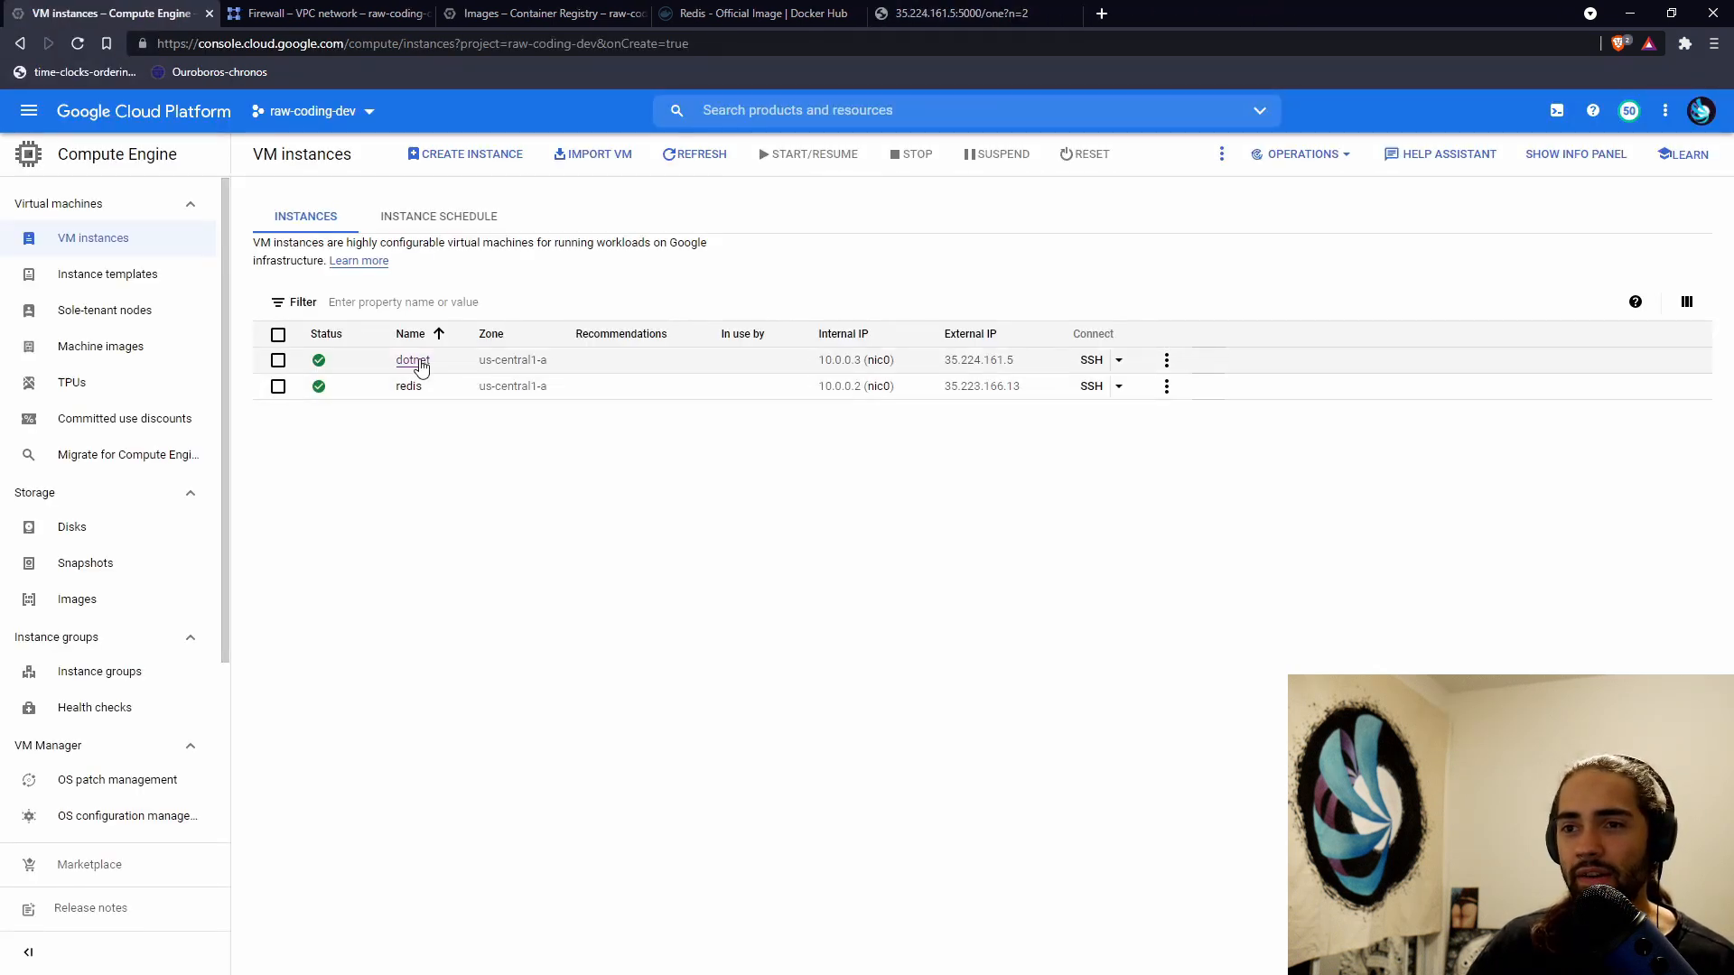
- Create dotnet-2 from dotnet via Create Similar, keeping its image, REDIS_URL and dotnet tag
{"action": "left_click", "coordinate": [412, 359]}
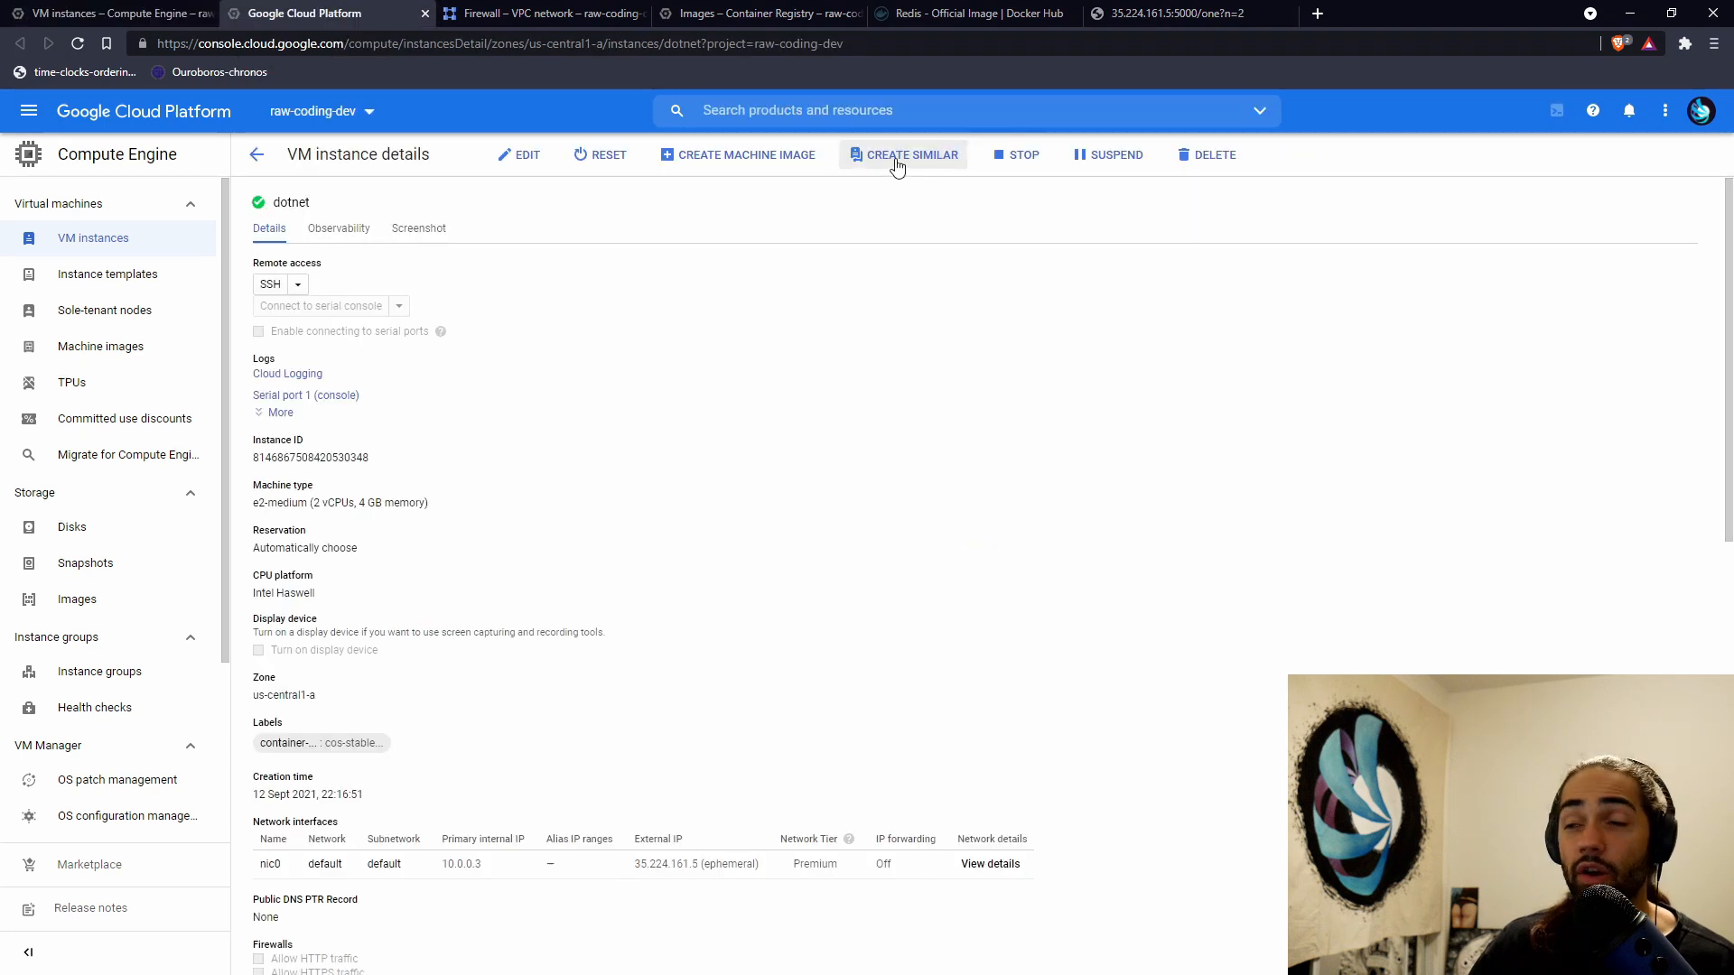
{"action": "left_click", "coordinate": [903, 153]}
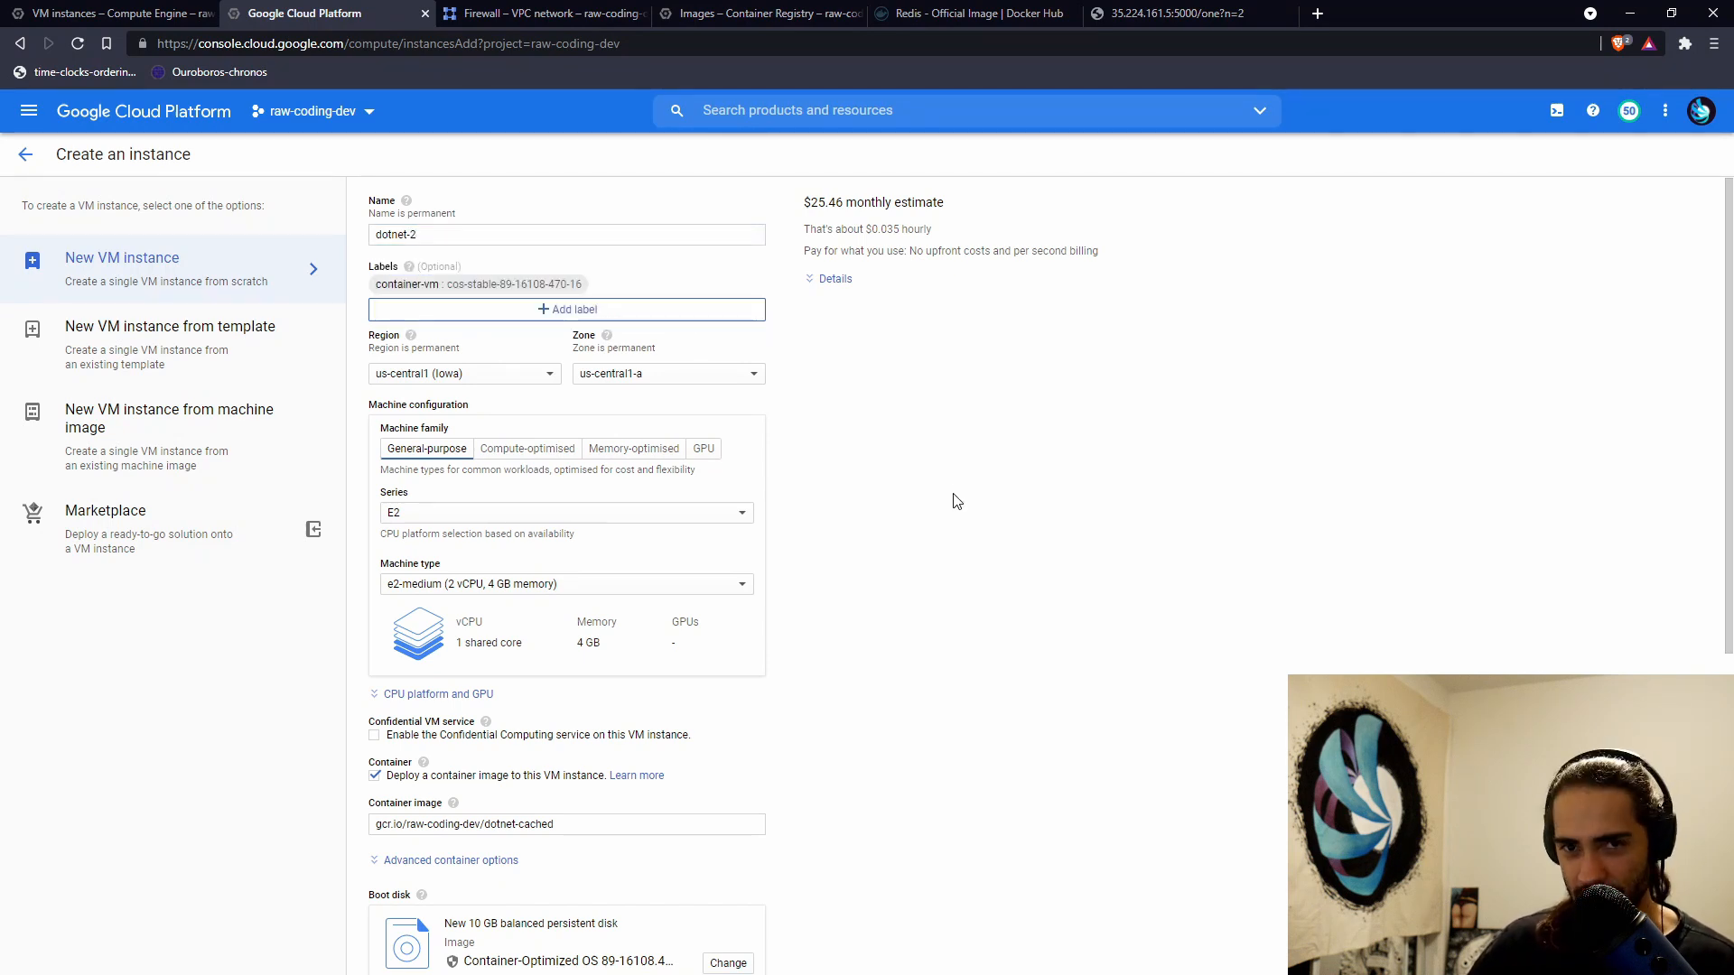
{"action": "mouse_move", "coordinate": [932, 472]}
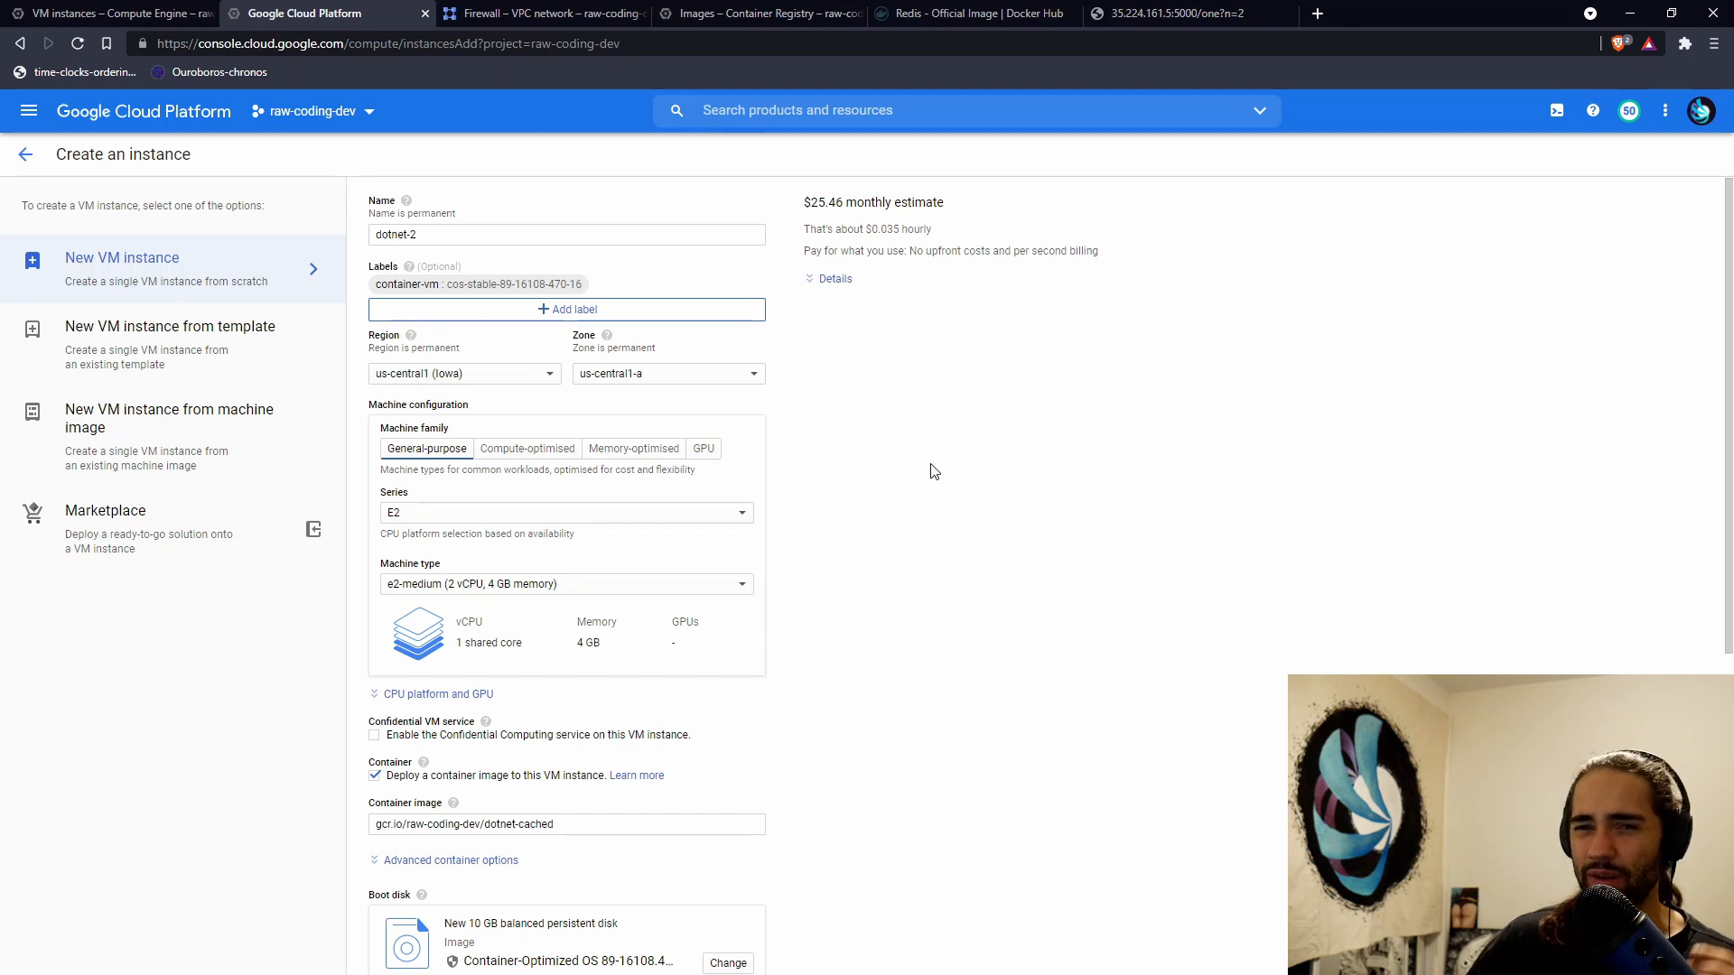
{"action": "mouse_move", "coordinate": [921, 445]}
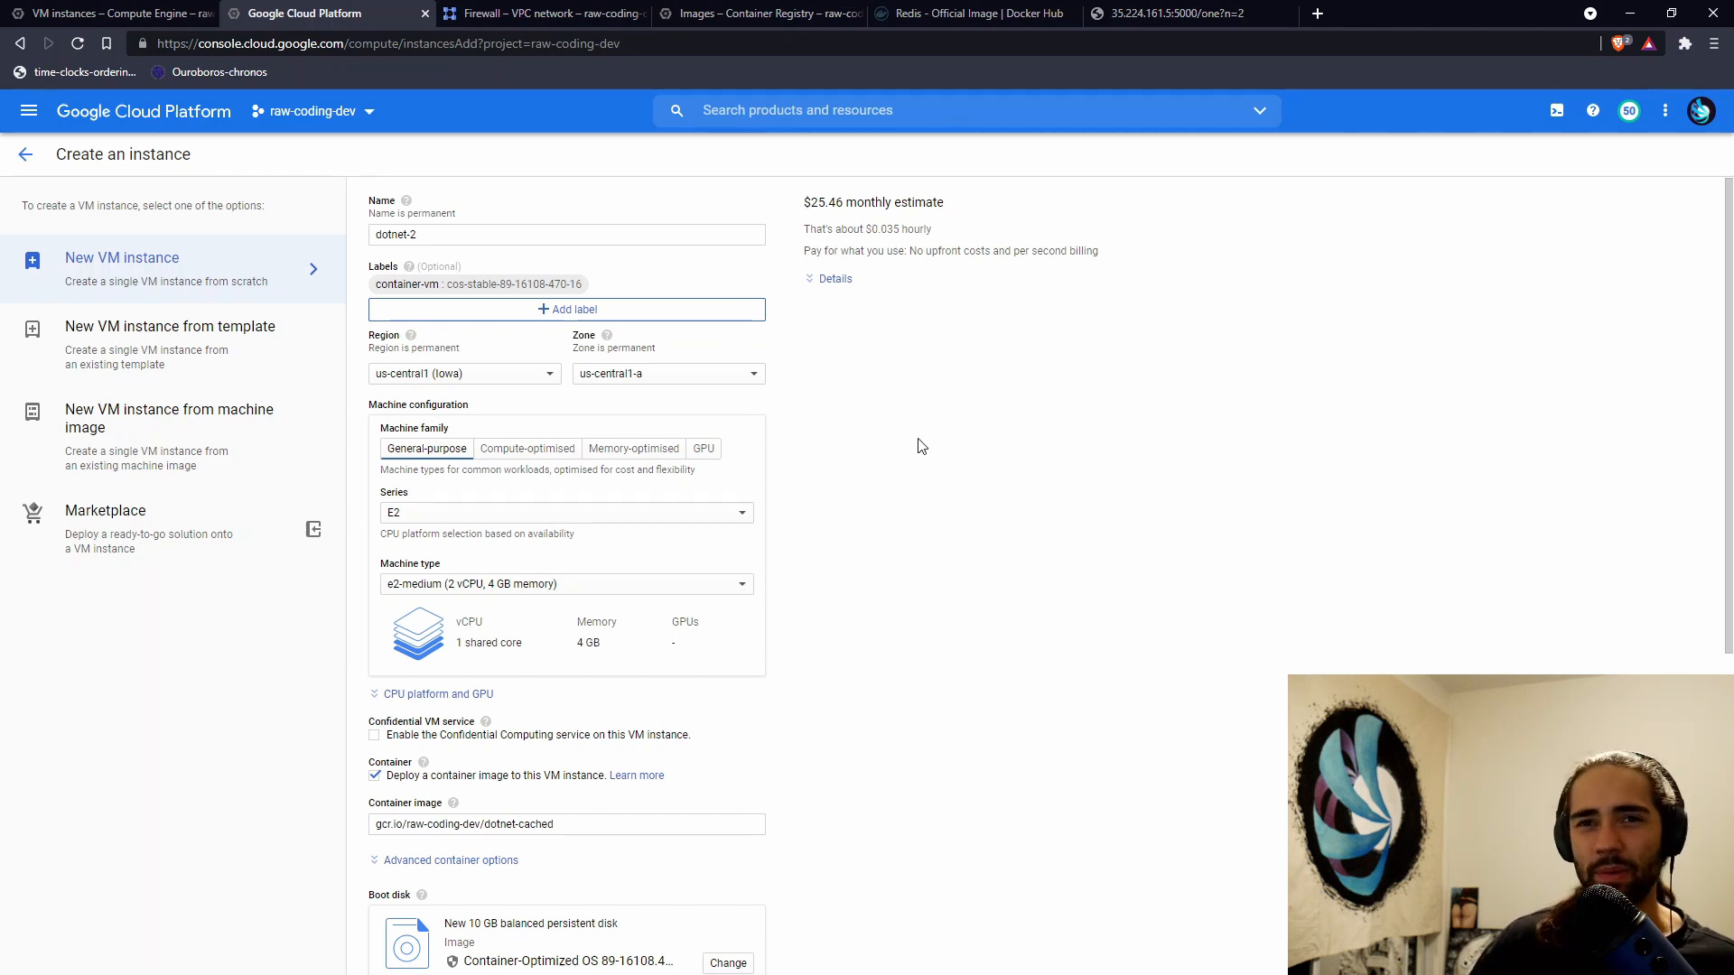
{"action": "mouse_move", "coordinate": [900, 452]}
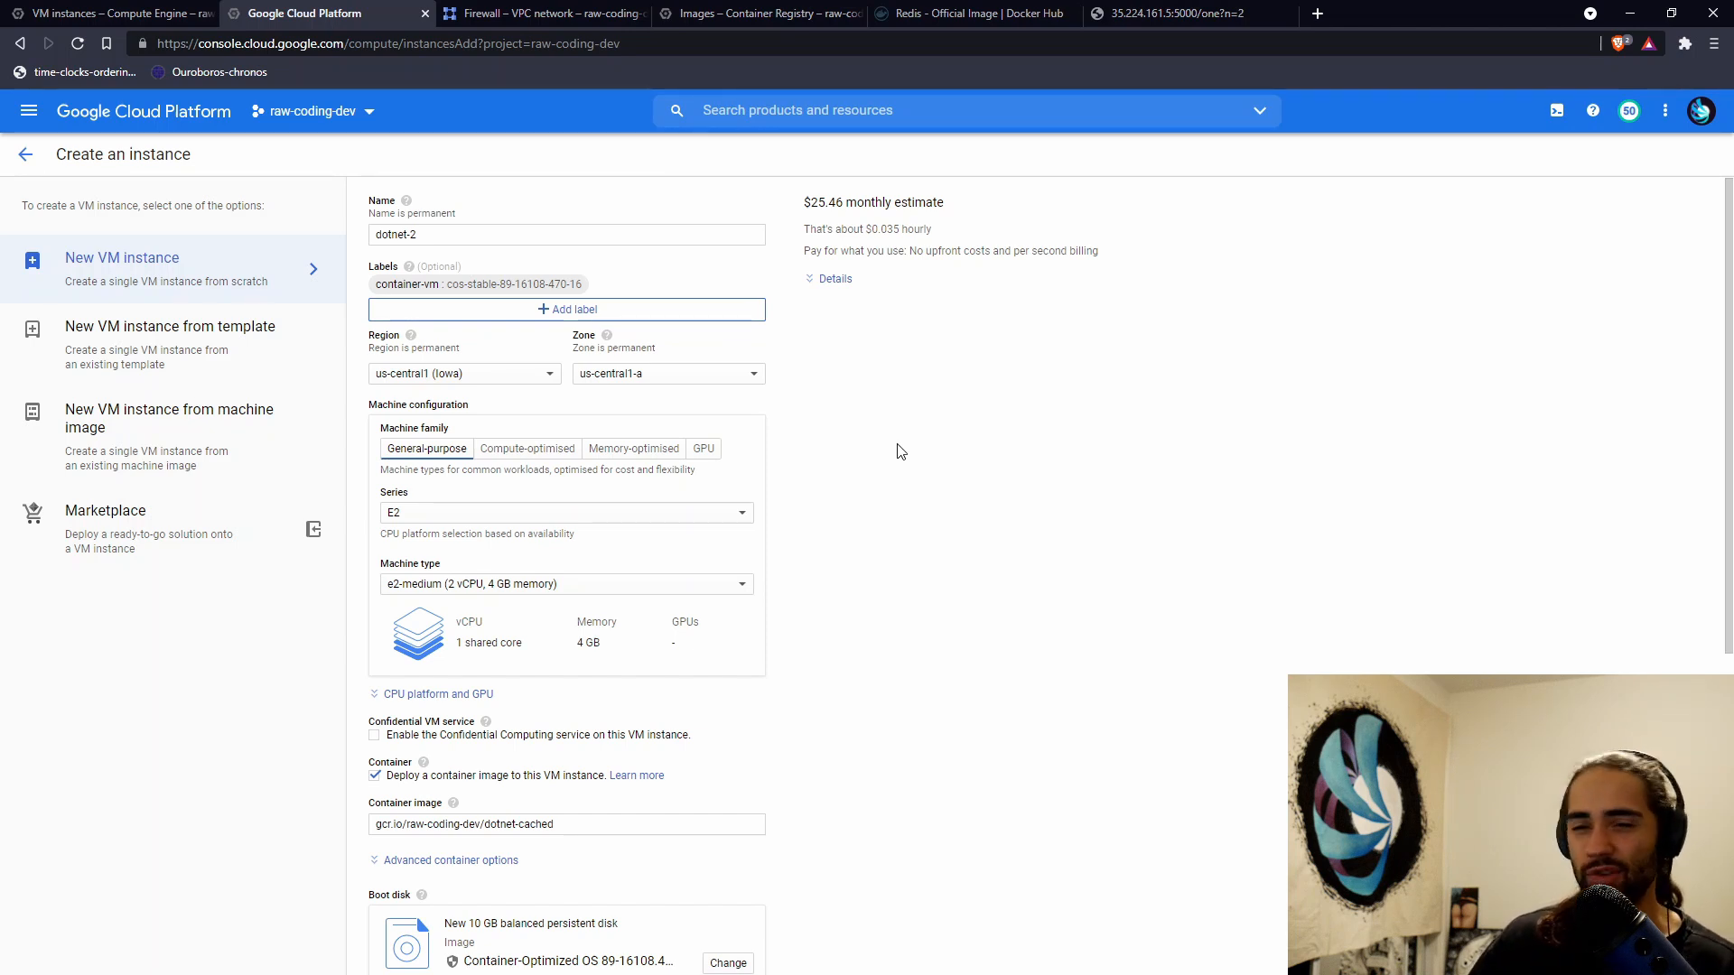
{"action": "mouse_move", "coordinate": [676, 670]}
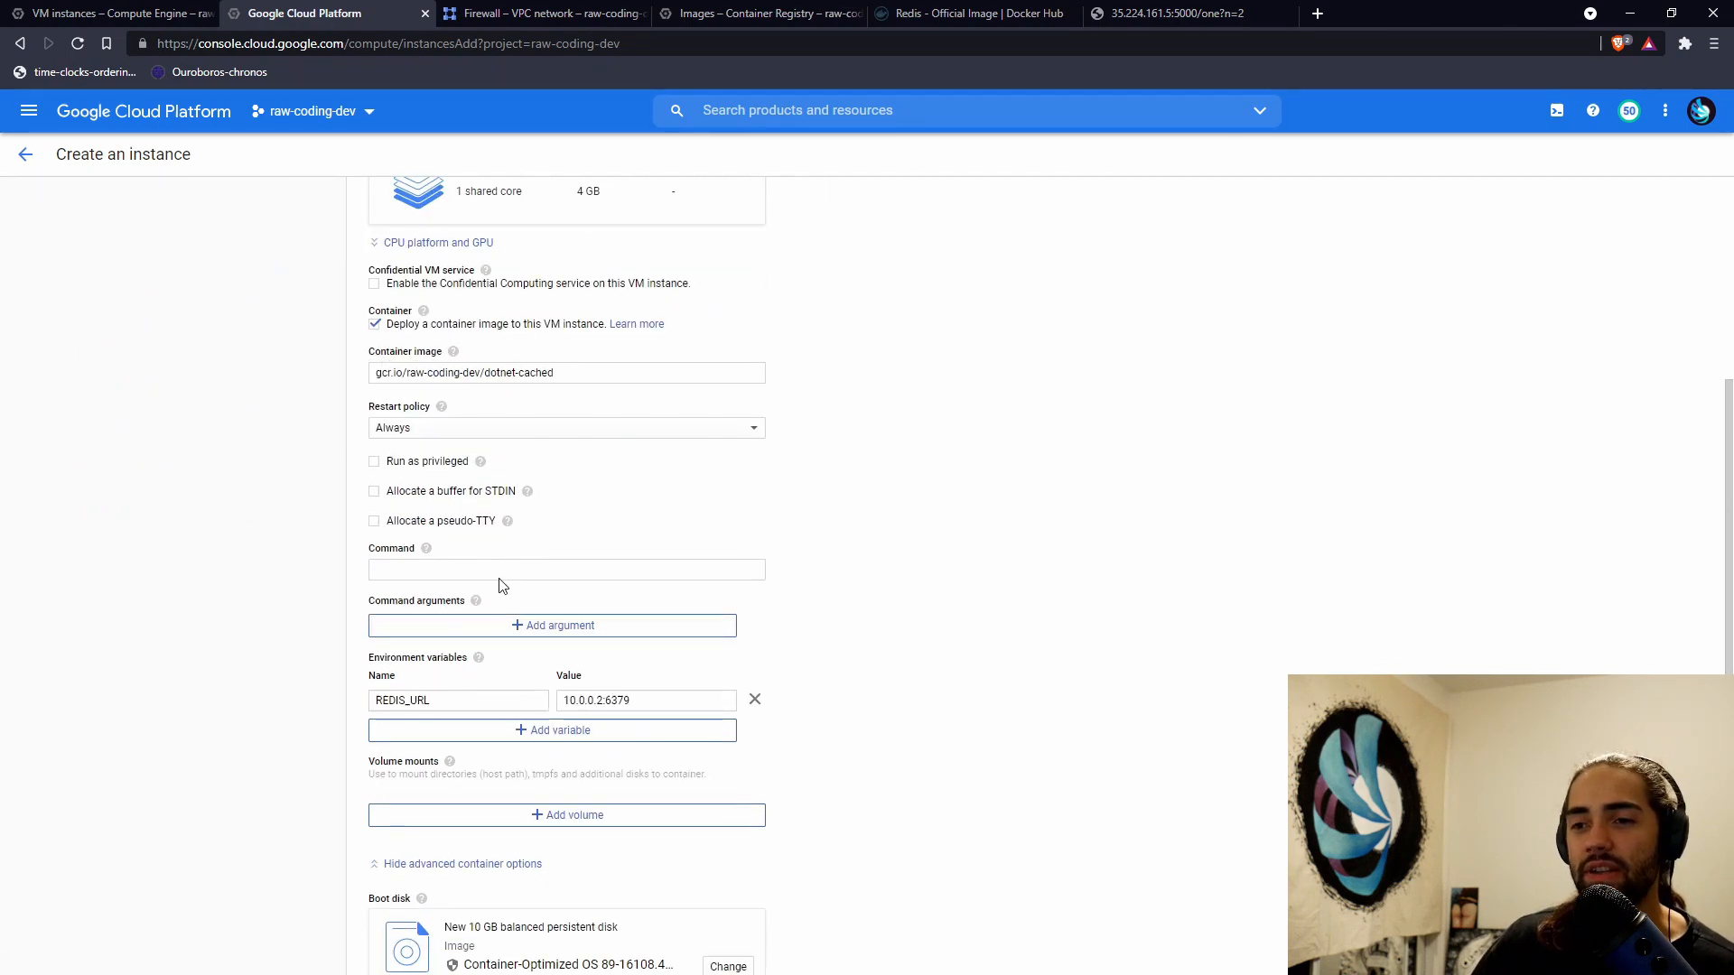
{"action": "scroll", "scroll_direction": "down", "scroll_amount": 3}
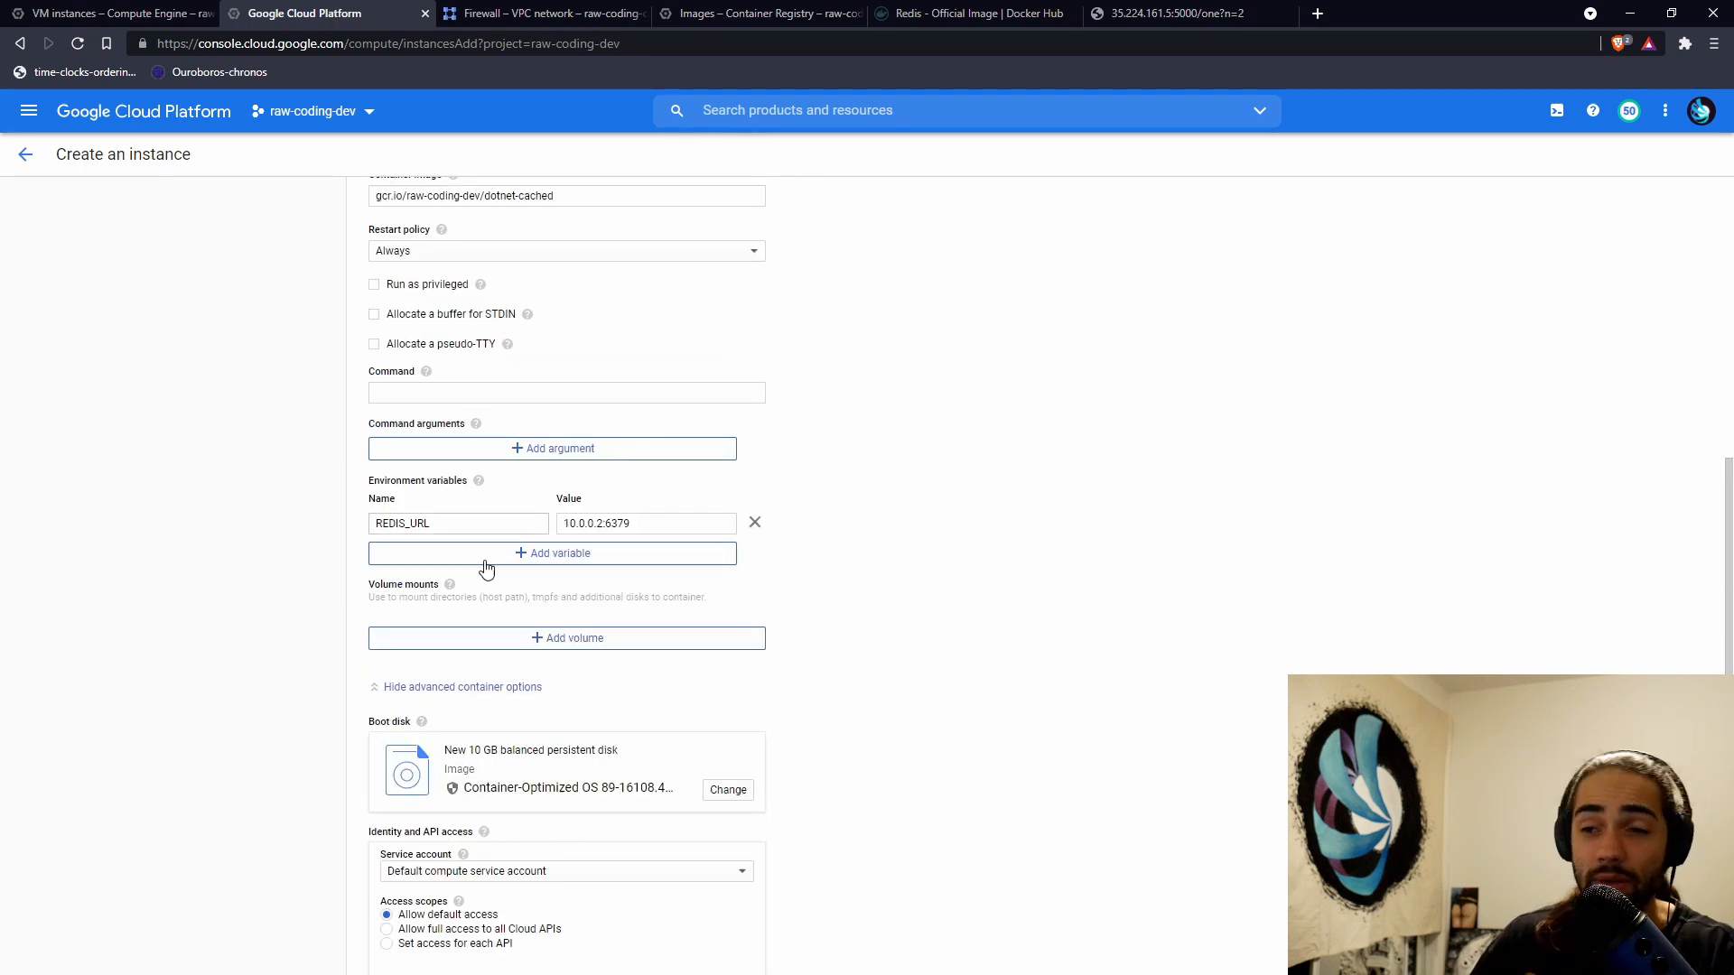
{"action": "scroll", "scroll_direction": "down", "scroll_amount": 3}
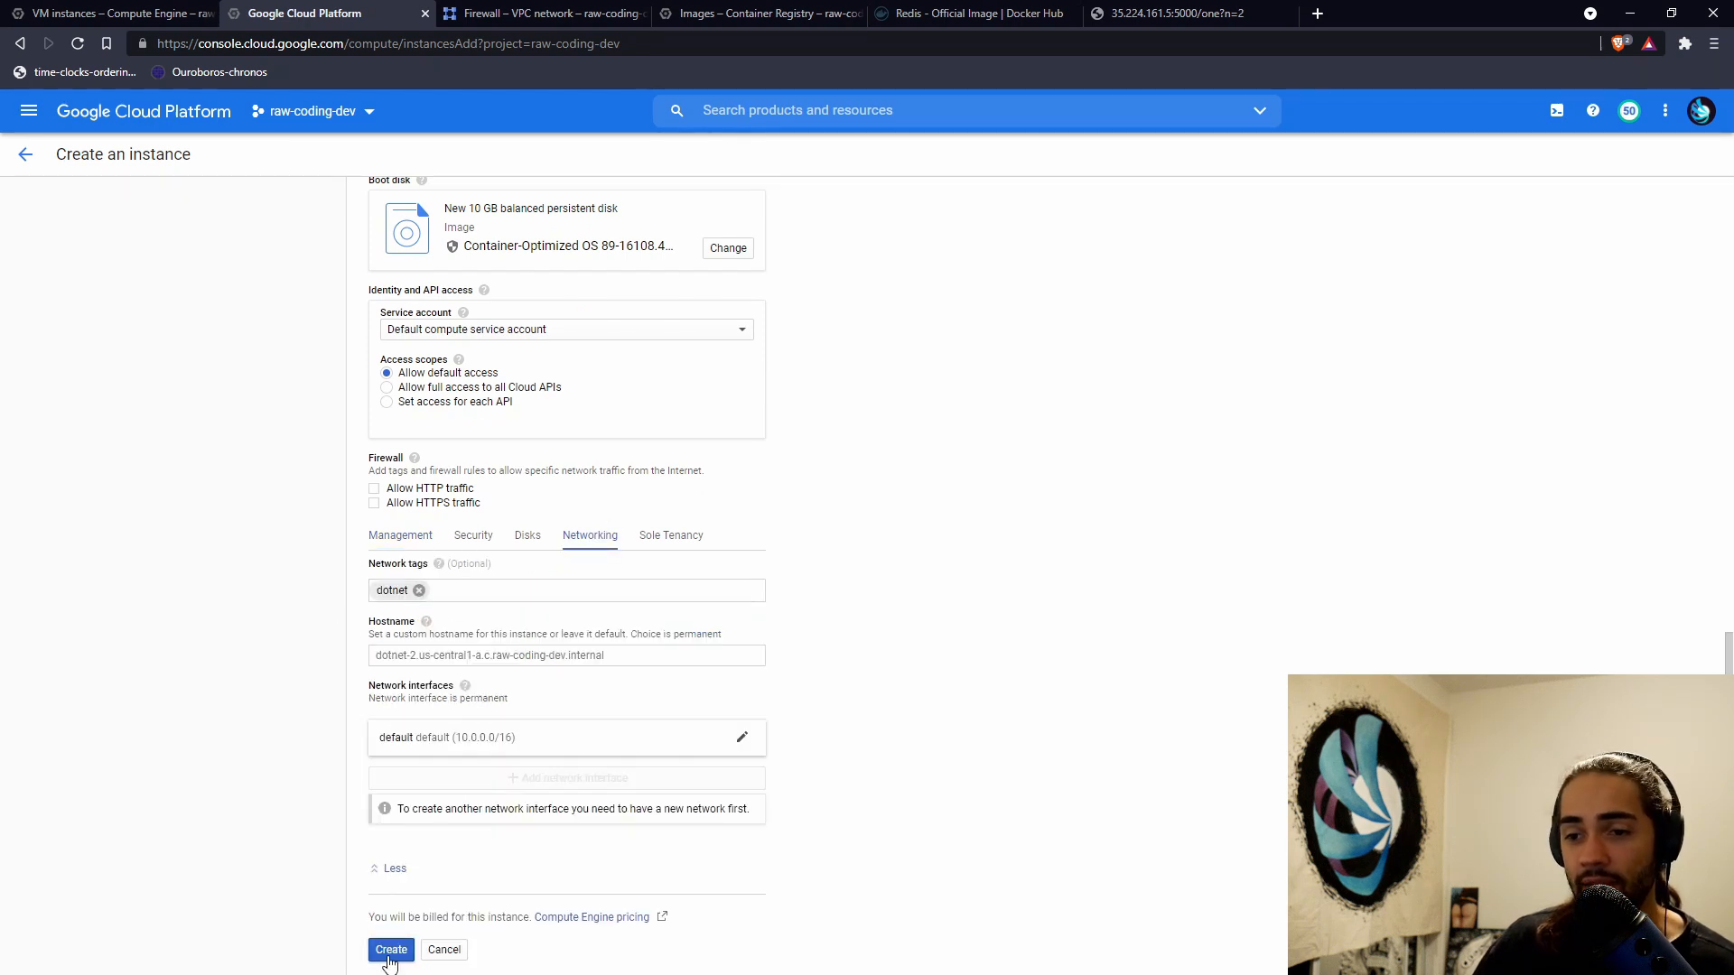
{"action": "left_click", "coordinate": [391, 949]}
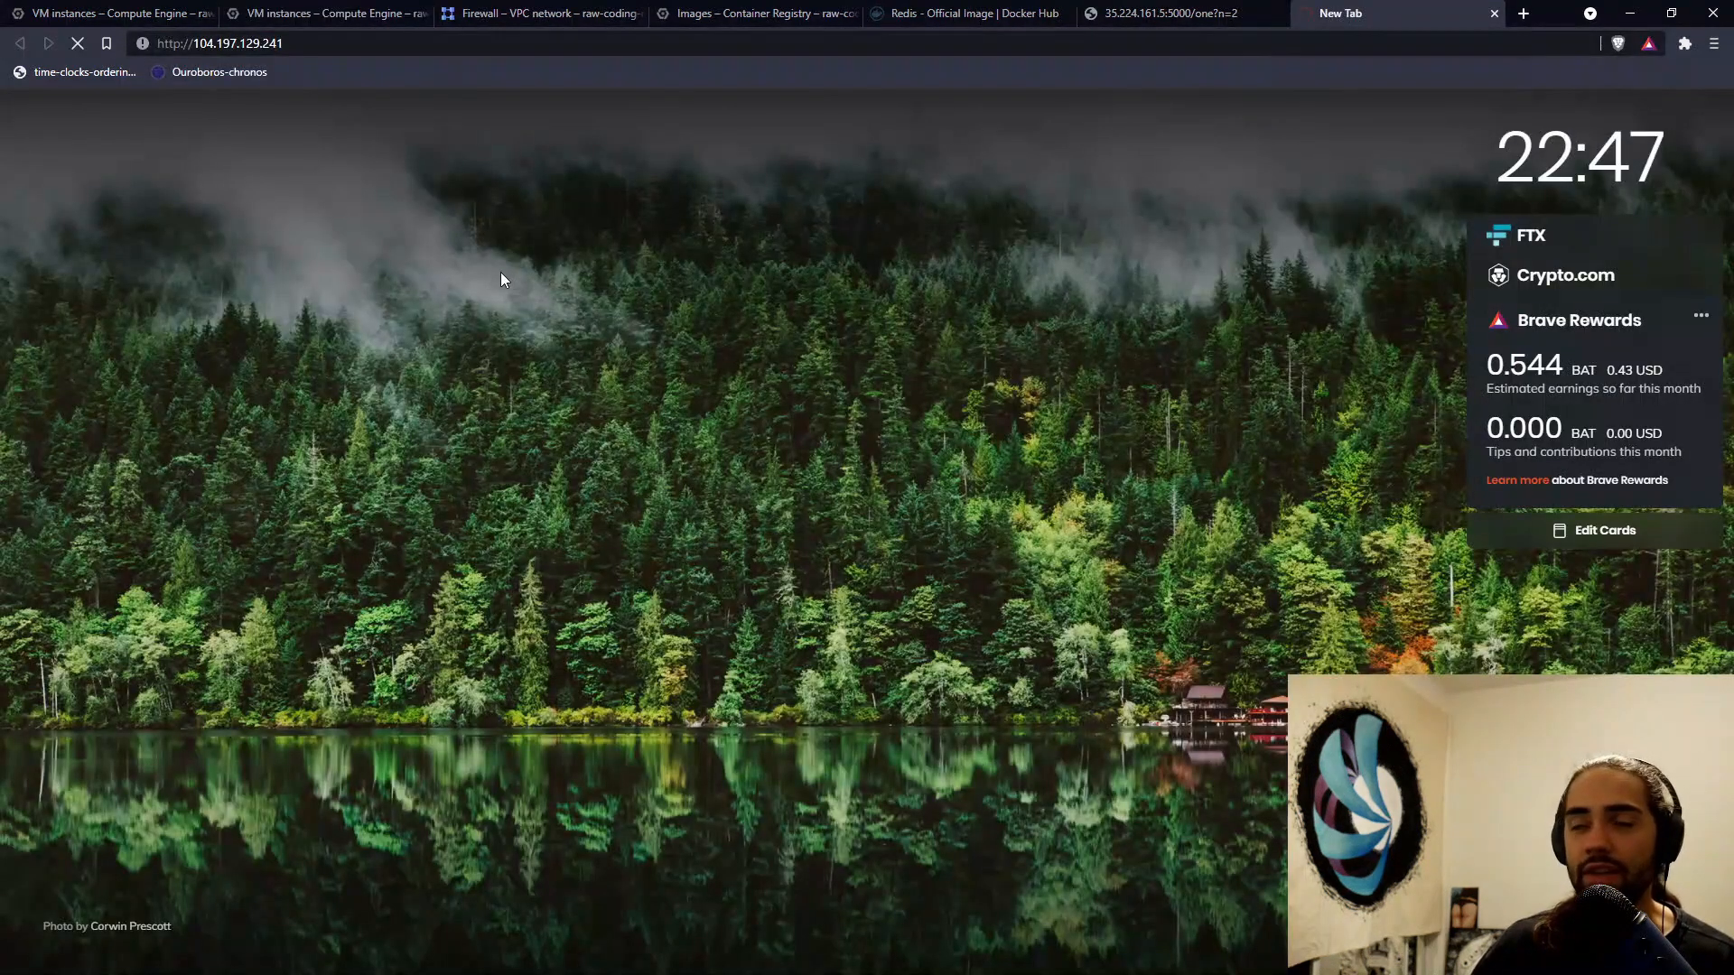
{"action": "mouse_move", "coordinate": [562, 329]}
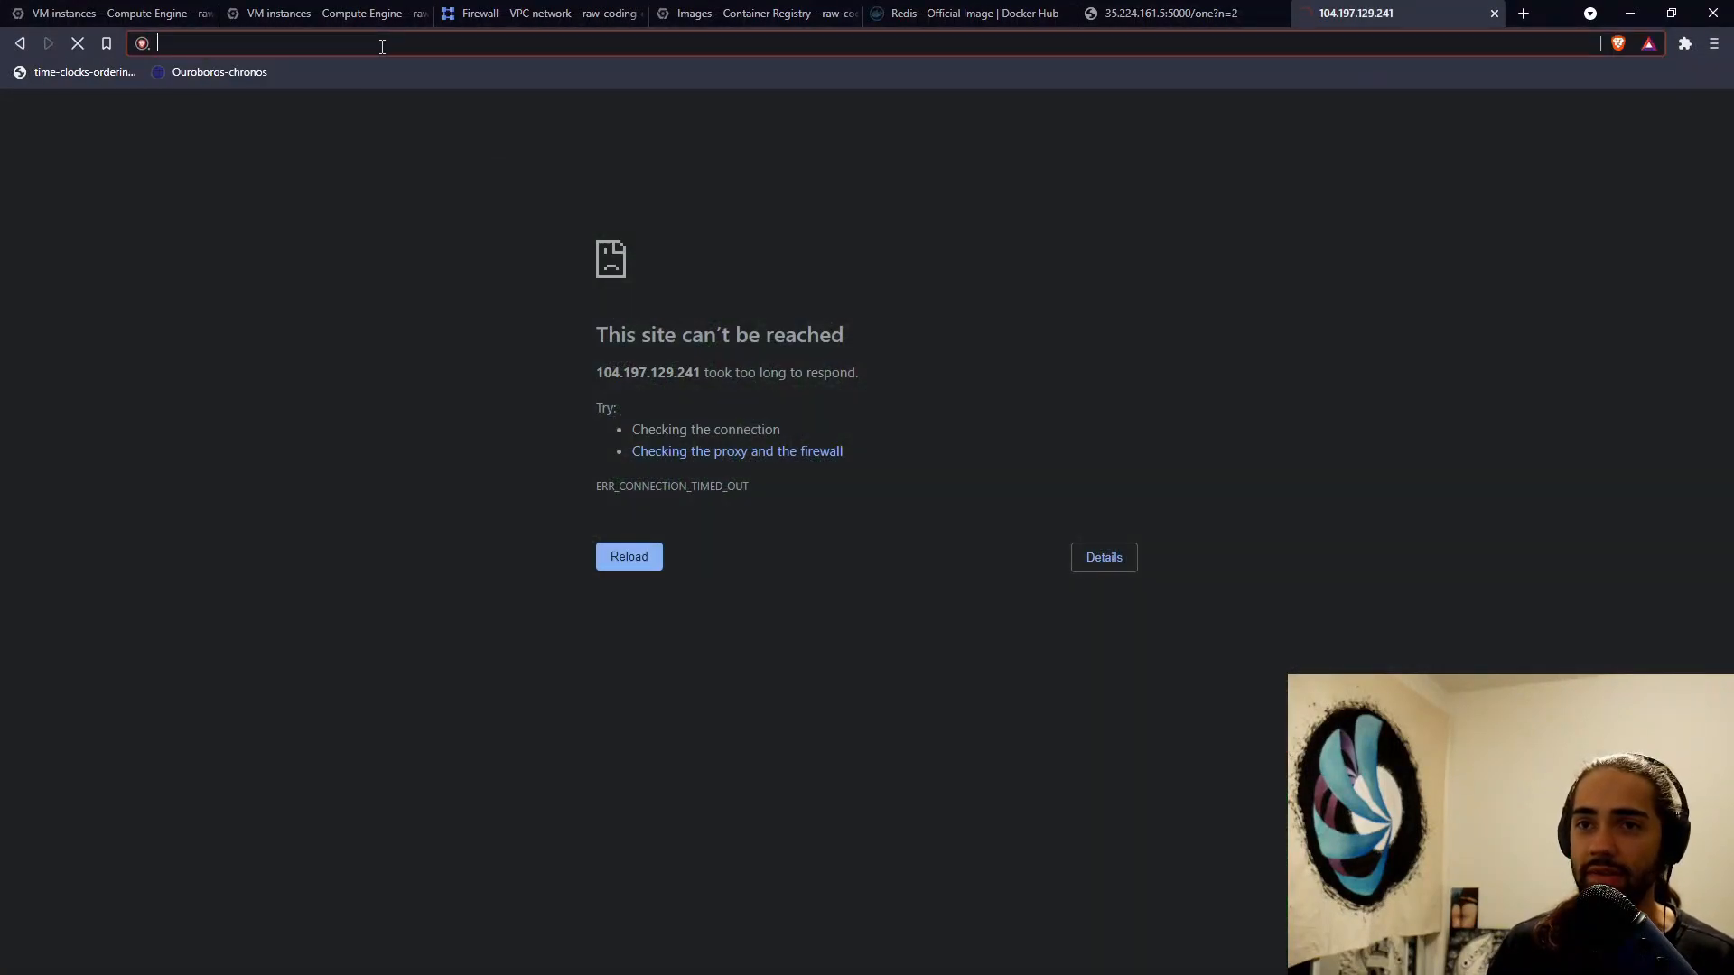
- Load 104.197.129.241:5000/one, get HTTP 500, and compare with the first VM's cached response
{"action": "type", "text": "http://104.197.129.241:5000"}
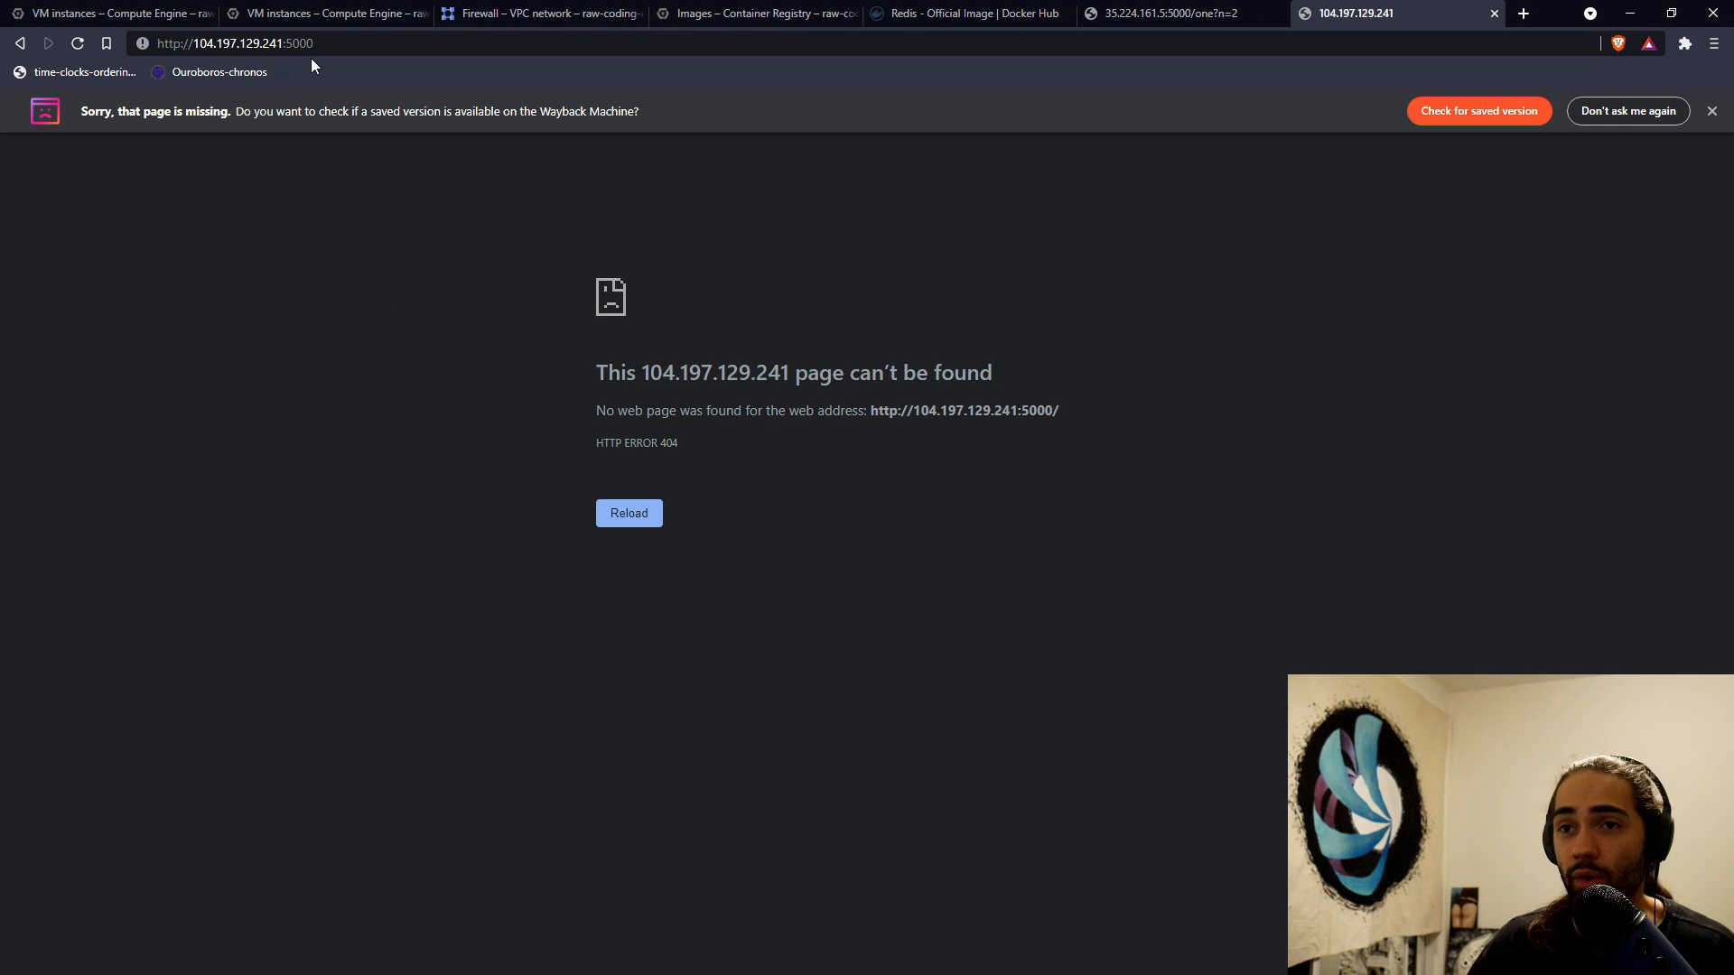
{"action": "type", "text": "/one"}
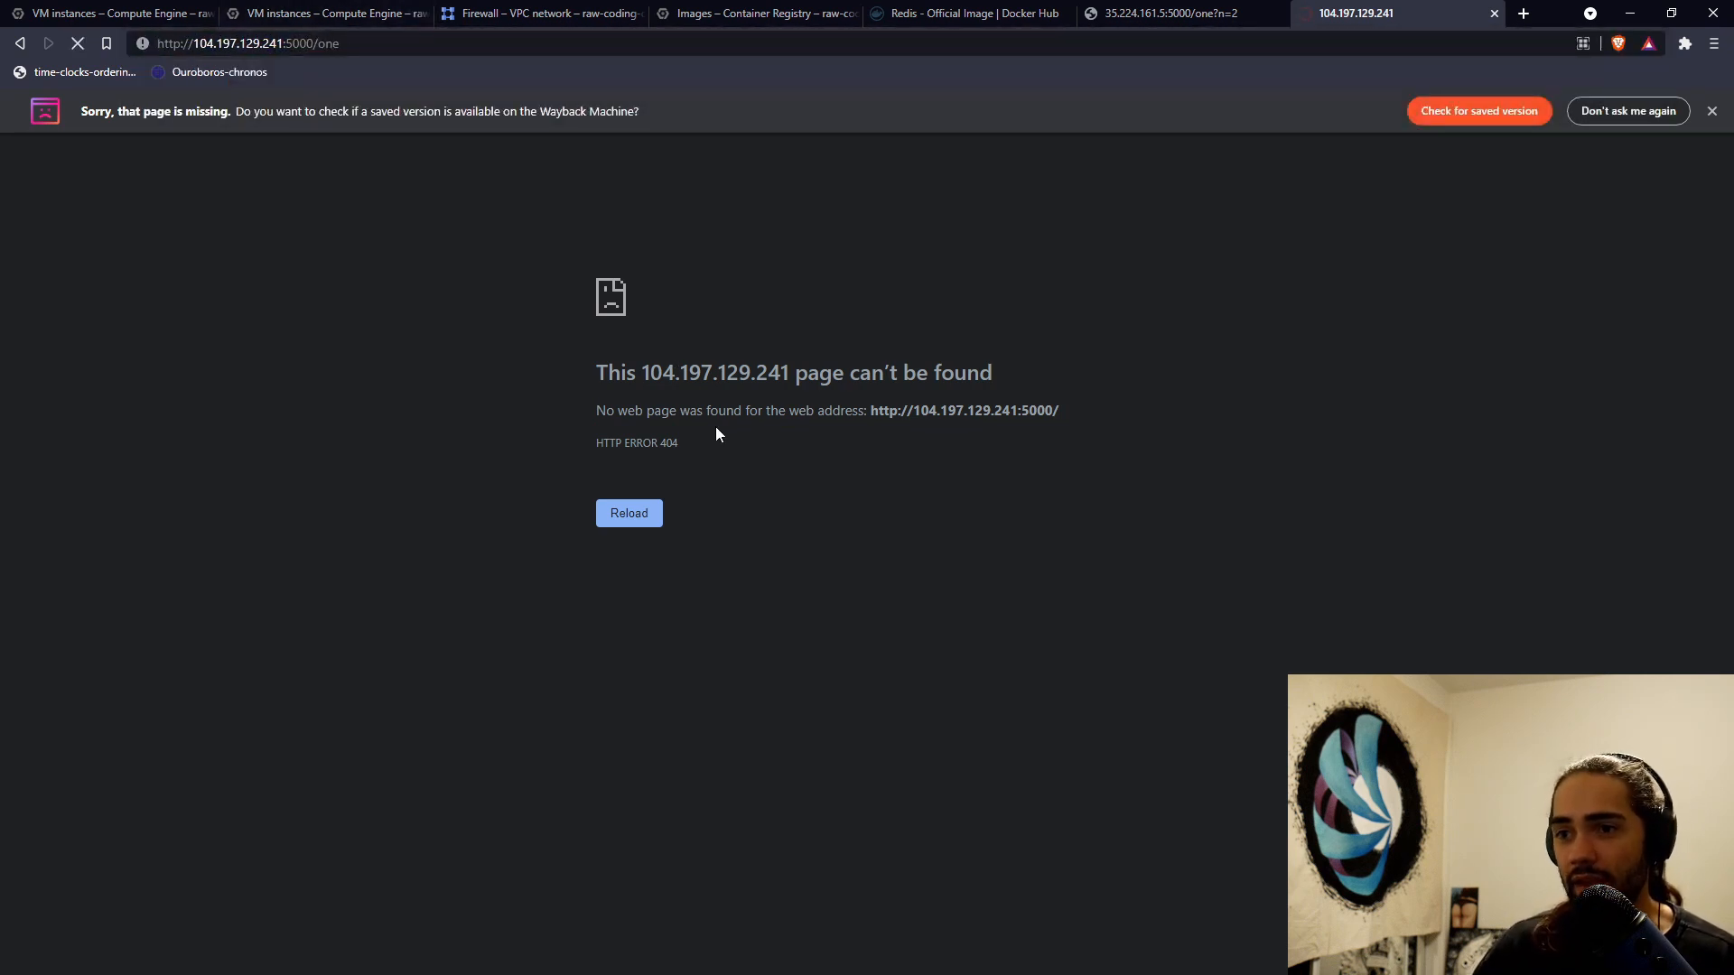
{"action": "left_click", "coordinate": [1162, 14]}
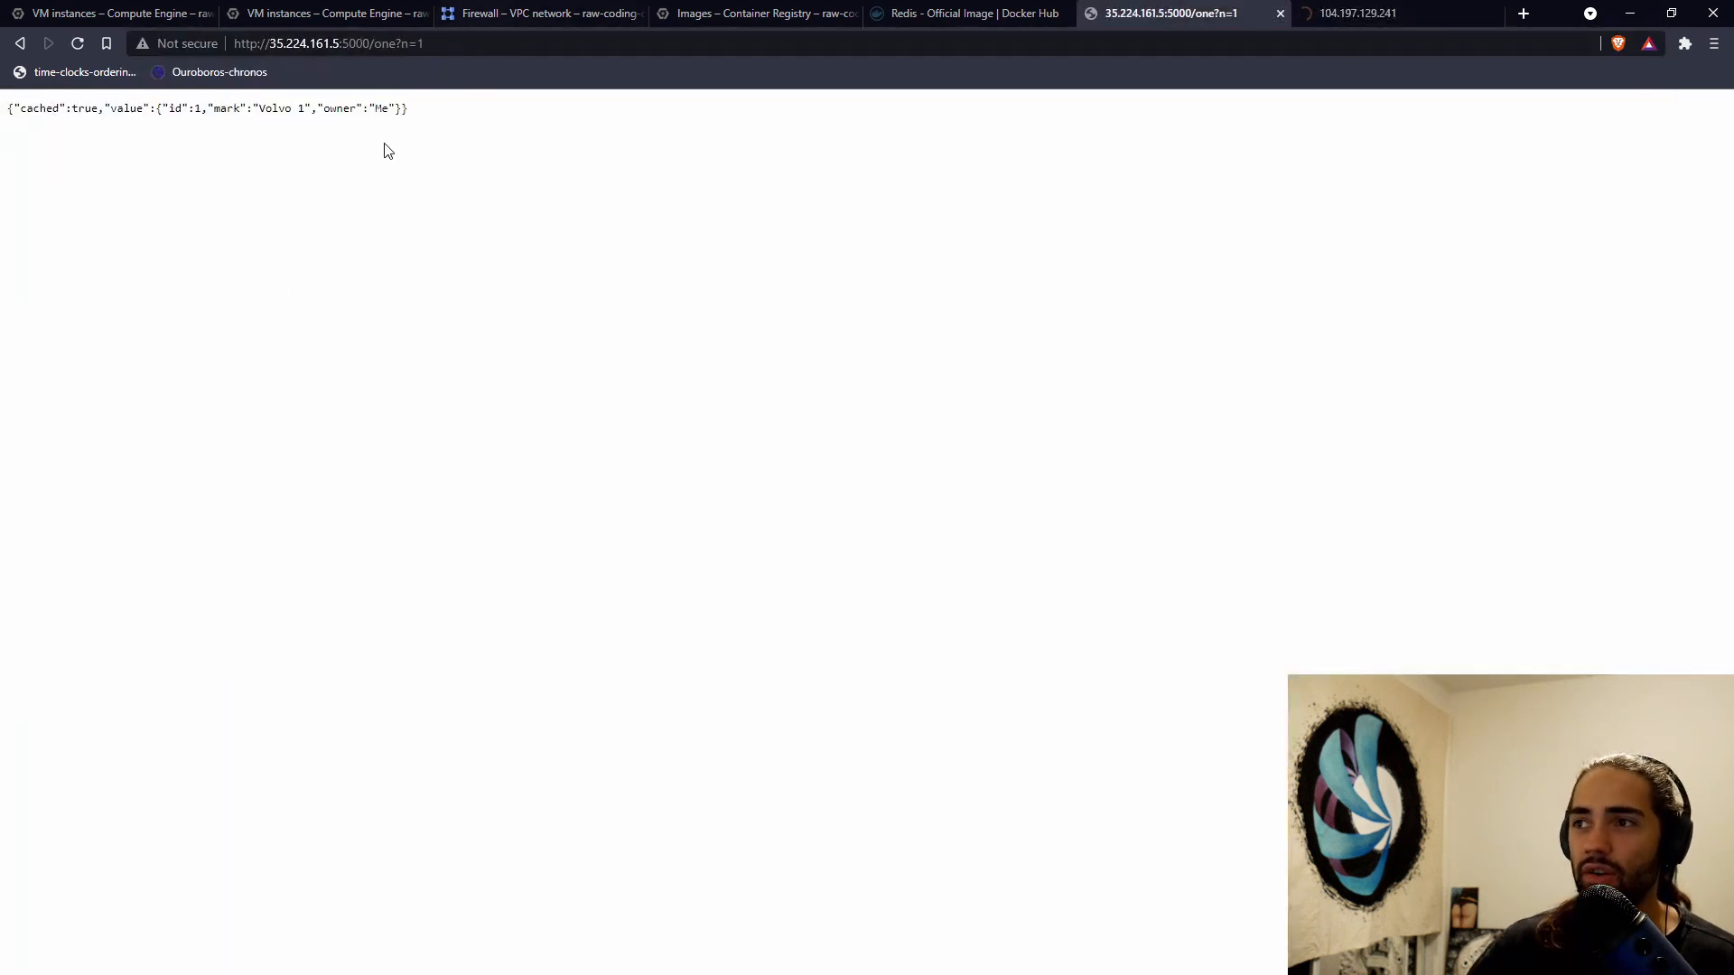
{"action": "left_click", "coordinate": [1355, 12]}
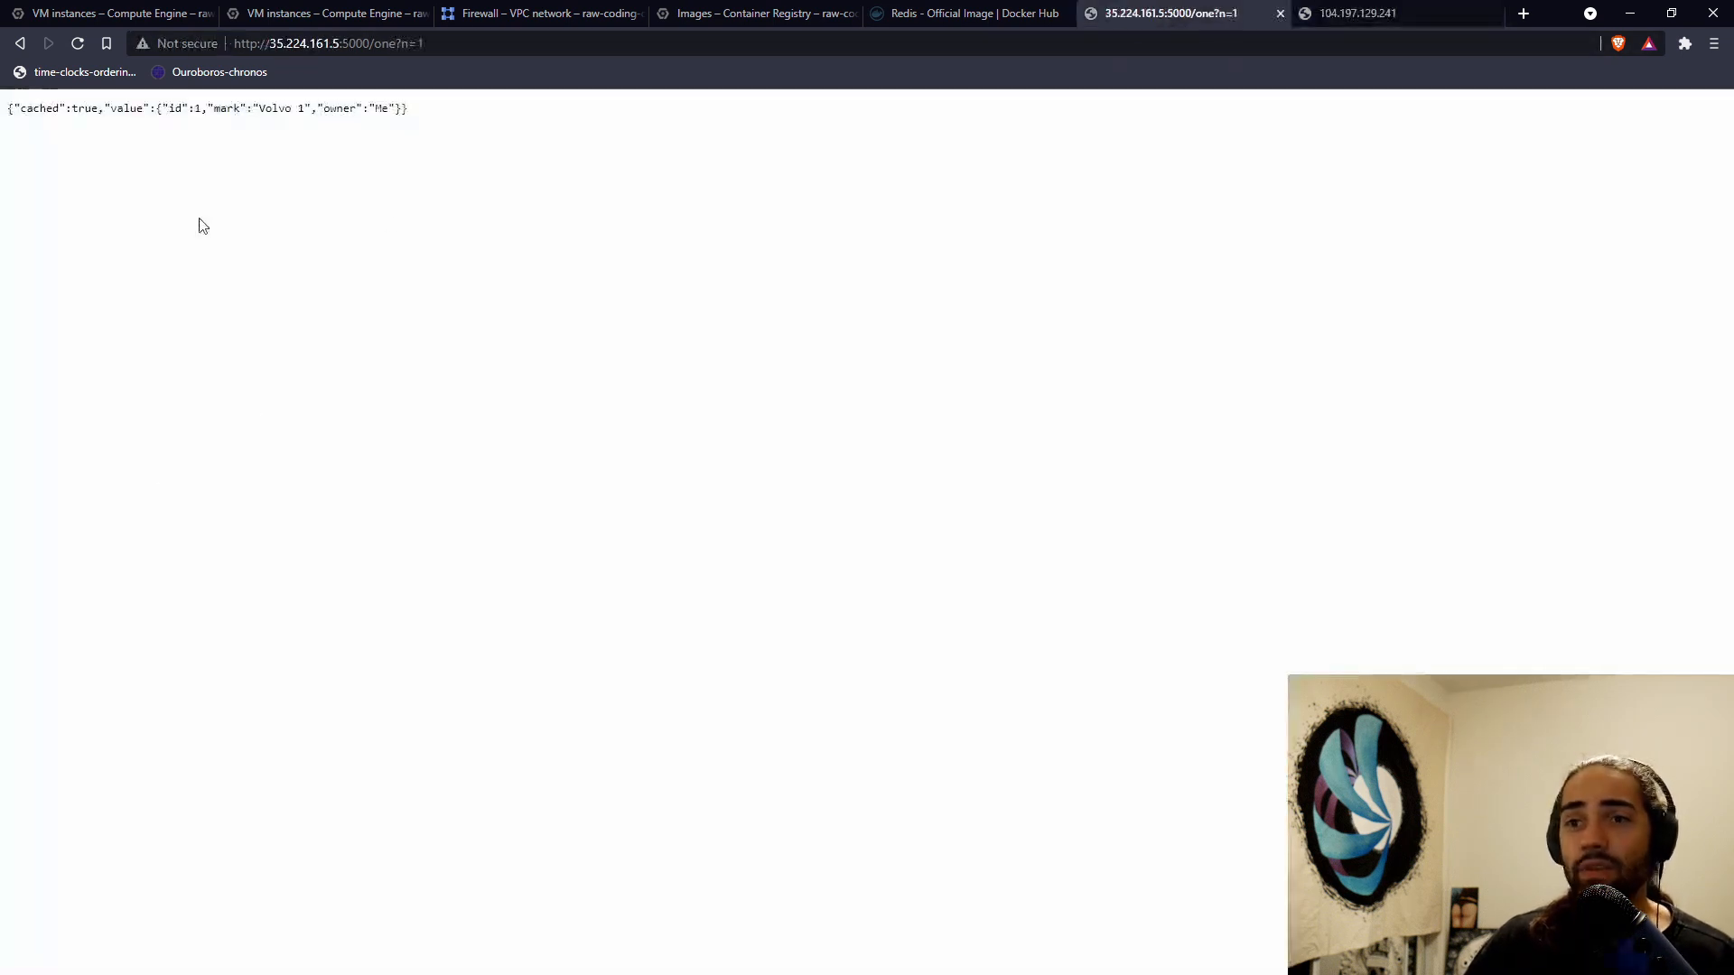
{"action": "left_click", "coordinate": [1383, 11]}
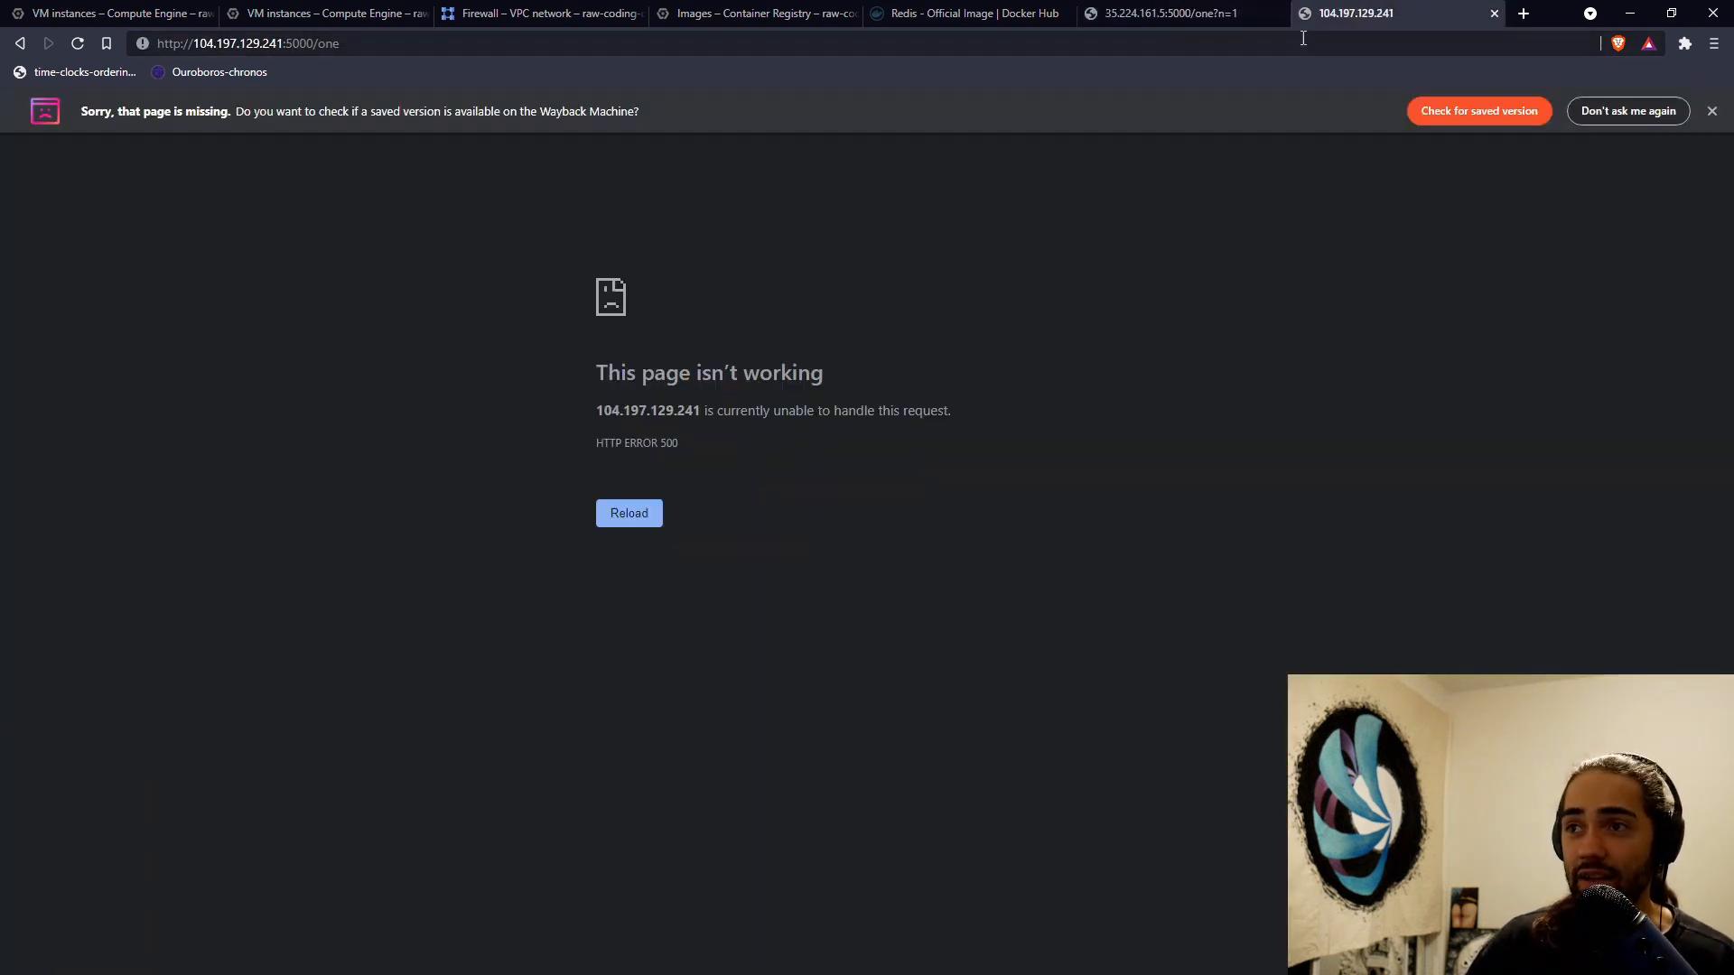
{"action": "left_click_drag", "start_coordinate": [596, 373], "coordinate": [901, 410]}
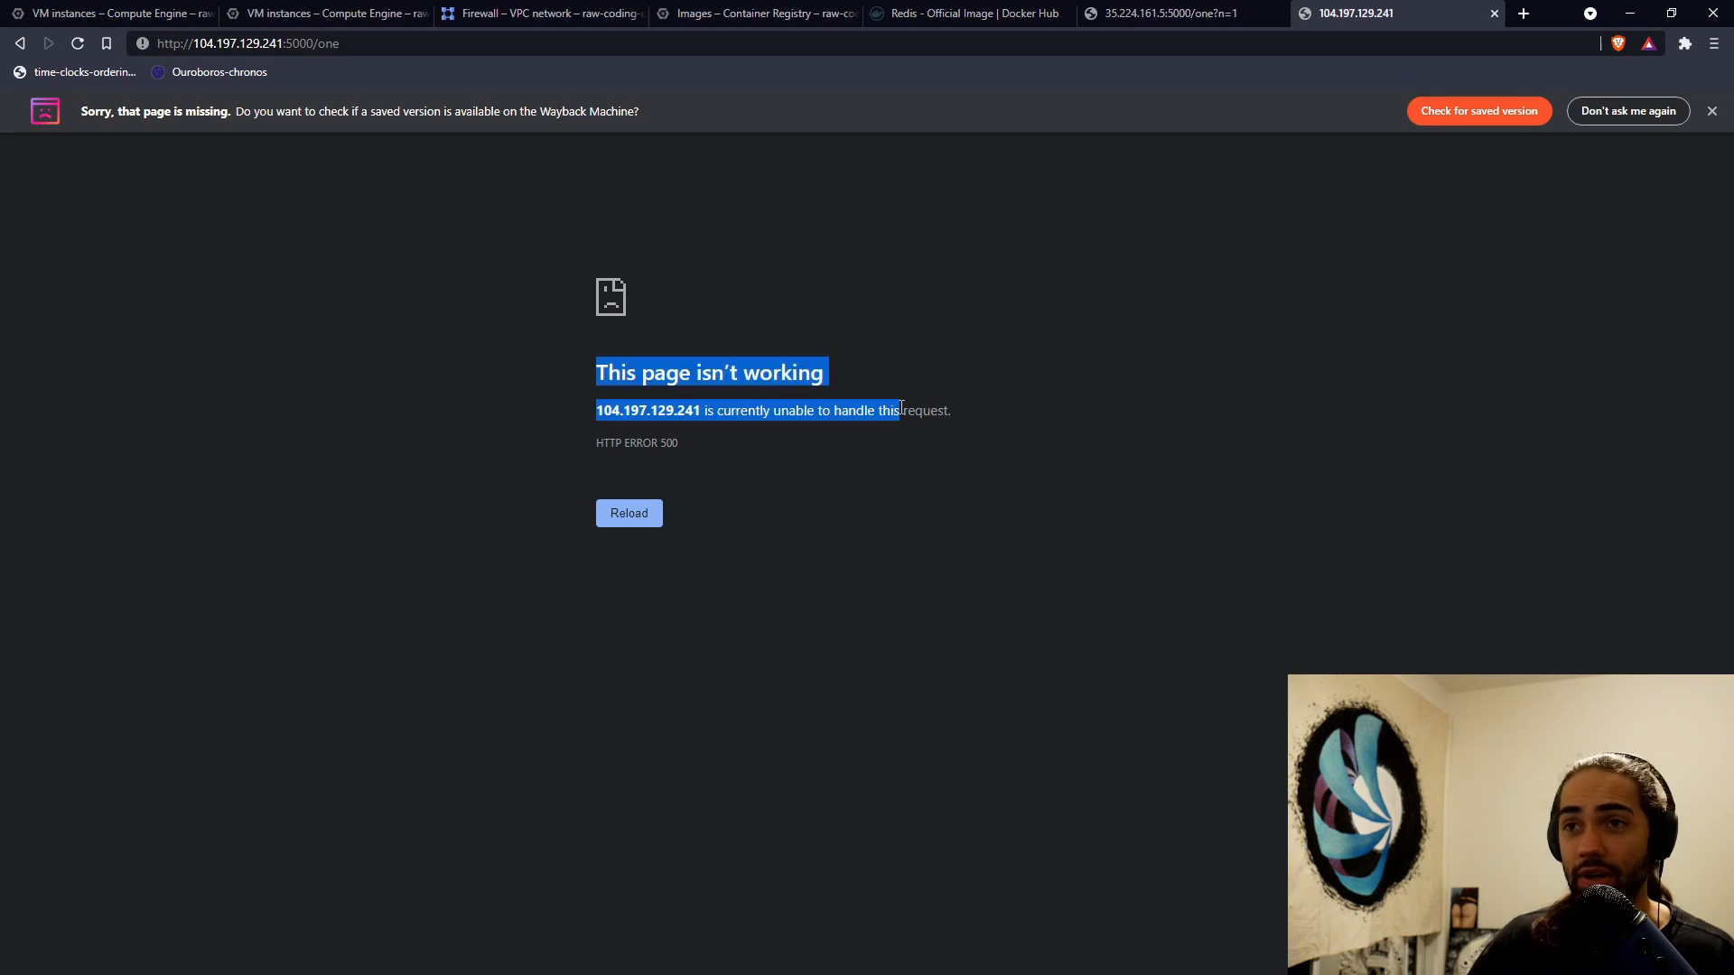
{"action": "left_click", "coordinate": [541, 13]}
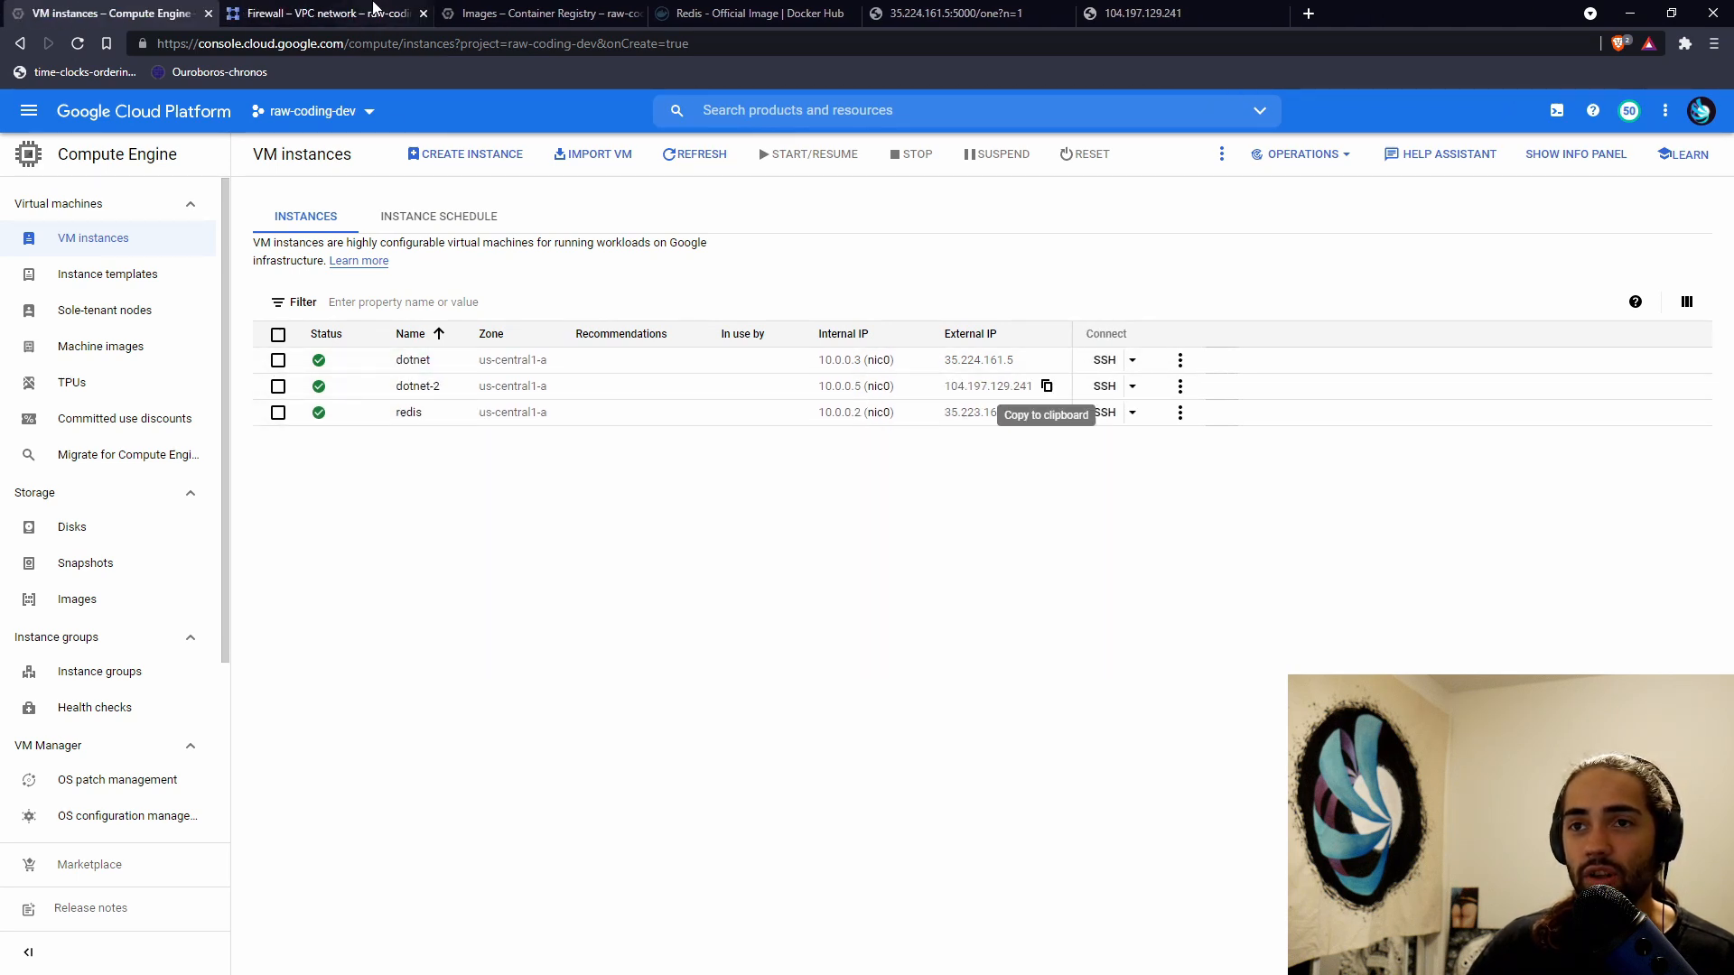
- Draft firewall rule dotnet-to-redis with target tag redis and source tag dotnet
{"action": "left_click", "coordinate": [326, 11]}
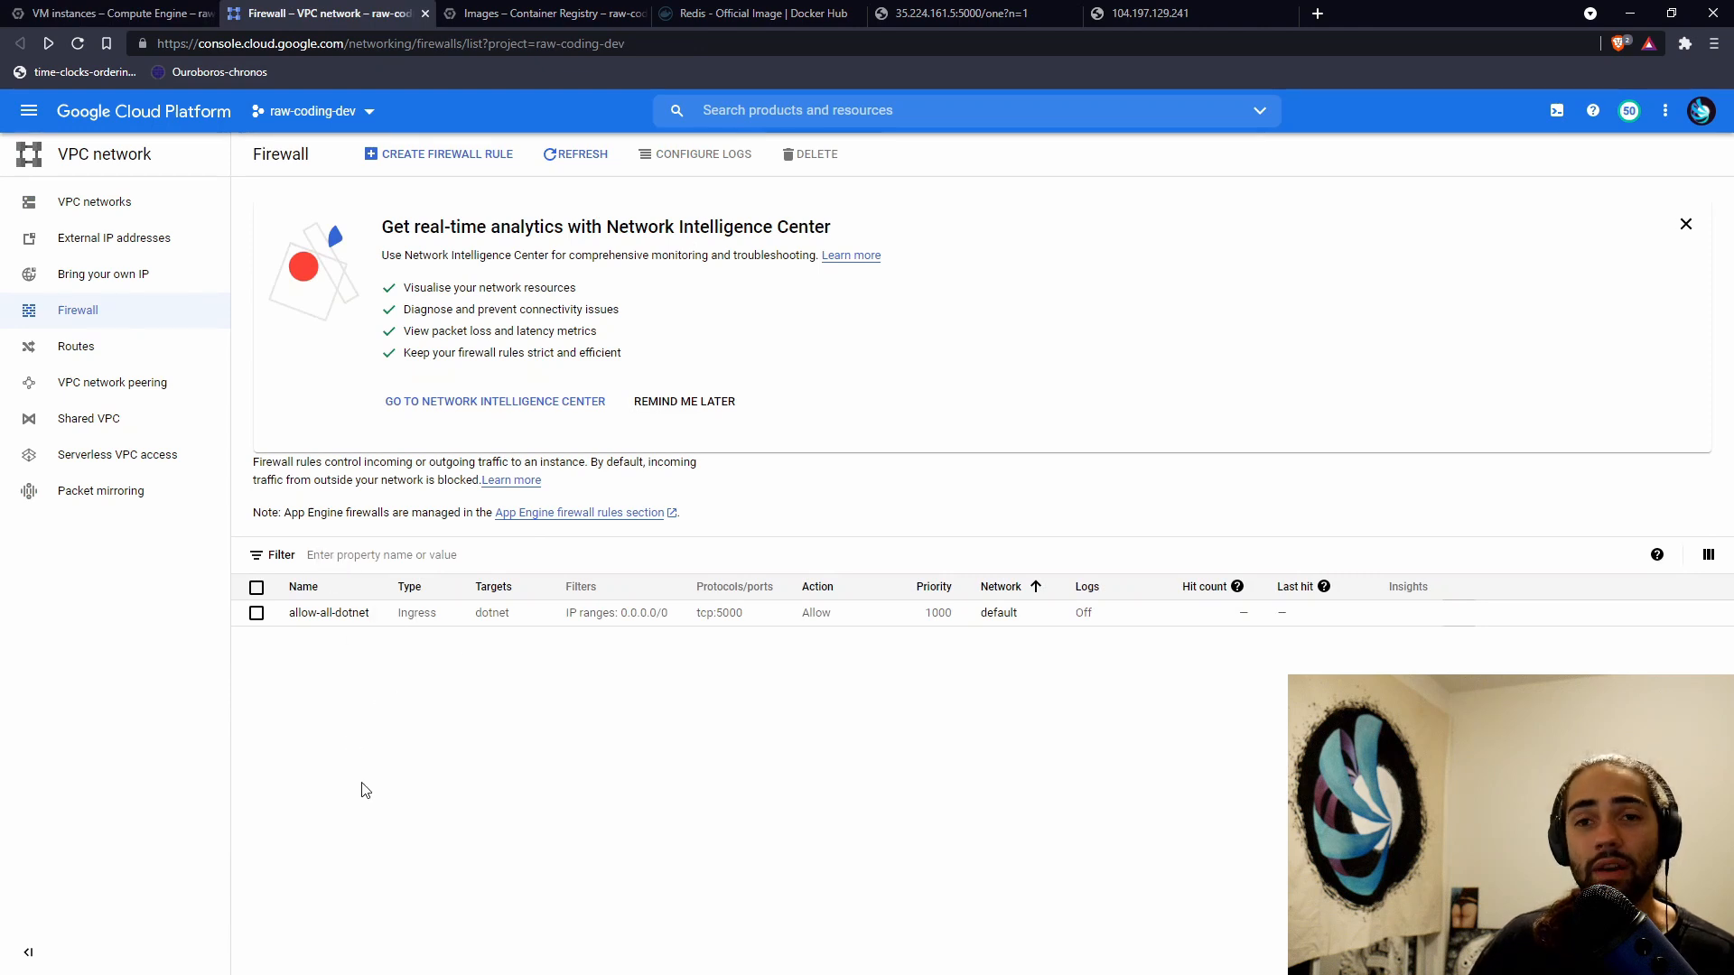
{"action": "left_click", "coordinate": [444, 153]}
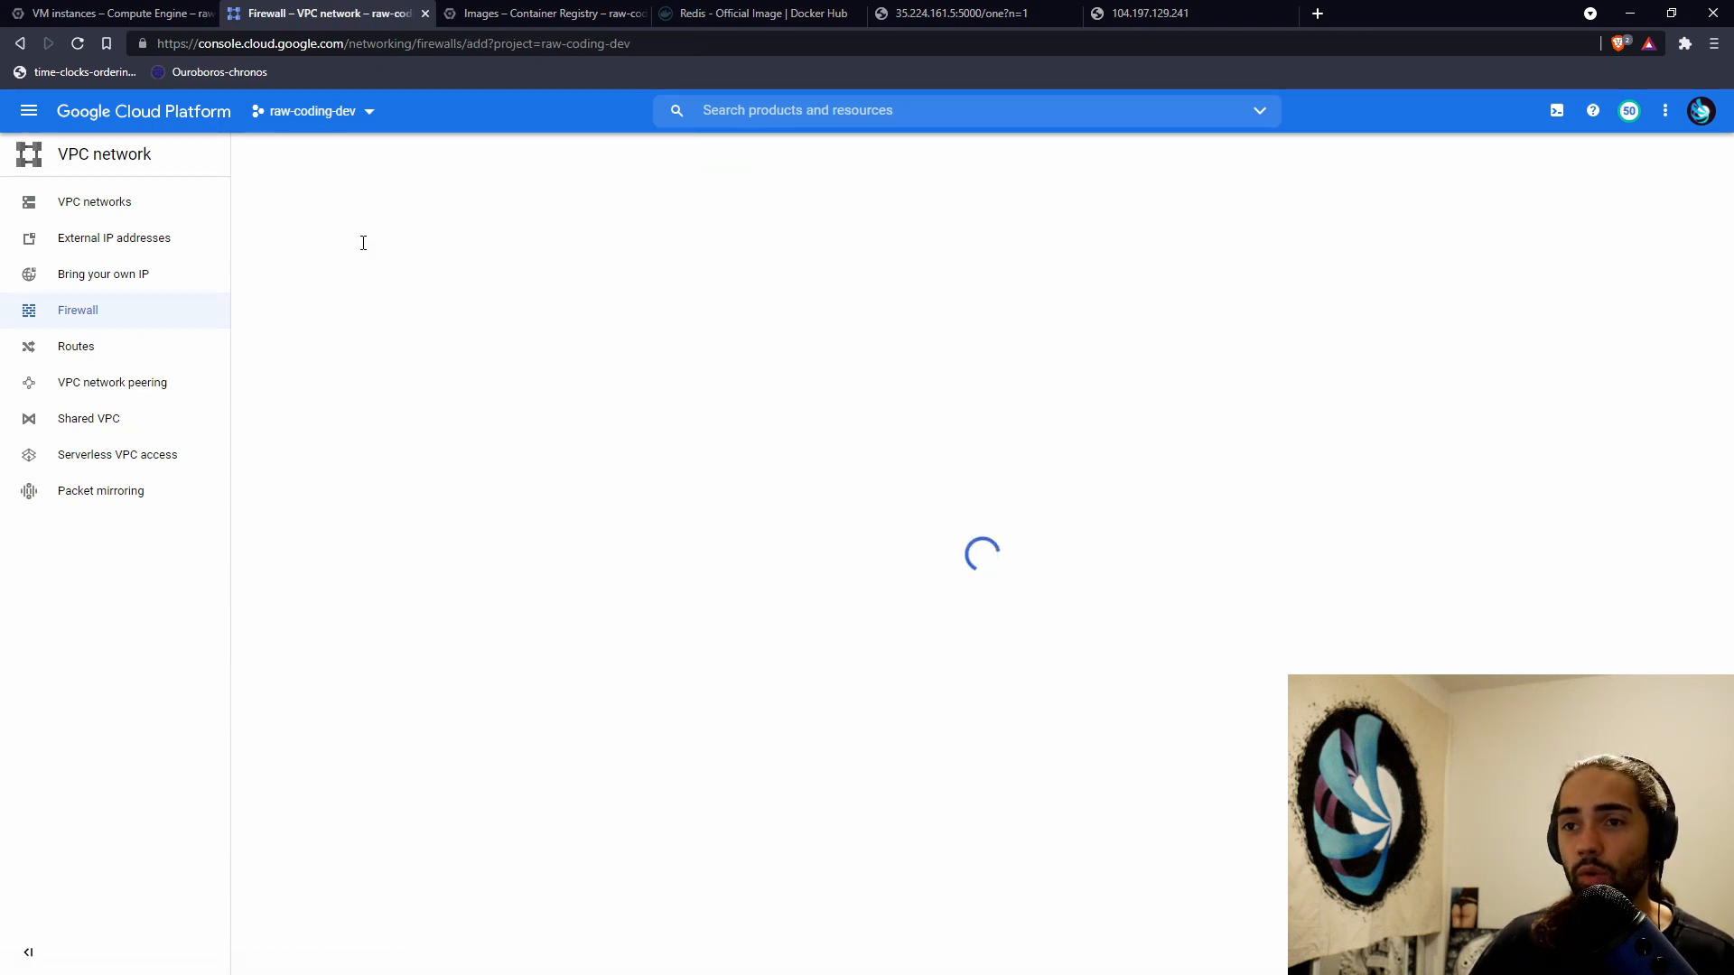
{"action": "type", "text": "dotnet-to"}
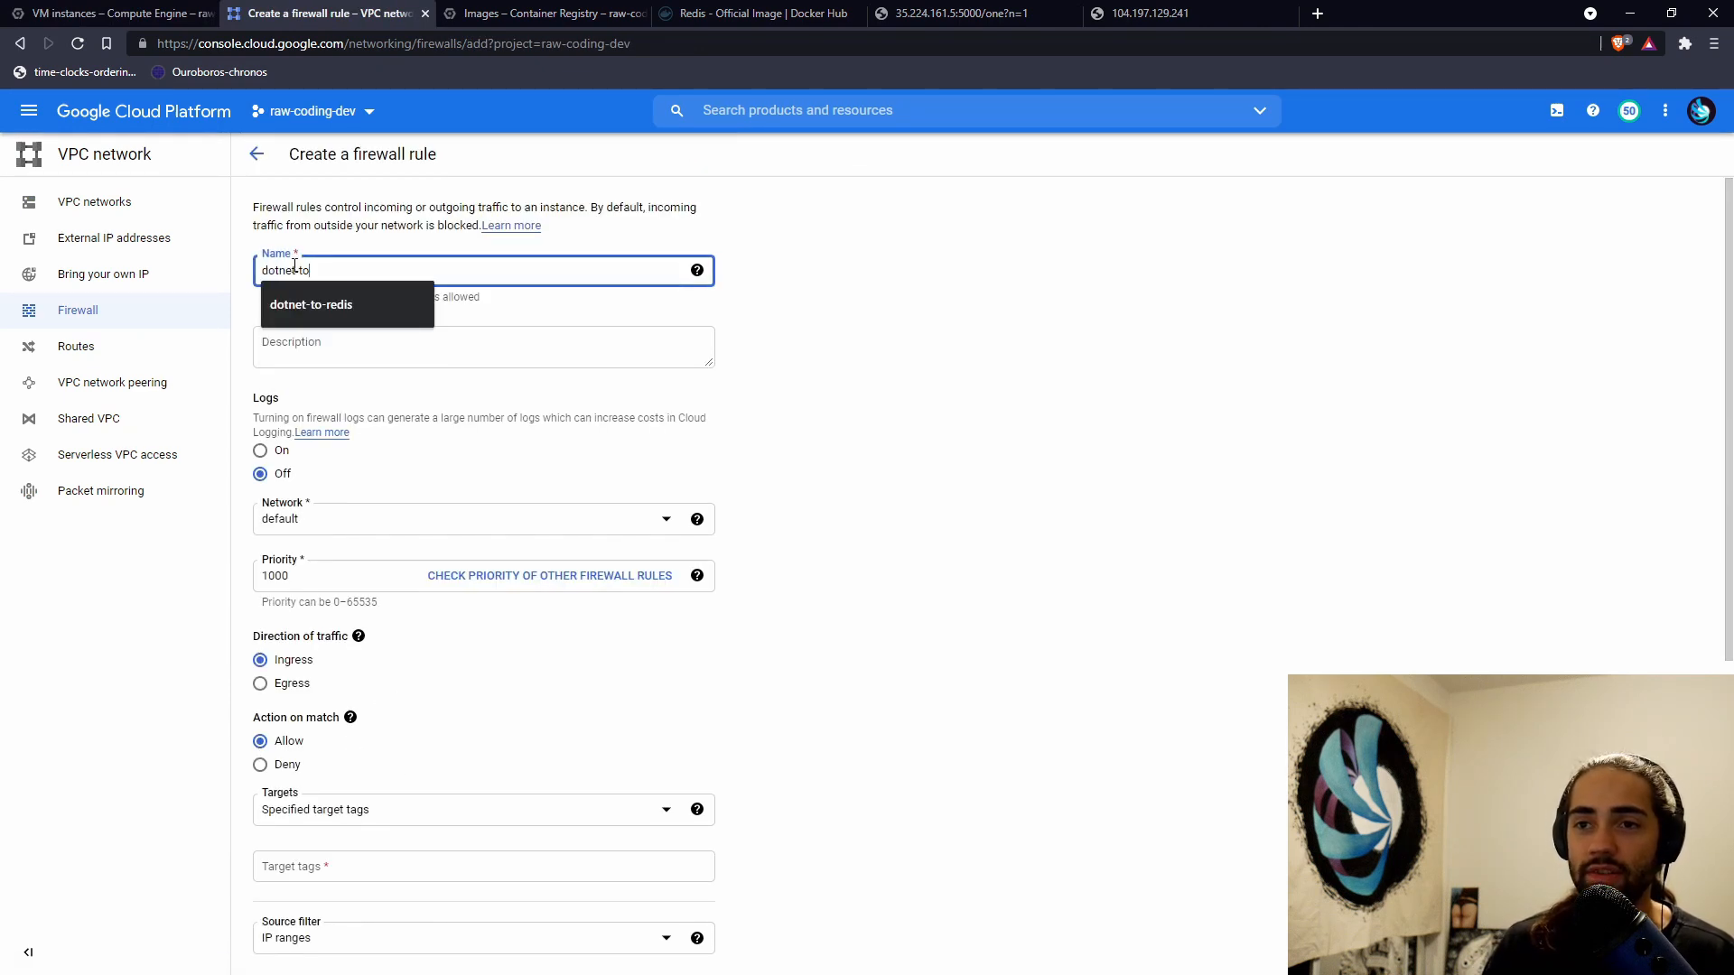
{"action": "left_click", "coordinate": [311, 304]}
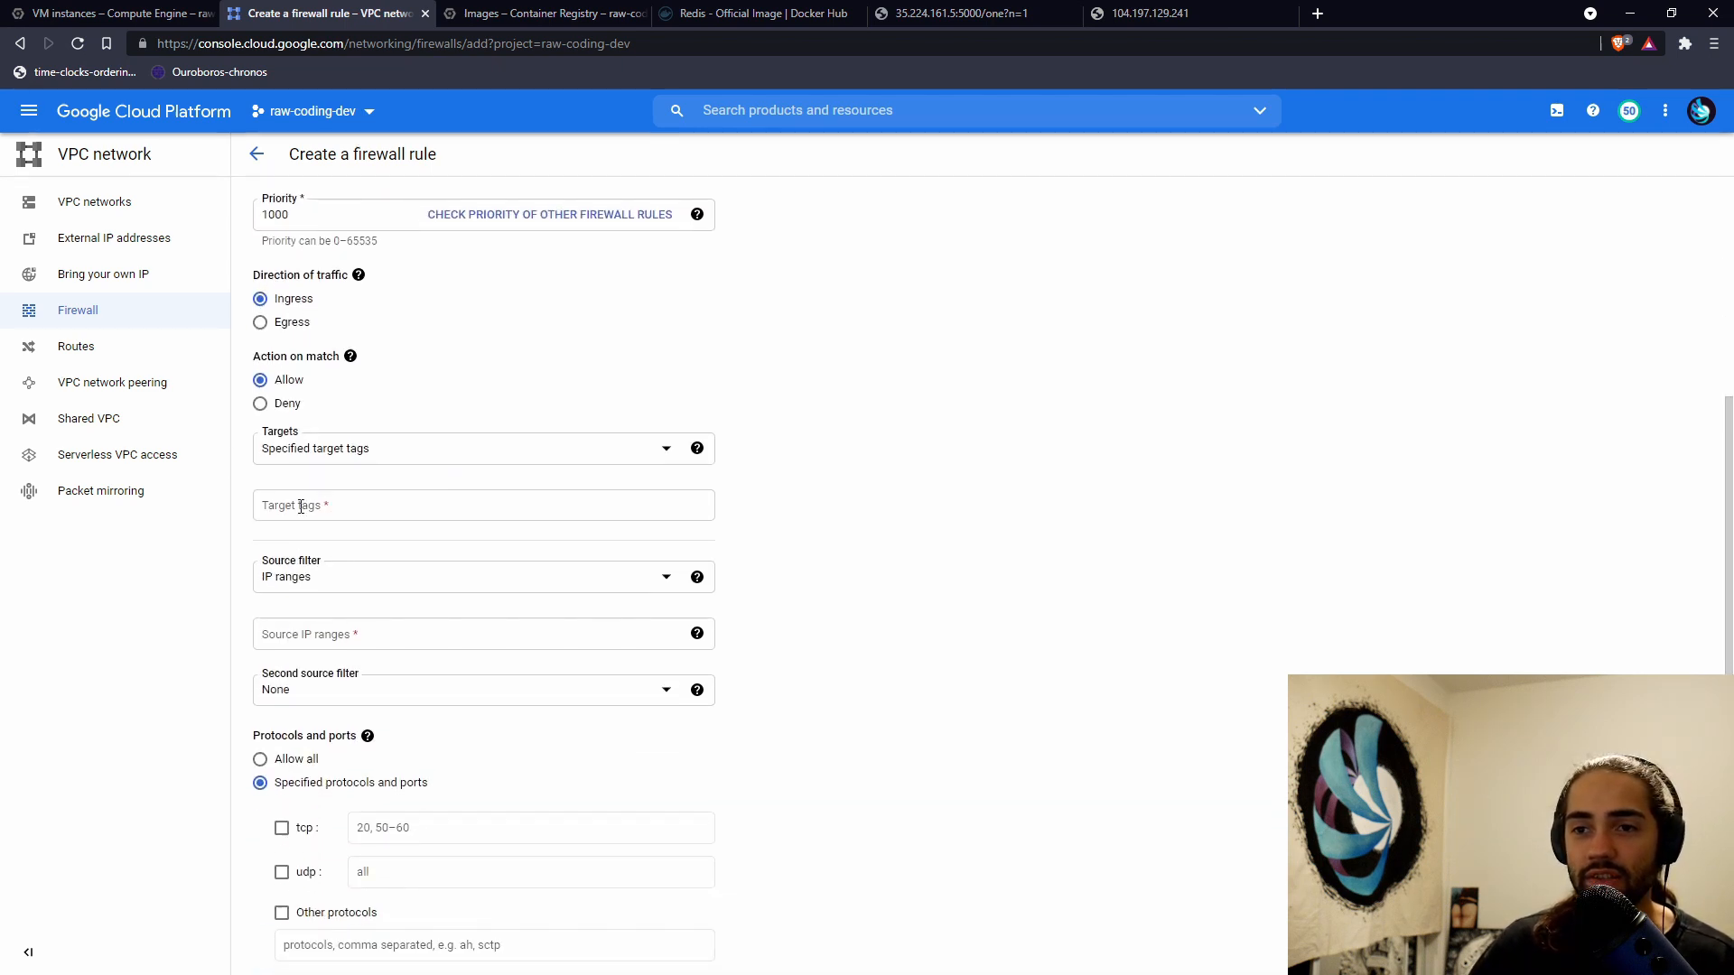
{"action": "type", "text": "redis"}
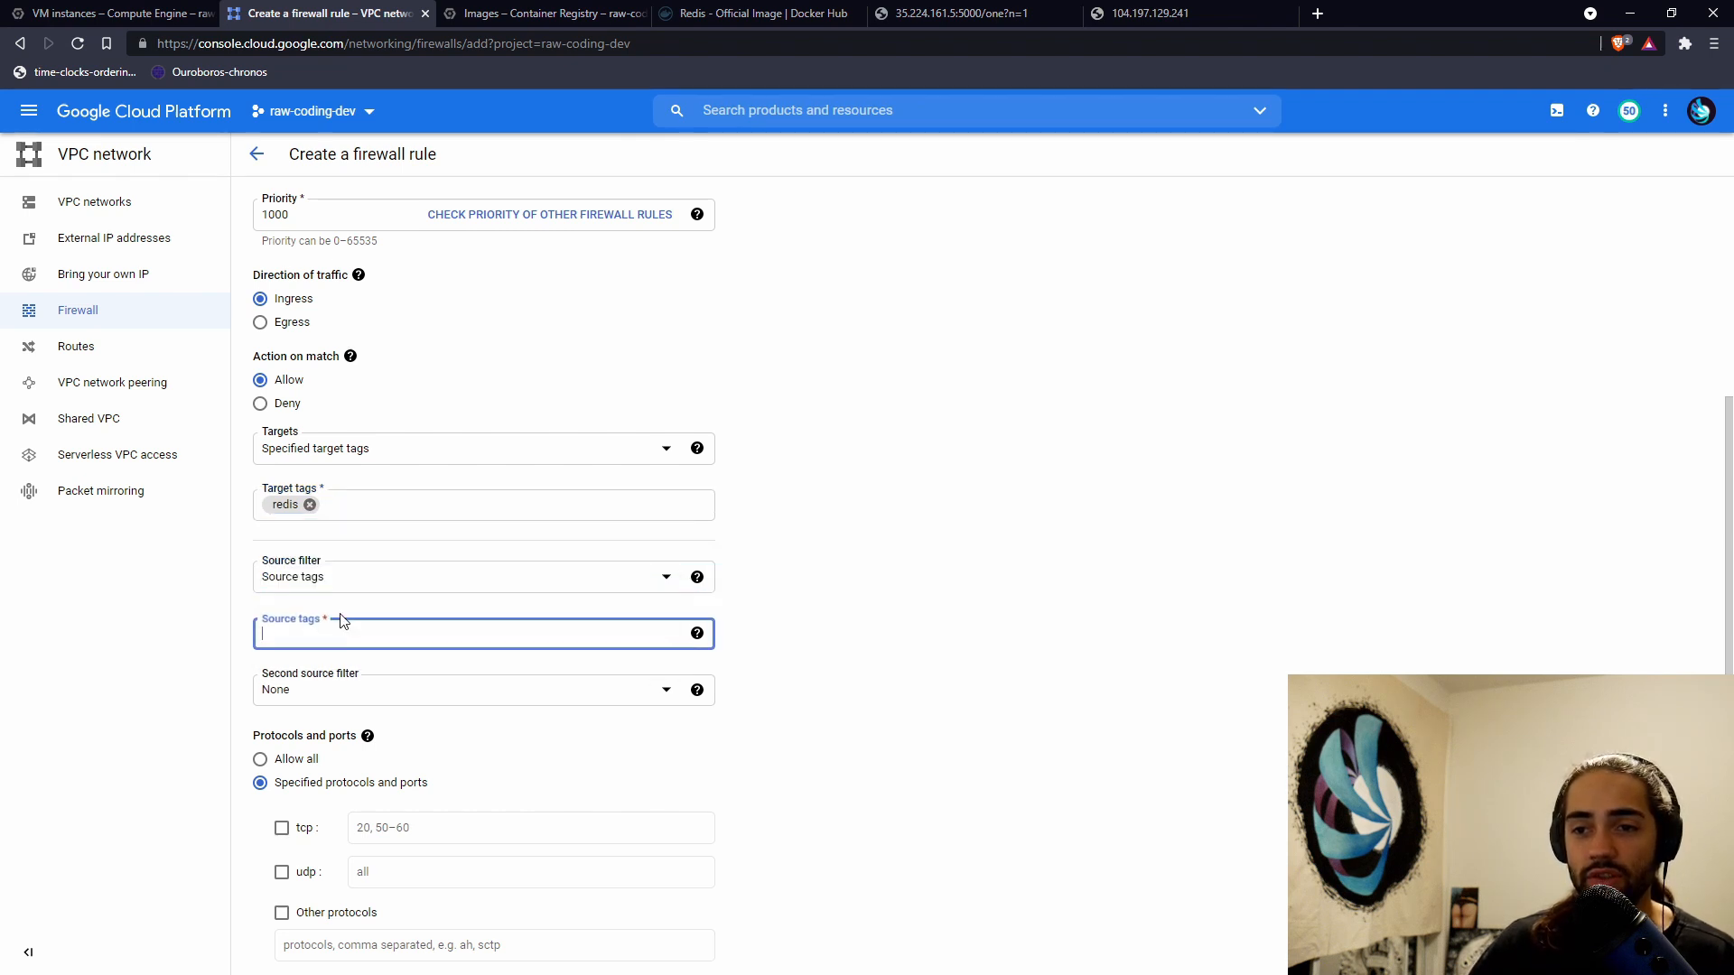
{"action": "type", "text": "dotne"}
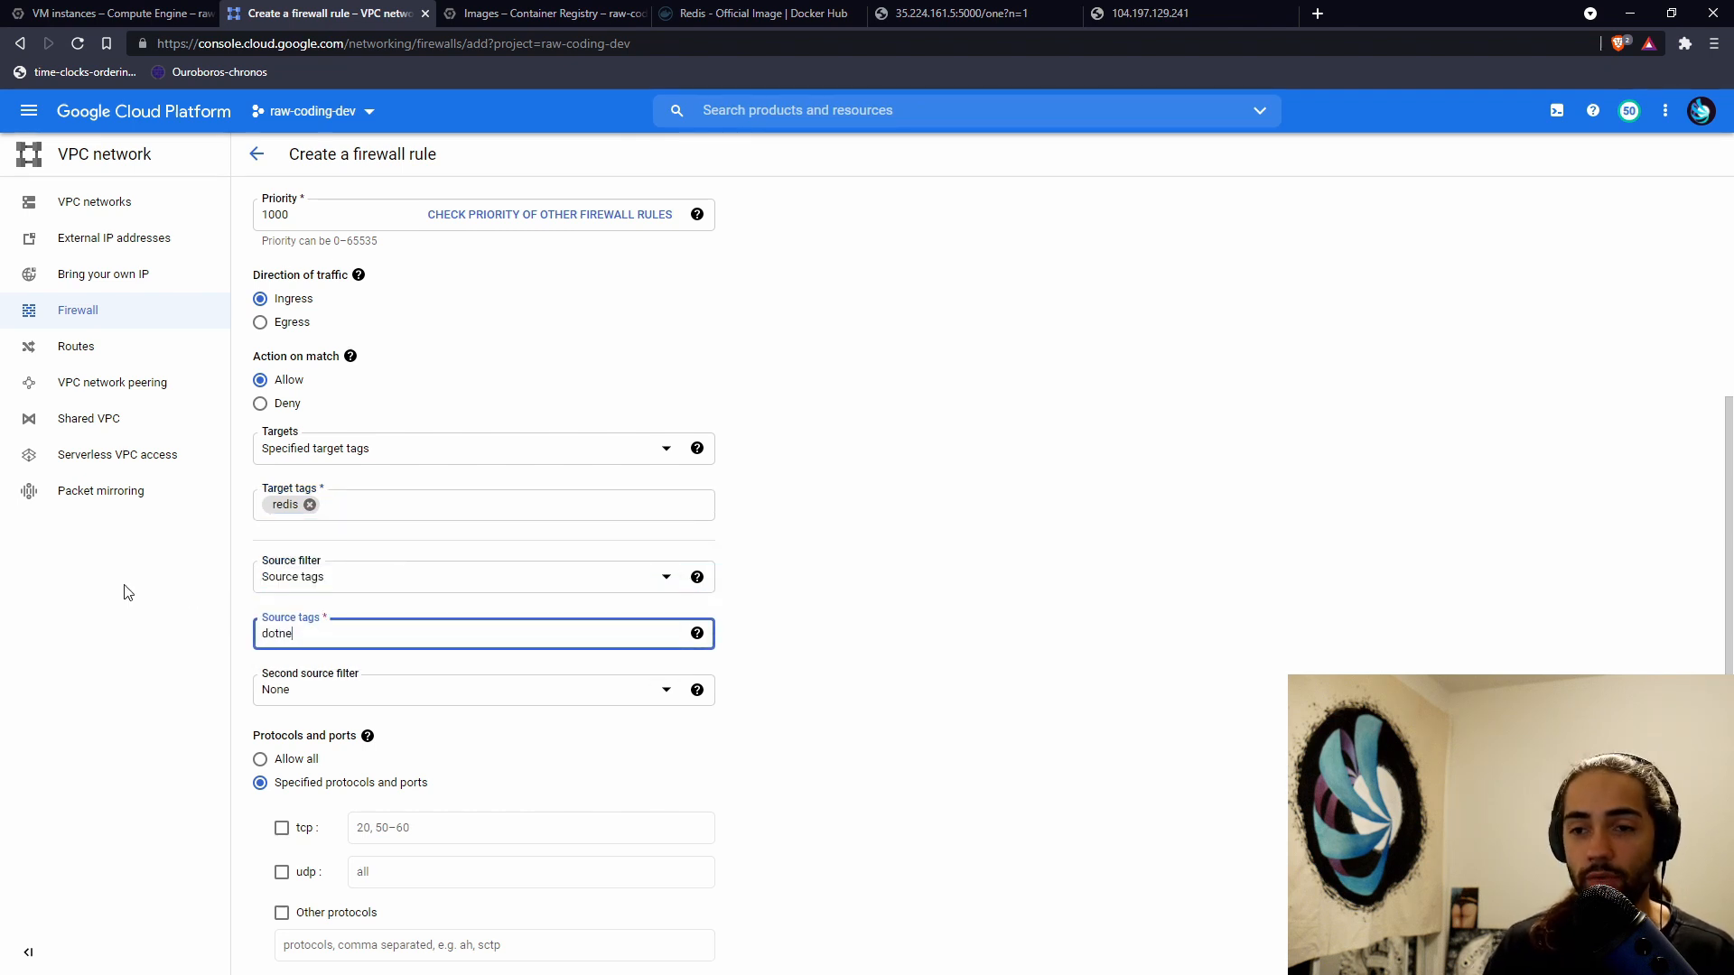
{"action": "left_click", "coordinate": [281, 827]}
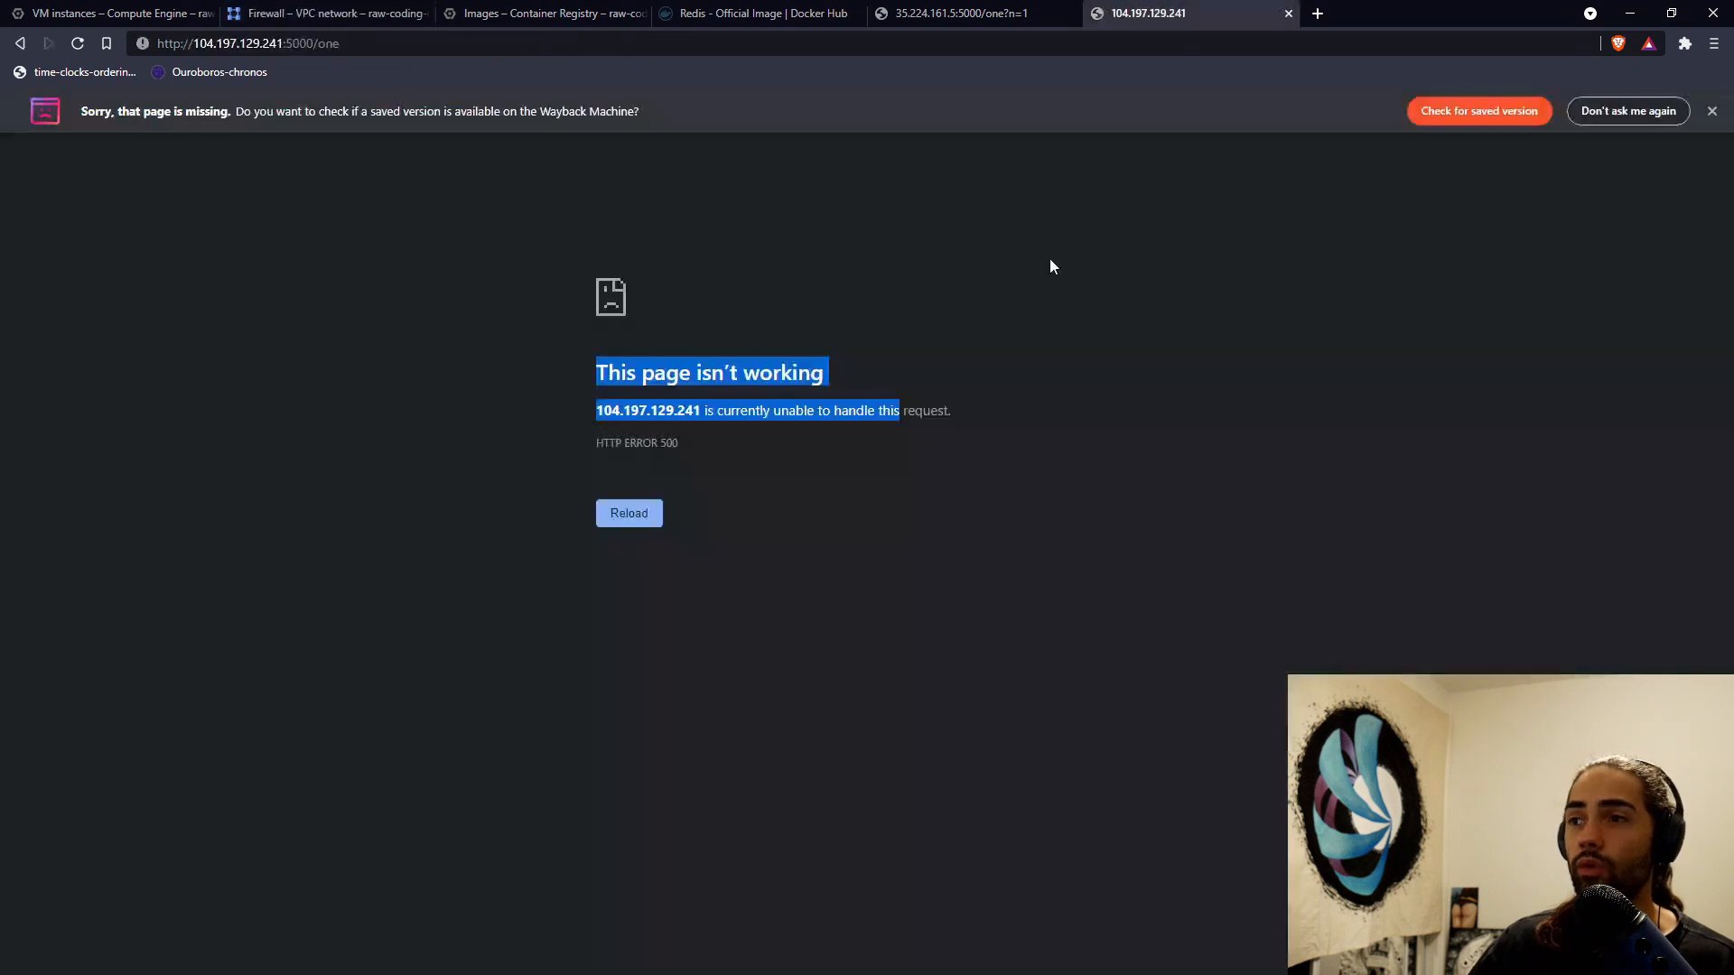
- Reload dotnet-2's /one page to get cached Volvo 1, then view firewall rules
{"action": "left_click", "coordinate": [629, 512]}
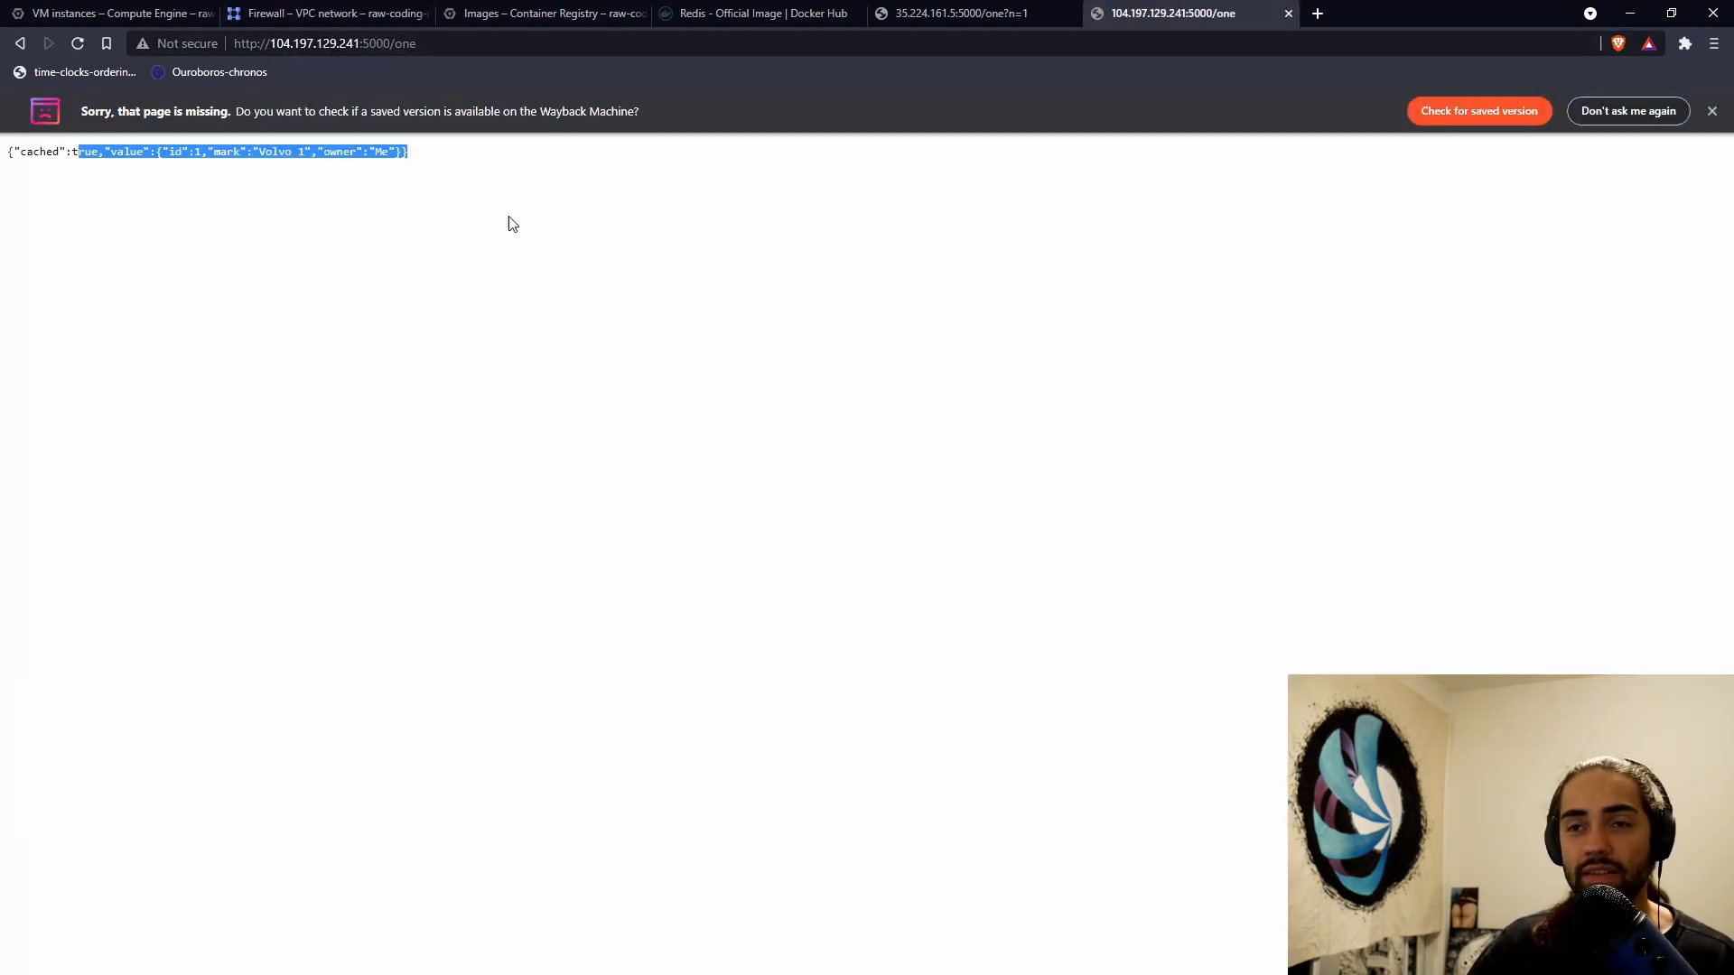
{"action": "mouse_move", "coordinate": [467, 212]}
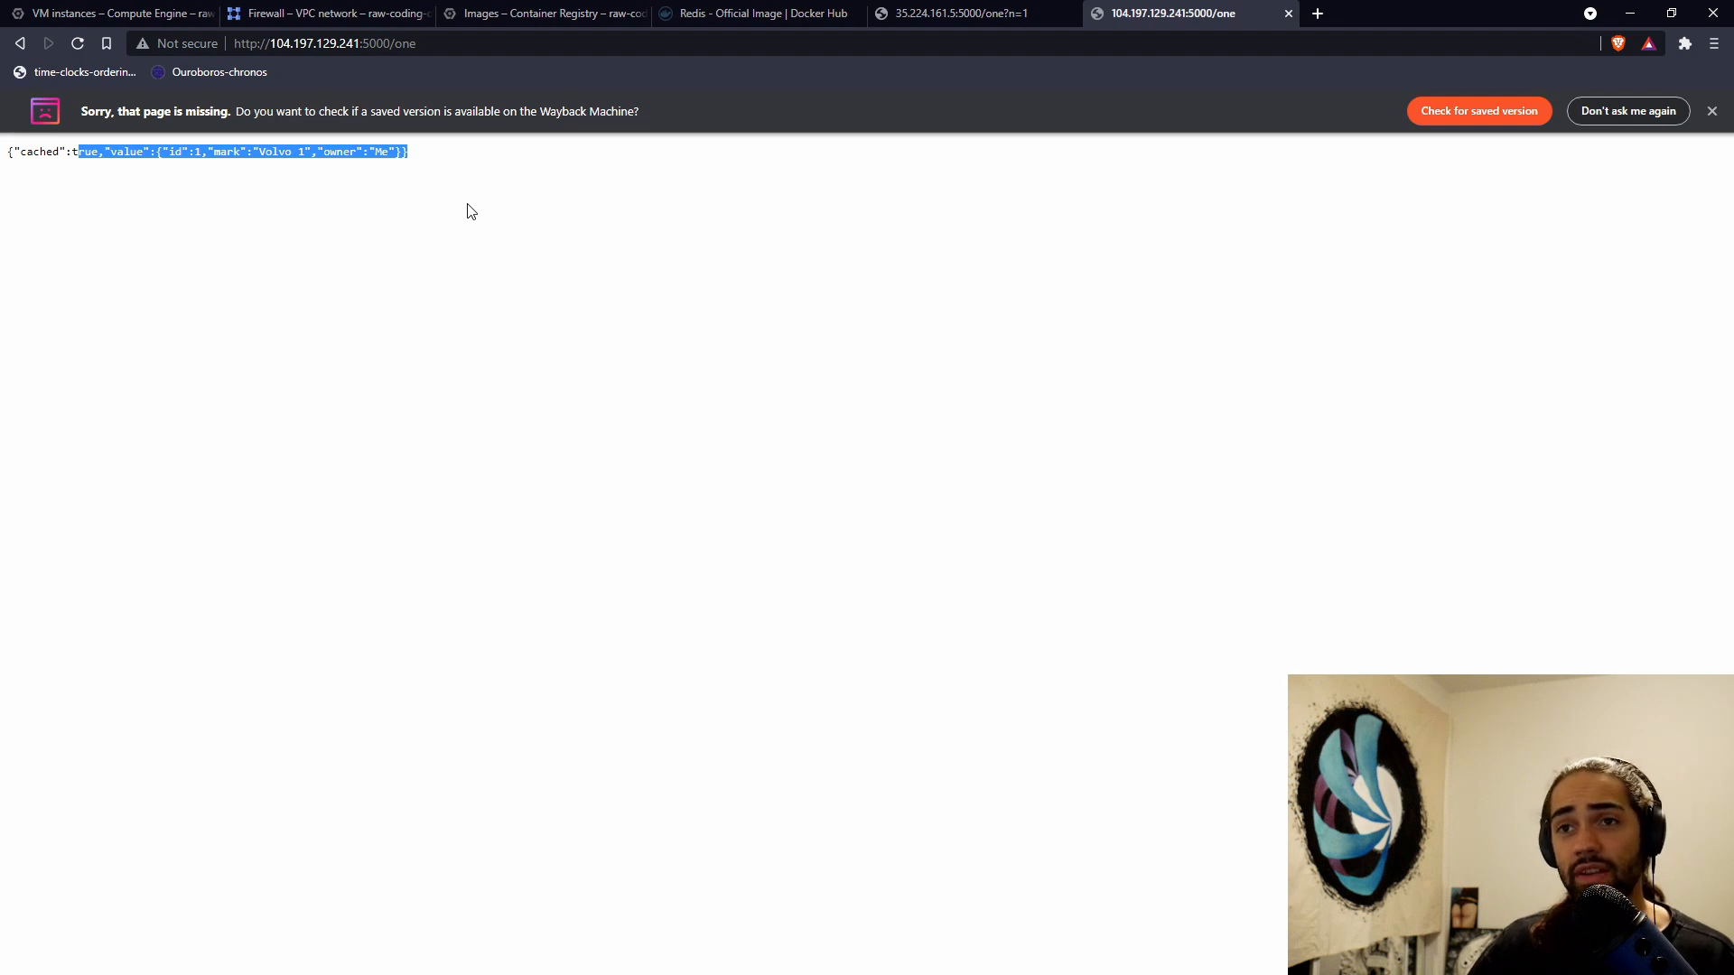
{"action": "mouse_move", "coordinate": [321, 25]}
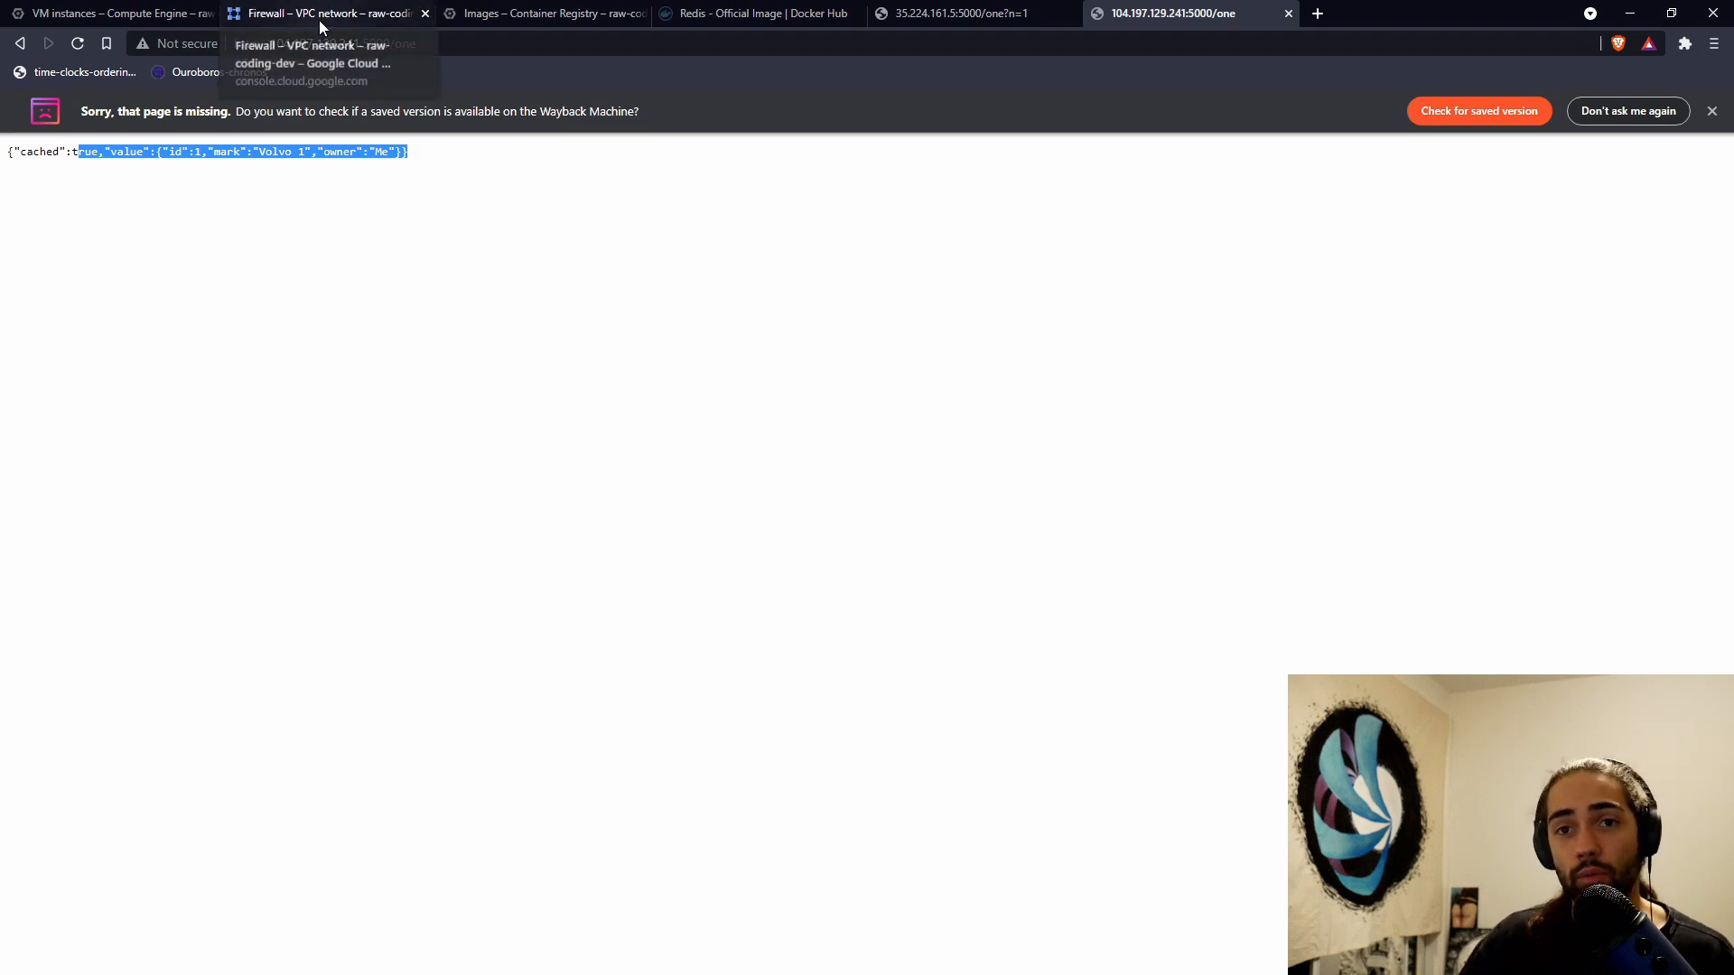
{"action": "left_click", "coordinate": [326, 14]}
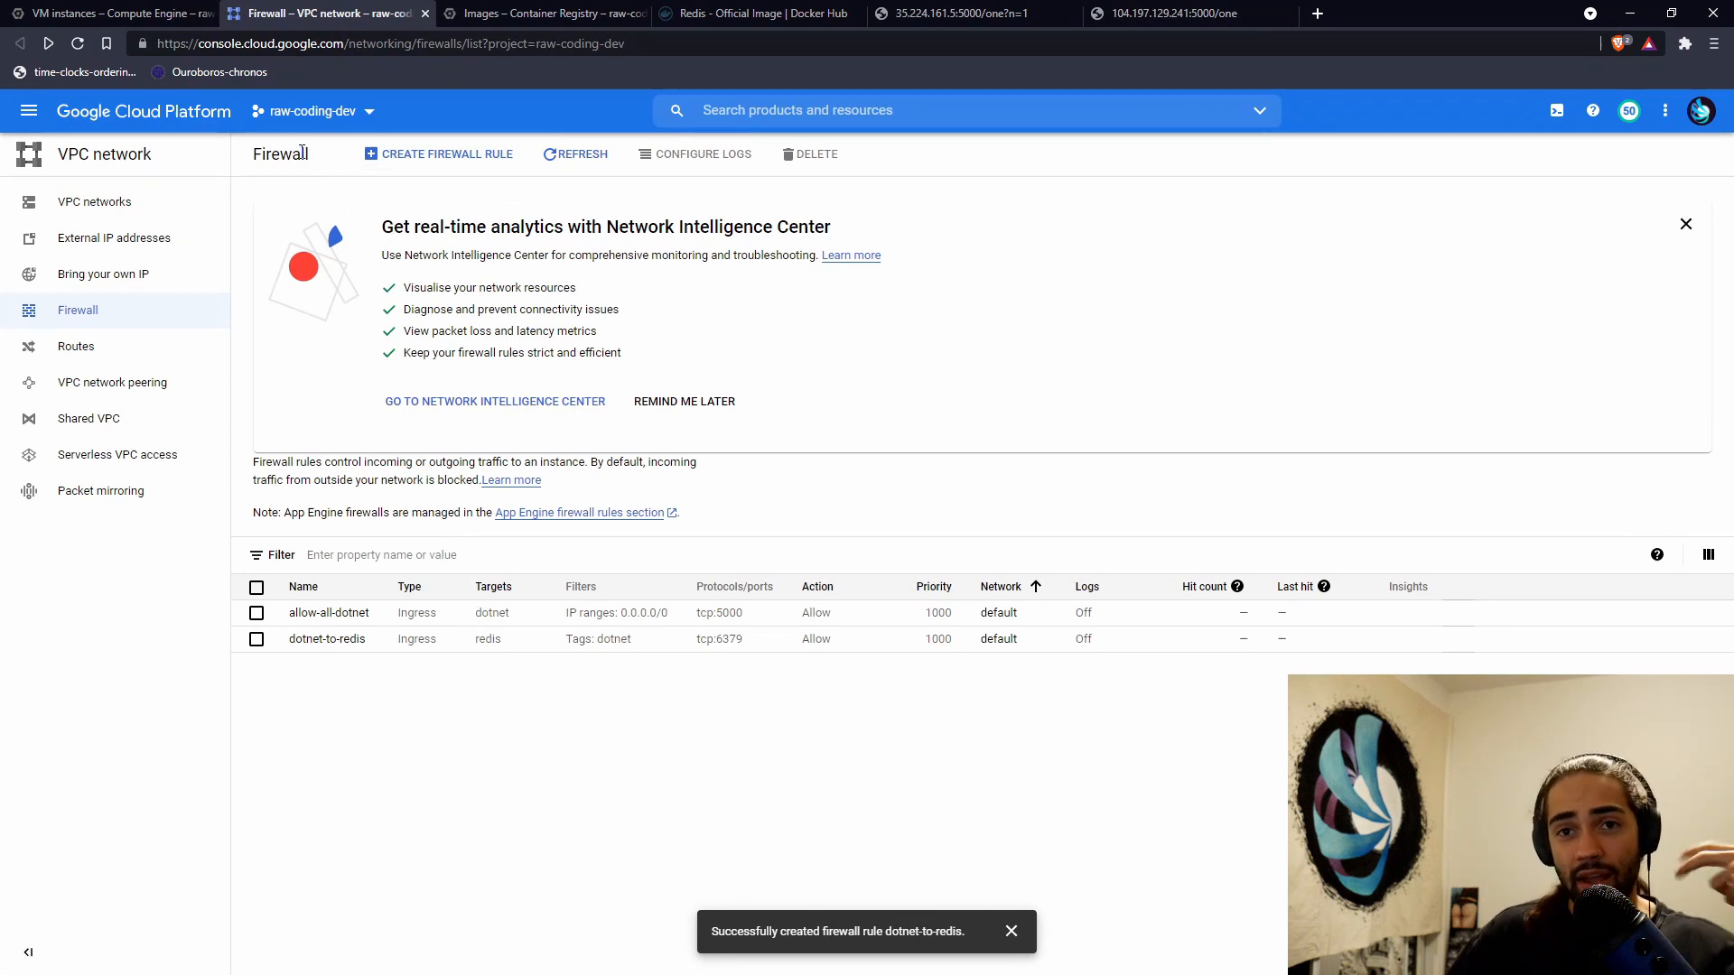
{"action": "mouse_move", "coordinate": [365, 245]}
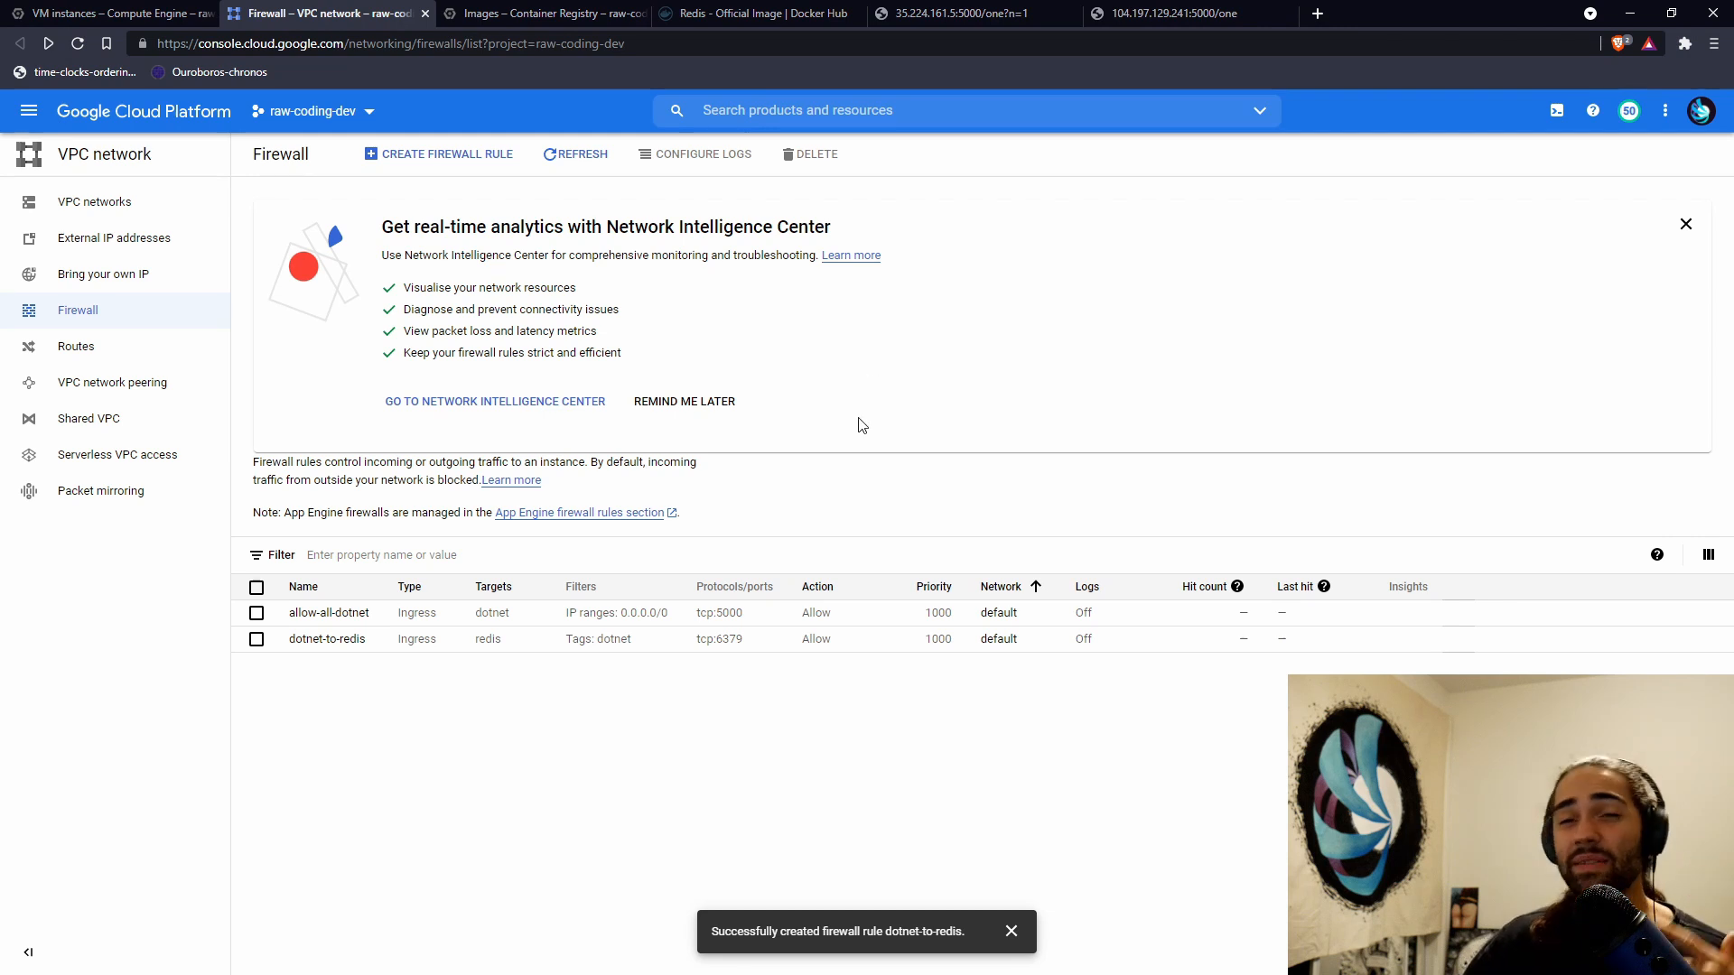
{"action": "mouse_move", "coordinate": [885, 355]}
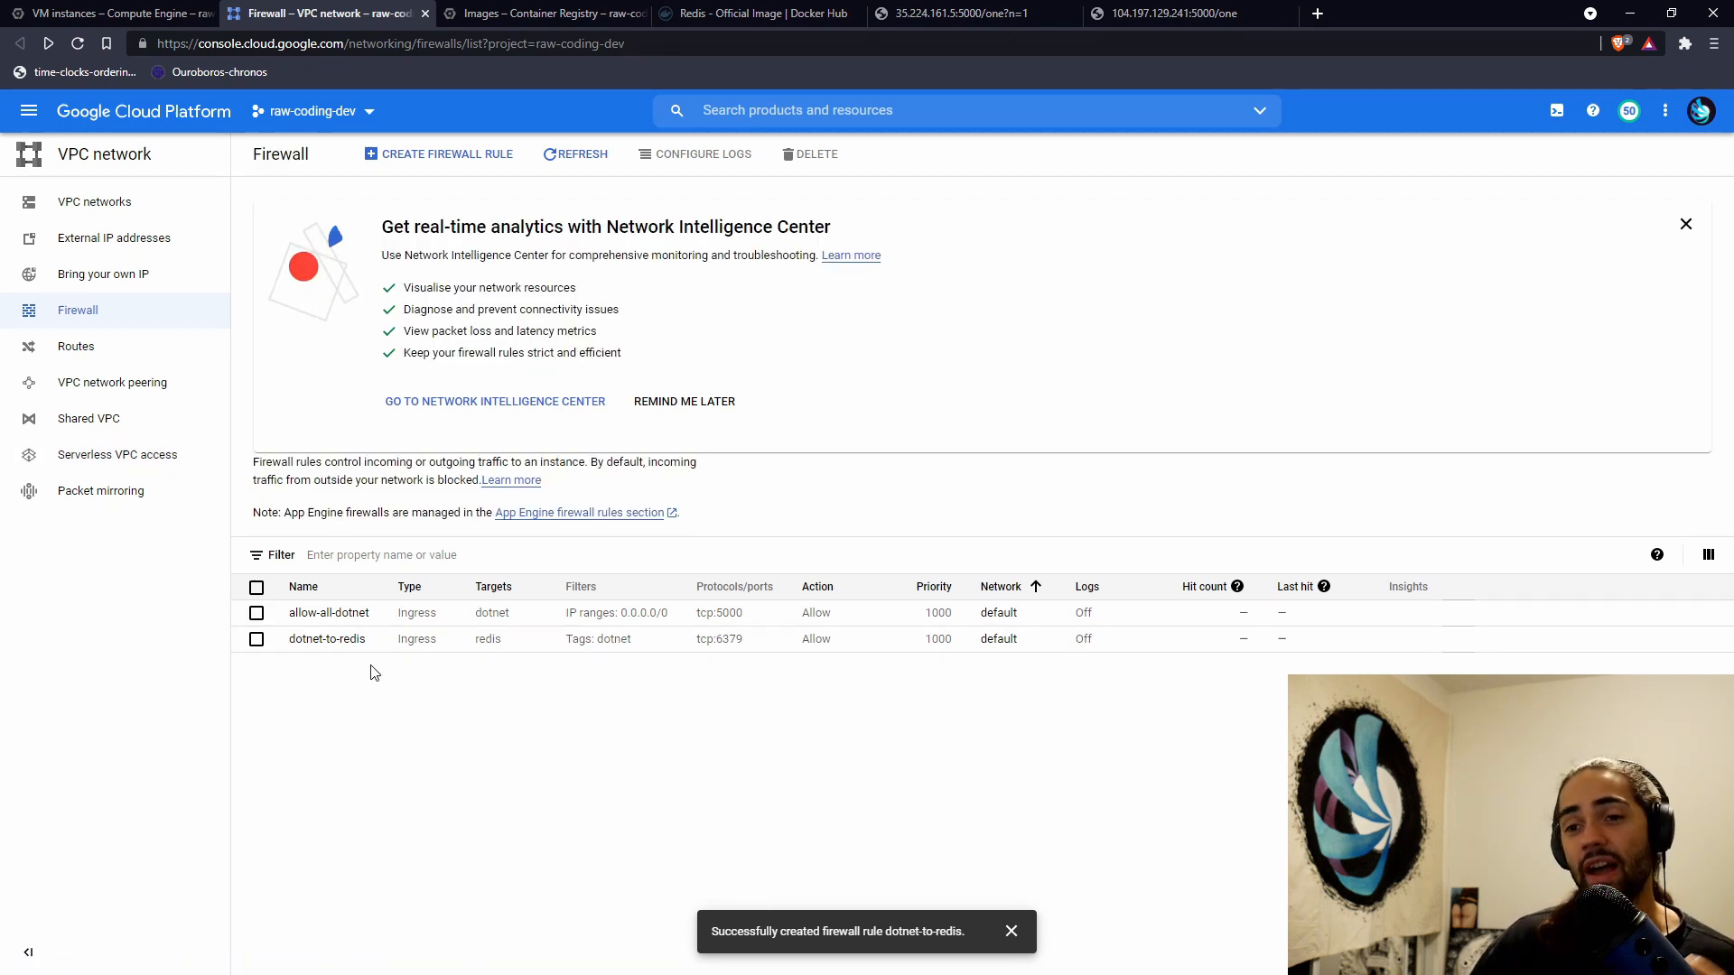
{"action": "mouse_move", "coordinate": [386, 728]}
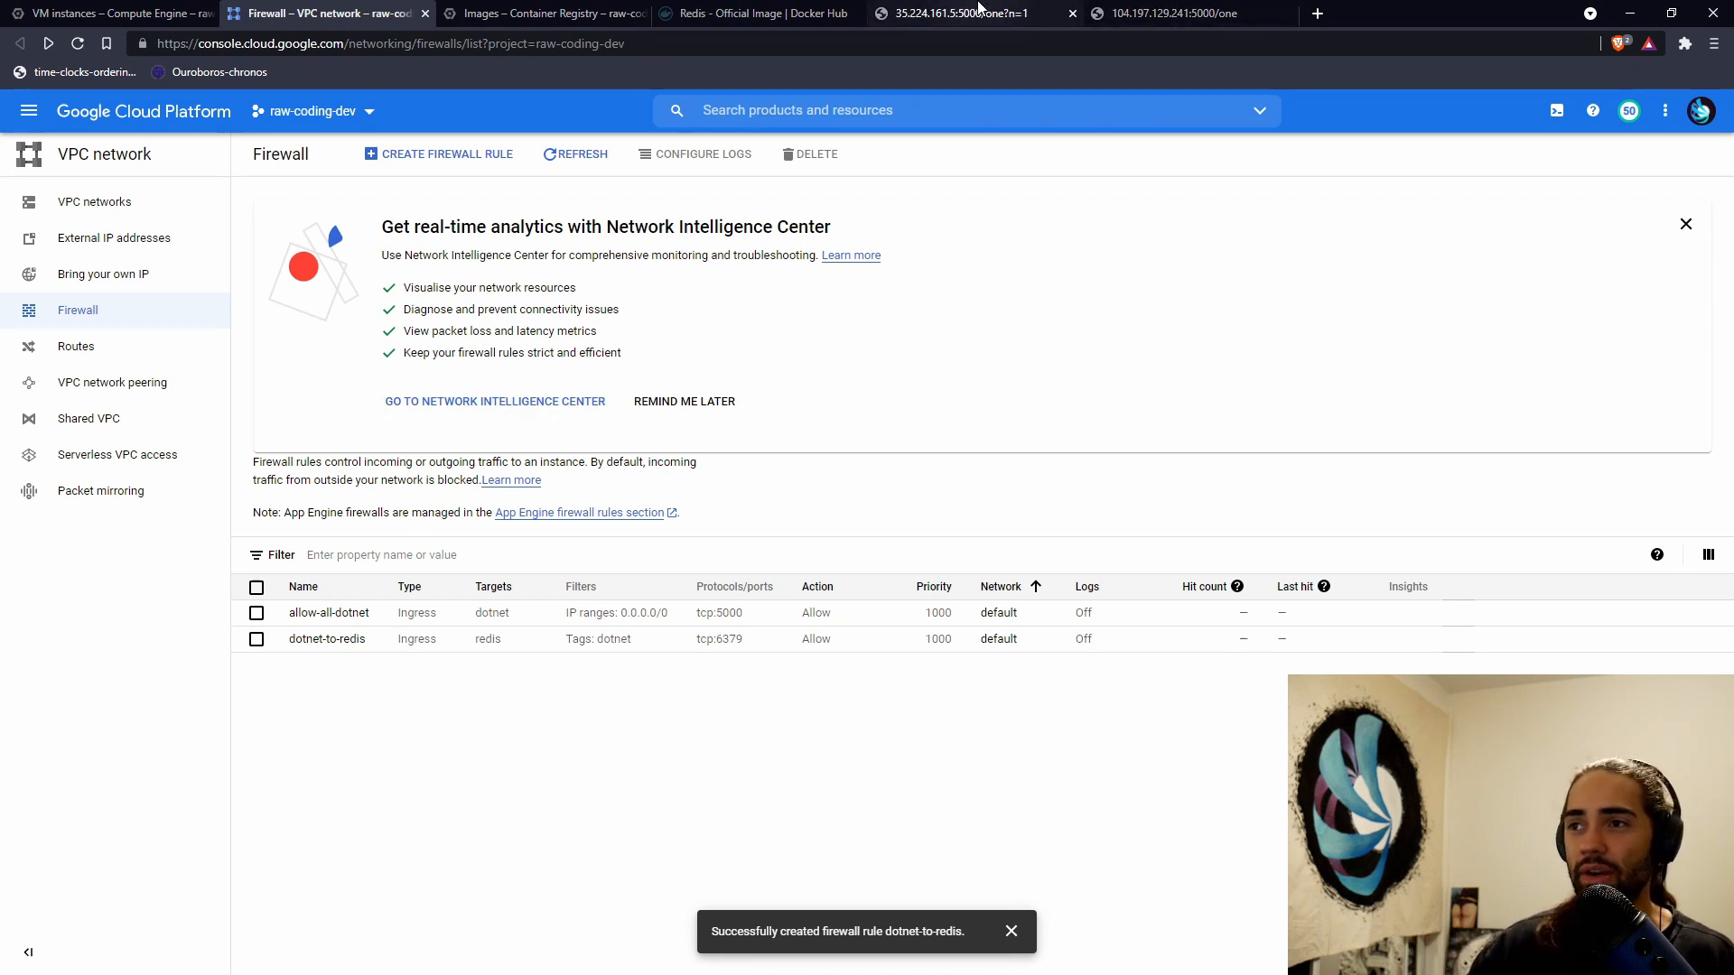
- Switch to the dotnet VM's /one response tab after reviewing firewall rules
{"action": "left_click", "coordinate": [1178, 14]}
{"action": "type", "text": "http://104.197.129.241:5000/one?n=3"}
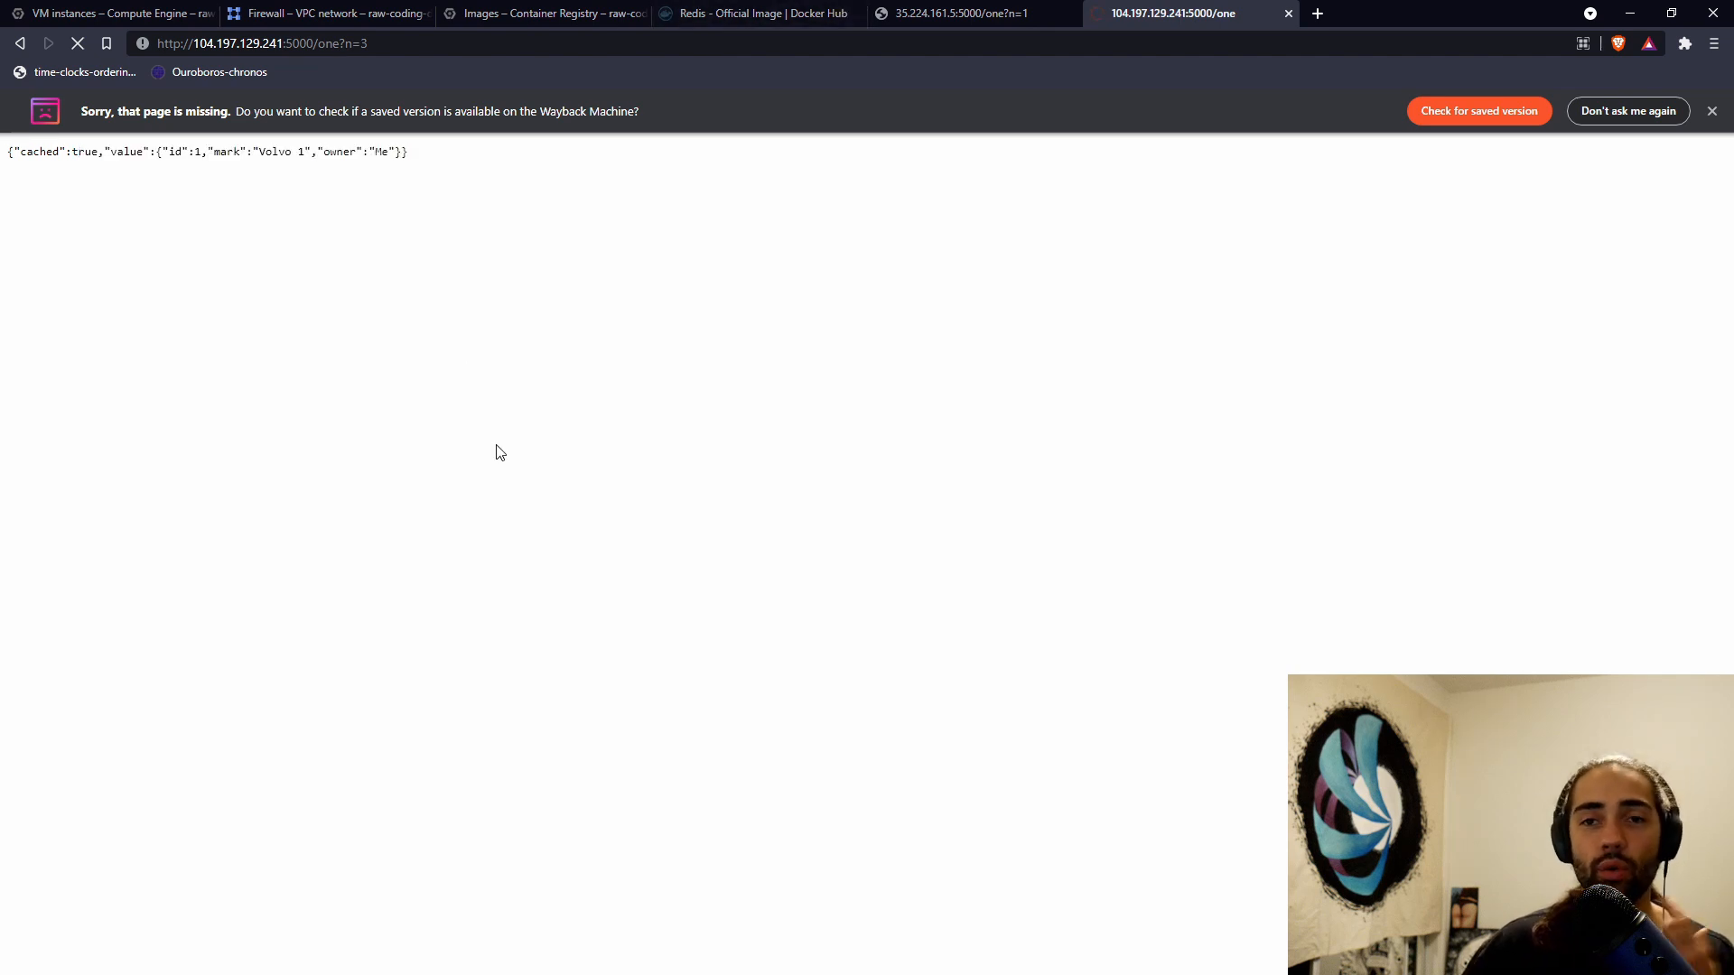
- Compare /one?n=3 on 35.224.161.5 and 104.197.129.241, then return to VM instances
{"action": "left_click", "coordinate": [951, 14]}
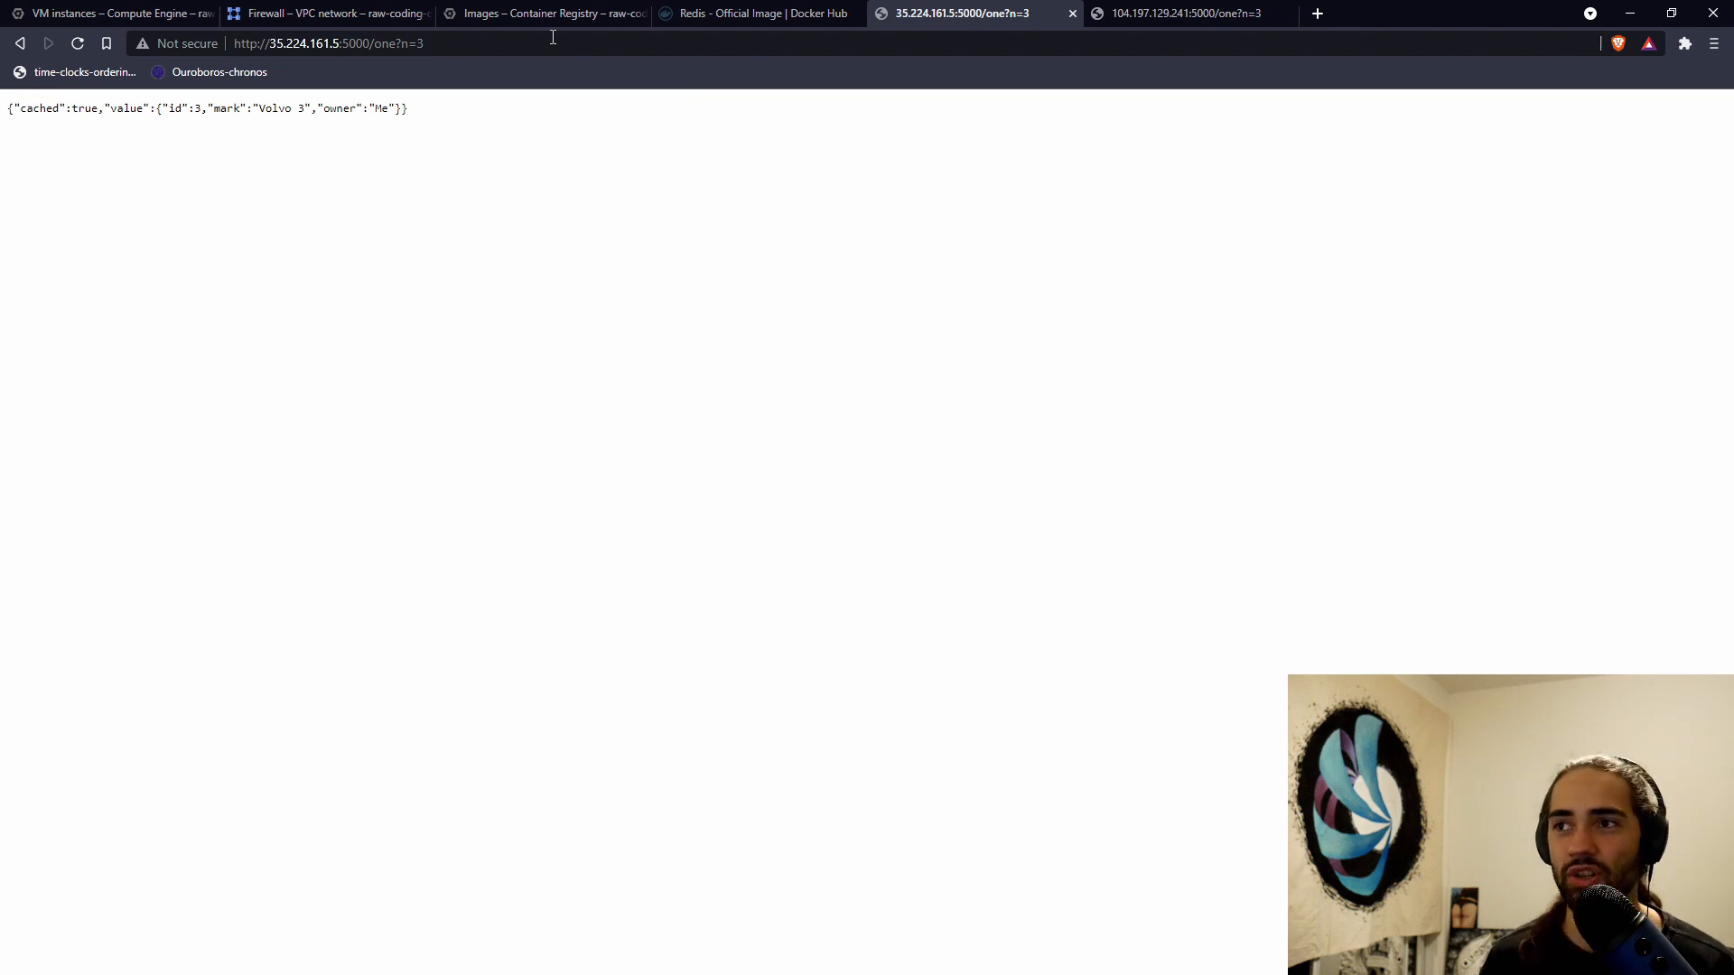
{"action": "left_click", "coordinate": [1184, 13]}
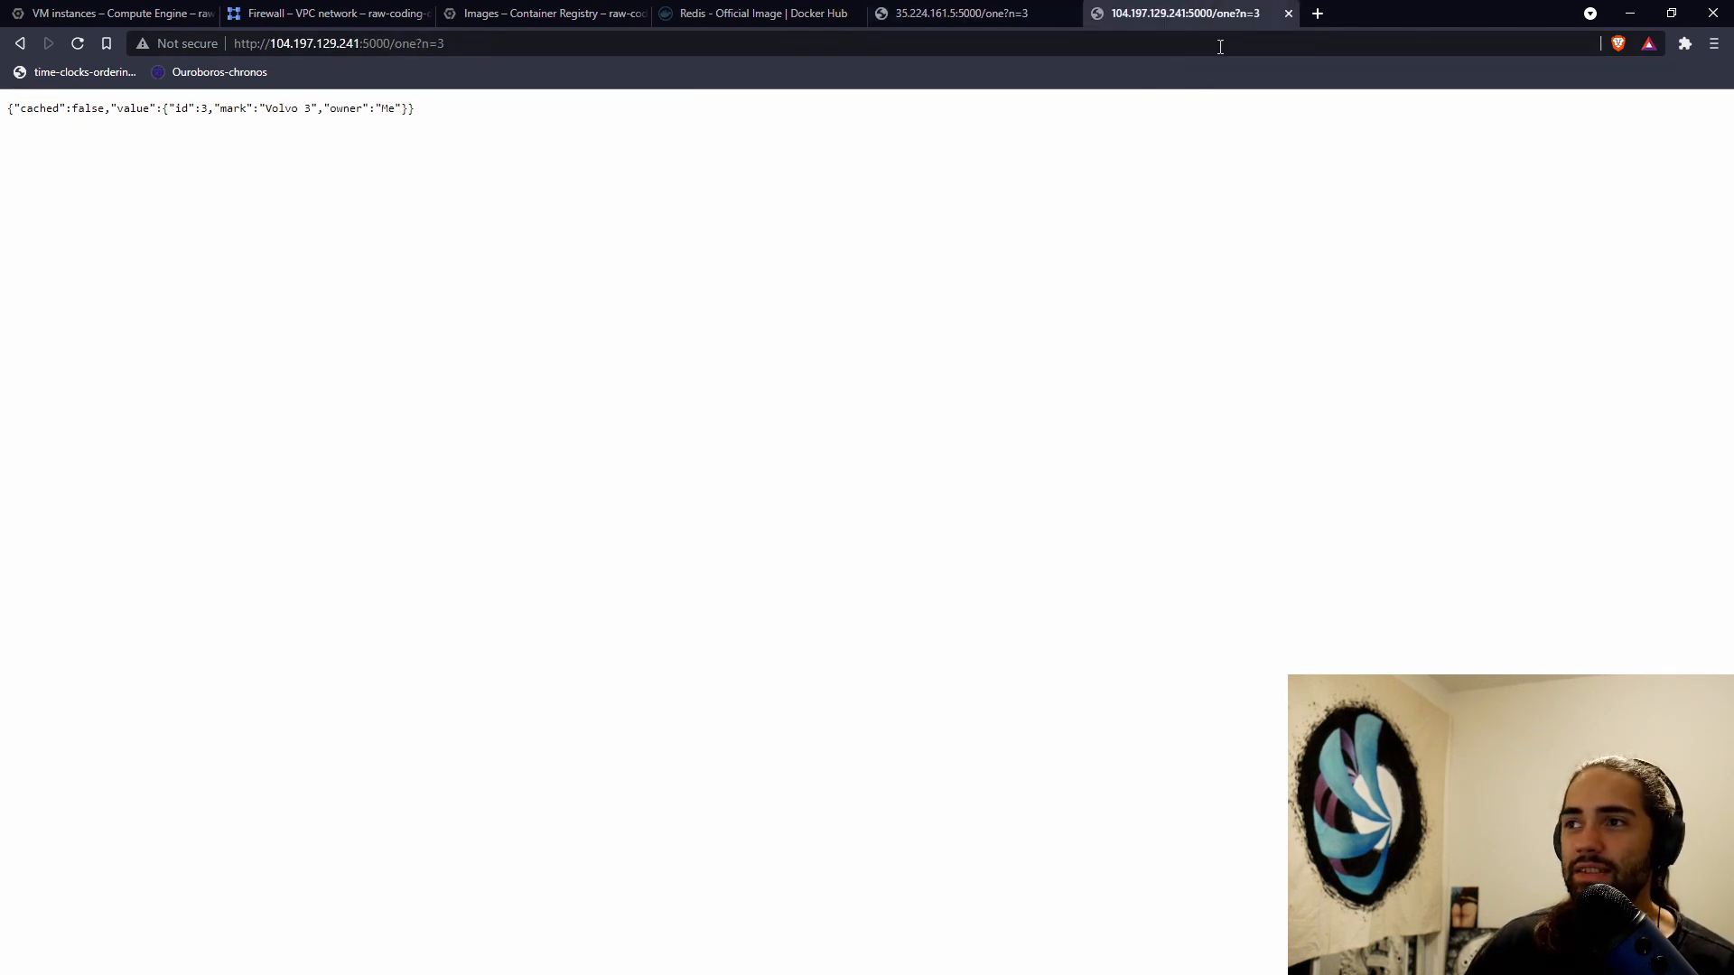
{"action": "left_click", "coordinate": [110, 14]}
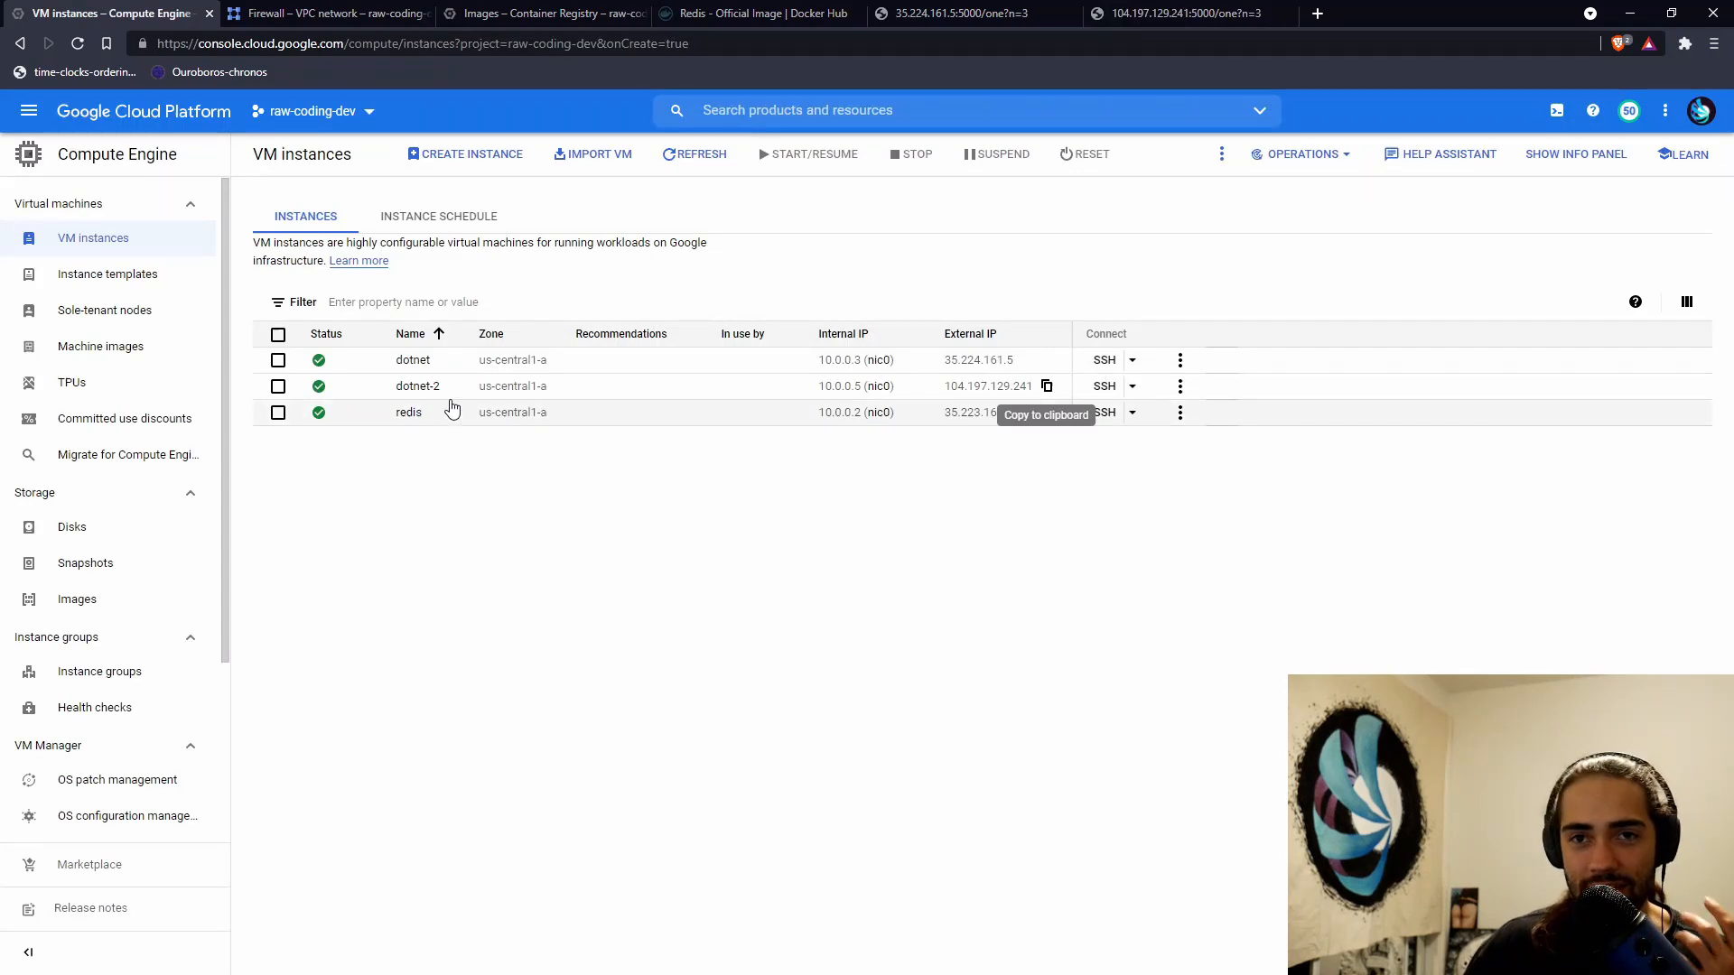
{"action": "mouse_move", "coordinate": [319, 359]}
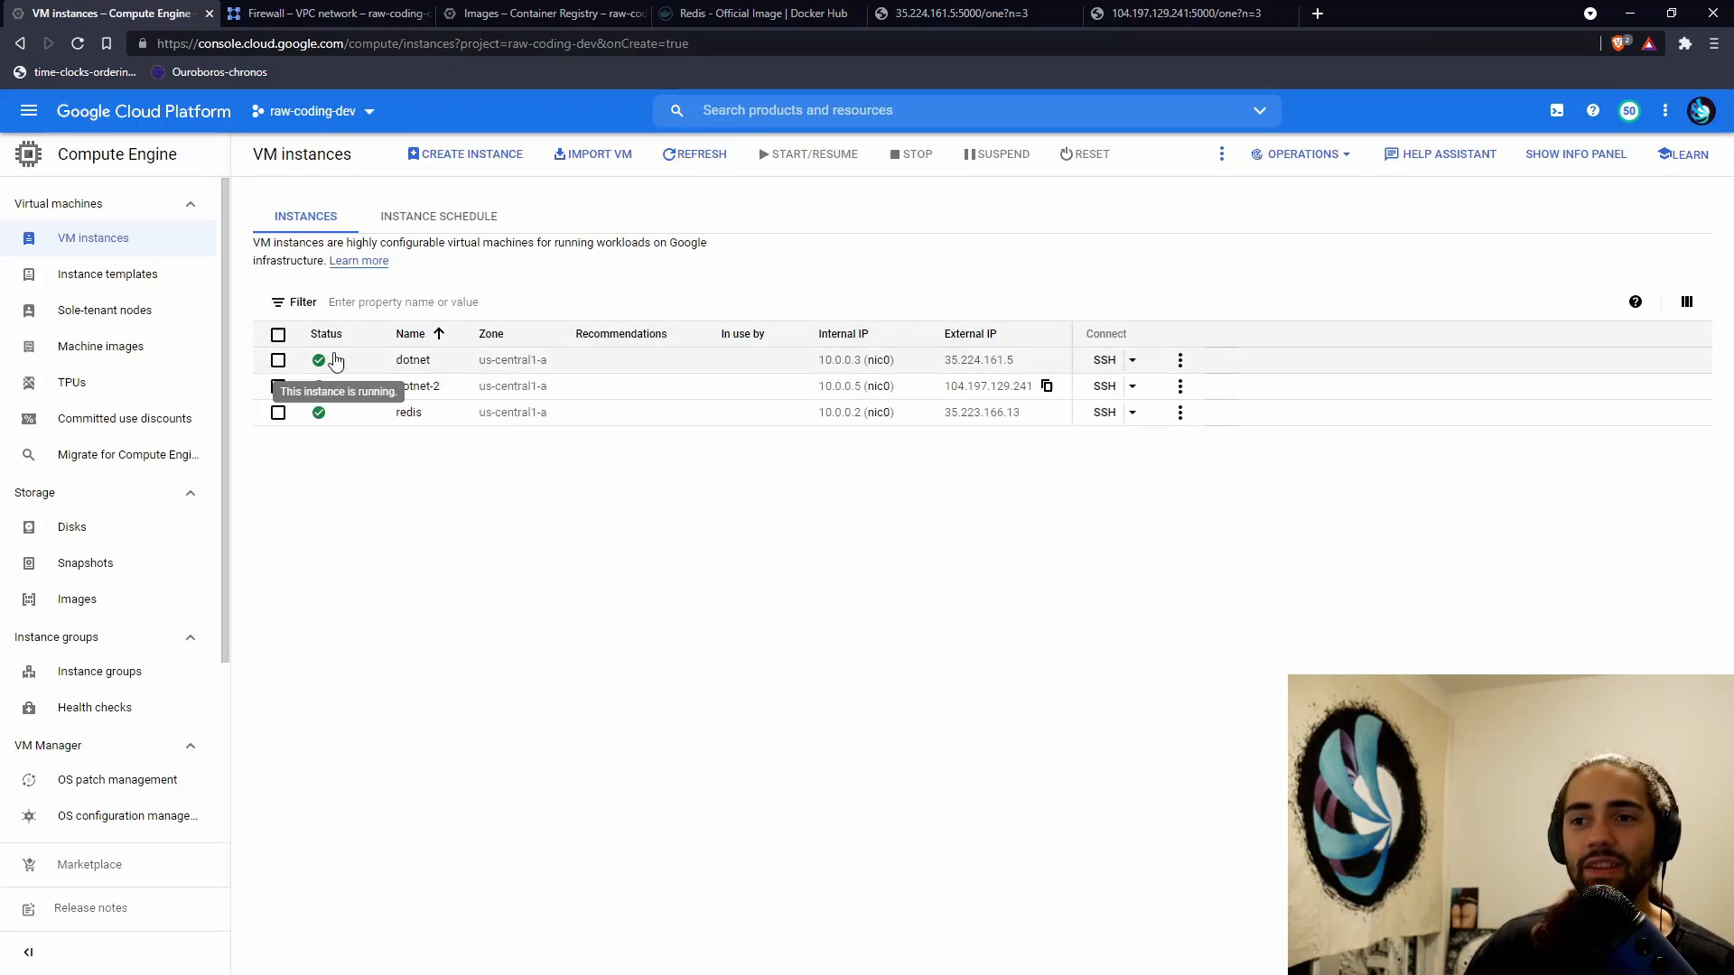
{"action": "mouse_move", "coordinate": [401, 386]}
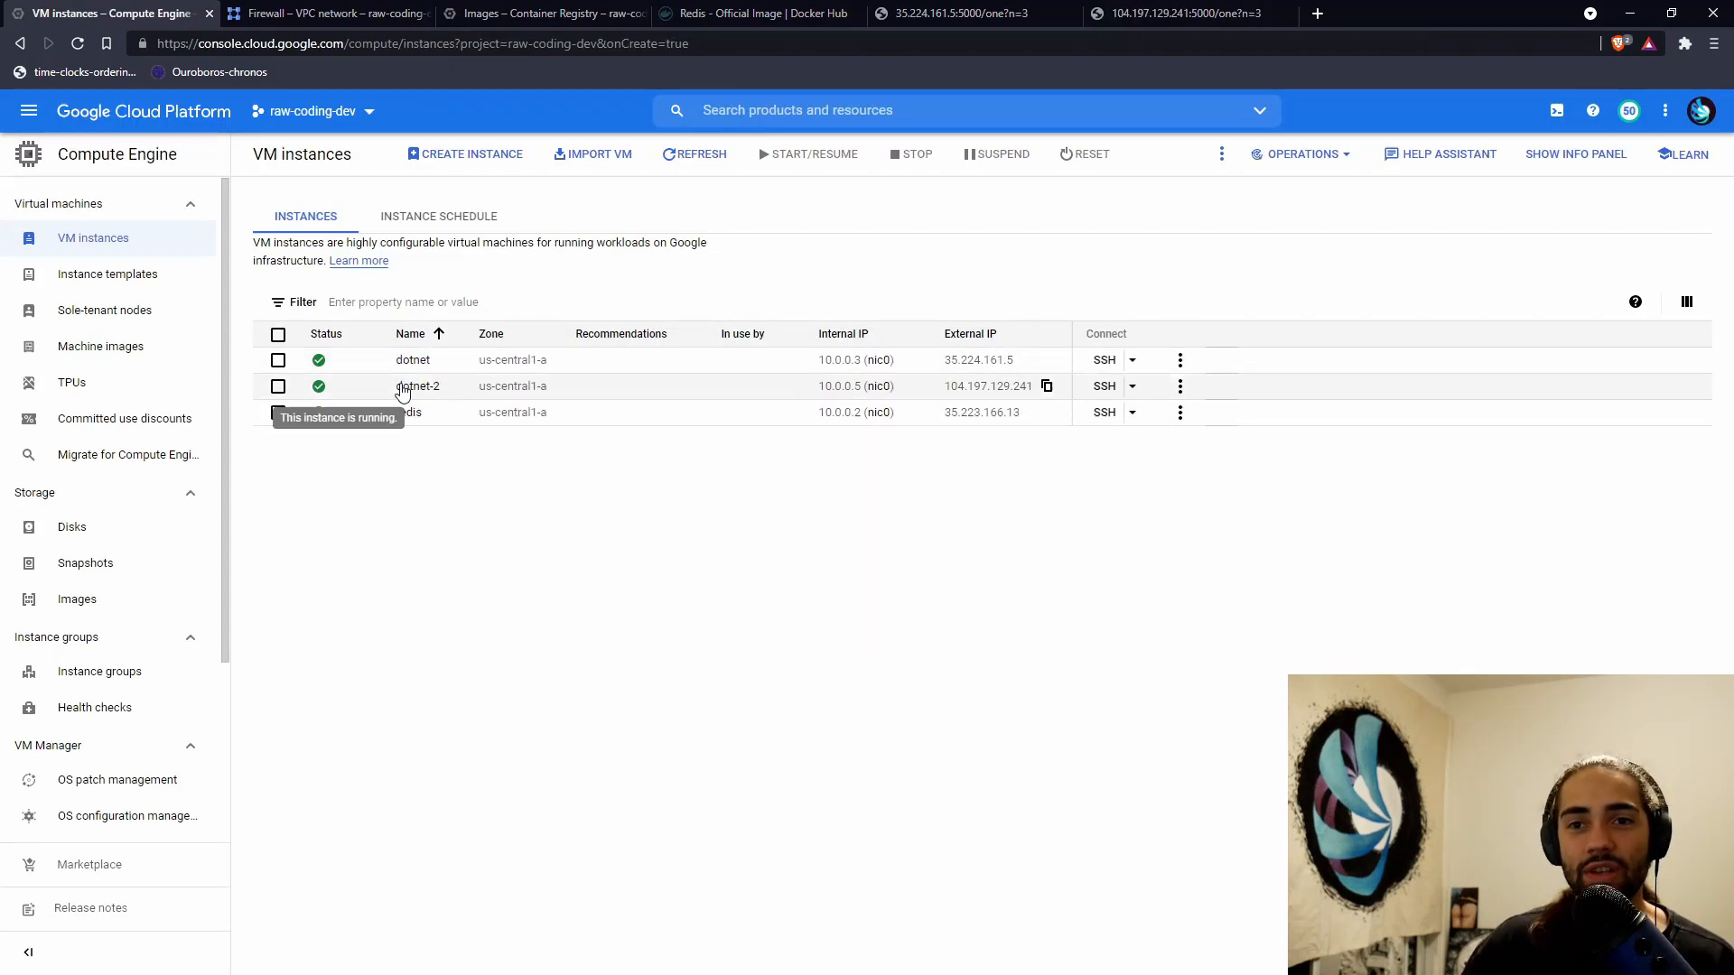
{"action": "mouse_move", "coordinate": [499, 506]}
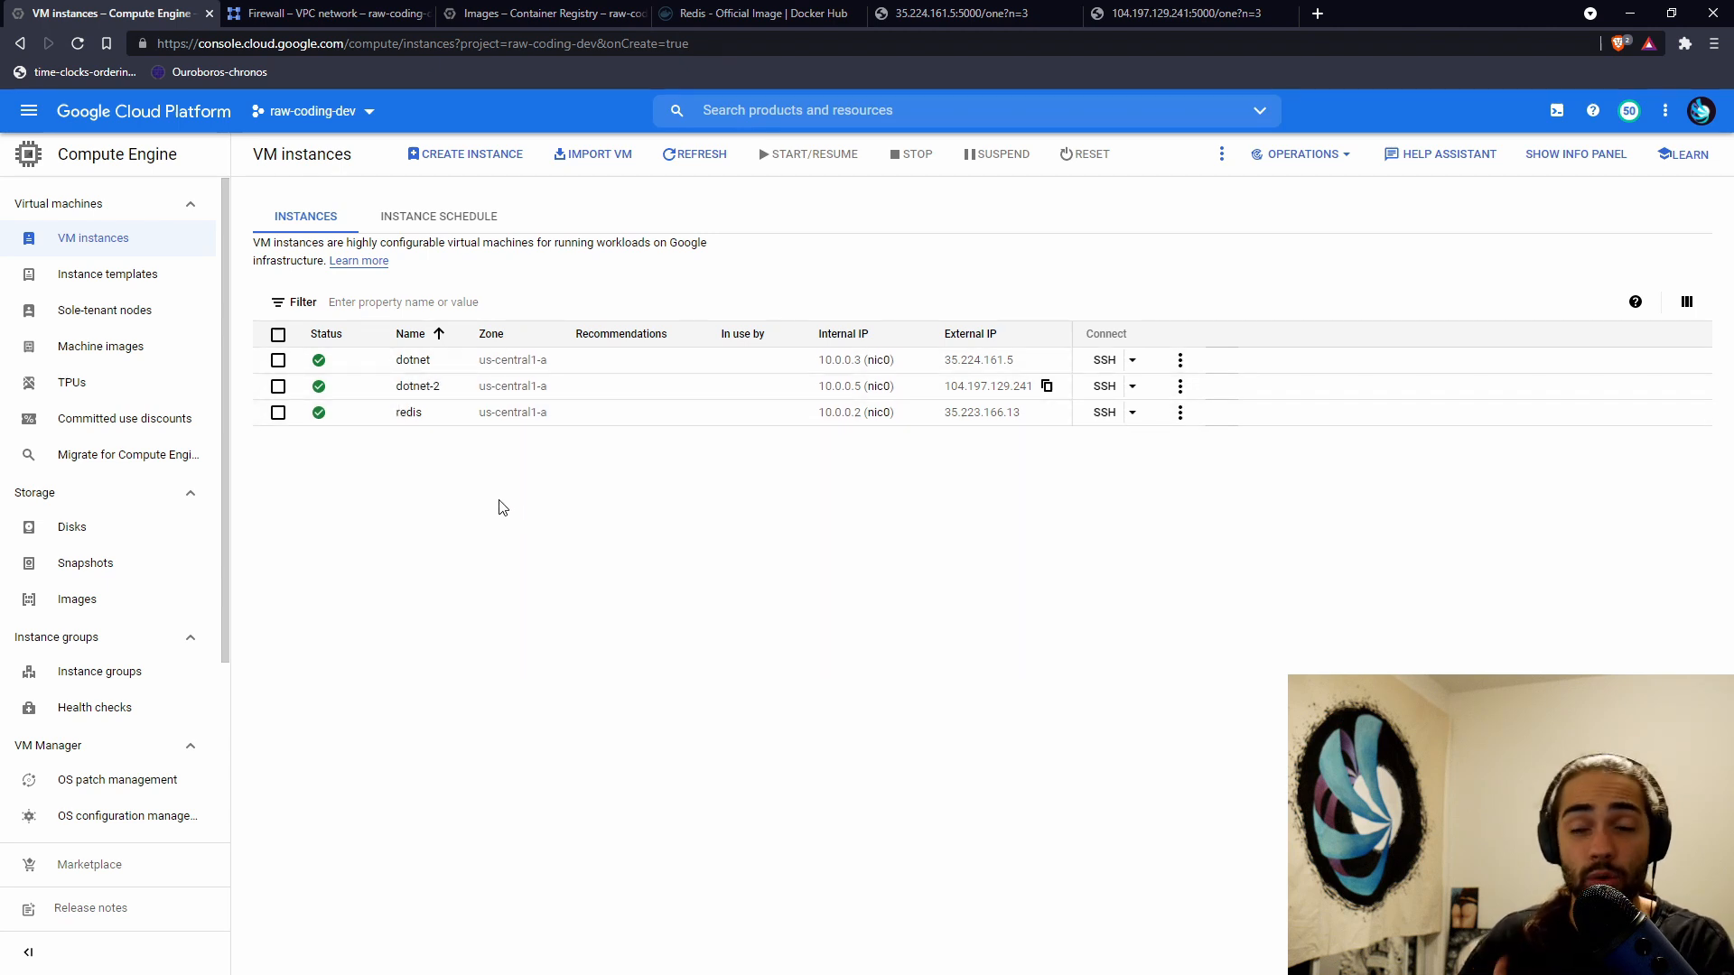
{"action": "mouse_move", "coordinate": [430, 520]}
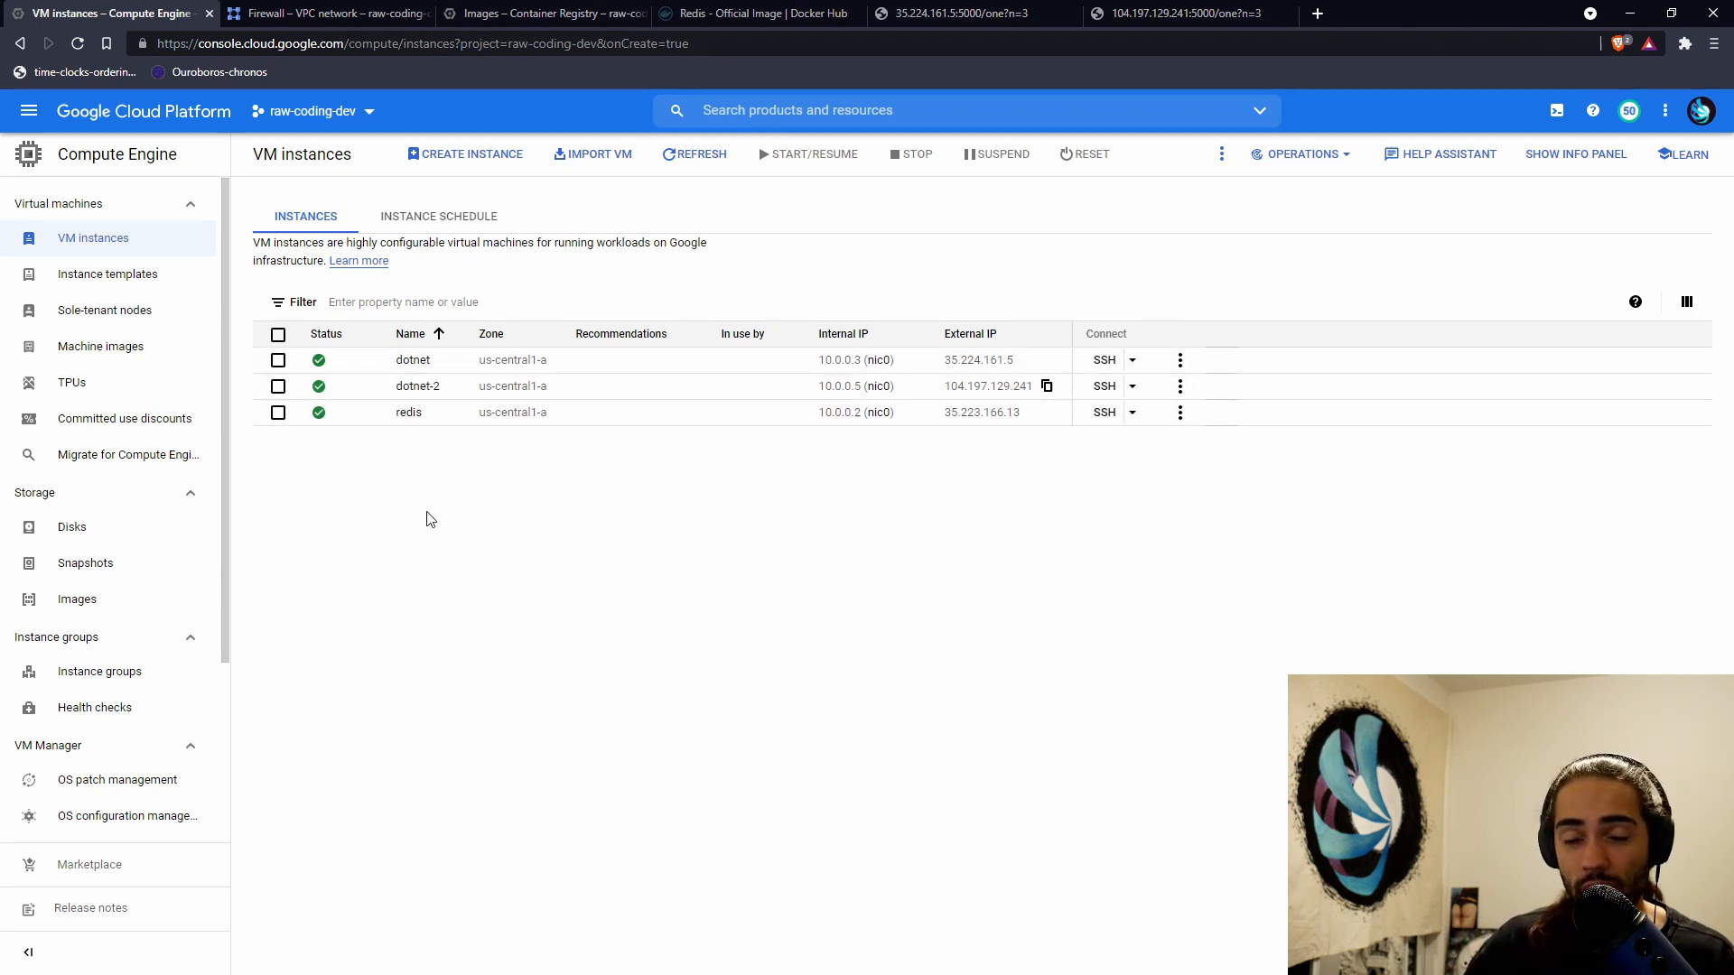
{"action": "mouse_move", "coordinate": [408, 412]}
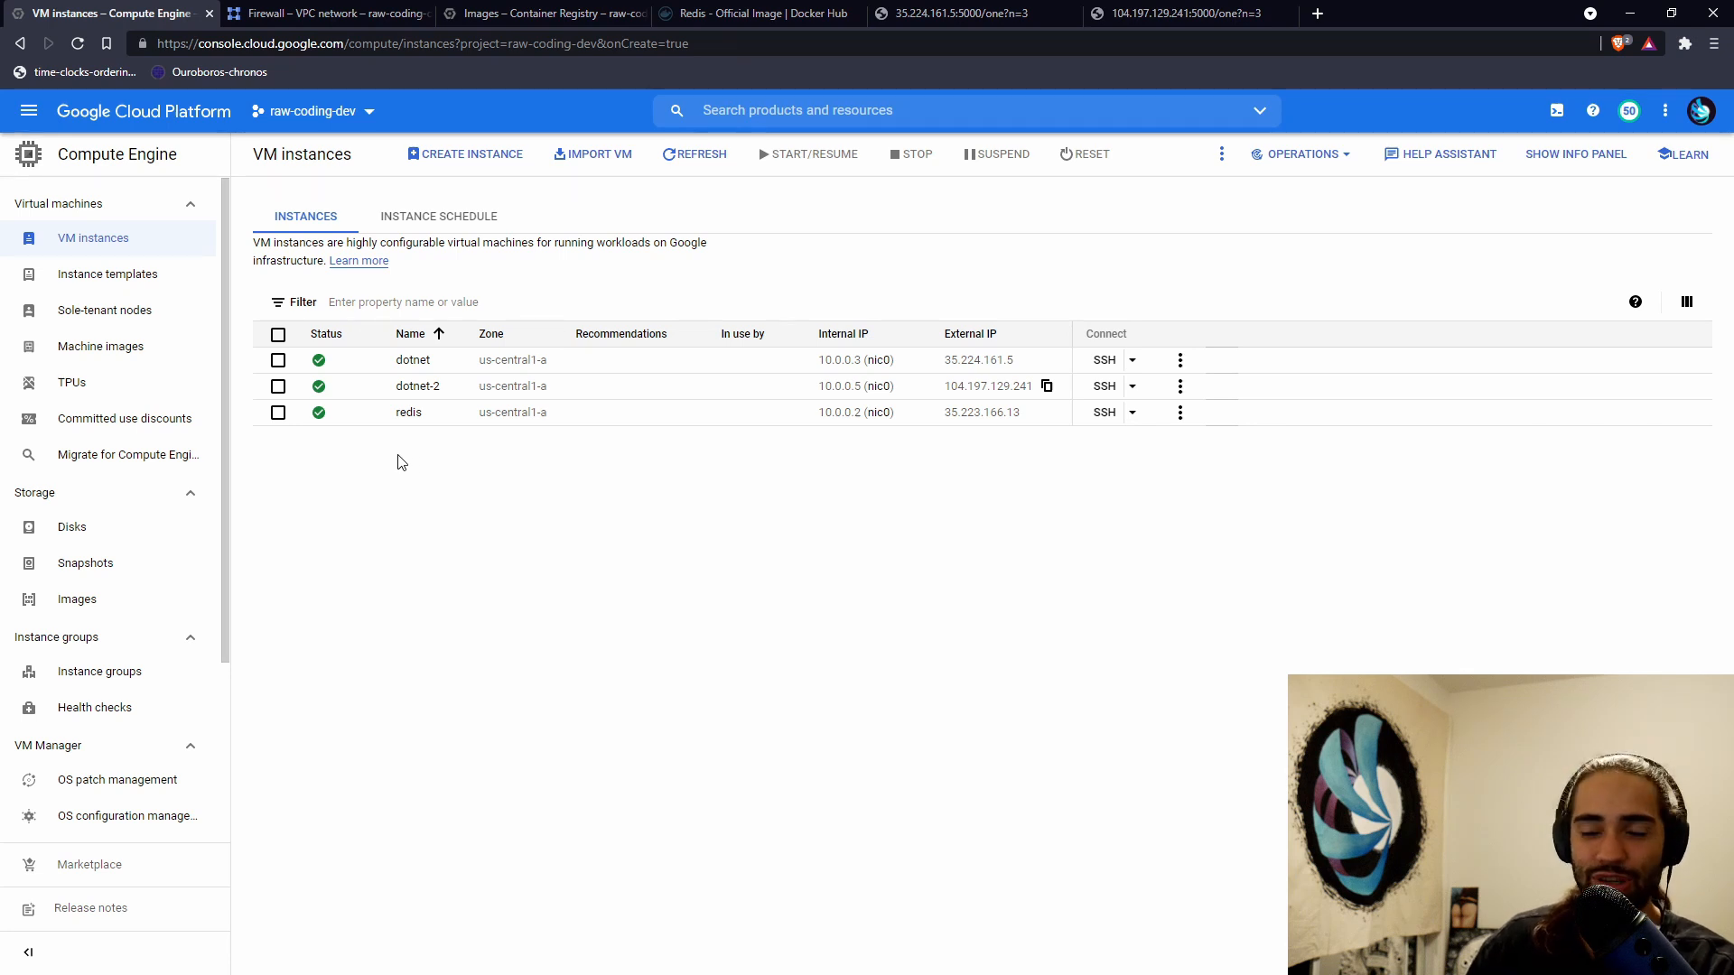
{"action": "mouse_move", "coordinate": [472, 498]}
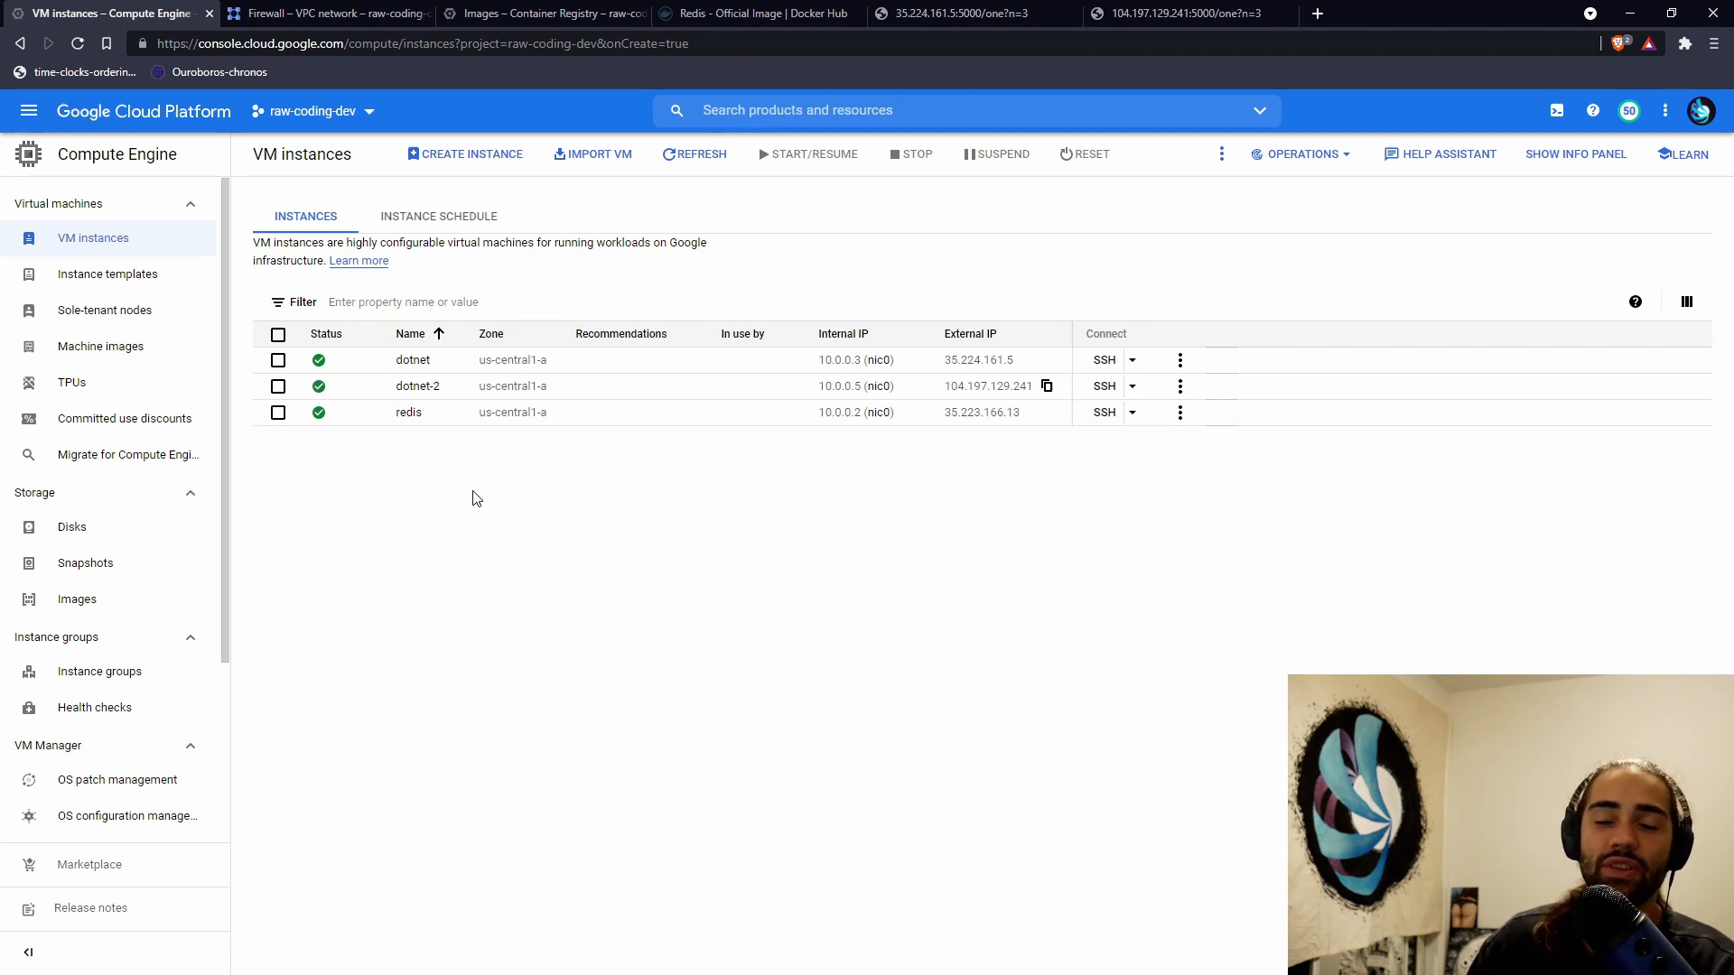
{"action": "mouse_move", "coordinate": [412, 359]}
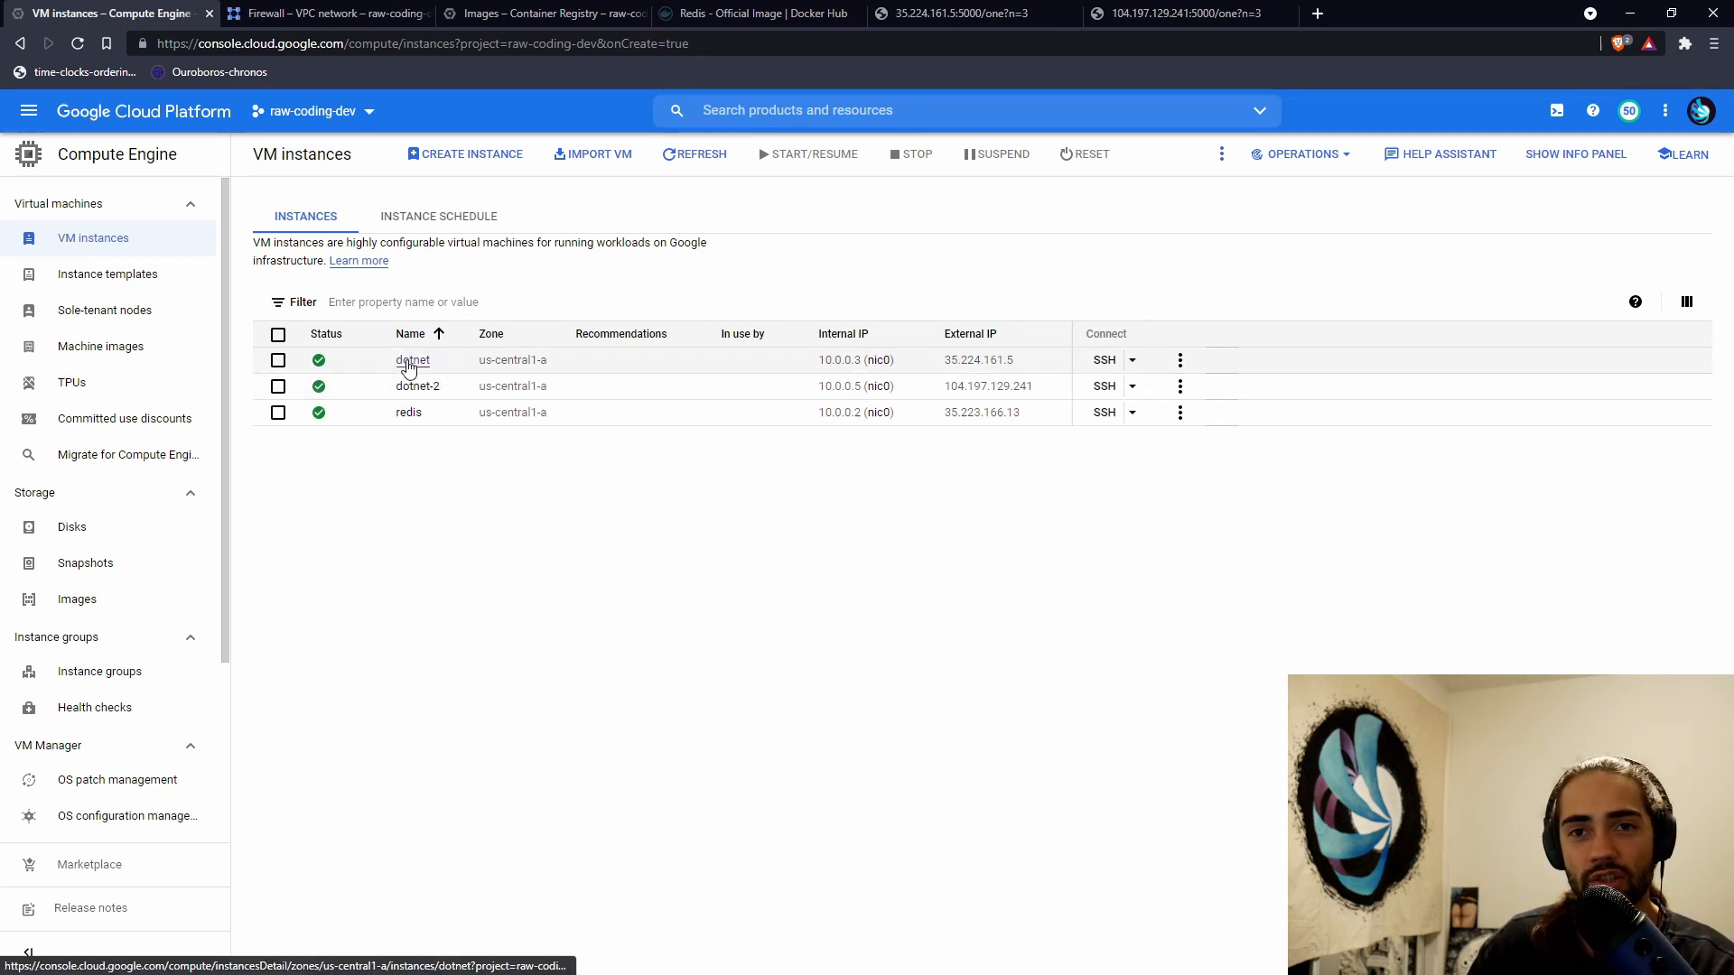
{"action": "mouse_move", "coordinate": [565, 600]}
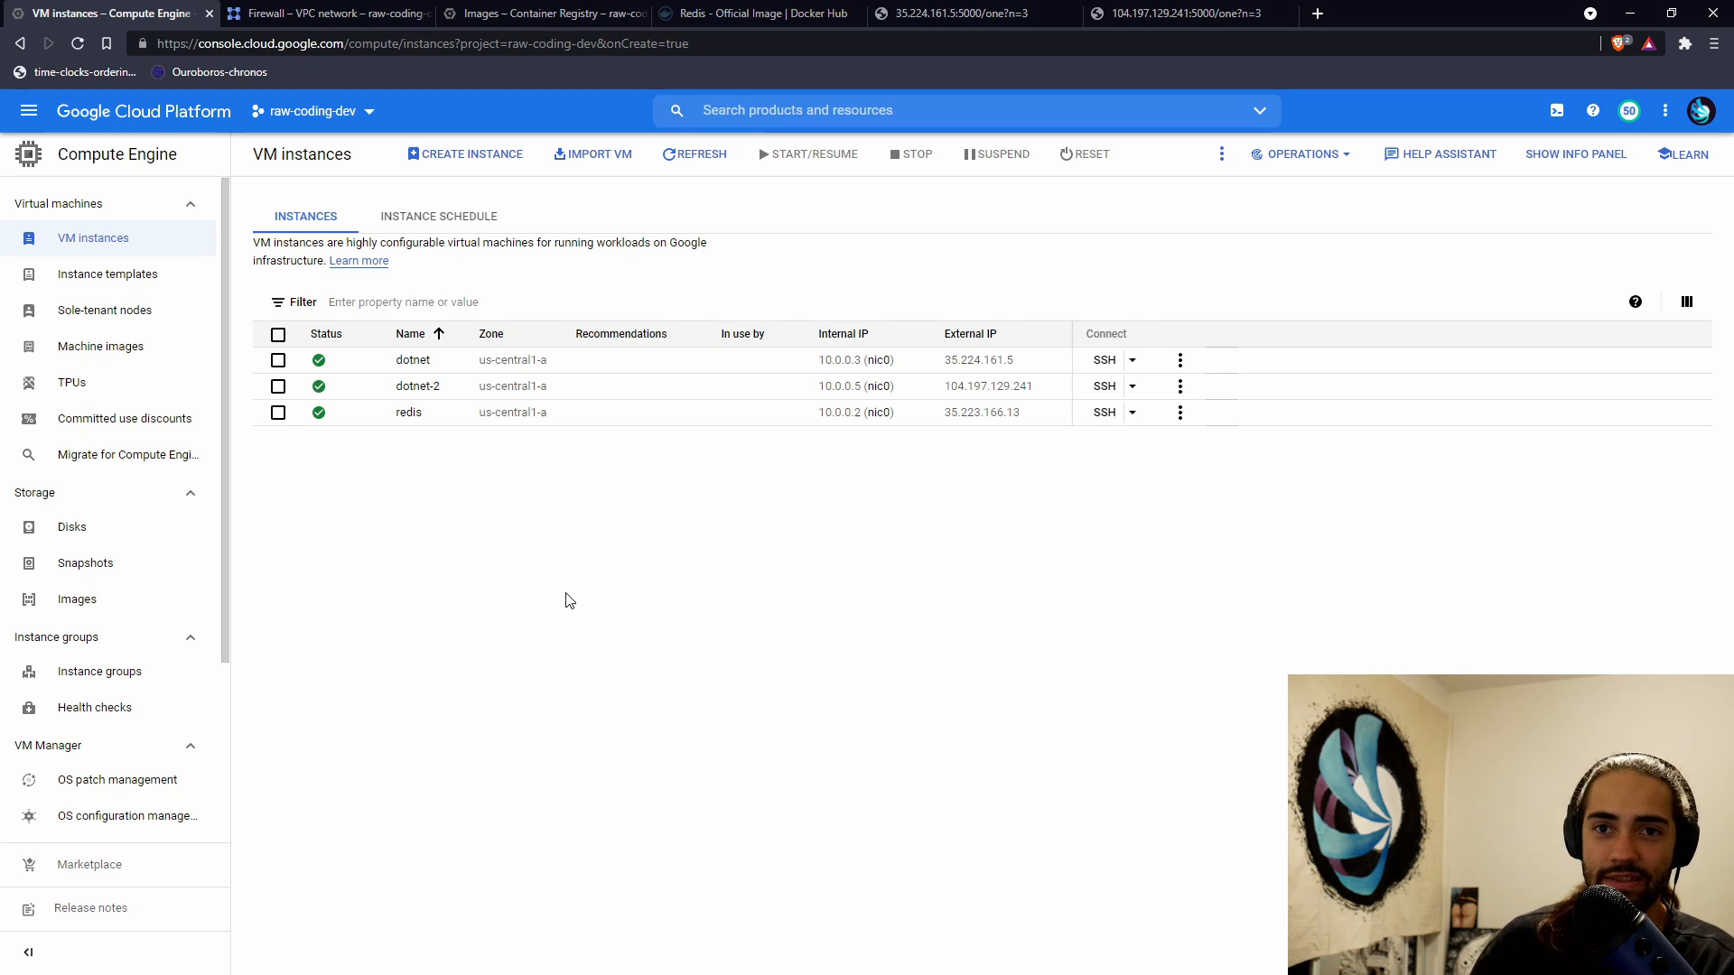
{"action": "mouse_move", "coordinate": [429, 371]}
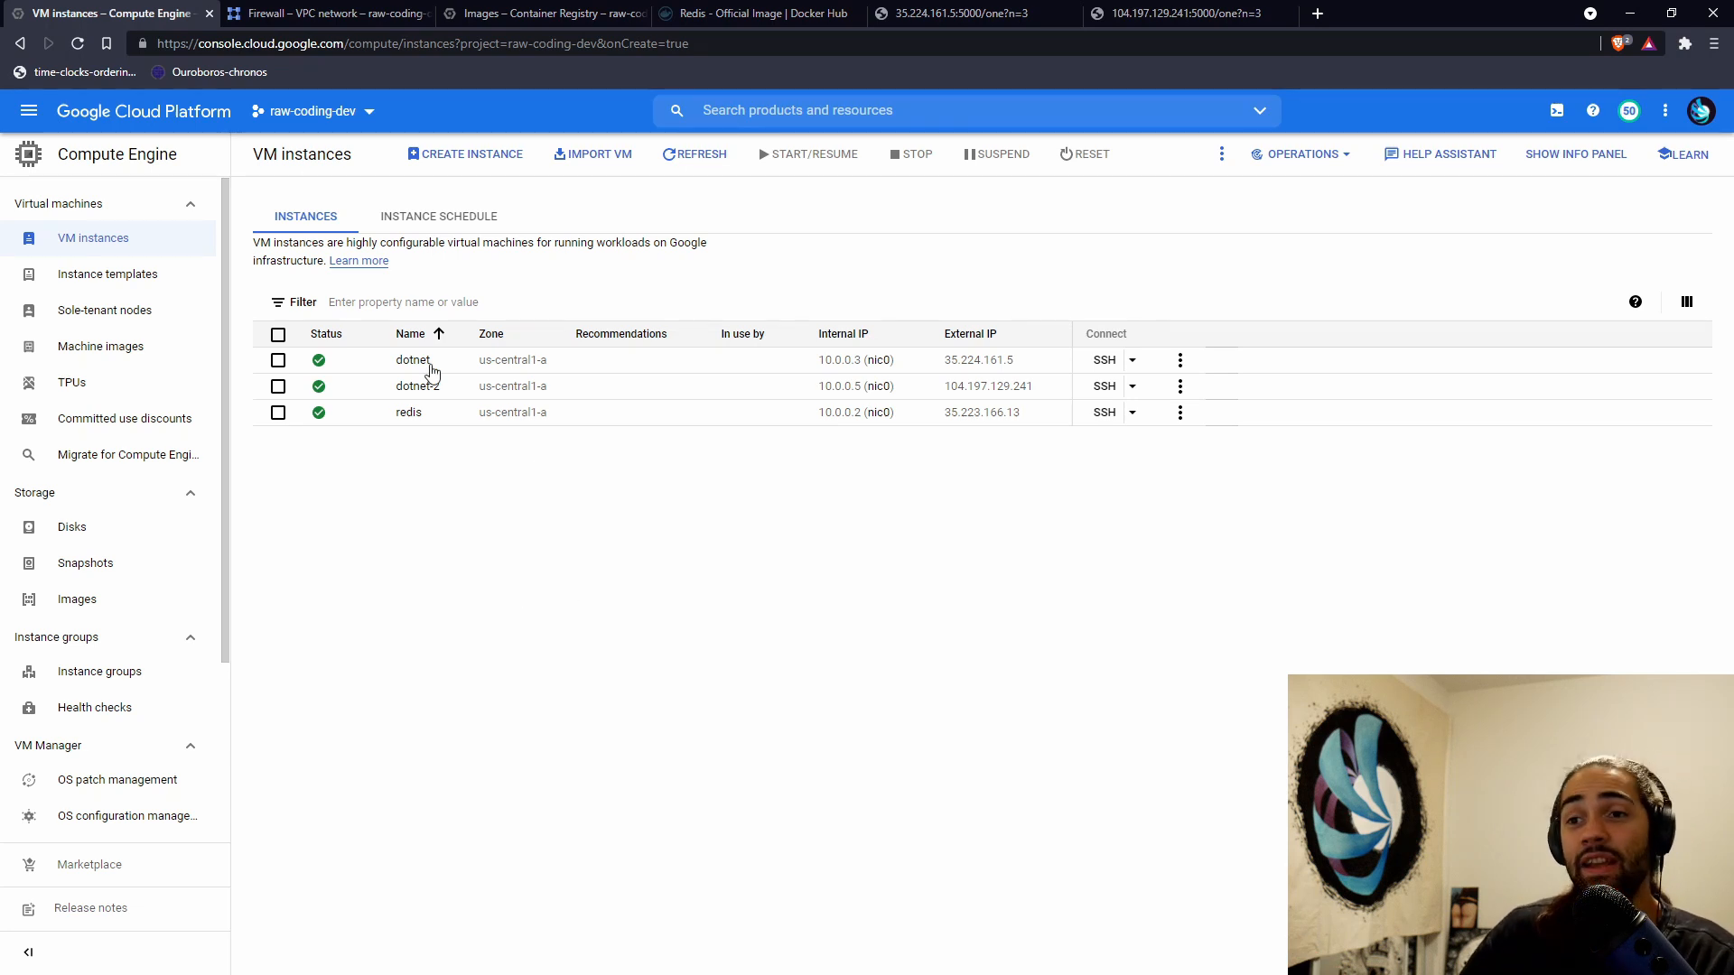
{"action": "mouse_move", "coordinate": [605, 481]}
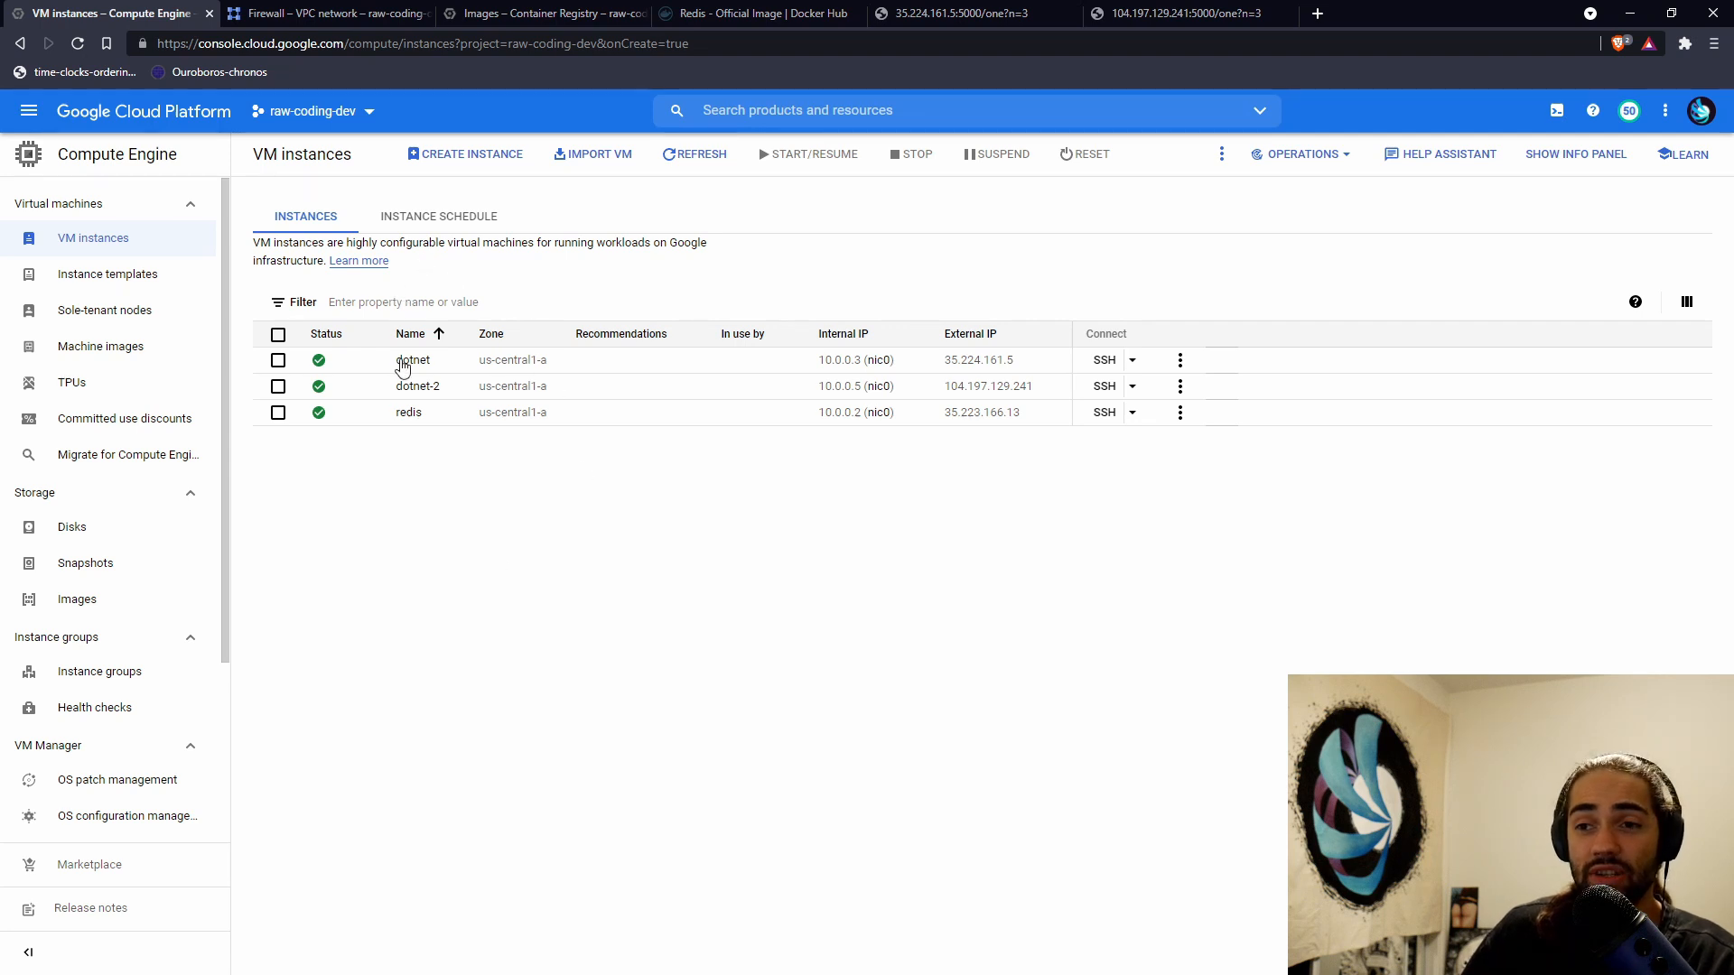
{"action": "mouse_move", "coordinate": [418, 489]}
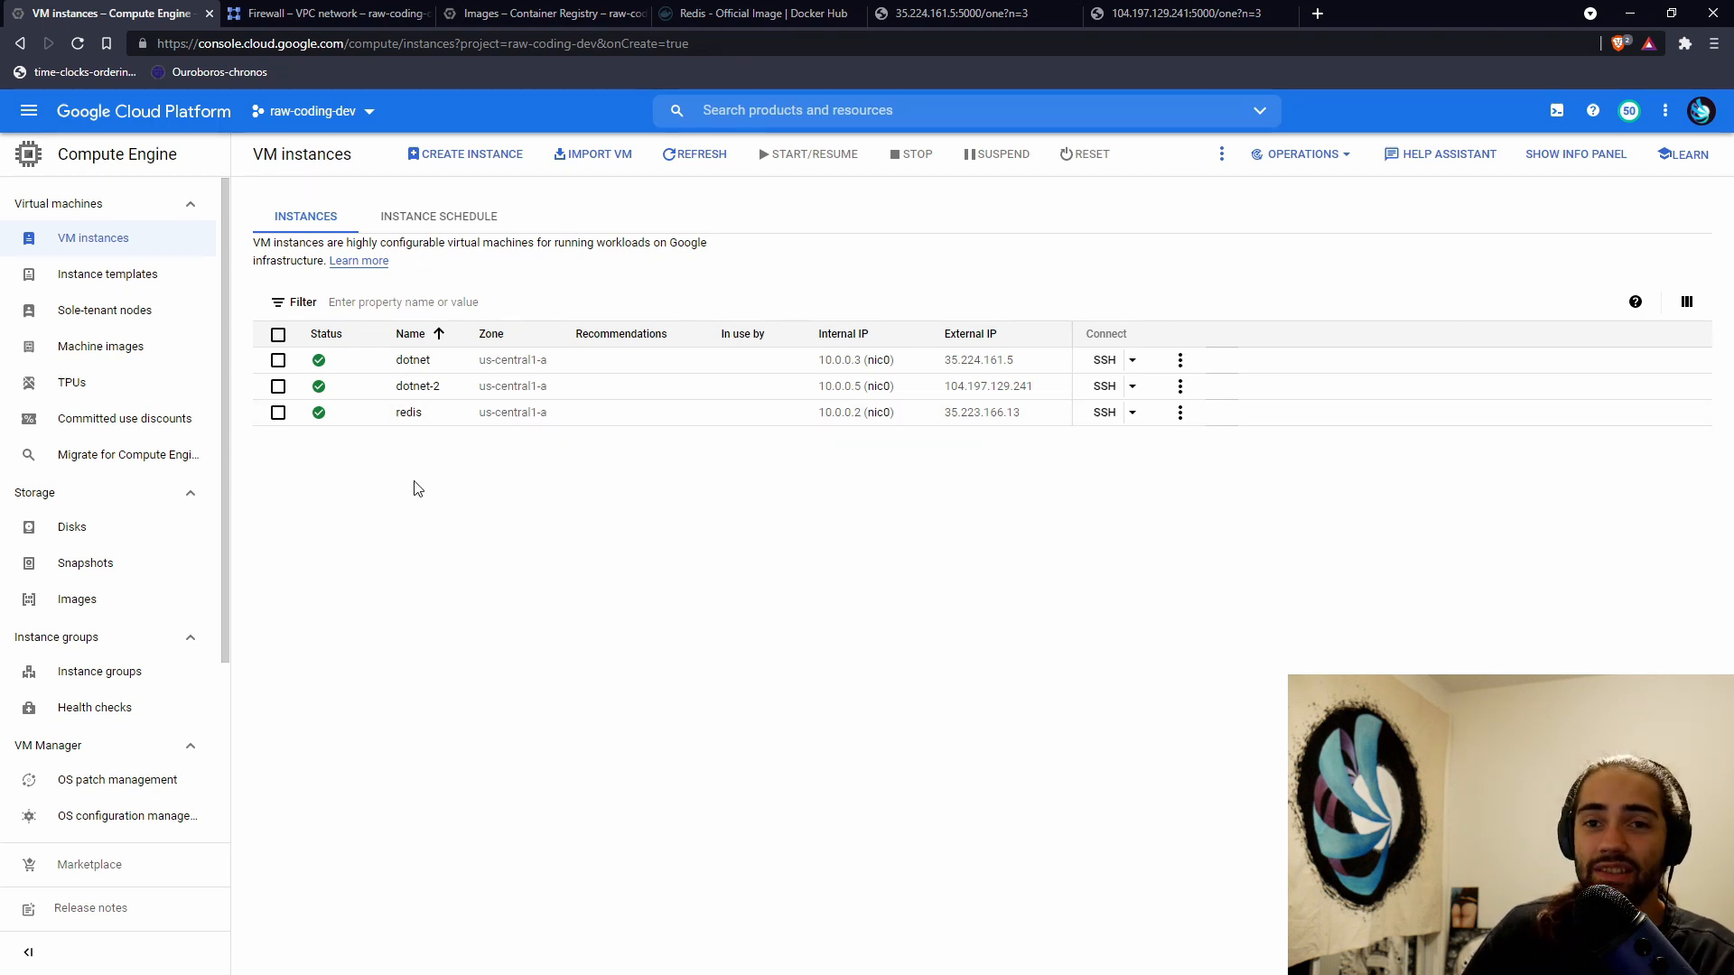
{"action": "mouse_move", "coordinate": [410, 467]}
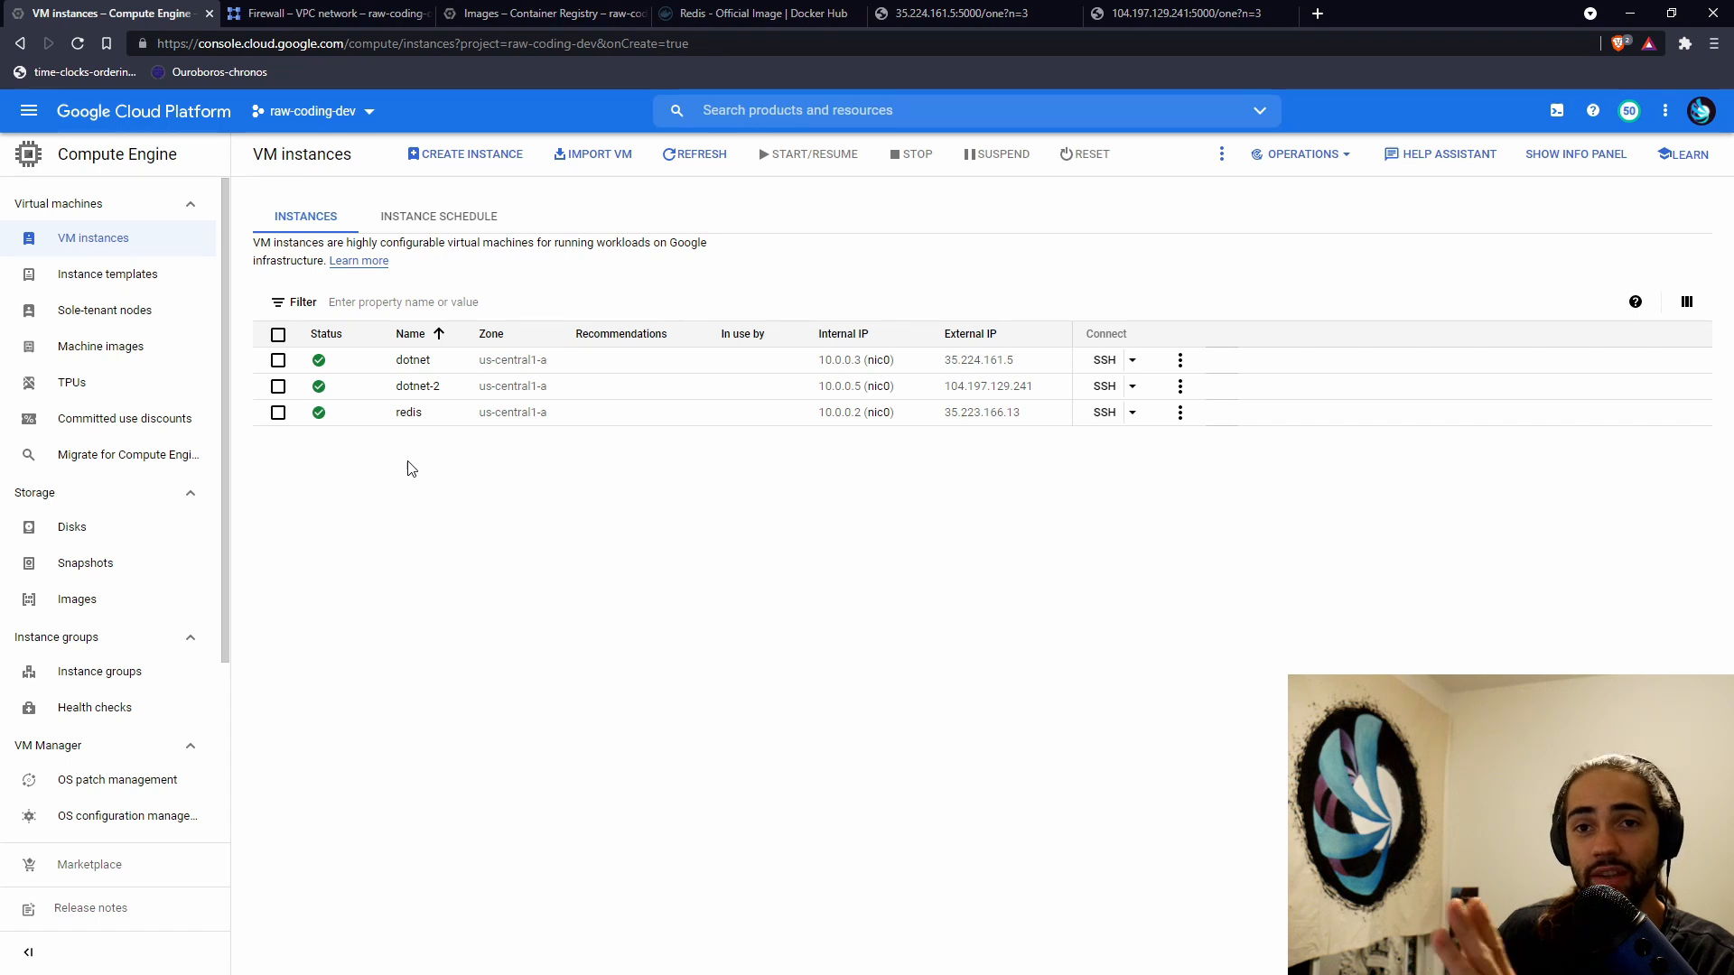
{"action": "mouse_move", "coordinate": [452, 547]}
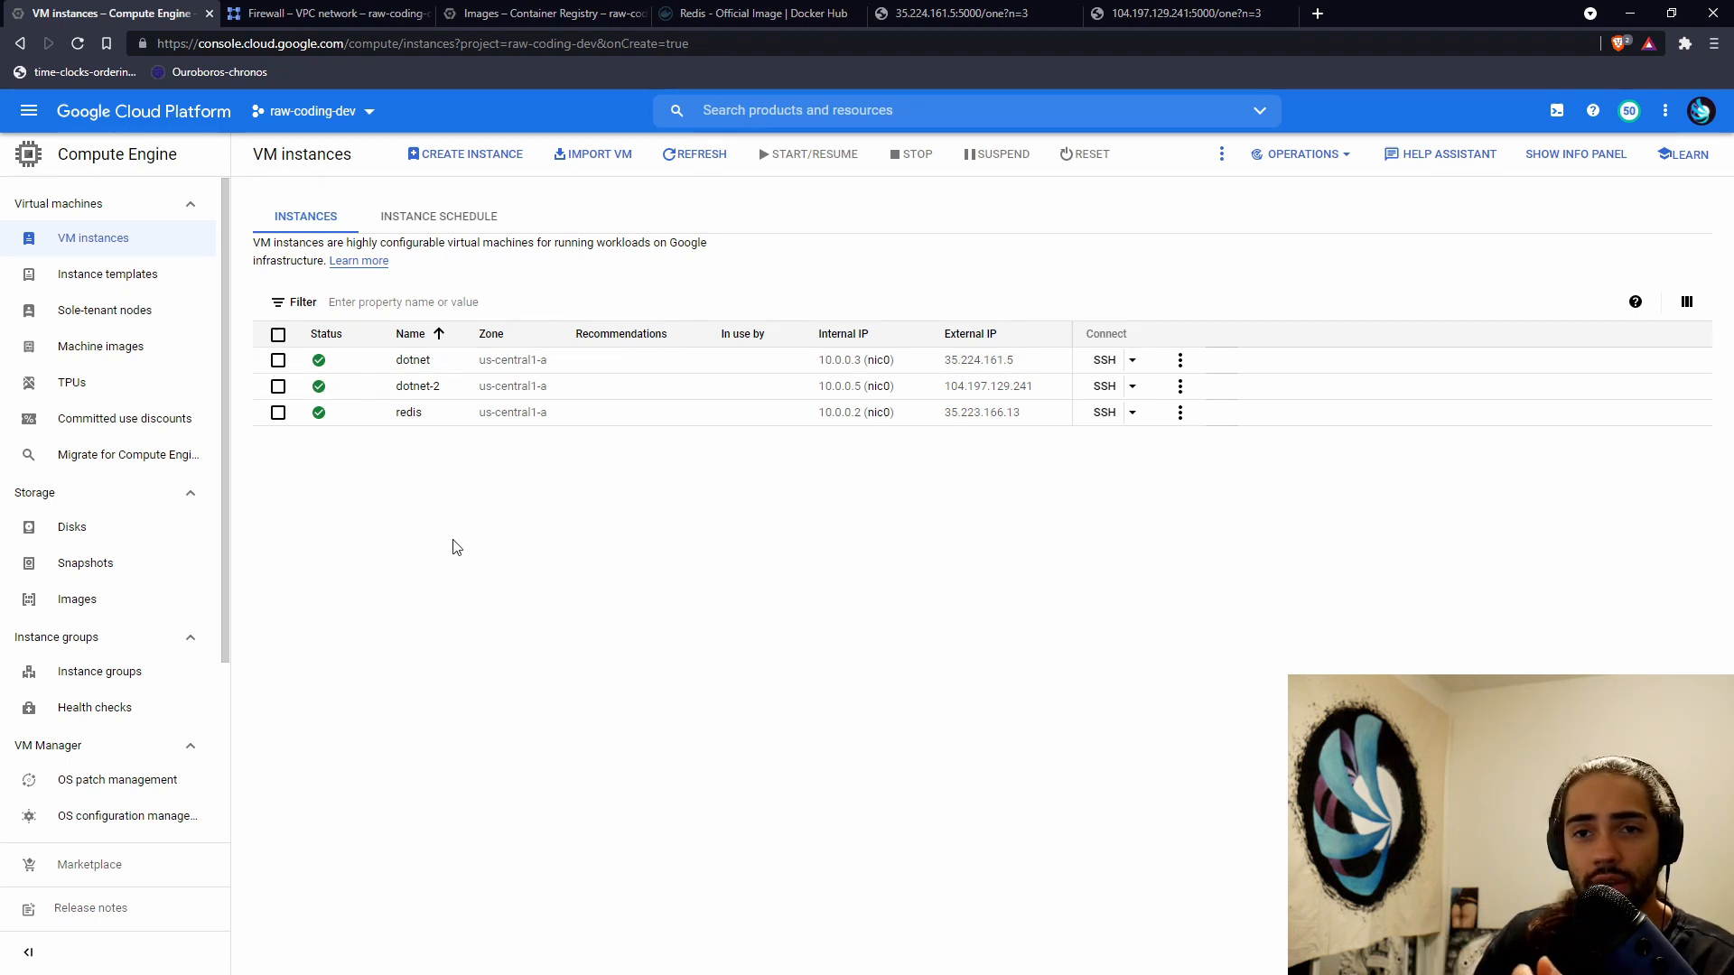
{"action": "mouse_move", "coordinate": [427, 464]}
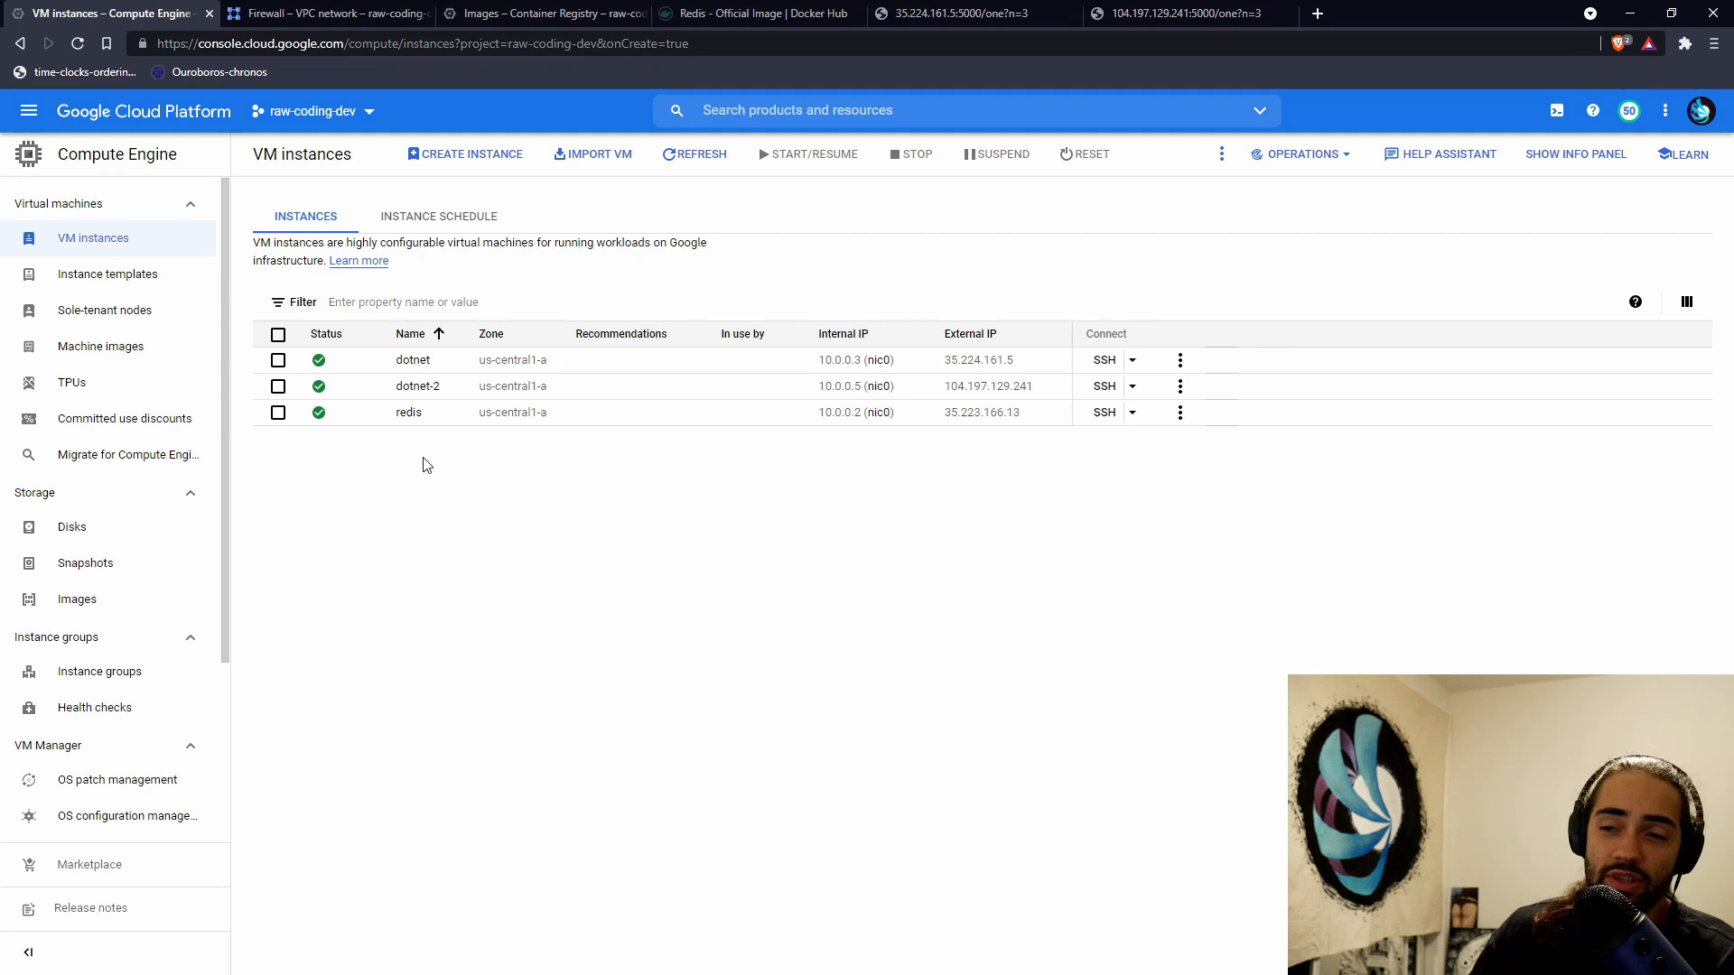
{"action": "mouse_move", "coordinate": [318, 412]}
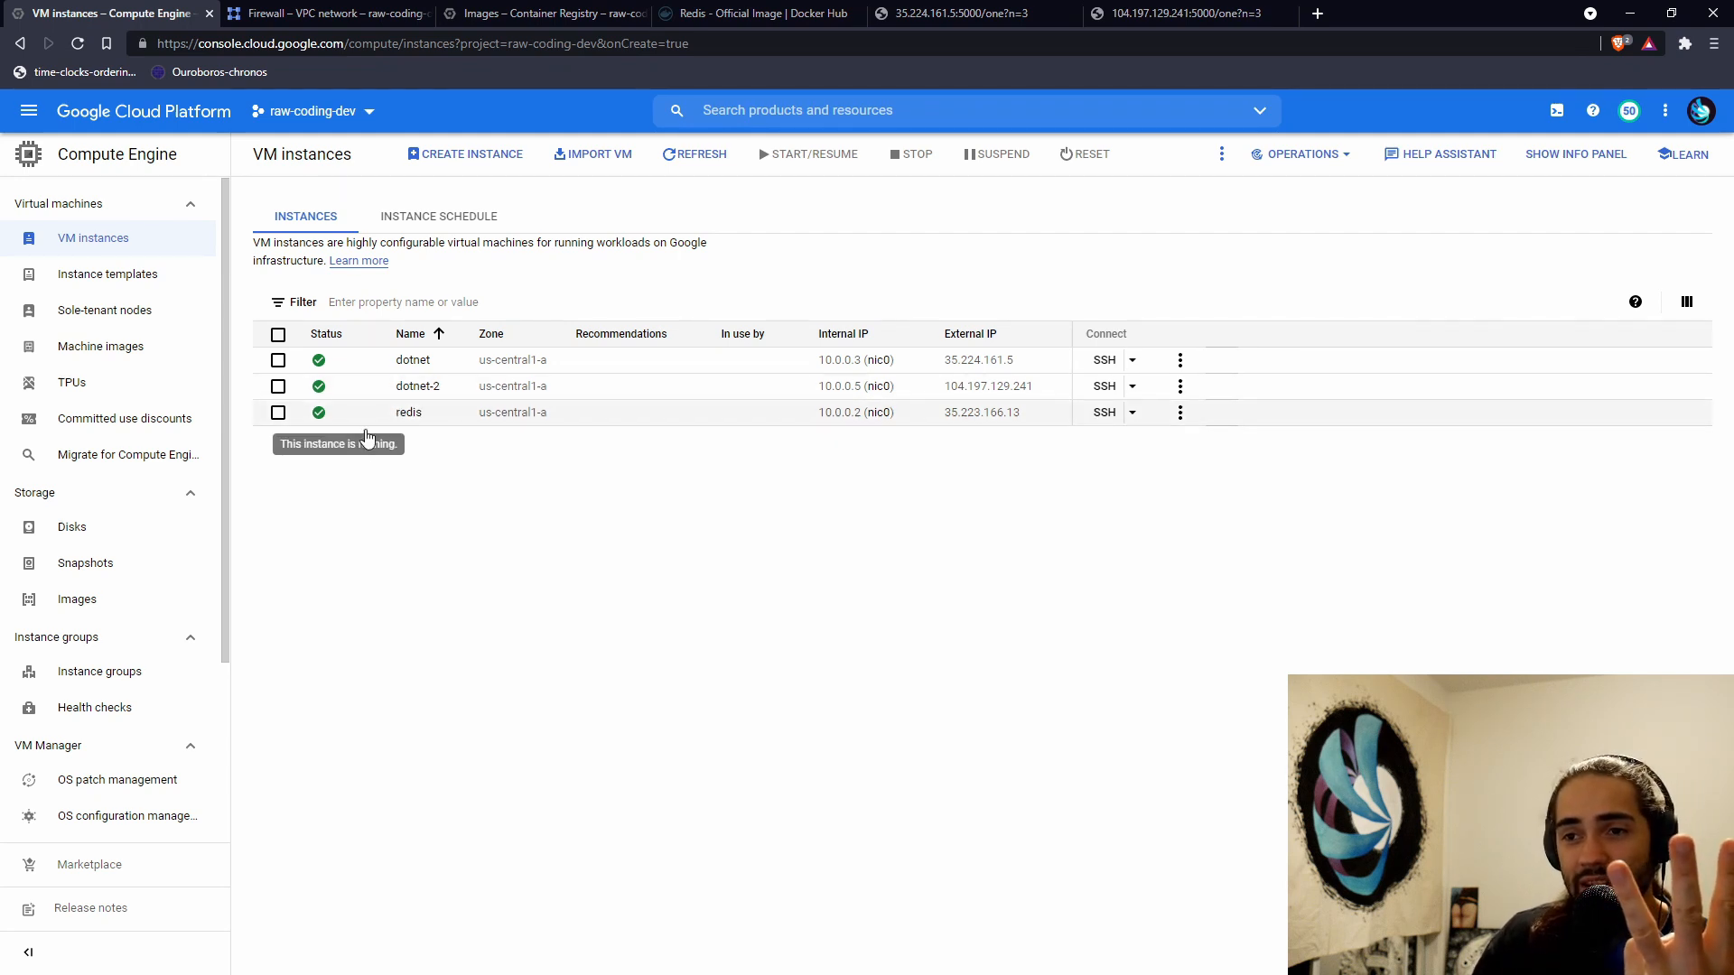
{"action": "mouse_move", "coordinate": [543, 551]}
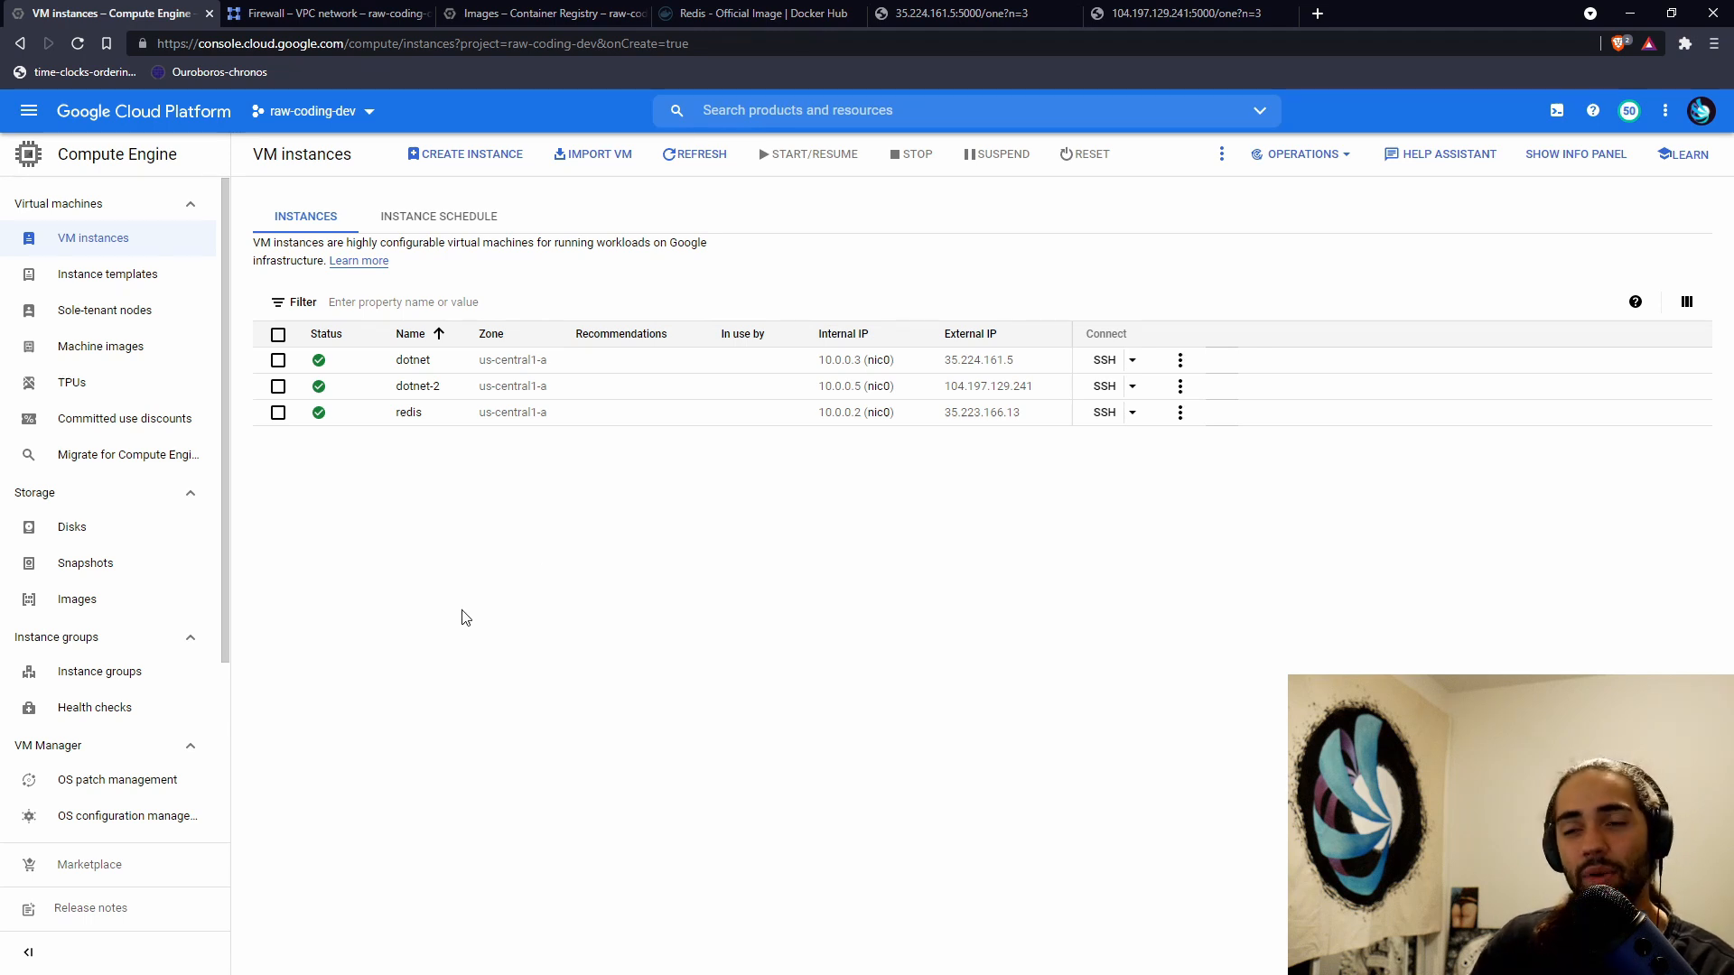
{"action": "mouse_move", "coordinate": [557, 591]}
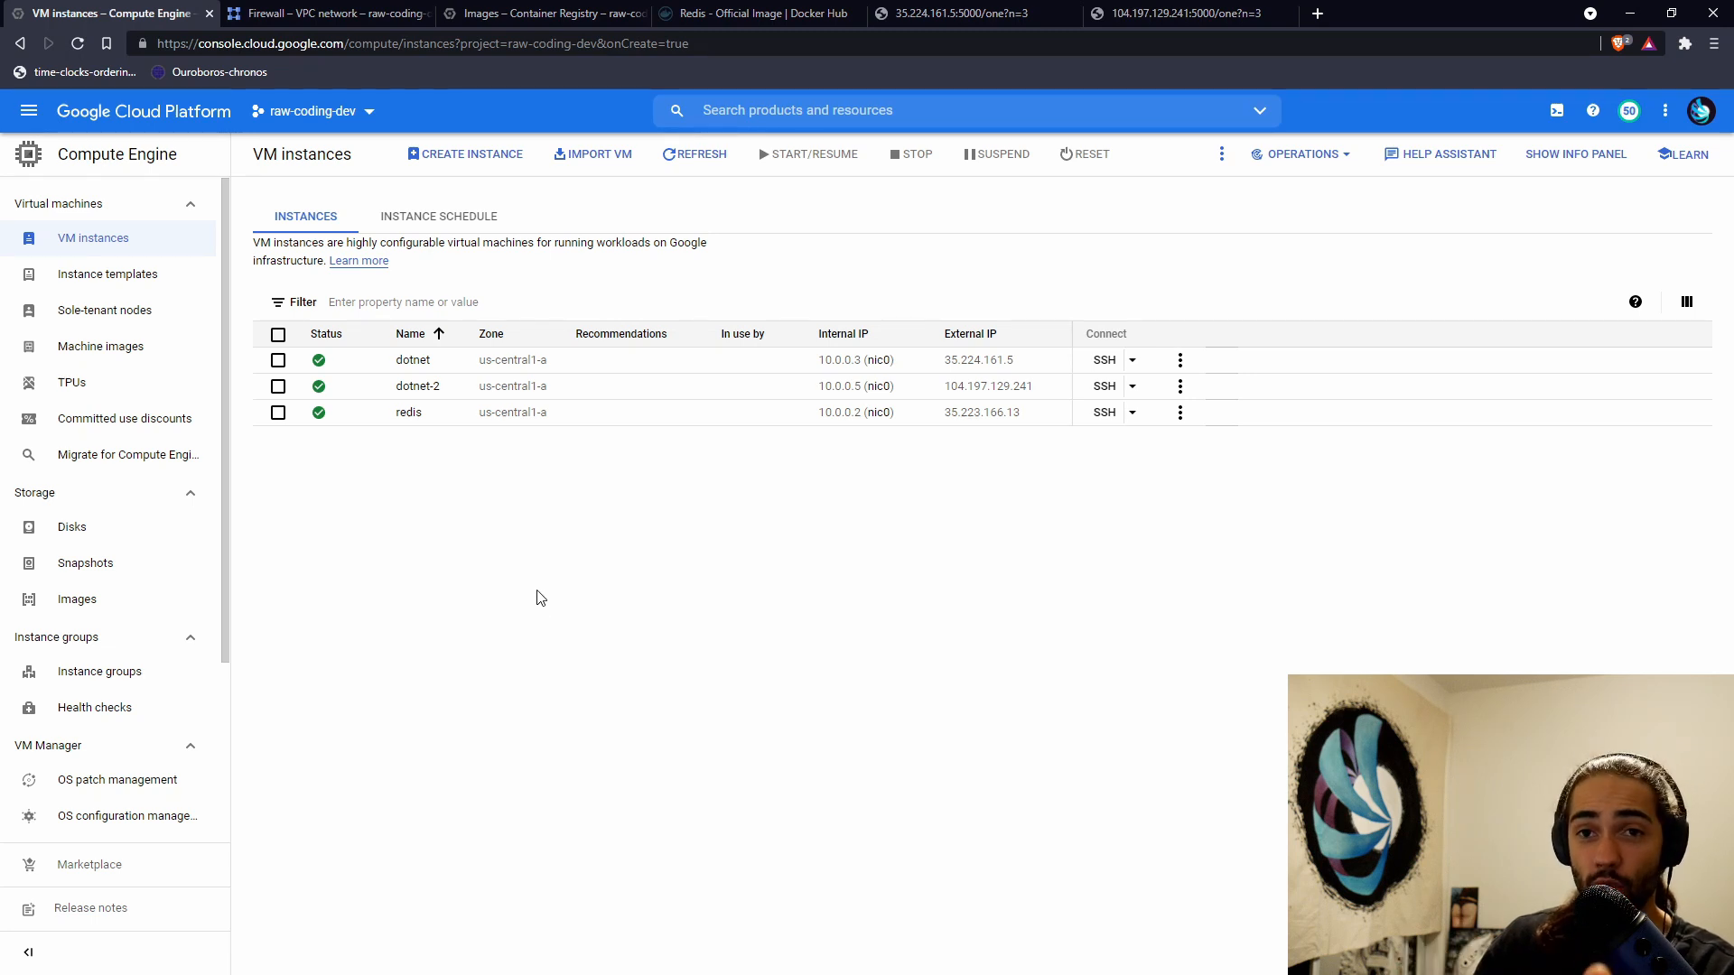
{"action": "mouse_move", "coordinate": [512, 536]}
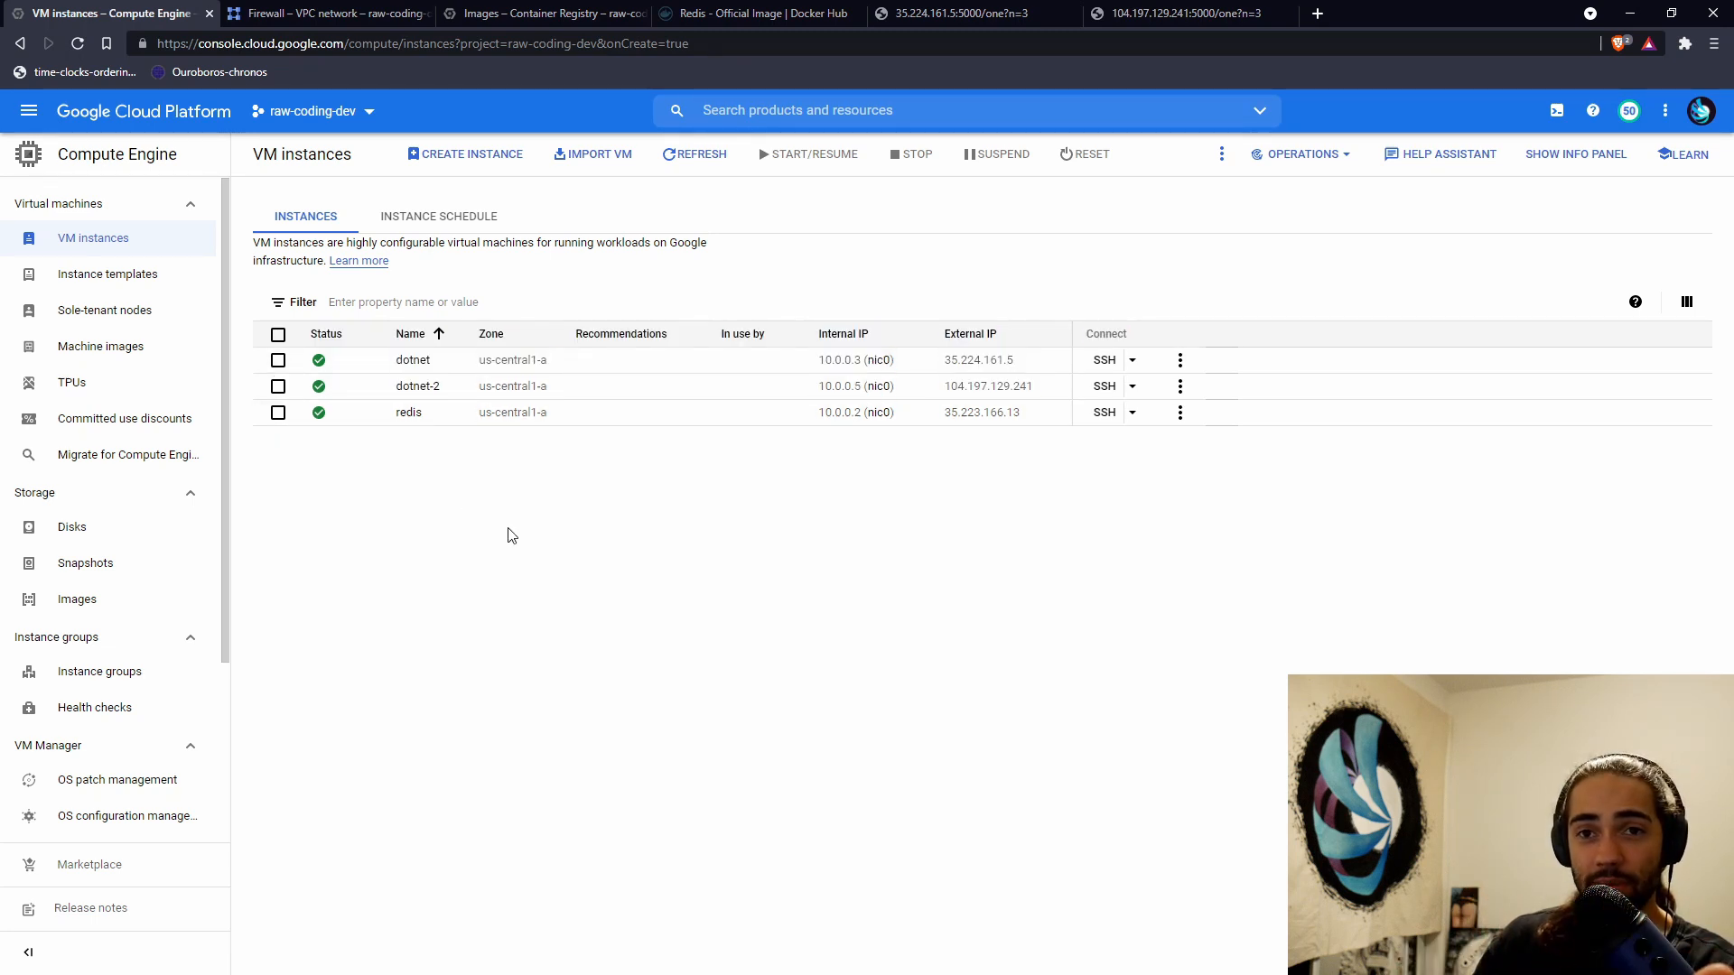
{"action": "mouse_move", "coordinate": [496, 512]}
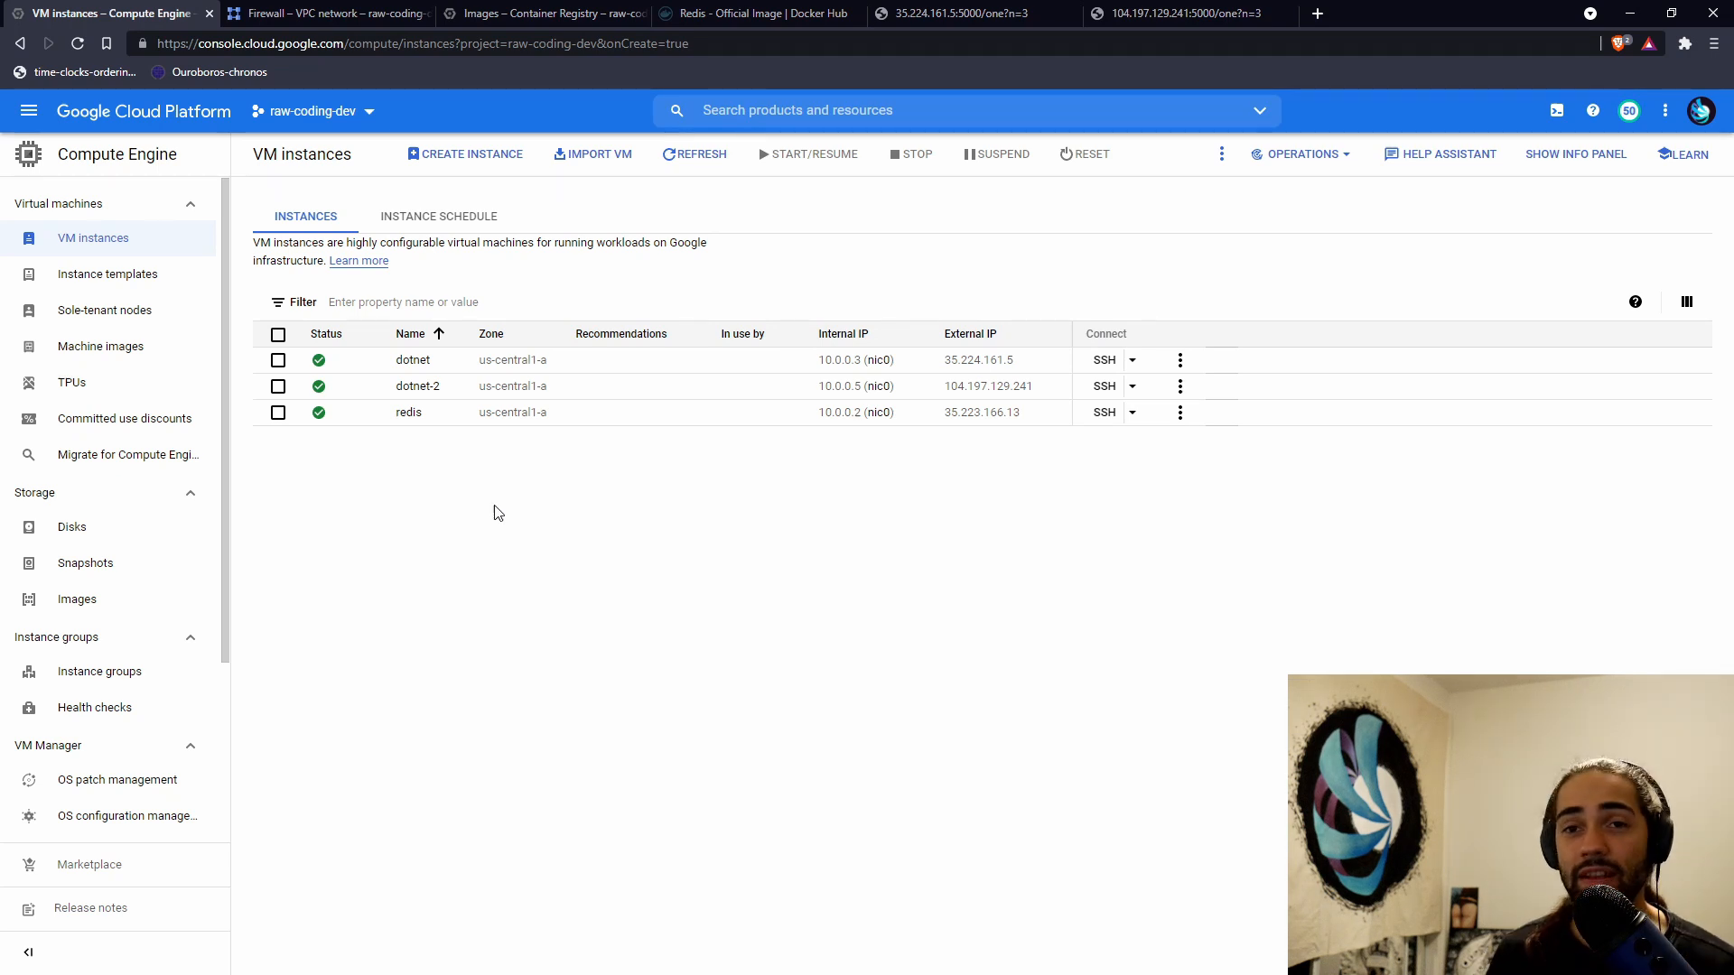